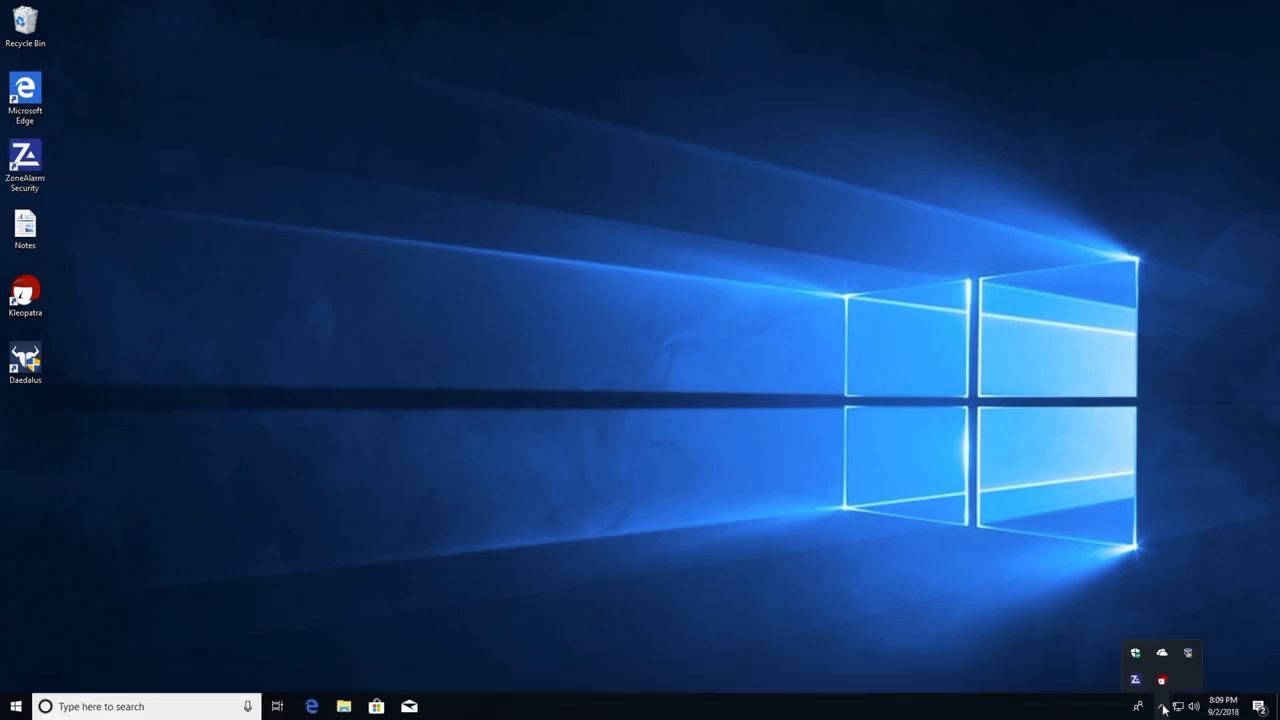
- Open the ZoneAlarm main dashboard from its system tray icon
left_click(1135, 680)
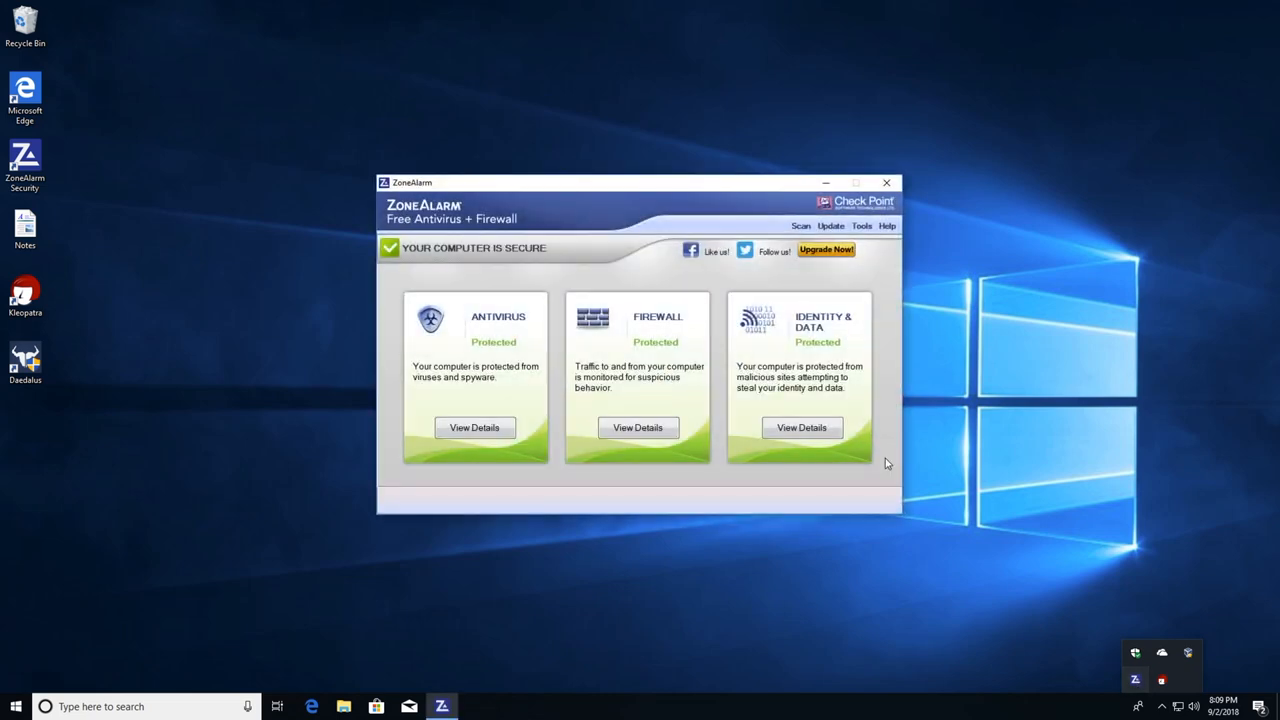
mouse_move(492, 283)
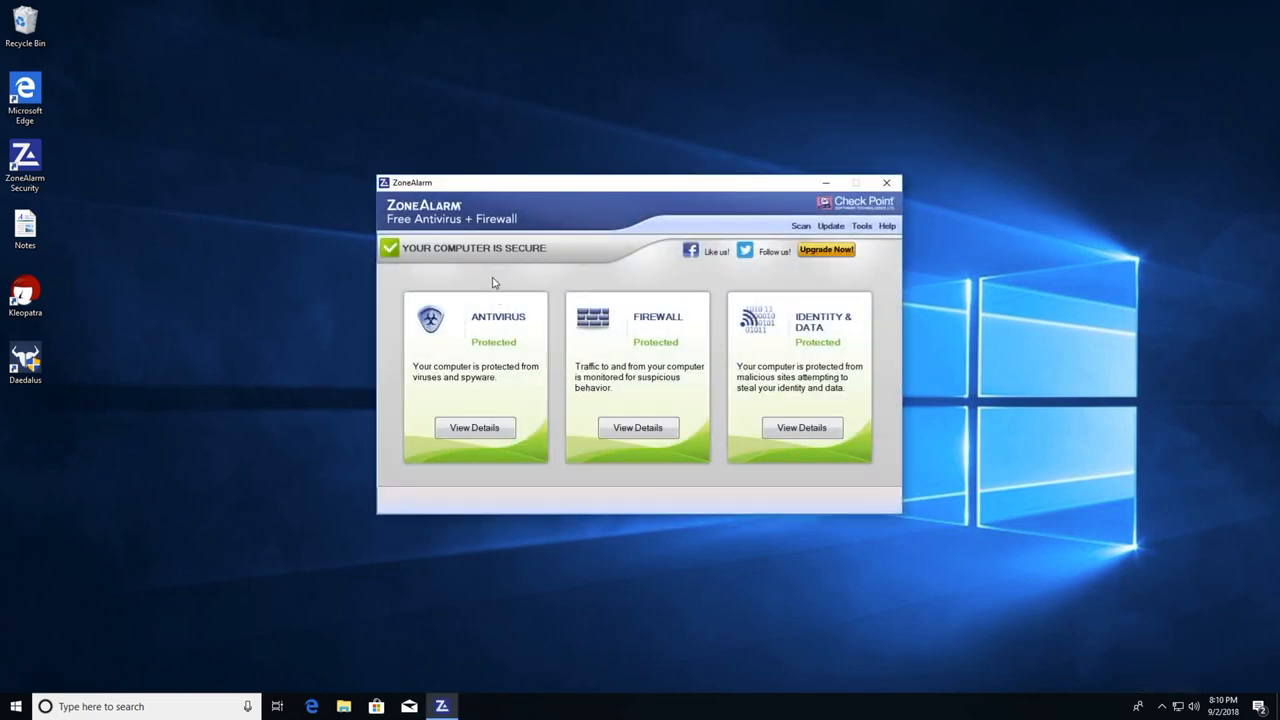
mouse_move(488, 296)
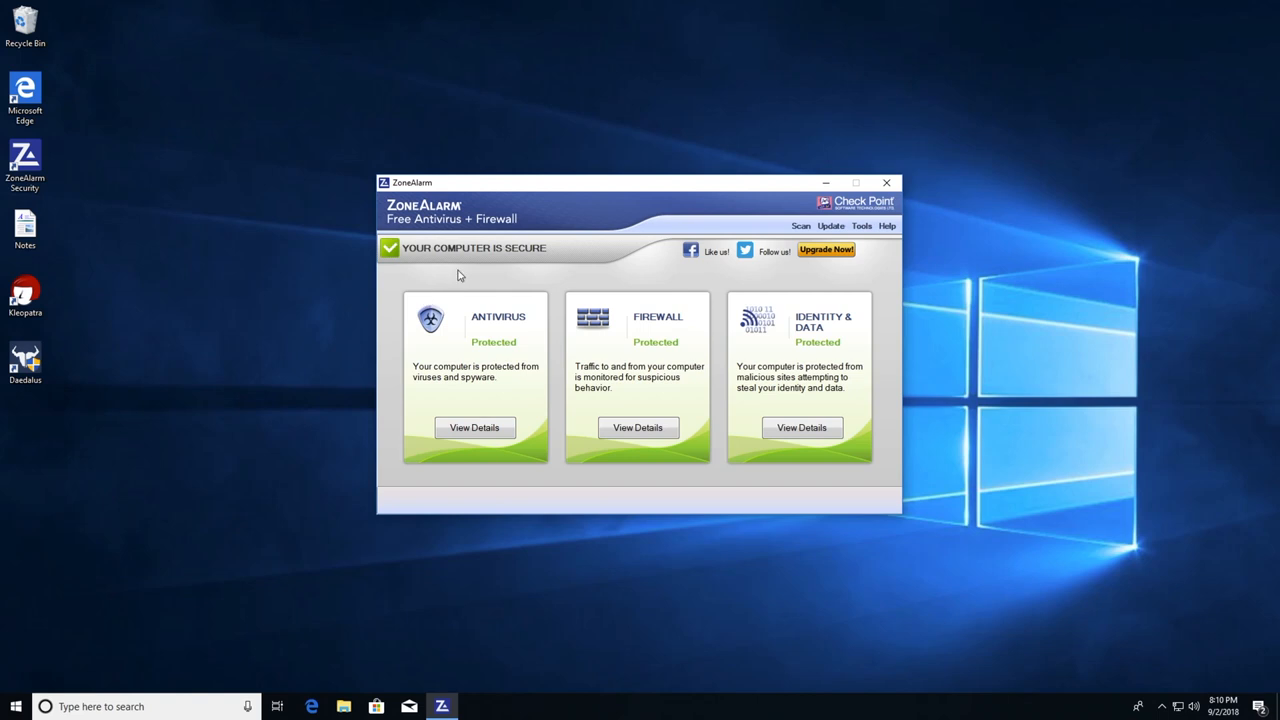
mouse_move(509, 338)
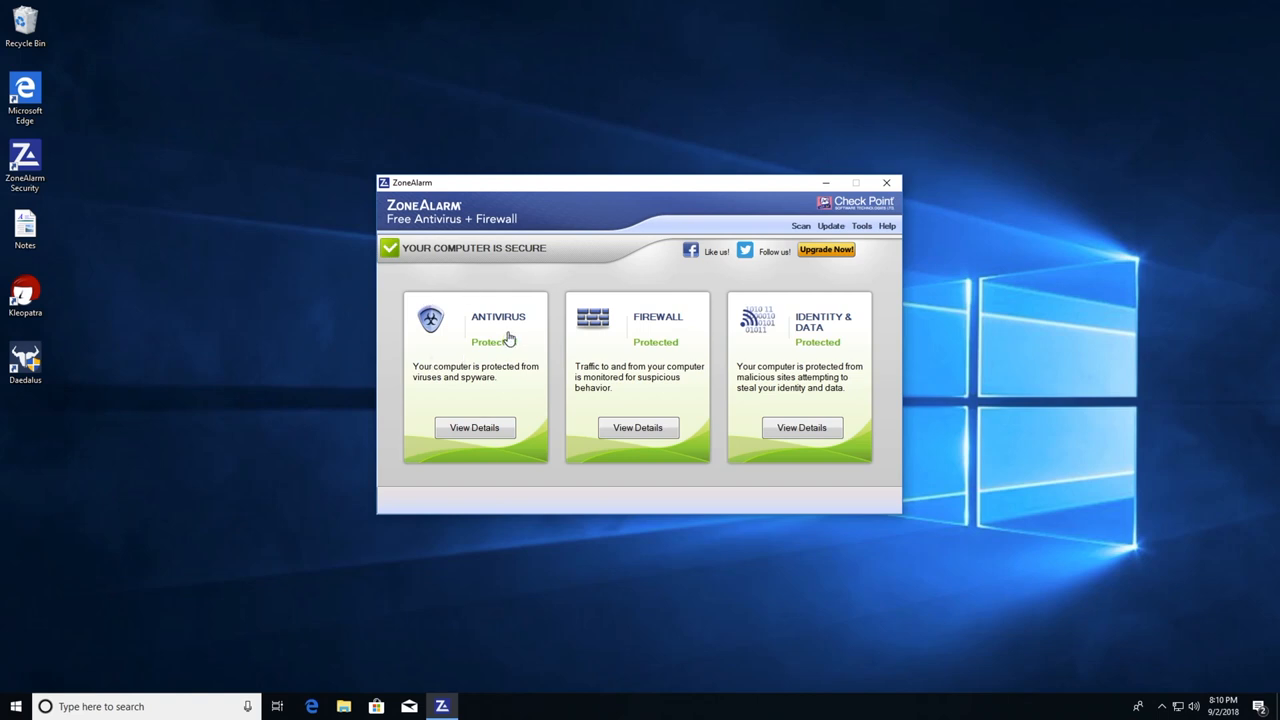
mouse_move(503, 357)
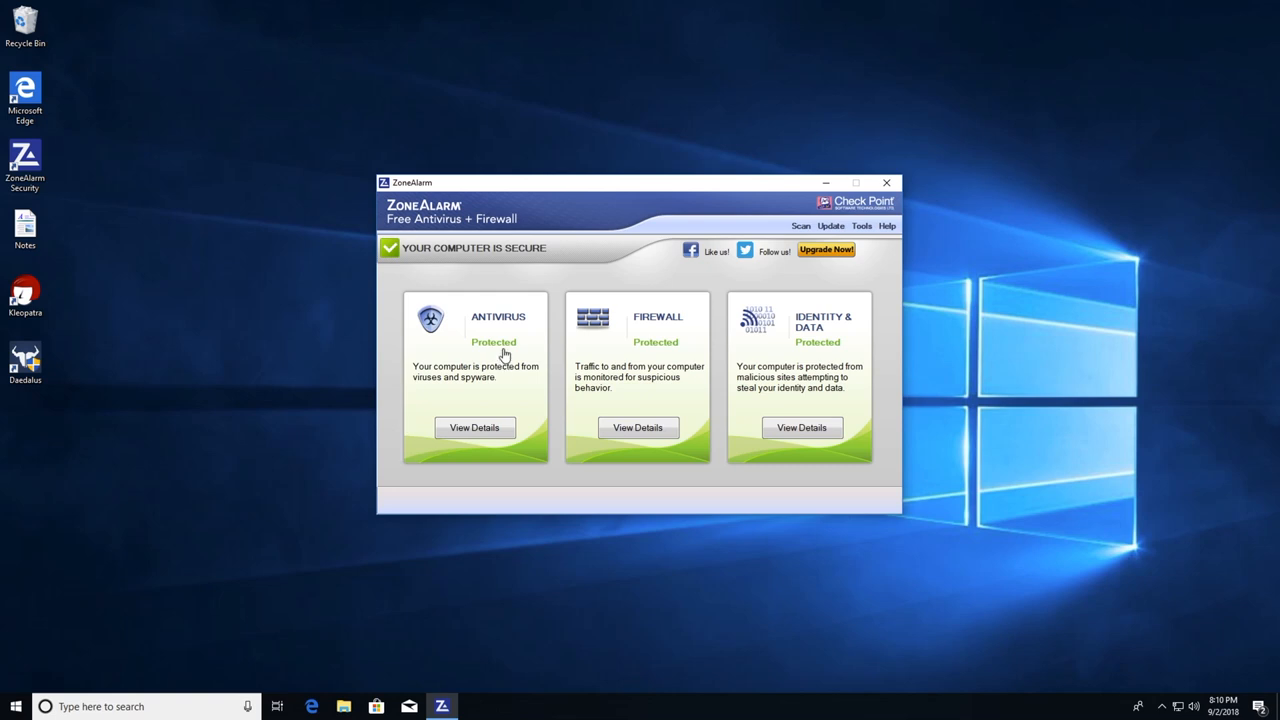
mouse_move(584, 370)
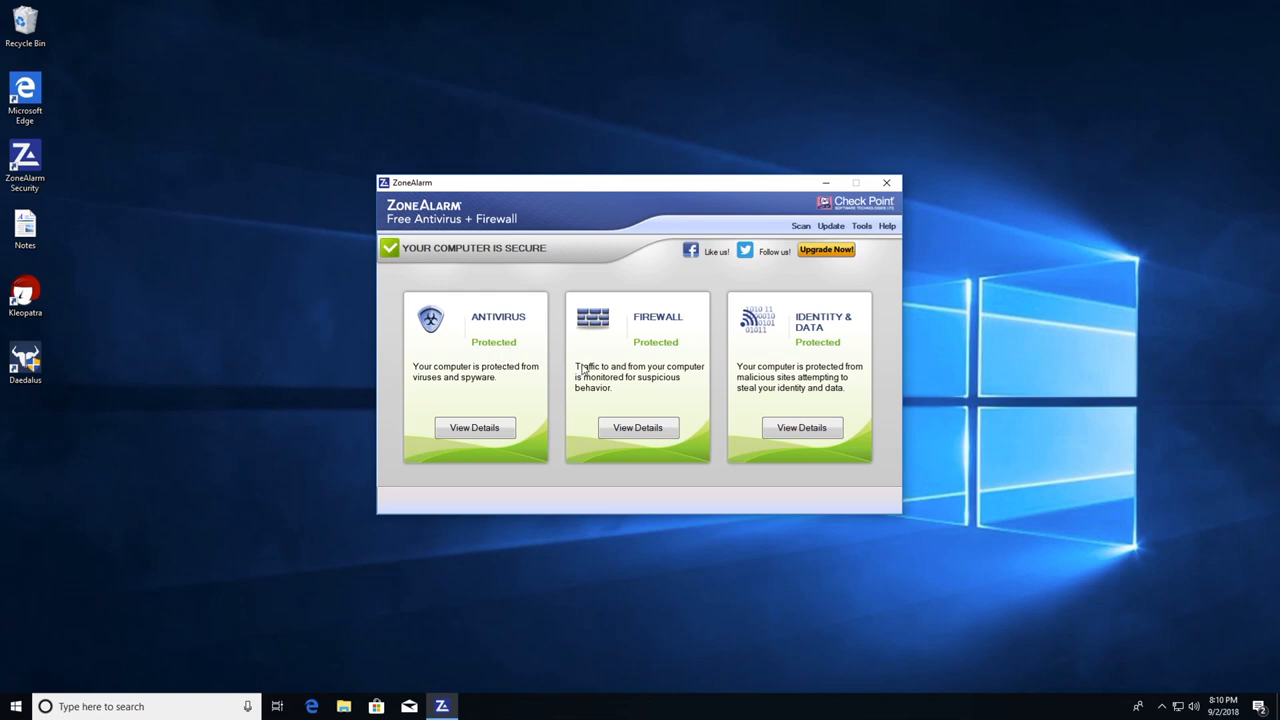
mouse_move(630, 418)
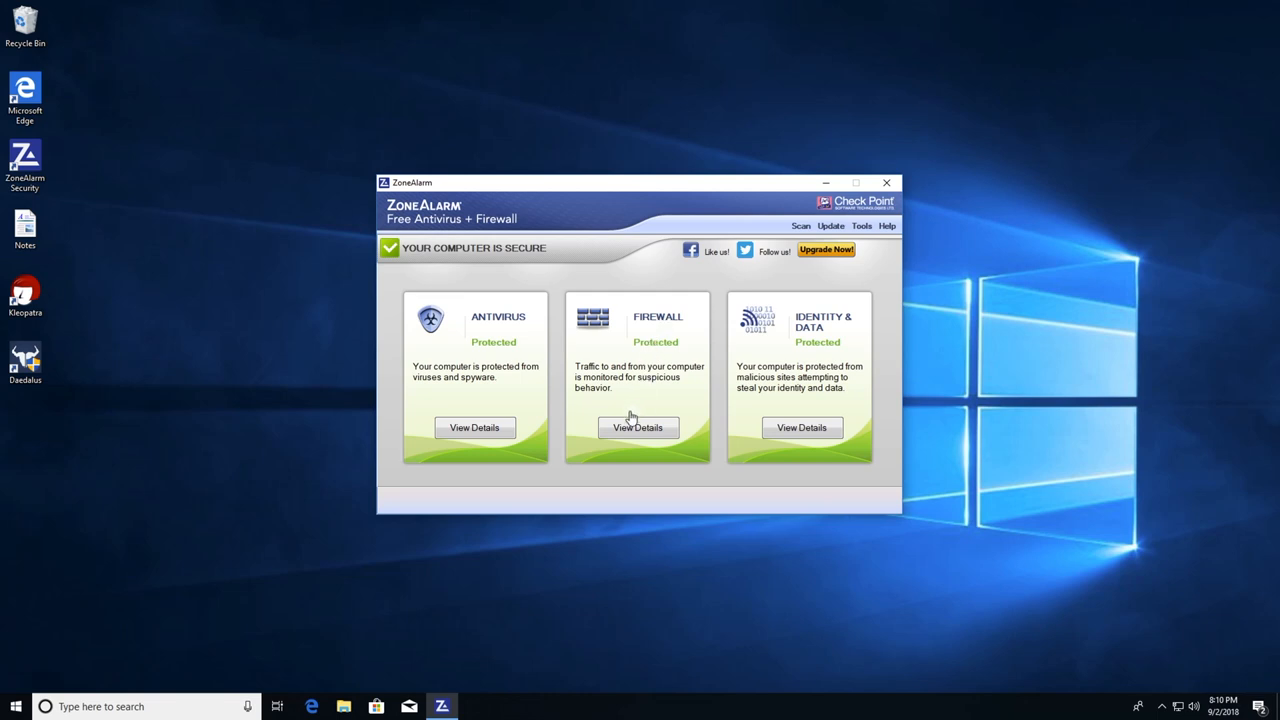
- Open Antivirus details and its list of four quarantined EICAR test files
left_click(475, 427)
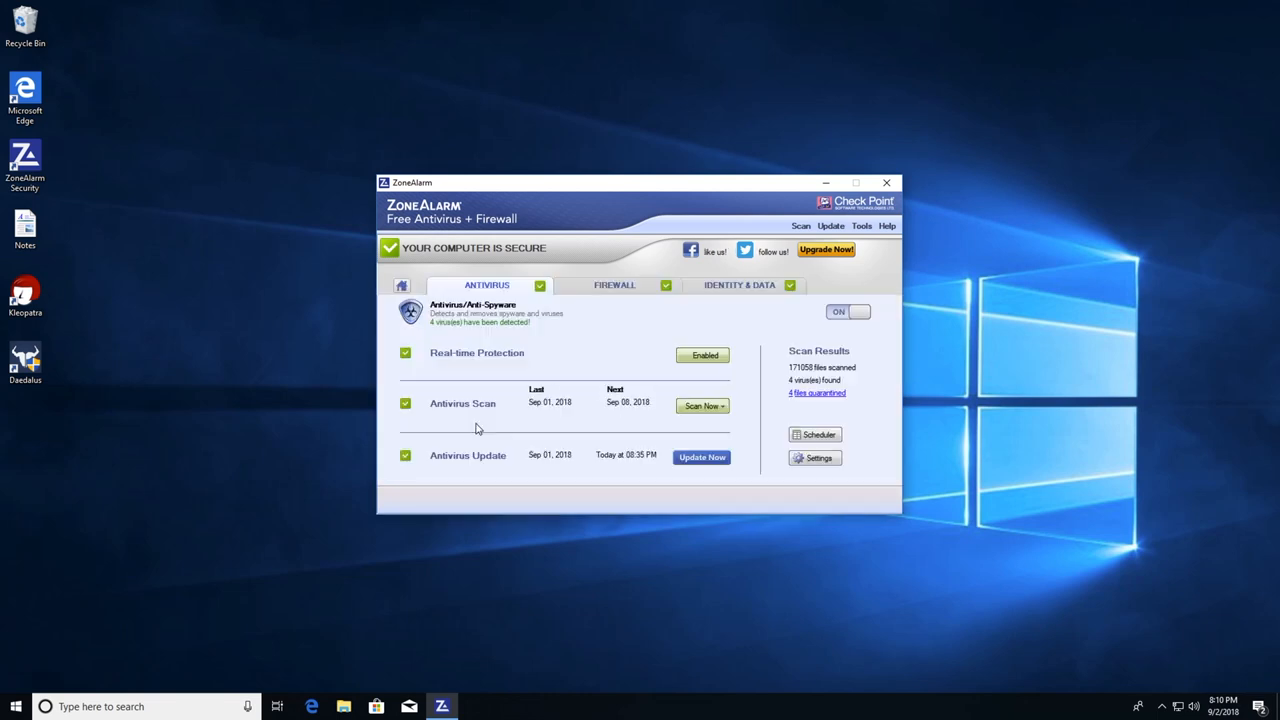
mouse_move(413, 419)
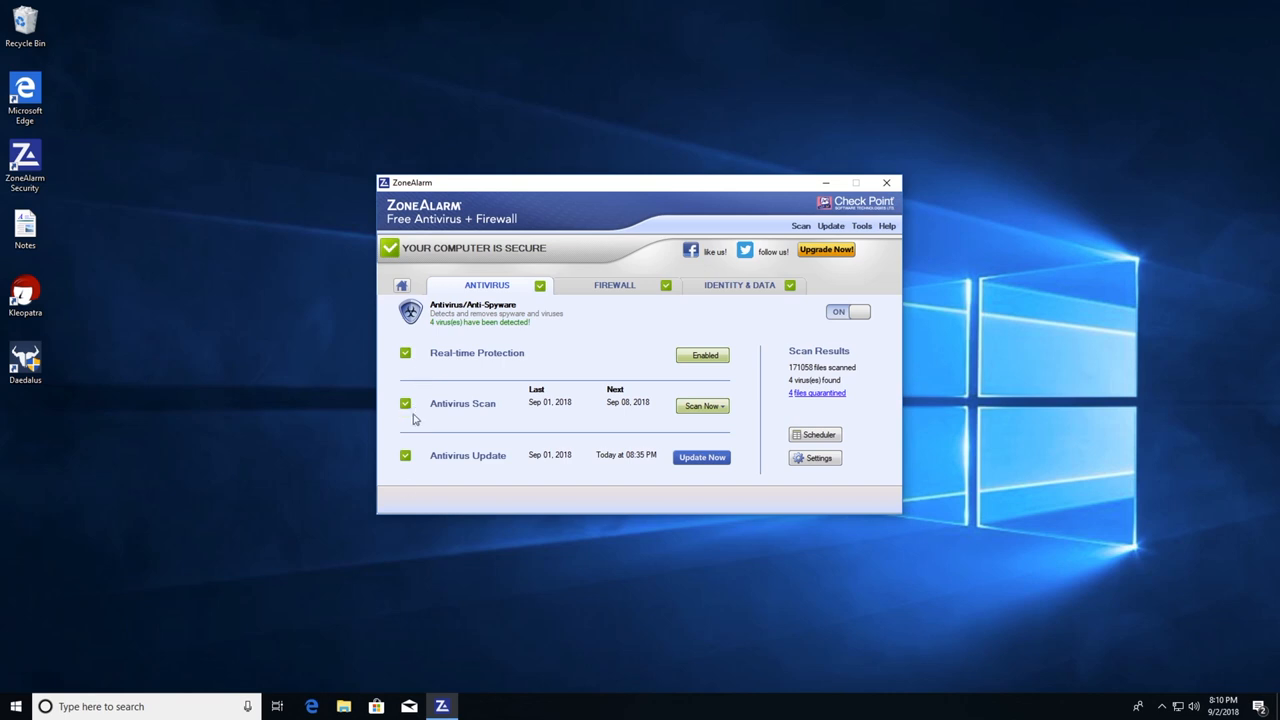
mouse_move(446, 347)
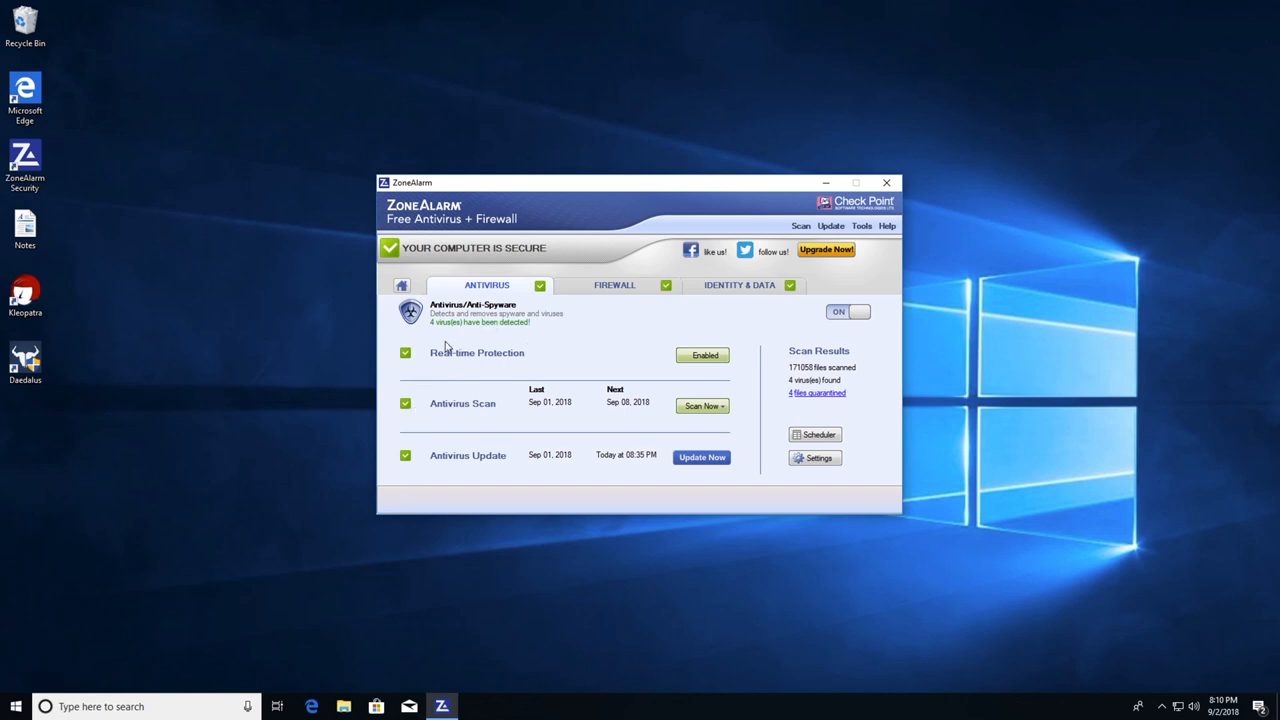
mouse_move(490, 331)
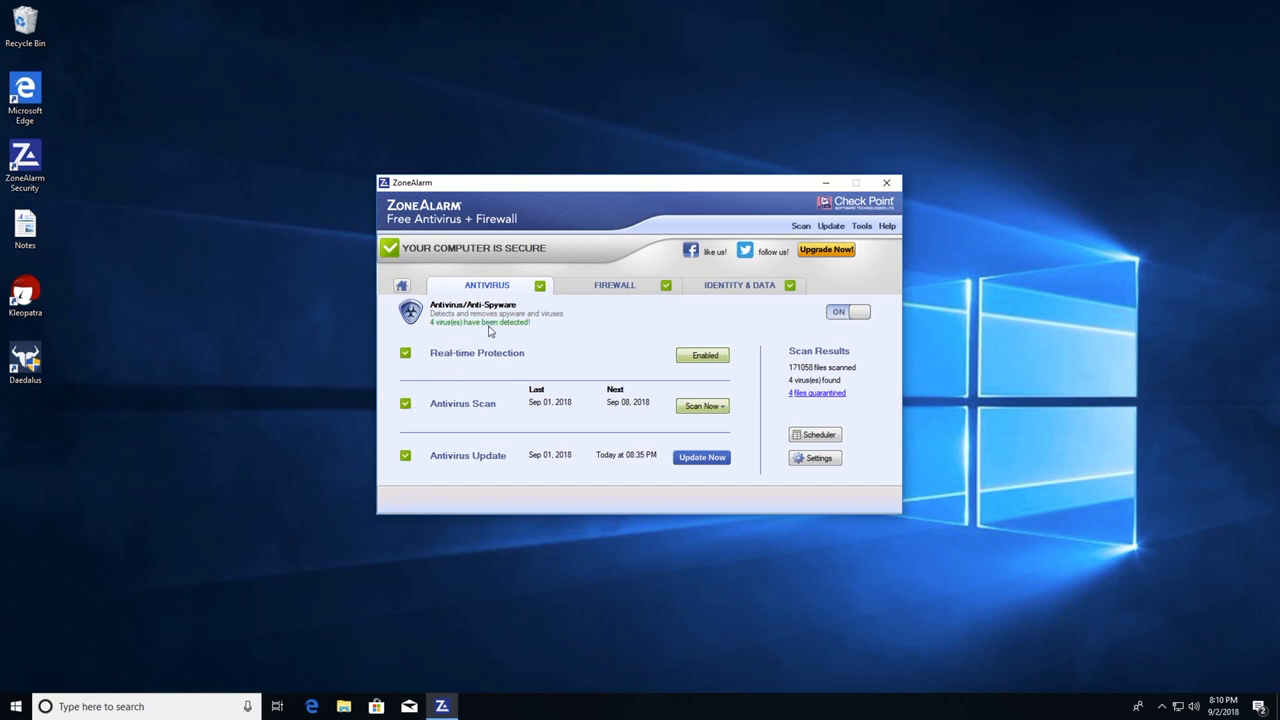
left_click(816, 392)
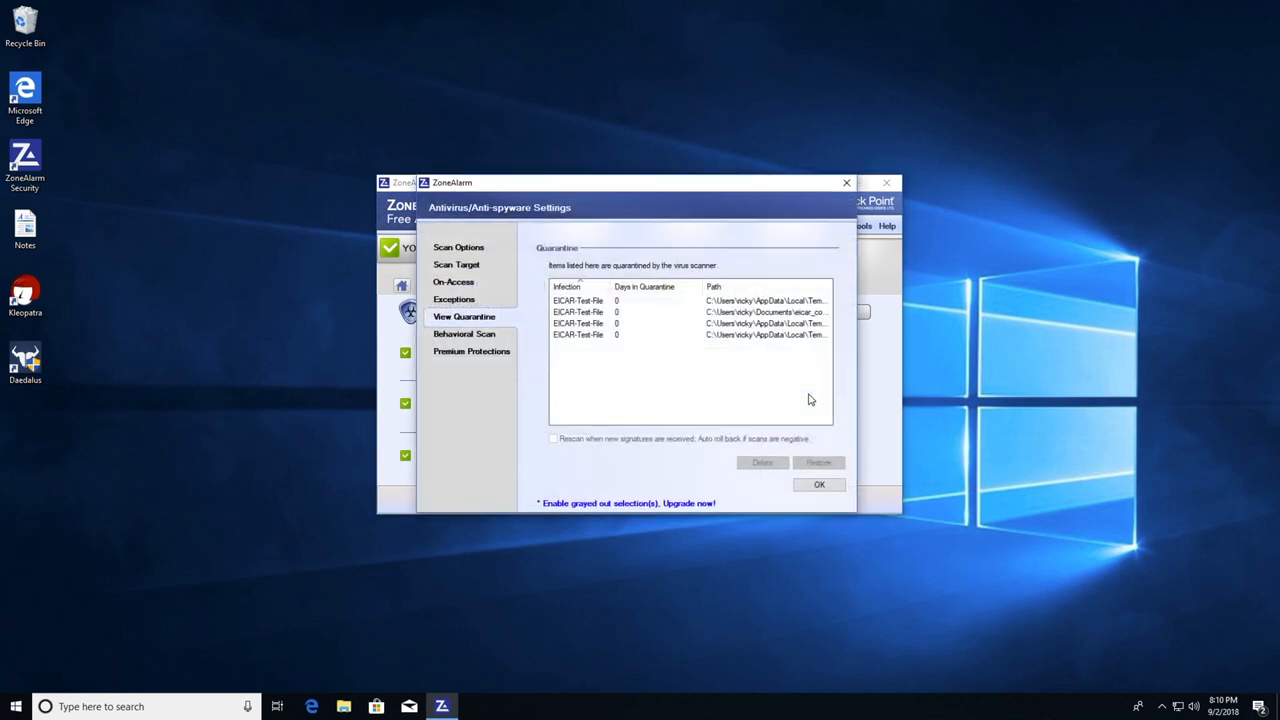
mouse_move(590, 343)
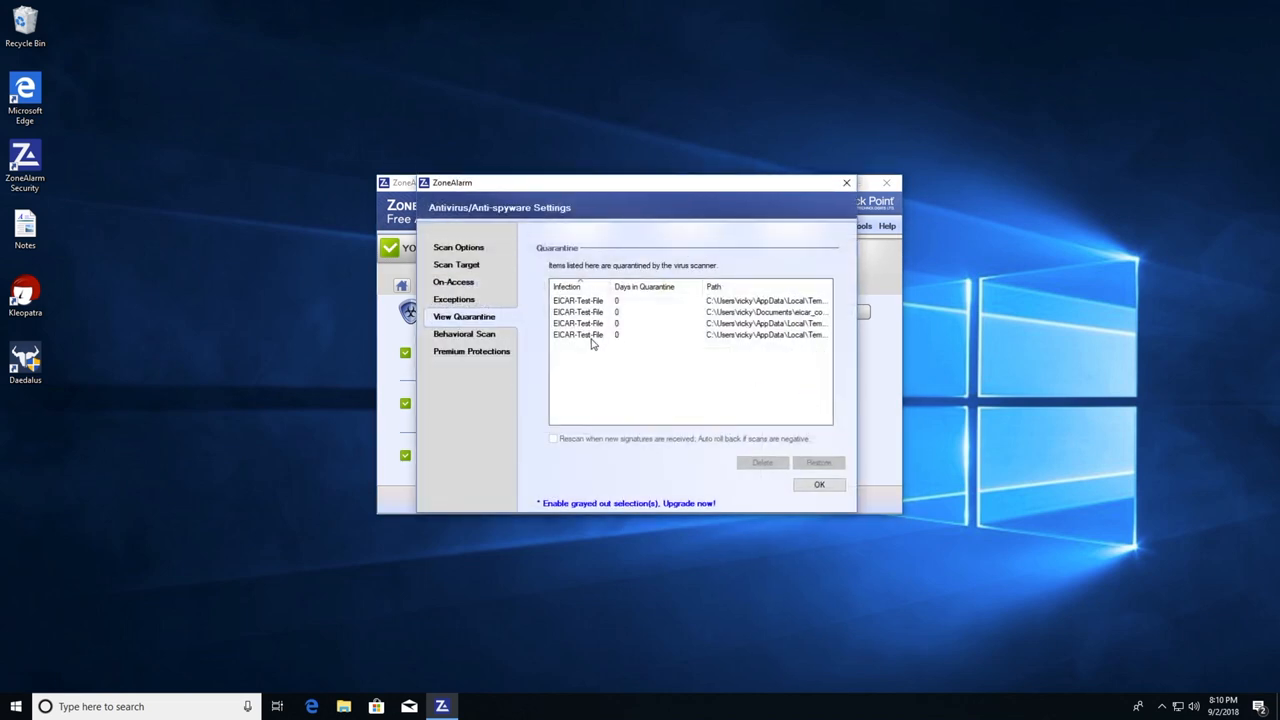
mouse_move(611, 337)
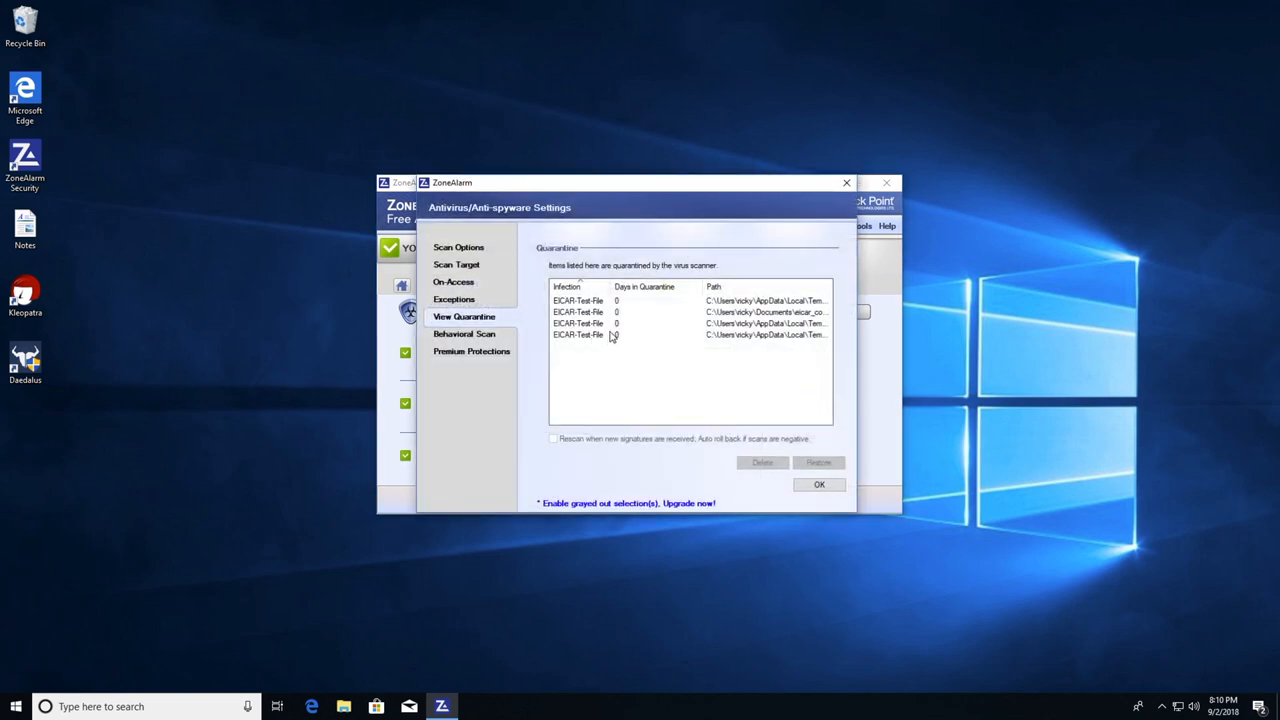
mouse_move(620, 322)
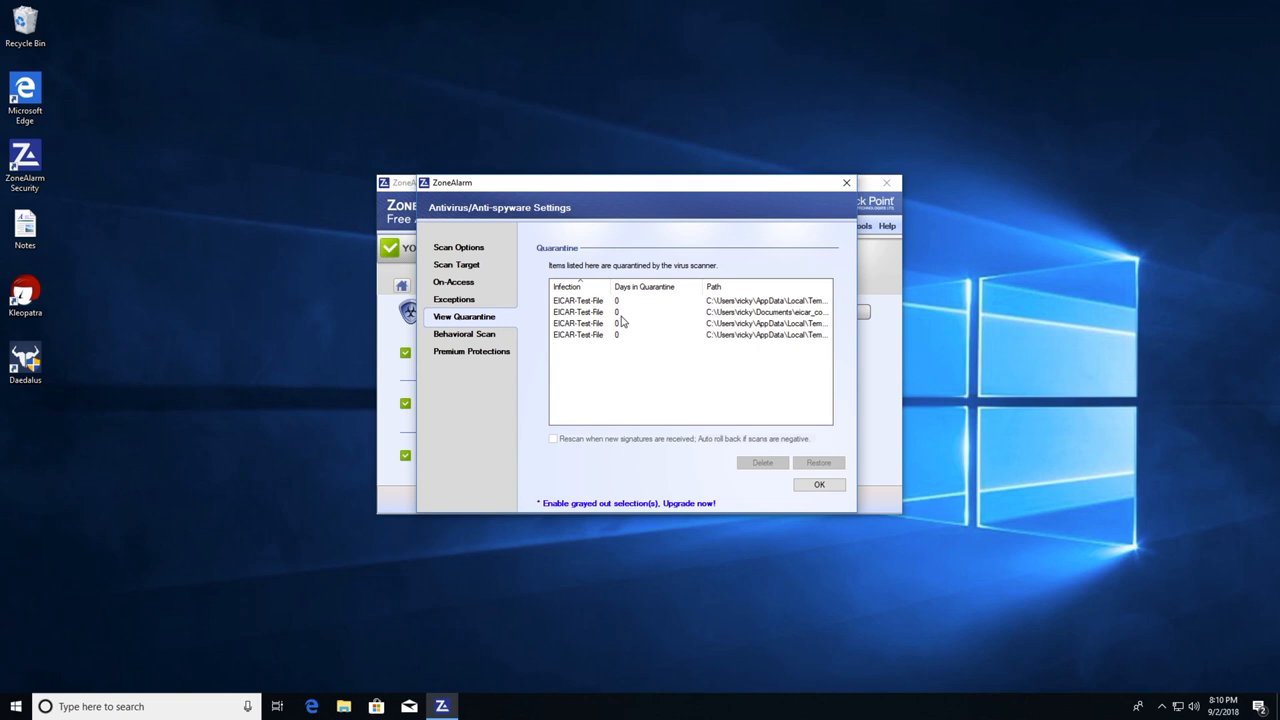
mouse_move(625, 343)
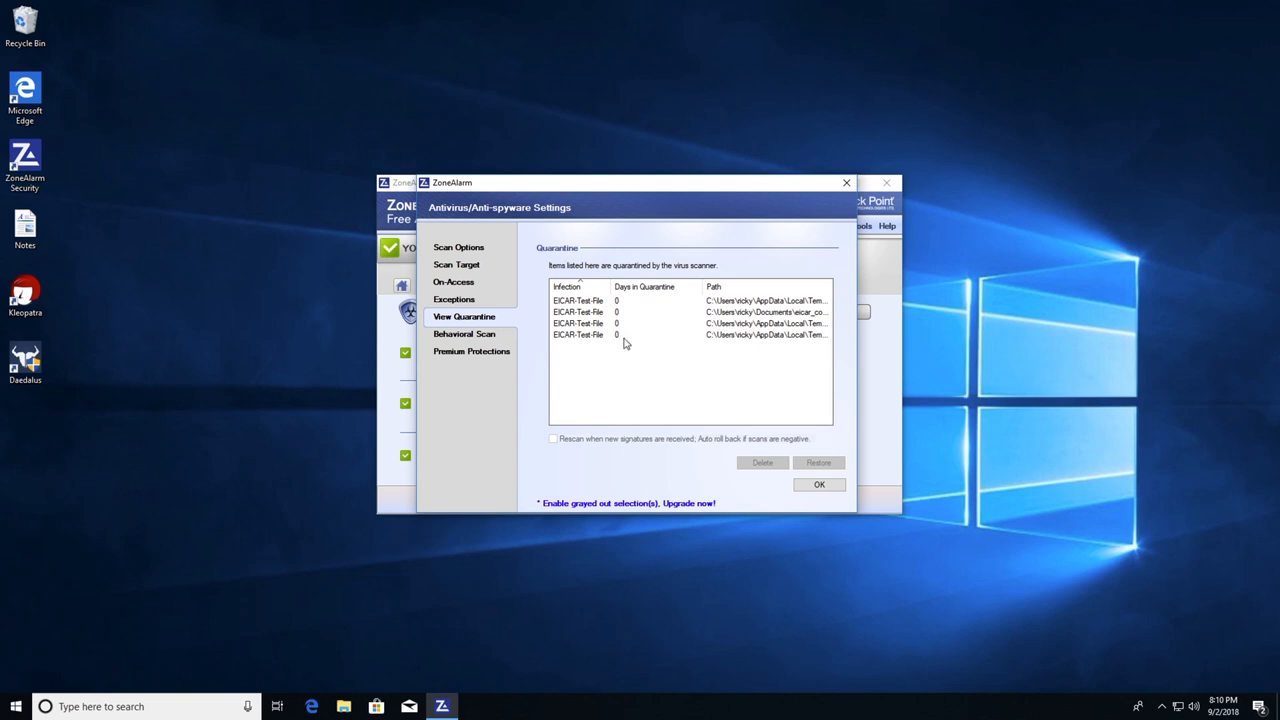
mouse_move(632, 326)
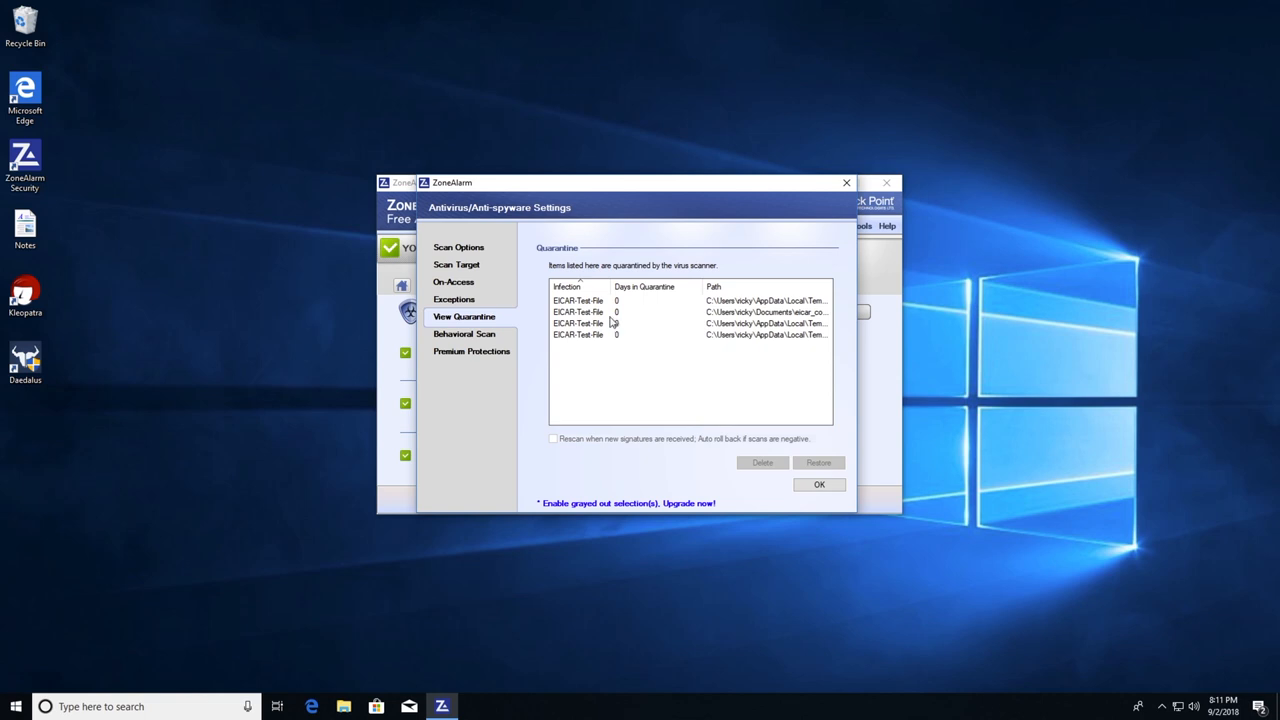
- Close the Antivirus/Anti-spyware Settings dialog and show the Firewall page
left_click(819, 484)
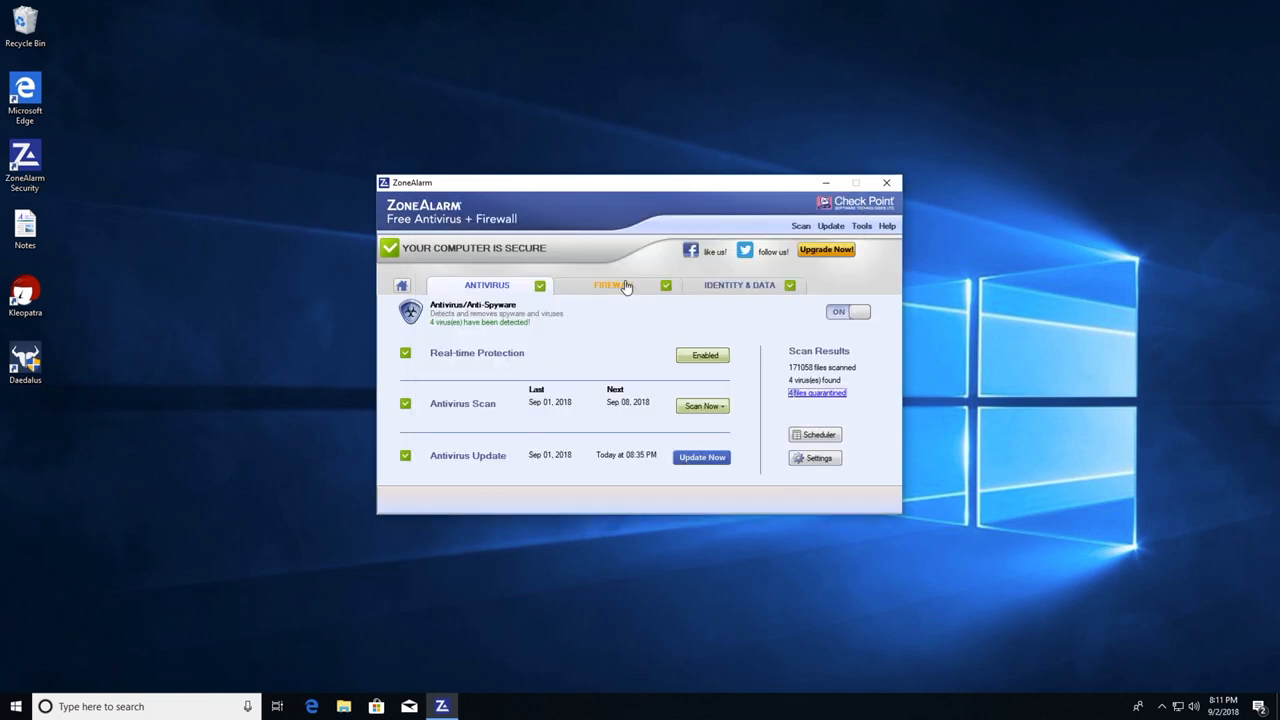
left_click(612, 285)
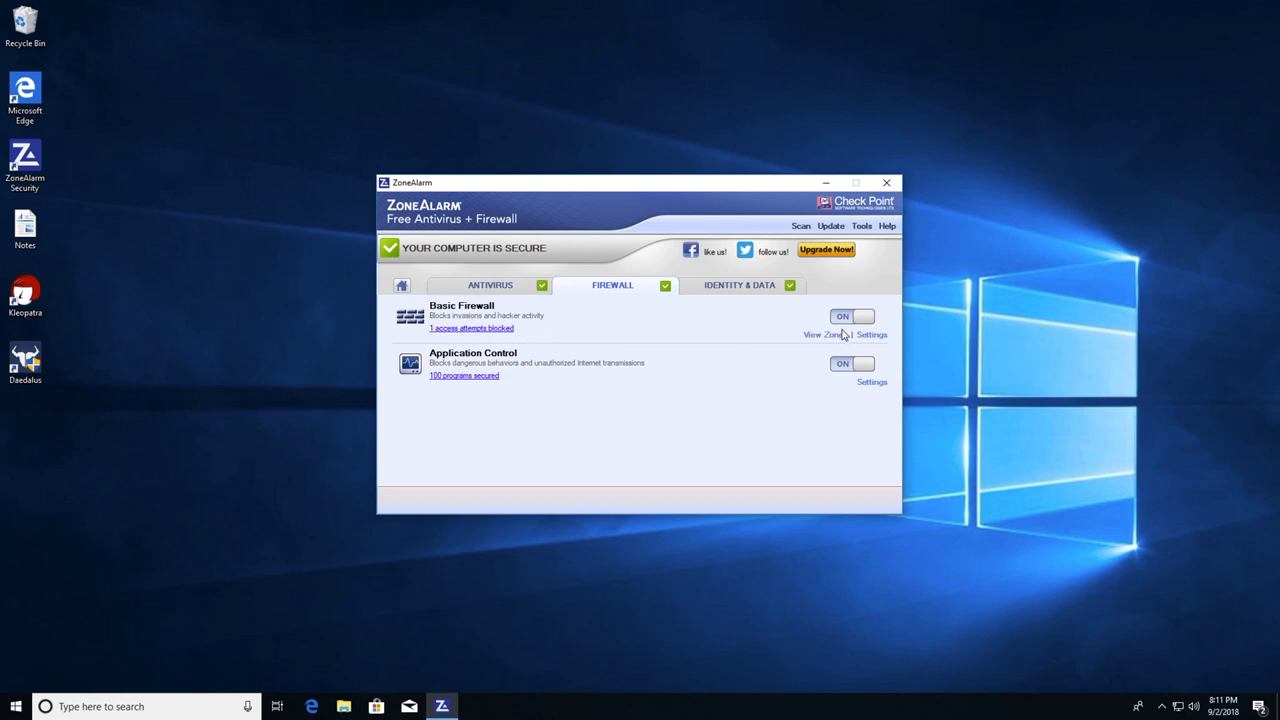
mouse_move(655, 357)
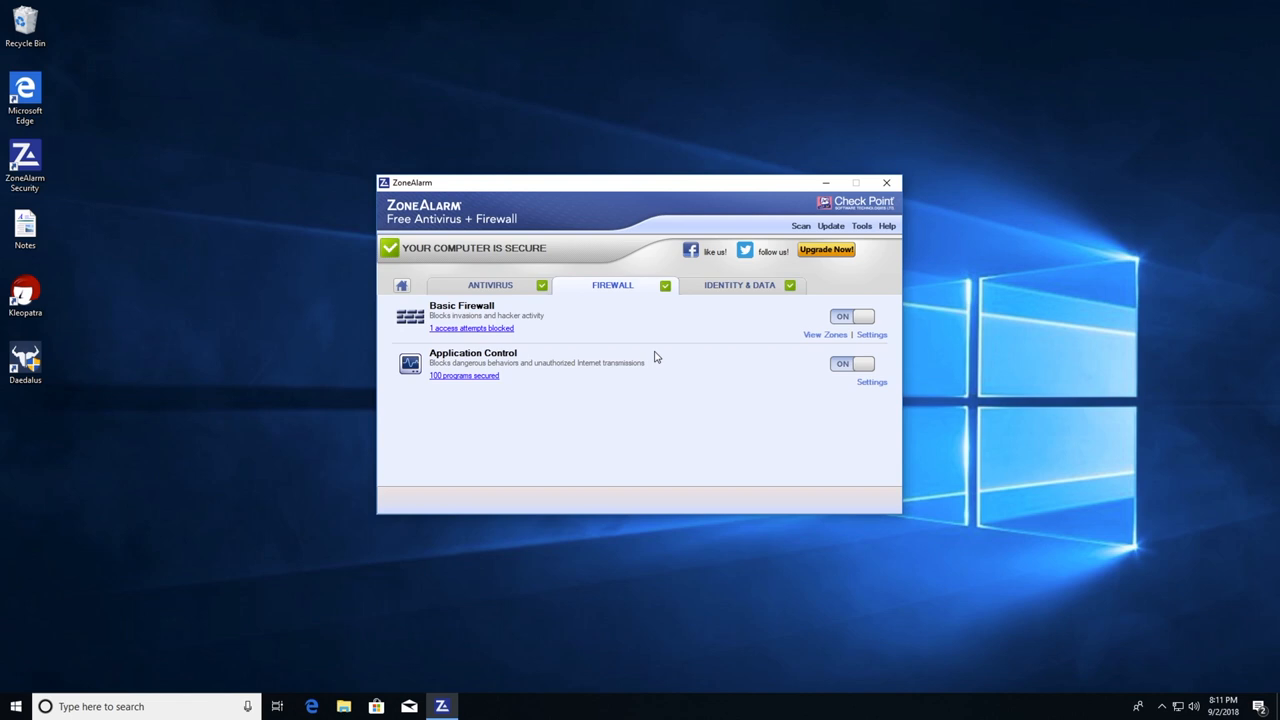
mouse_move(497, 230)
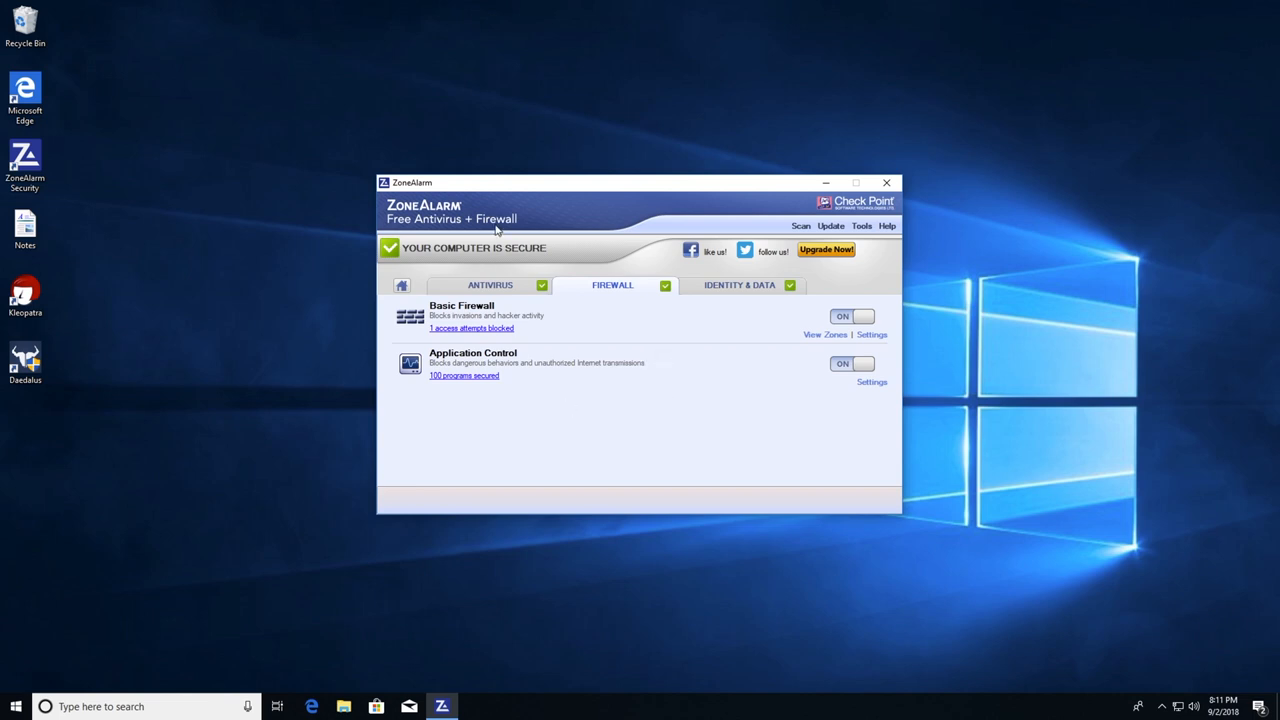
- Search 'eicar' in Edge and reach the eicar.org test file download links
left_click(886, 182)
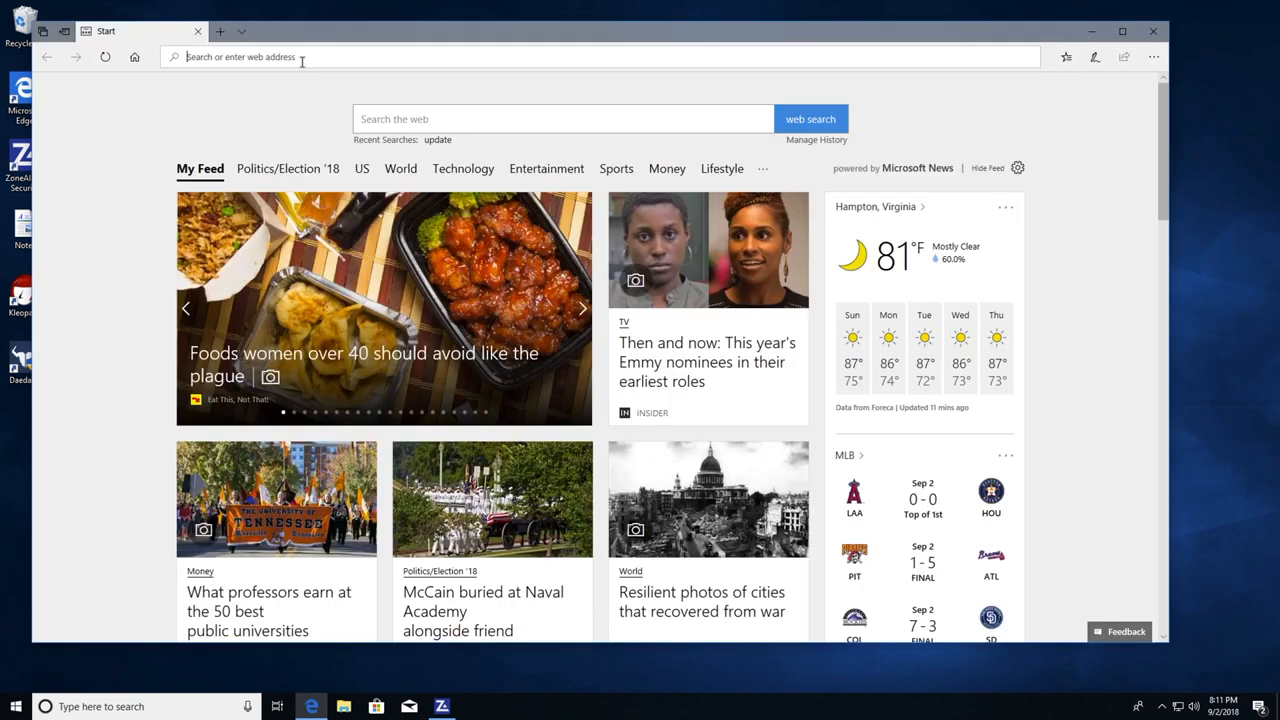
type("eicar.org/")
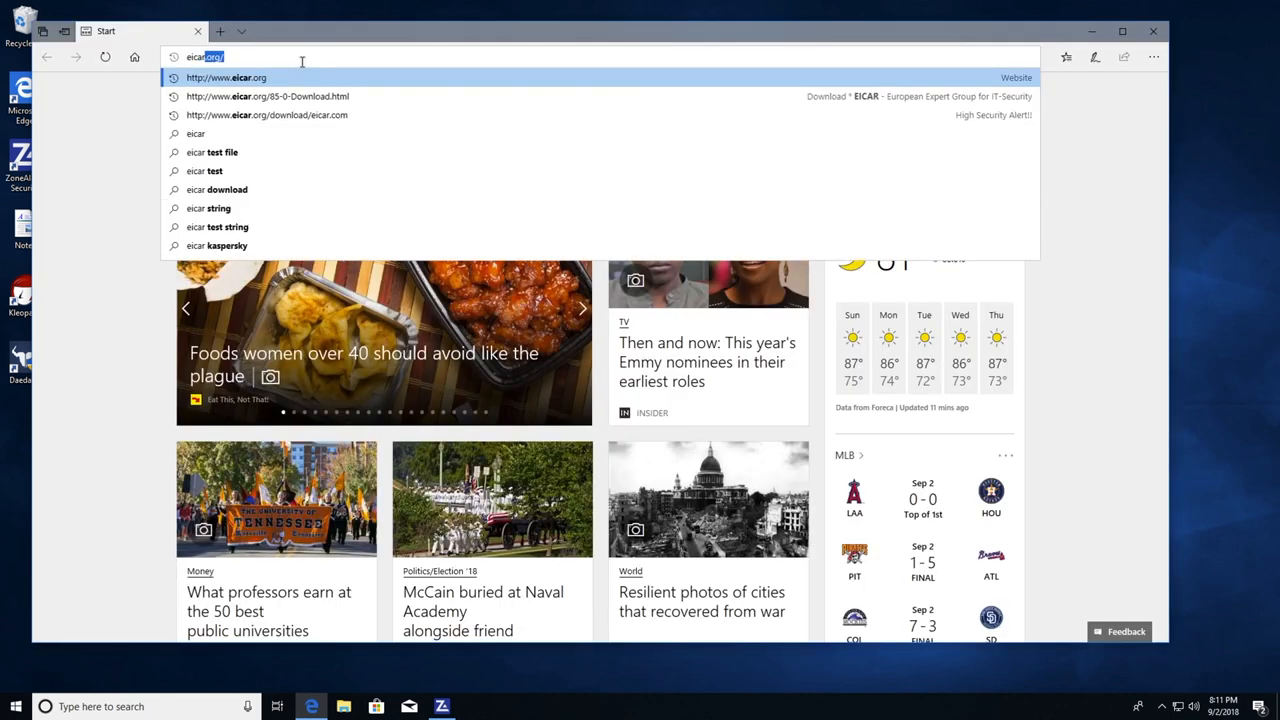
left_click(226, 77)
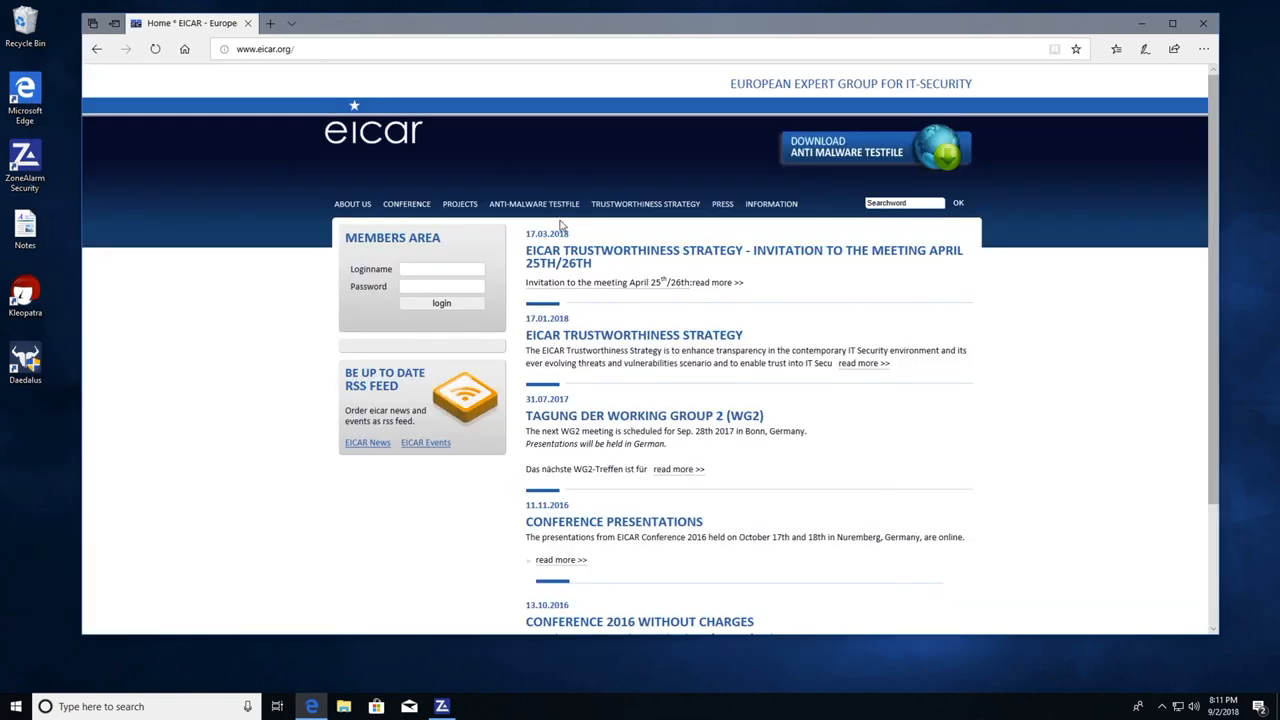
left_click(534, 204)
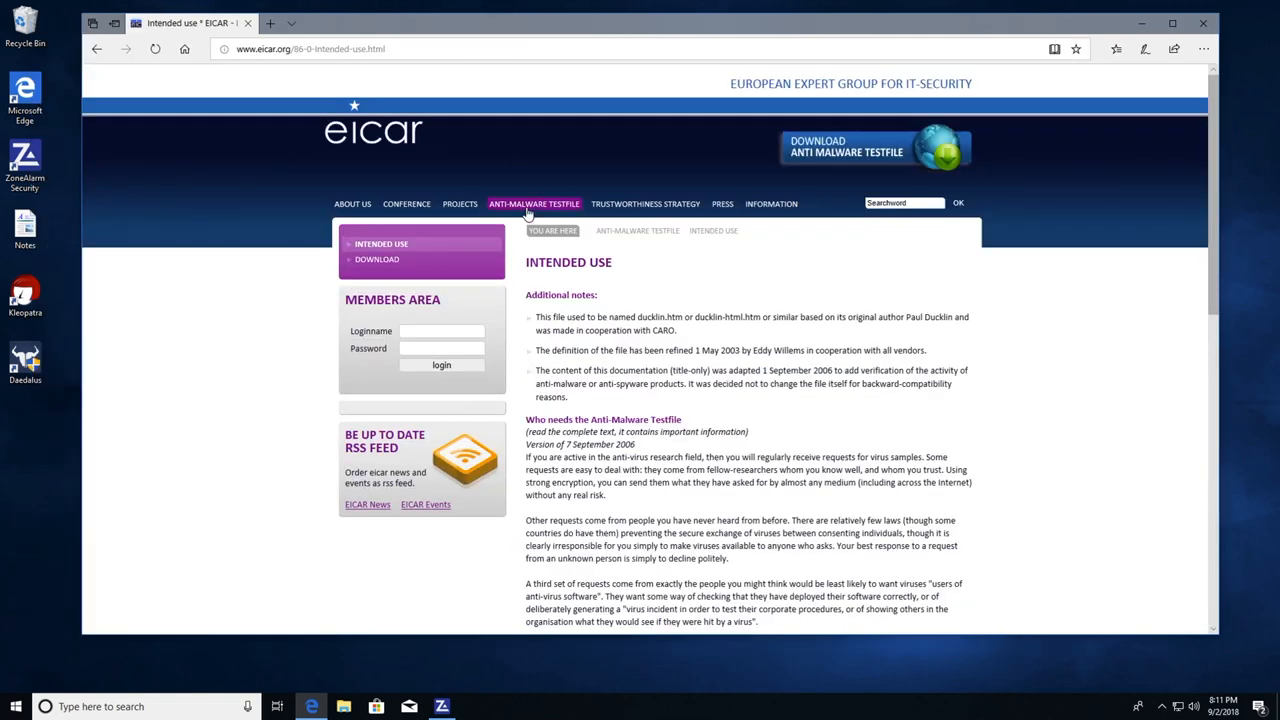
left_click(377, 259)
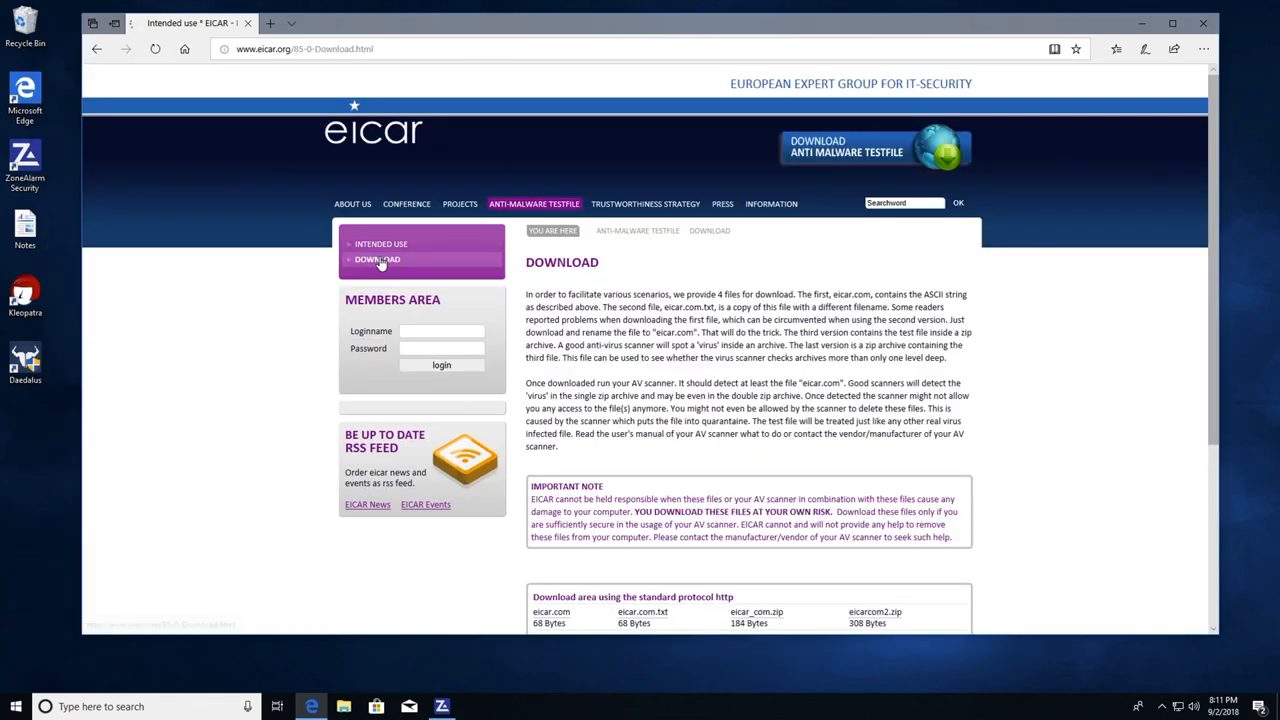
scroll("down", 3)
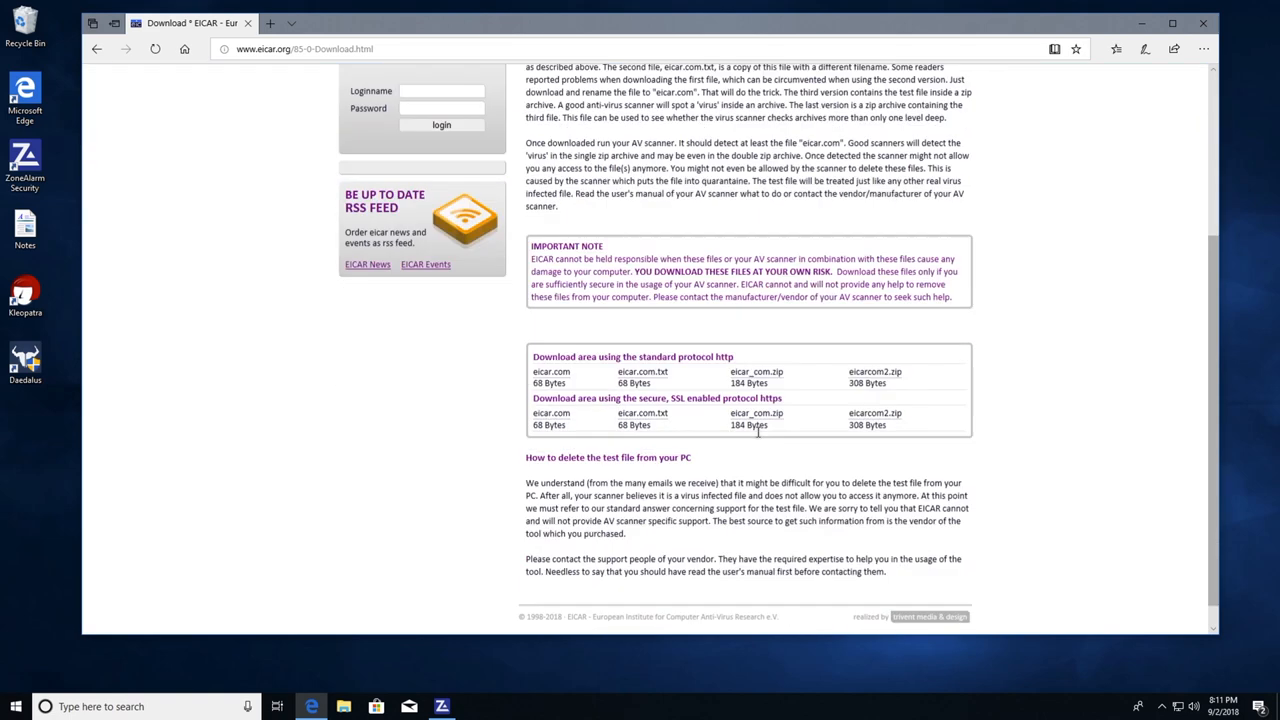
scroll("down", 3)
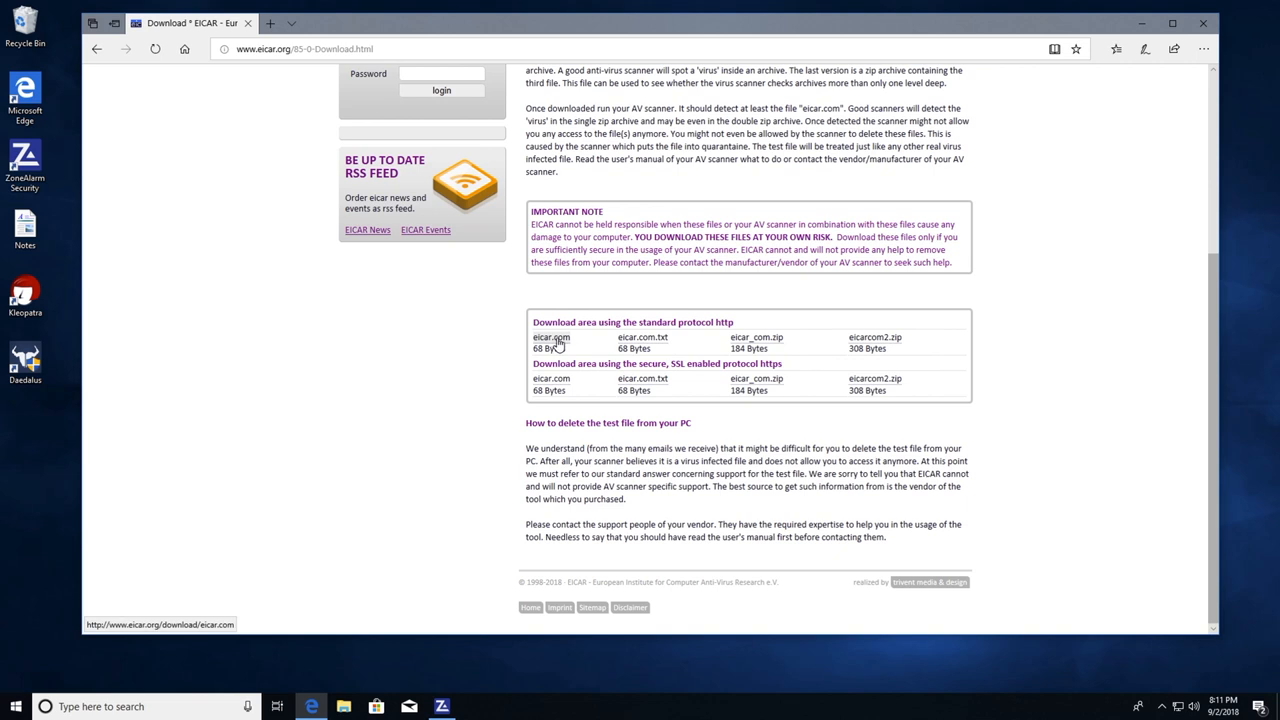
mouse_move(650, 335)
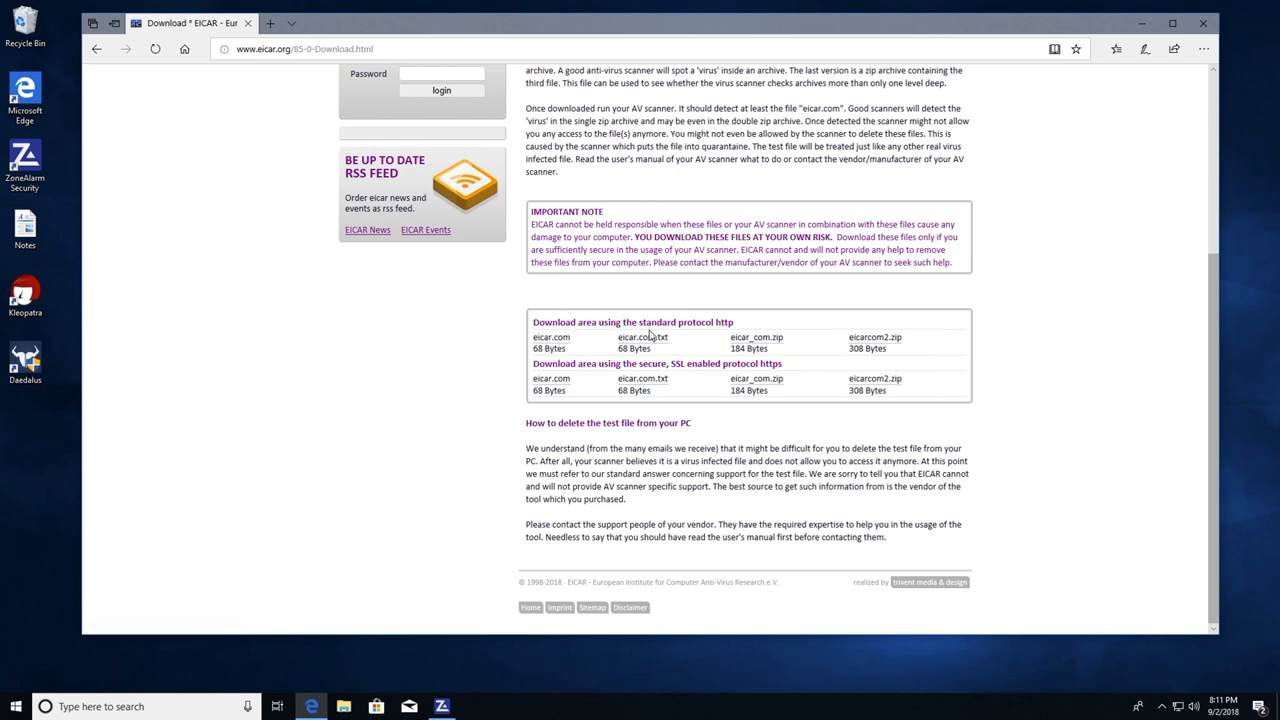
mouse_move(642, 337)
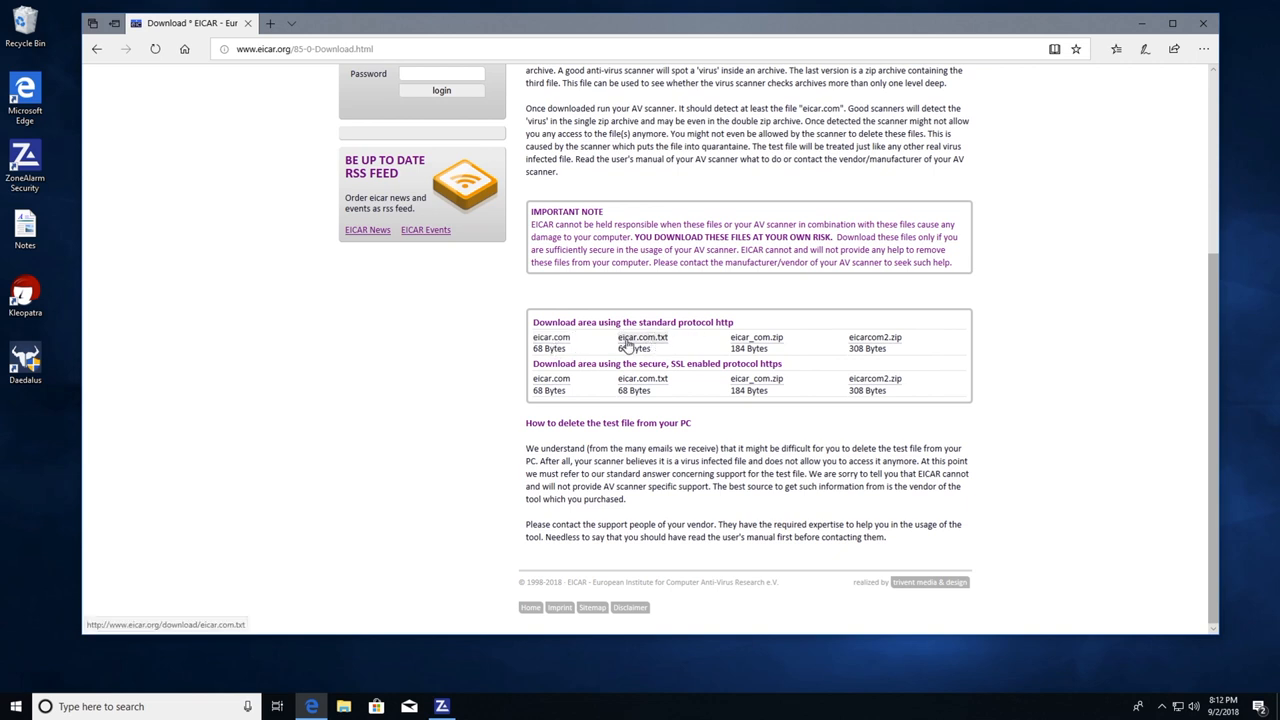
mouse_move(582, 350)
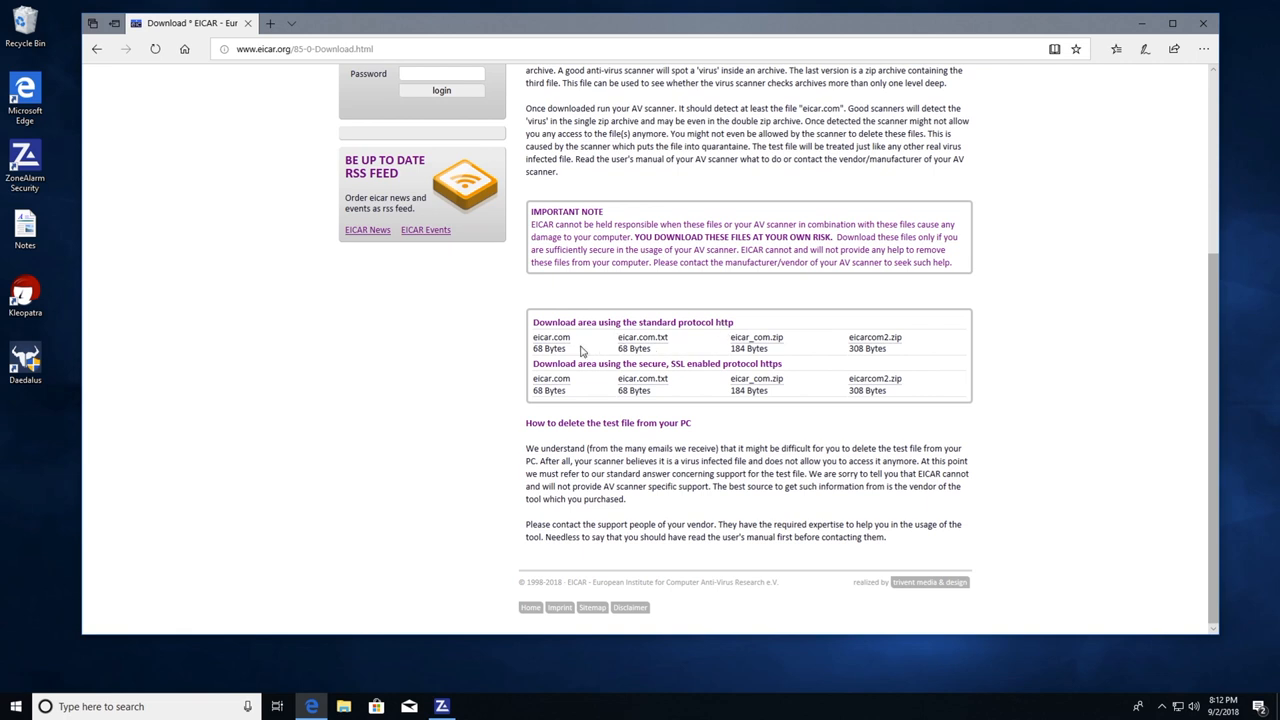
mouse_move(687, 357)
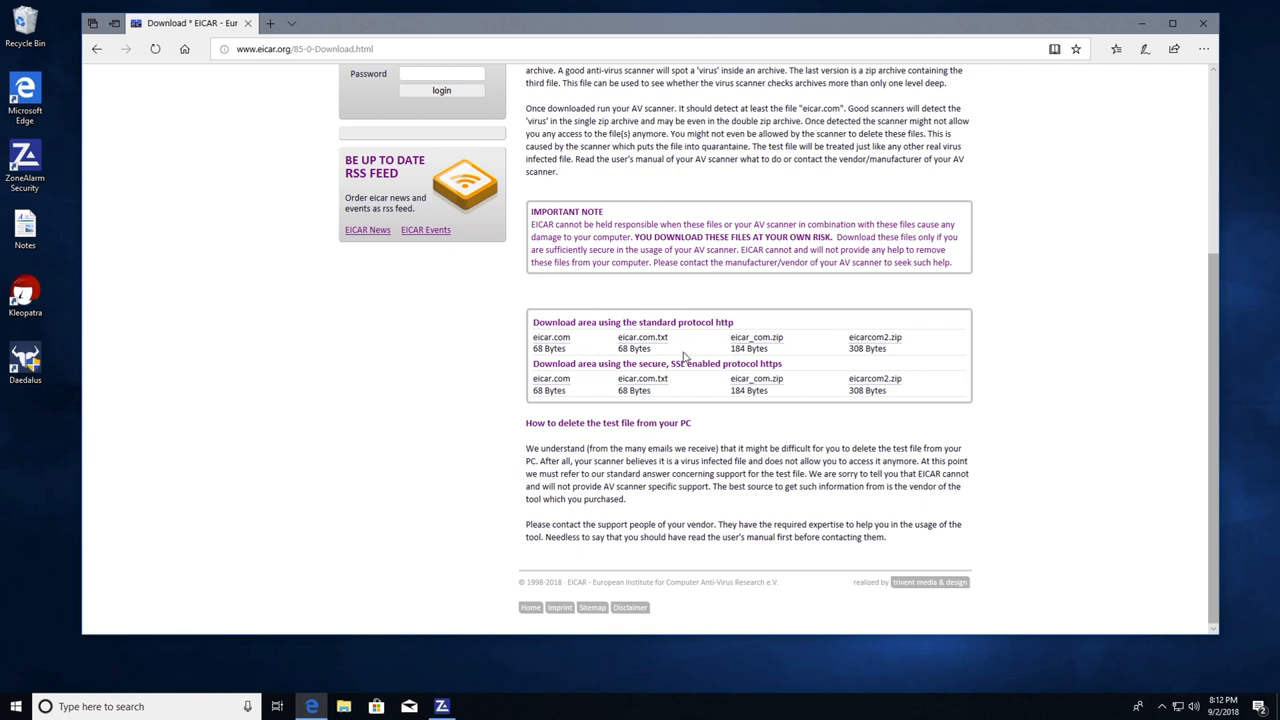
- Download http eicar.com past the SmartScreen warning until a High Security Alert blocks it
left_click(551, 337)
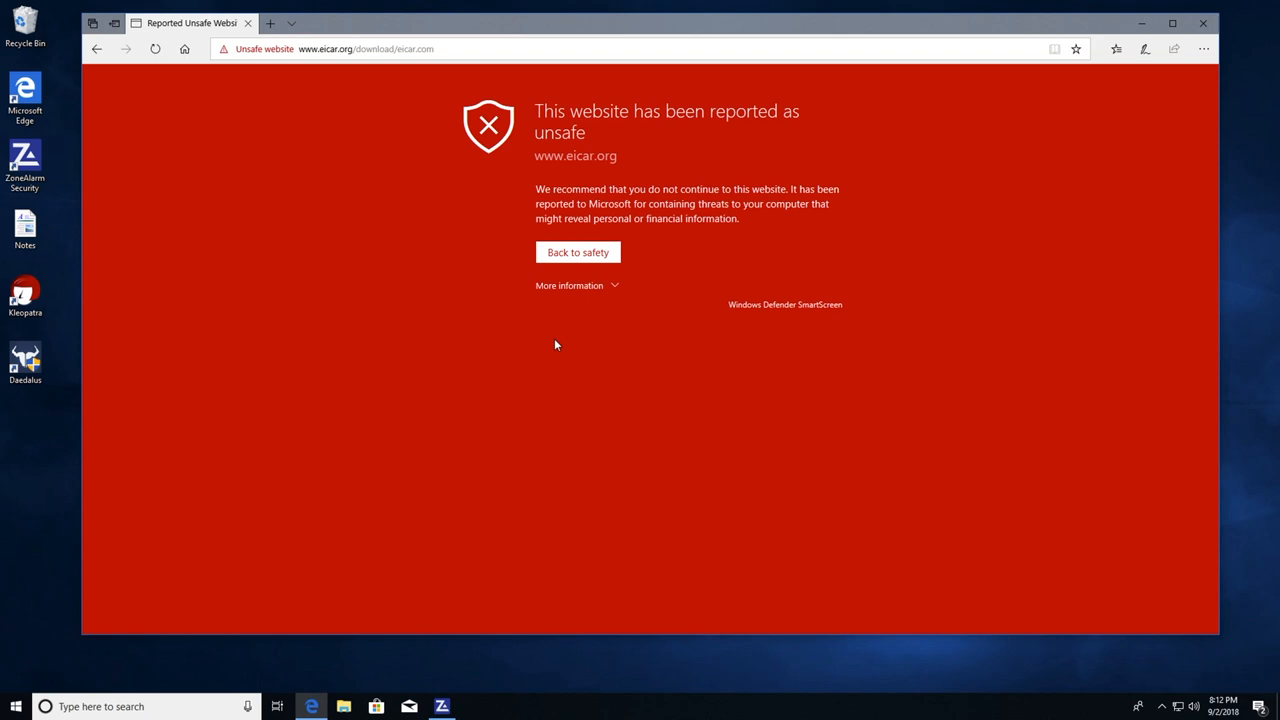
mouse_move(508, 178)
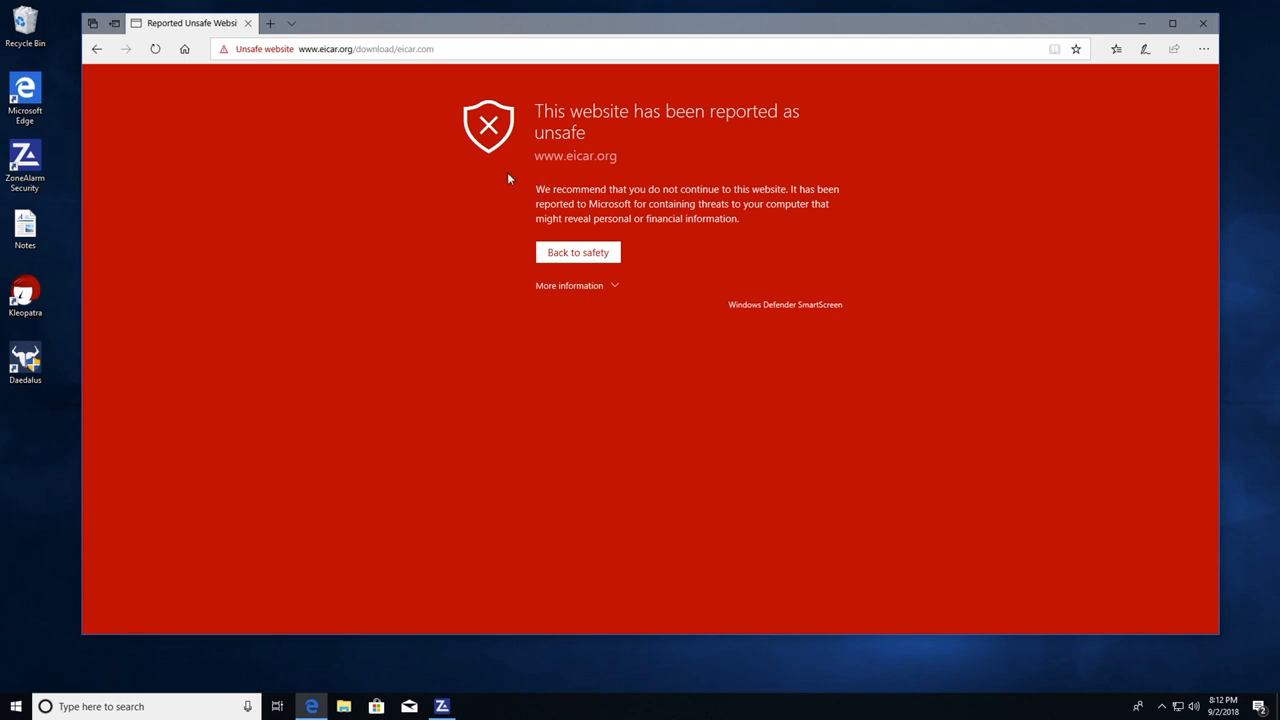
mouse_move(601, 156)
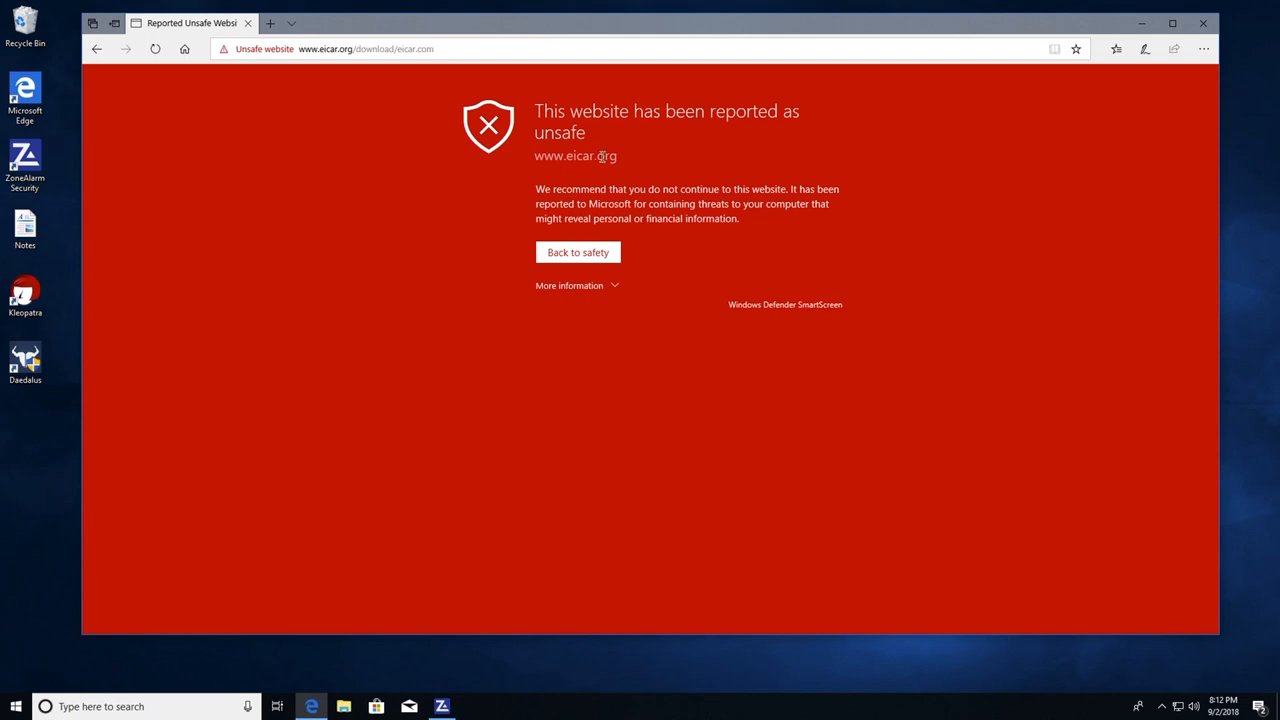
mouse_move(627, 148)
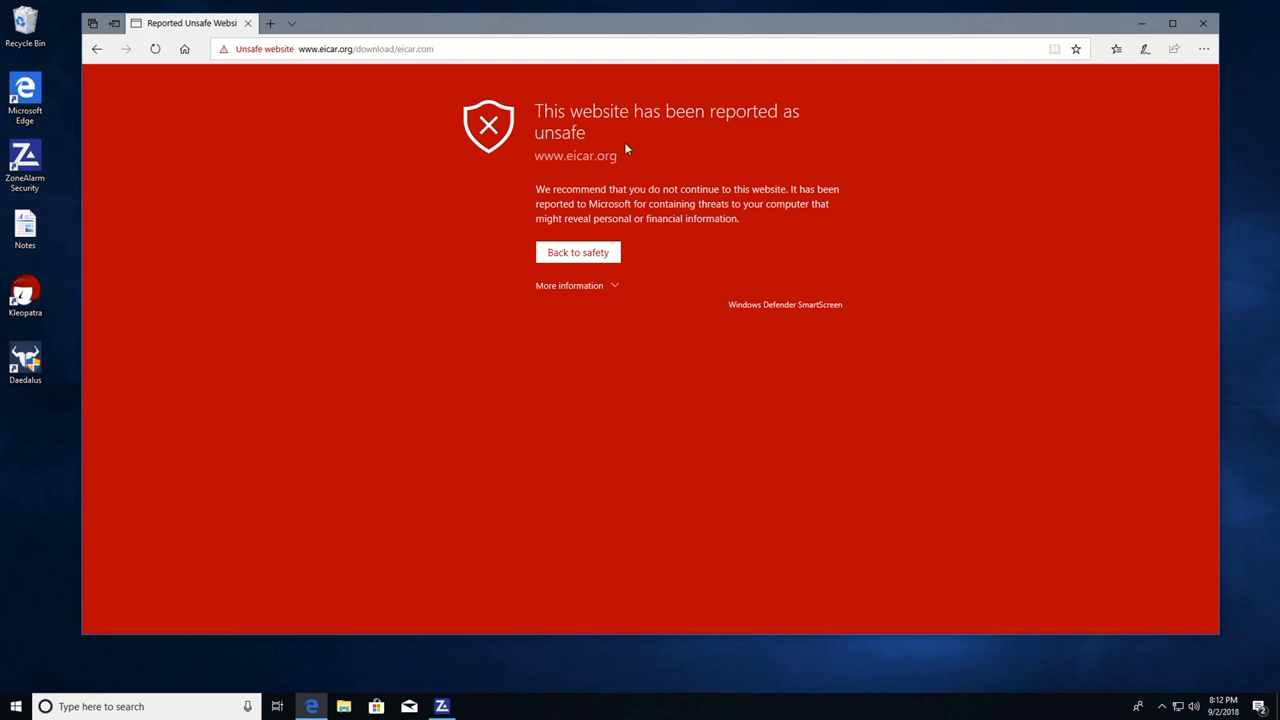
mouse_move(644, 173)
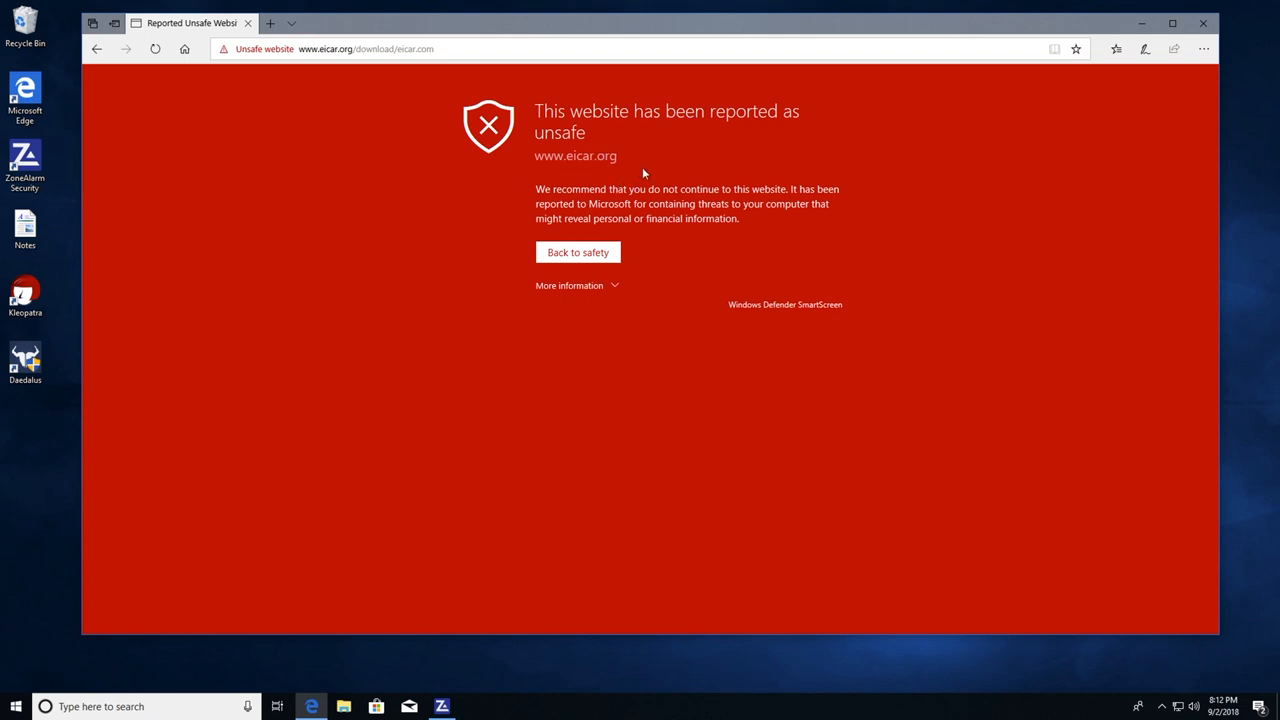
mouse_move(630, 188)
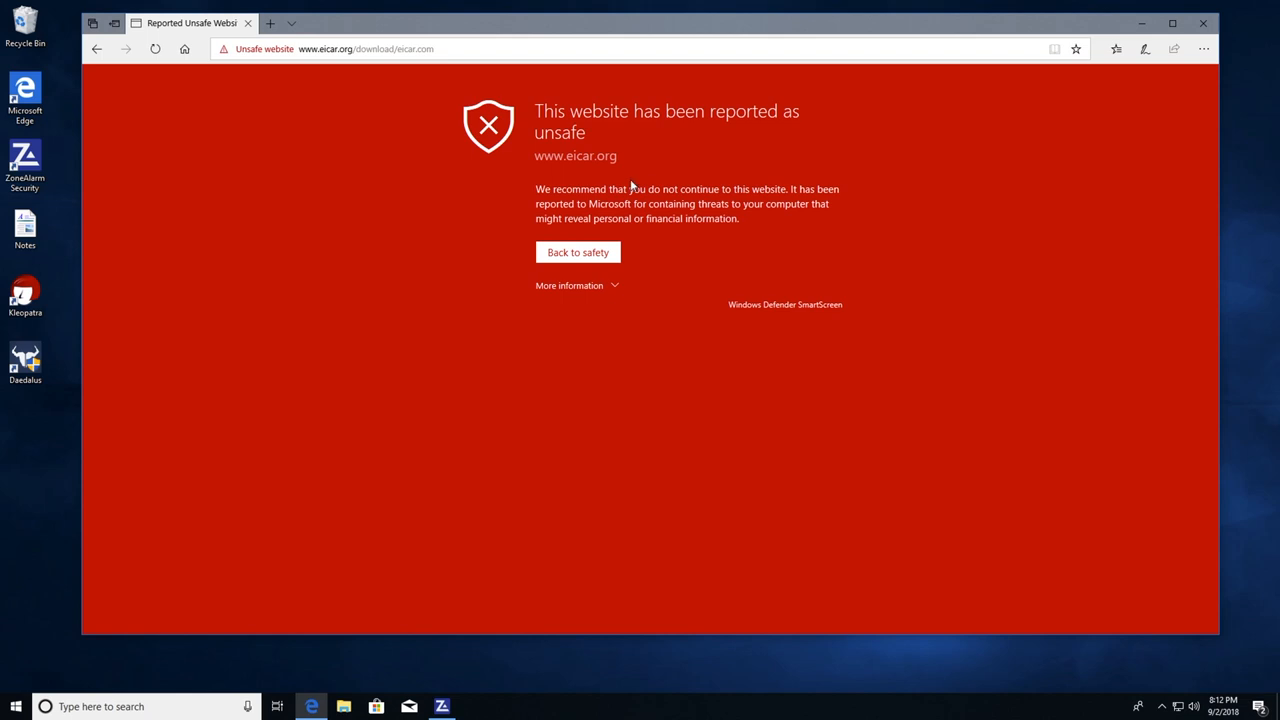
mouse_move(645, 200)
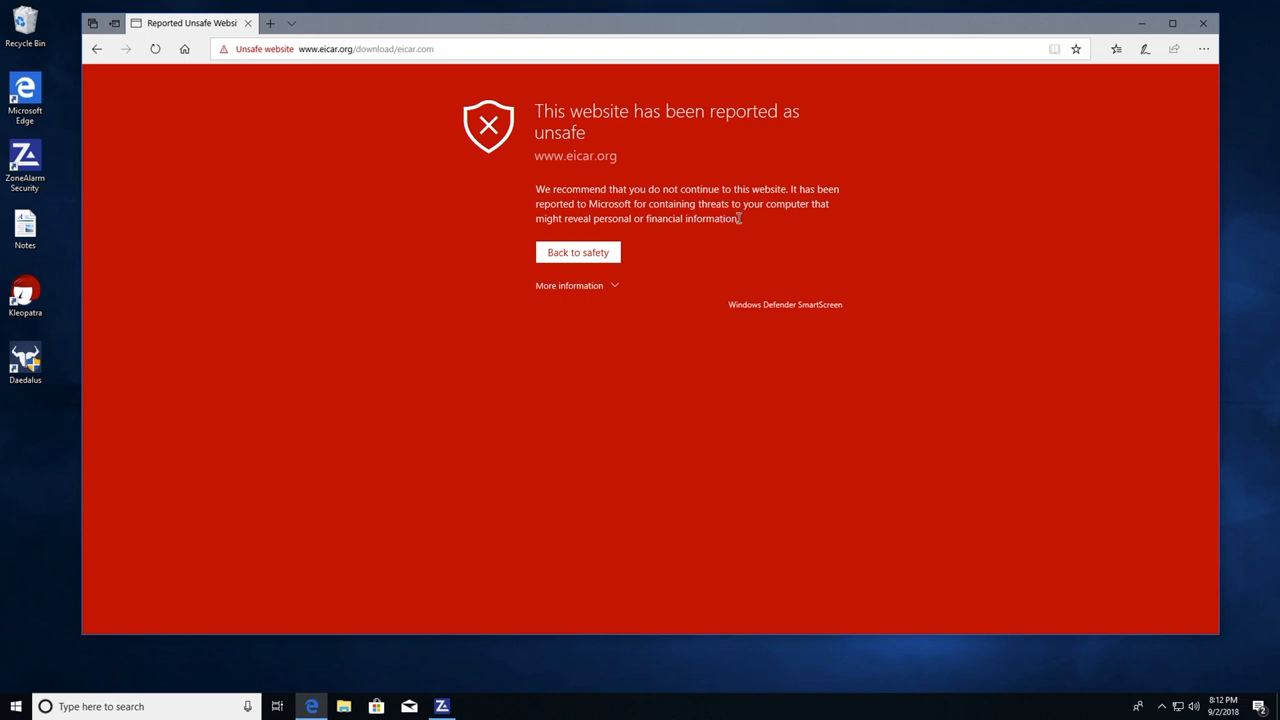
mouse_move(665, 237)
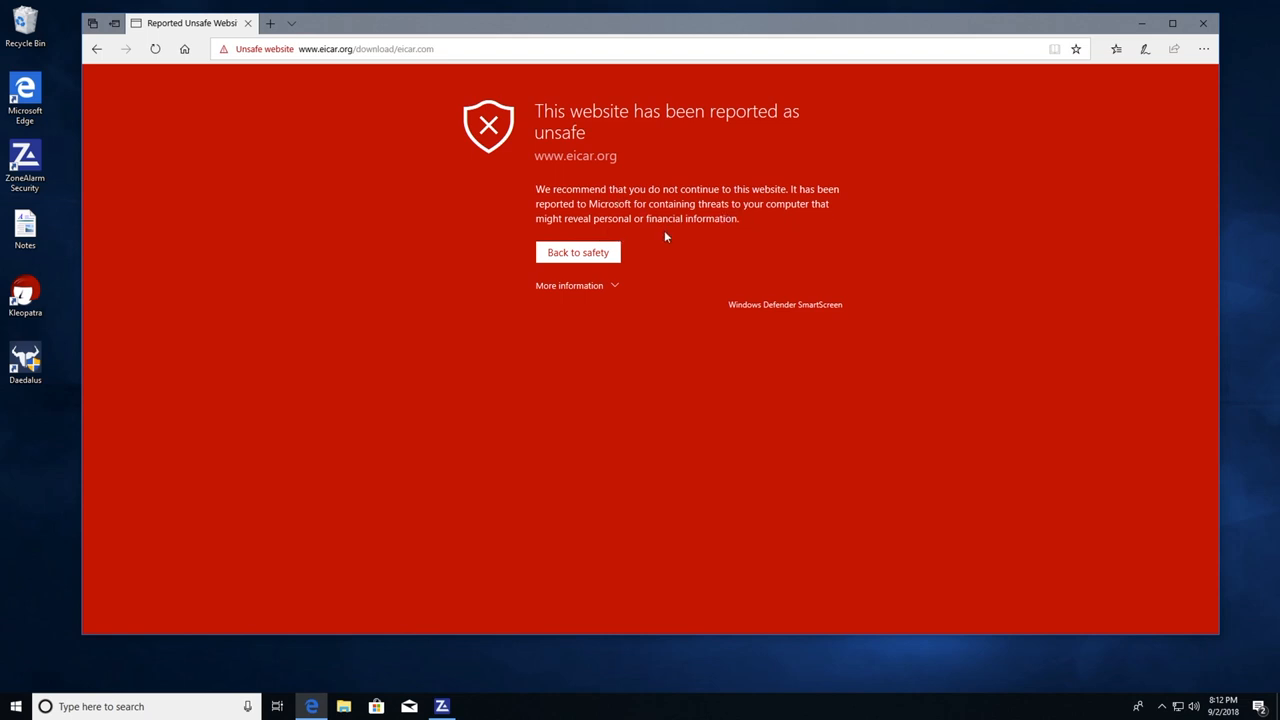
mouse_move(718, 231)
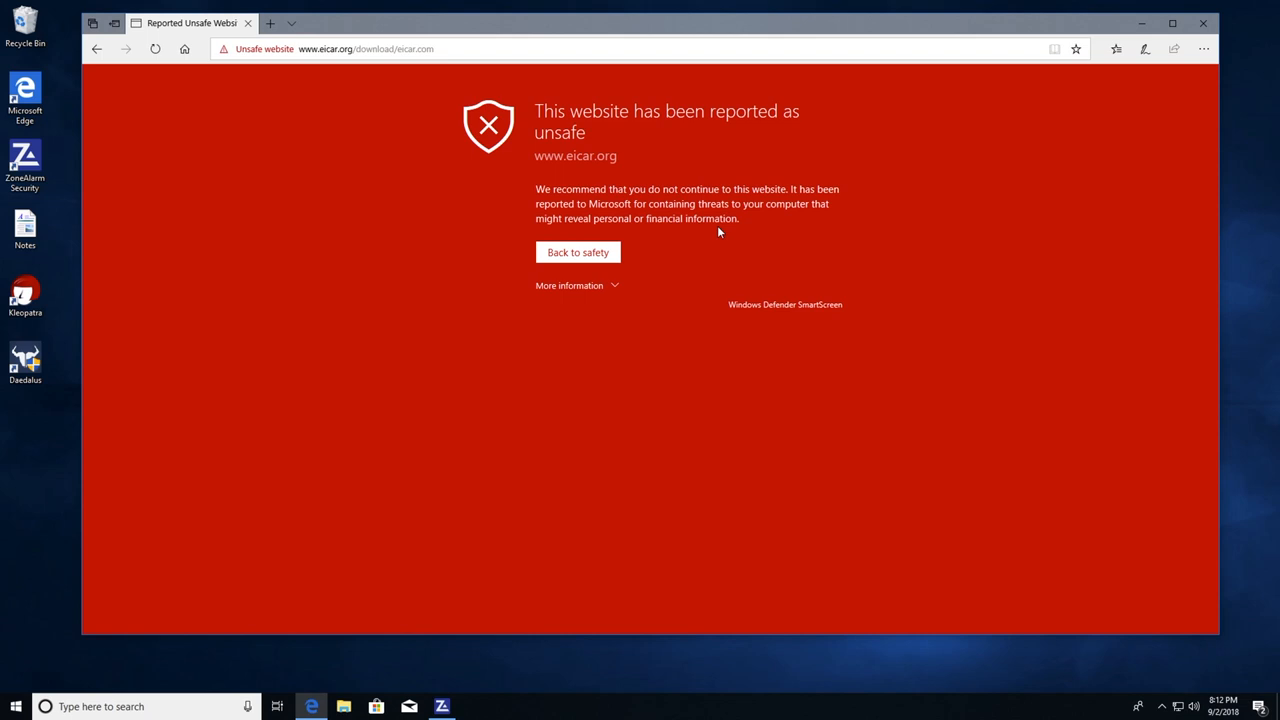
mouse_move(658, 301)
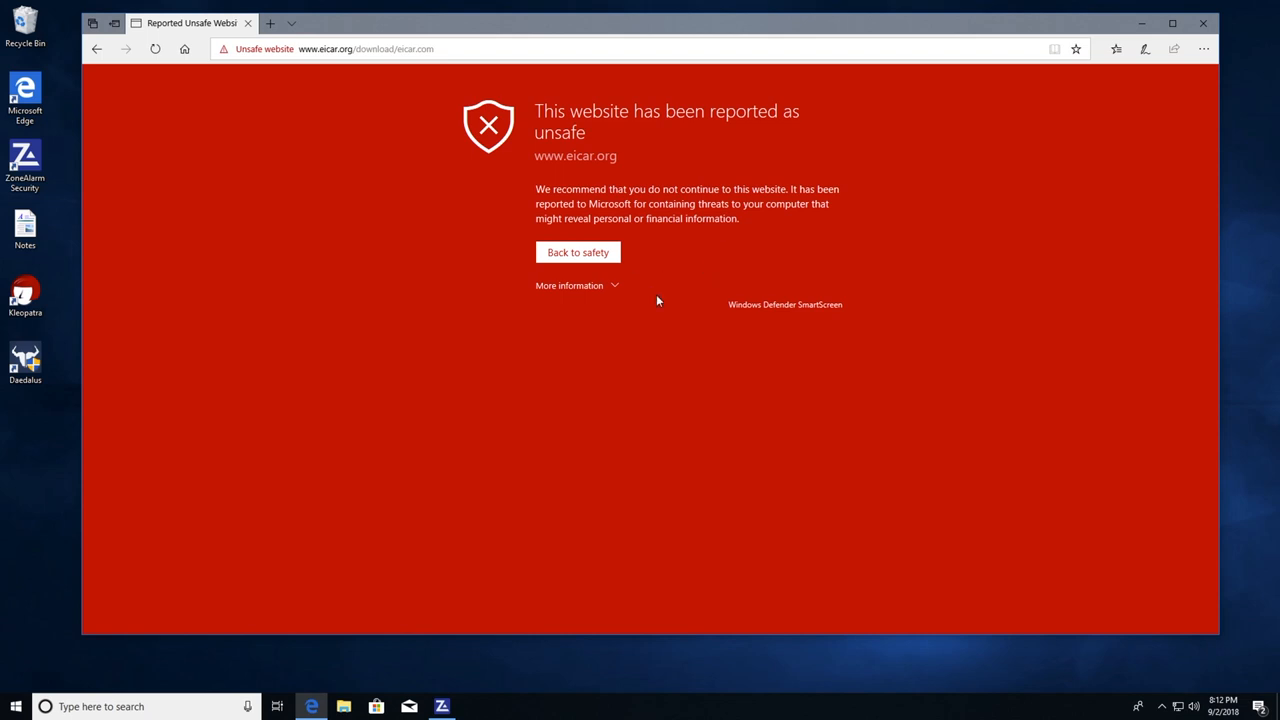
mouse_move(779, 308)
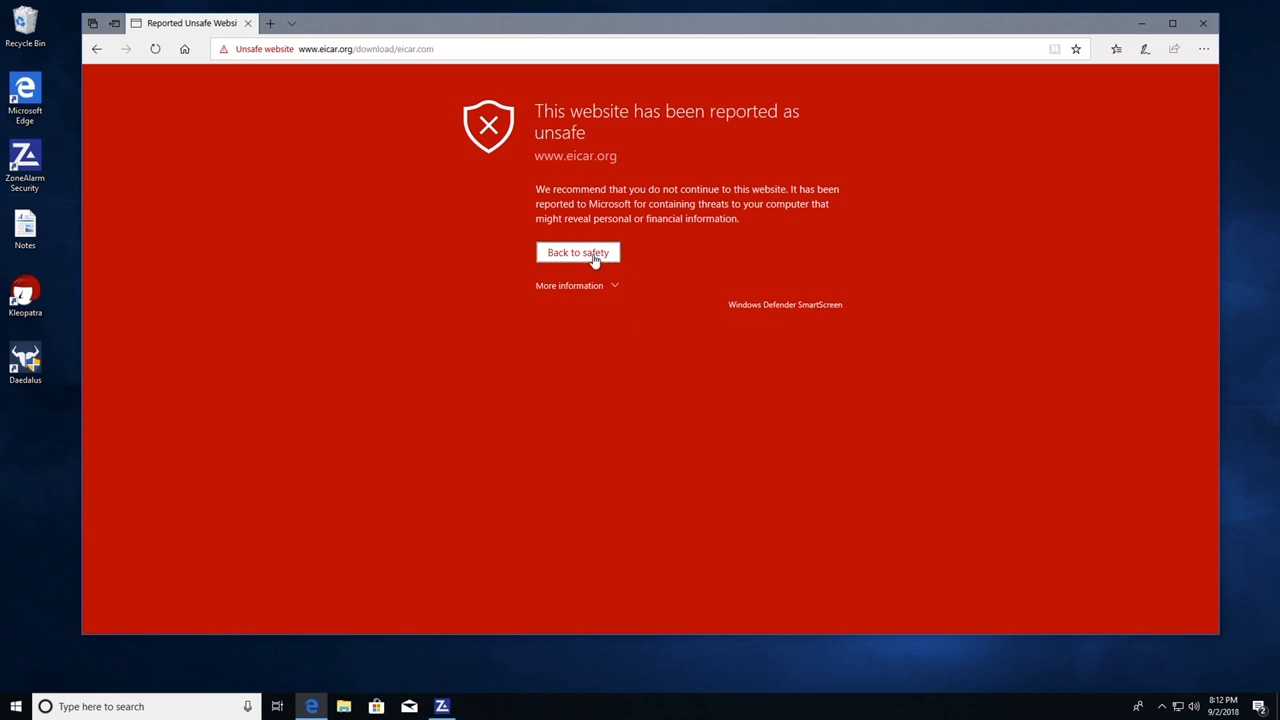
left_click(569, 285)
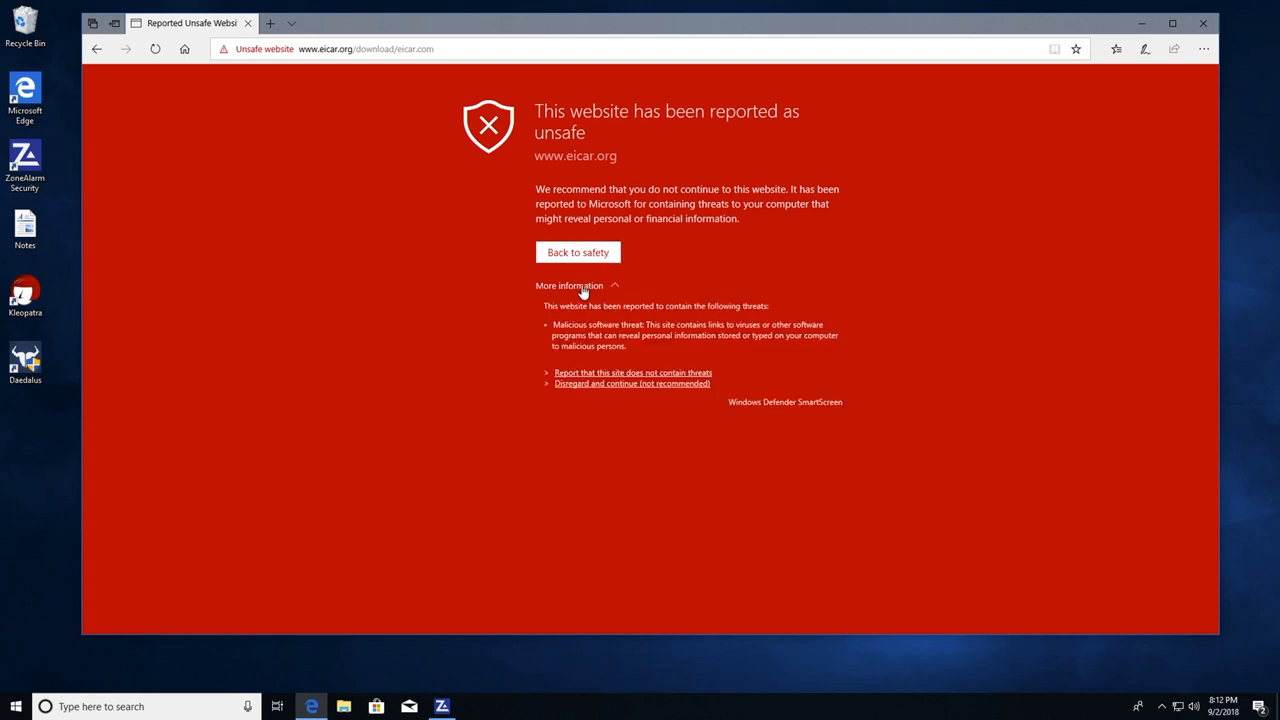
mouse_move(616, 393)
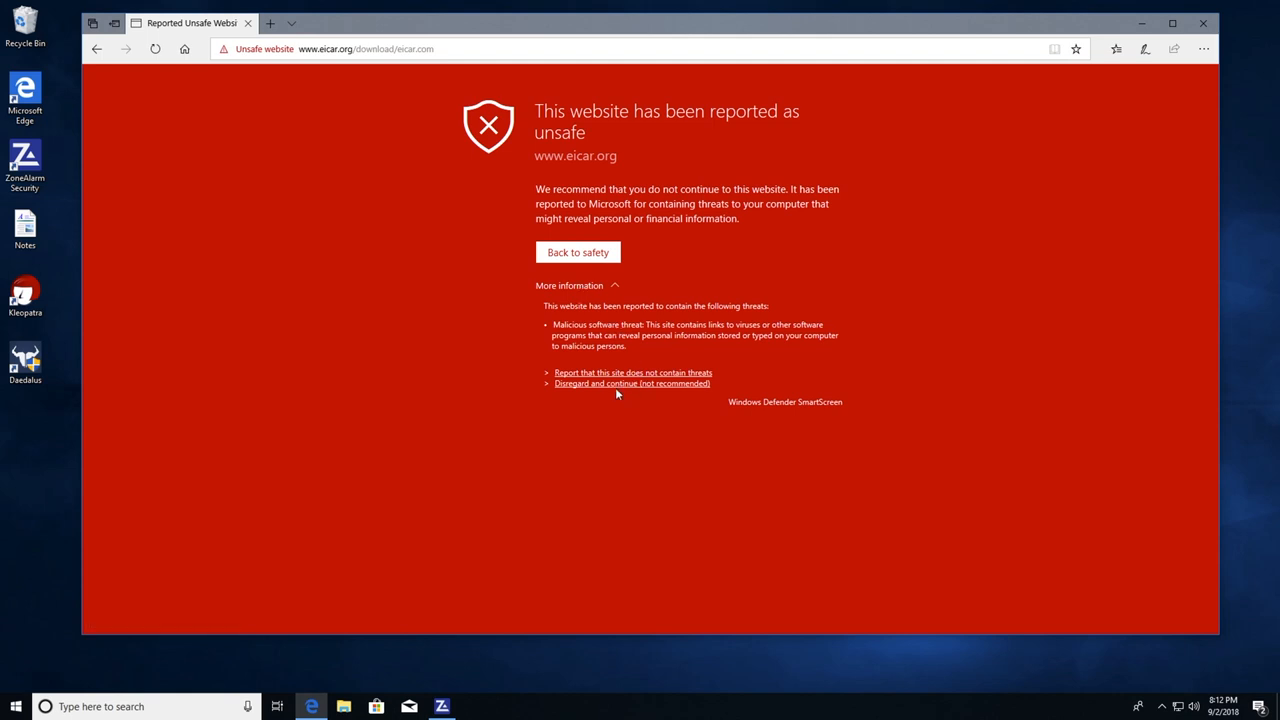
mouse_move(614, 389)
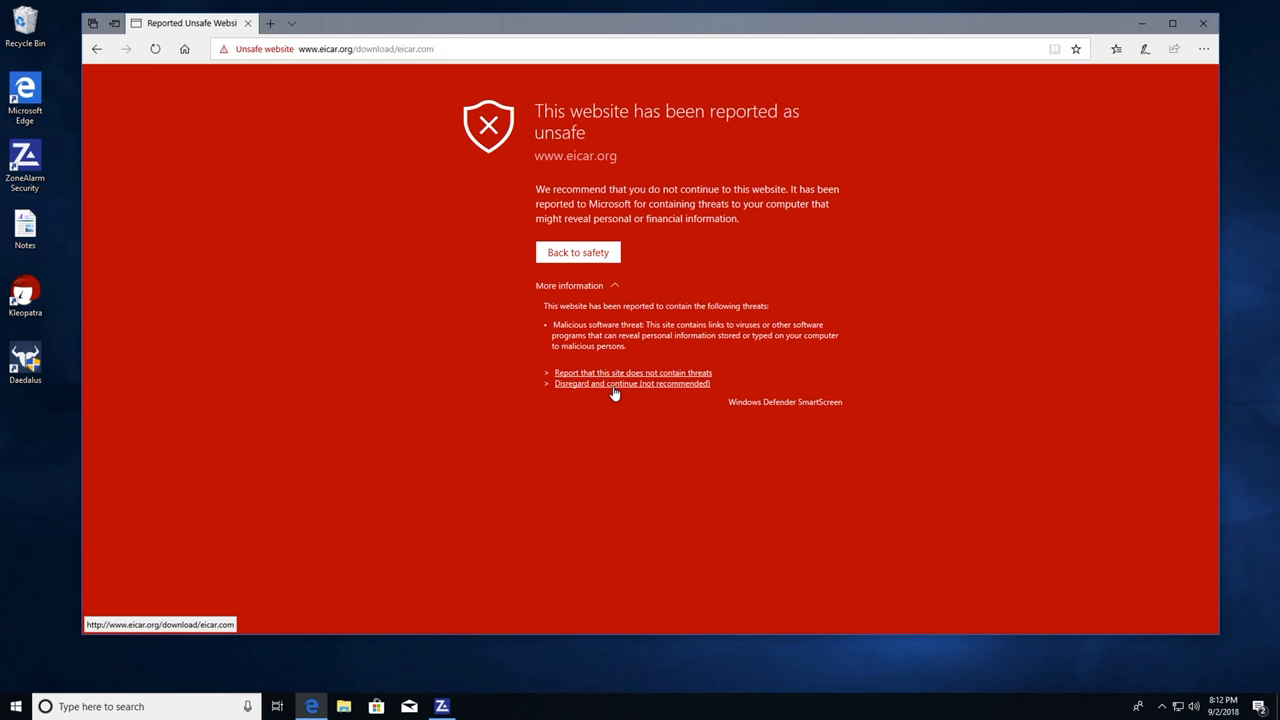
left_click(632, 383)
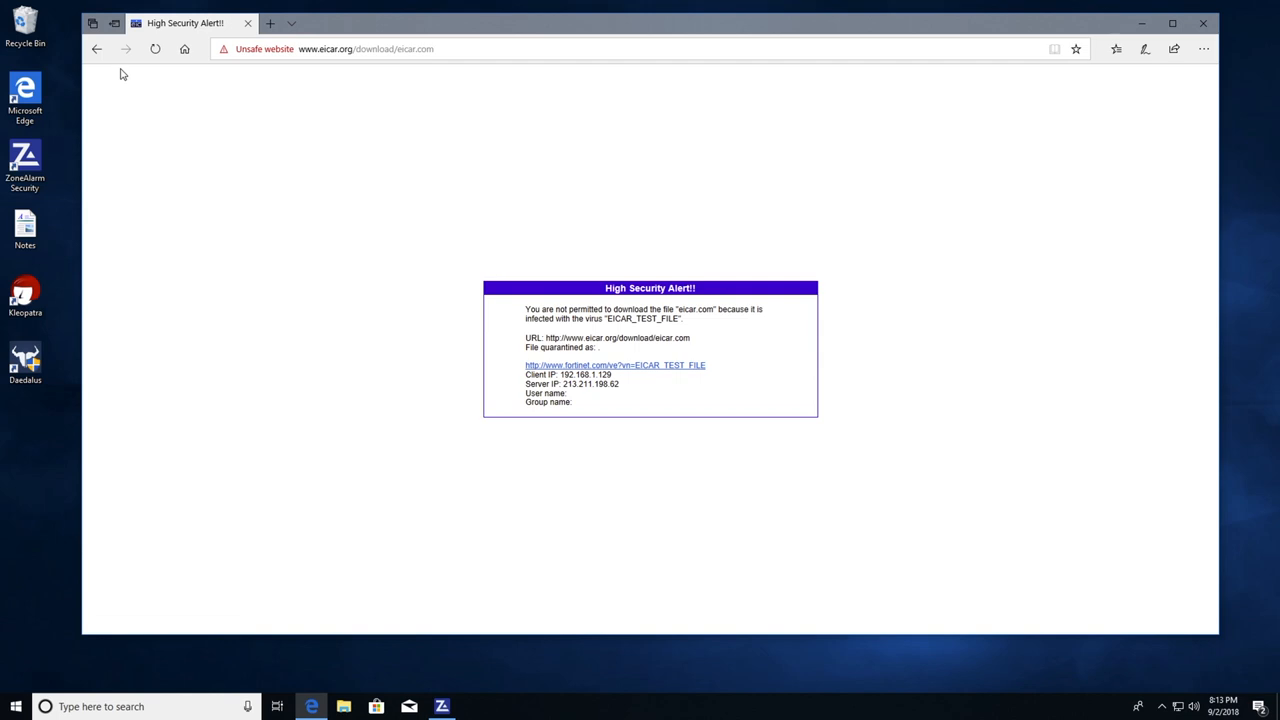
- Try the http eicar.com.txt, eicar_com.zip and eicarcom2.zip downloads in turn
left_click(96, 48)
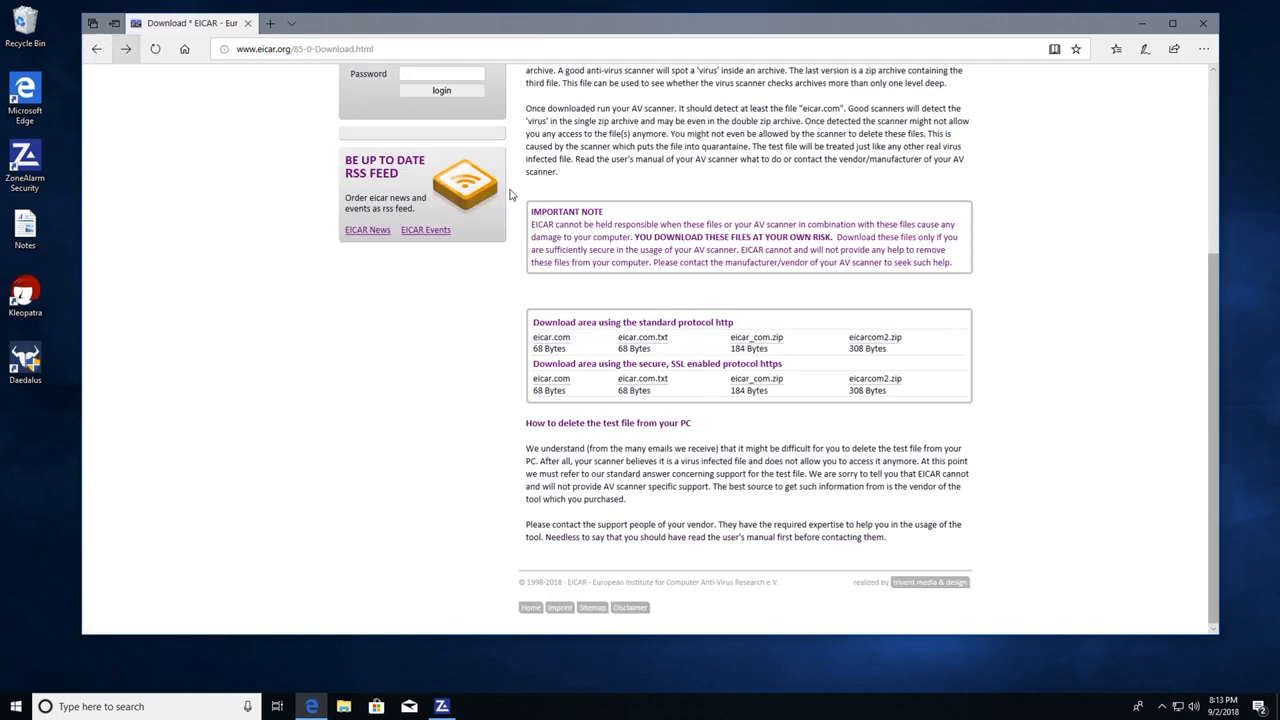
left_click(642, 337)
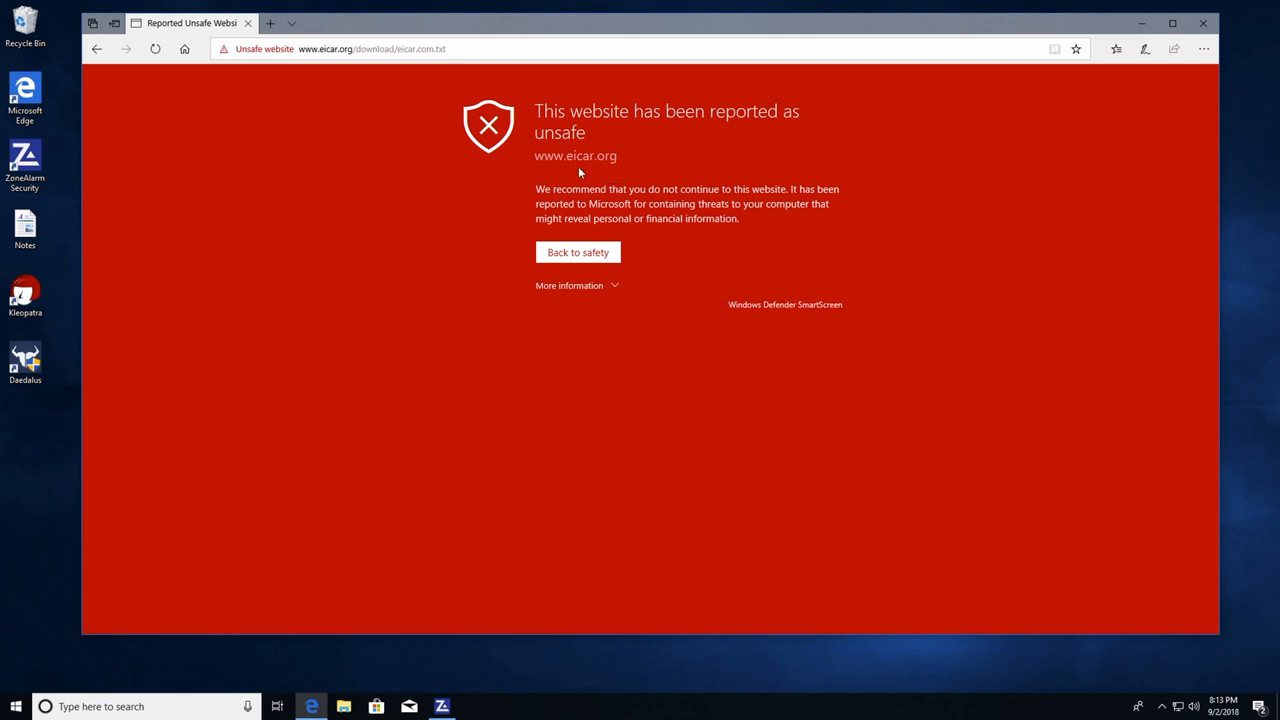
left_click(96, 48)
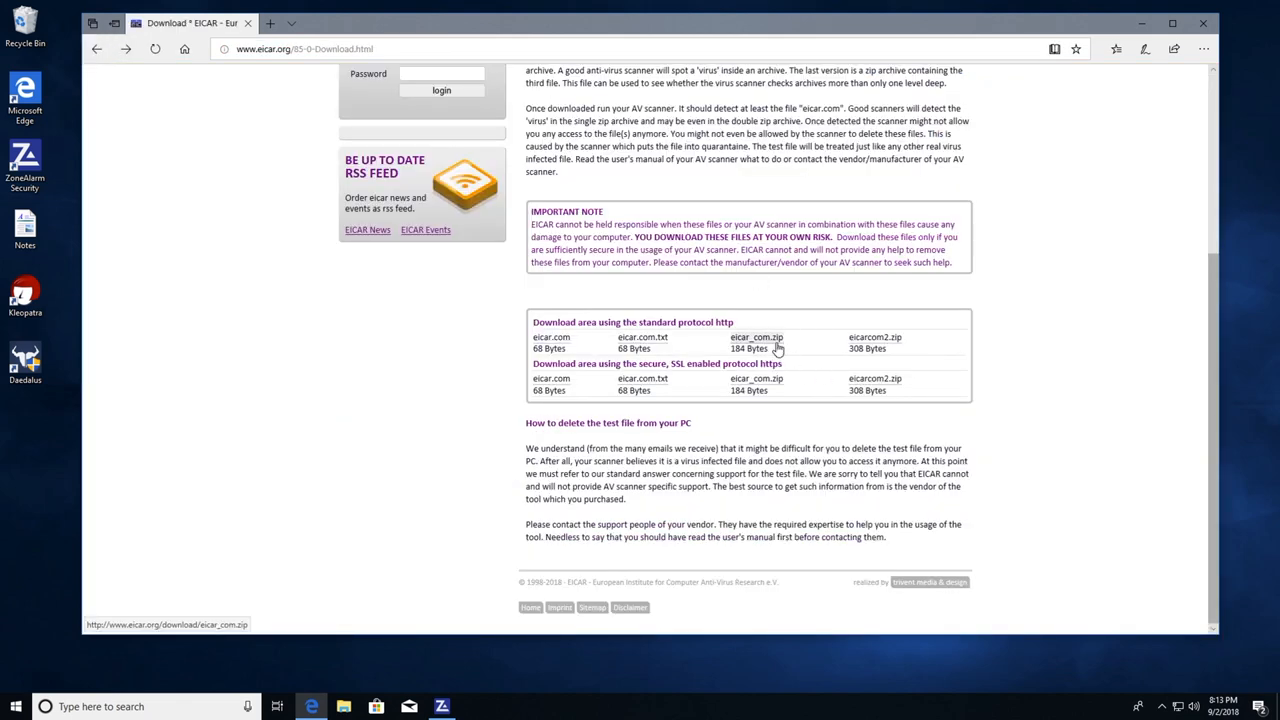
left_click(756, 337)
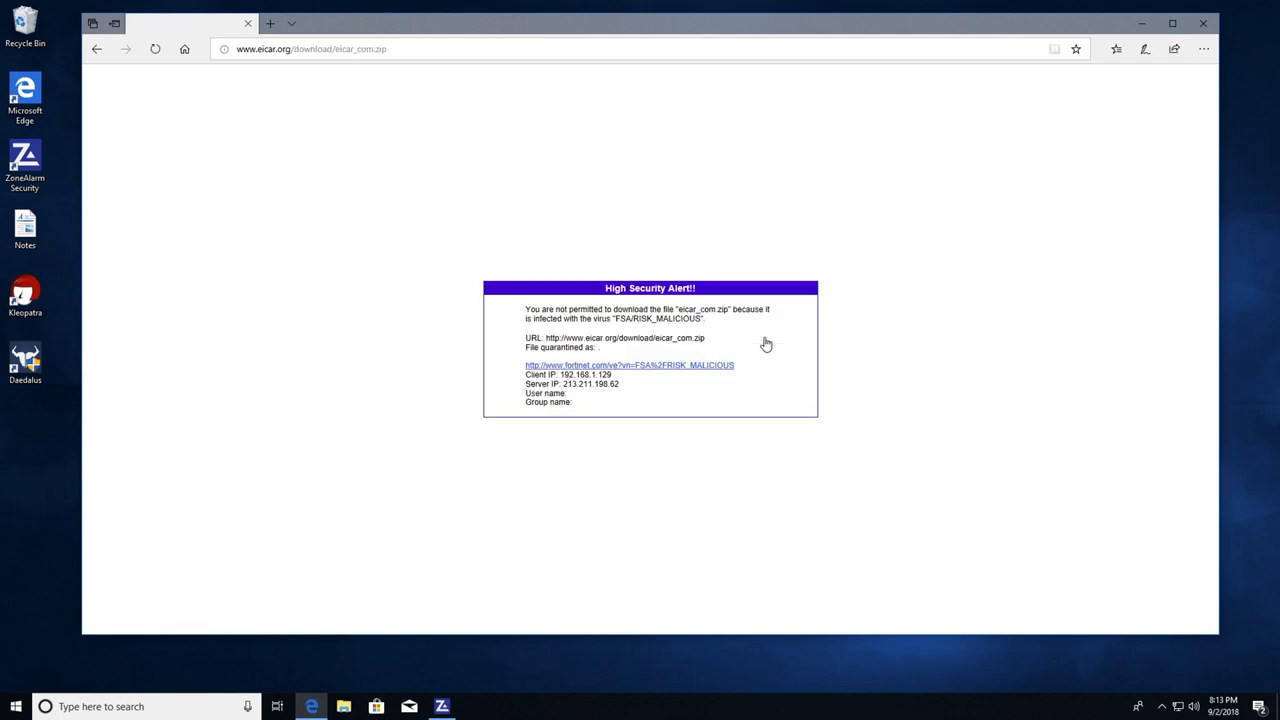
mouse_move(629, 365)
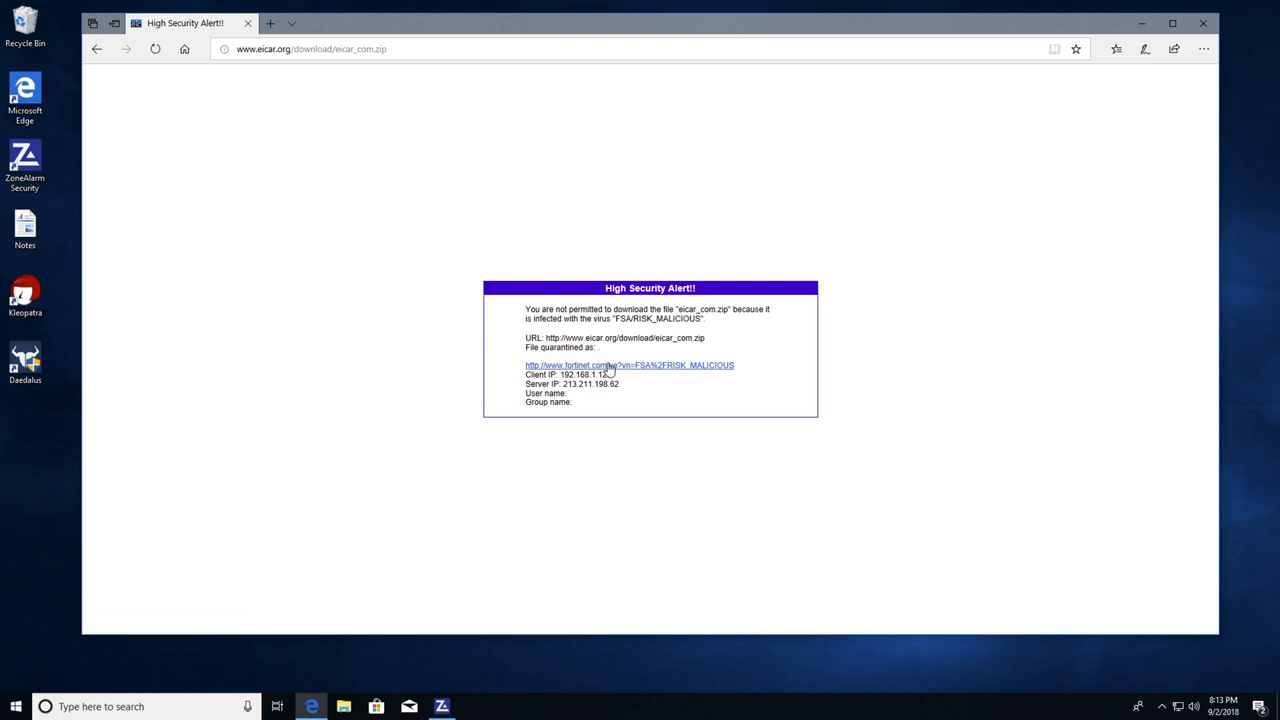
mouse_move(629, 364)
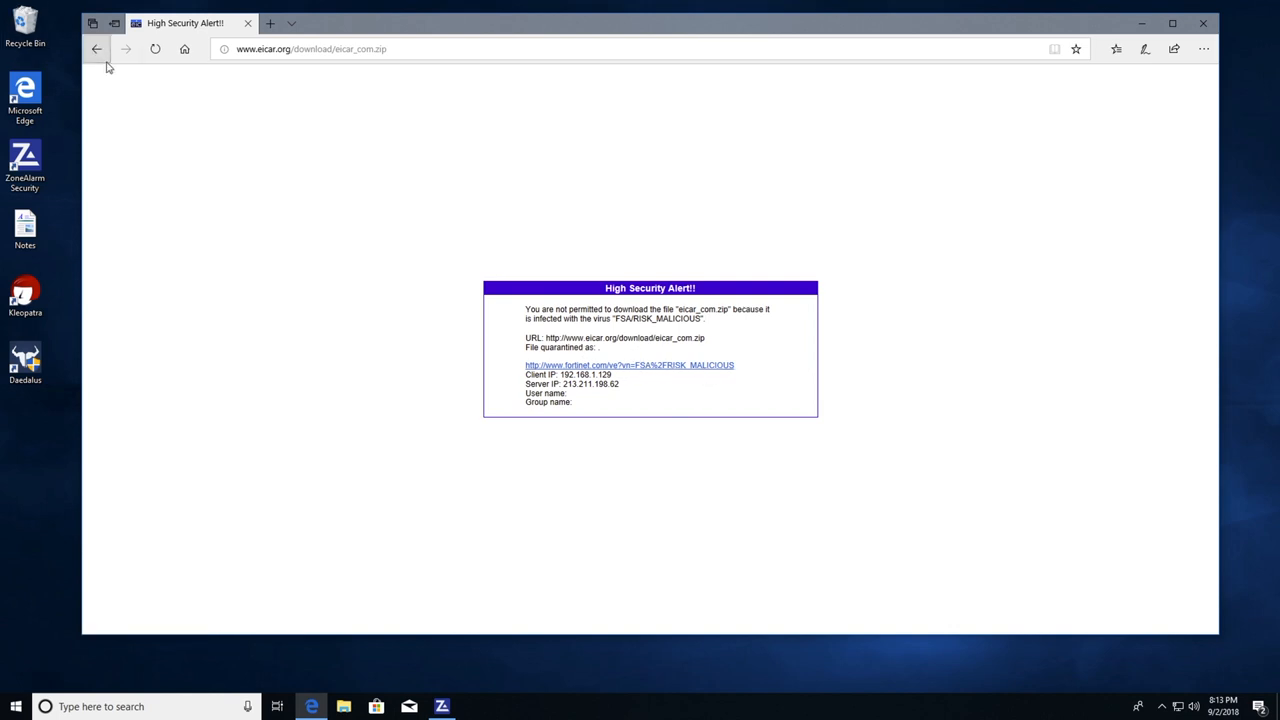
left_click(96, 49)
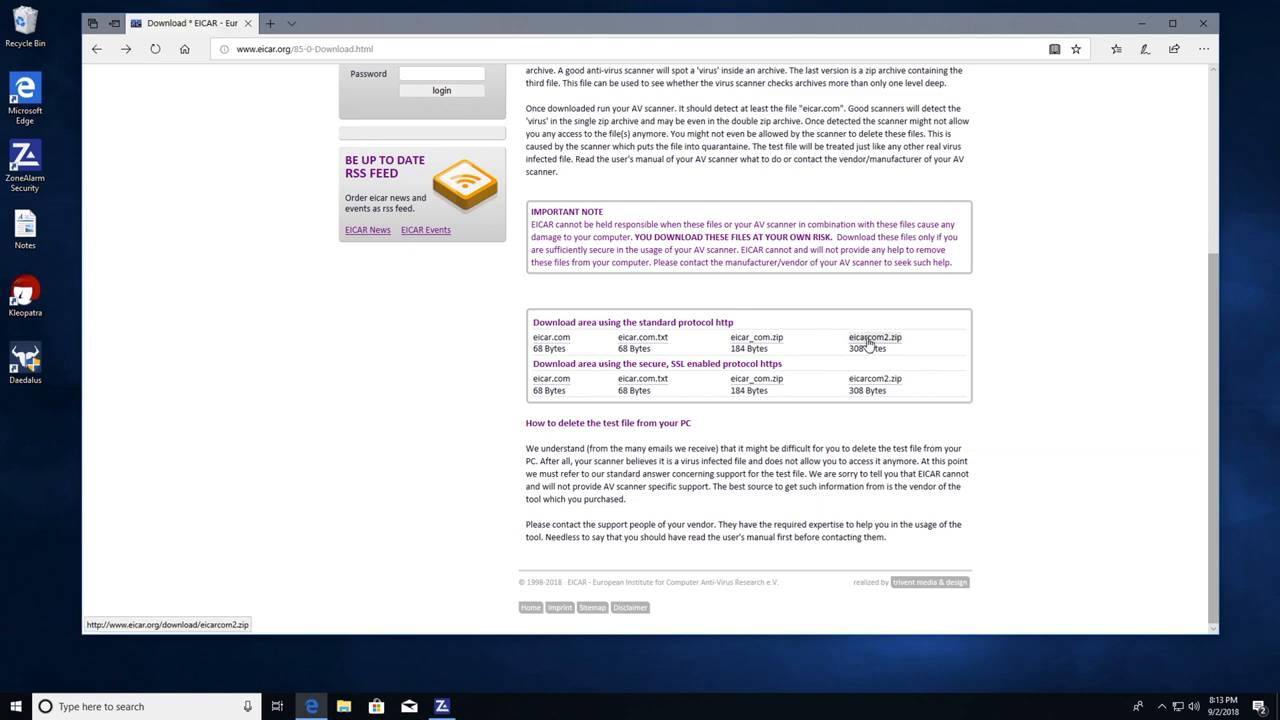
left_click(874, 337)
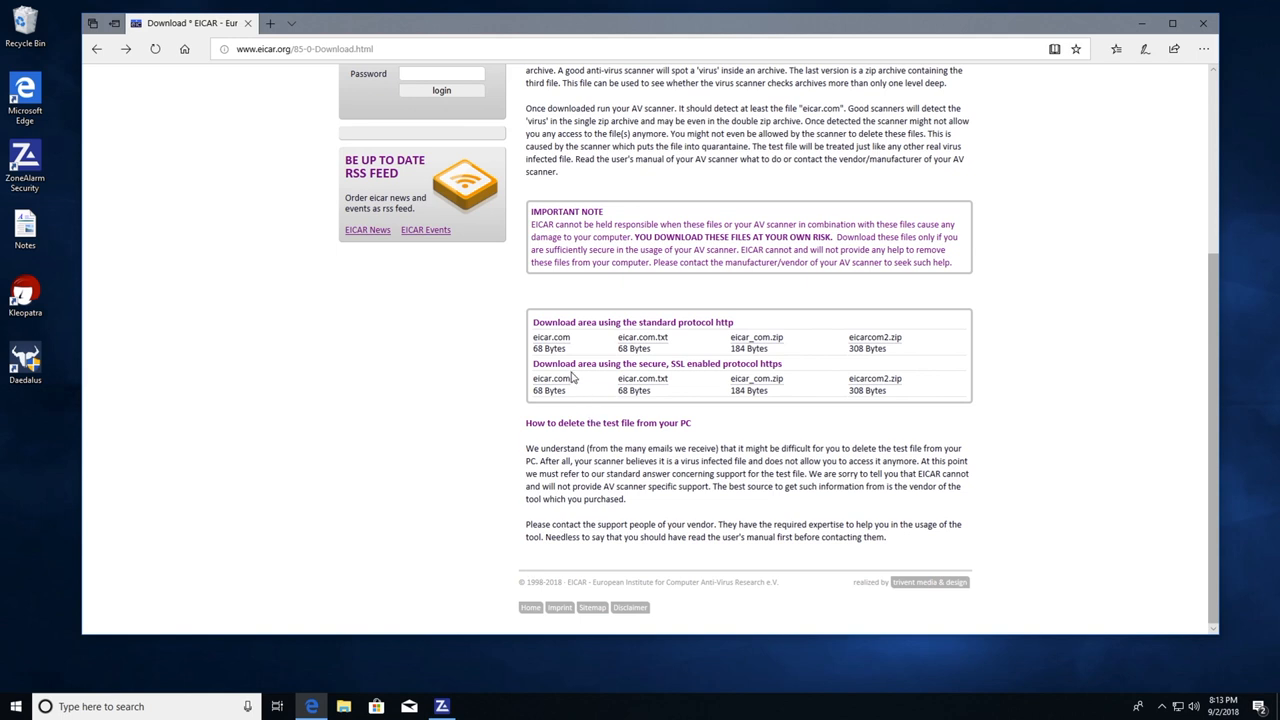
mouse_move(703, 368)
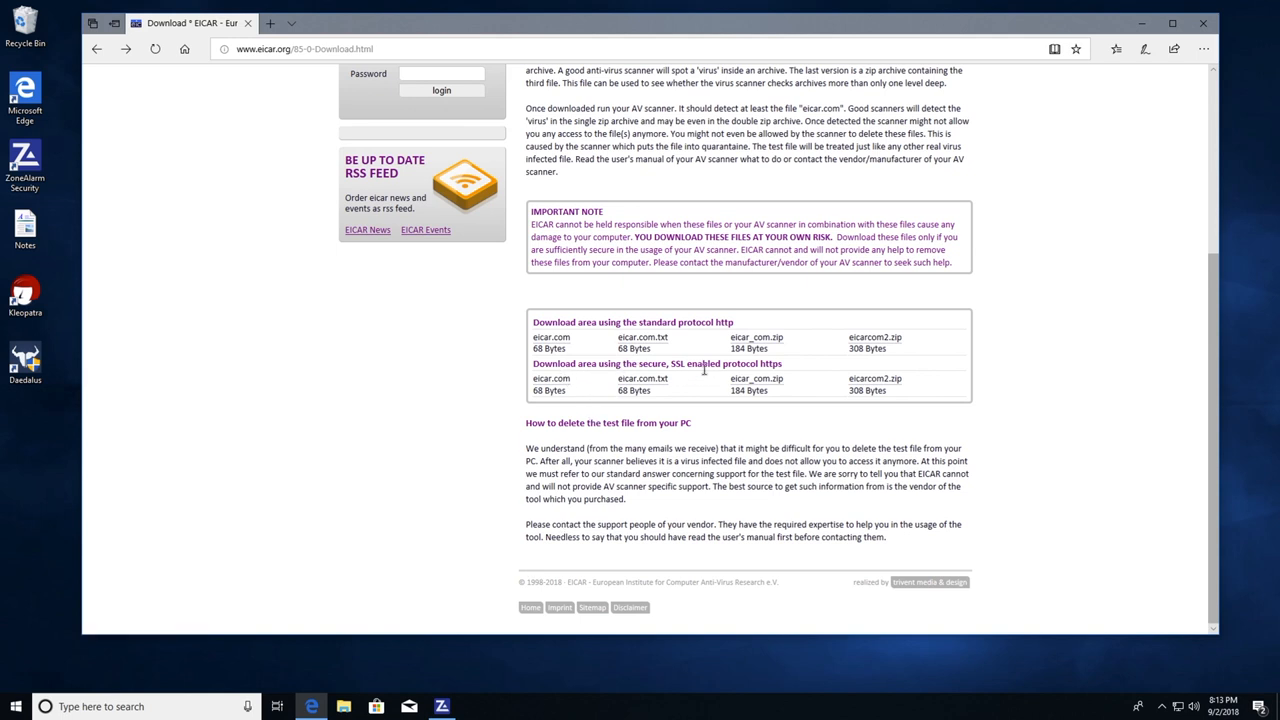
mouse_move(551, 378)
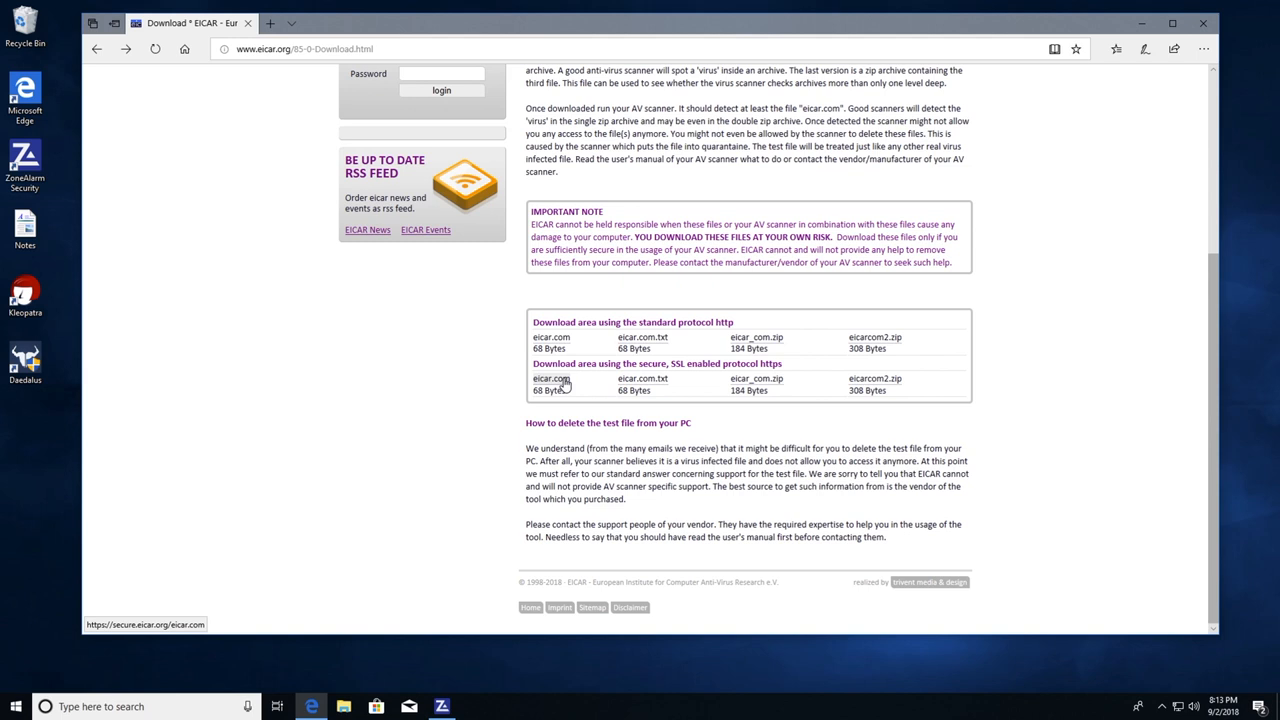
- Attempt the https eicar.com download, then check the Downloads folder for it
left_click(551, 378)
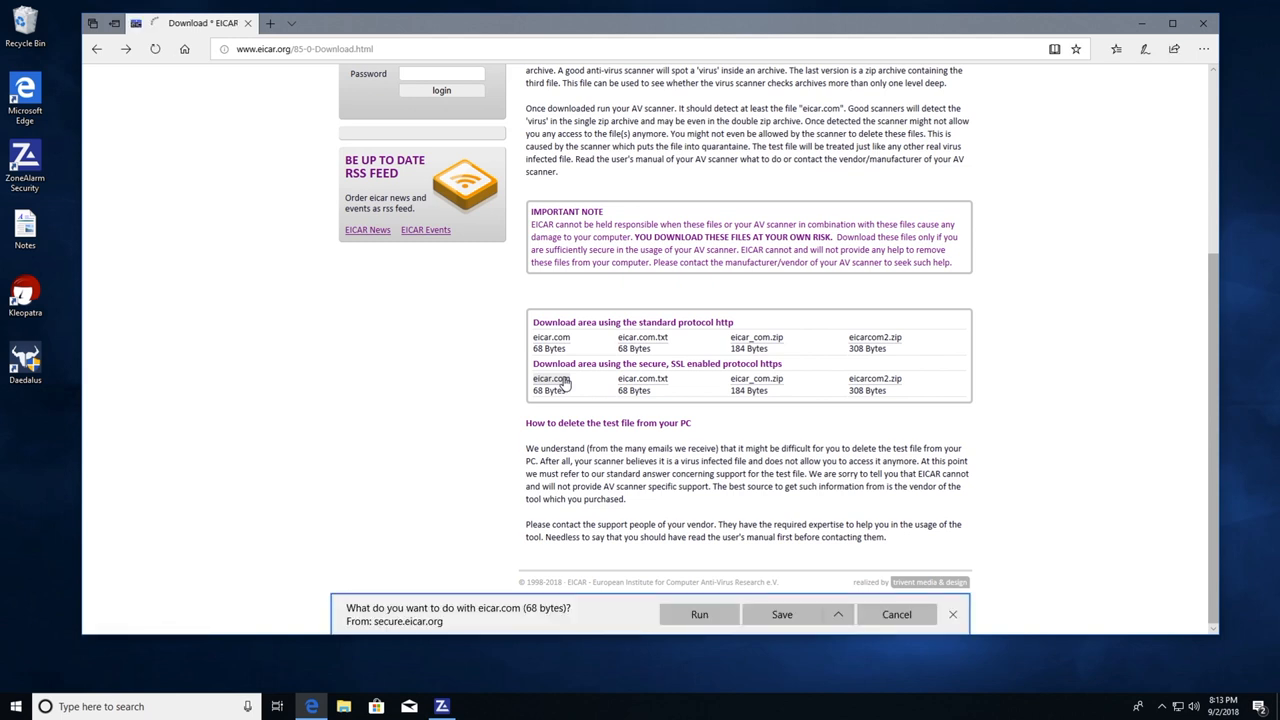
mouse_move(551, 378)
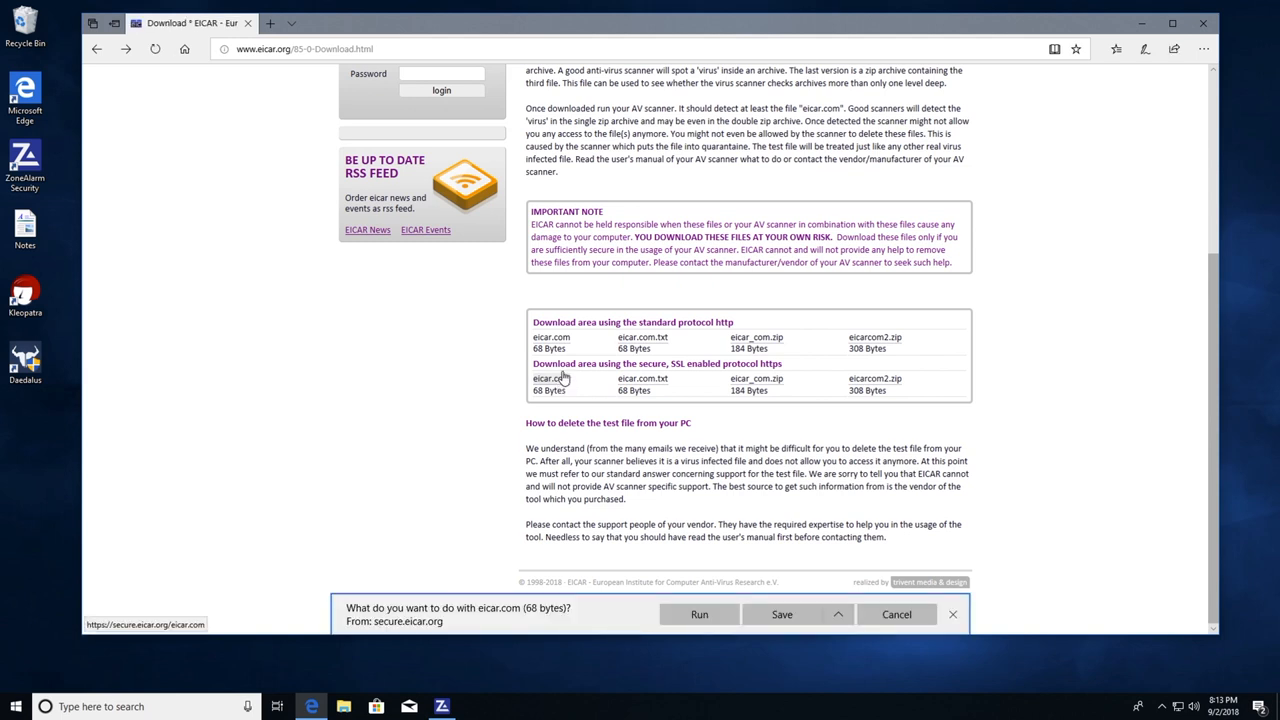
mouse_move(440, 628)
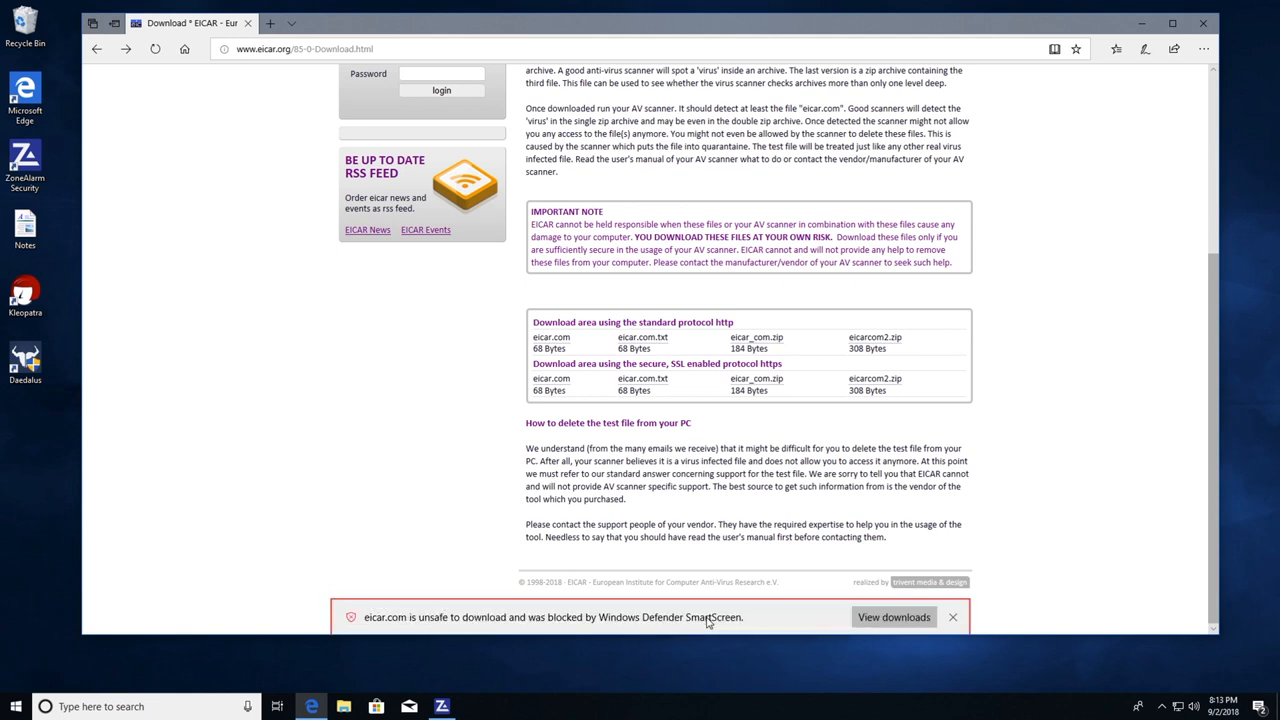
mouse_move(605, 627)
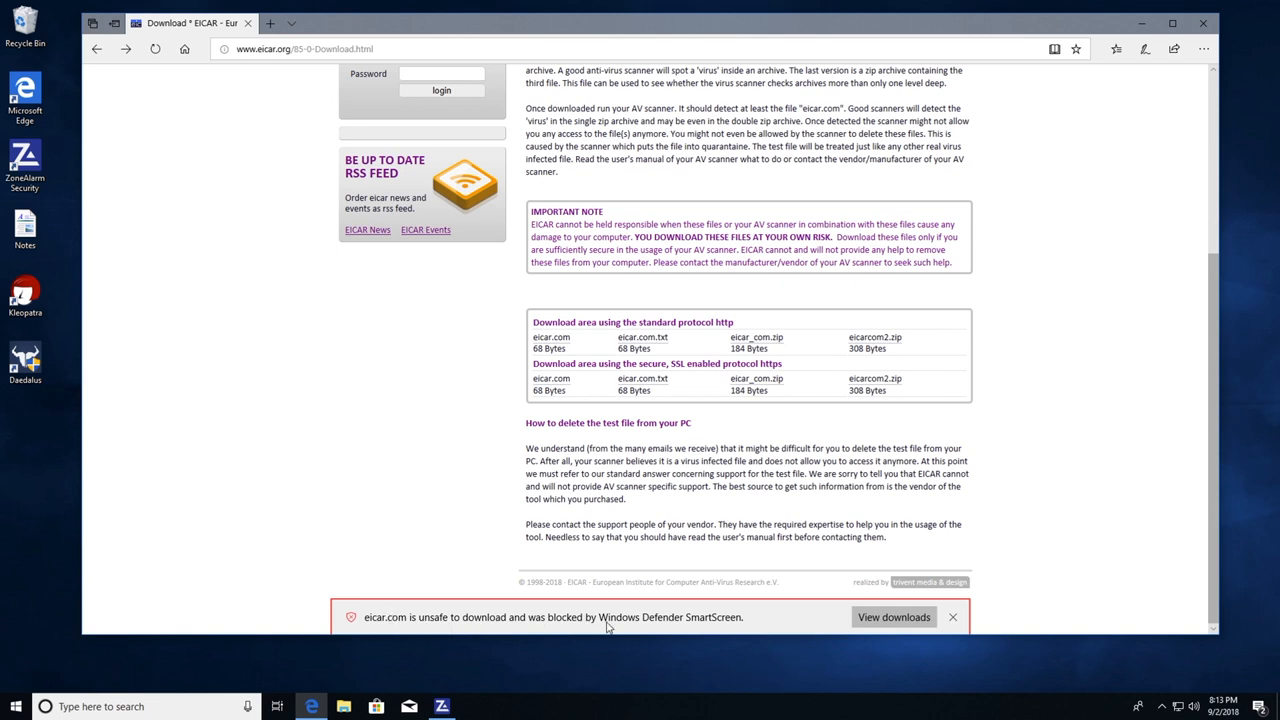
mouse_move(893, 617)
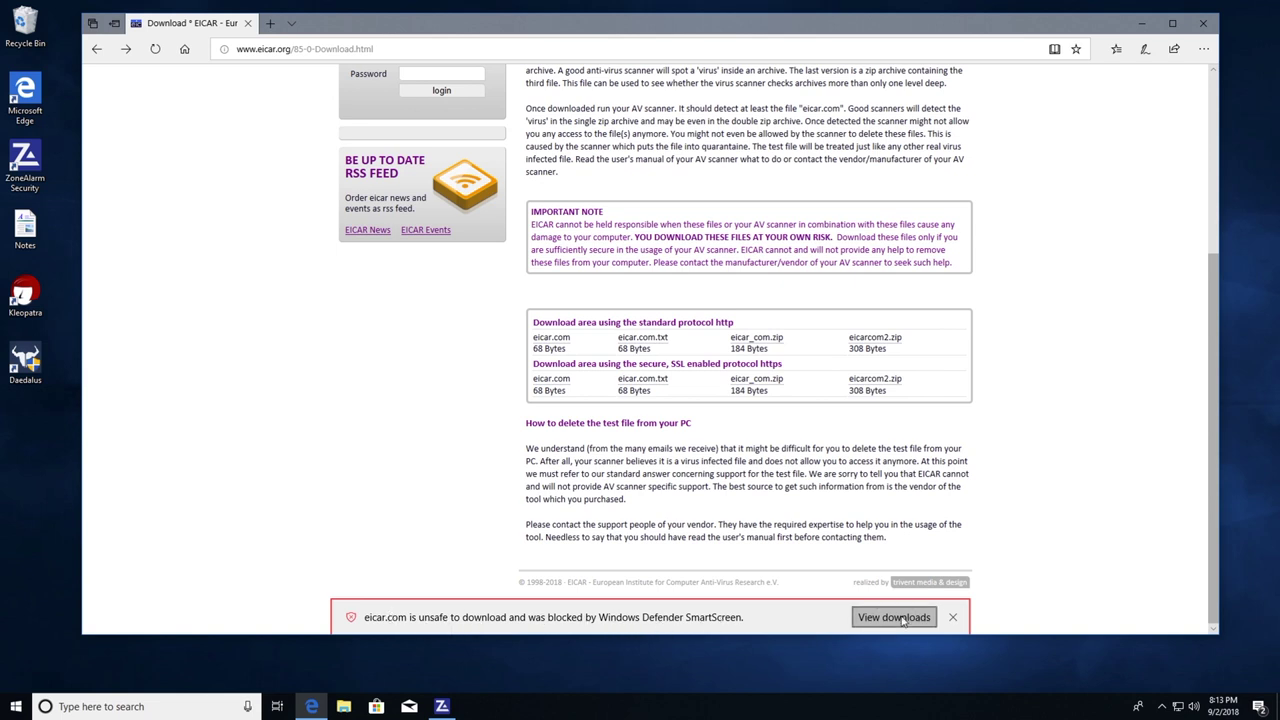
left_click(893, 617)
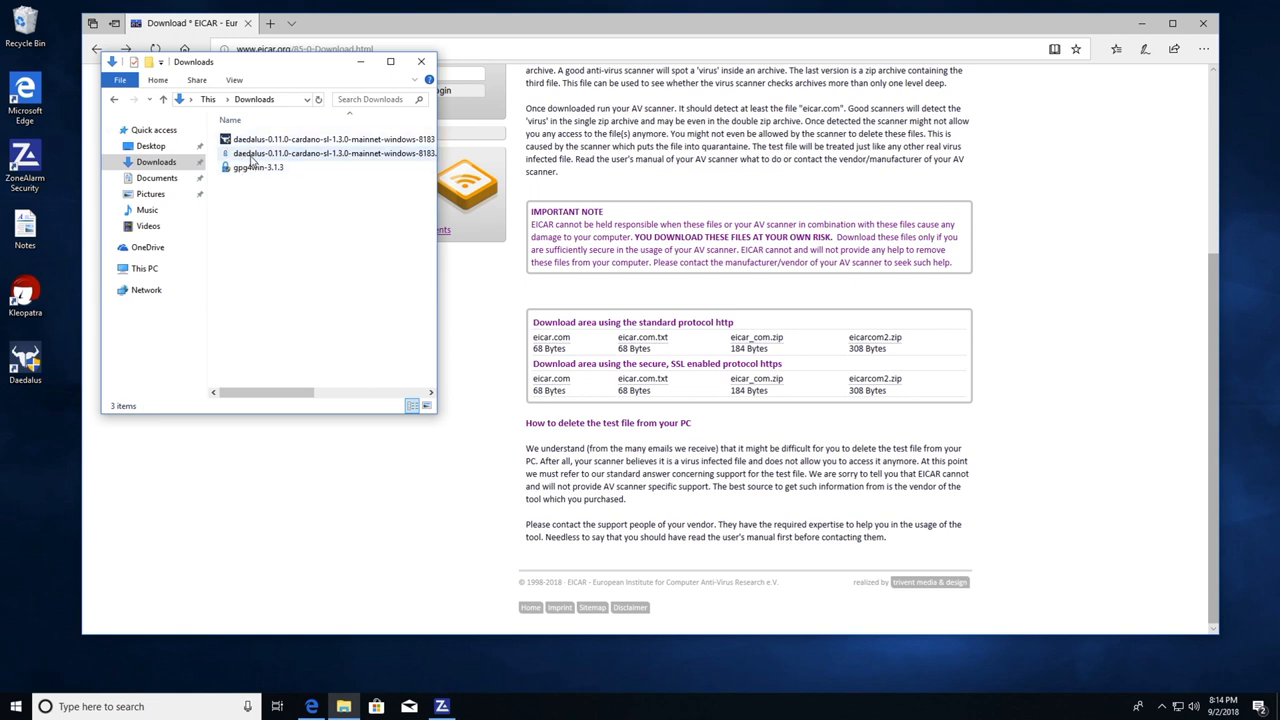
mouse_move(421, 61)
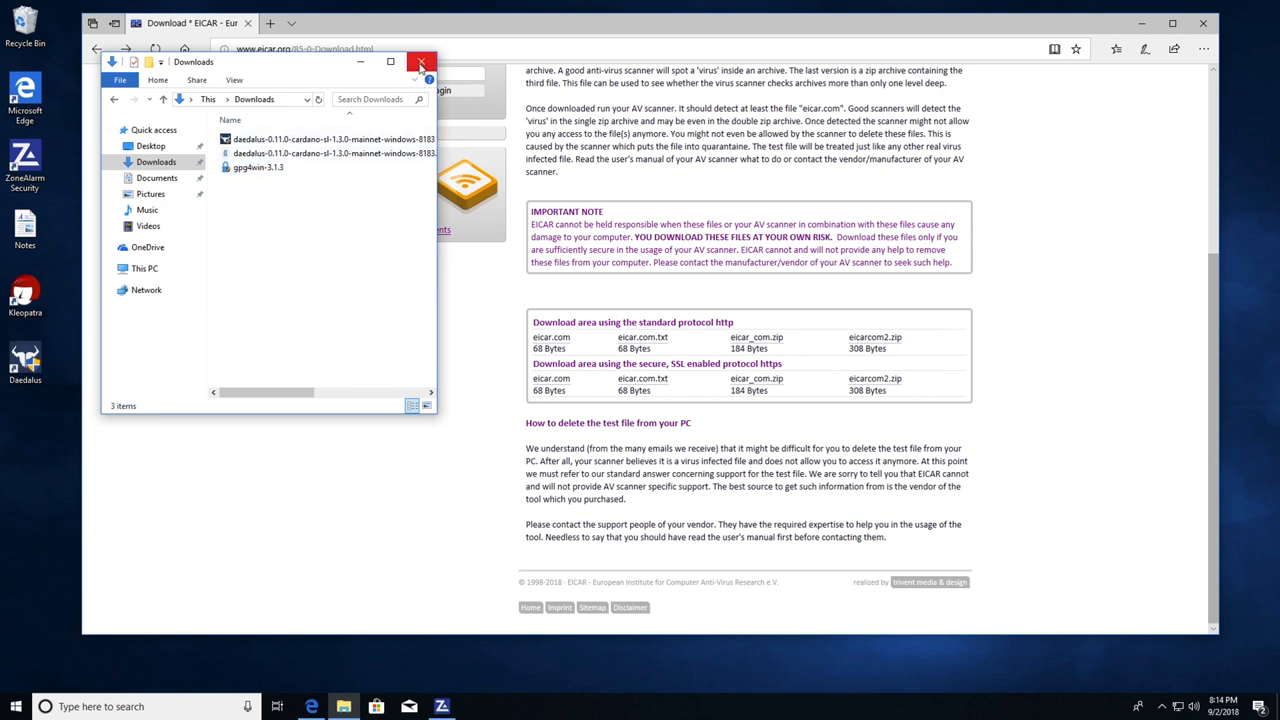
- Close Downloads and attempt eicar.com, eicar_com.zip and https eicar.com.txt downloads
left_click(420, 62)
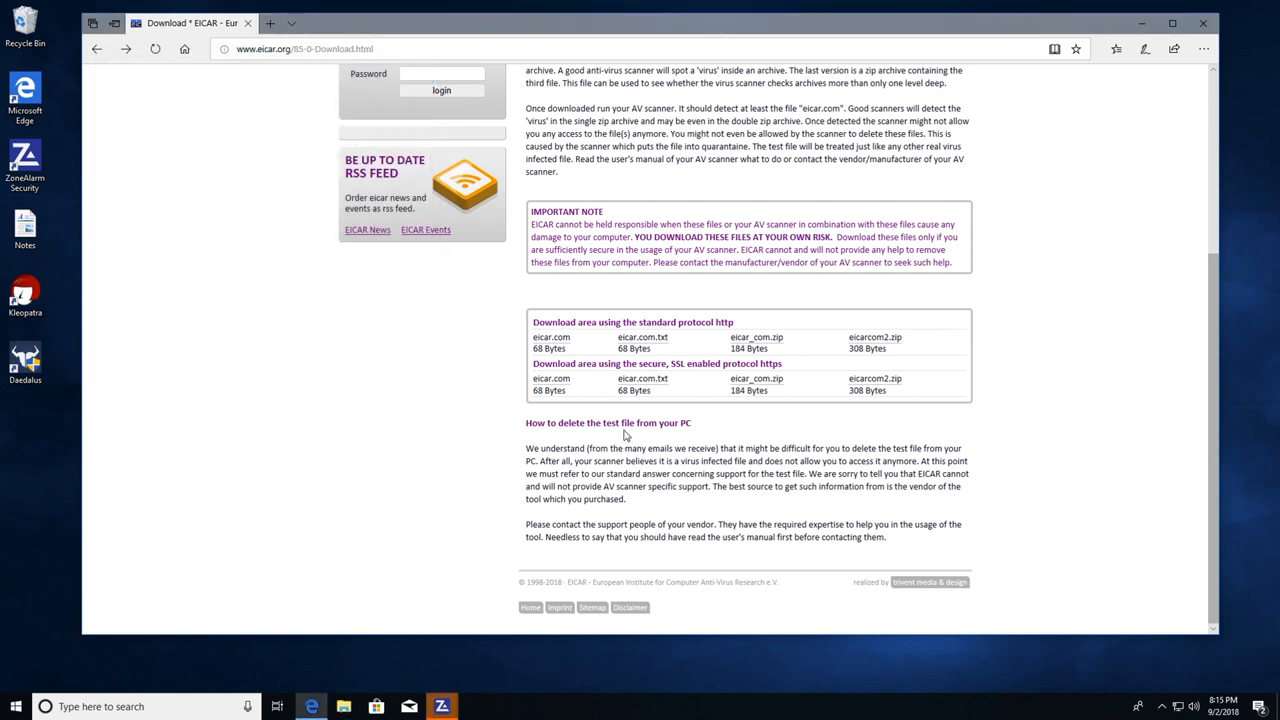
mouse_move(551, 337)
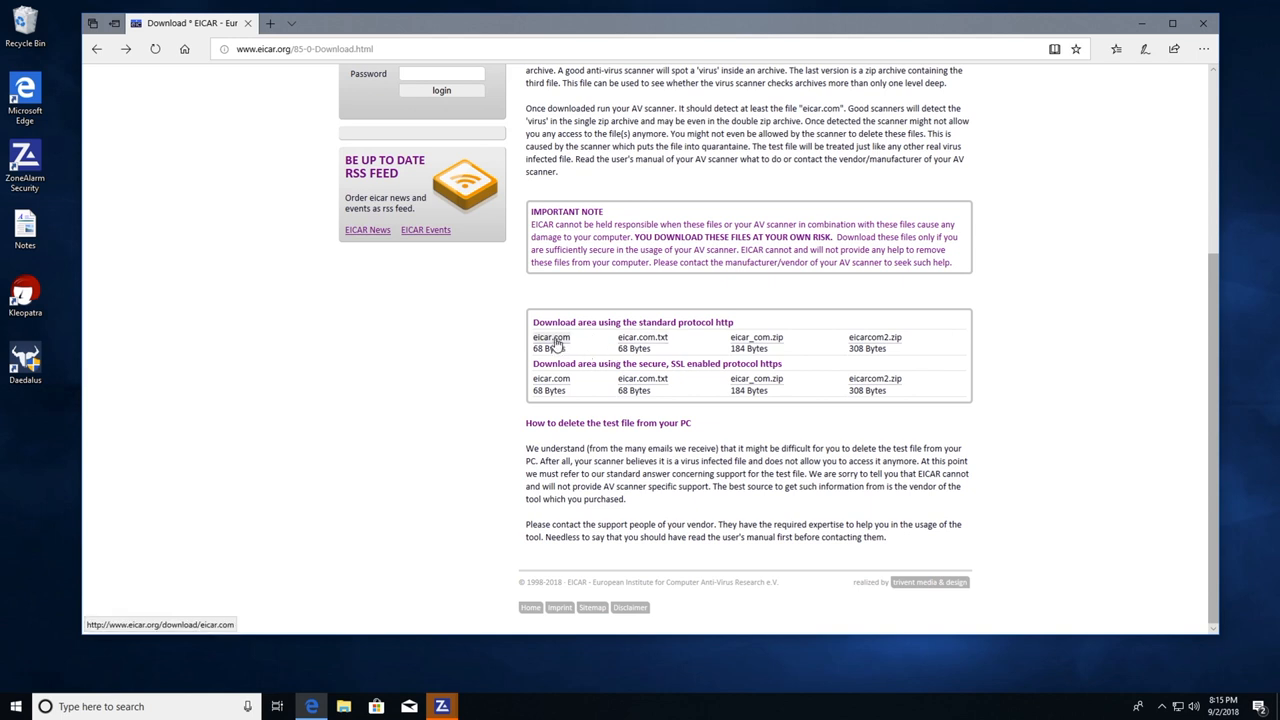
left_click(550, 337)
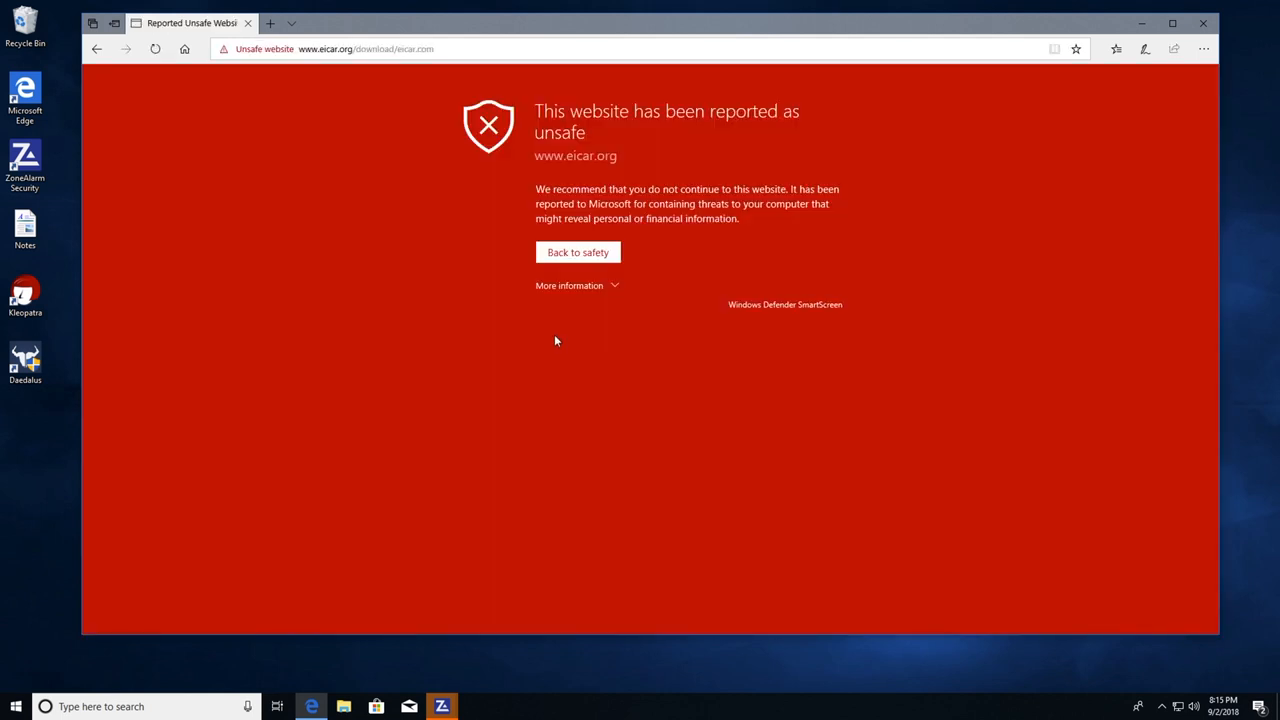
mouse_move(130, 117)
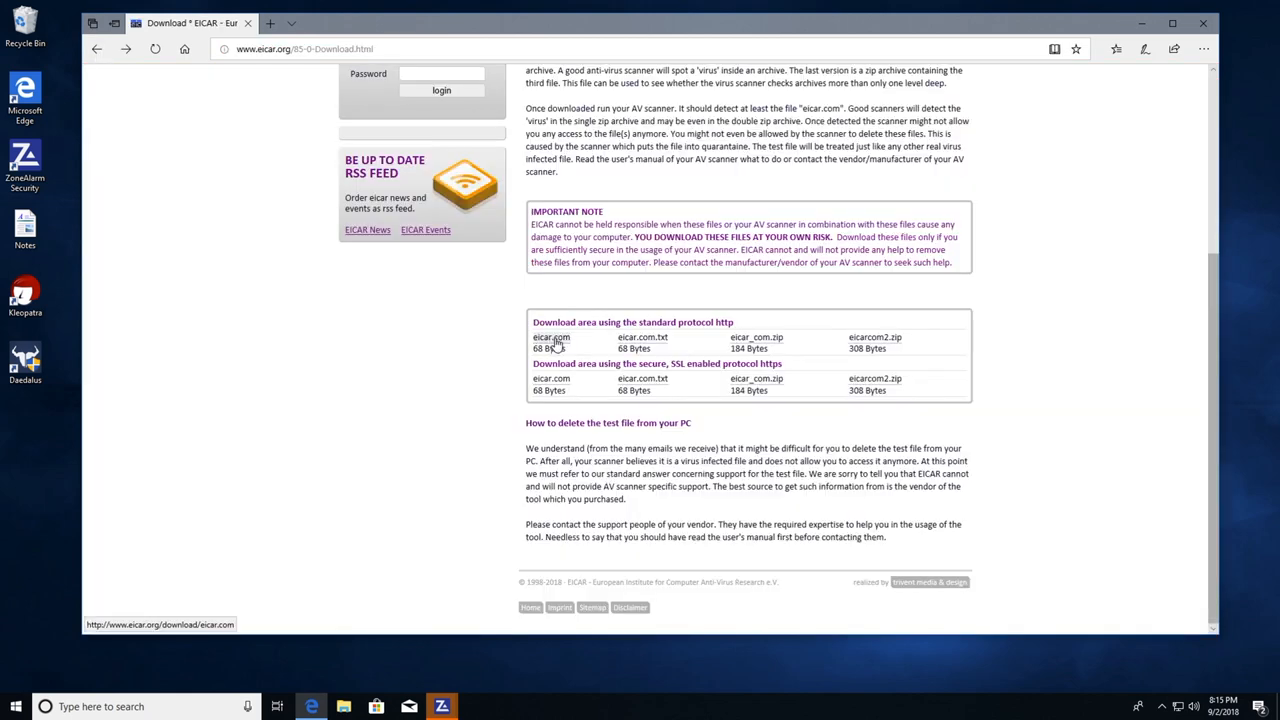
mouse_move(757, 337)
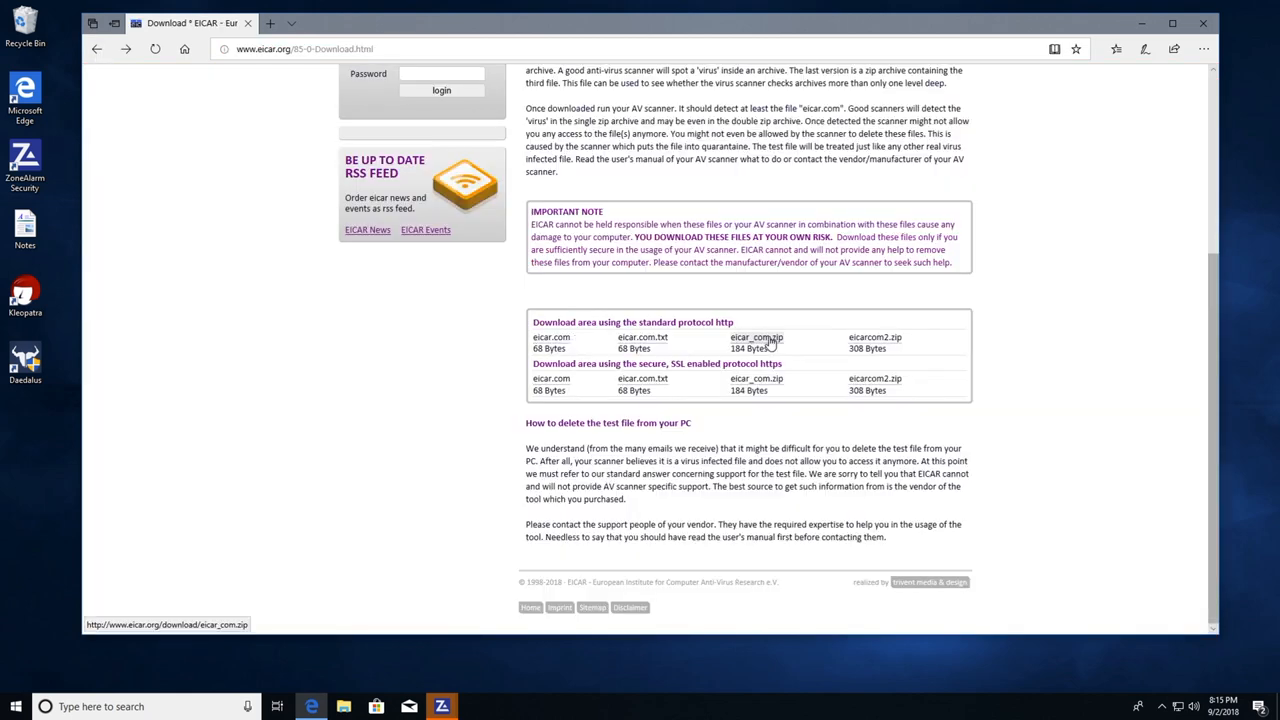
left_click(756, 337)
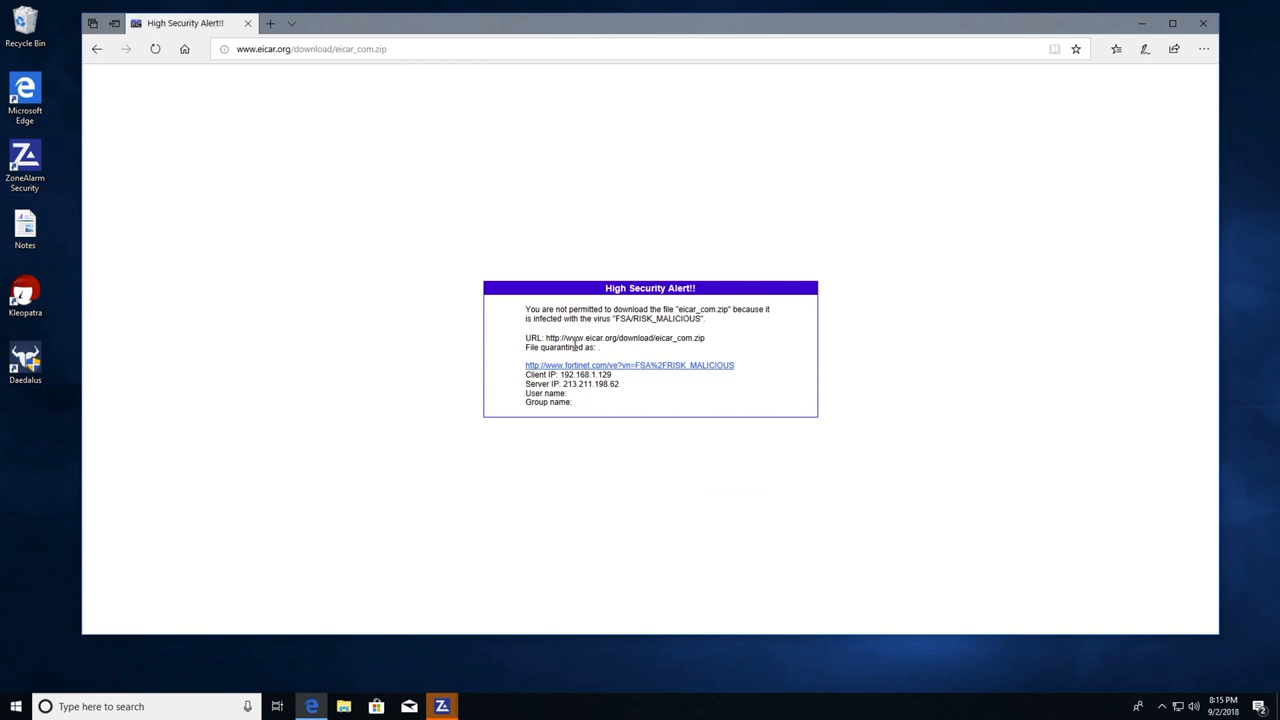
mouse_move(629, 364)
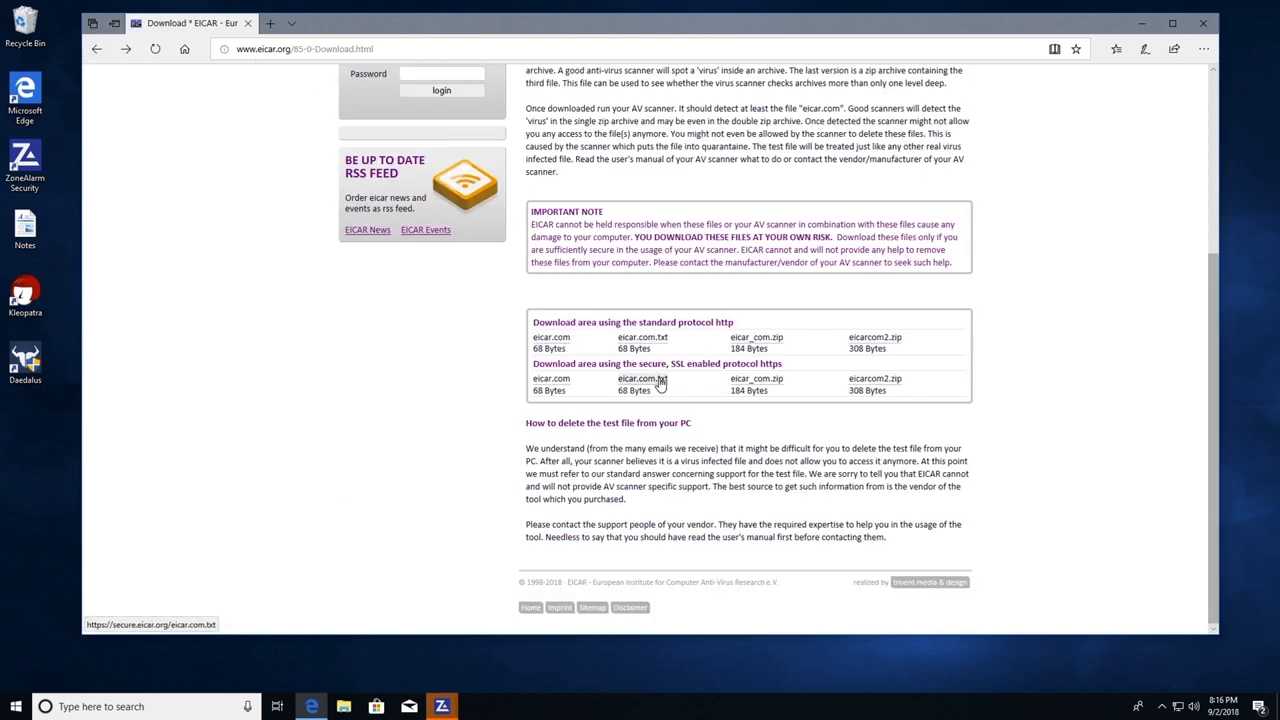
left_click(551, 378)
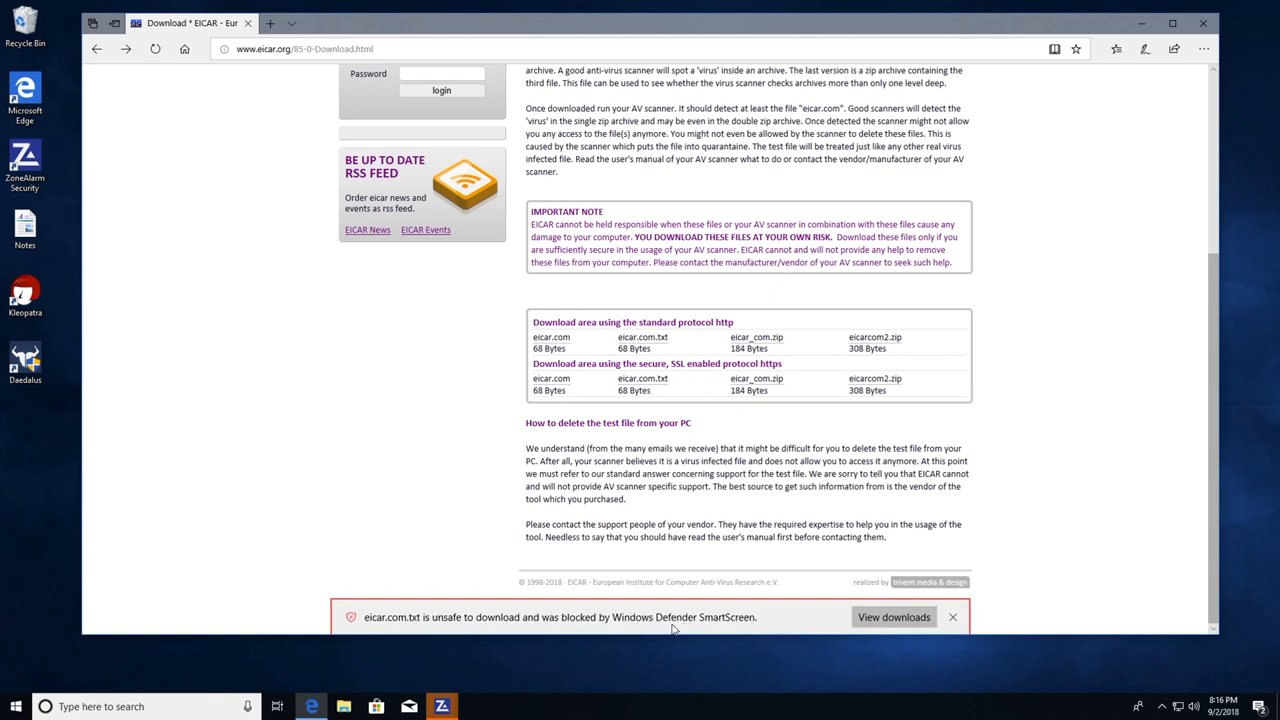
mouse_move(765, 411)
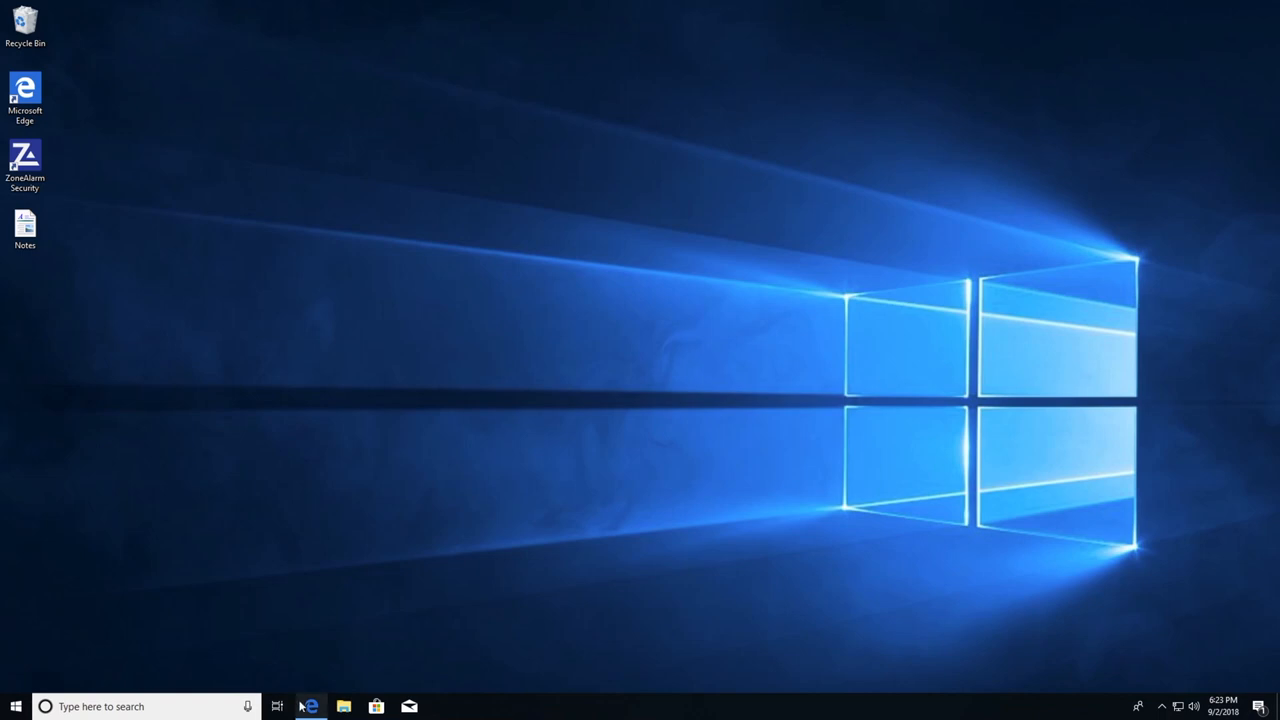
- Reopen Edge and move from the Daedalus GitHub Releases tab to the Gpg4win tab
left_click(311, 706)
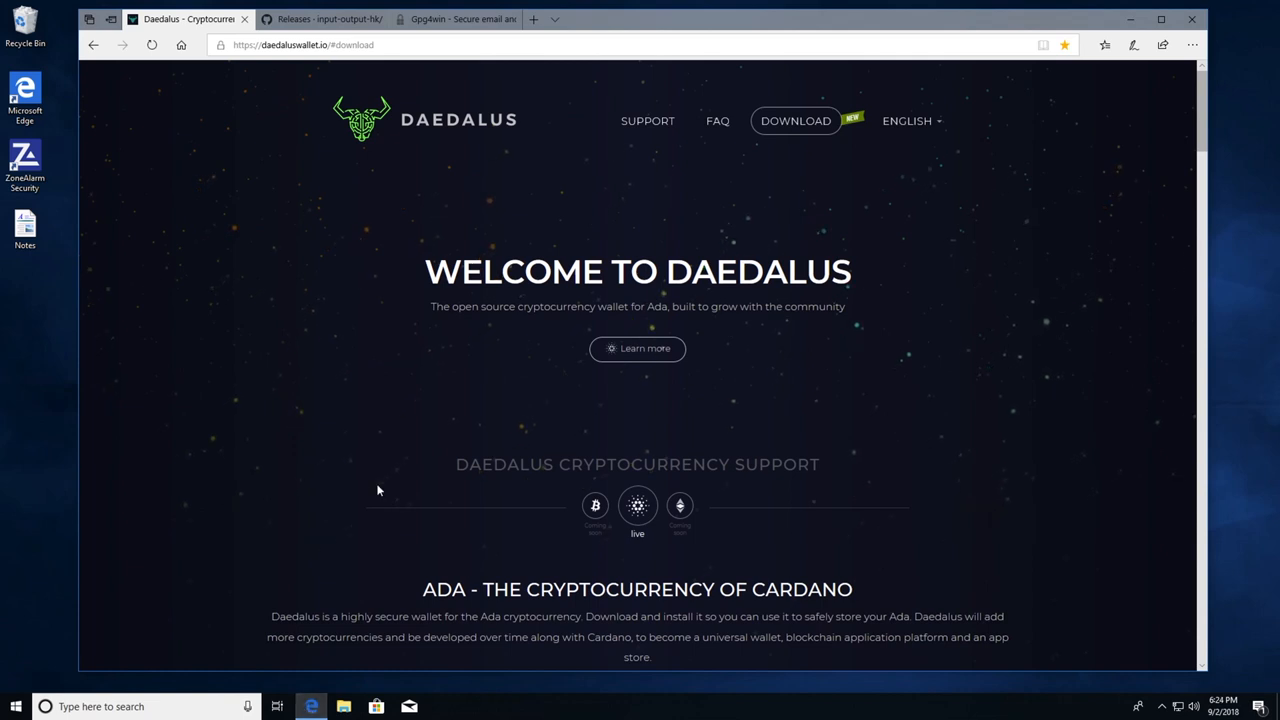
mouse_move(311, 213)
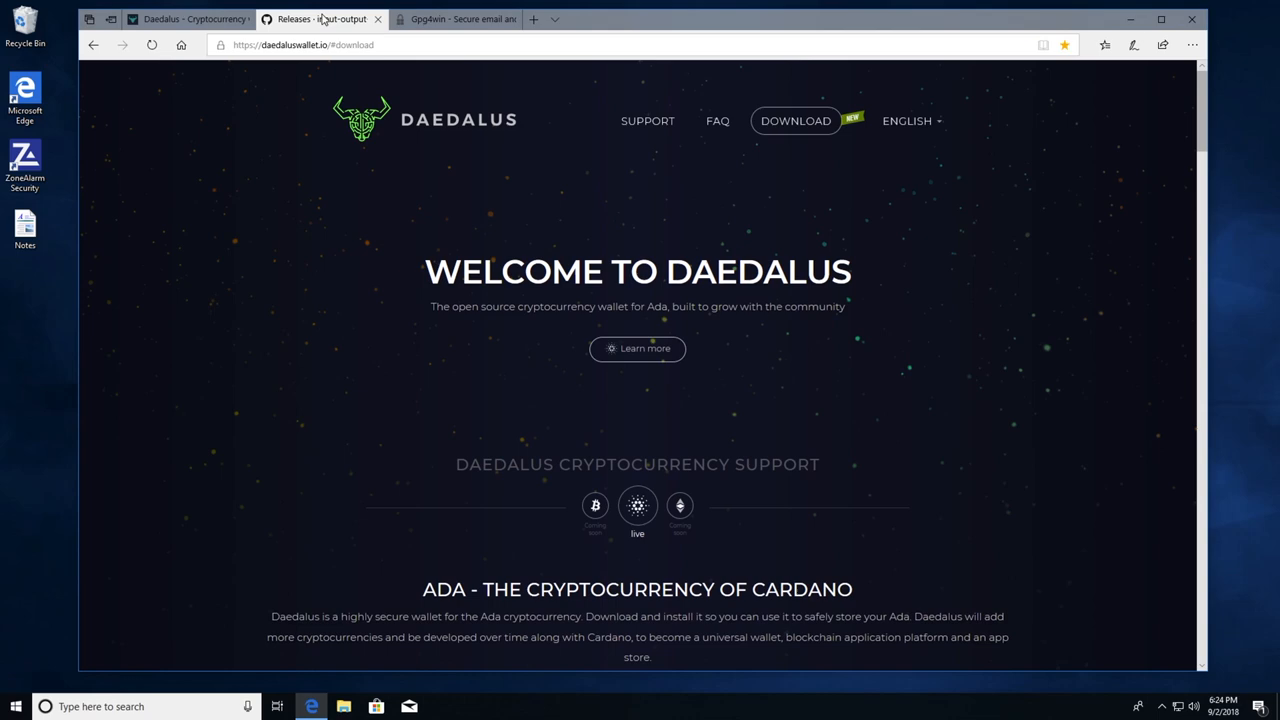
left_click(320, 18)
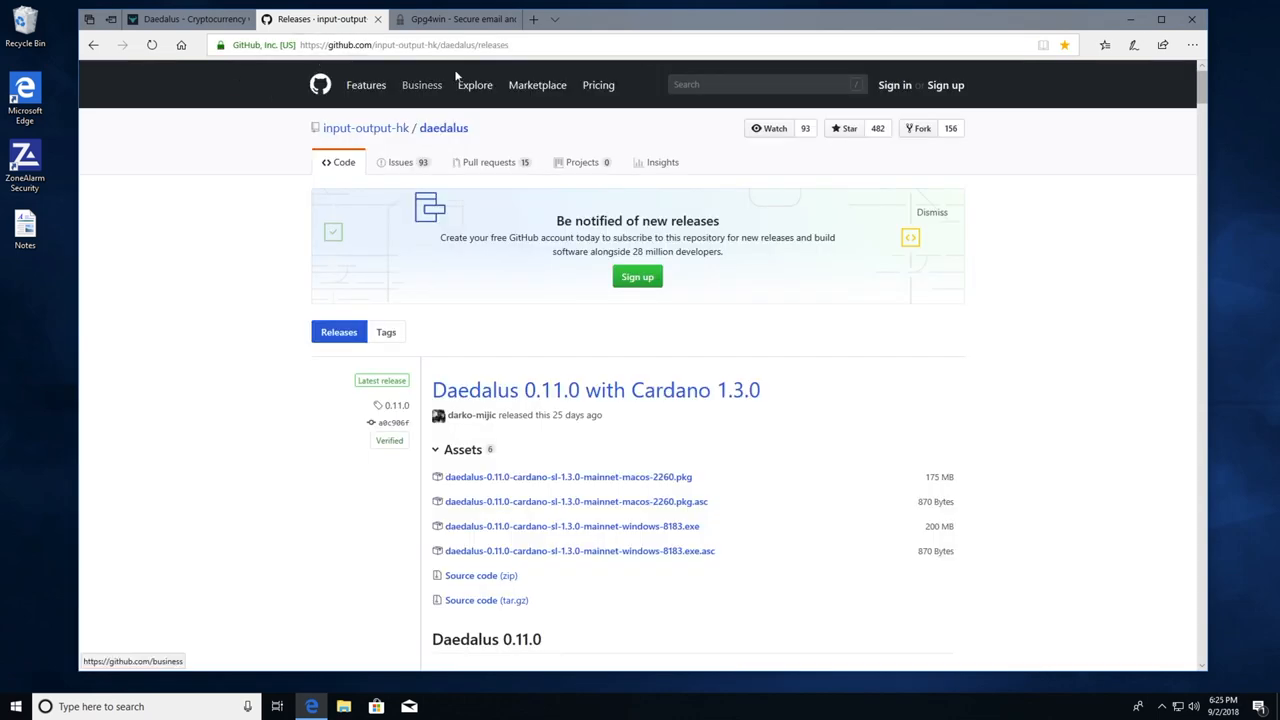
left_click(455, 19)
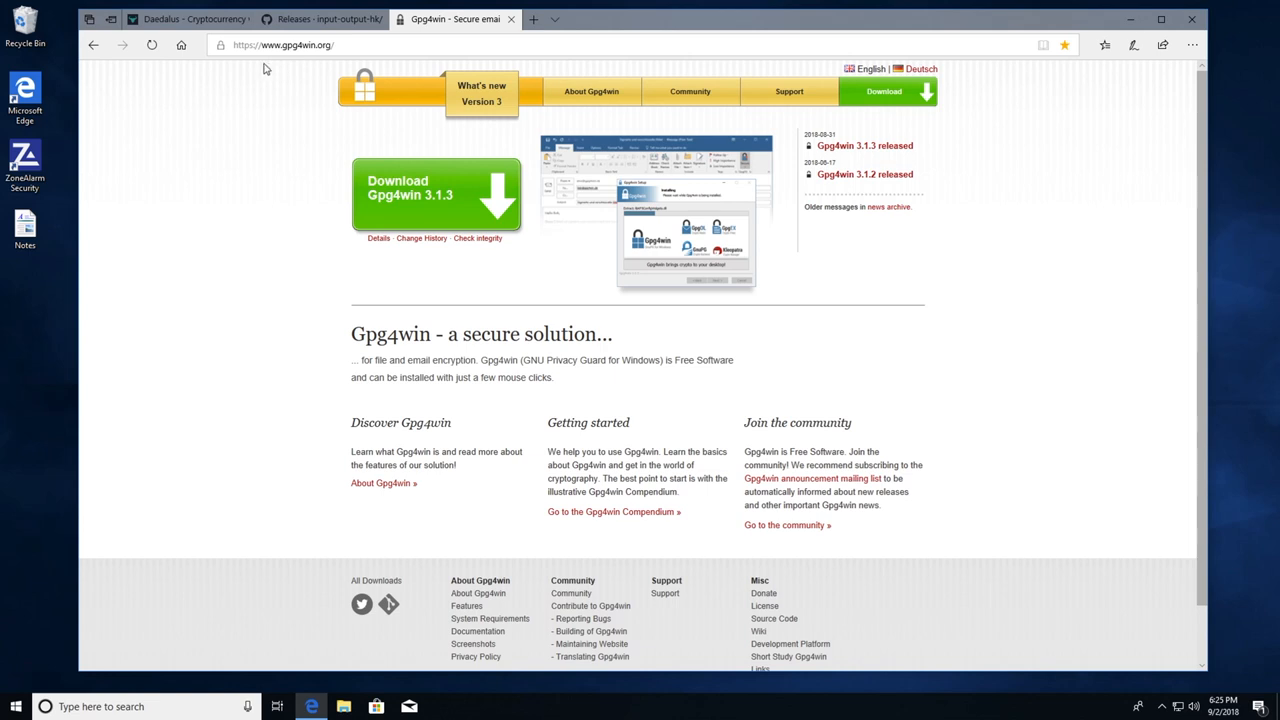
- Inspect padlock website identification for Daedalus, GitHub and Gpg4win, ending on Daedalus
left_click(185, 18)
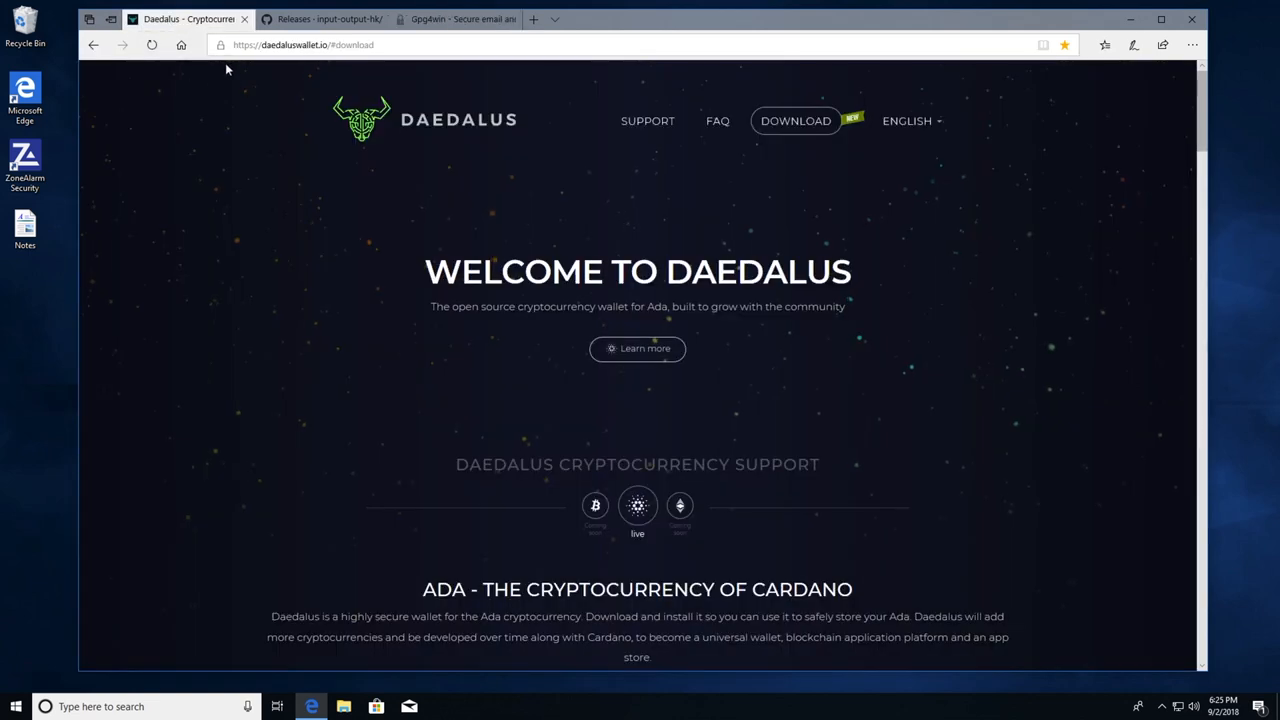
left_click(220, 44)
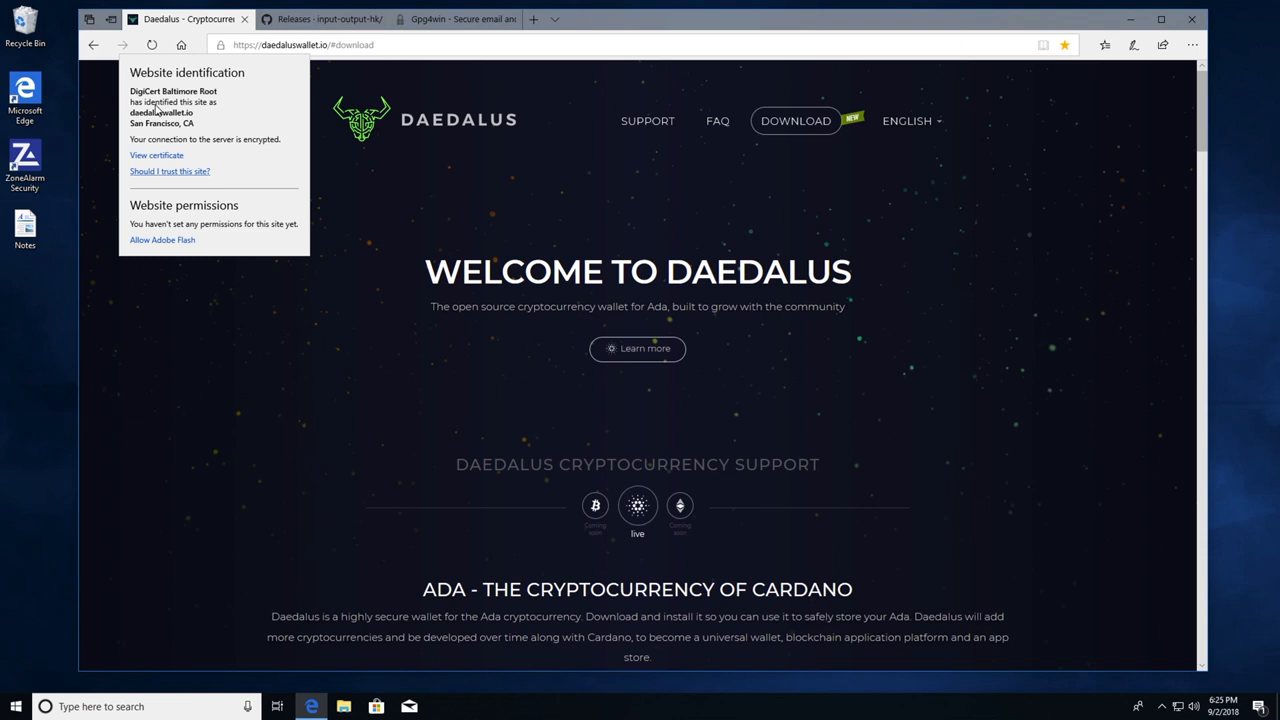
mouse_move(322, 19)
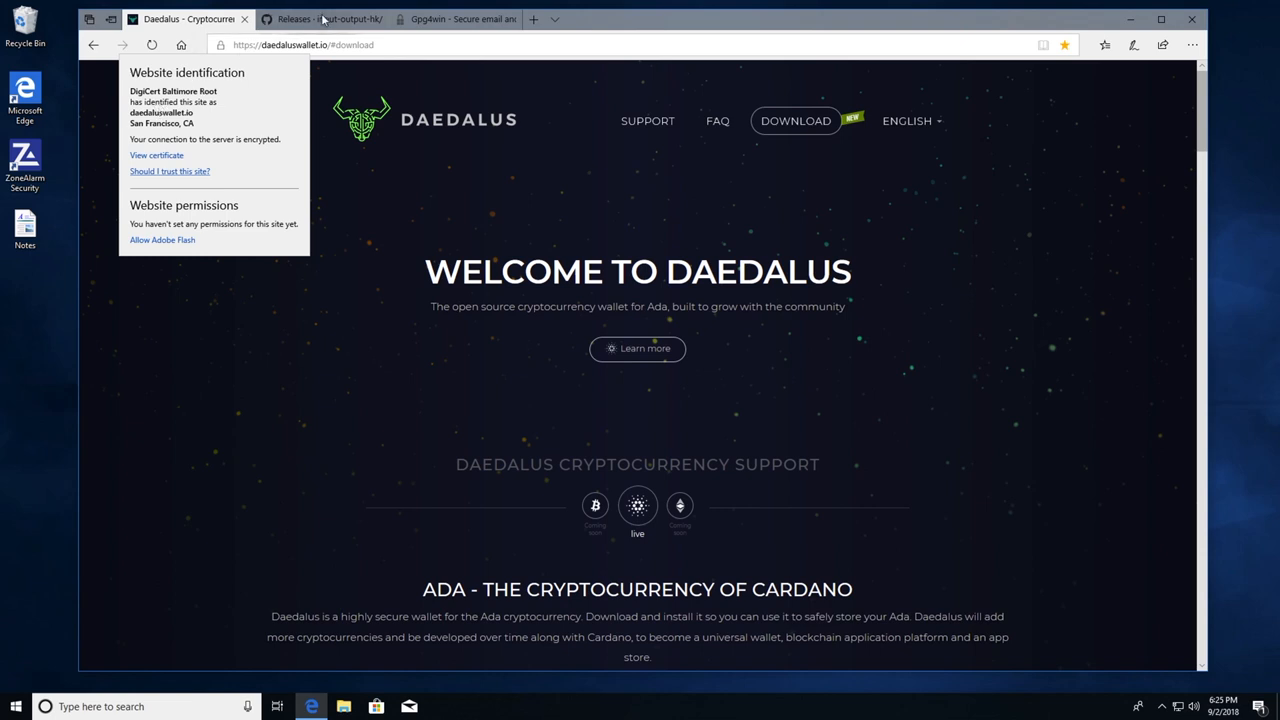
left_click(320, 18)
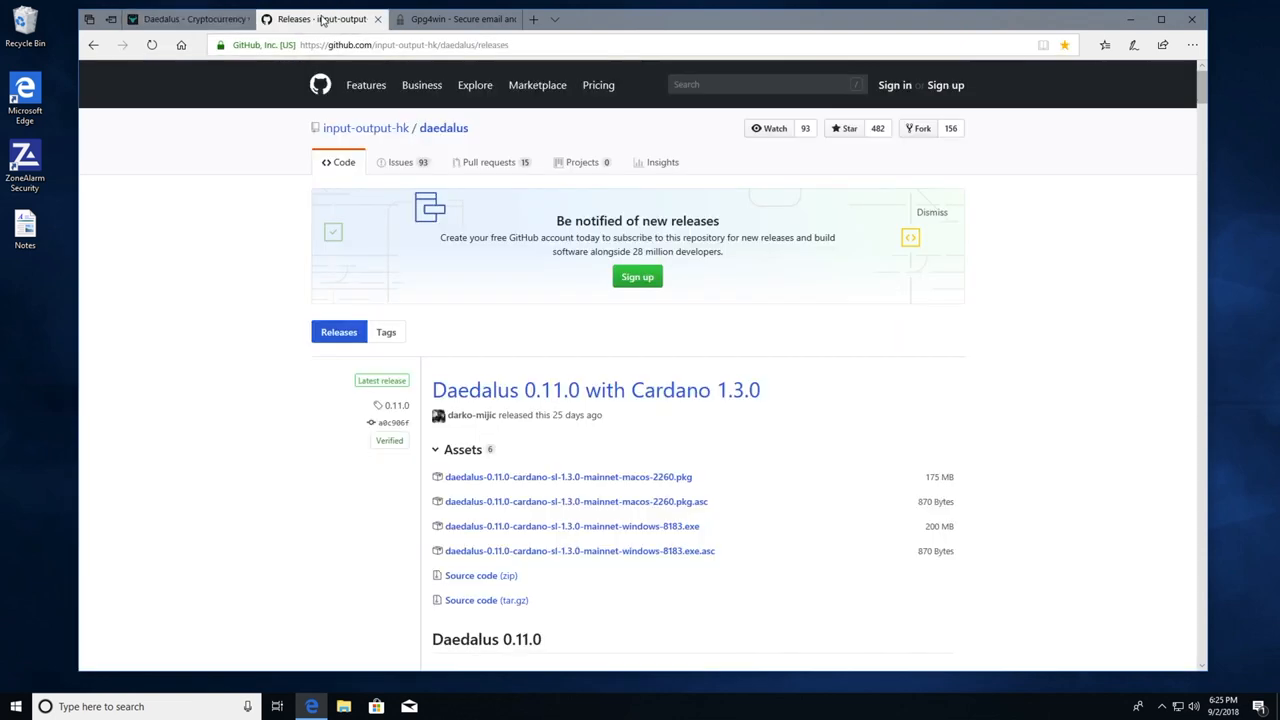
left_click(221, 44)
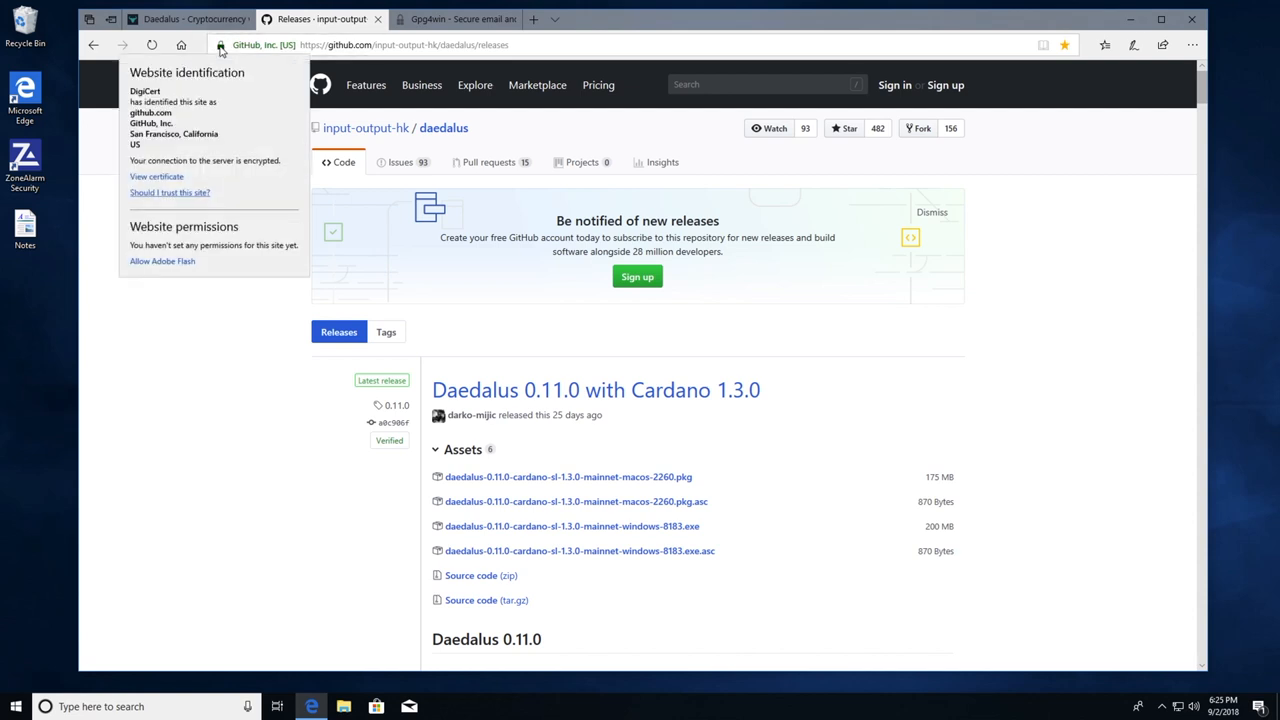
mouse_move(380, 76)
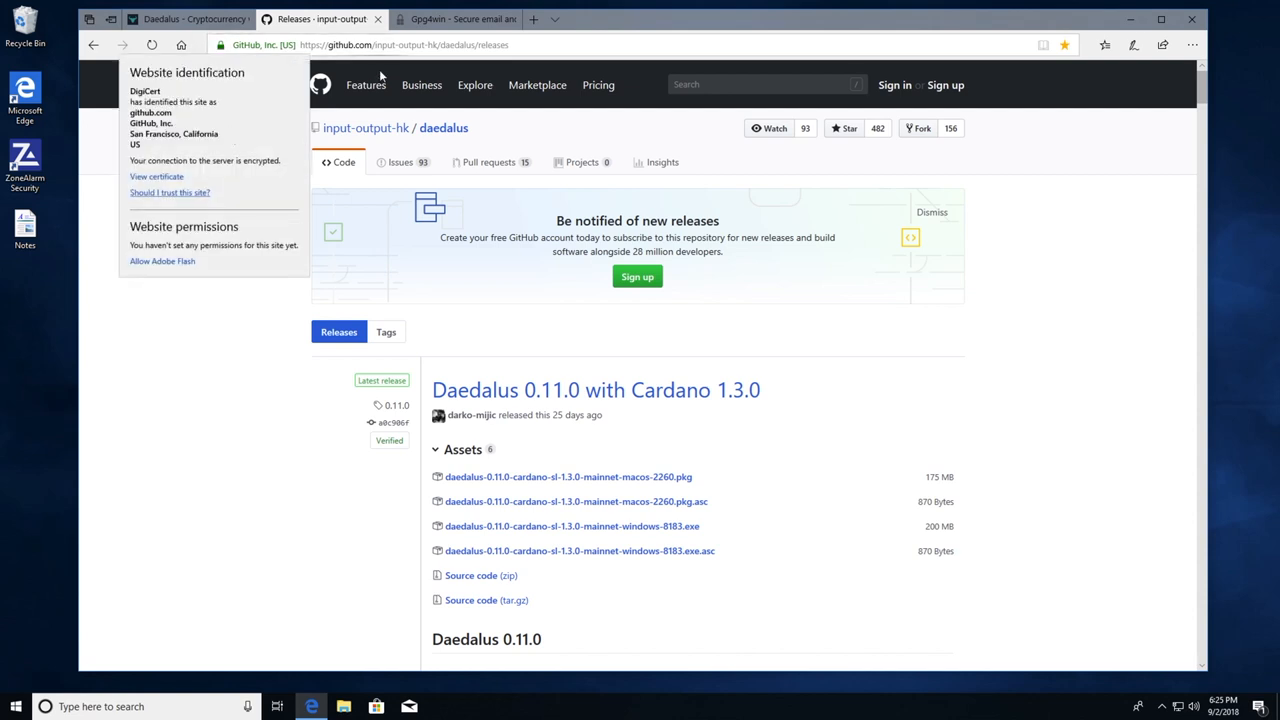
left_click(455, 19)
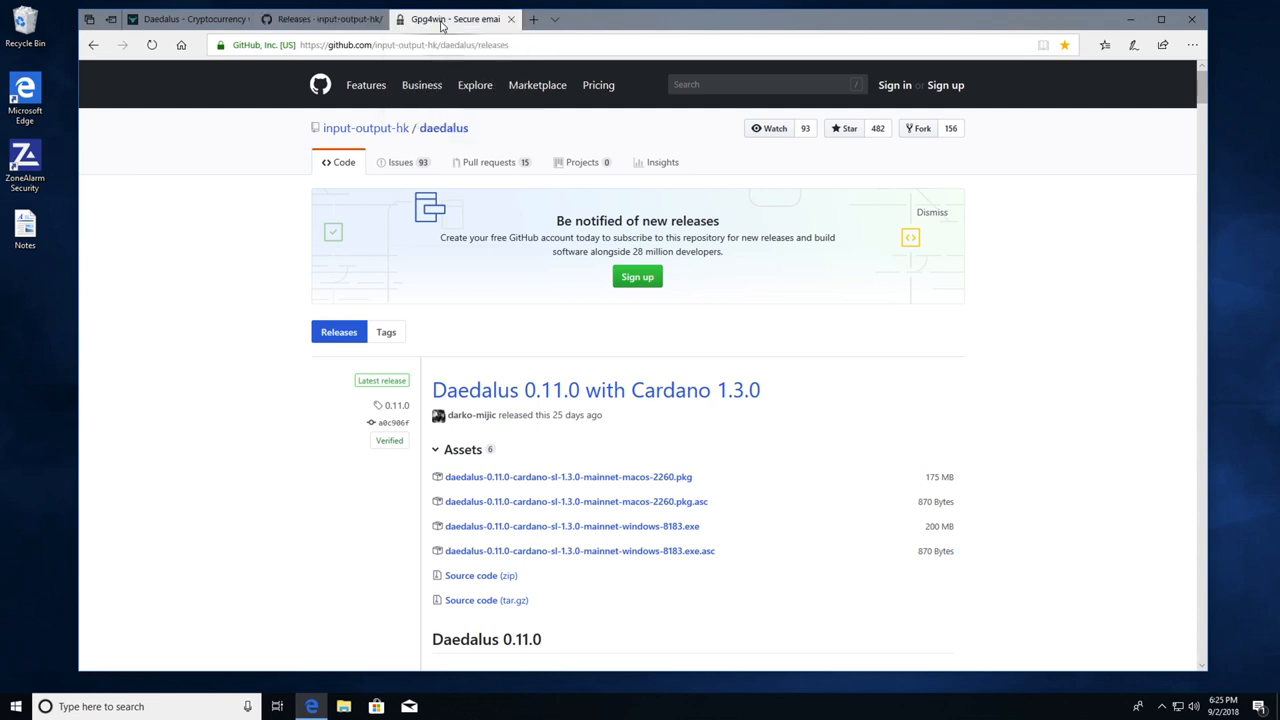
left_click(455, 18)
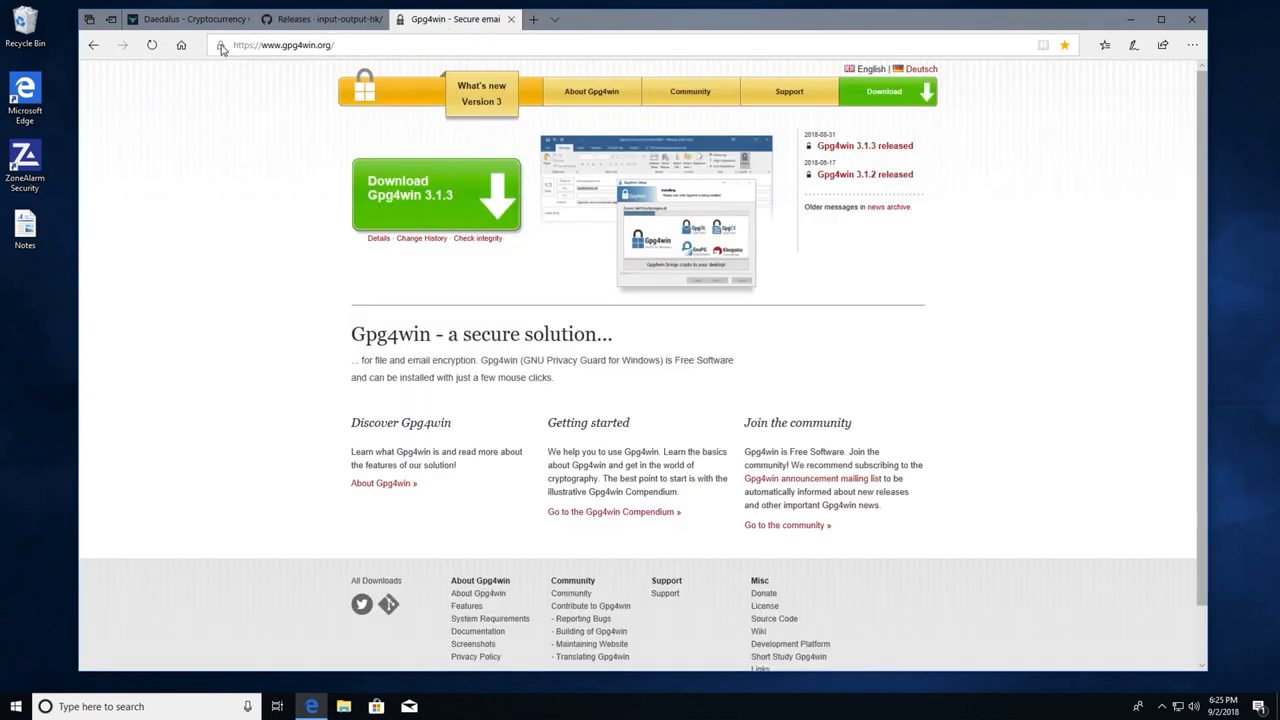
left_click(221, 45)
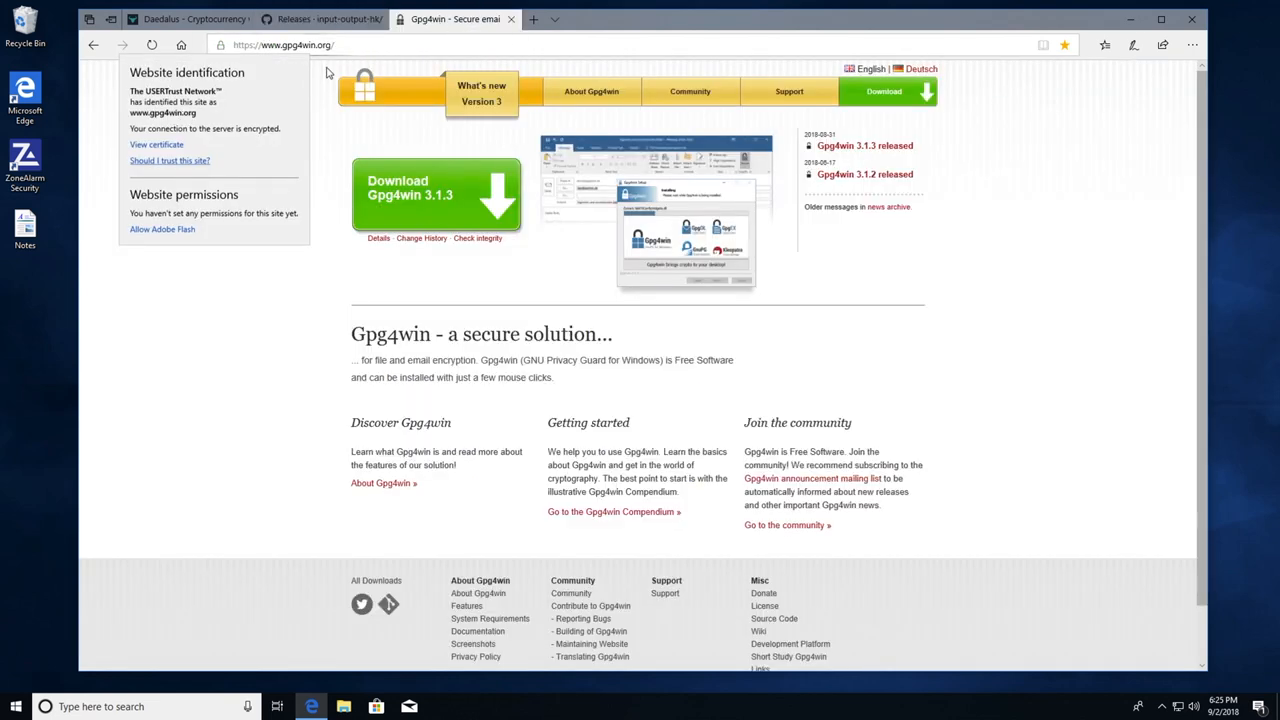
left_click(445, 19)
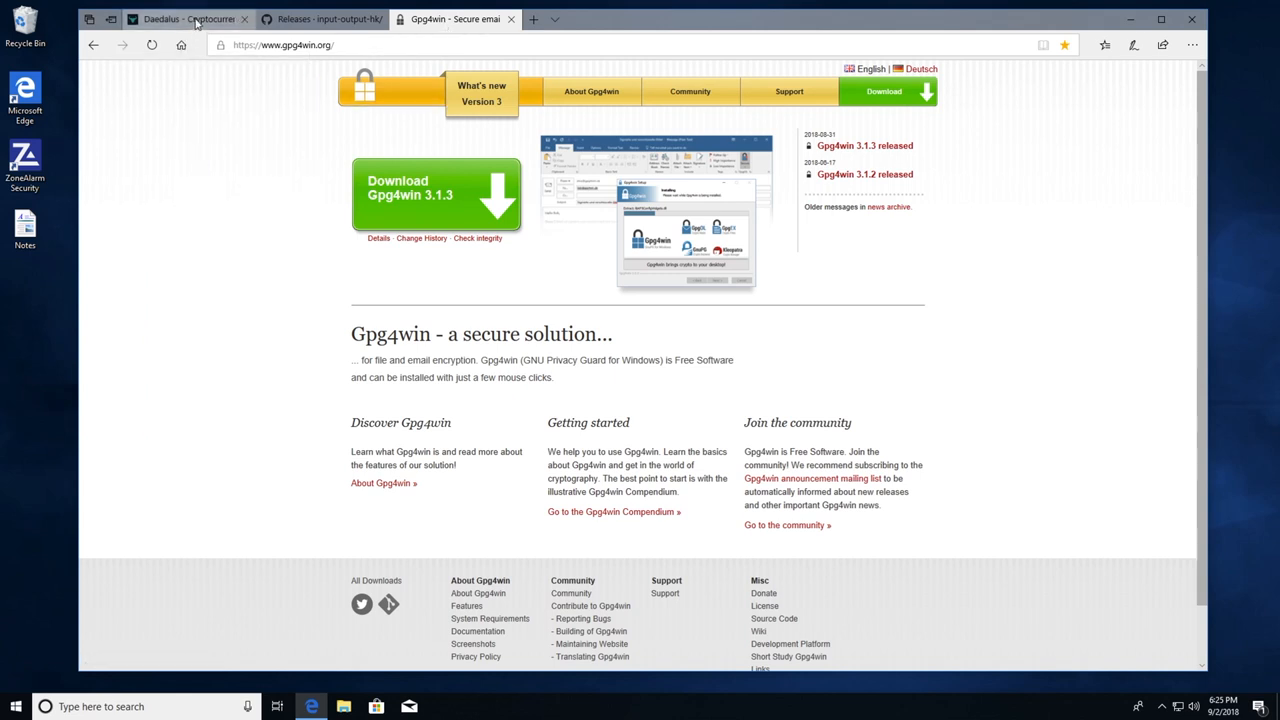
left_click(185, 18)
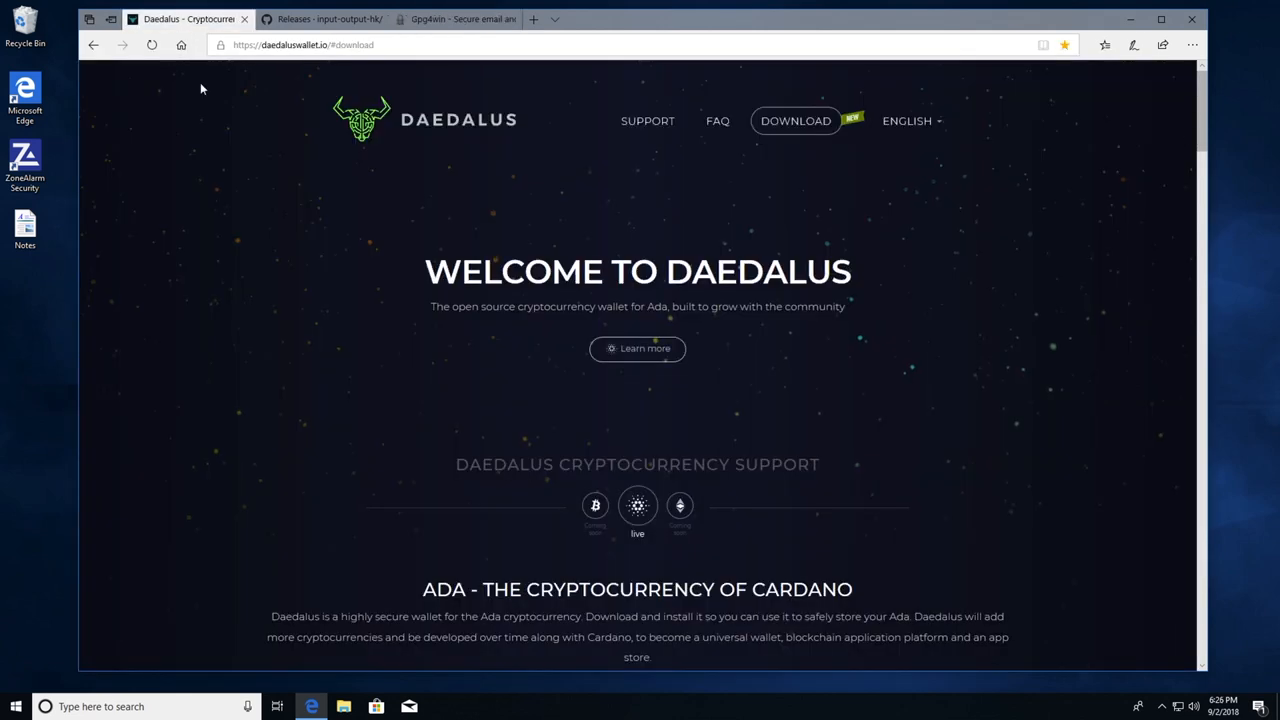
mouse_move(209, 84)
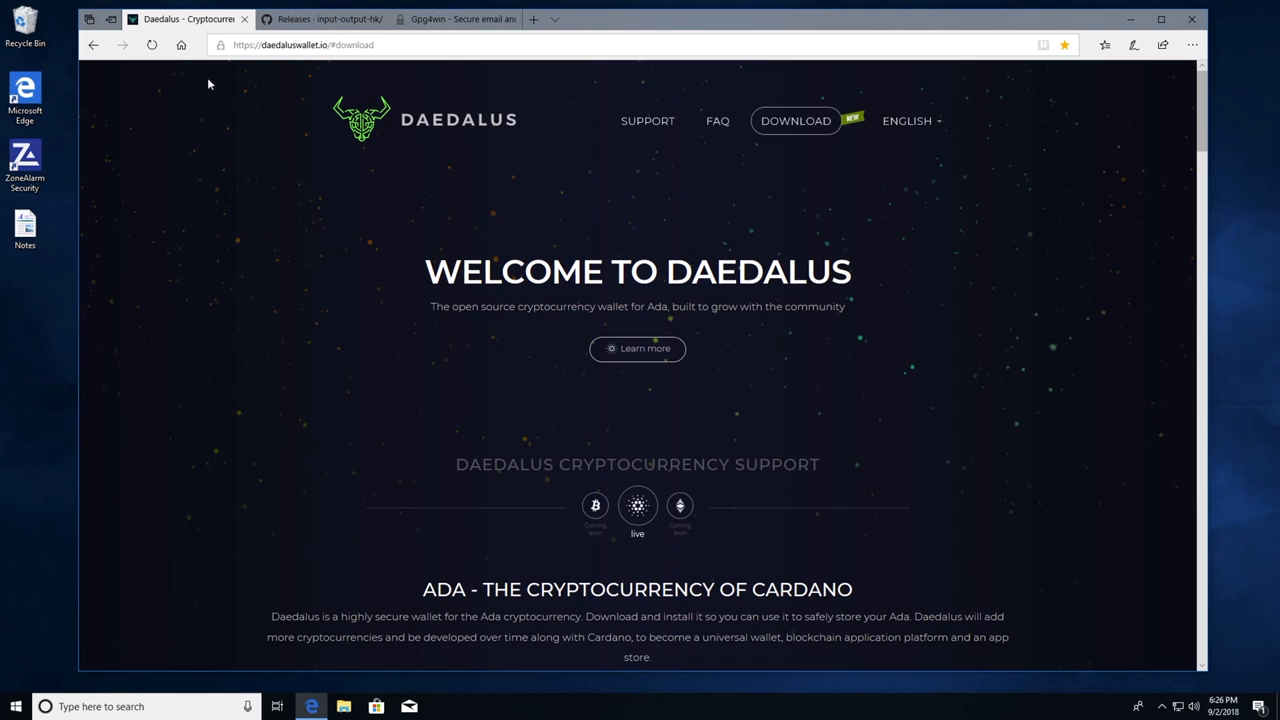
mouse_move(820, 135)
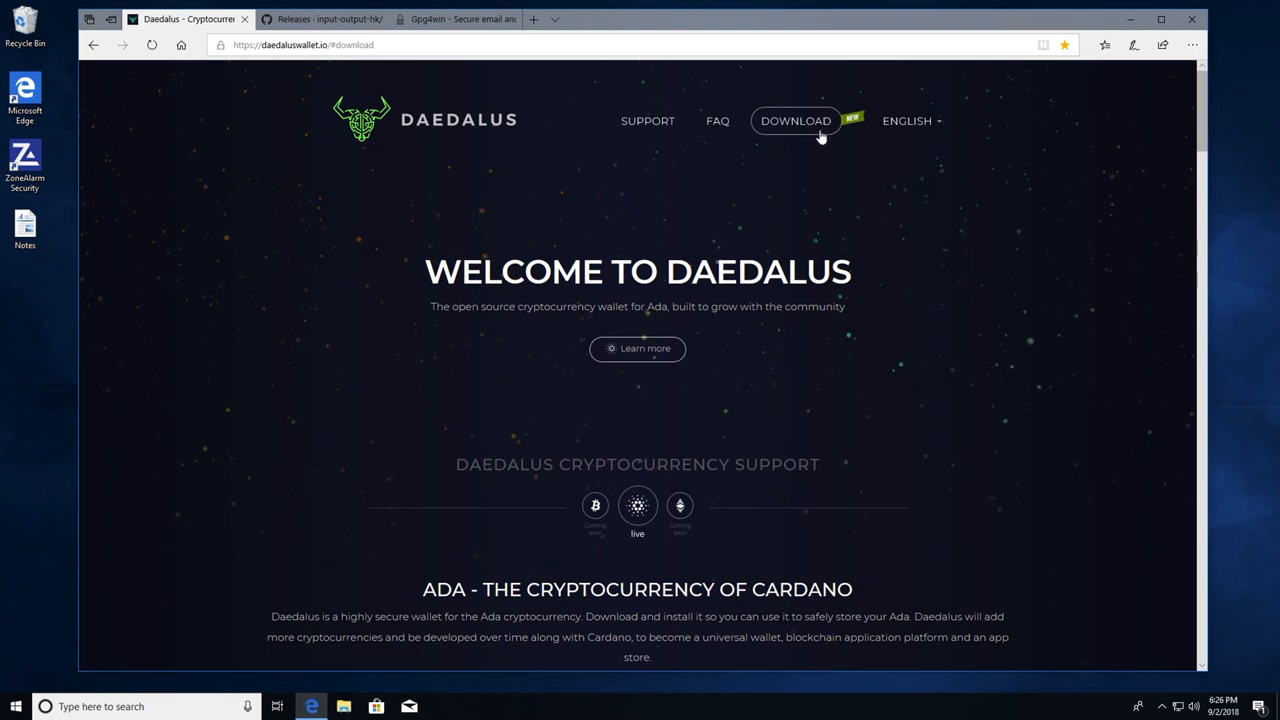
- Download and save the Windows 64-bit Daedalus 0.11.0 installer, then check the downloads list
left_click(795, 120)
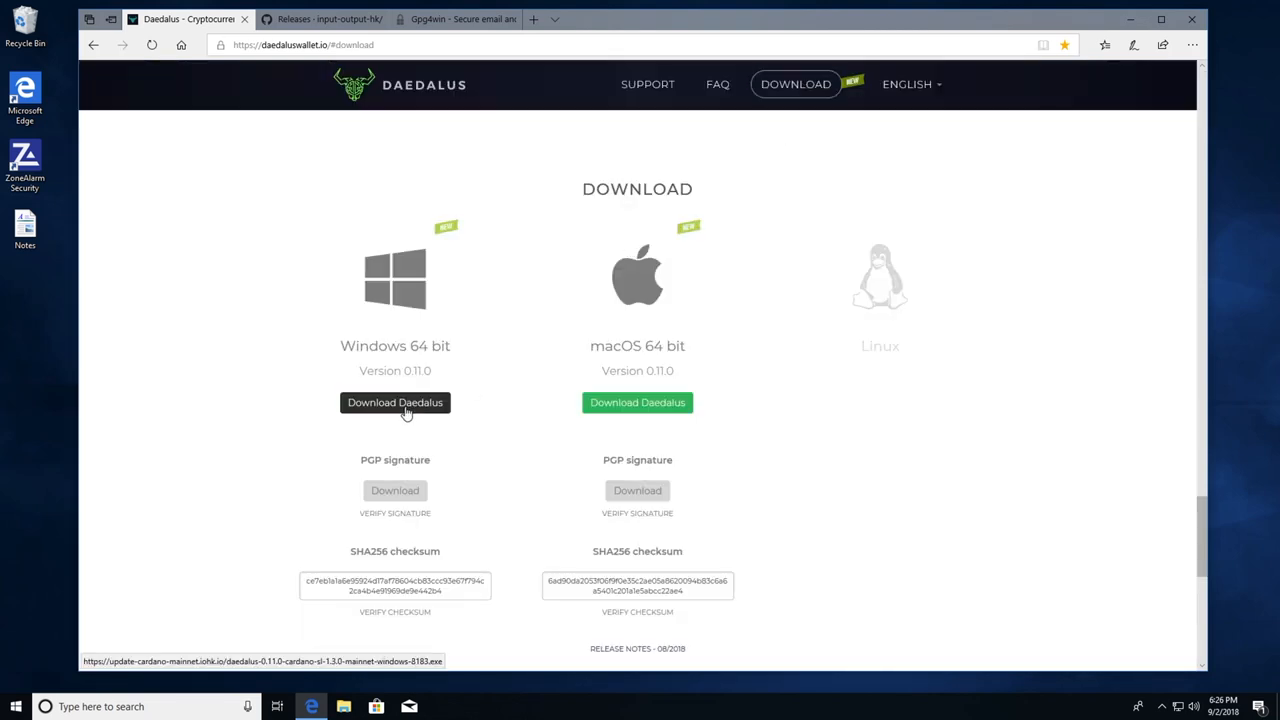
left_click(395, 402)
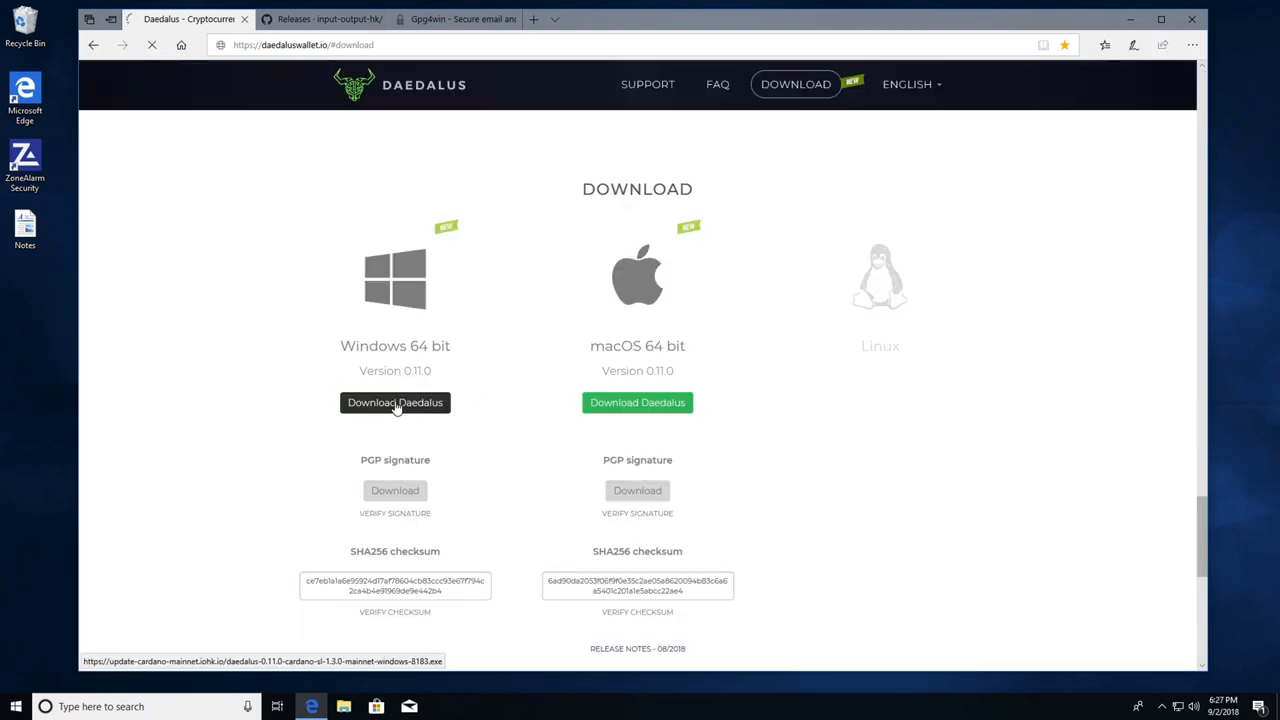
left_click(394, 402)
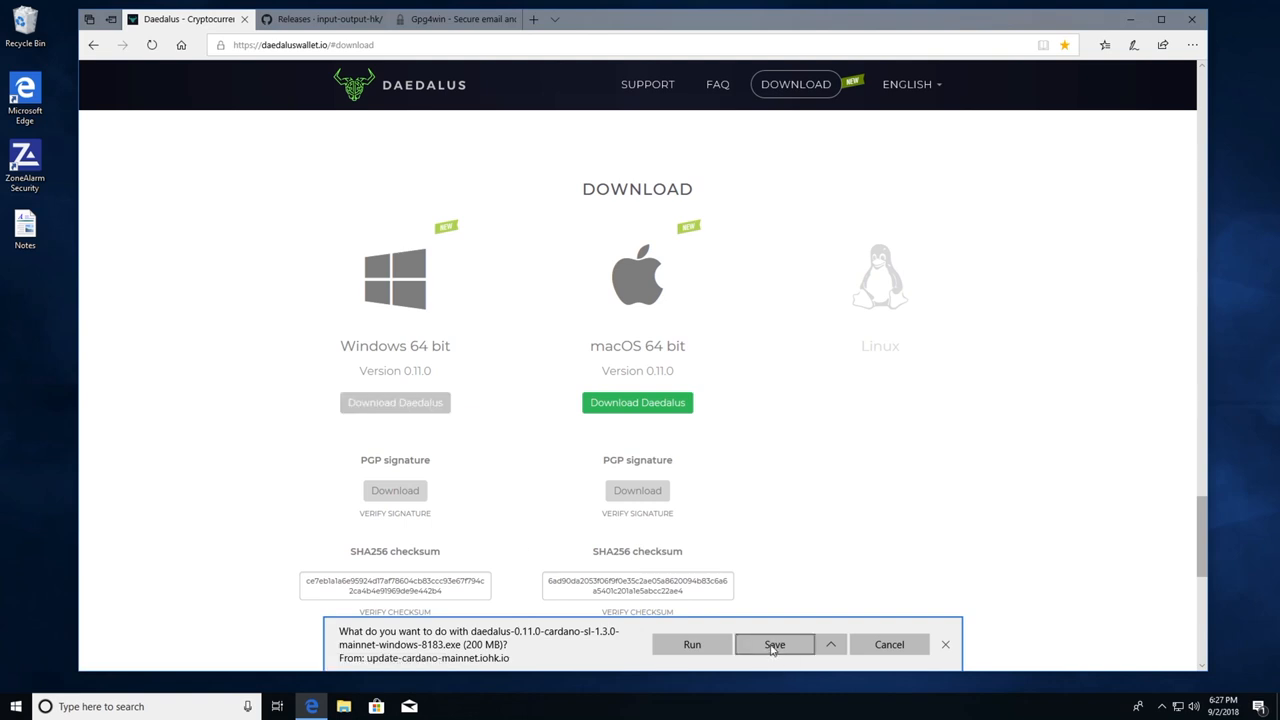
left_click(775, 644)
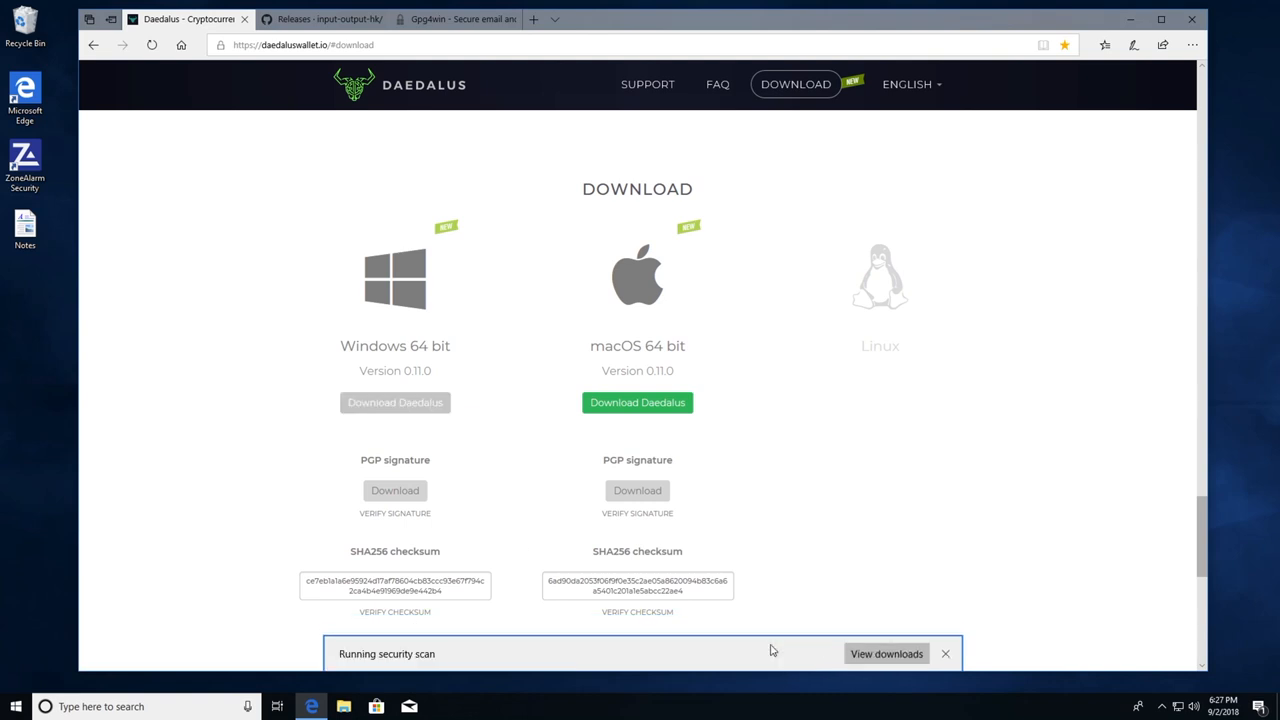
mouse_move(660, 687)
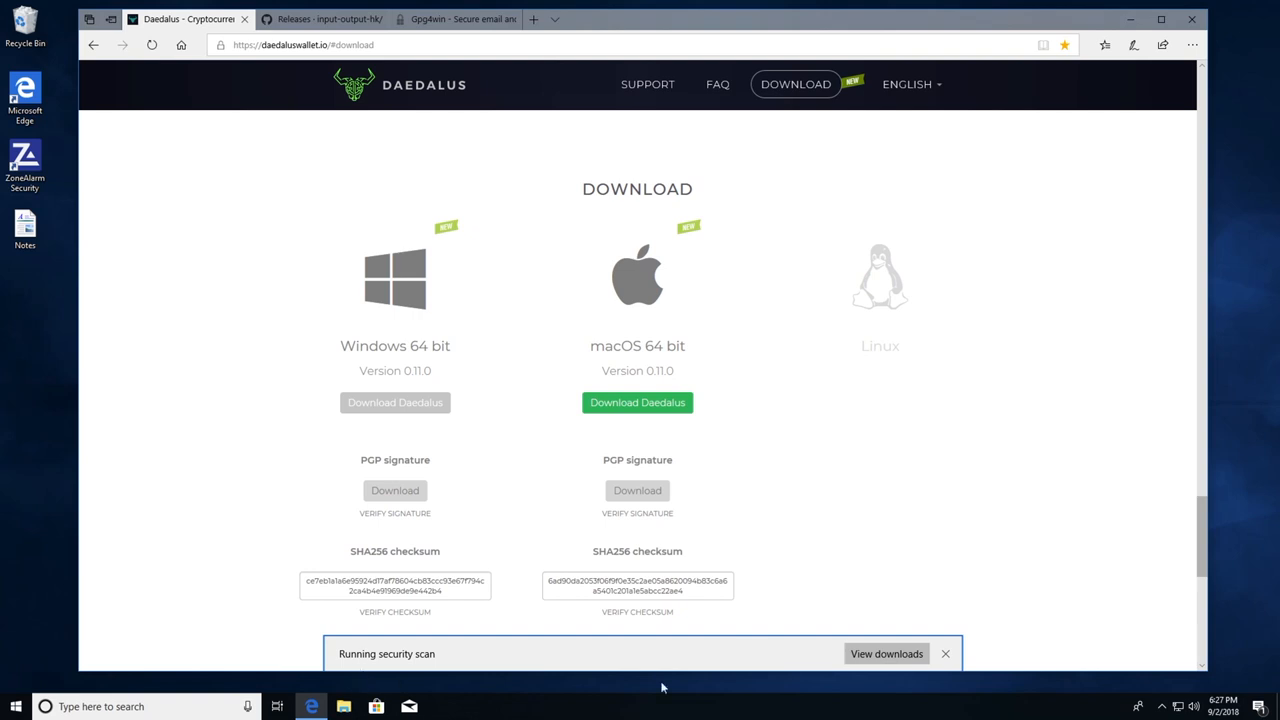
left_click(886, 653)
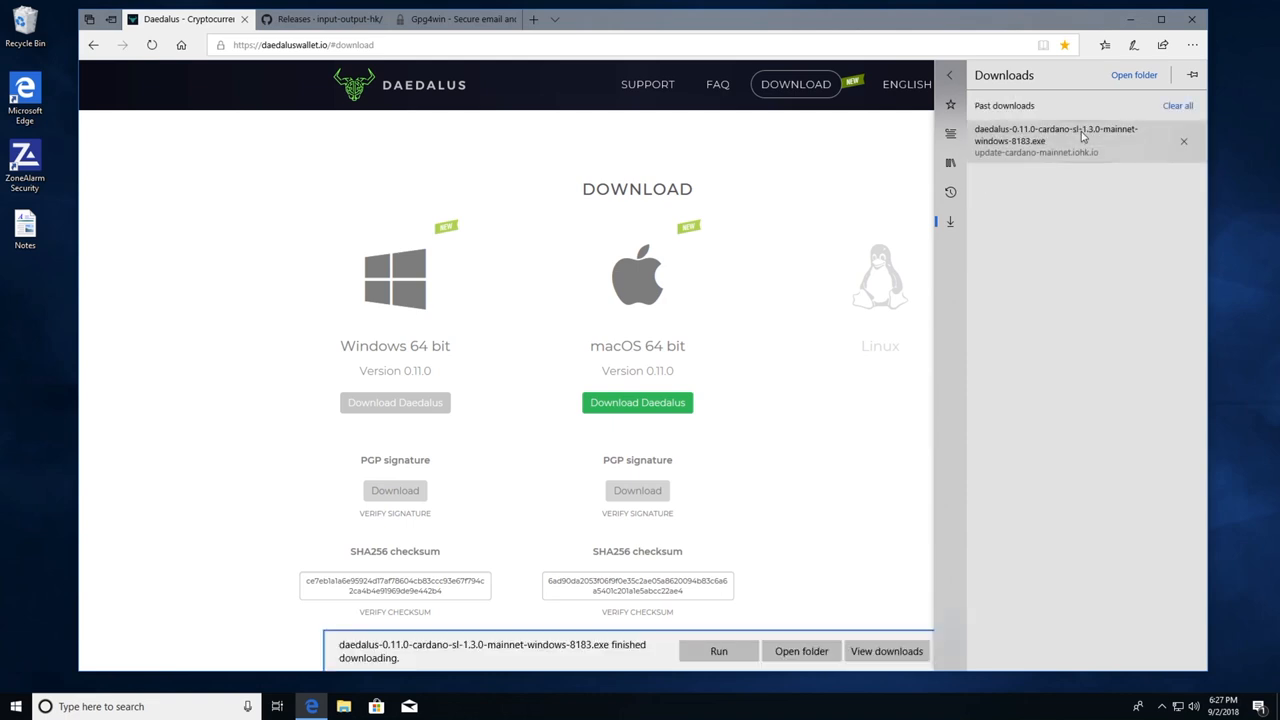
left_click(1192, 75)
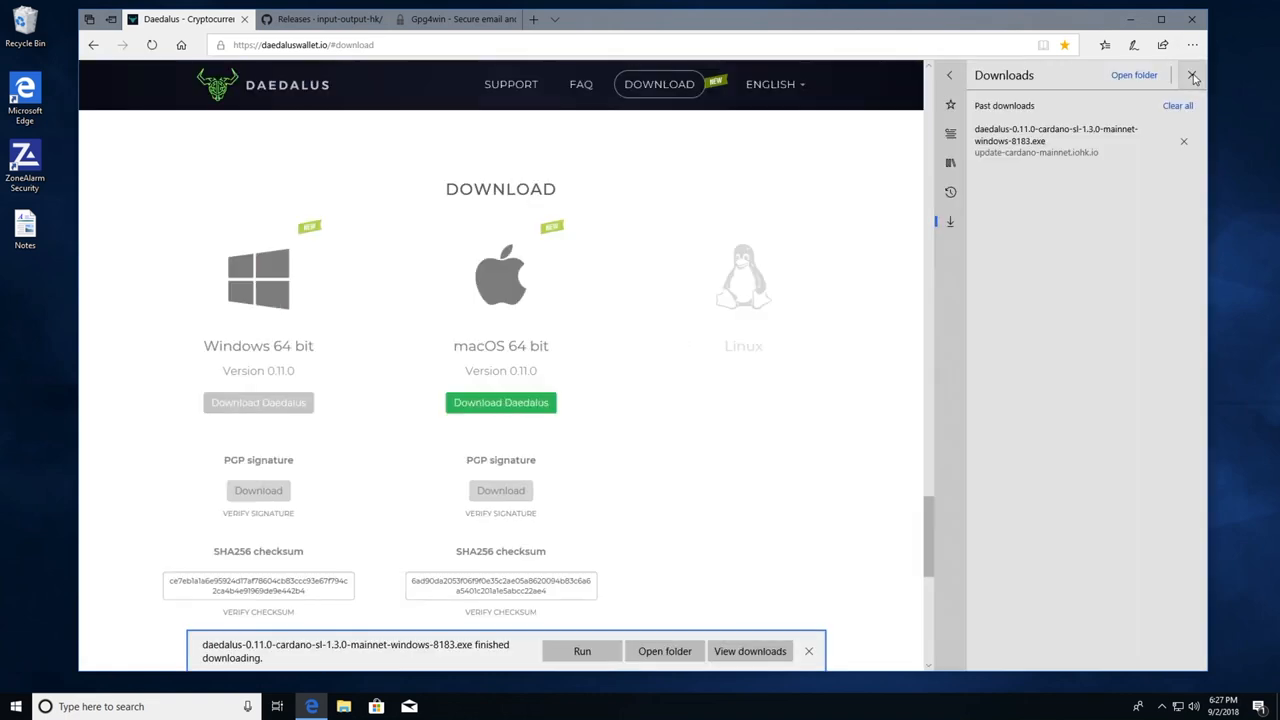
left_click(1193, 75)
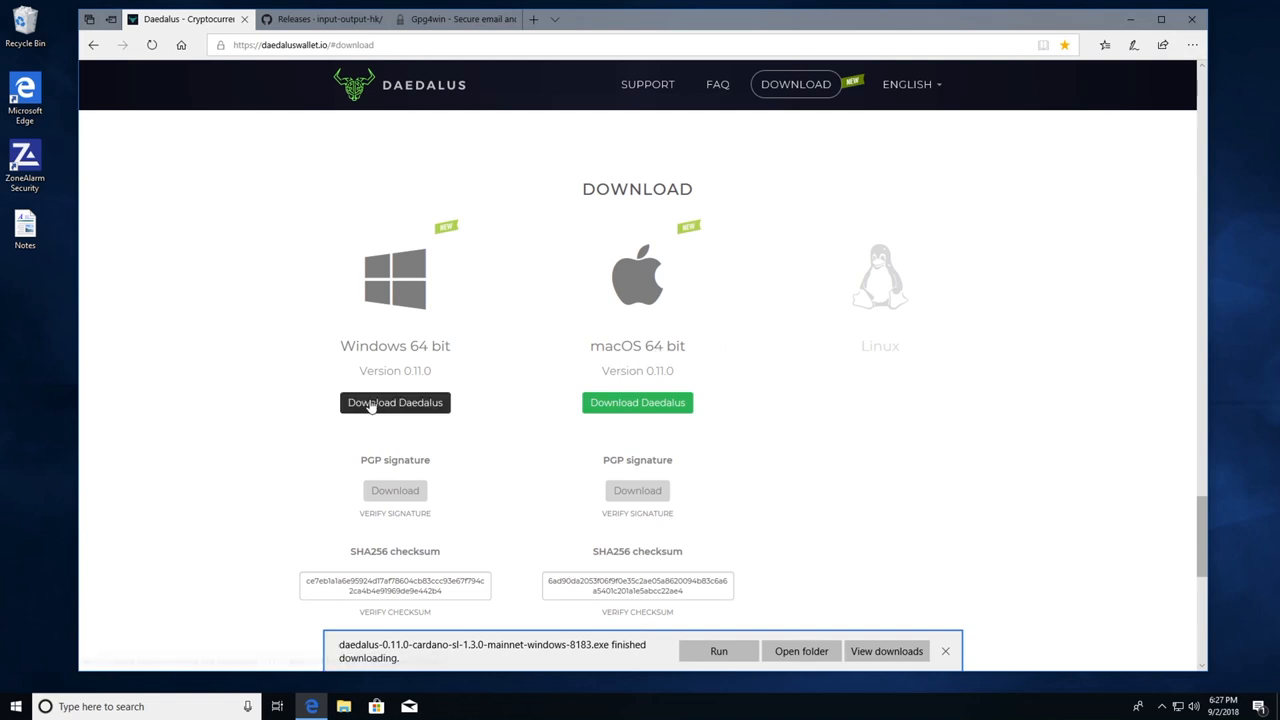
mouse_move(407, 621)
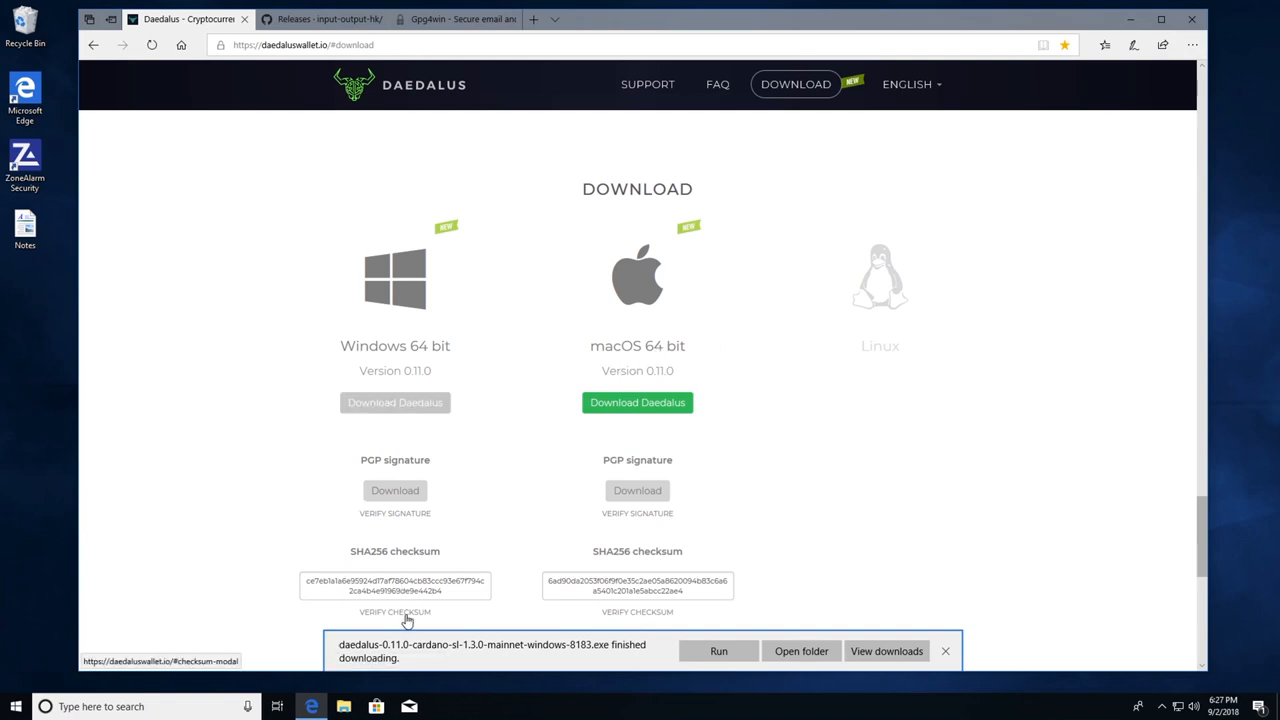
- Show the Windows SHA256 checksum verification instructions and search the system for cmd
left_click(394, 612)
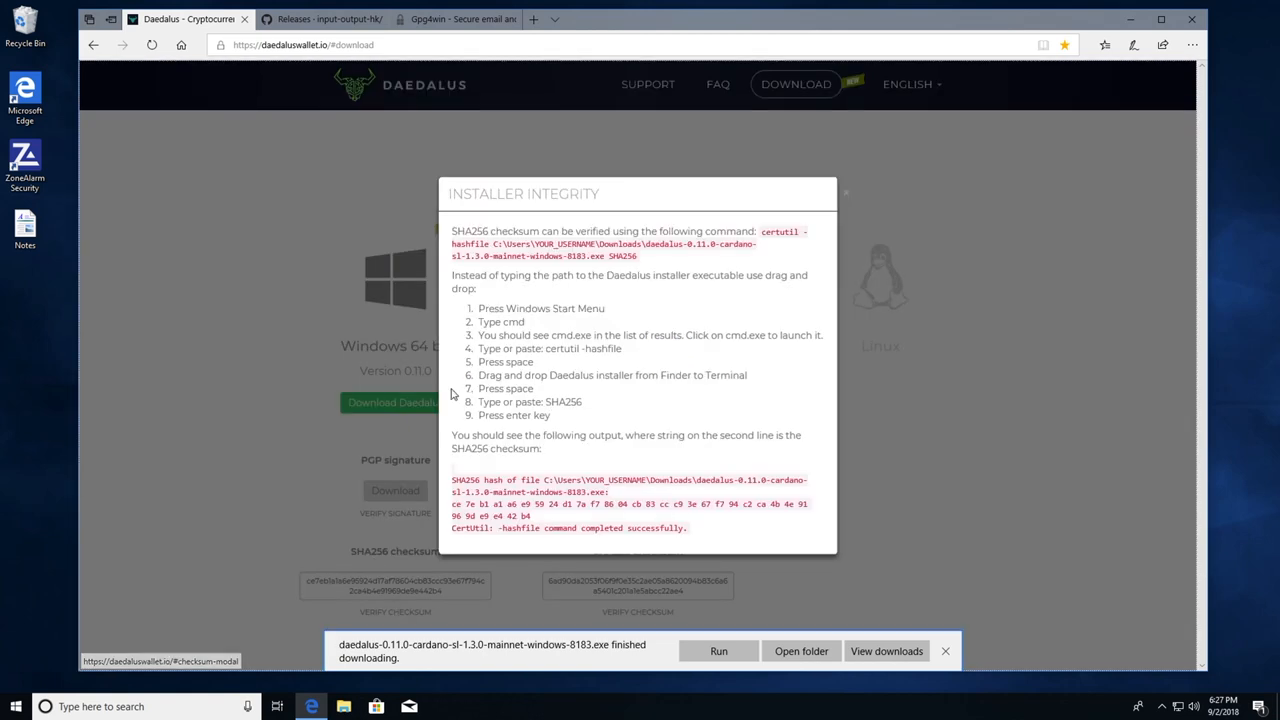
mouse_move(531, 327)
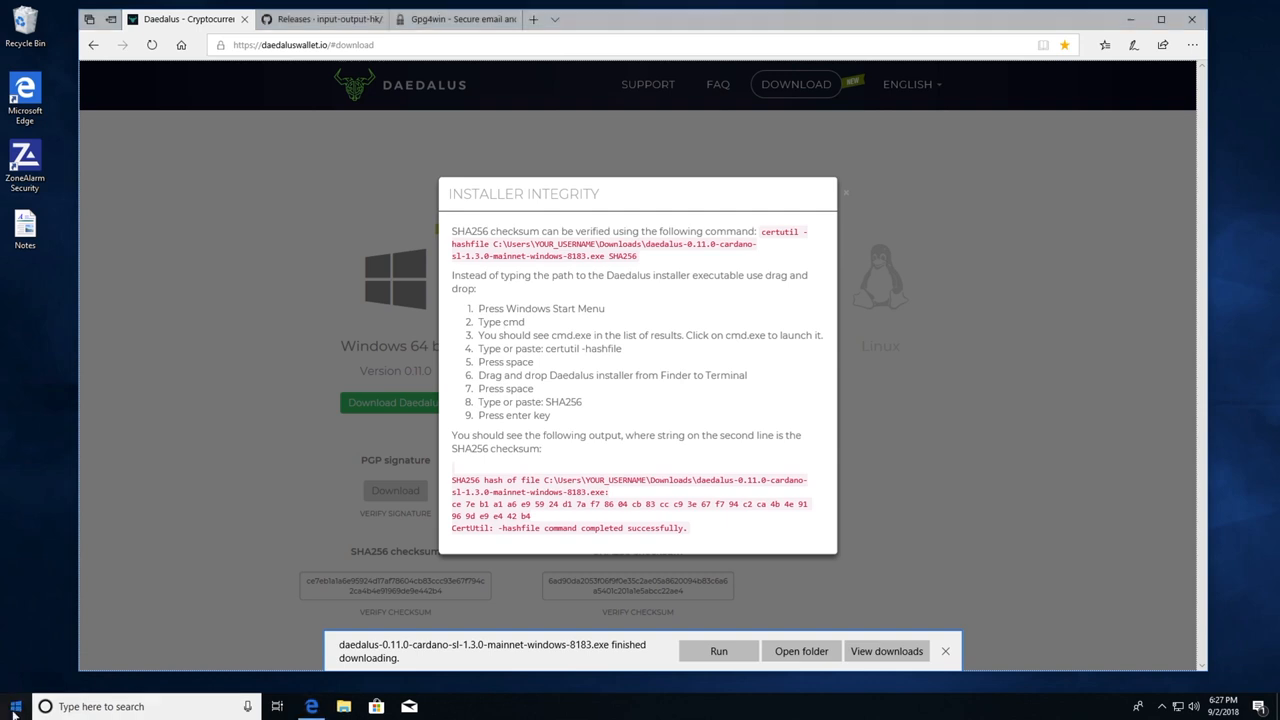
left_click(15, 706)
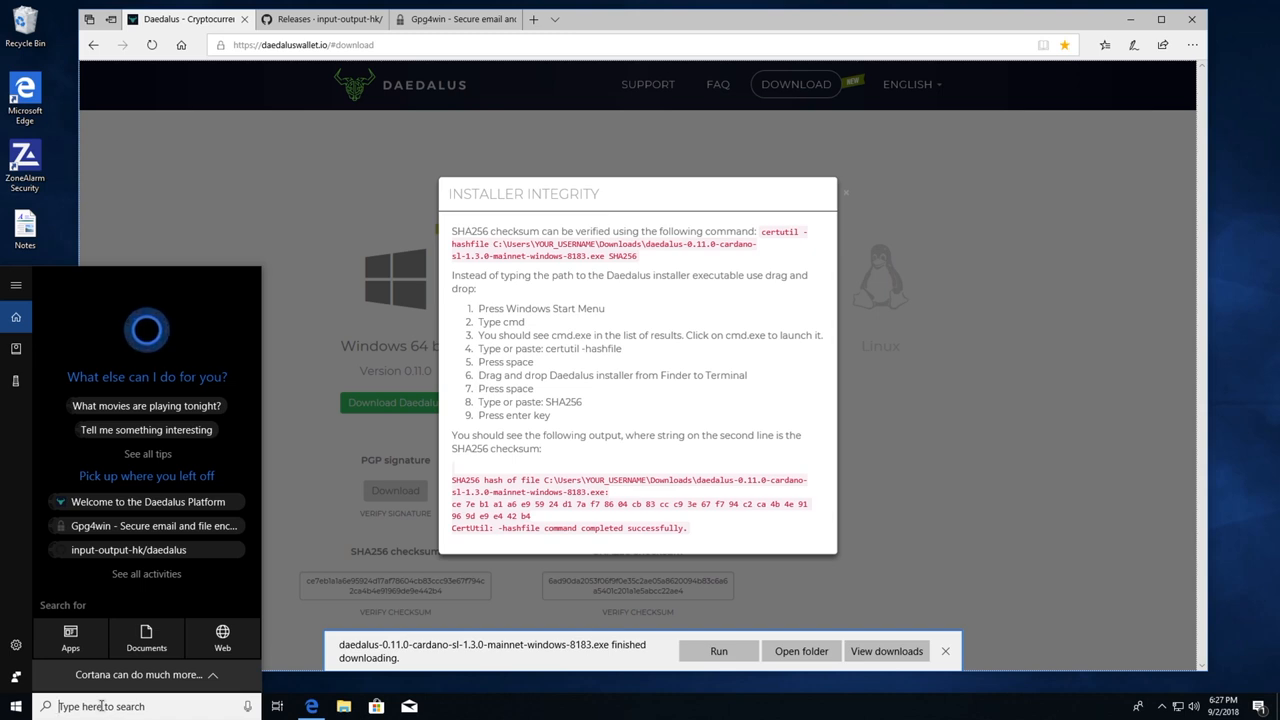
type("cmd")
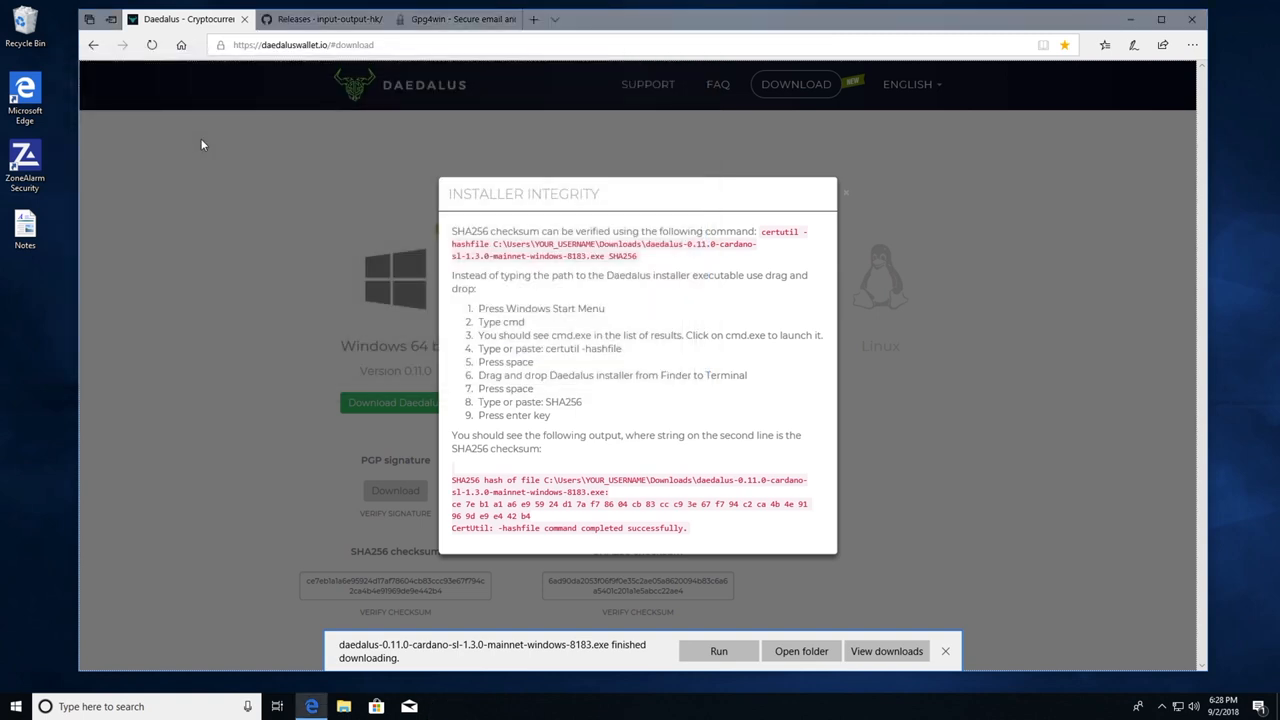
mouse_move(655, 397)
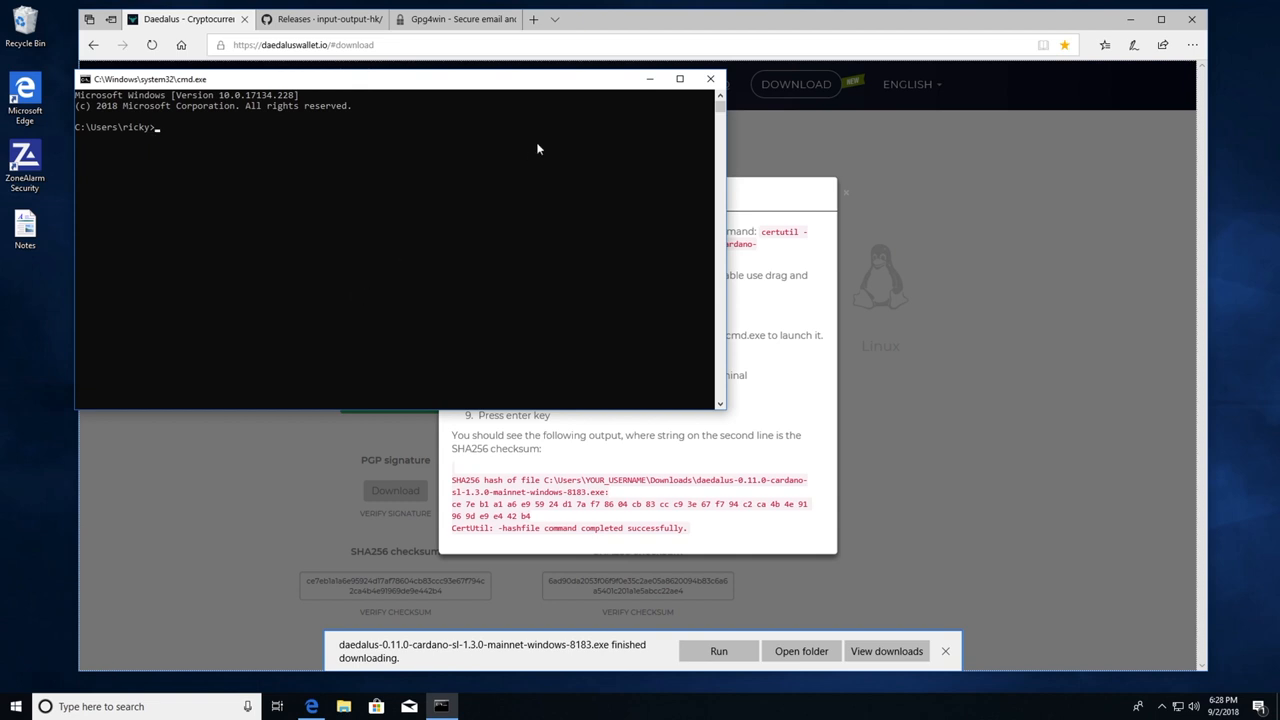
- Move Command Prompt below the instructions and change into the Downloads folder
left_click_drag(390, 78, 665, 425)
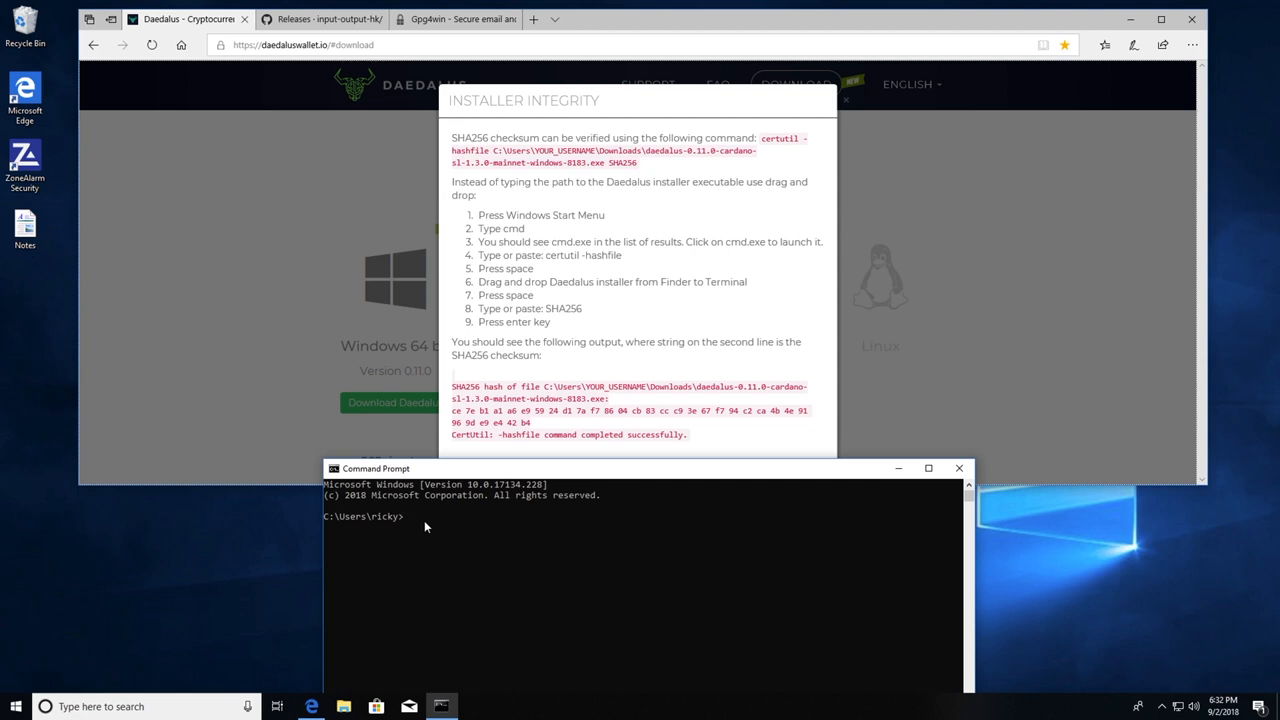
type("cd")
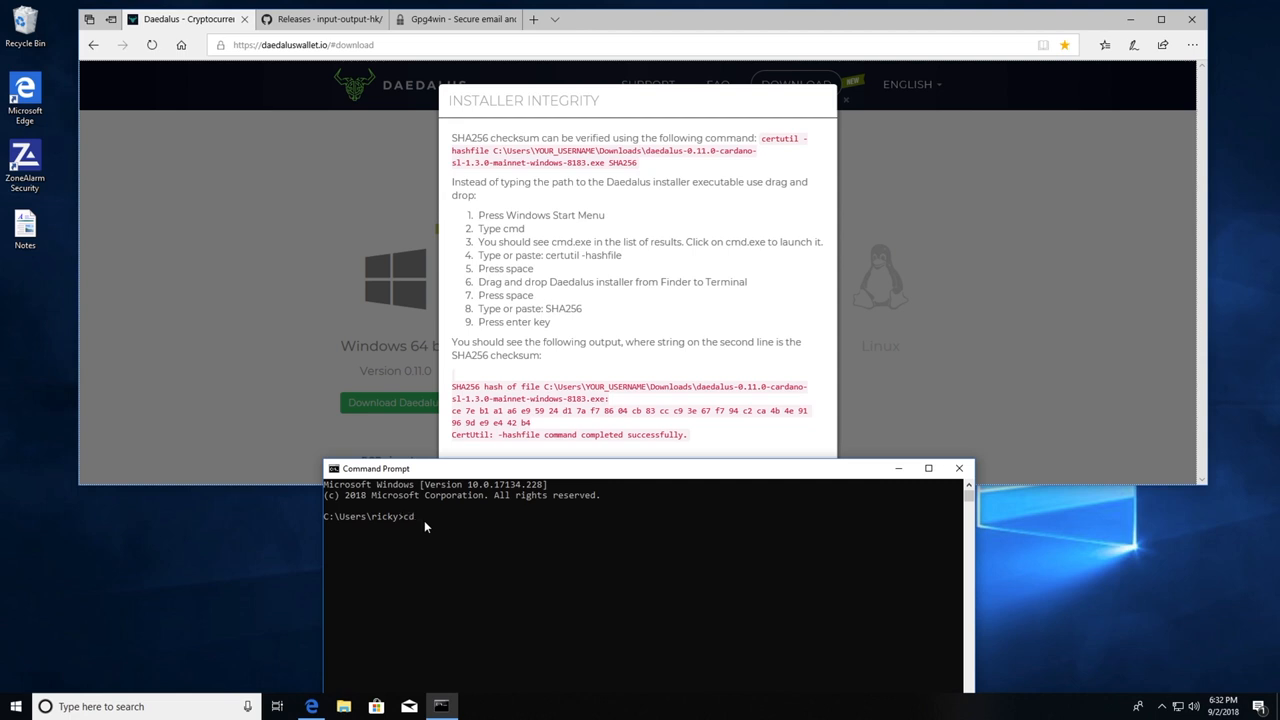
type("Down")
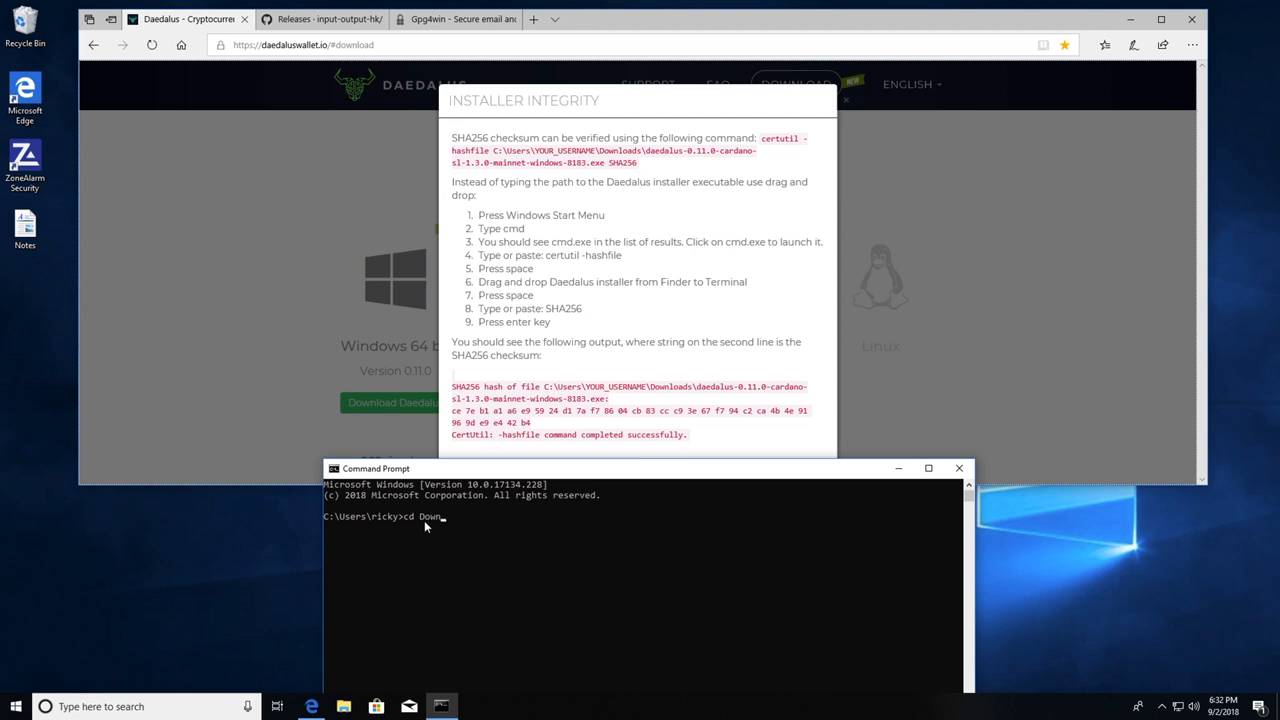
type("loads")
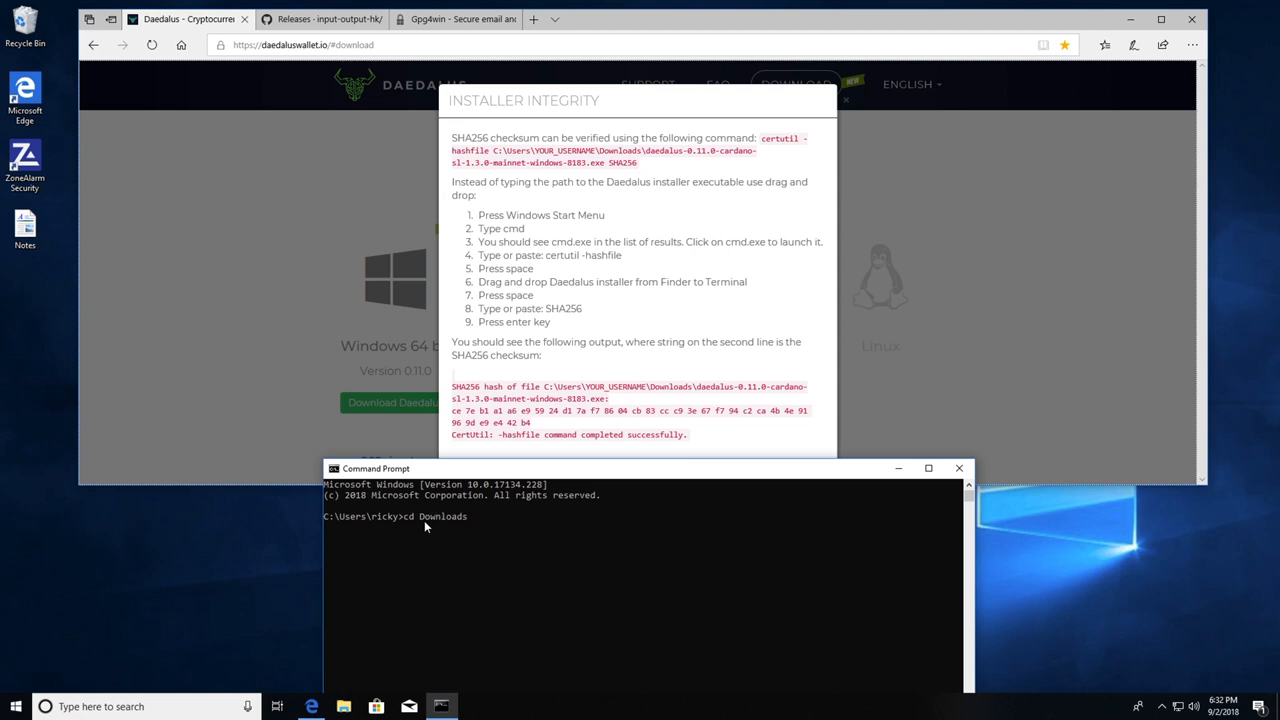
key("Return")
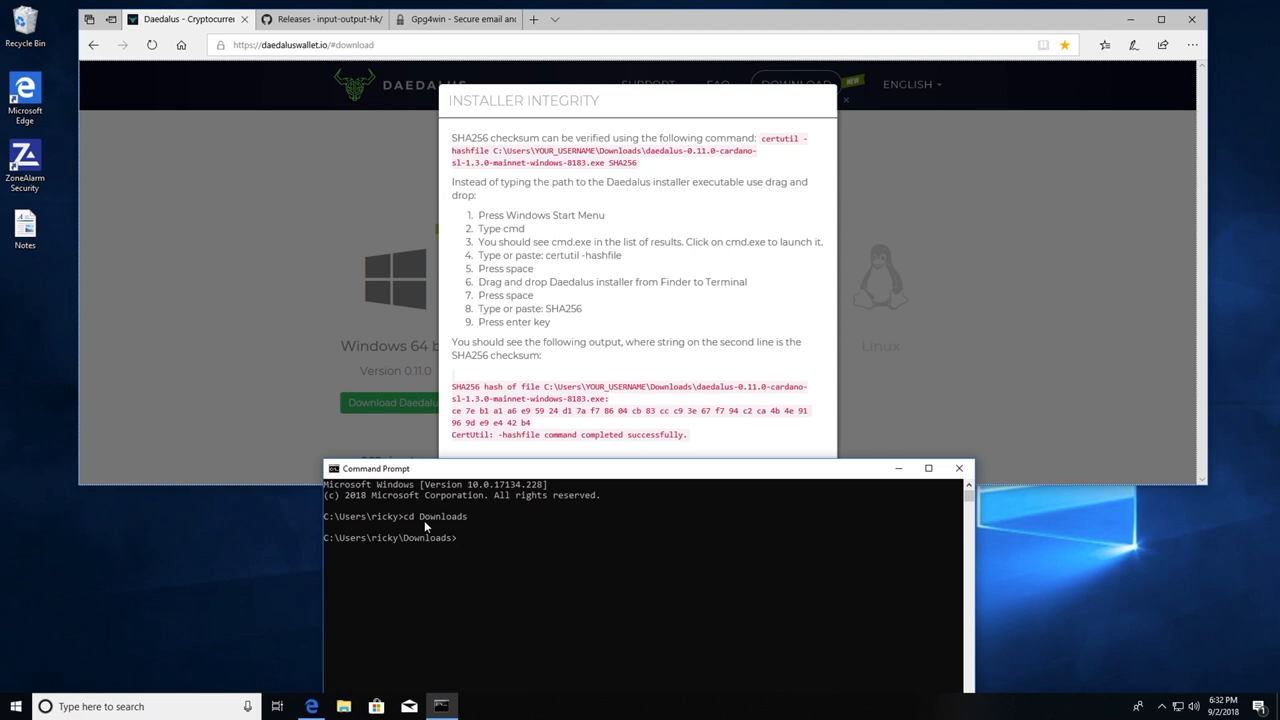
- Run certutil -hashfile on daedalus-0.11.0-cardano-sl-1.3.0-mainnet-windows-8183.exe with SHA256
type("certutil -hashfile")
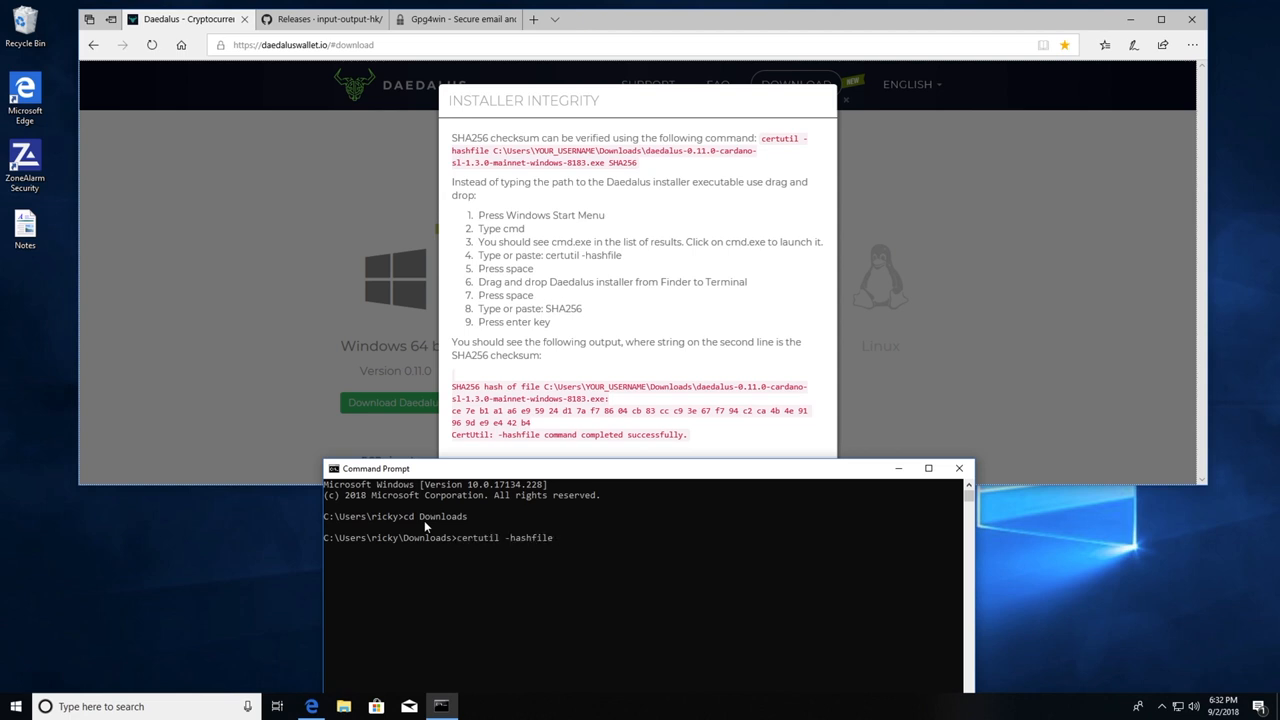
type("dae")
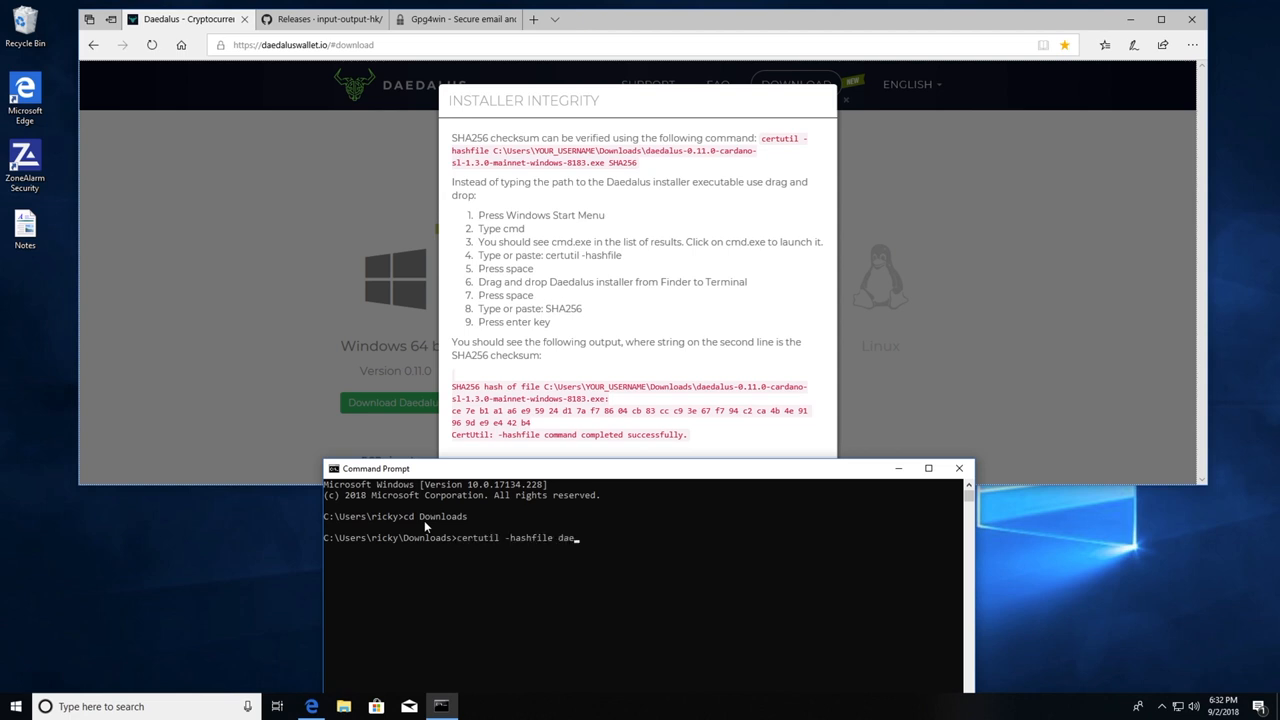
type("daedalus-0.11.0-cardano-sl-1.3.0-mainnet-windows-8183.exe")
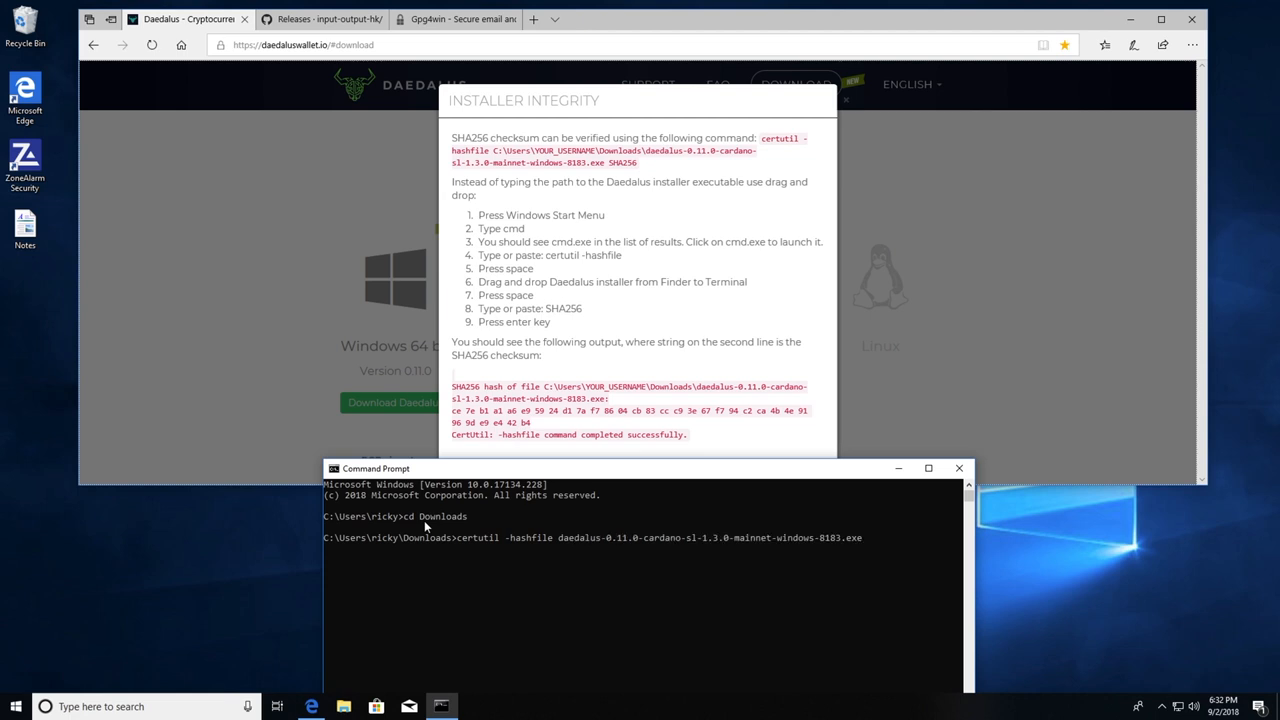
type("SHA")
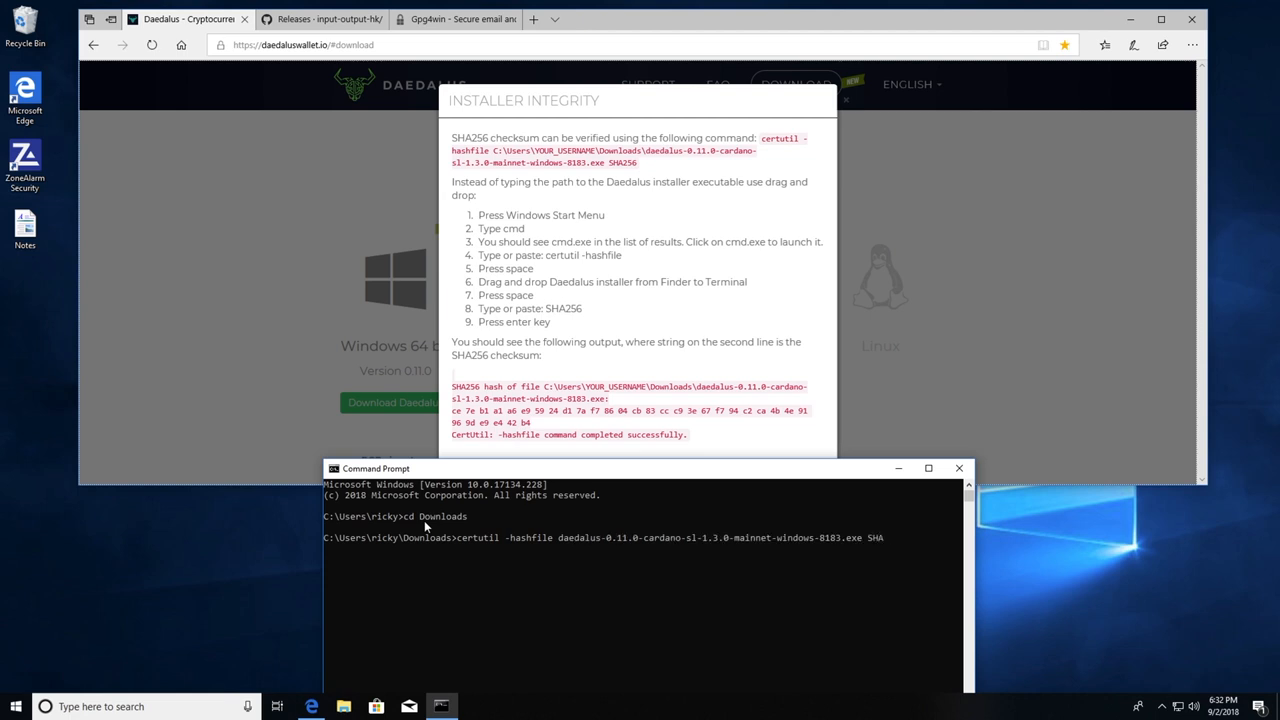
type("256")
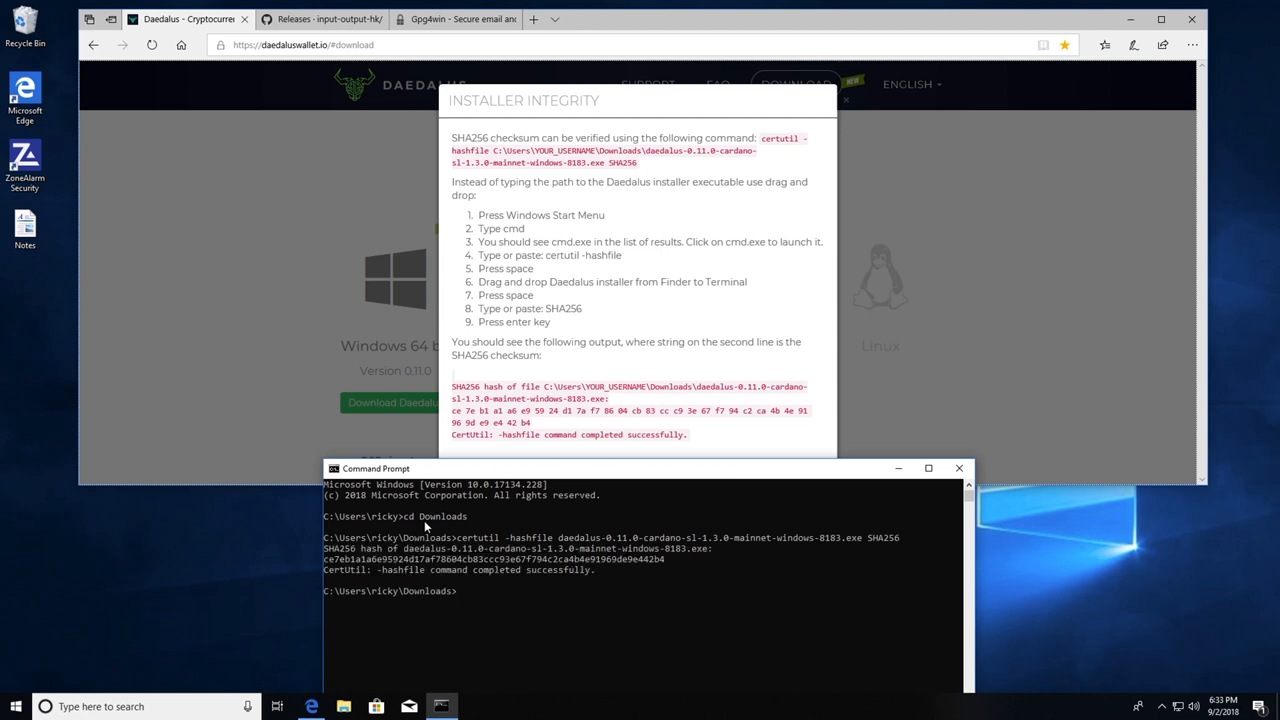
mouse_move(615, 573)
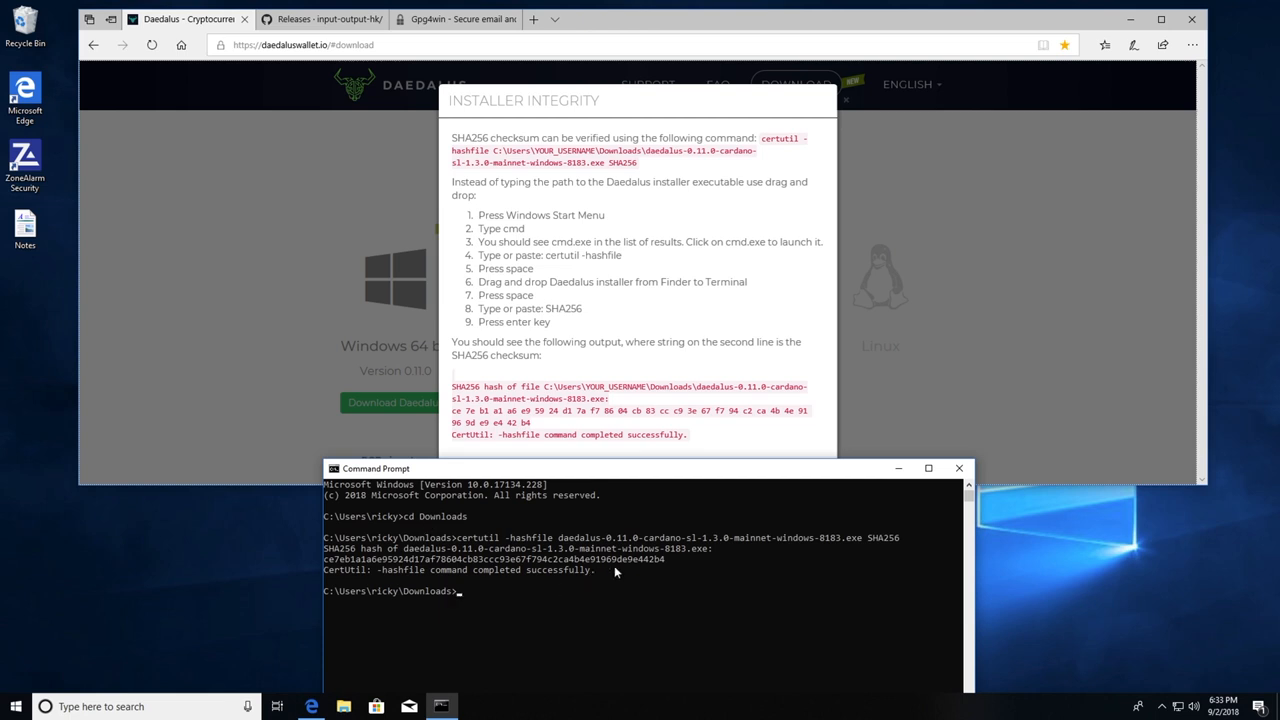
mouse_move(338, 568)
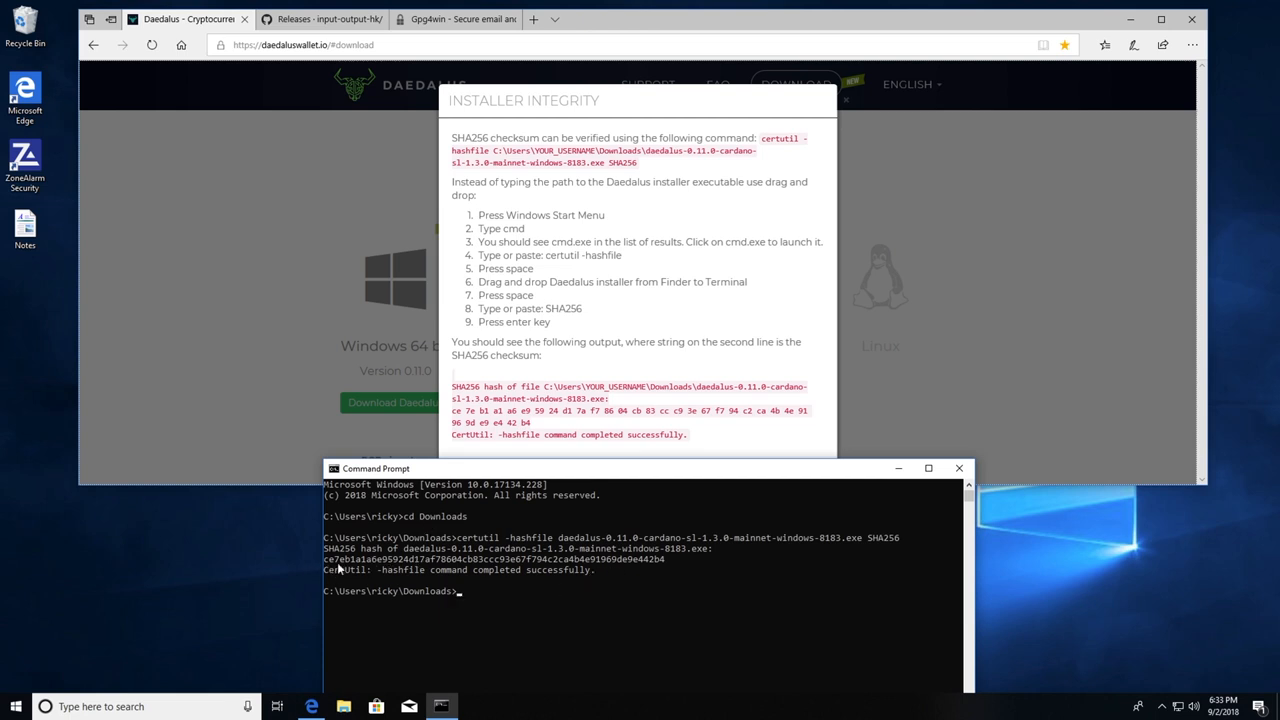
mouse_move(485, 576)
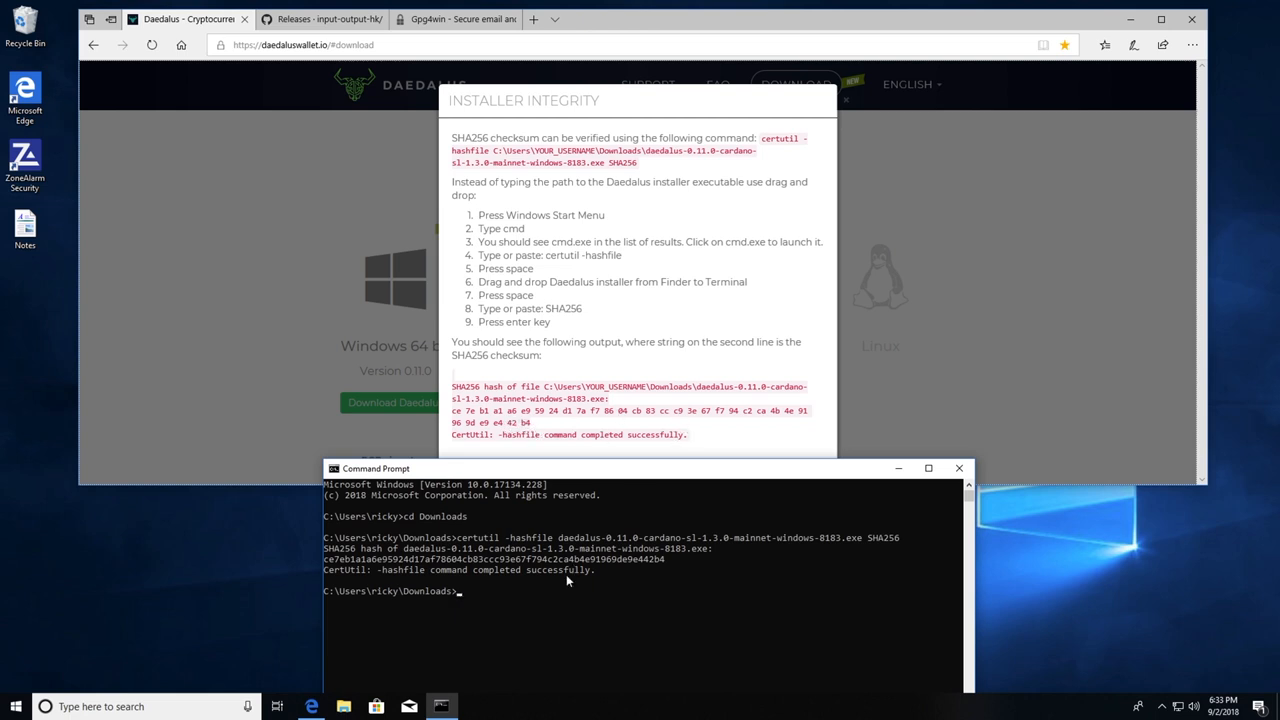
mouse_move(479, 595)
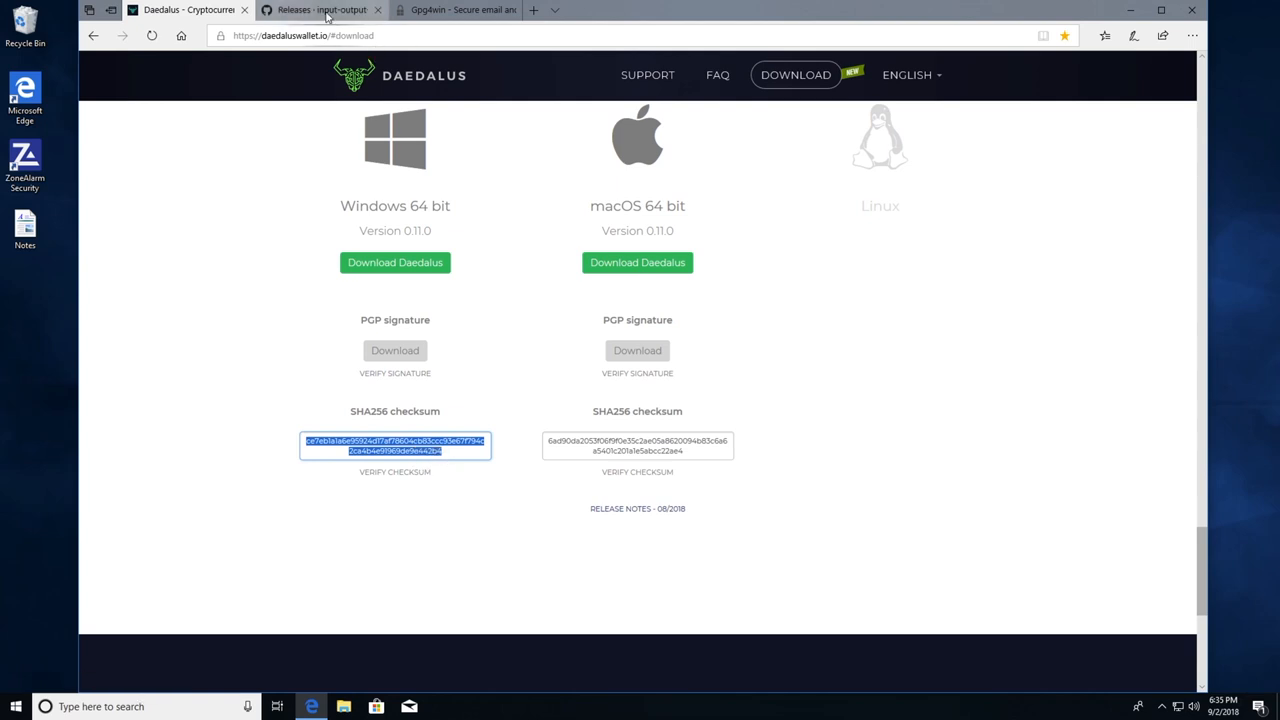
- Review the published Windows SHA256 checksum on GitHub releases, then return to the Daedalus page
left_click(320, 9)
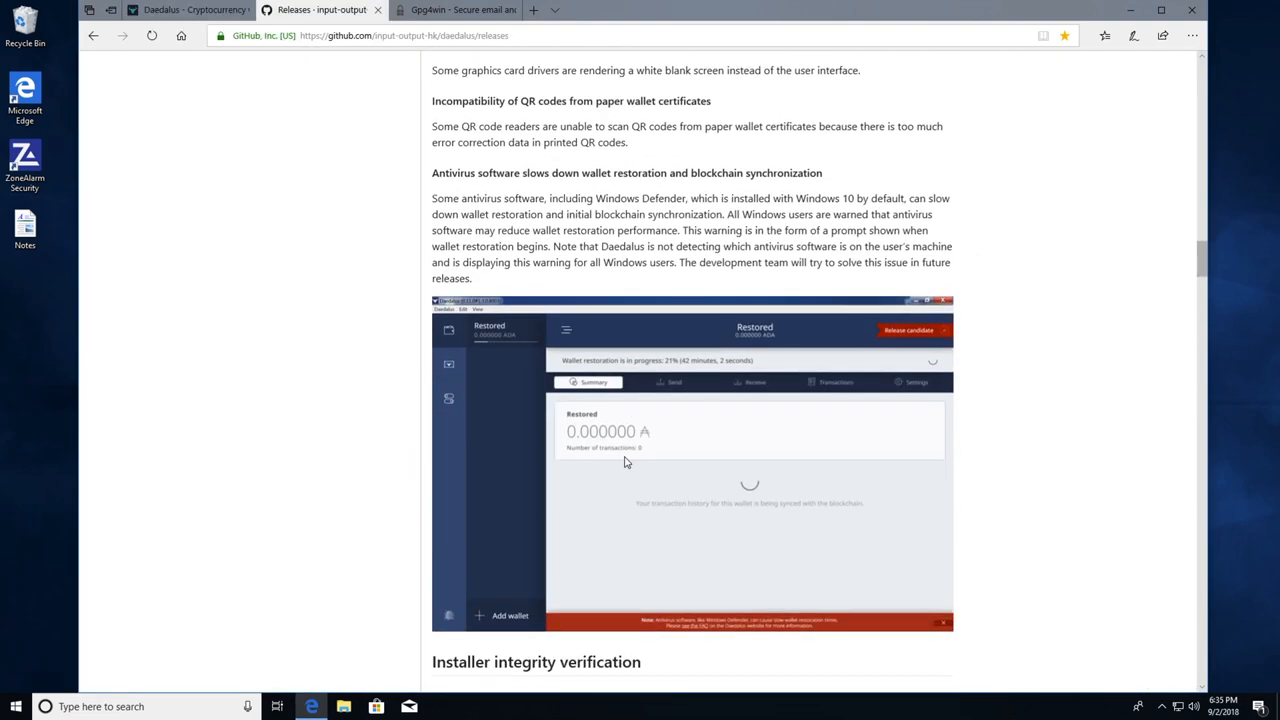
scroll("down", 3)
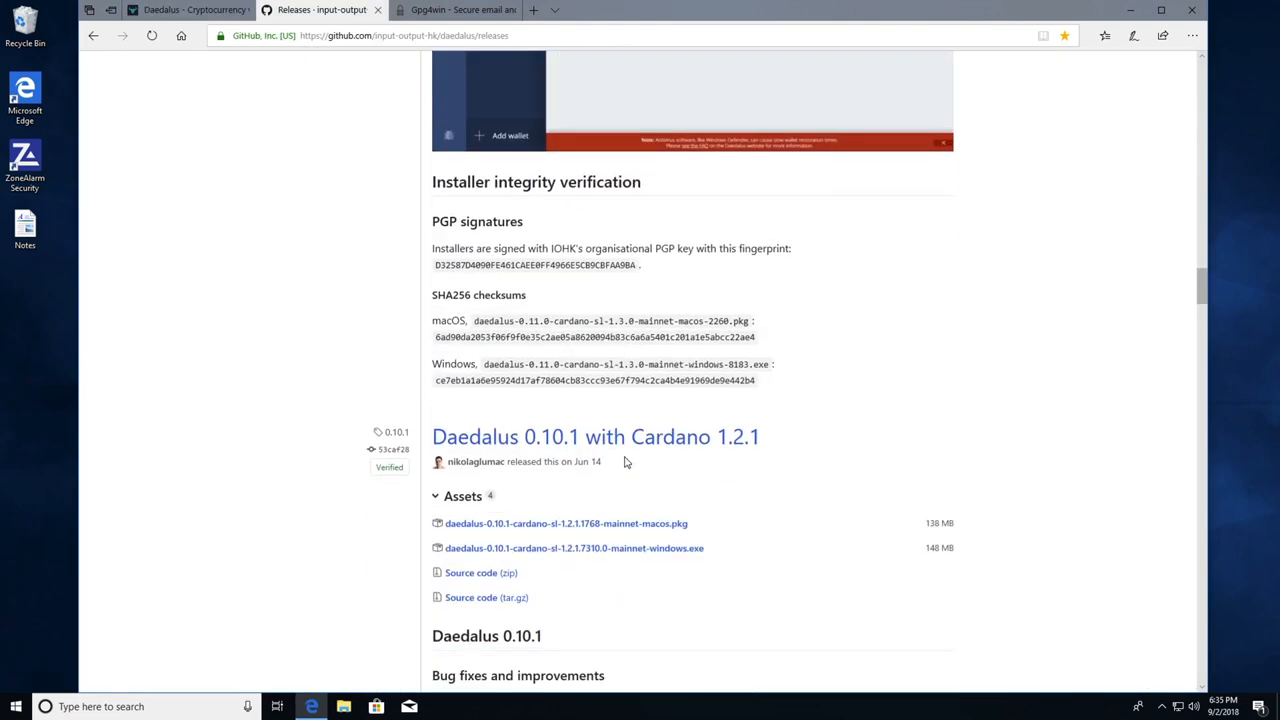
scroll("down", 3)
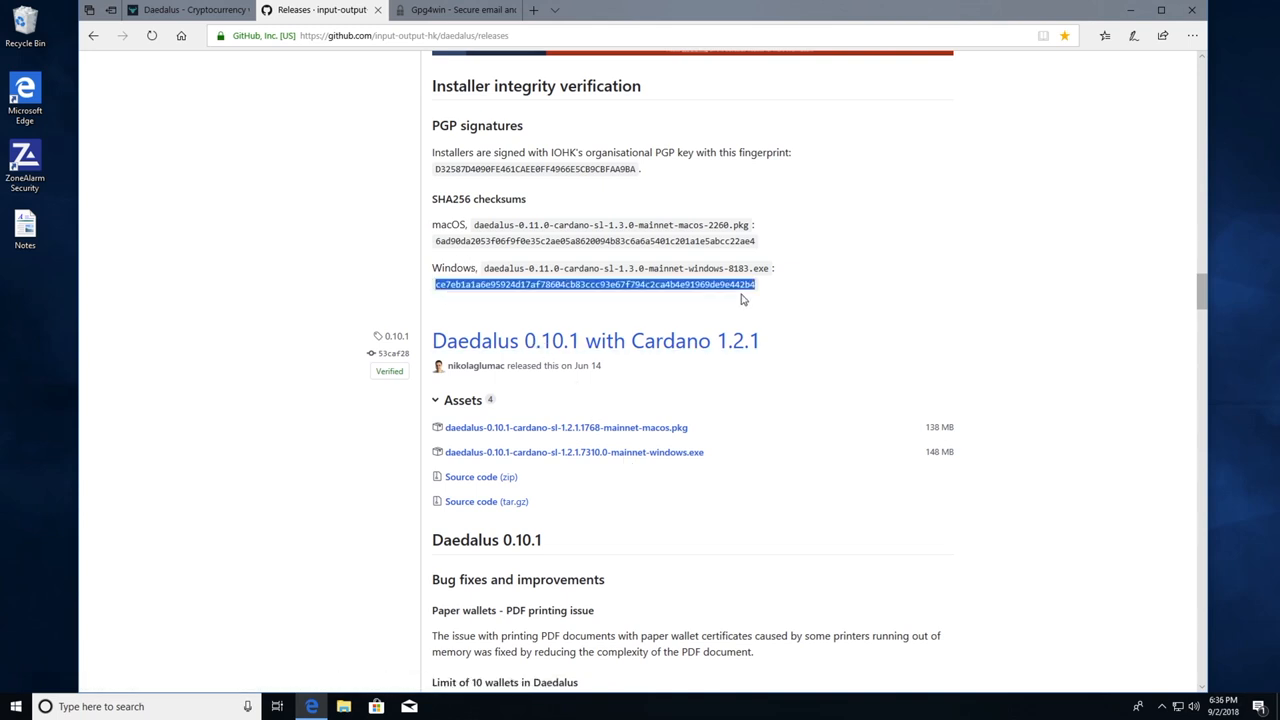
mouse_move(755, 300)
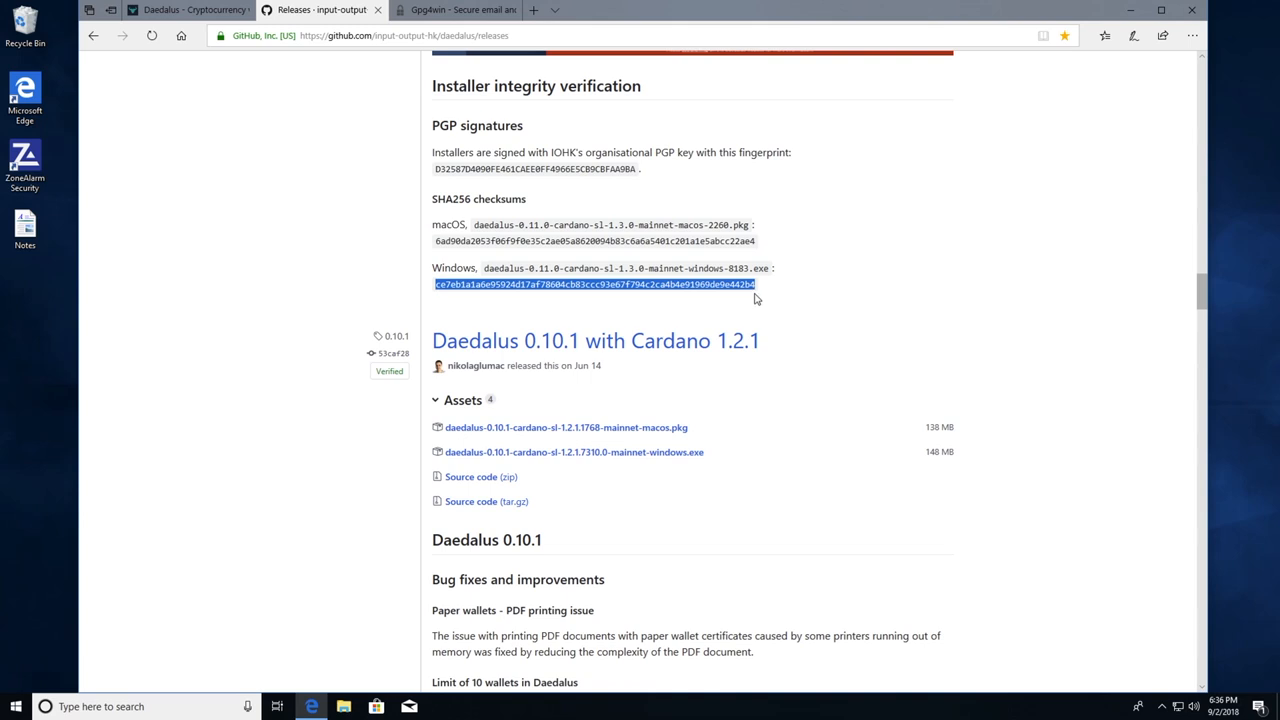
mouse_move(636, 306)
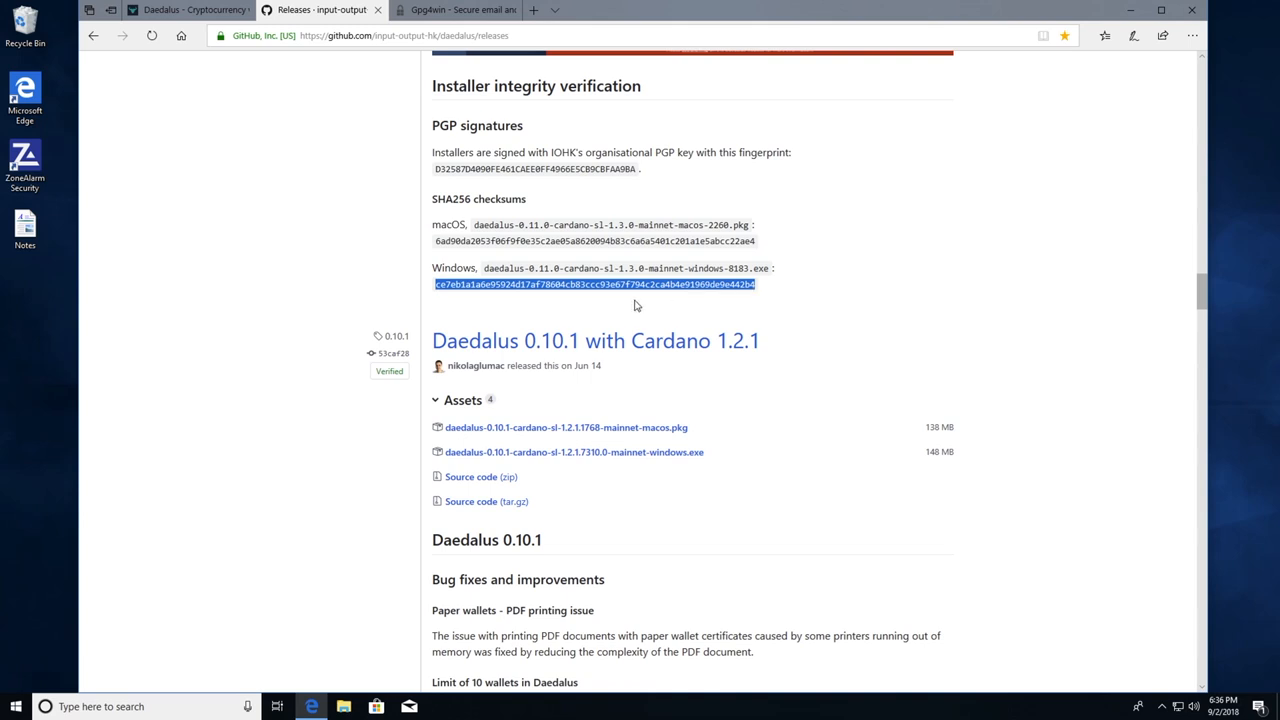
mouse_move(625, 306)
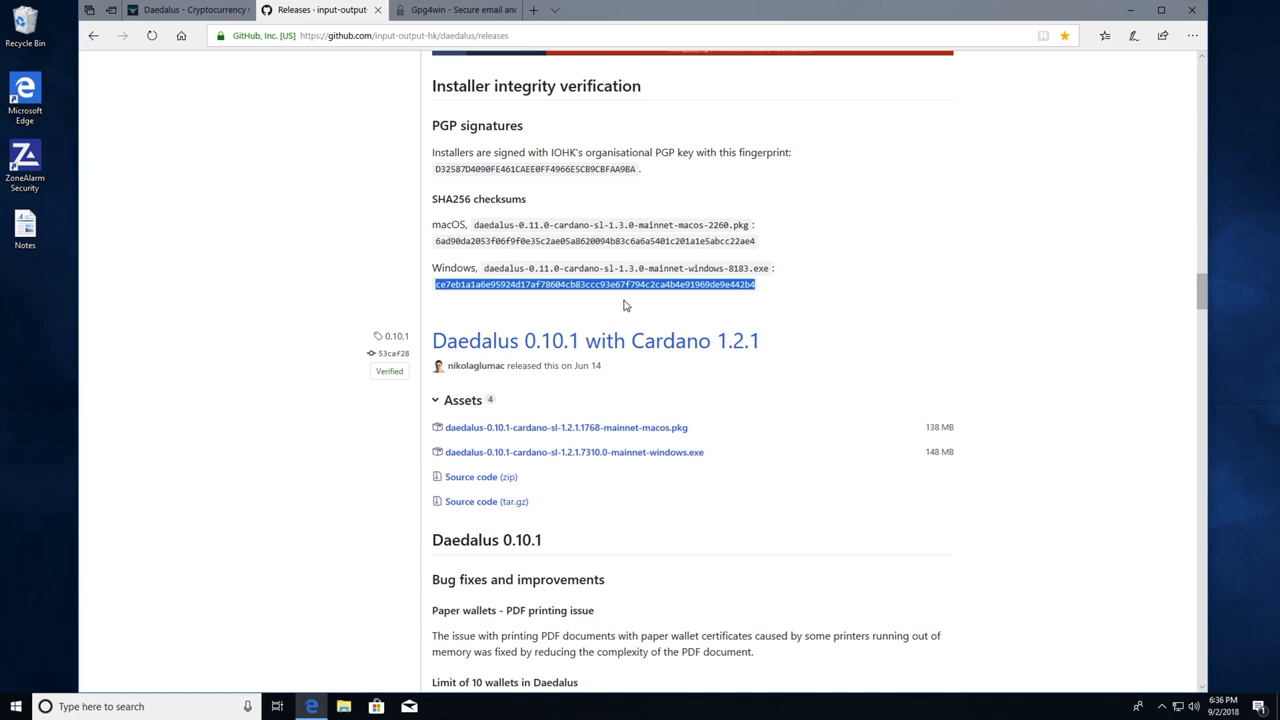
left_click(185, 10)
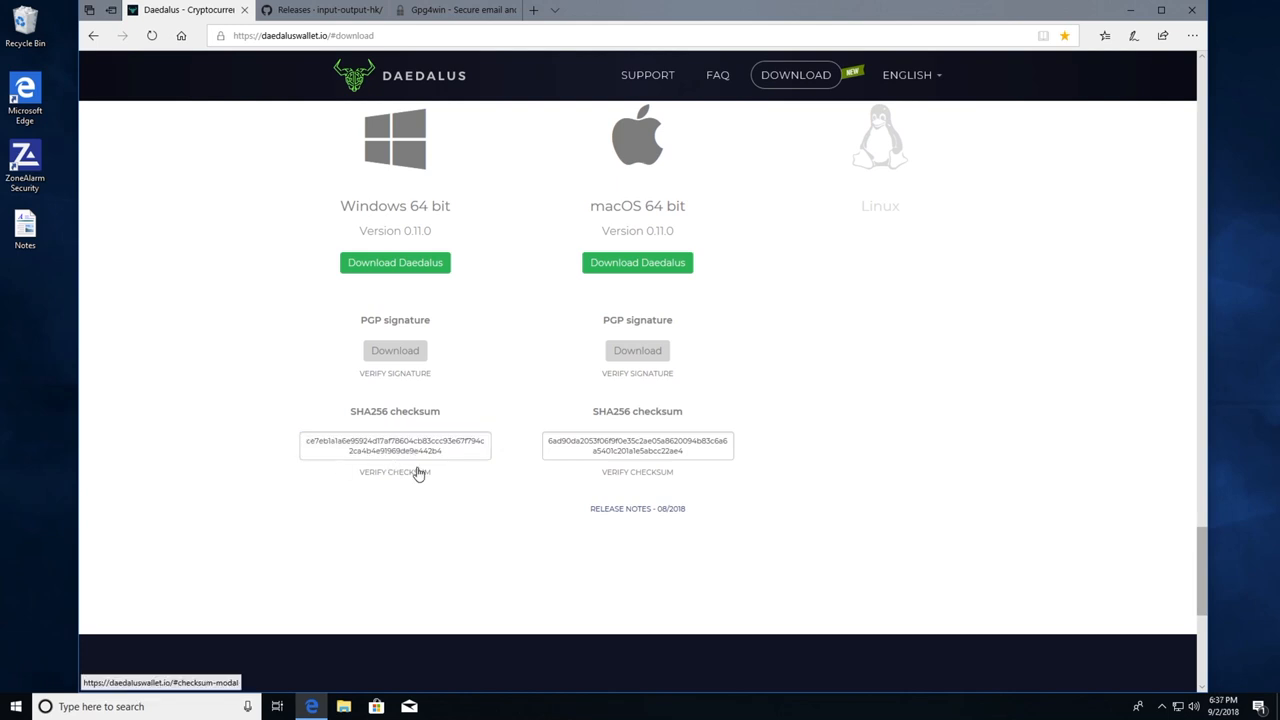
mouse_move(388, 481)
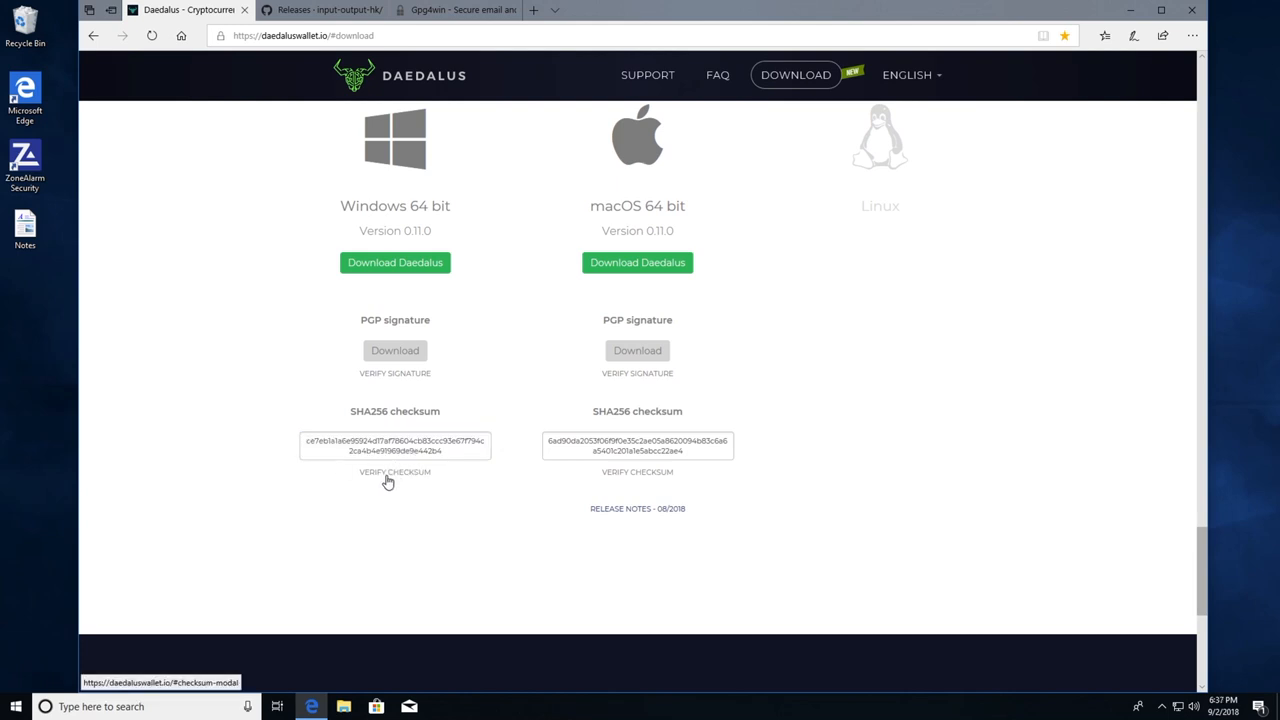
mouse_move(393, 383)
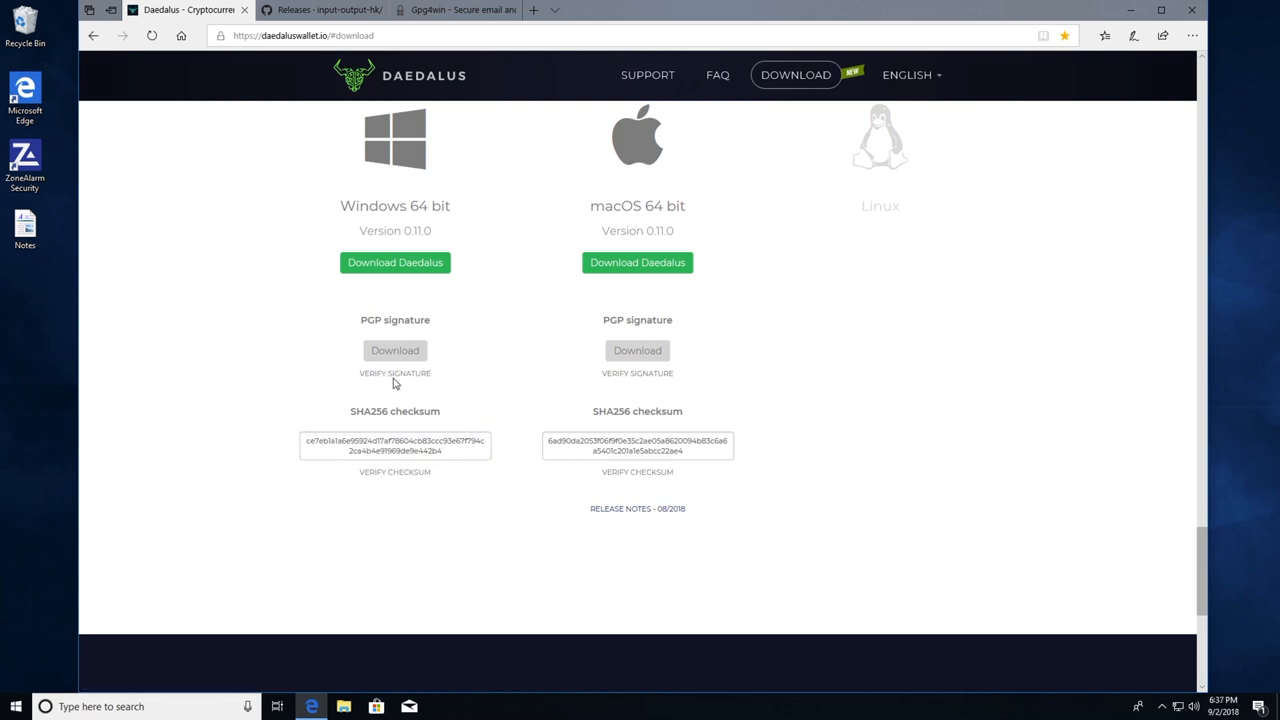
mouse_move(391, 380)
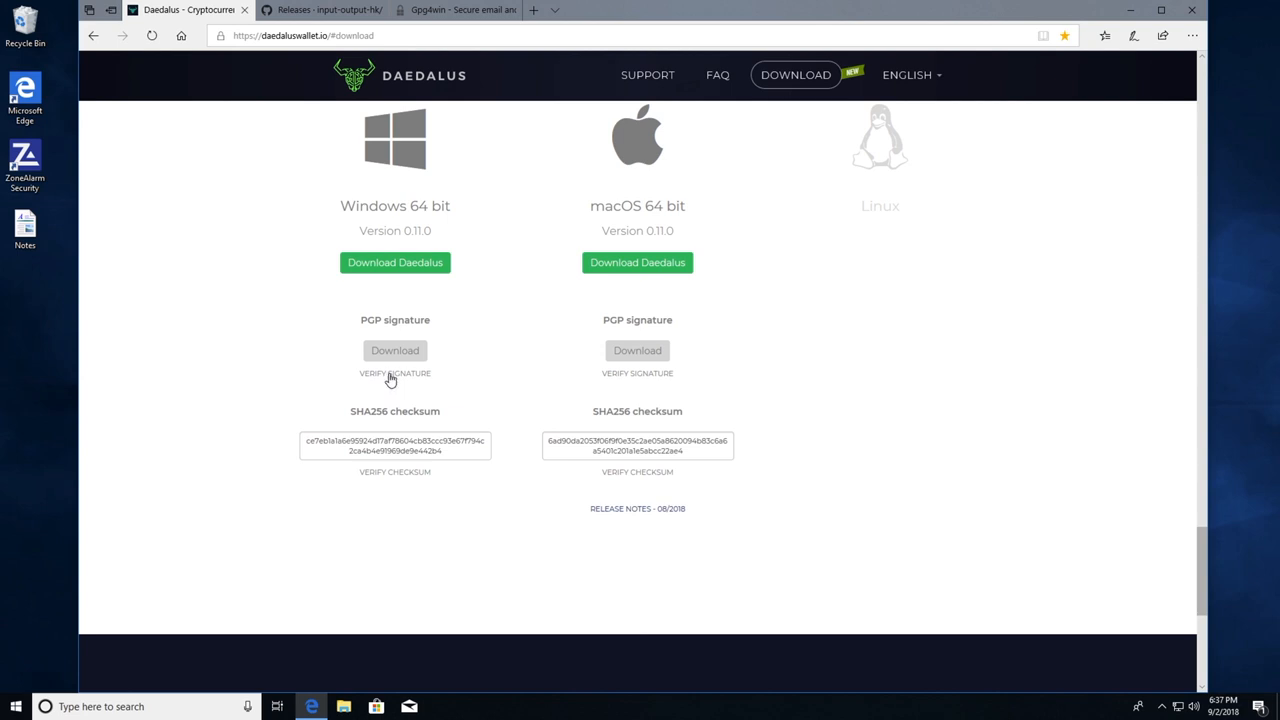
- Show the Installer Integrity dialog for the Windows installer's PGP signature
left_click(394, 373)
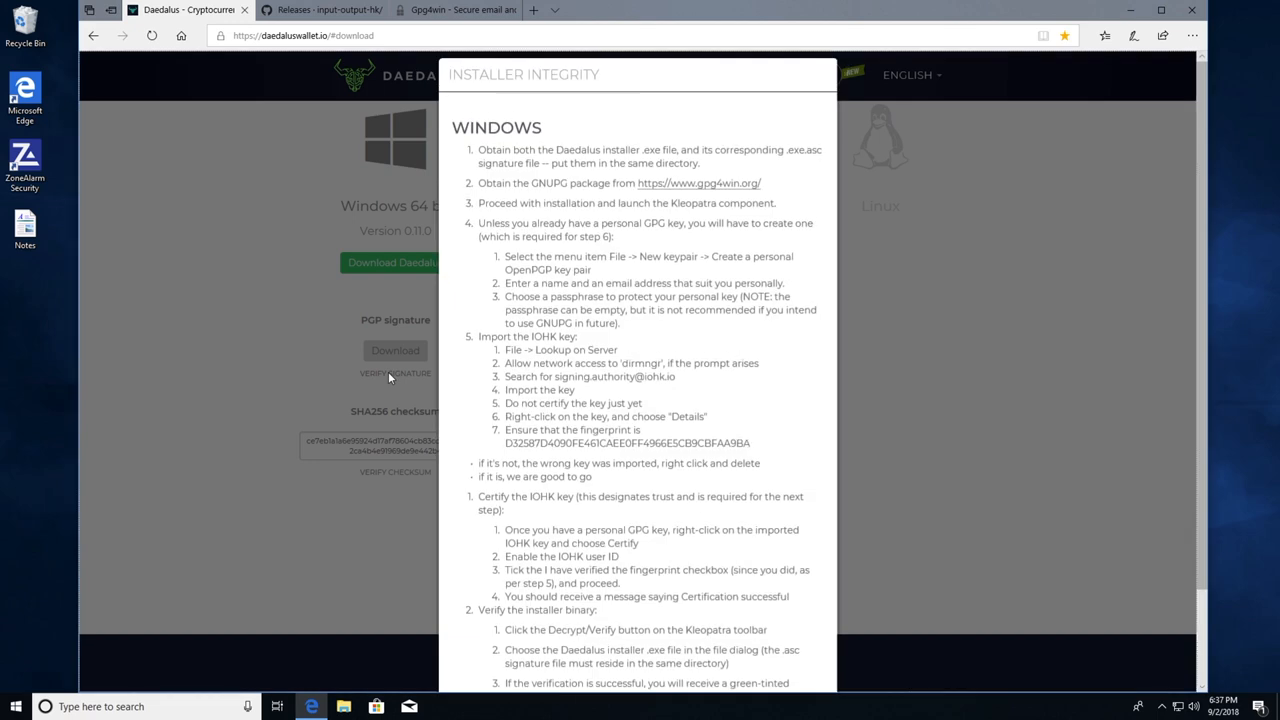
mouse_move(587, 196)
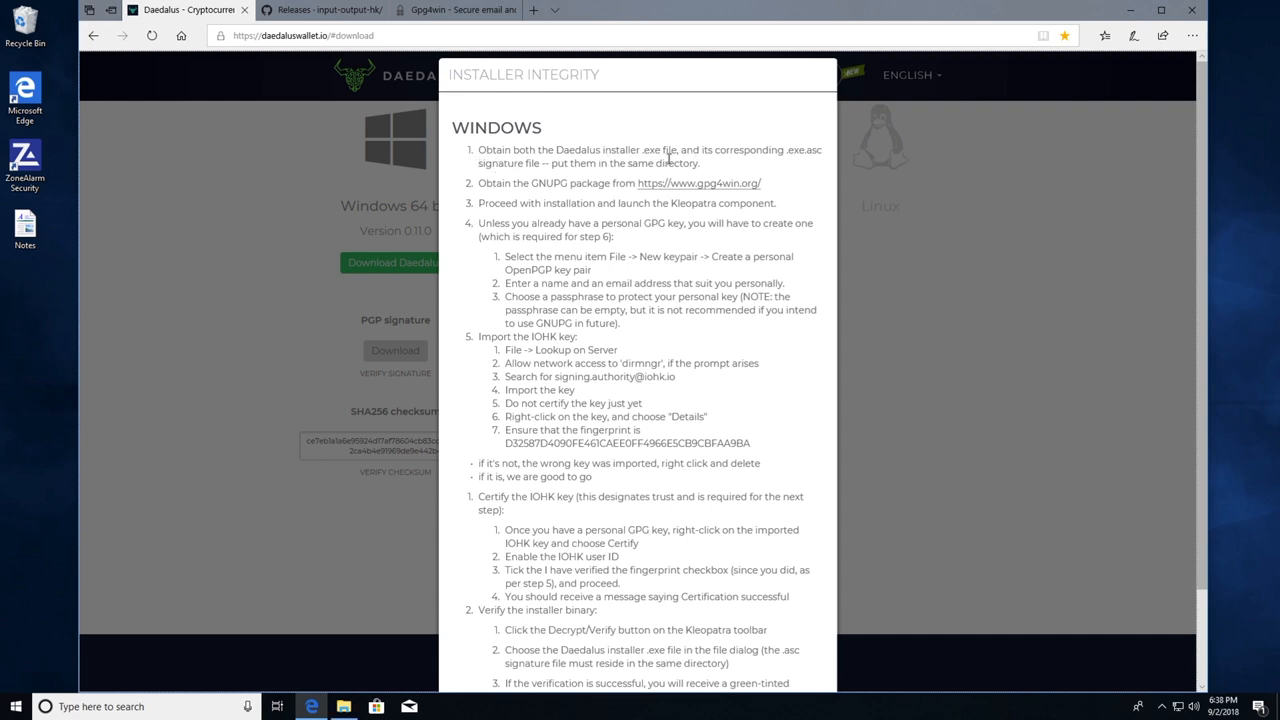
mouse_move(817, 164)
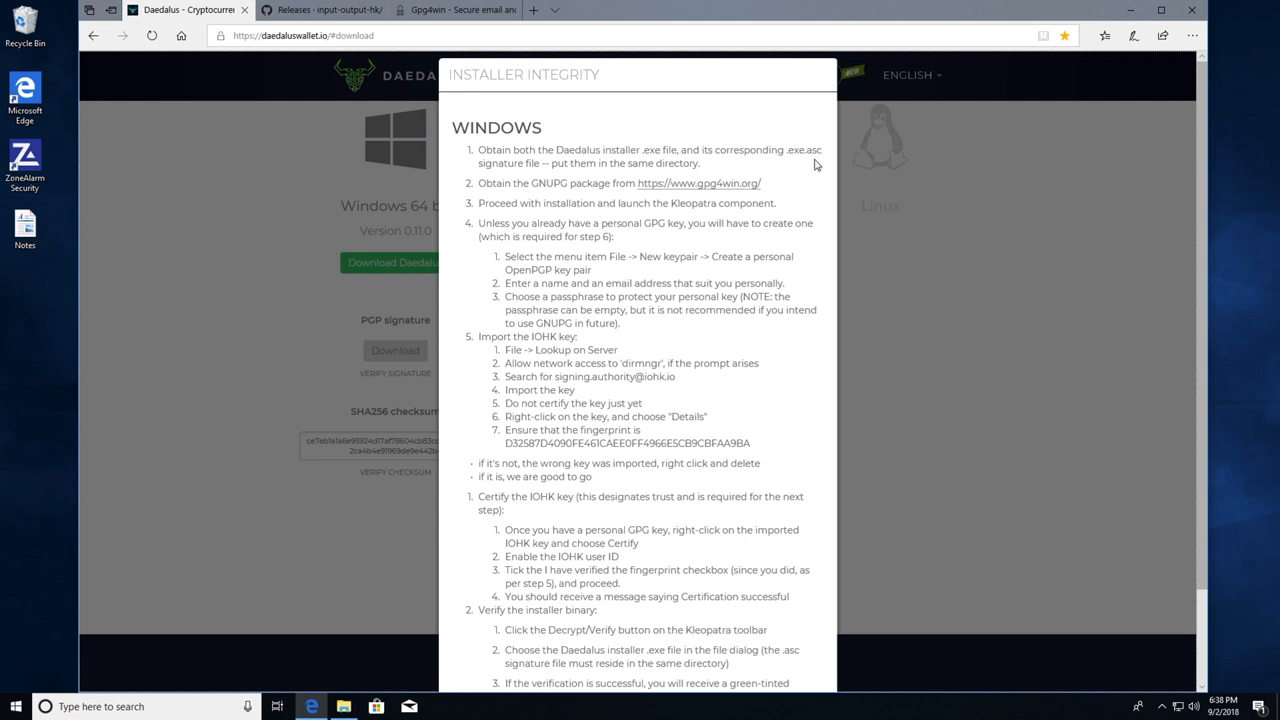
mouse_move(583, 181)
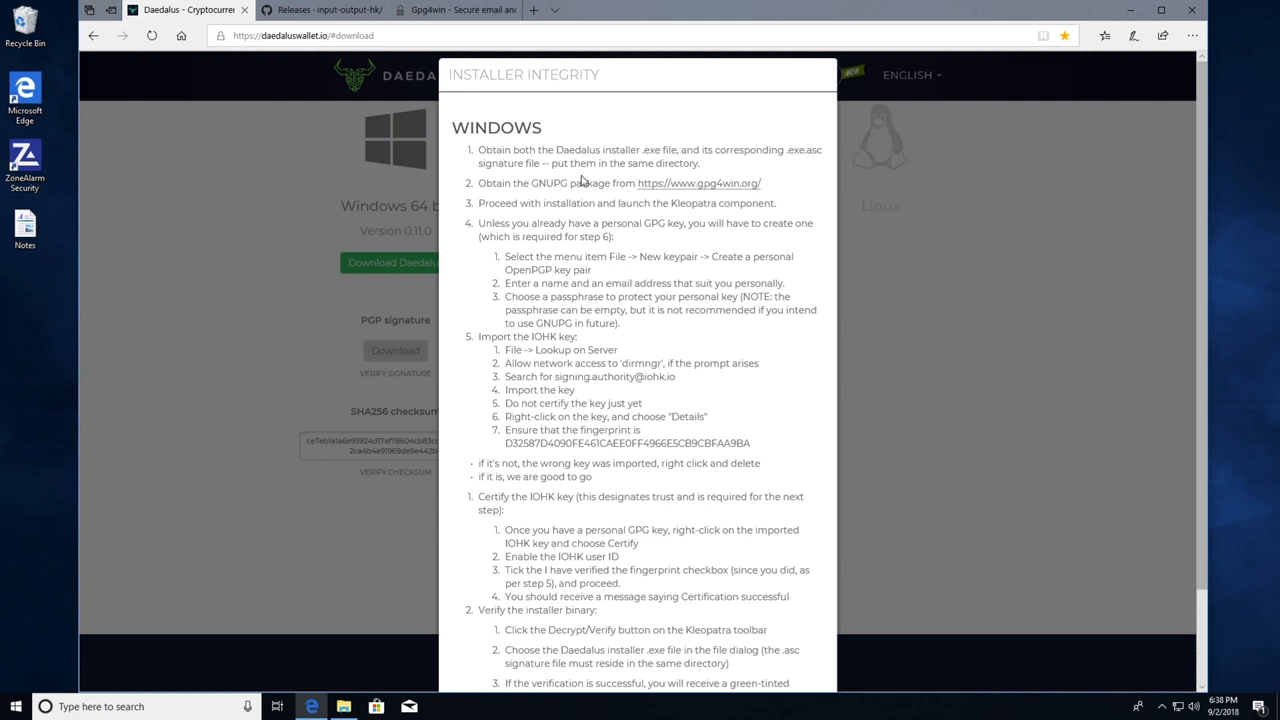
mouse_move(324, 669)
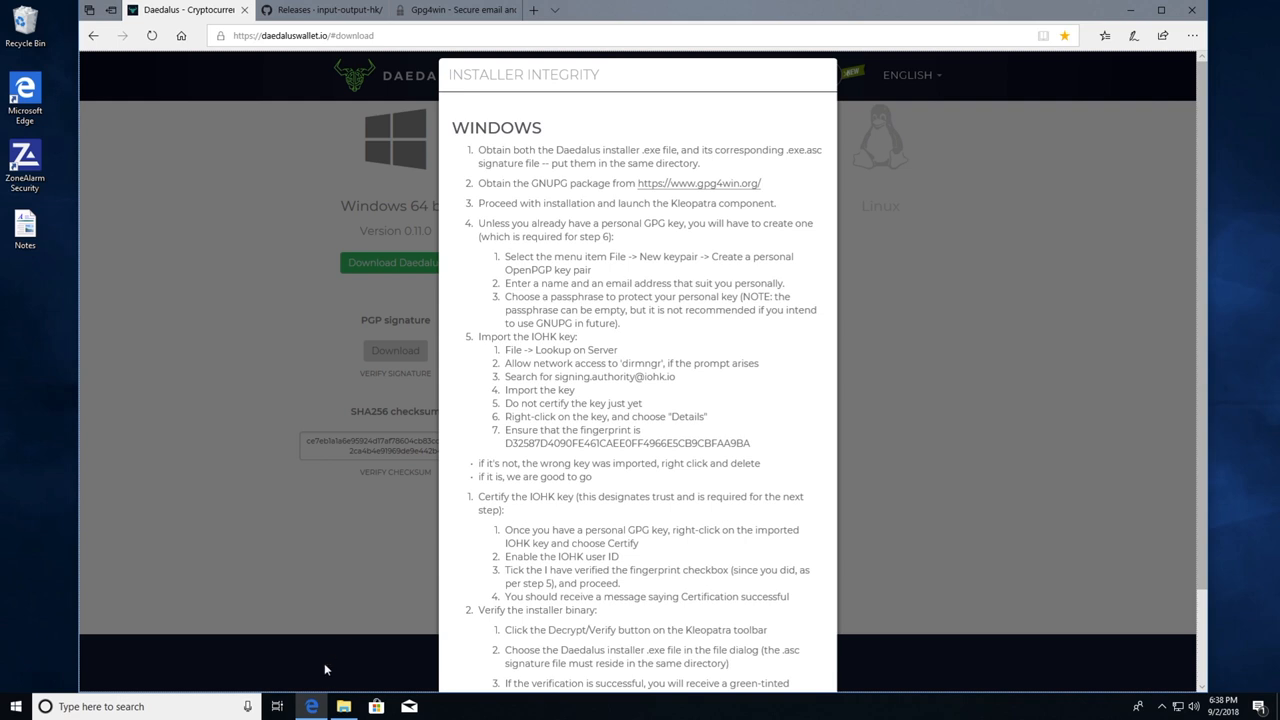
- Show the Downloads folder in File Explorer and resize its Name column
left_click(343, 706)
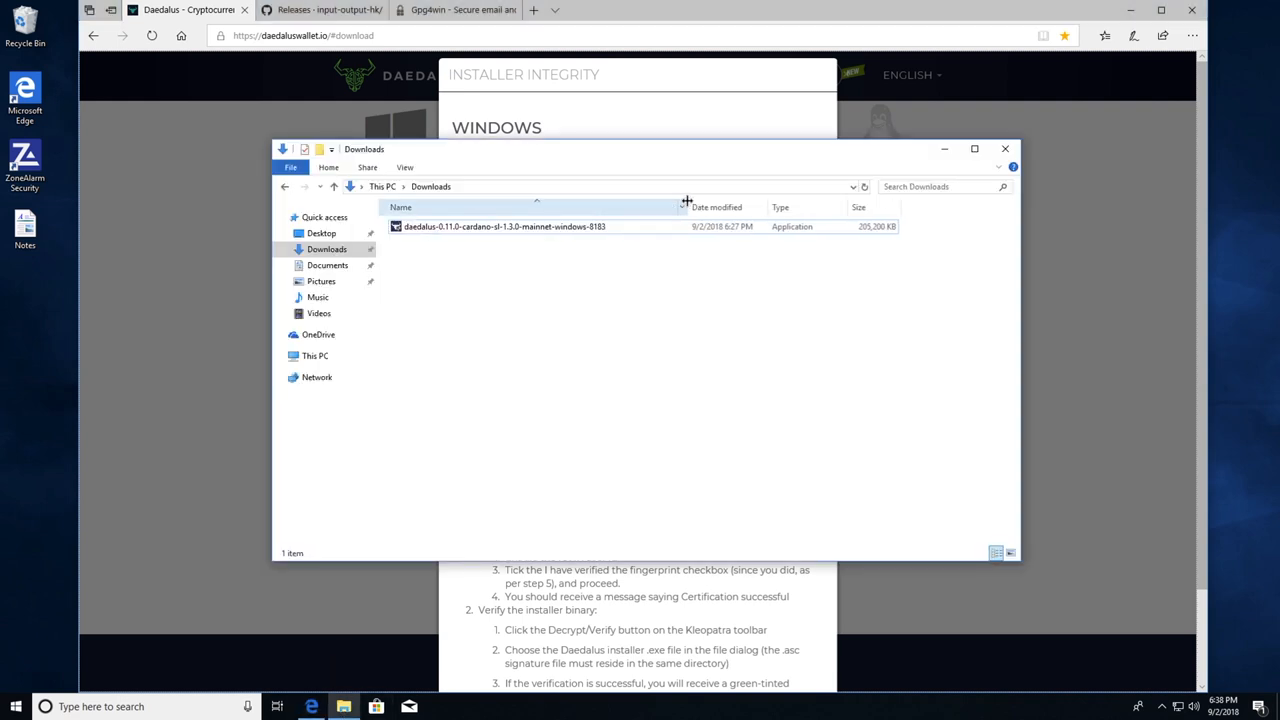
left_click_drag(685, 207, 625, 207)
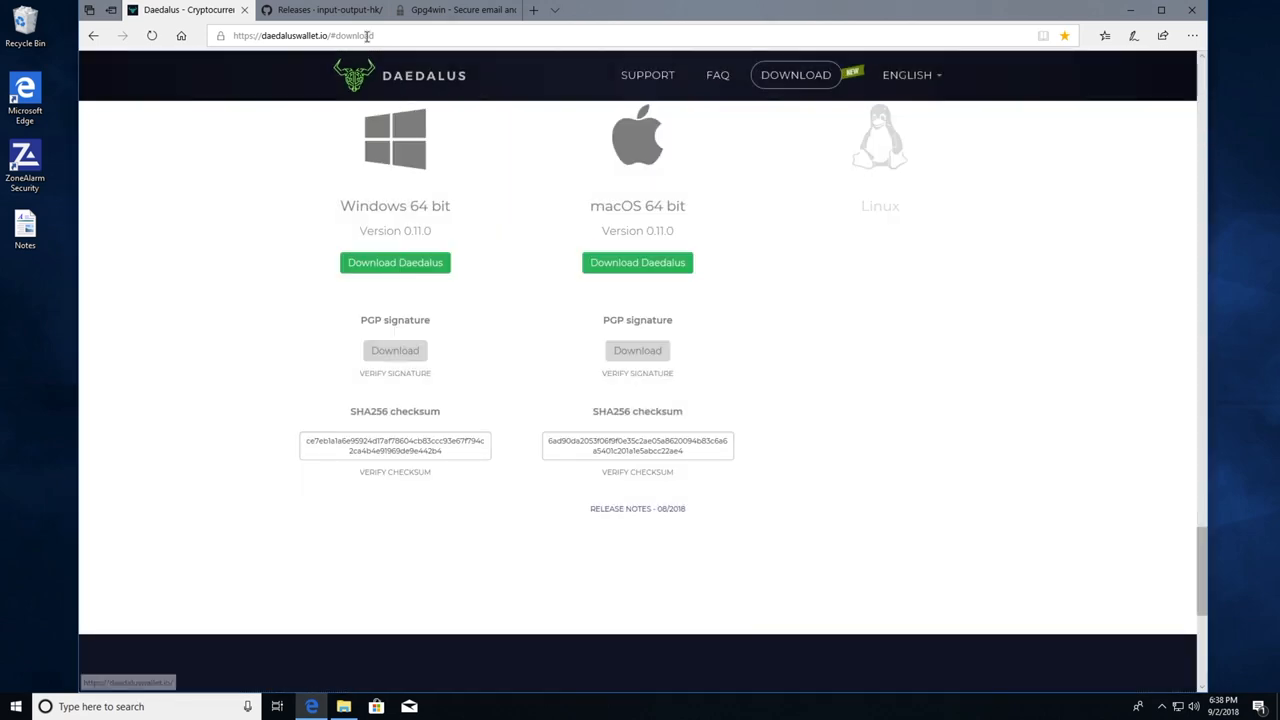
- Download the windows-8183.exe.asc signature file from the Daedalus 0.11.0 GitHub release assets
left_click(320, 10)
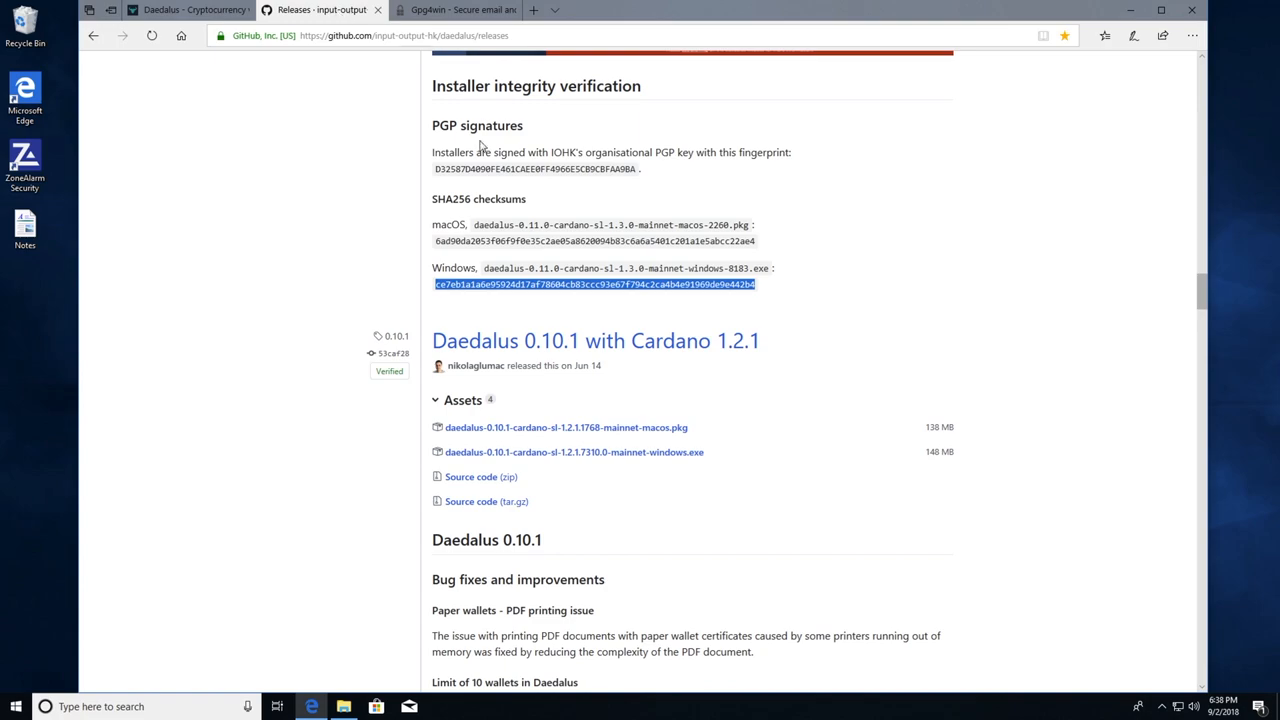
scroll("up", 3)
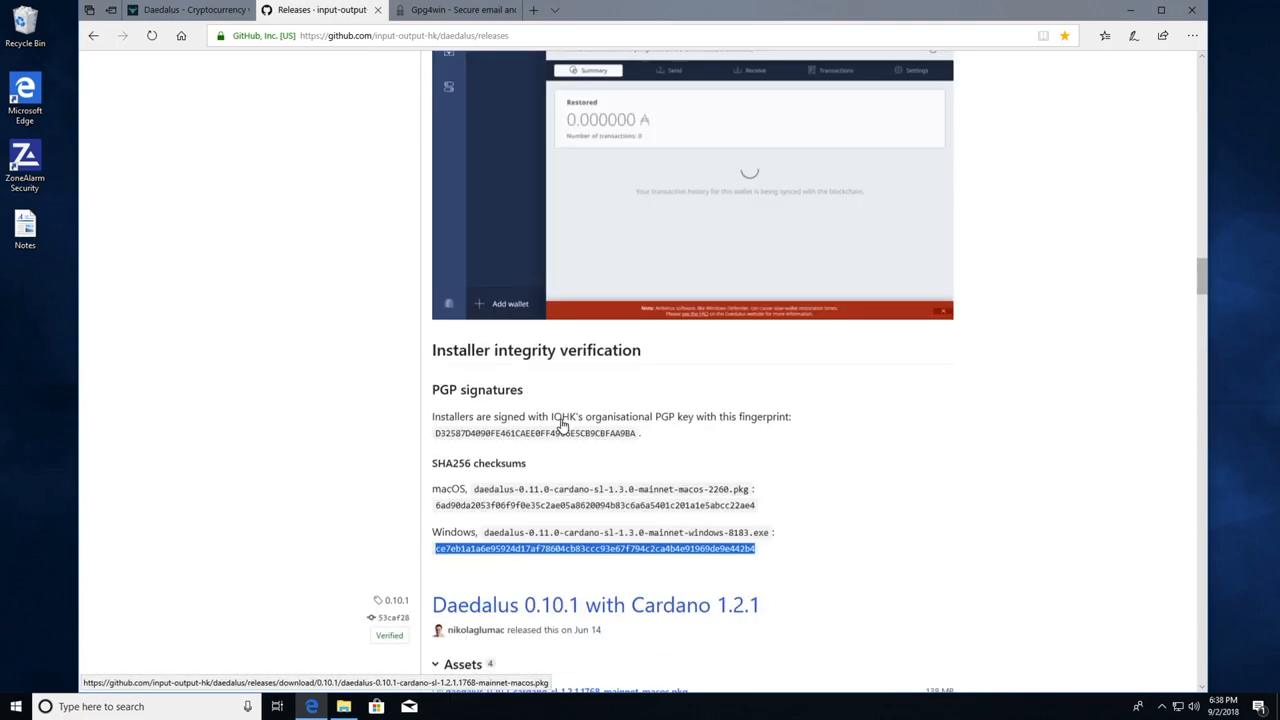
scroll("up", 3)
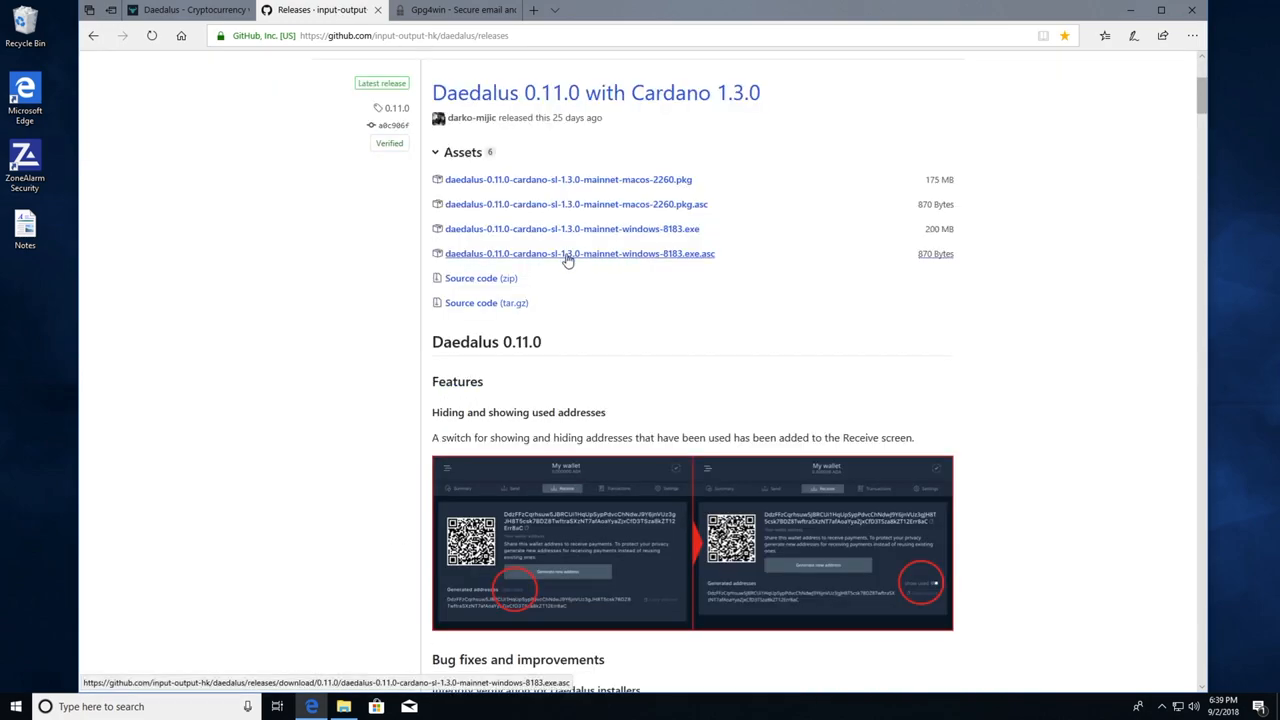
mouse_move(718, 262)
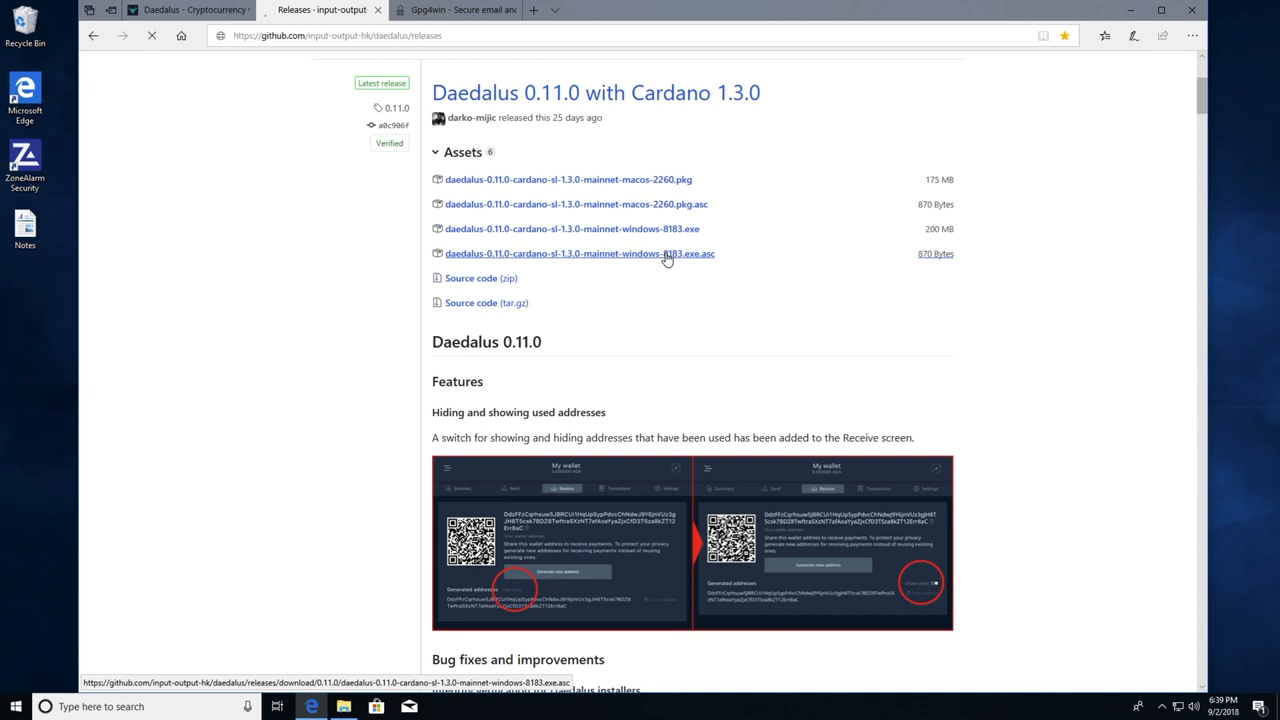
left_click(579, 253)
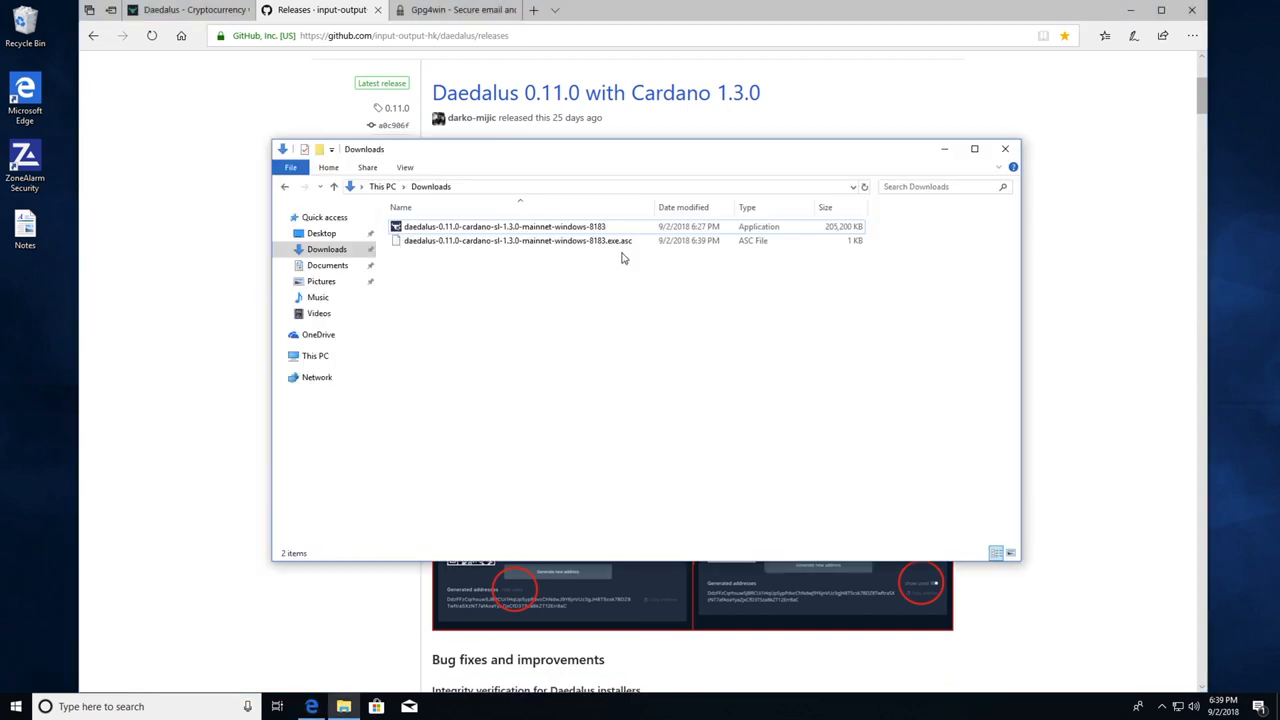
mouse_move(624, 245)
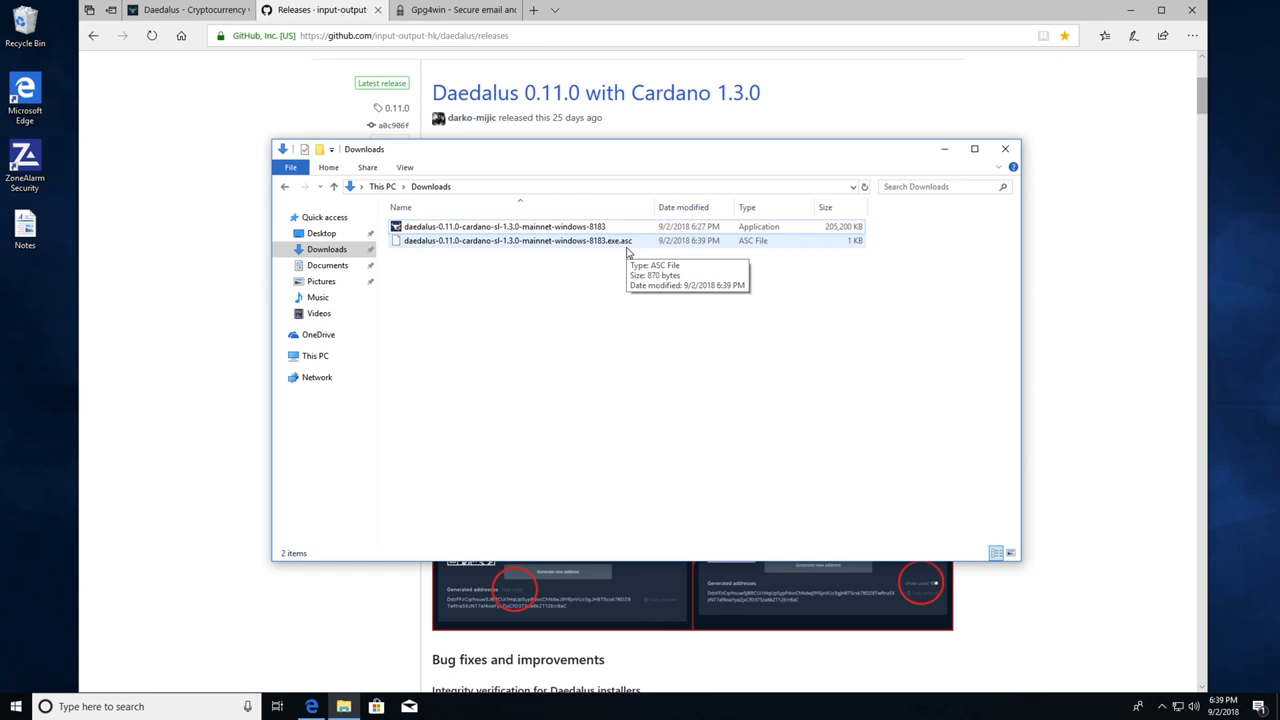
- Return to the Daedalus download page and reopen the Windows PGP signature instructions
left_click(180, 10)
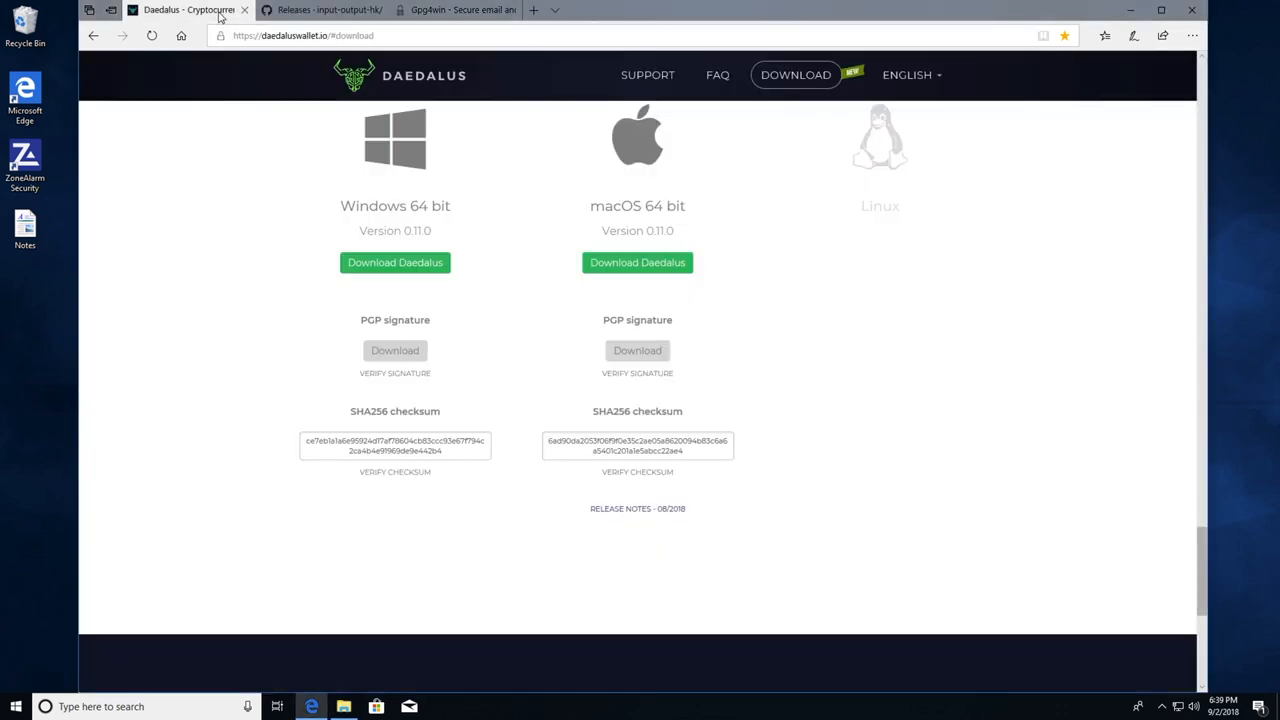
mouse_move(403, 378)
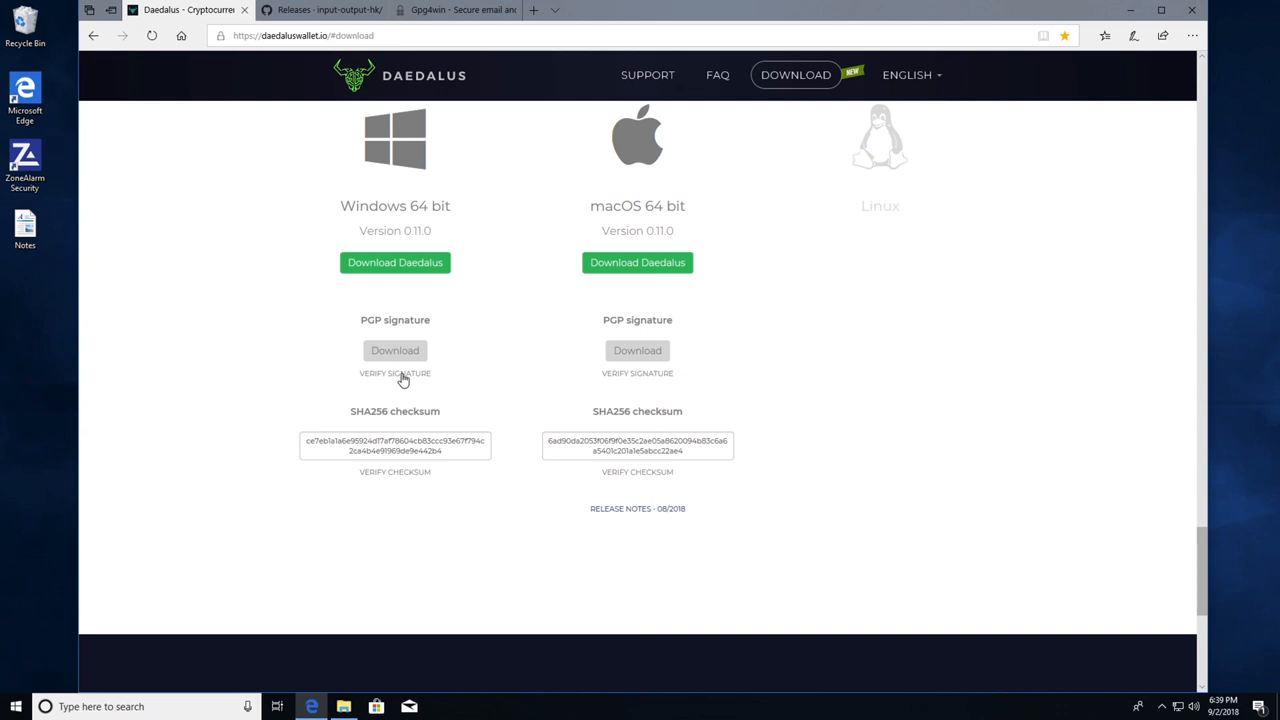
left_click(395, 373)
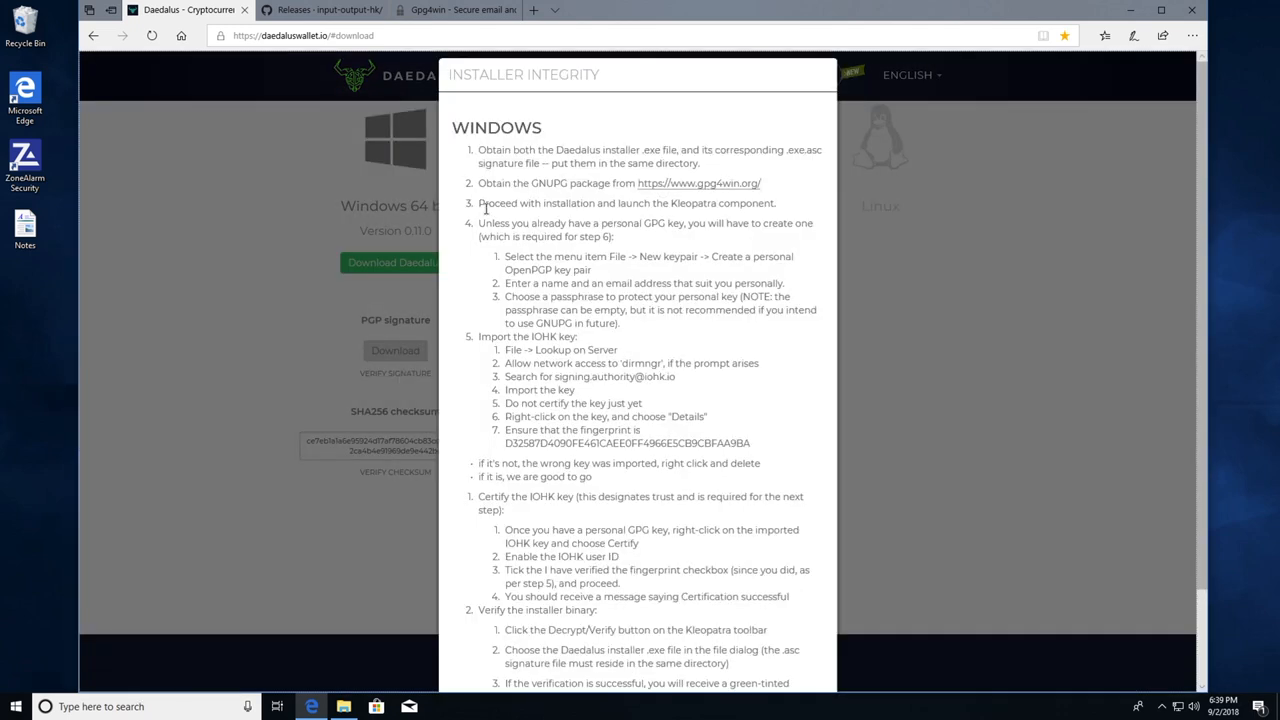
mouse_move(687, 175)
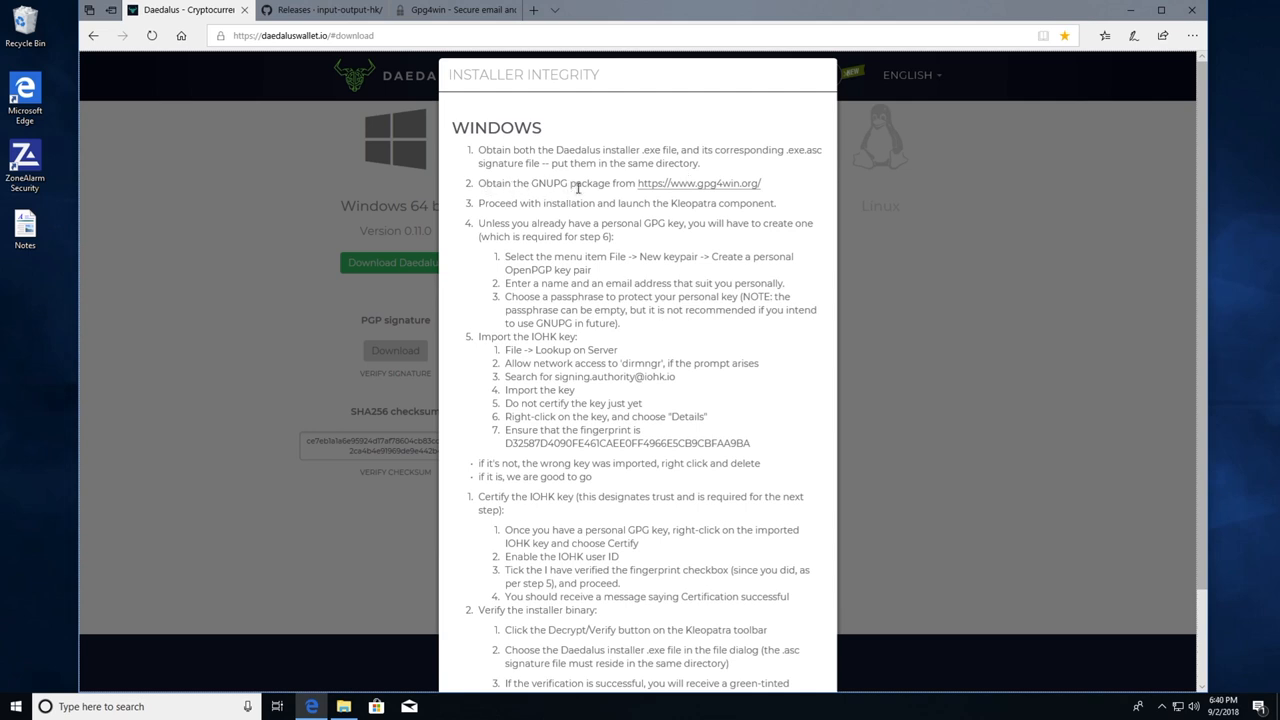
mouse_move(727, 190)
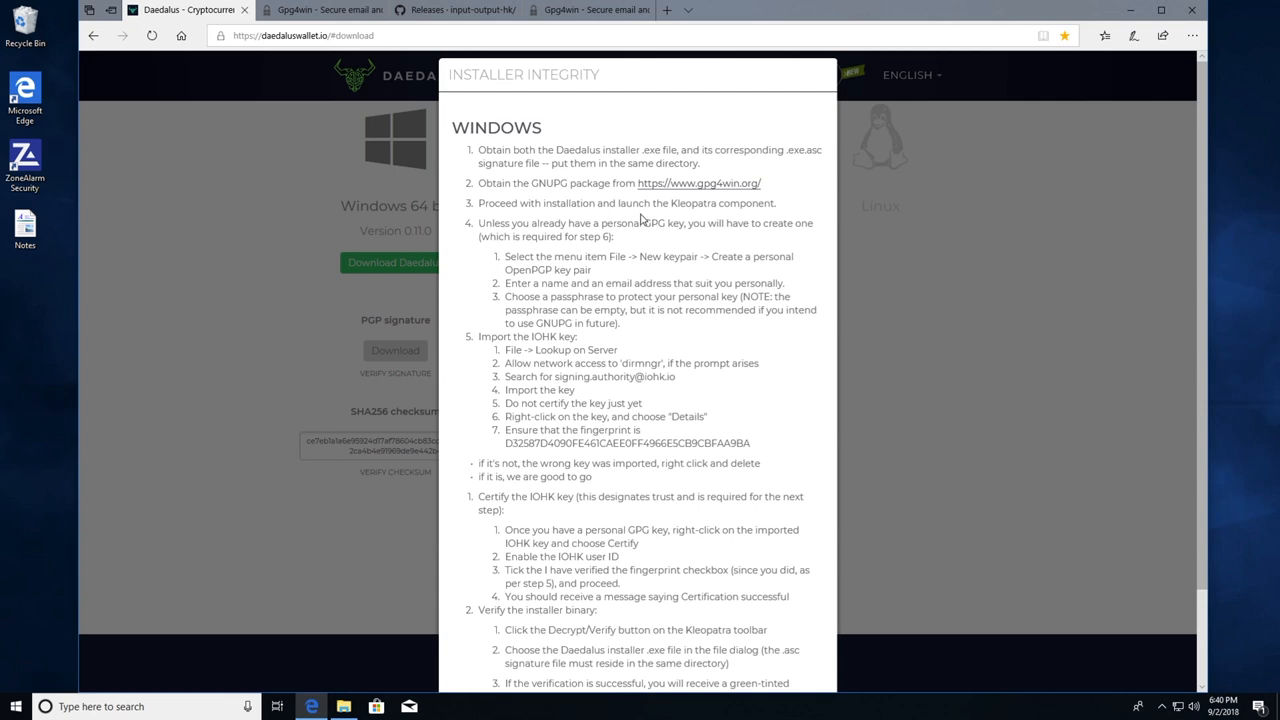
mouse_move(735, 215)
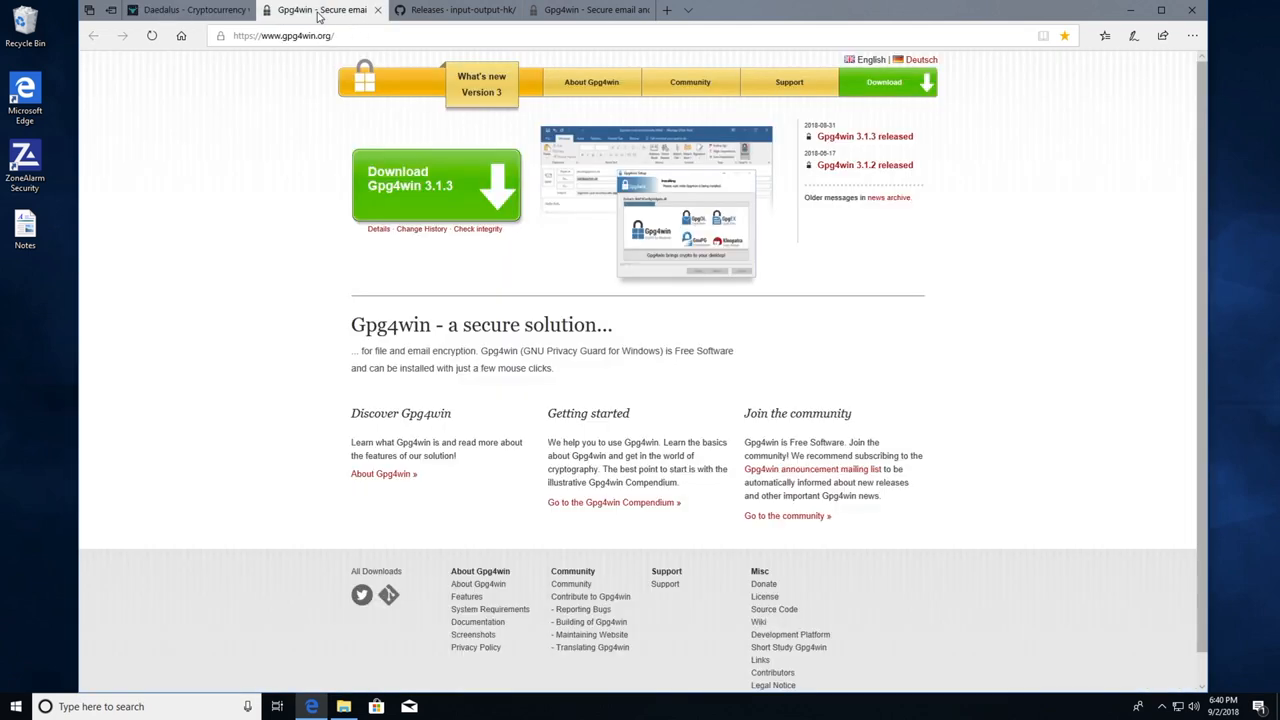
- Download the free ($0) Gpg4win 3.1.3 installer, gpg4win-3.1.3.exe, from gpg4win.org
left_click(435, 186)
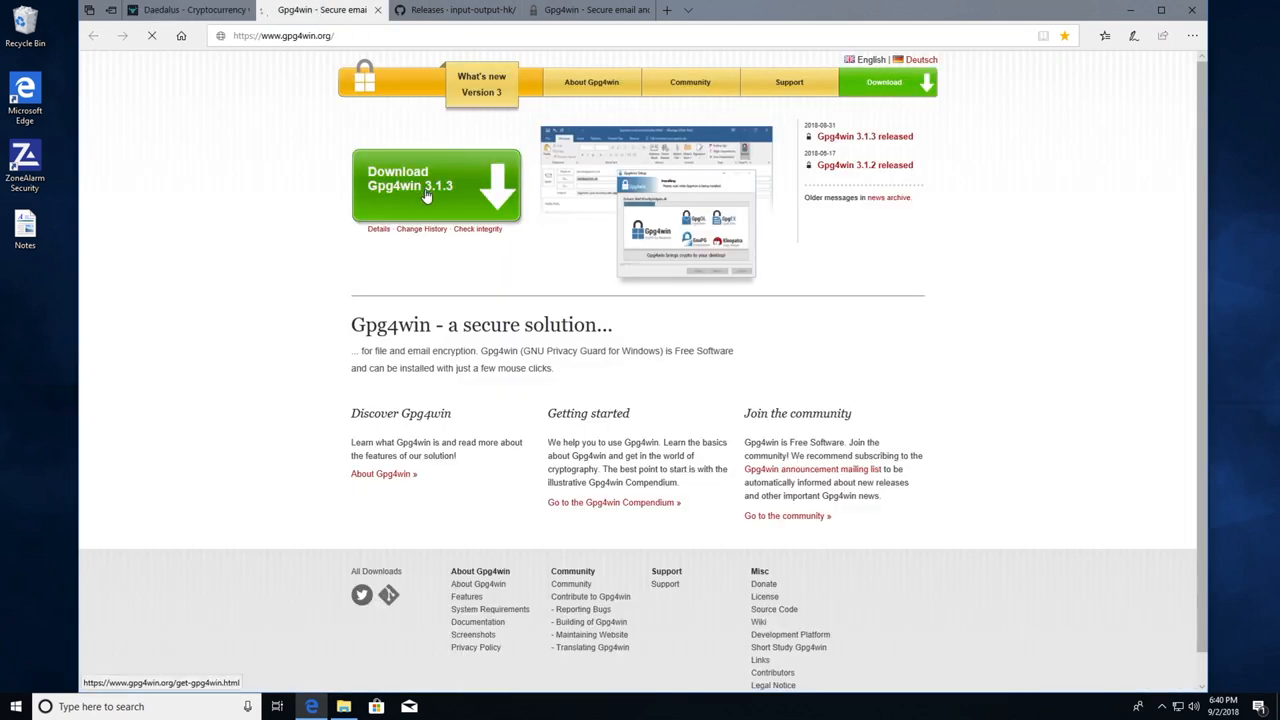
left_click(436, 185)
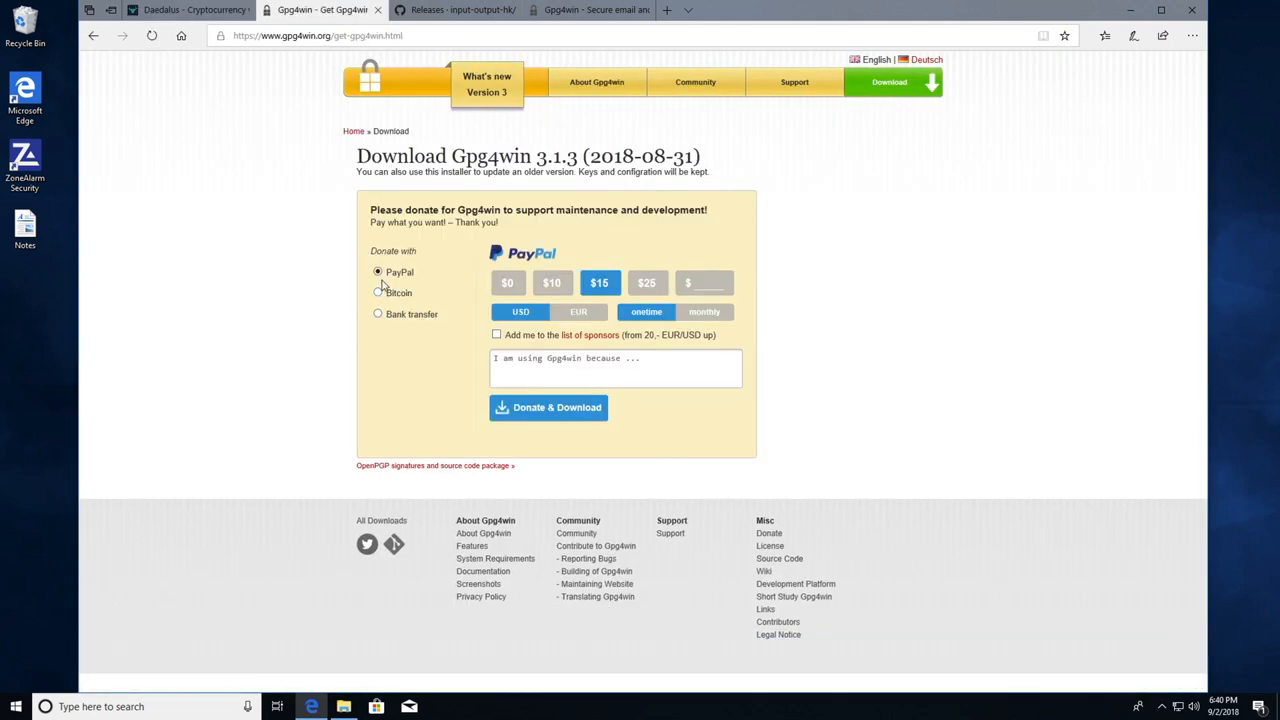
left_click(507, 282)
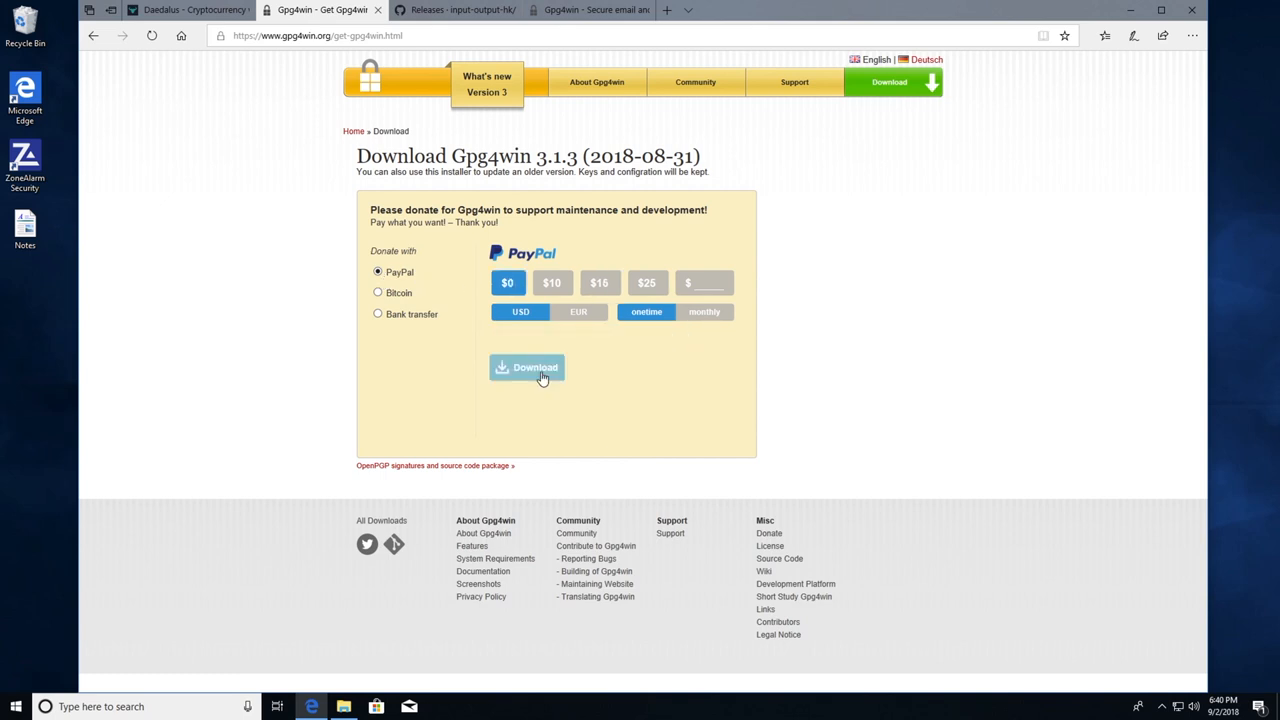
left_click(527, 367)
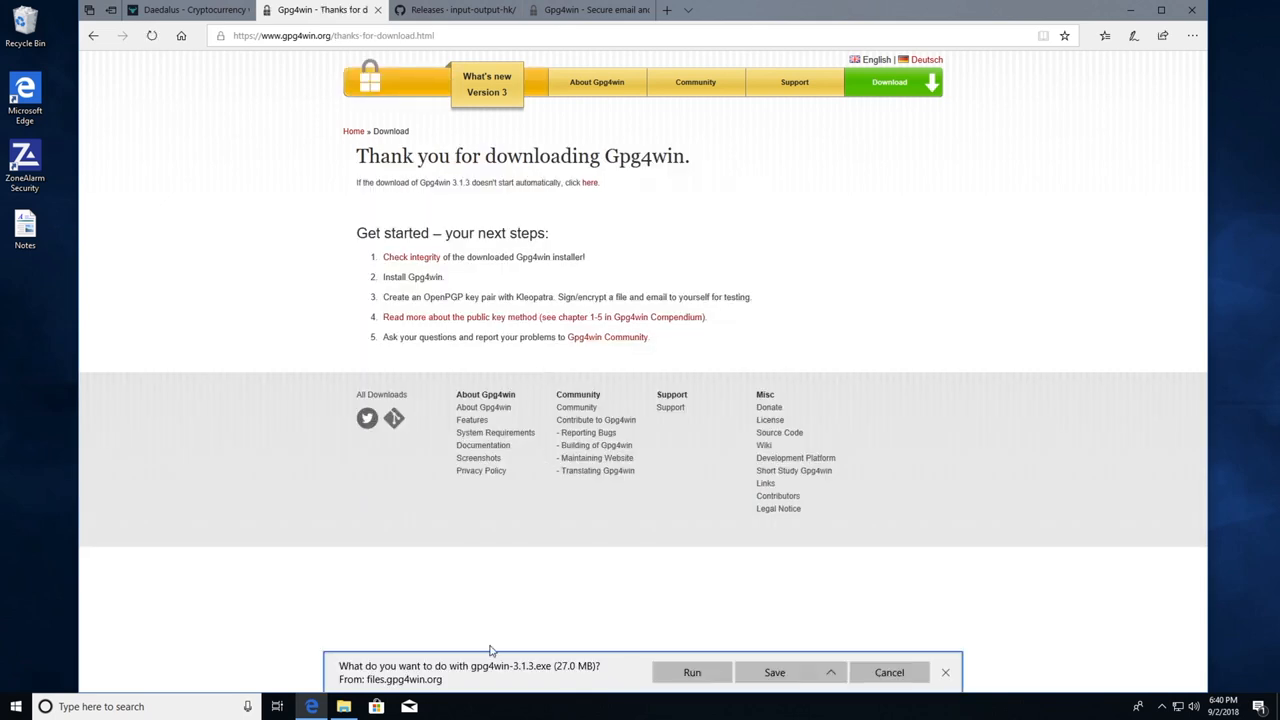
mouse_move(698, 695)
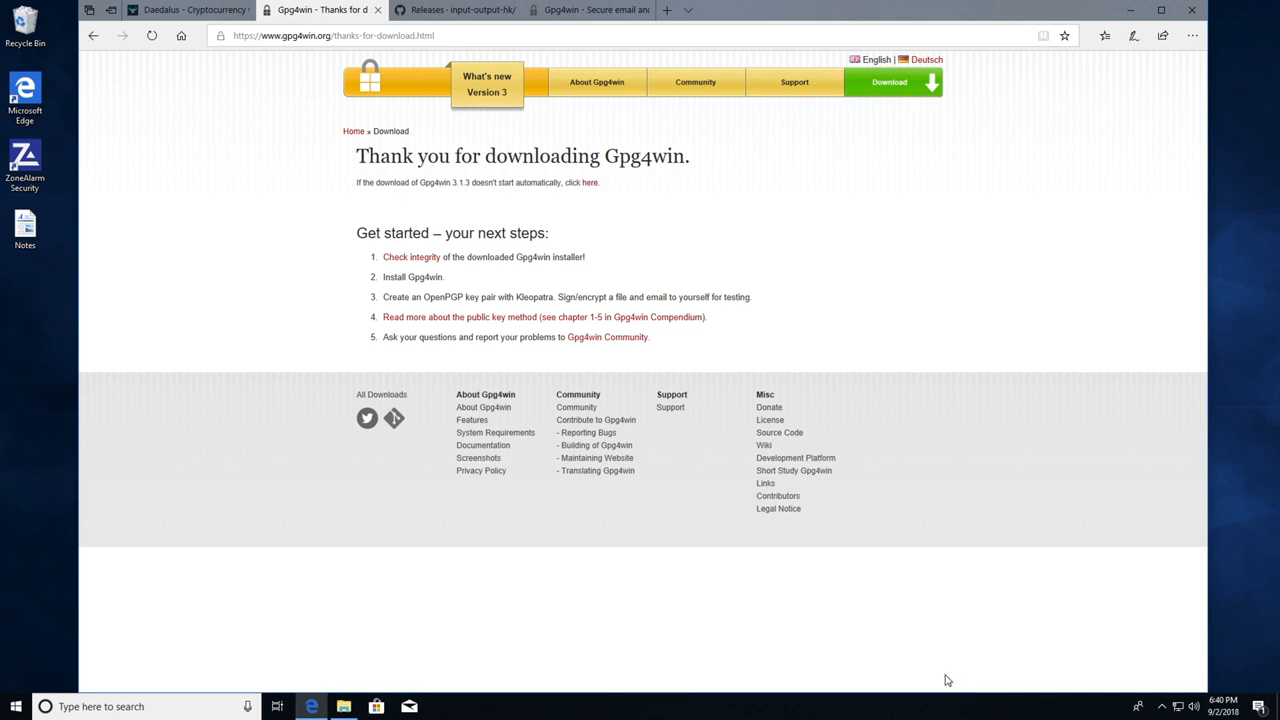
mouse_move(500, 533)
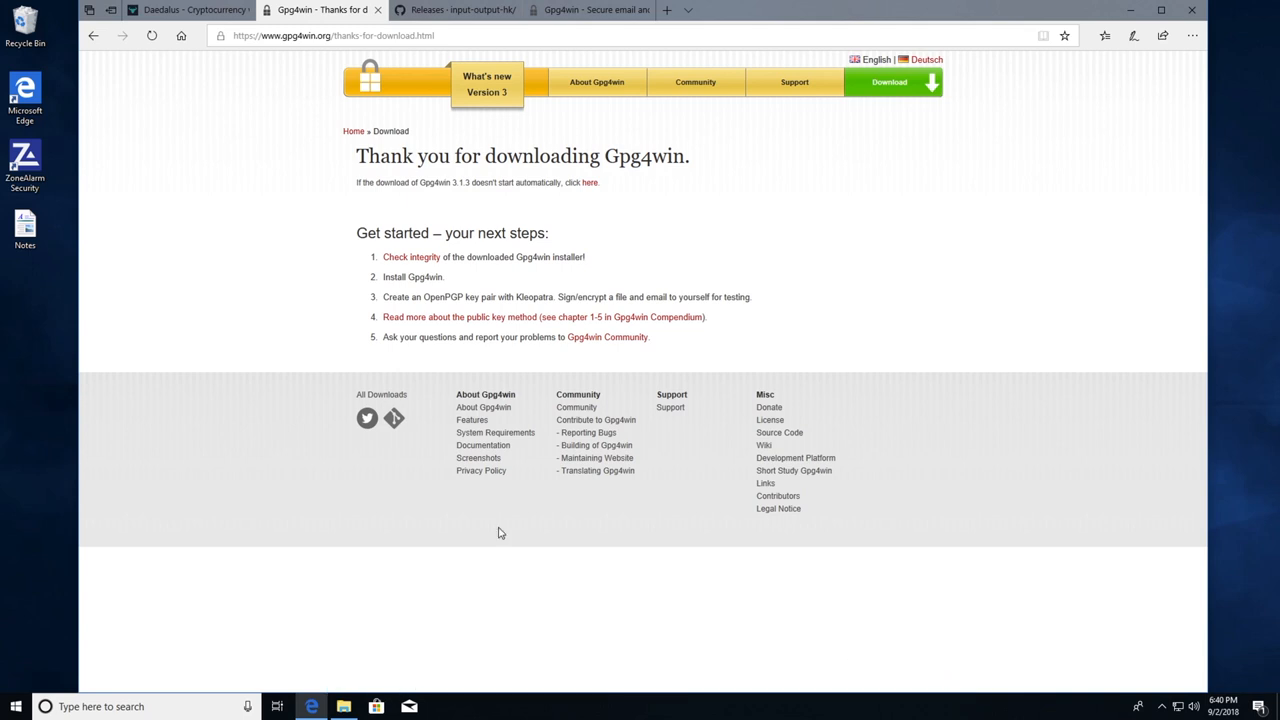
mouse_move(390, 273)
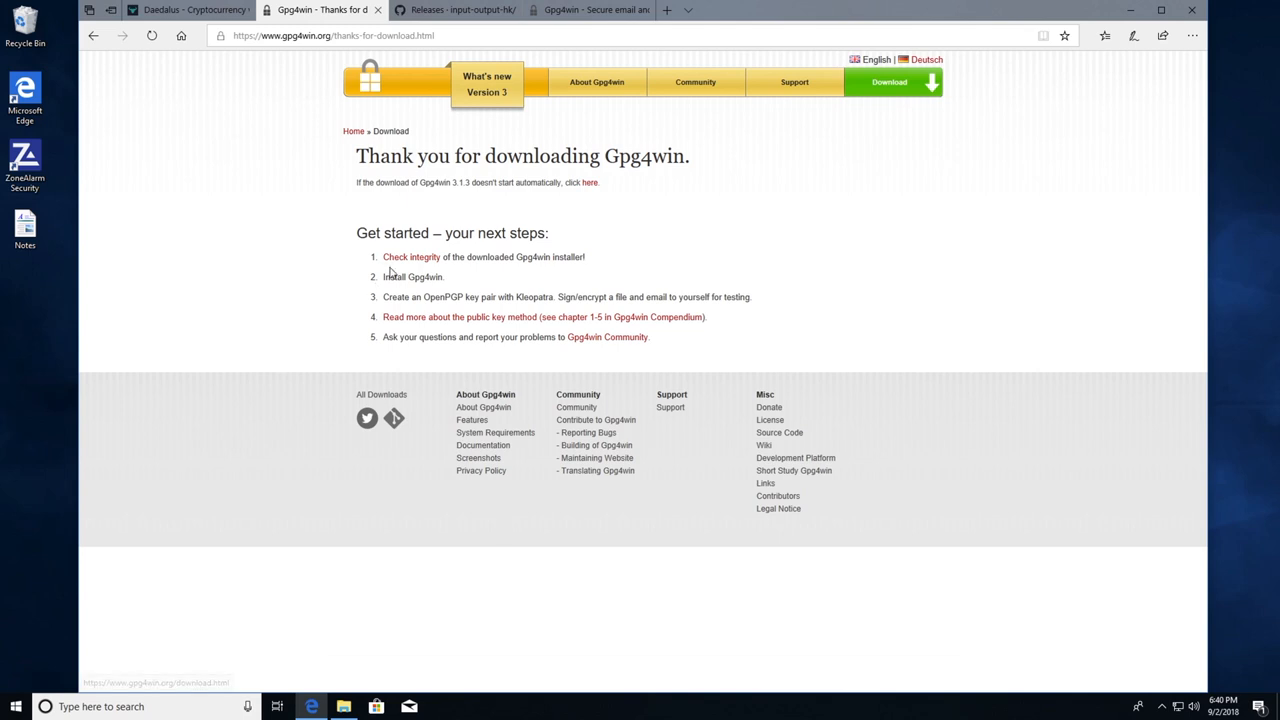
mouse_move(411, 257)
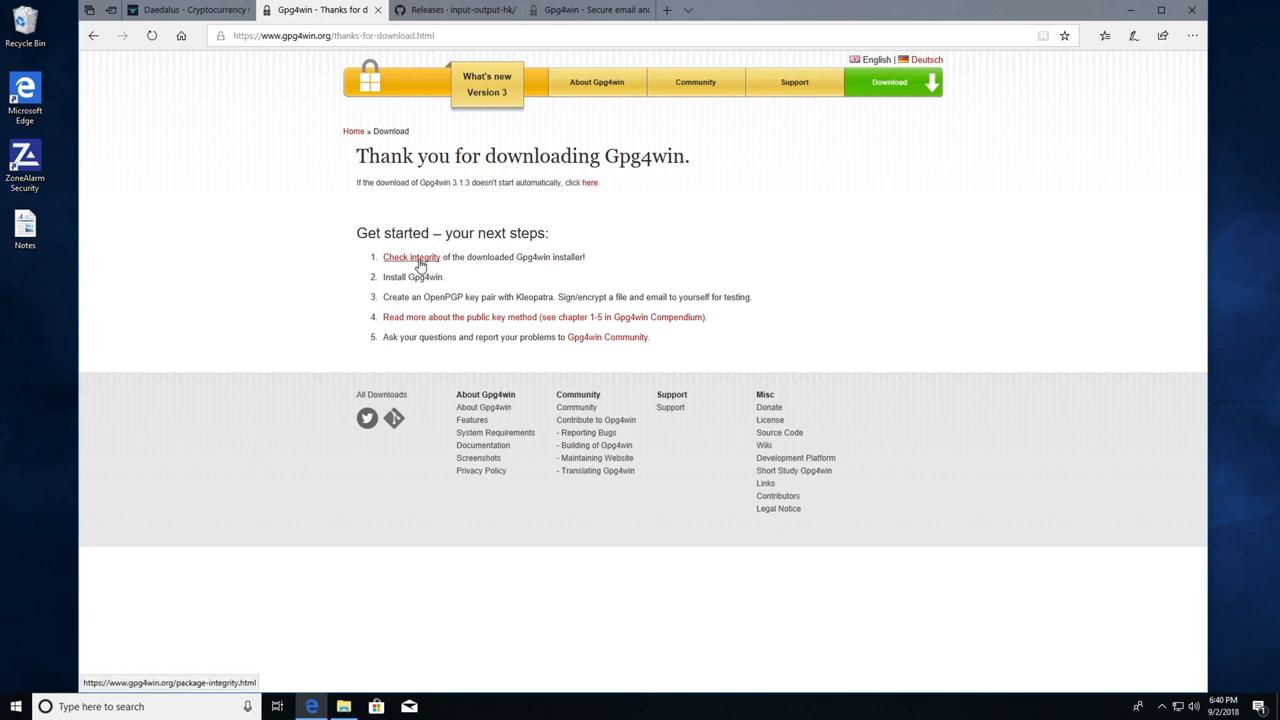
- Show Gpg4win's Check integrity page with its SHA256 checksums, and bring up the Run prompt
left_click(411, 257)
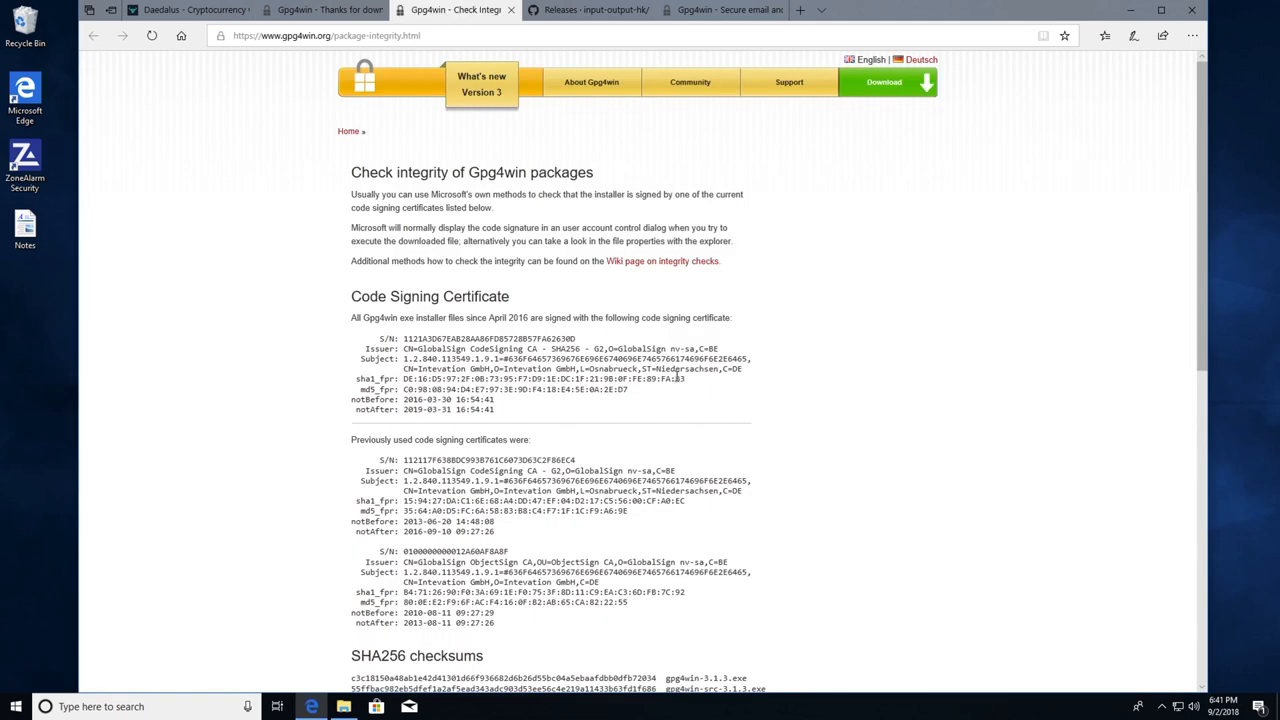
scroll("down", 3)
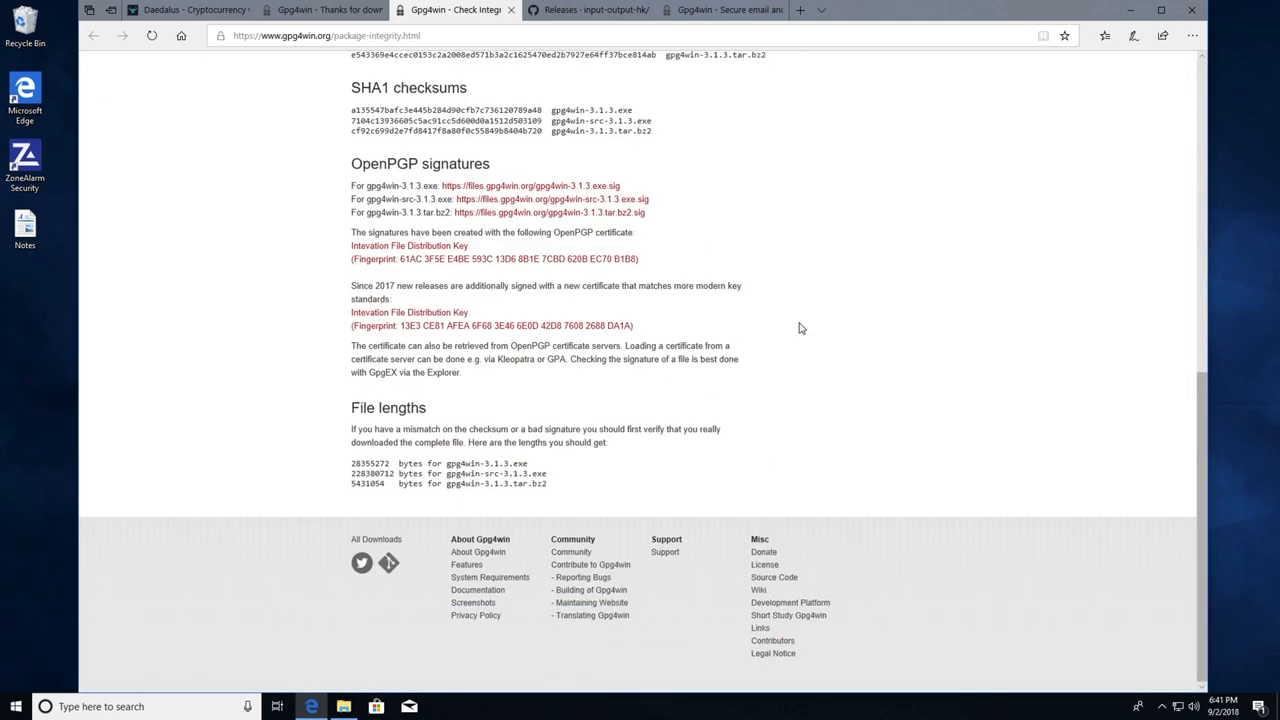
scroll("up", 3)
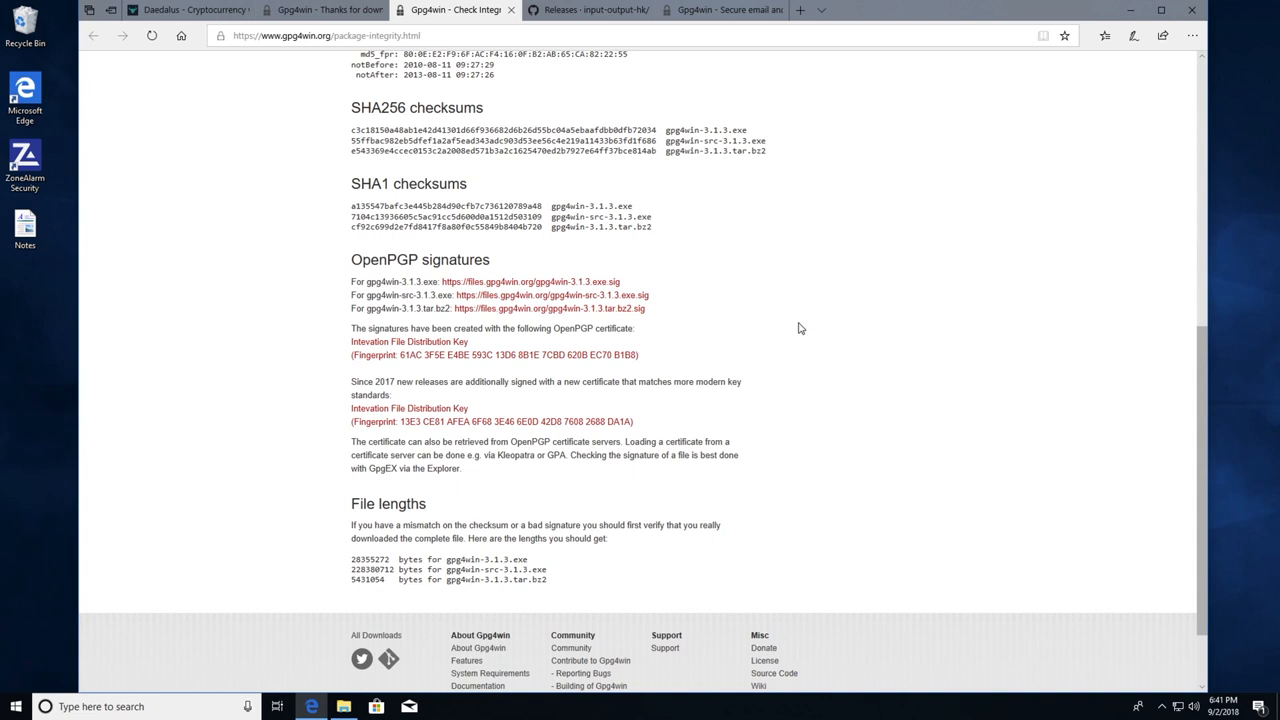
key("Win+r")
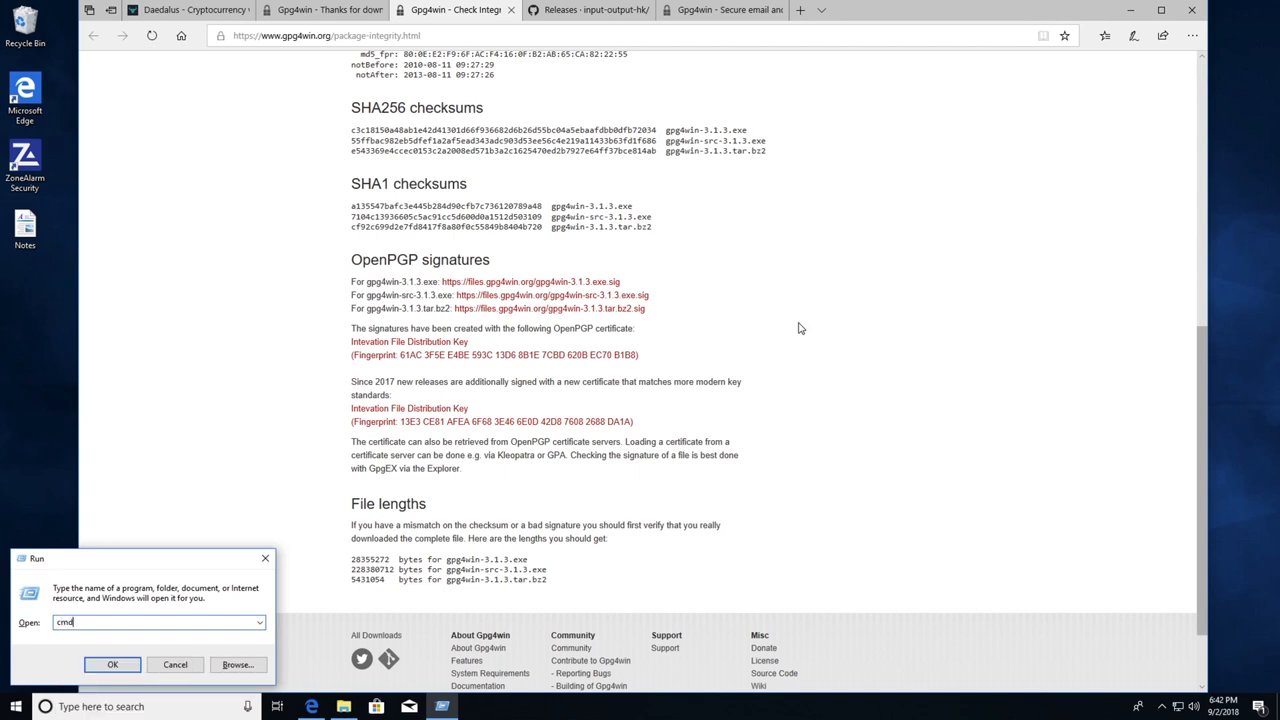
- Open Command Prompt and change into the Downloads folder
left_click(112, 664)
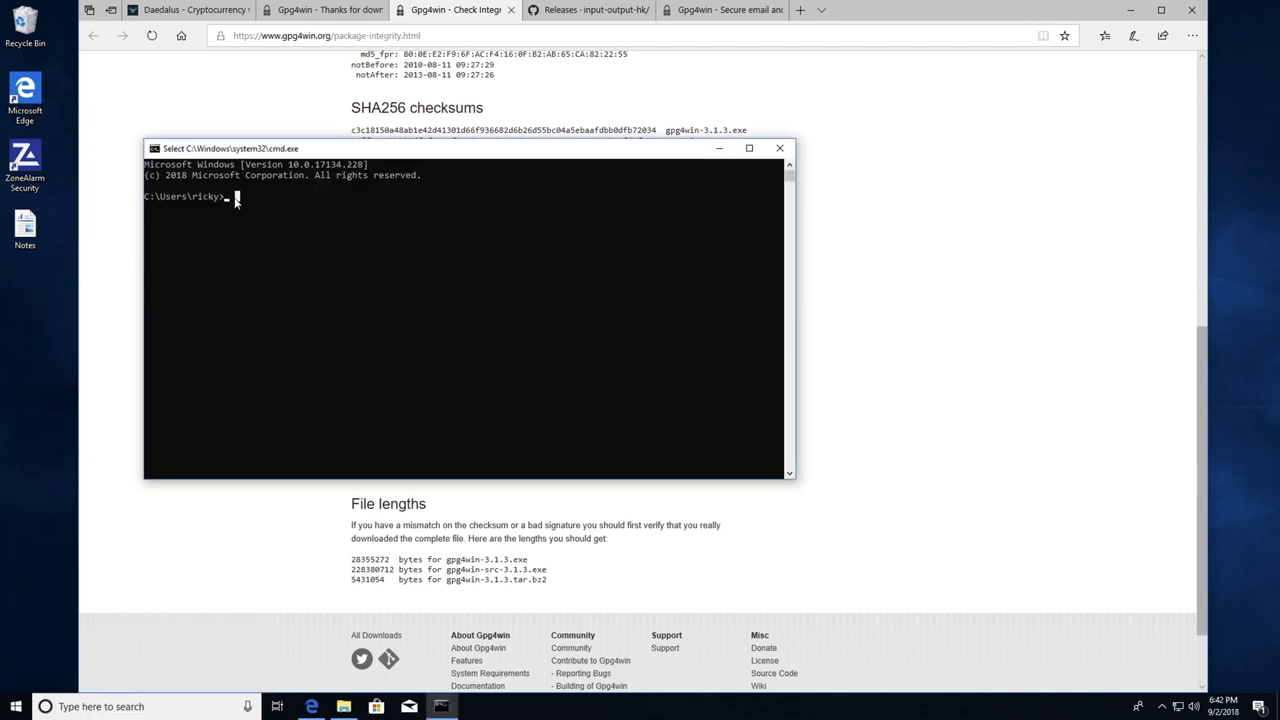
type("cd")
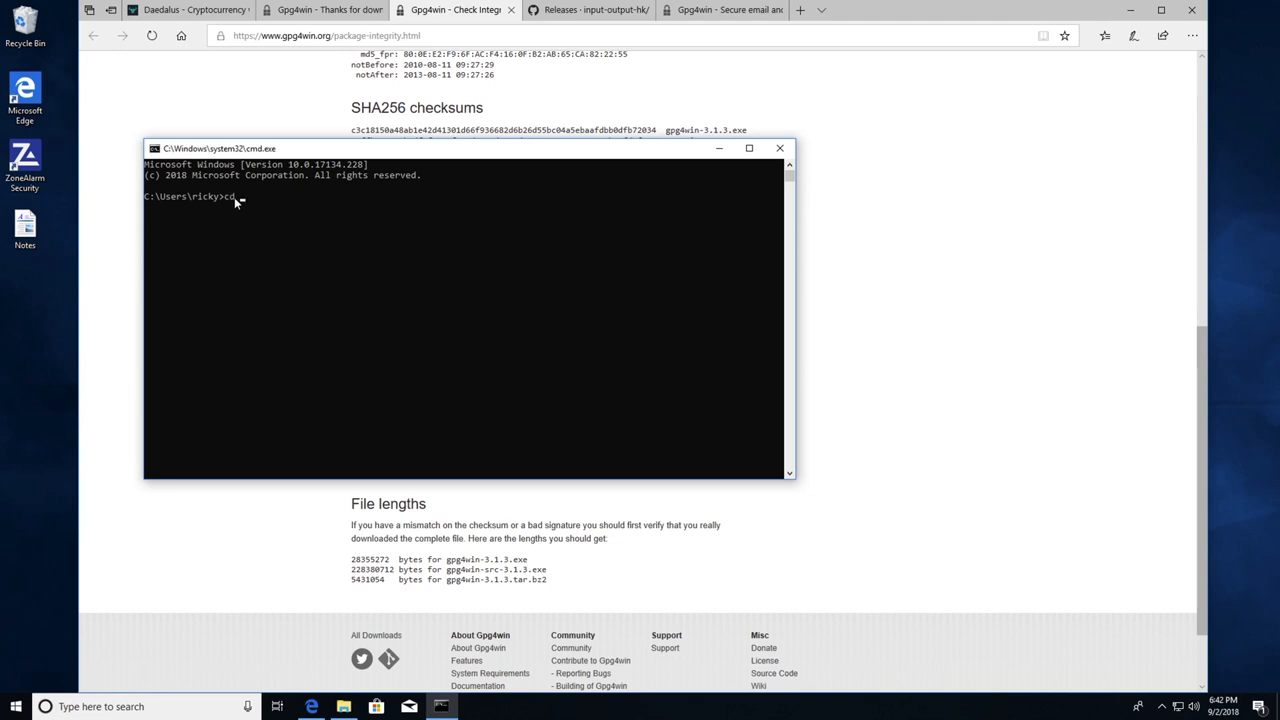
type("D")
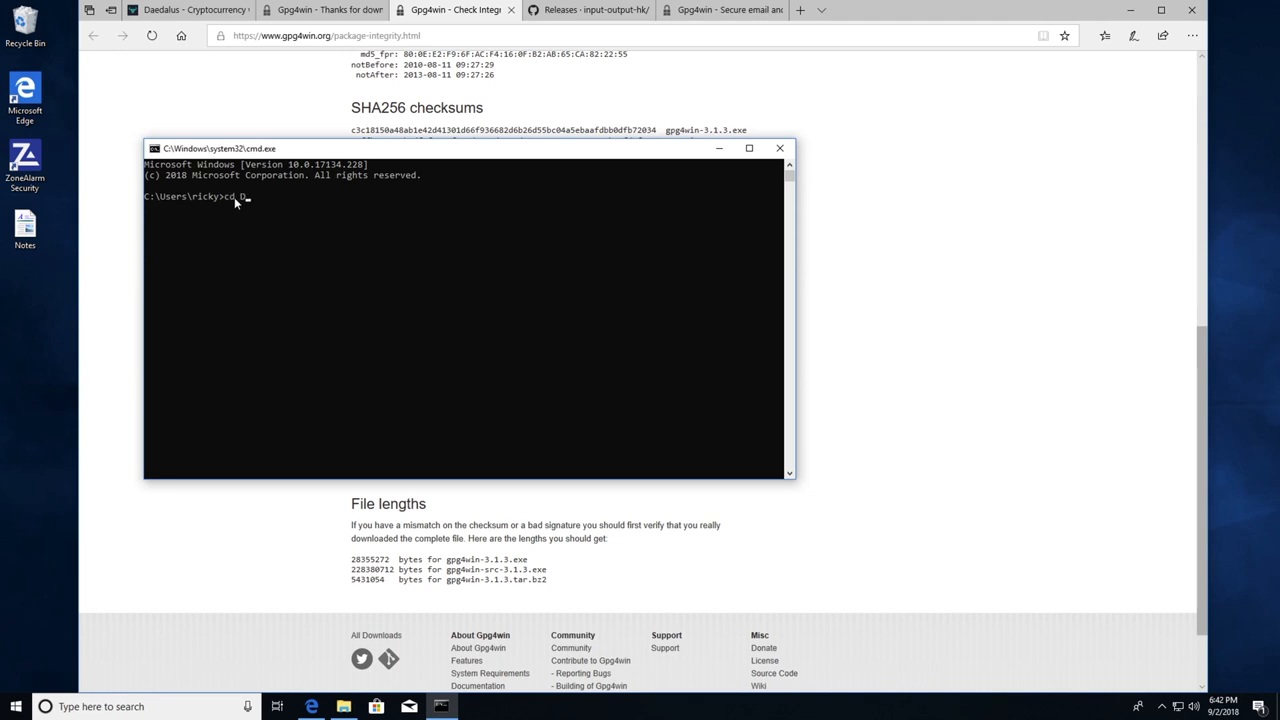
type("own")
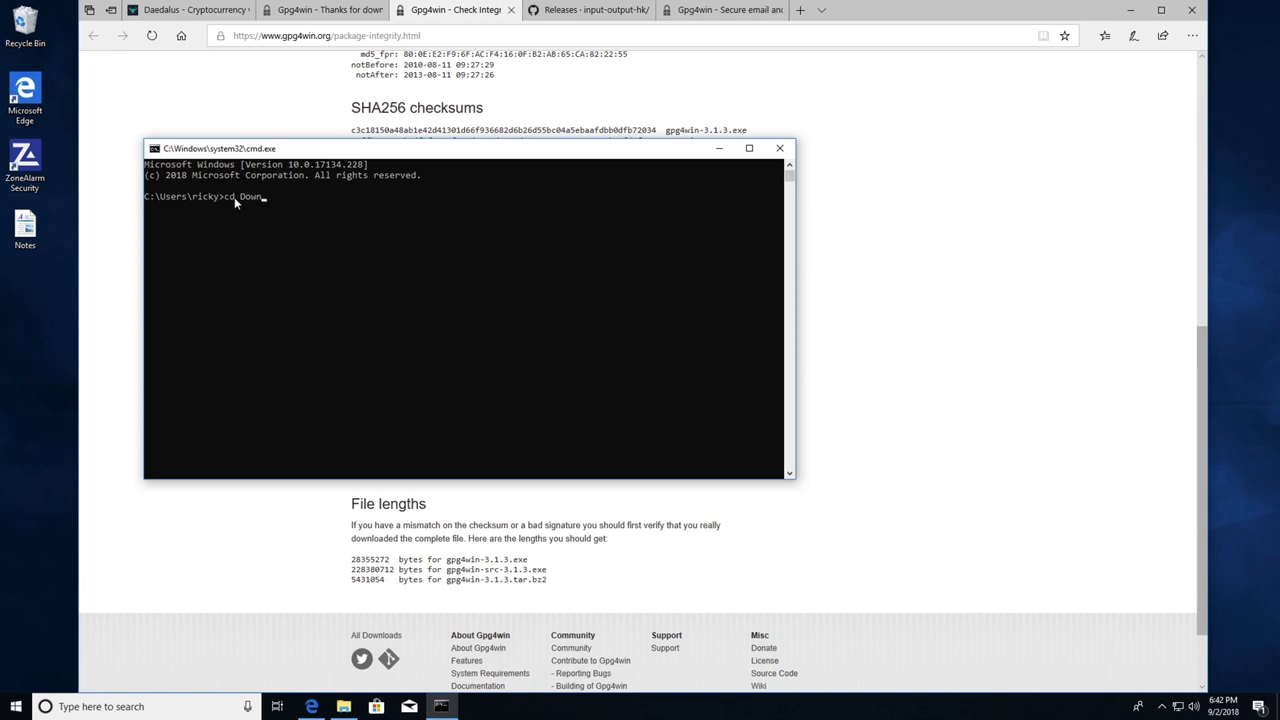
type("loads")
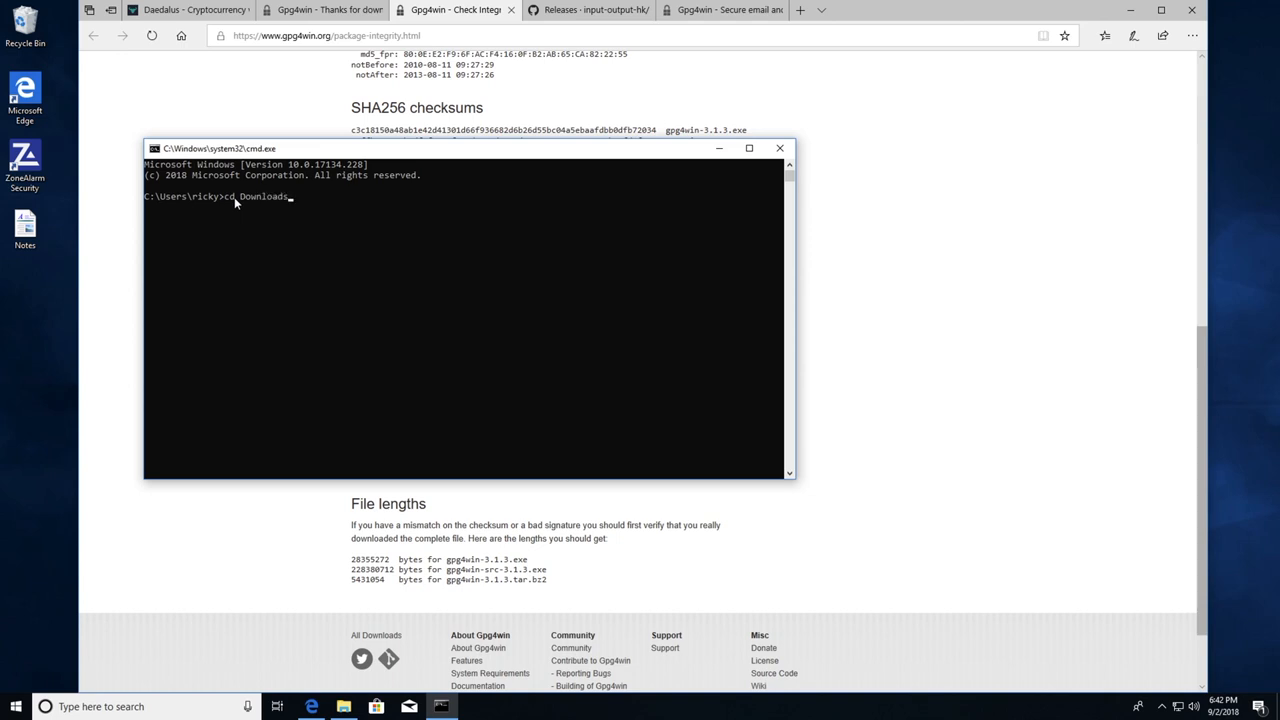
key("Return")
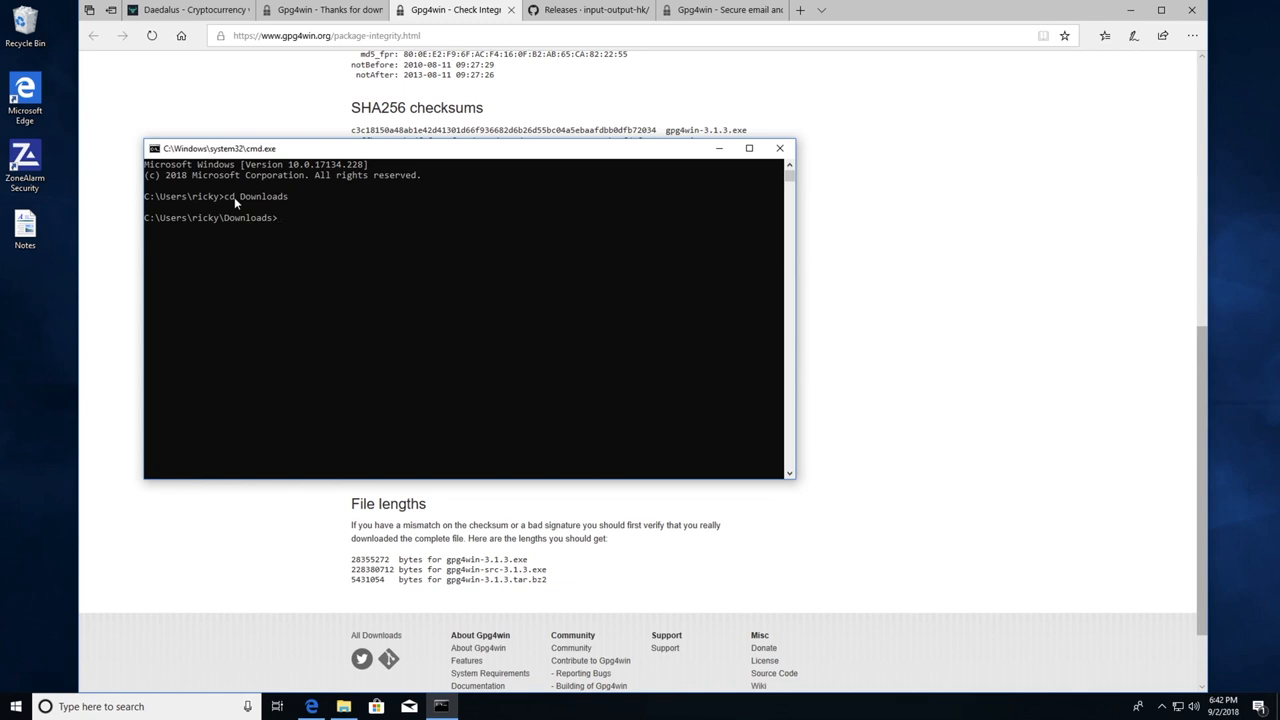
- Hash gpg4win-3.1.3.exe with certutil SHA256, align output under the published checksum, then exit
type("certutil -hashfile gpg4win-3.1.3.exe")
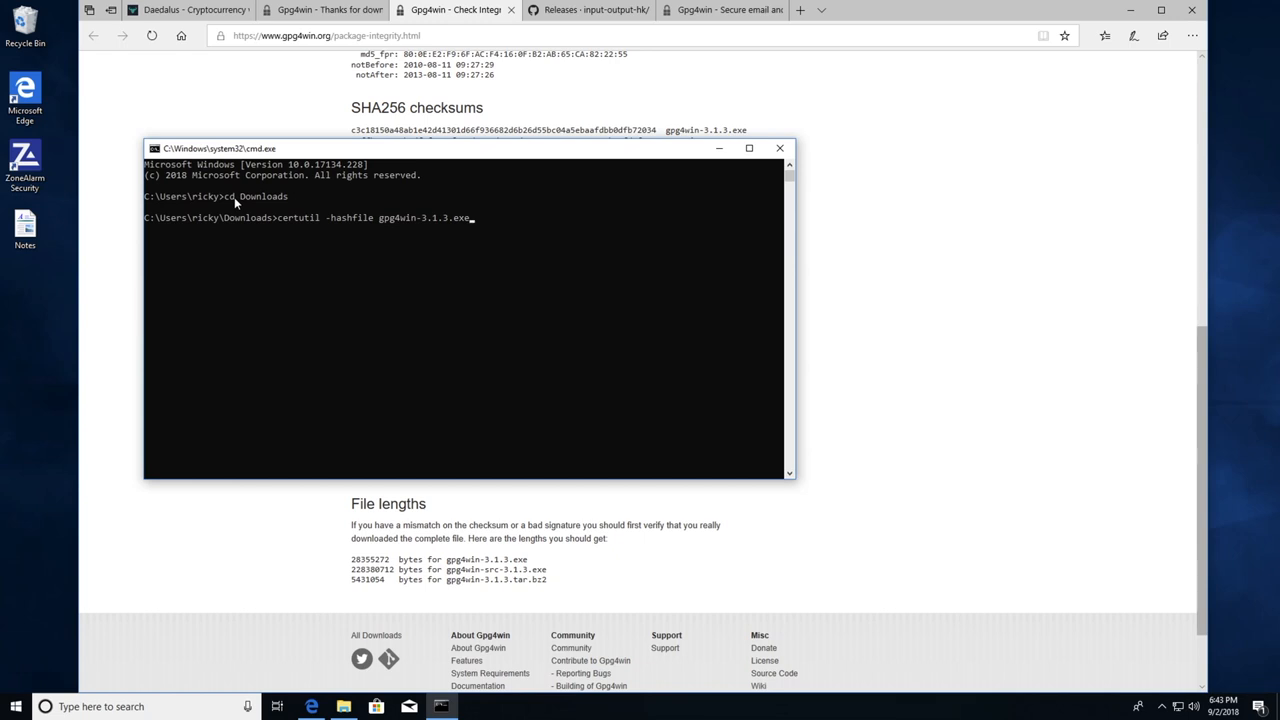
type("SH")
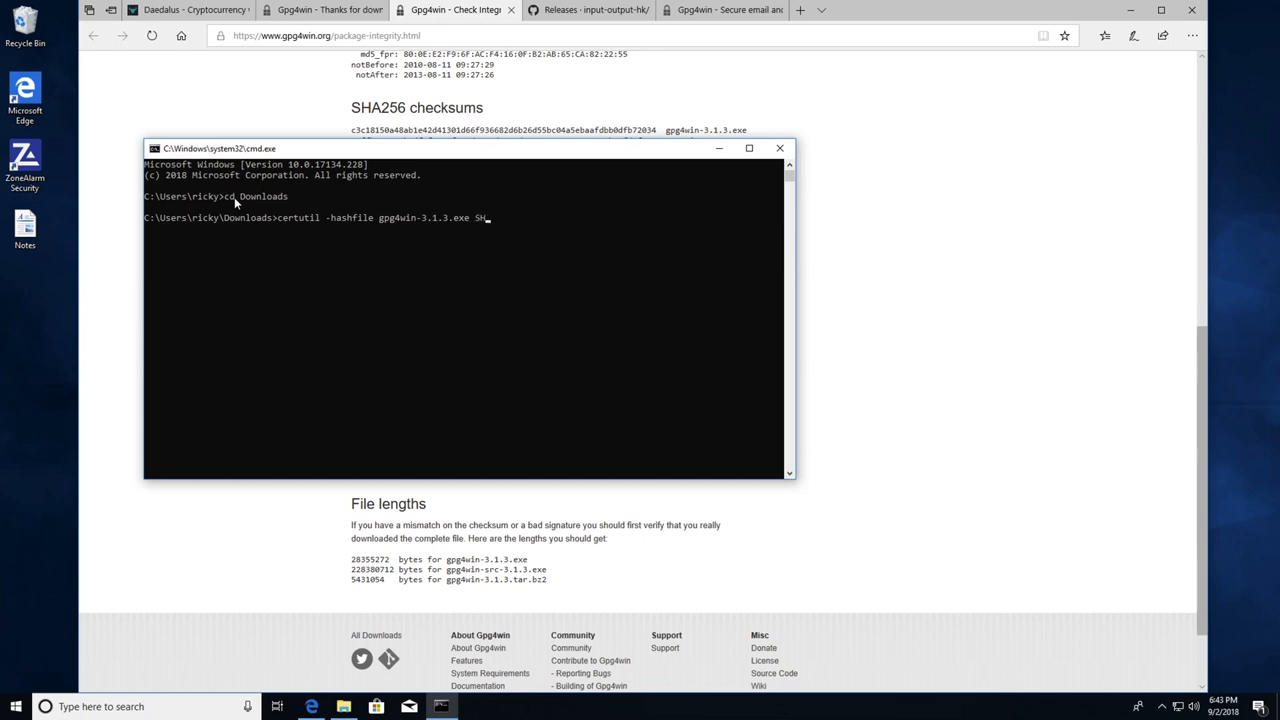
key("Return")
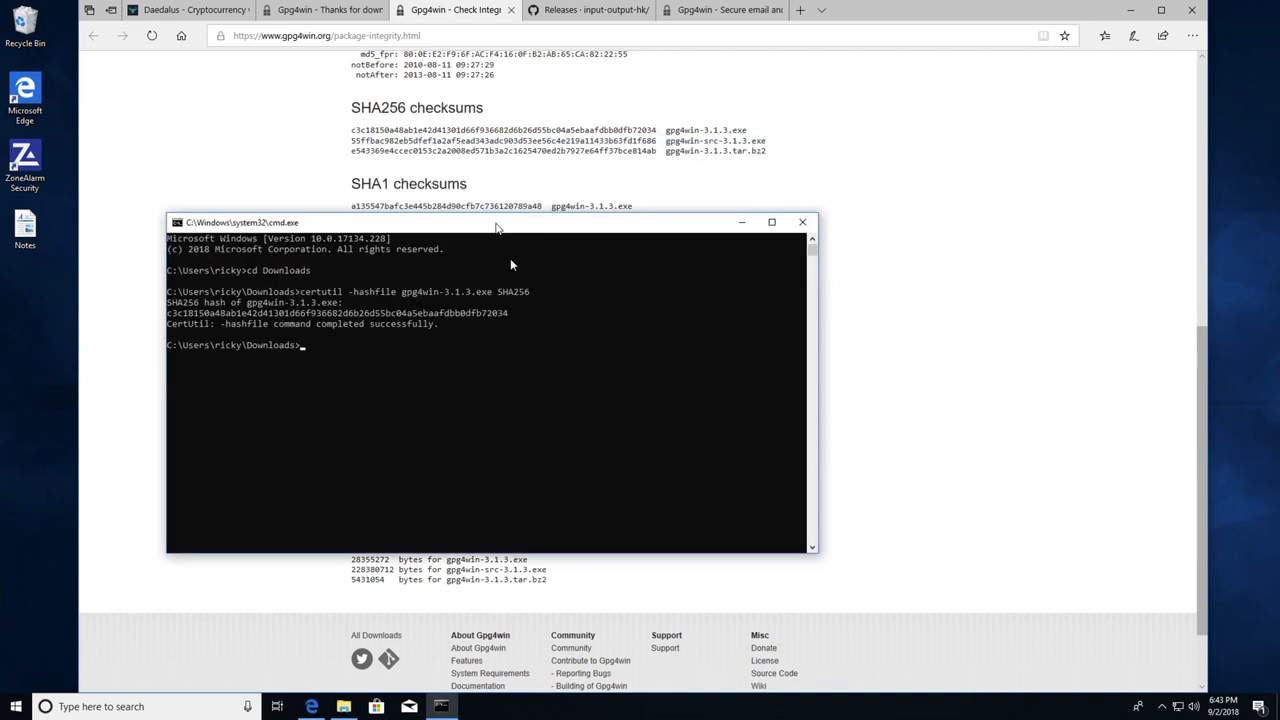
left_click_drag(495, 222, 650, 209)
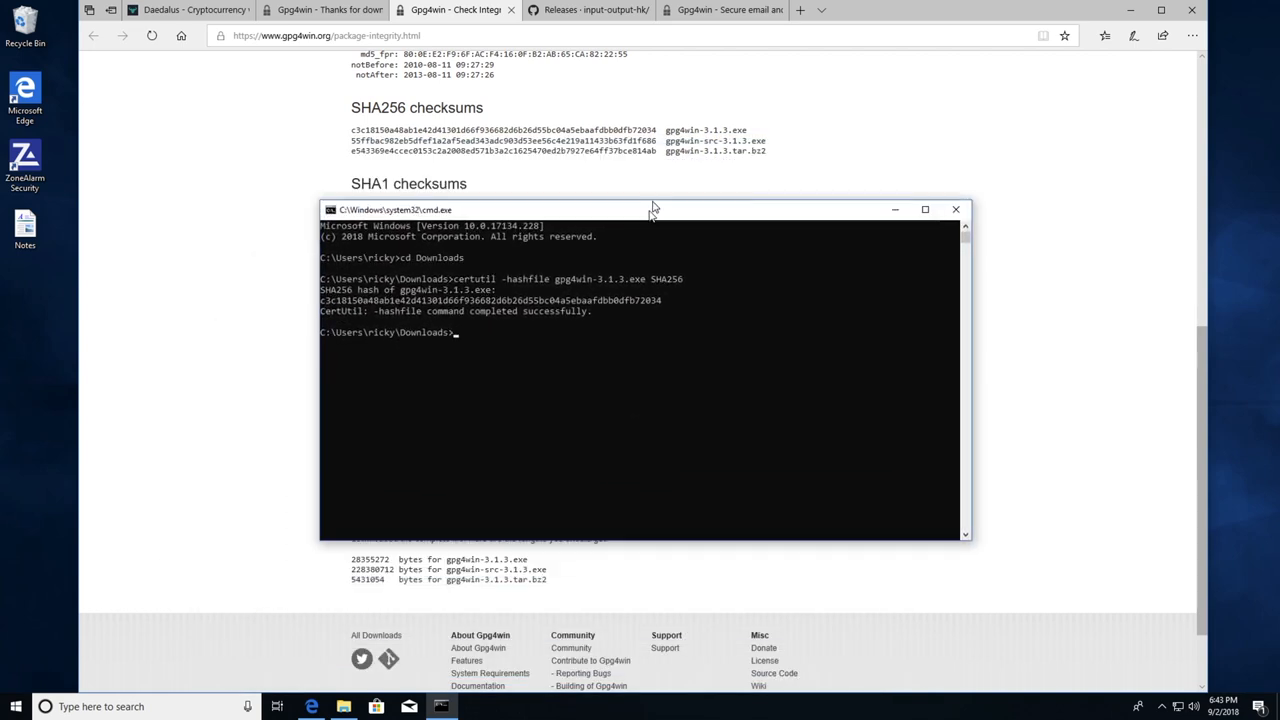
left_click_drag(650, 209, 655, 170)
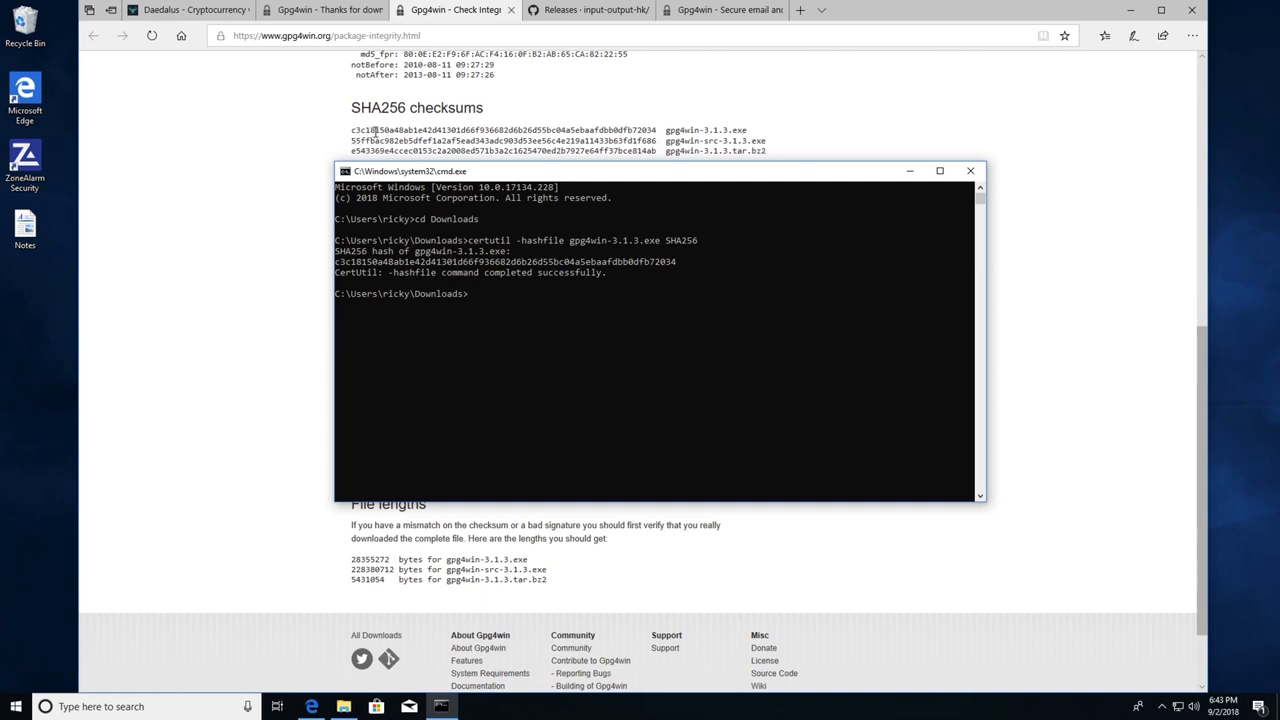
mouse_move(629, 130)
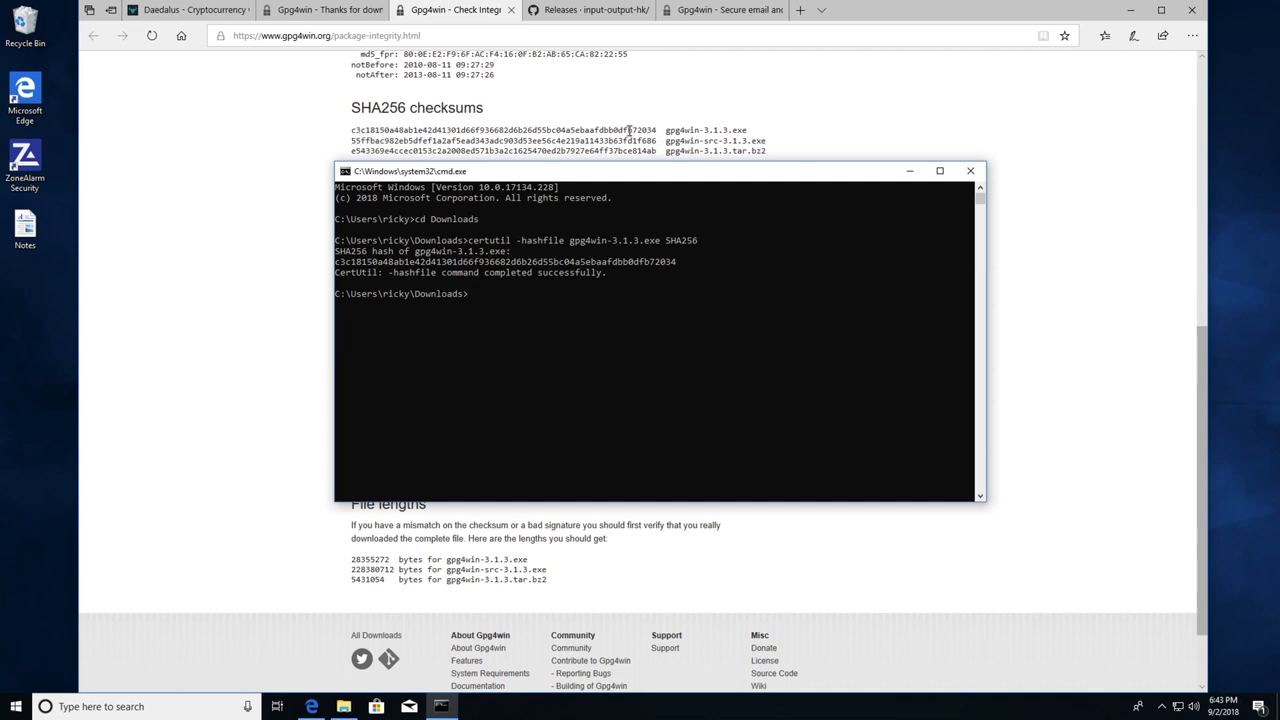
mouse_move(352, 280)
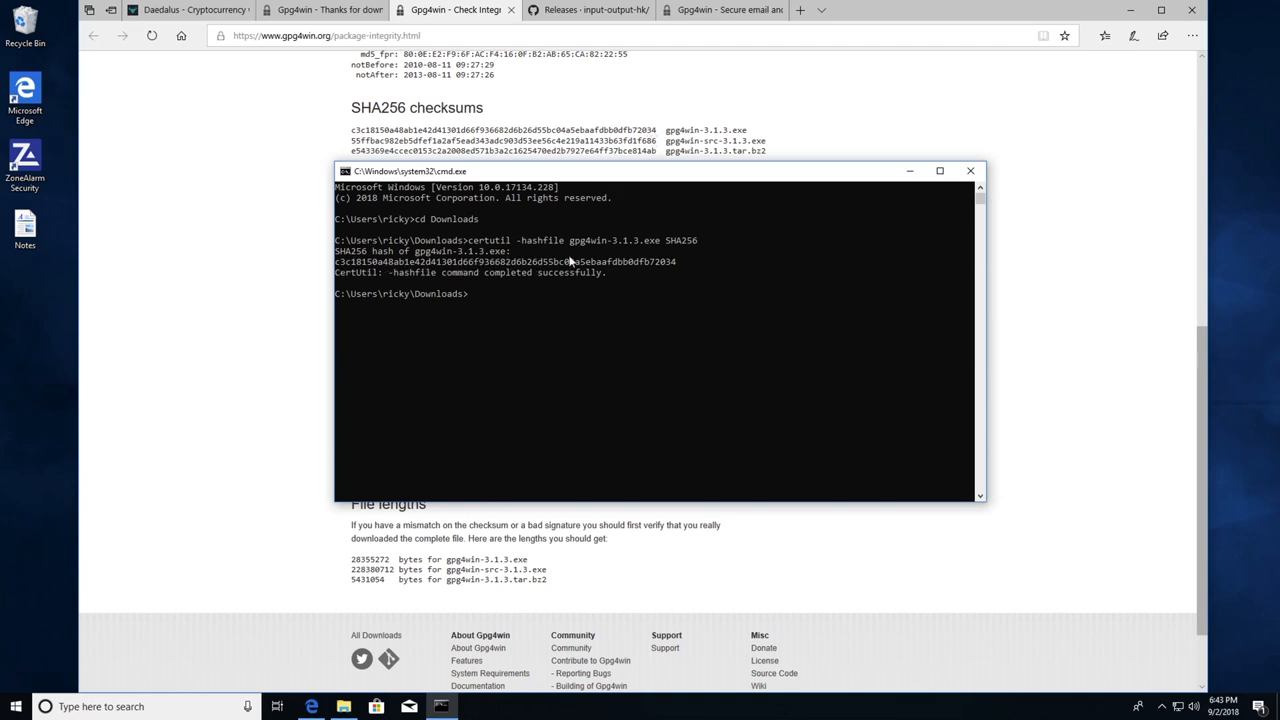
mouse_move(680, 270)
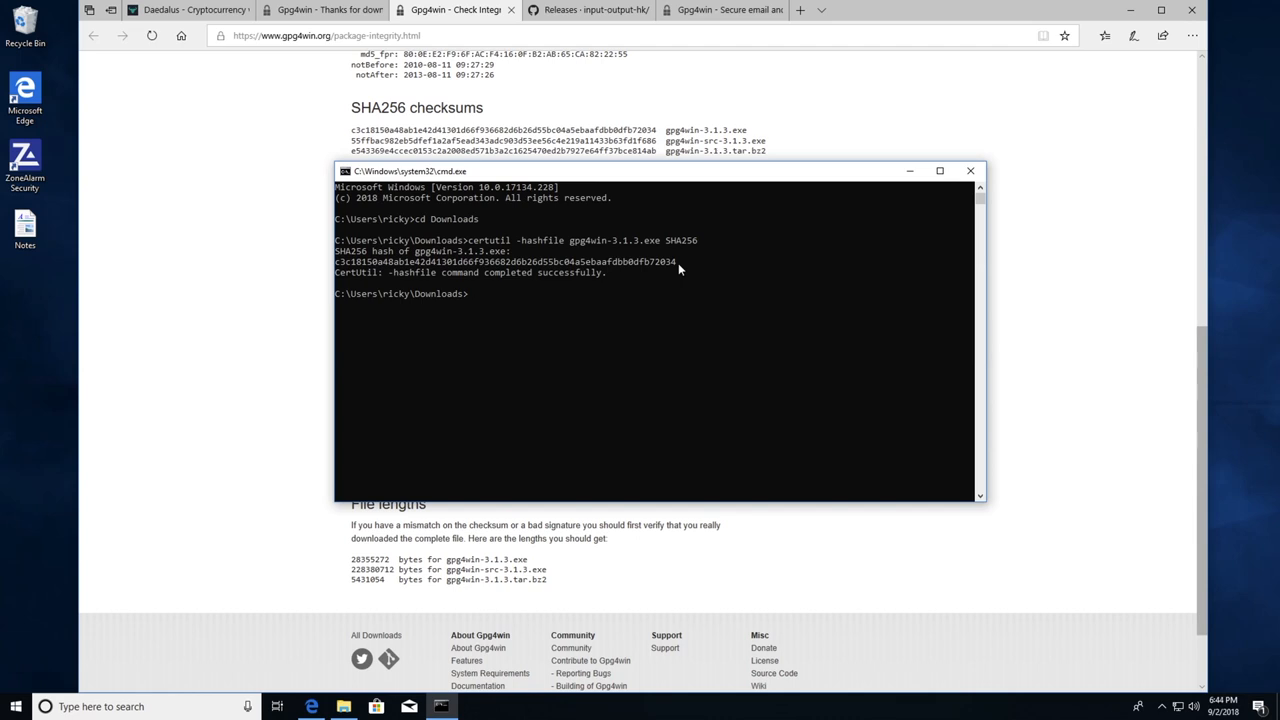
type("exit")
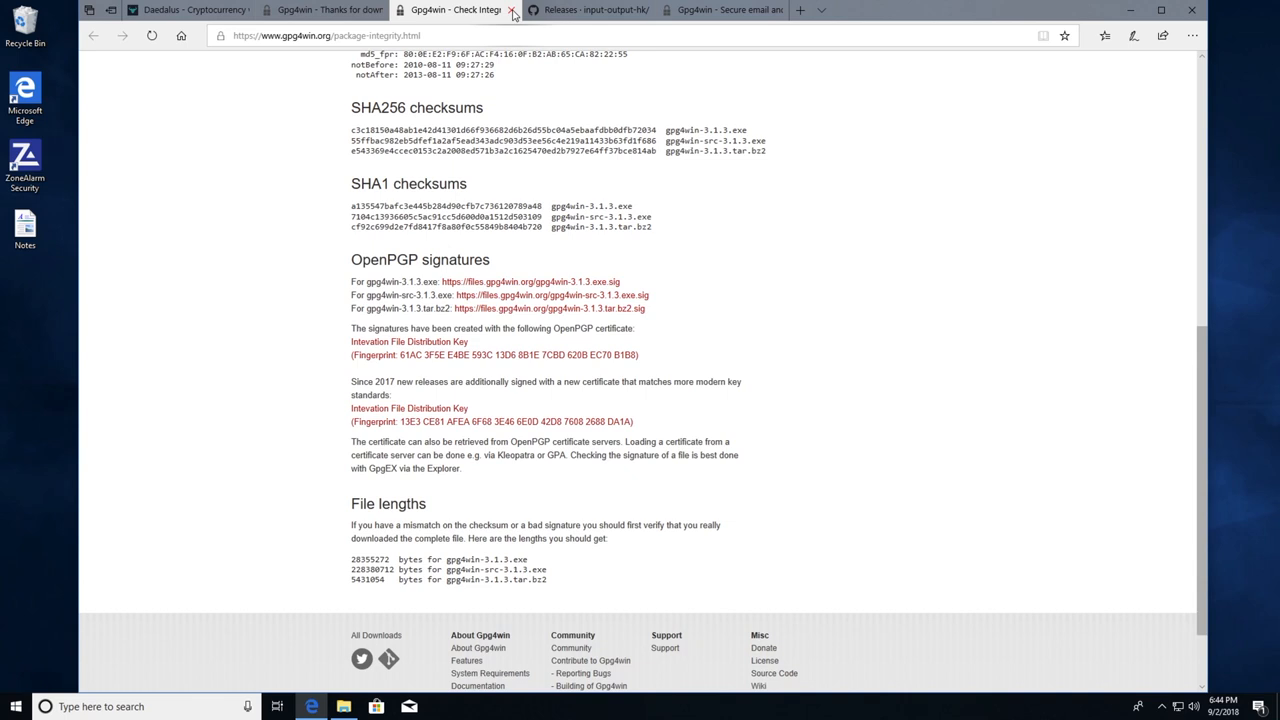
- Close the Gpg4win 'Check integrity' tab, switch to the Daedalus tab, and open File Explorer
left_click(511, 10)
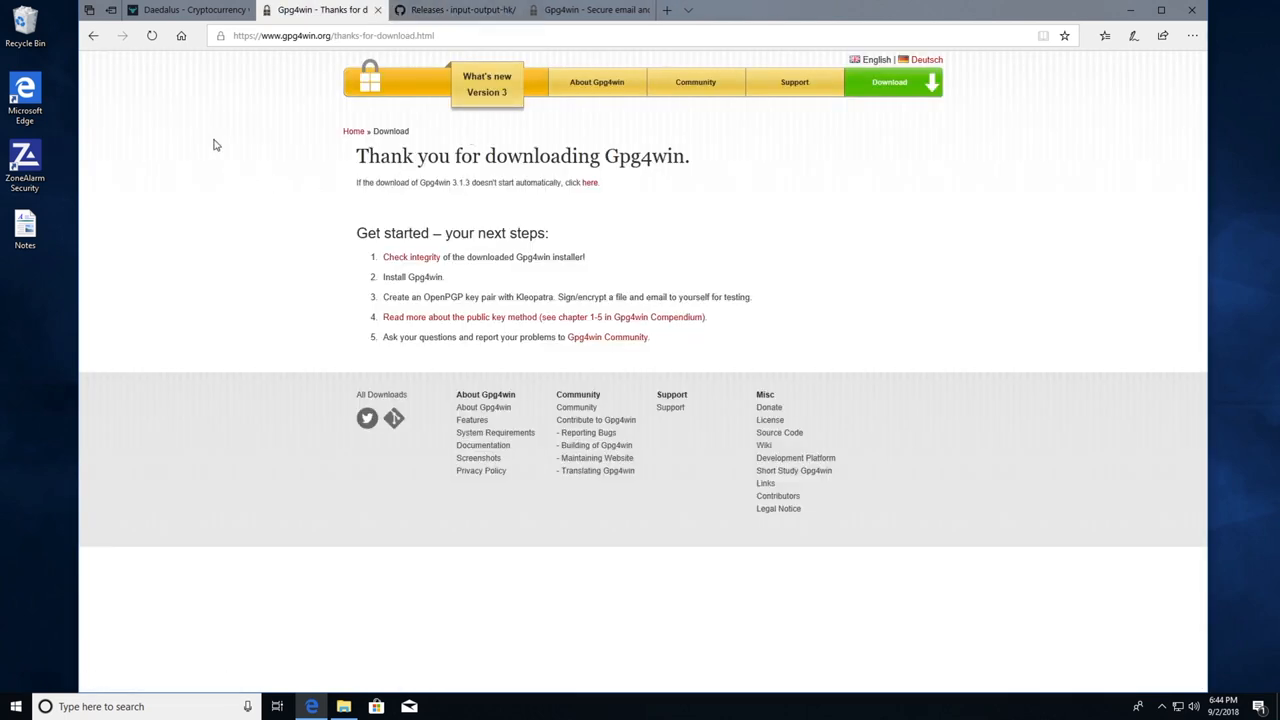
left_click(188, 10)
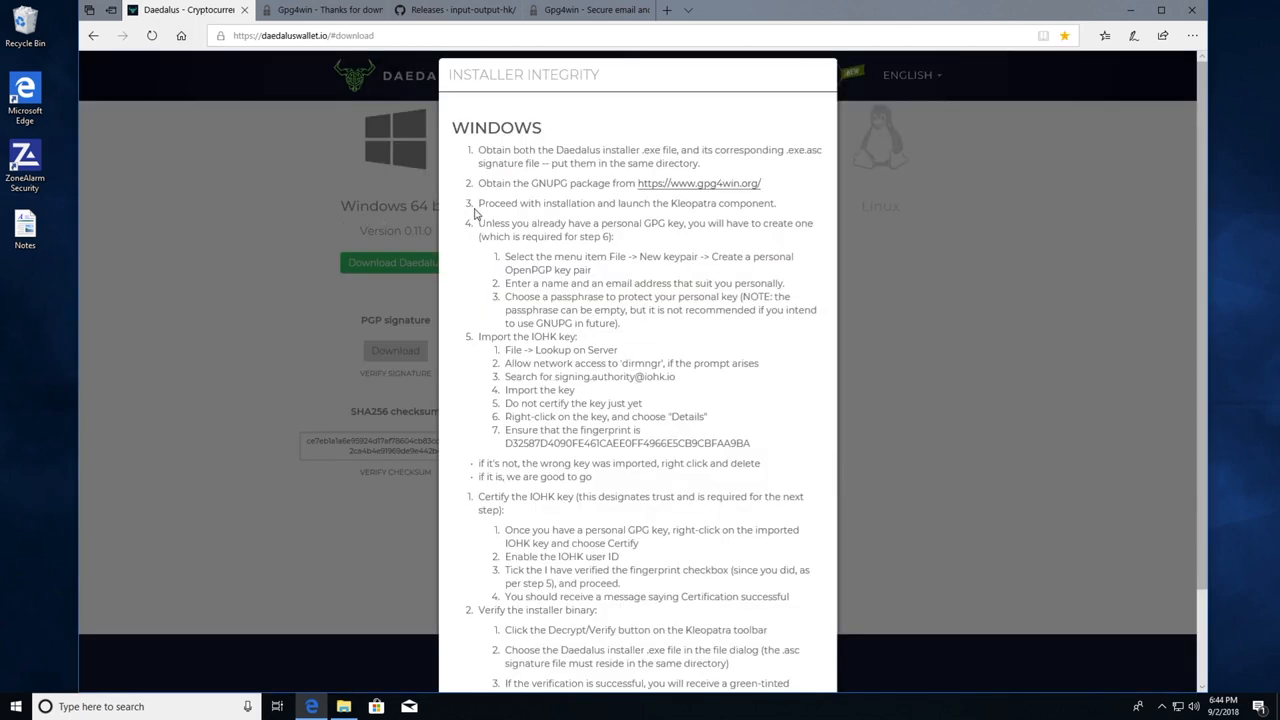
mouse_move(710, 217)
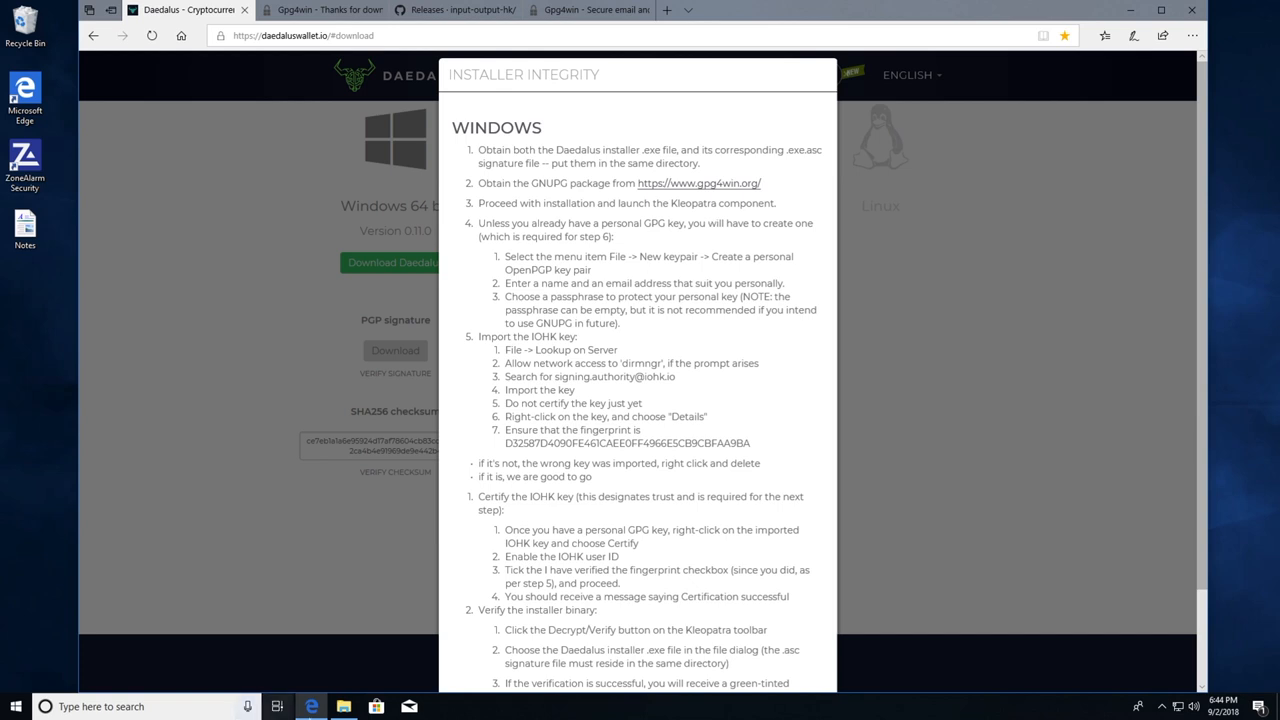
left_click(344, 706)
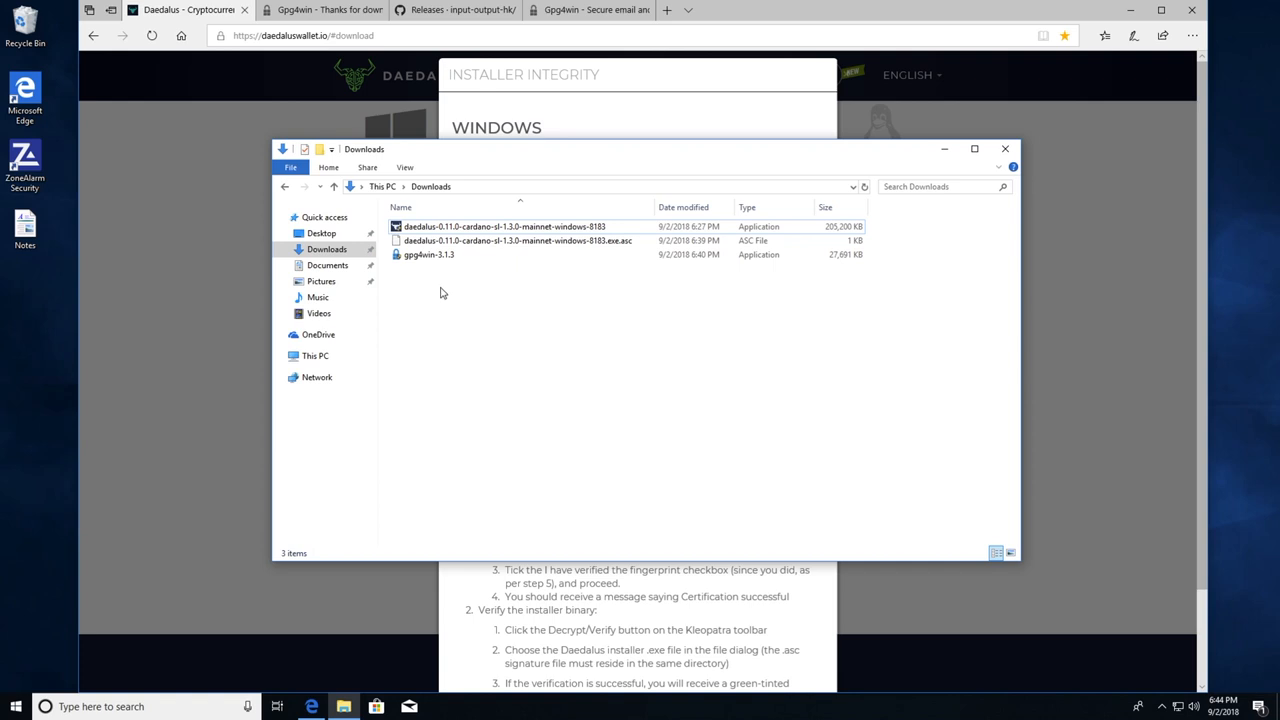
- Select gpg4win-3.1.3 in Downloads and run it
left_click(428, 254)
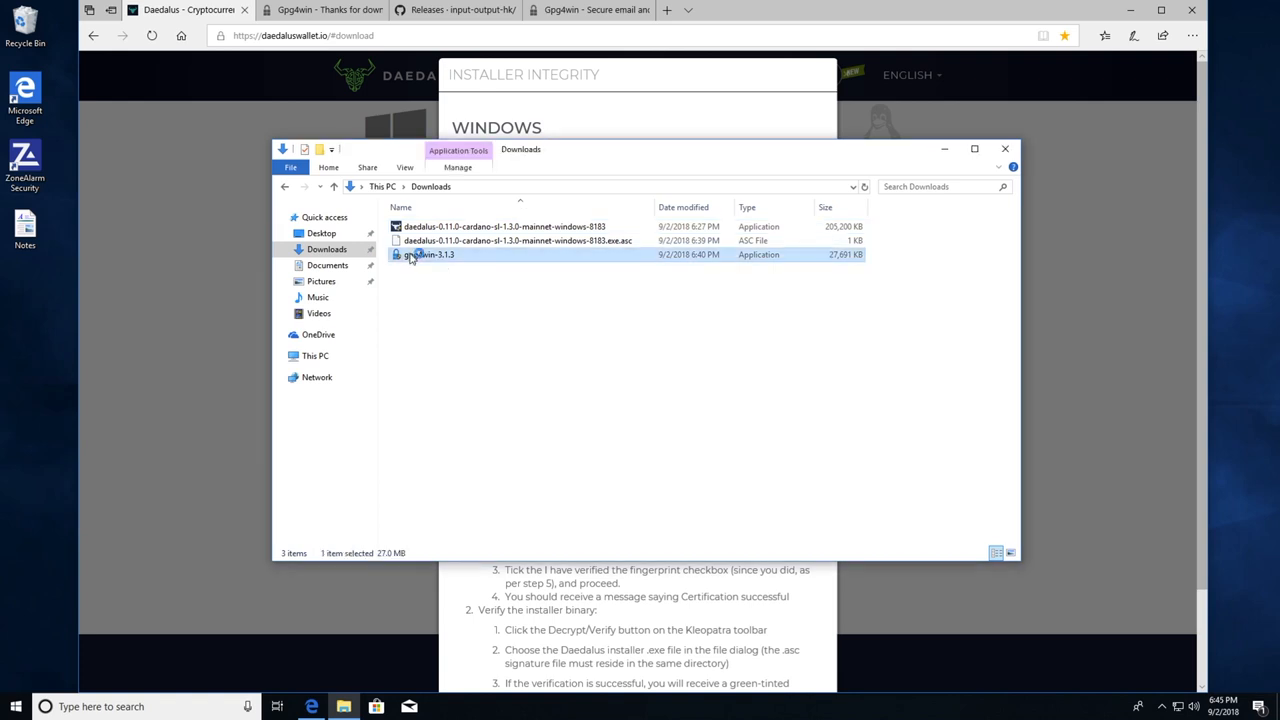
double_click(430, 254)
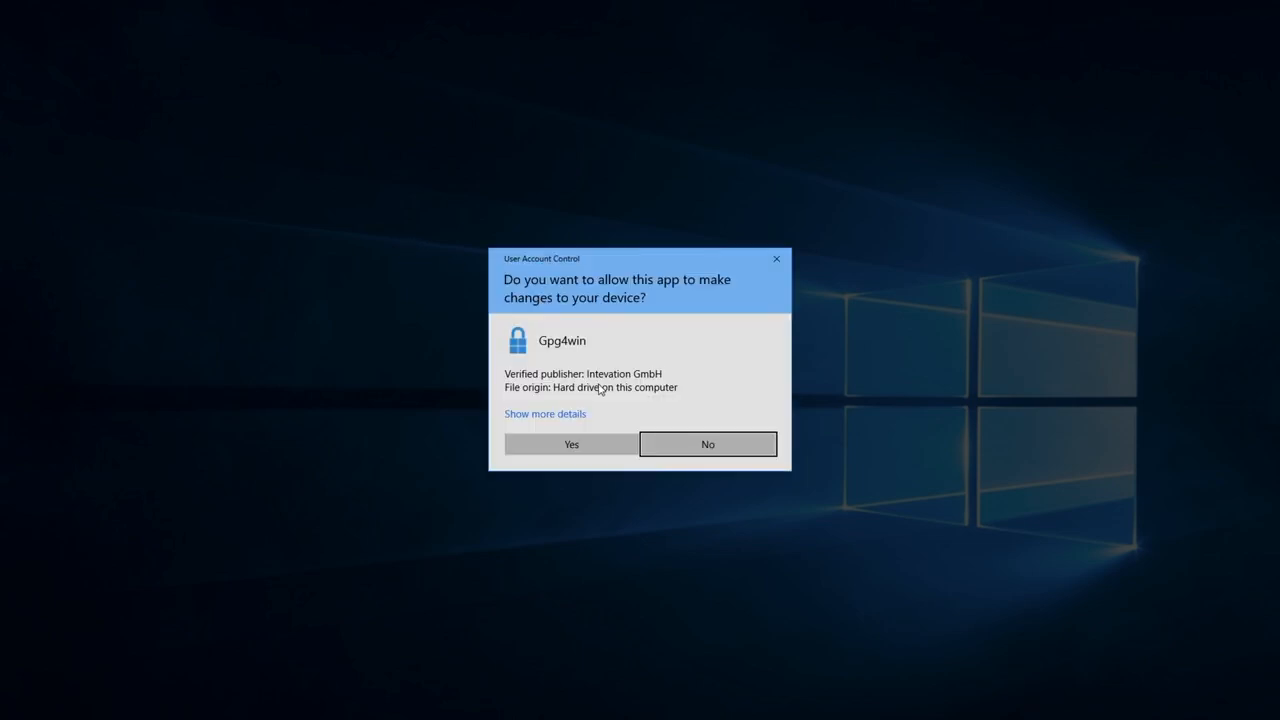
- Approve UAC, choose English, and accept default components to install Gpg4win 3.1.3
left_click(571, 444)
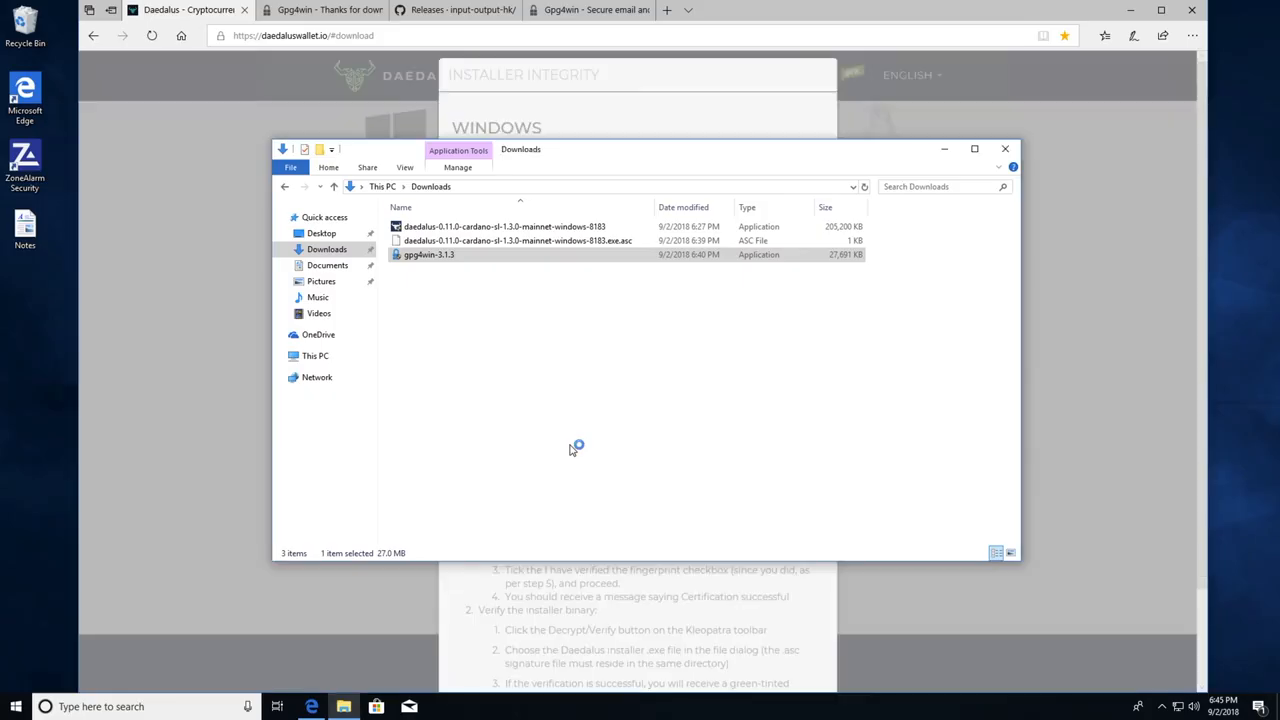
double_click(428, 254)
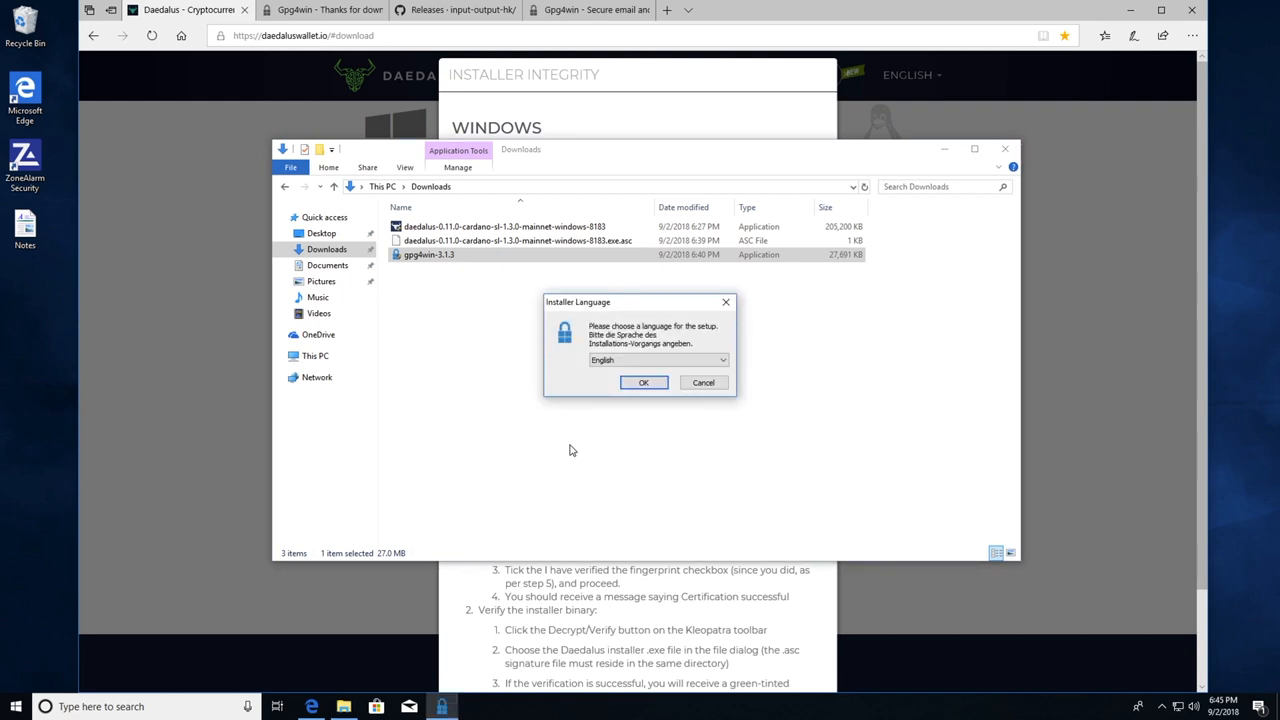
left_click(643, 382)
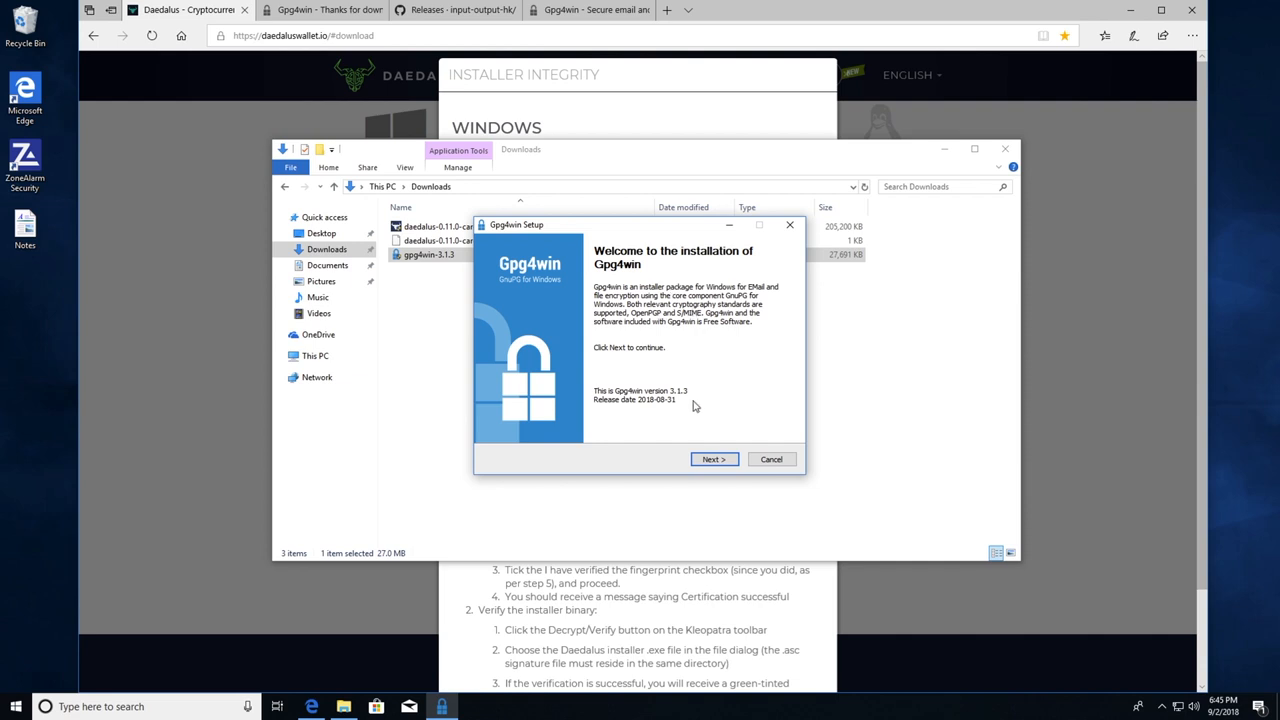
left_click(714, 459)
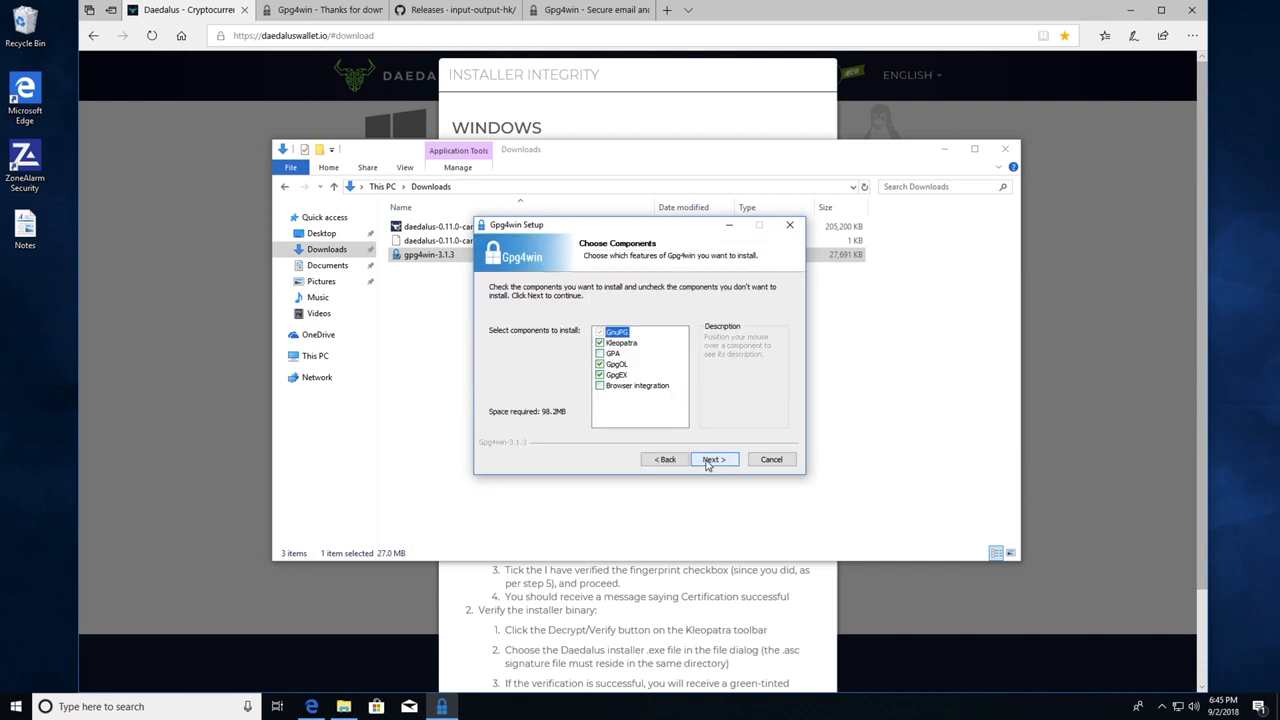
mouse_move(612, 353)
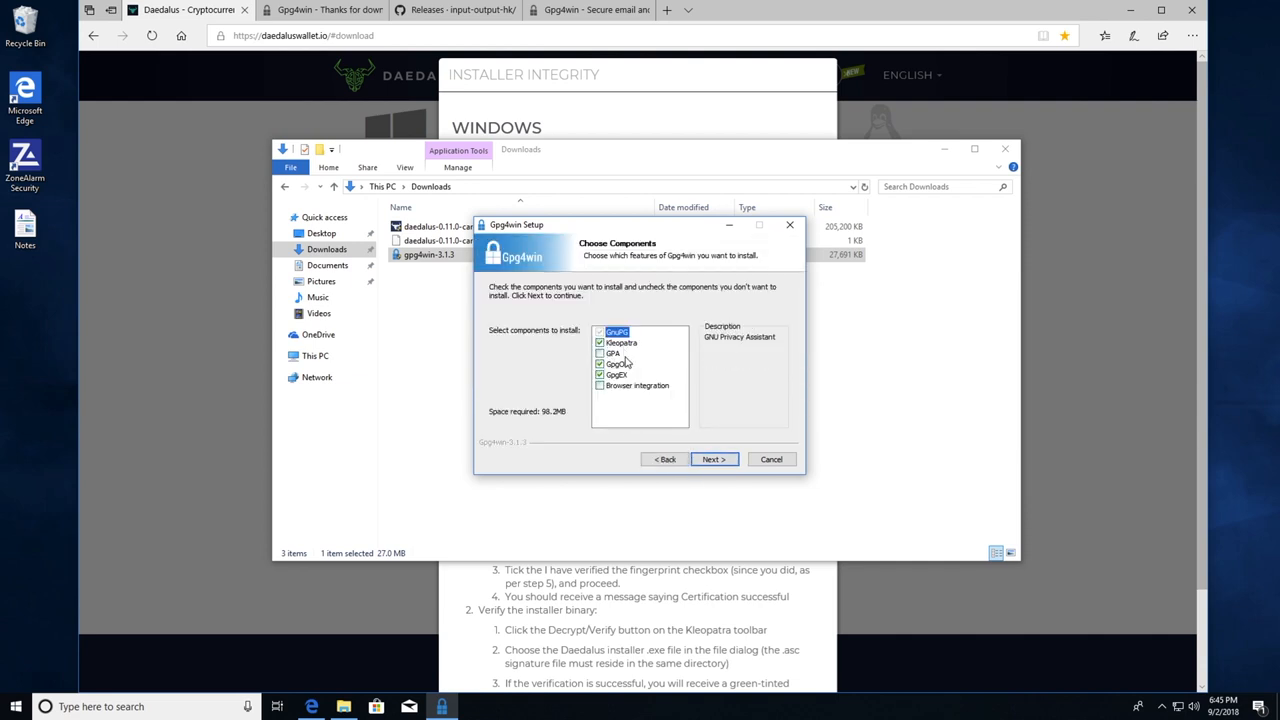
mouse_move(714, 459)
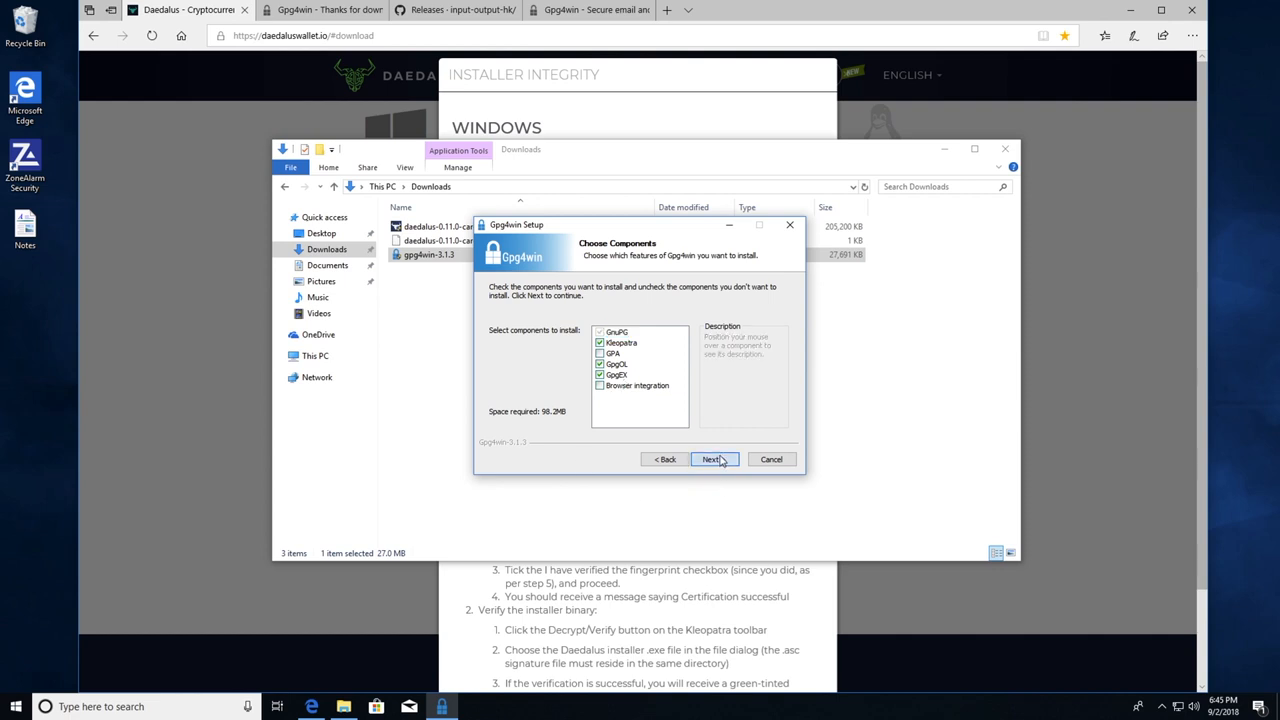
left_click(712, 459)
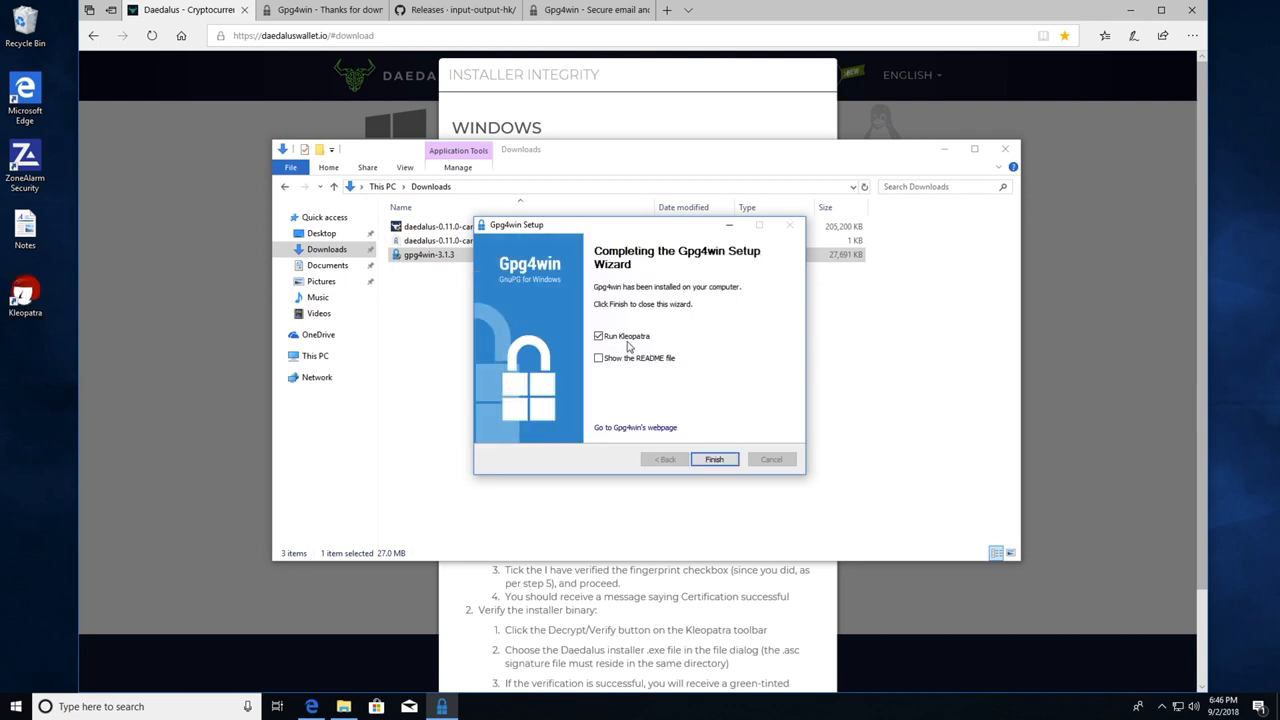
- Finish and close the completed Gpg4win setup wizard
left_click(714, 459)
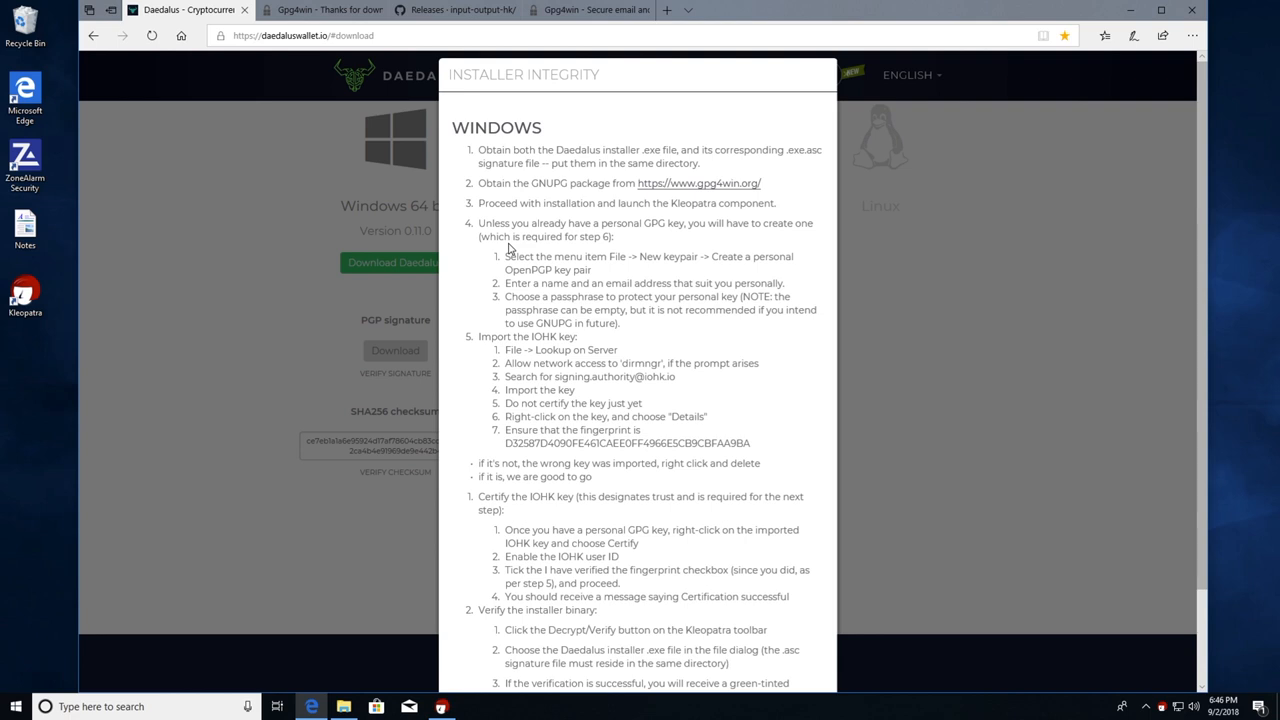
mouse_move(632, 241)
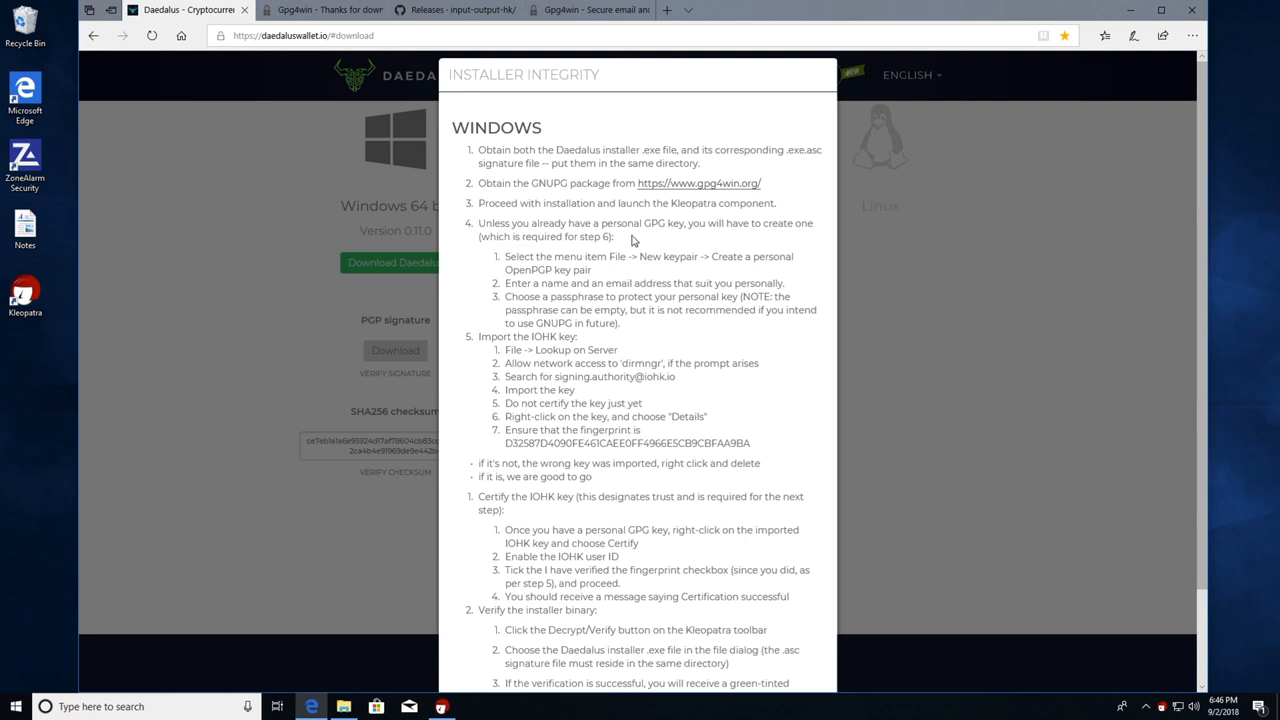
mouse_move(570, 251)
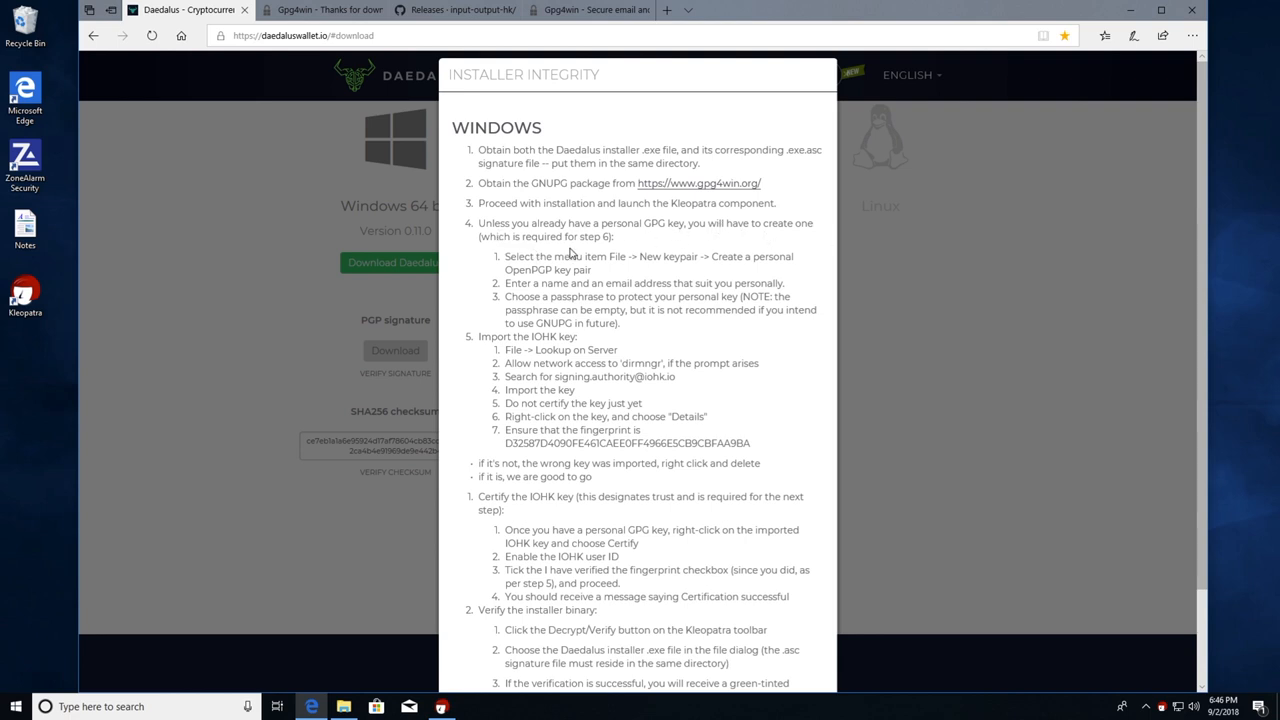
mouse_move(607, 249)
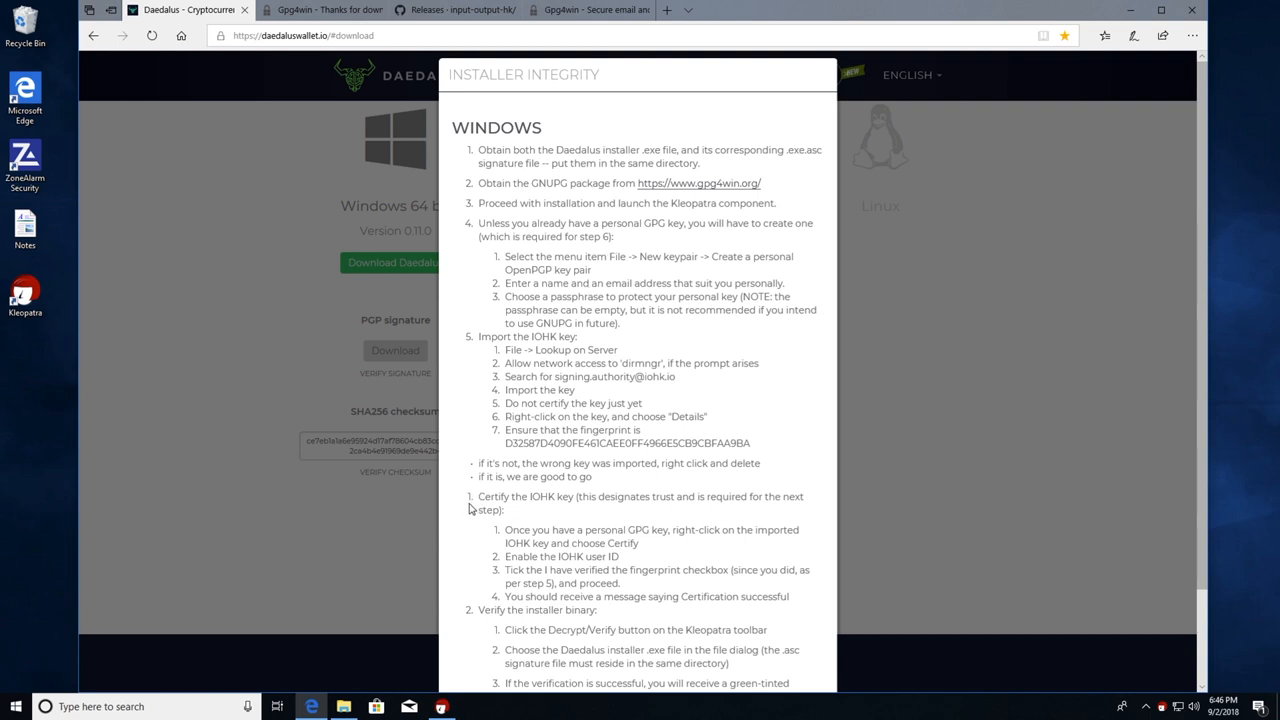
mouse_move(470, 505)
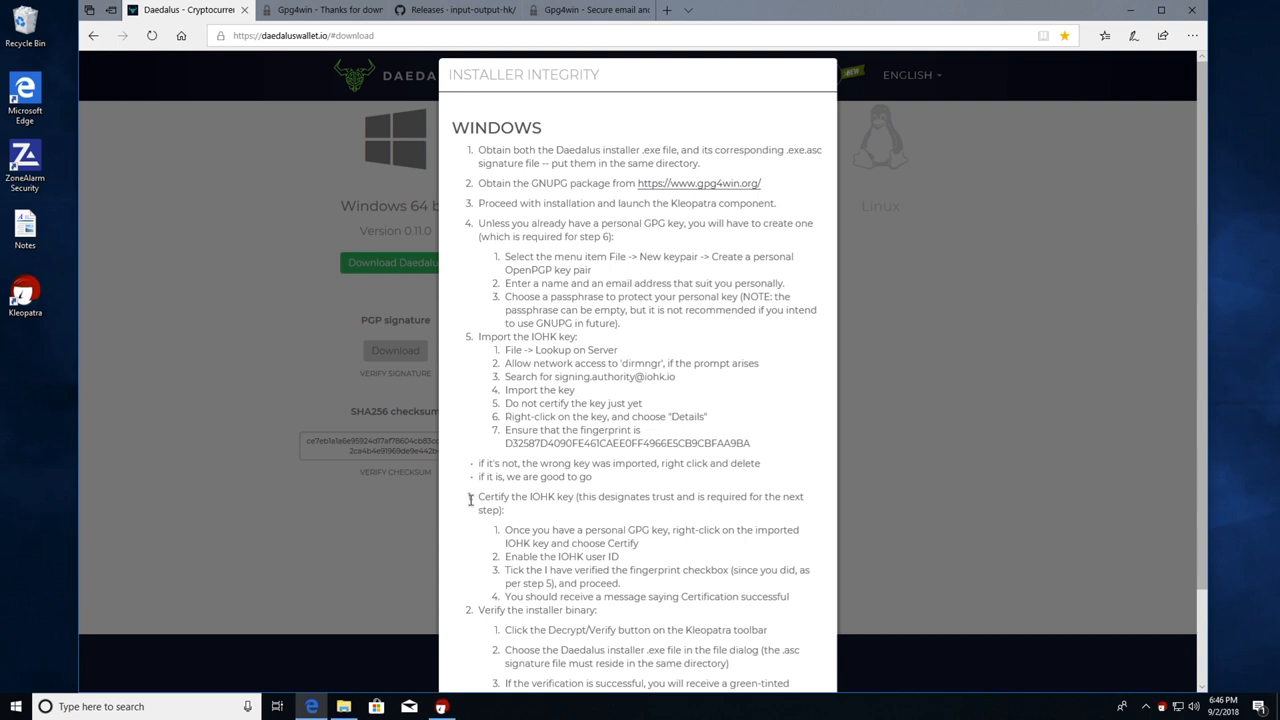
mouse_move(541, 270)
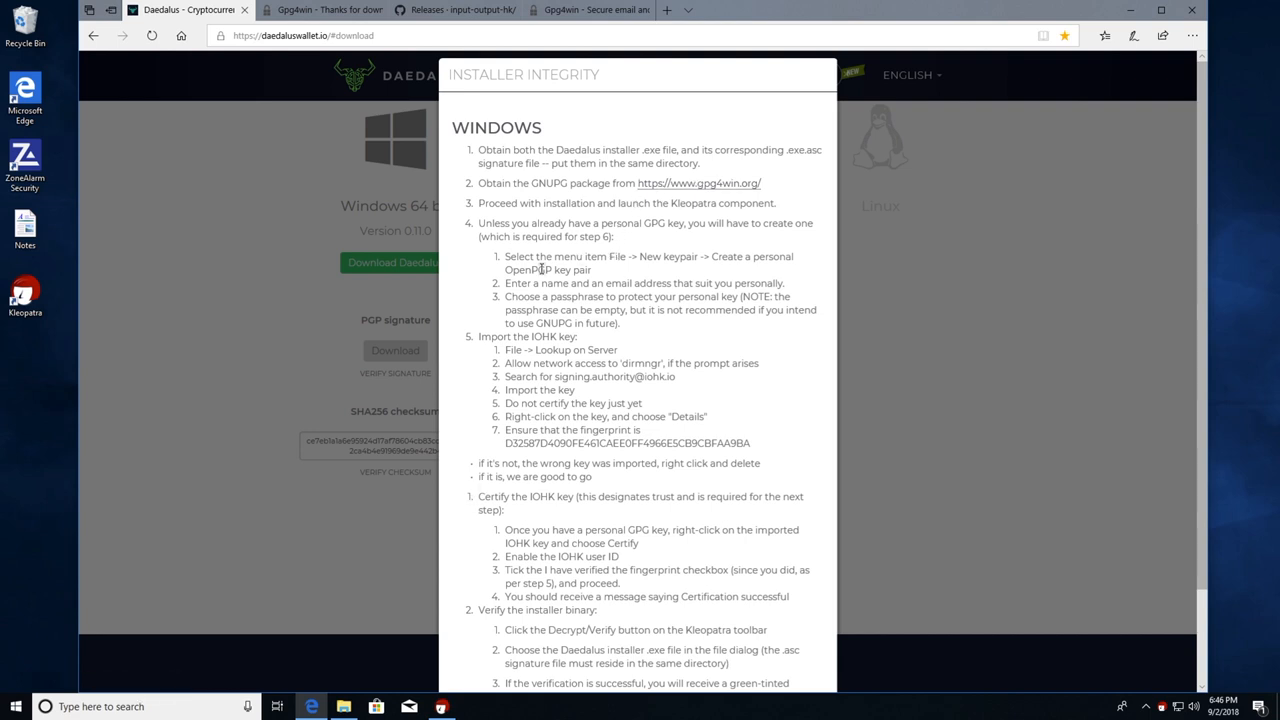
mouse_move(540, 270)
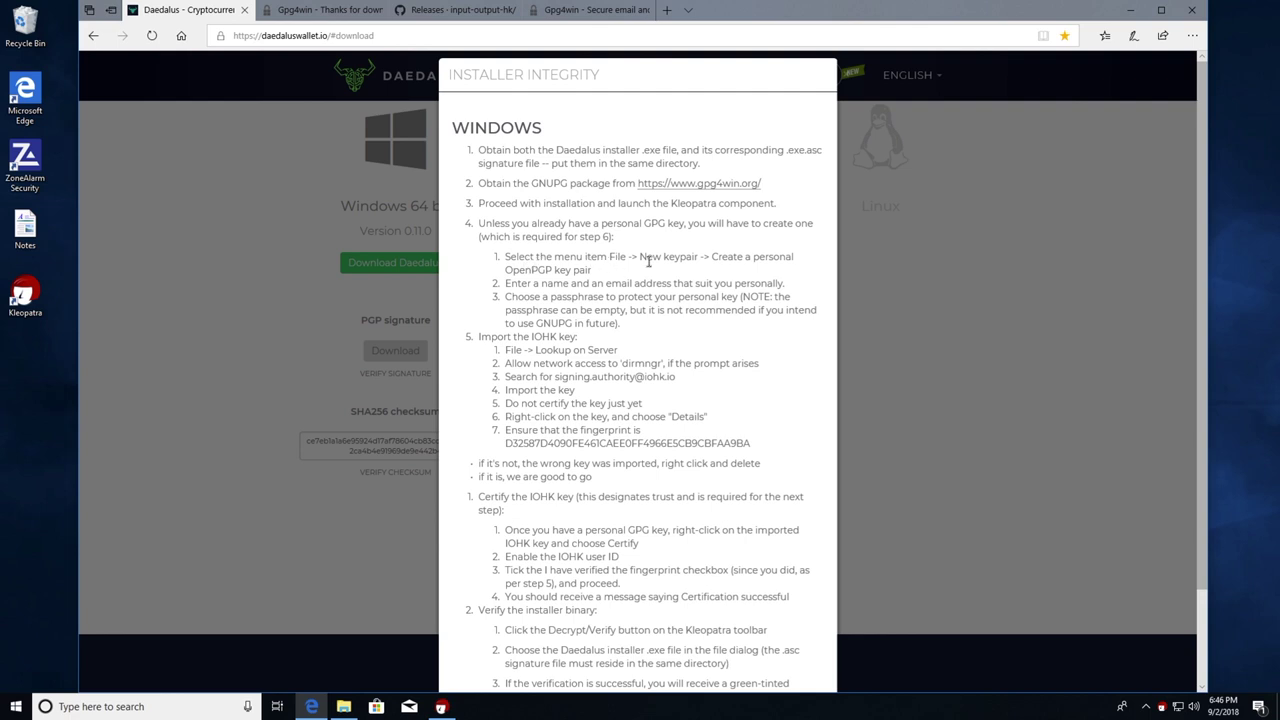
mouse_move(533, 281)
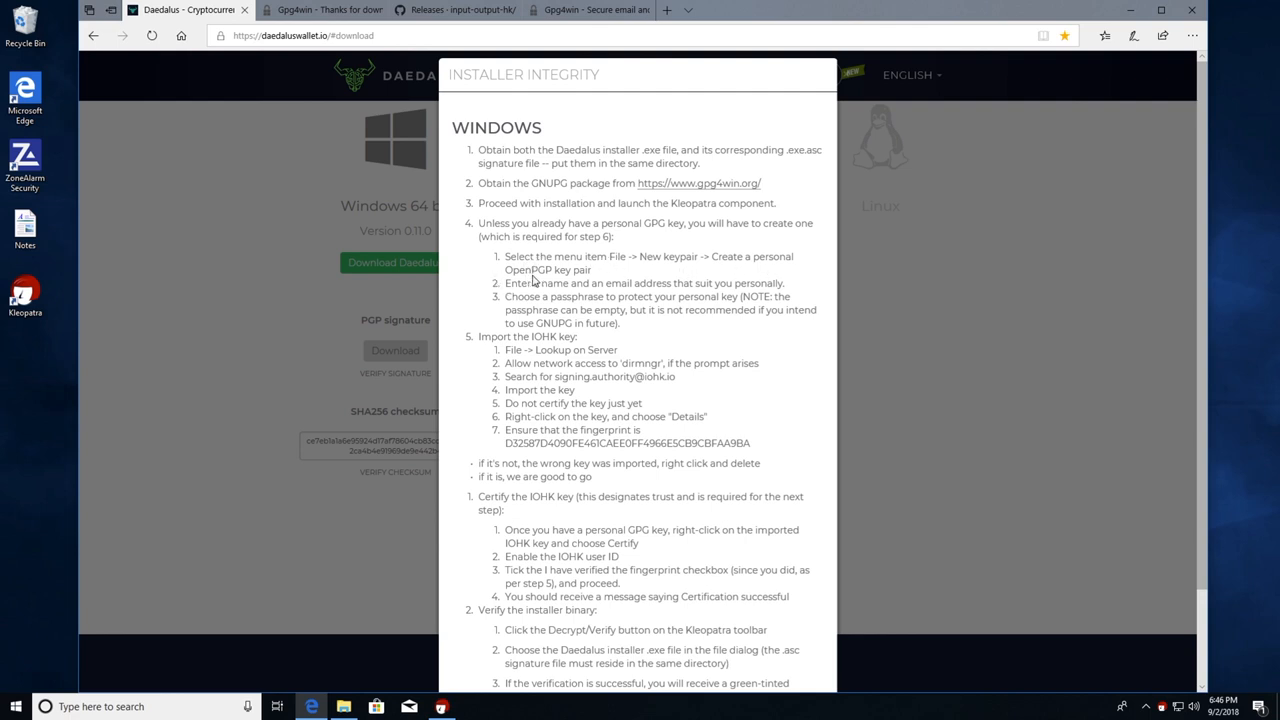
mouse_move(588, 272)
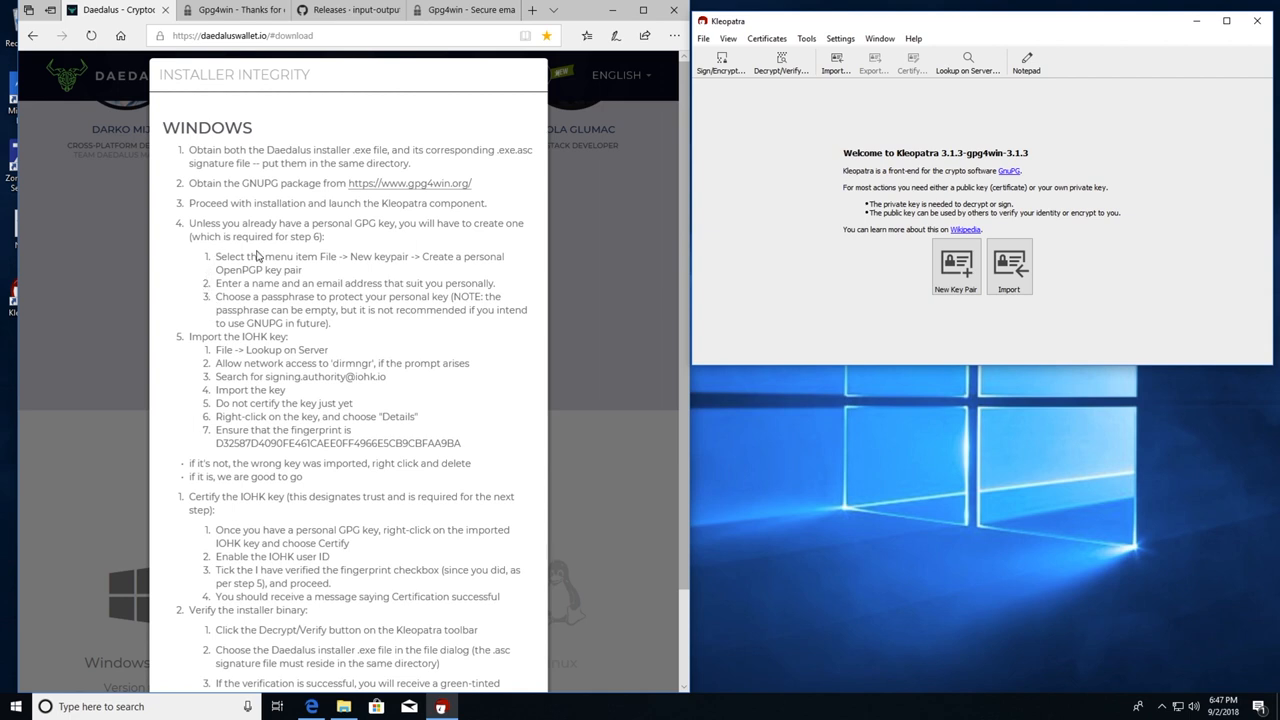
mouse_move(340, 260)
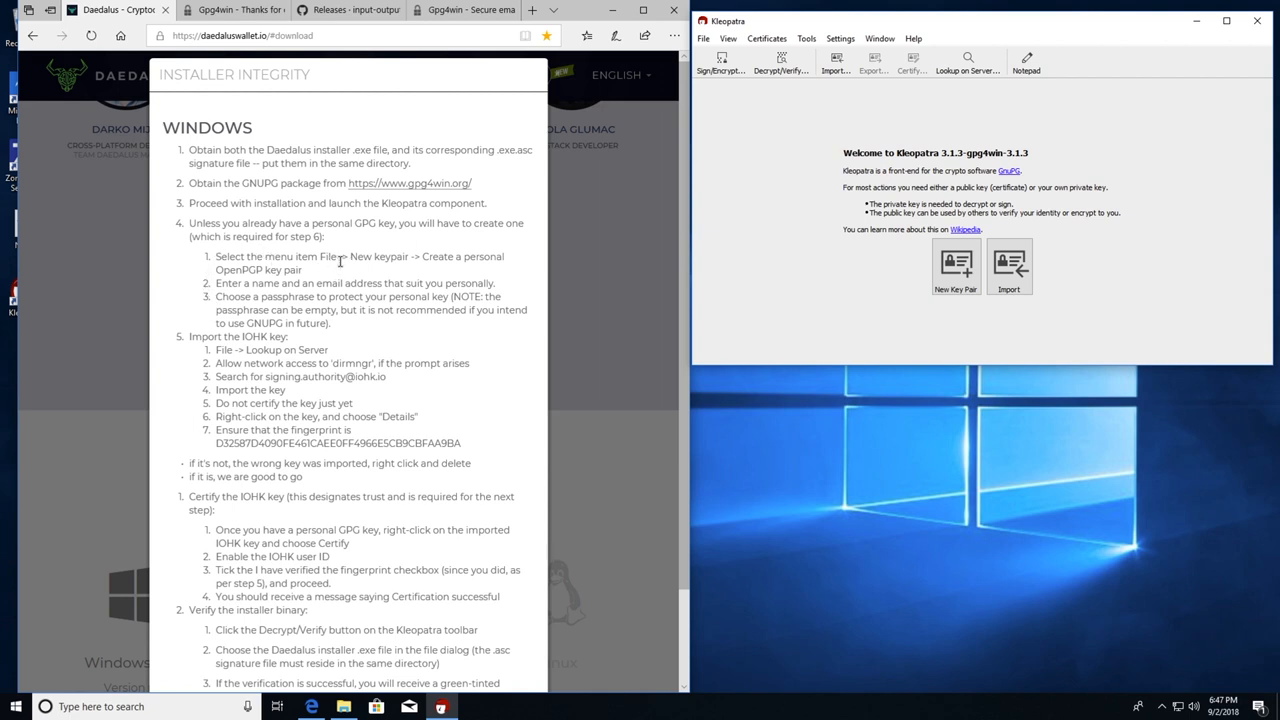
mouse_move(726, 92)
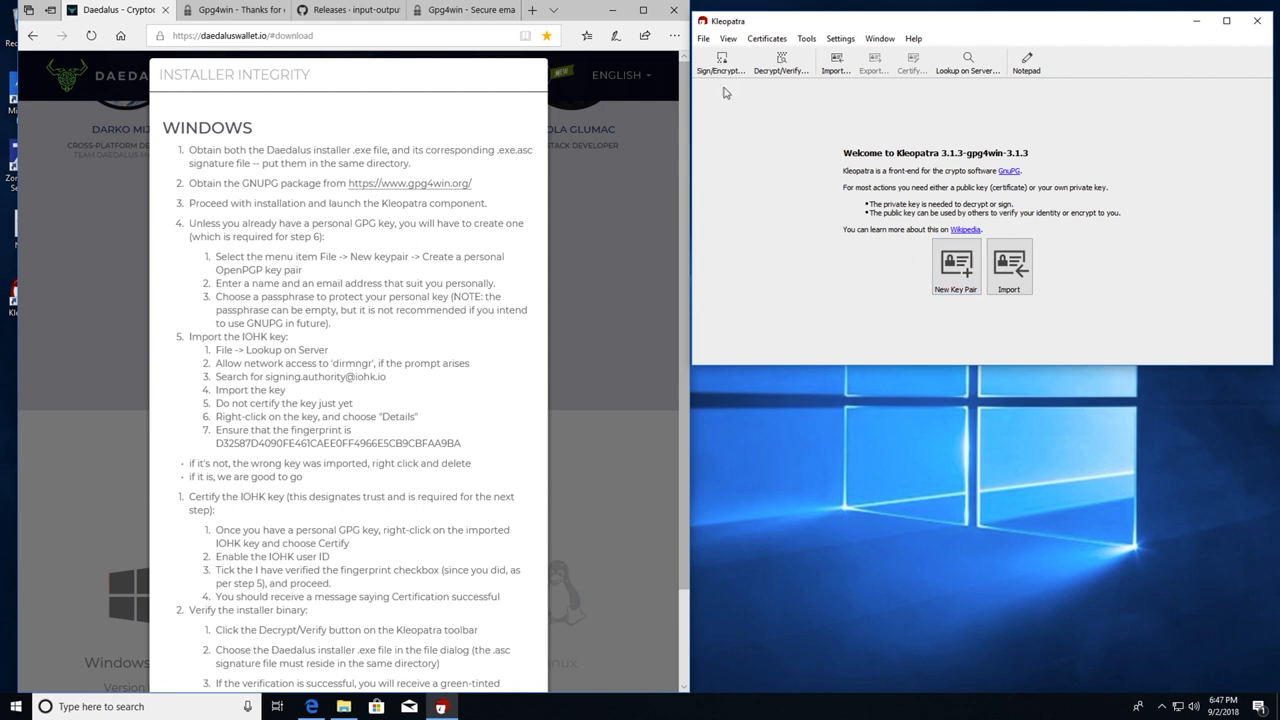
- Start a personal OpenPGP key pair from File > New Key Pair with name and email, then Create
left_click(703, 38)
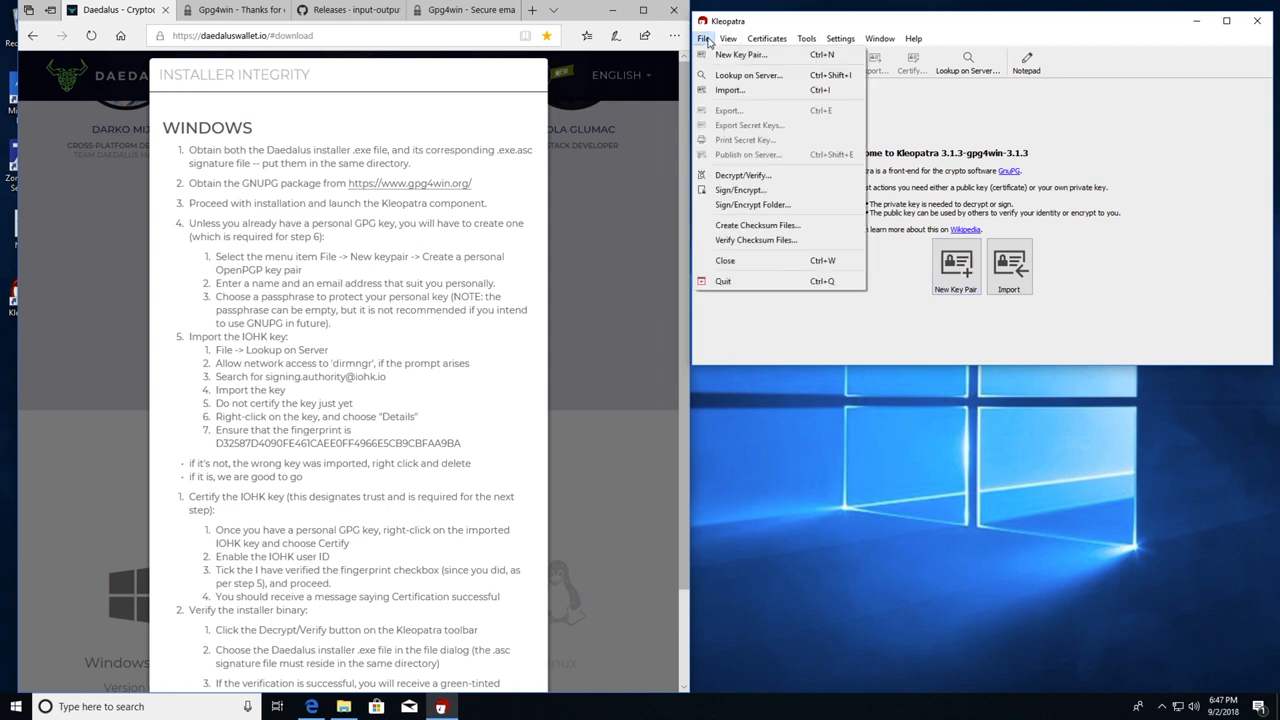
mouse_move(742, 54)
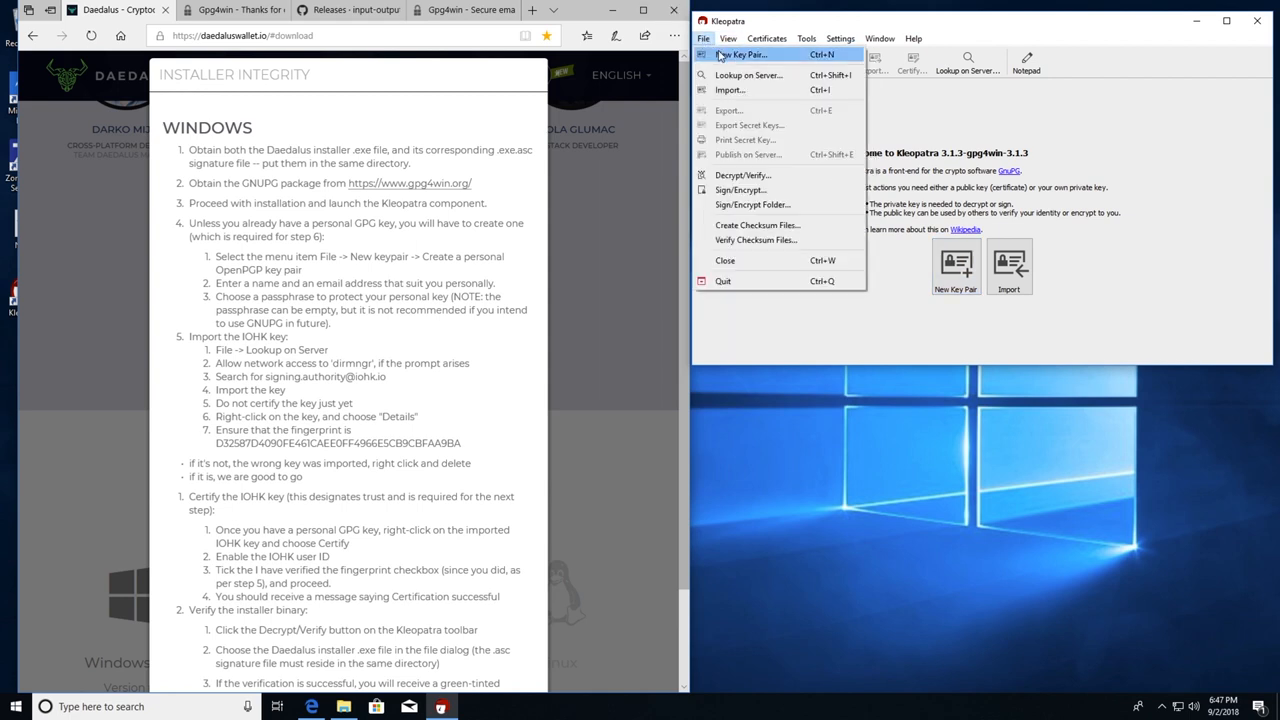
left_click(742, 54)
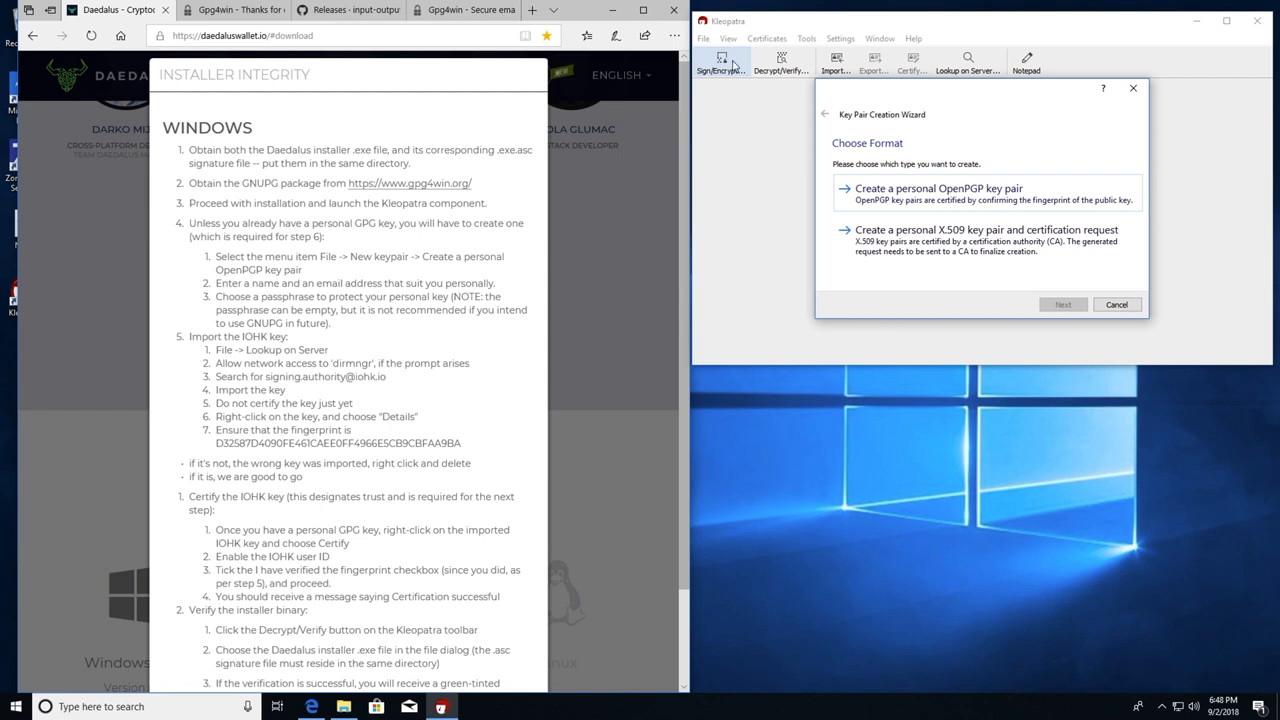
left_click(1062, 304)
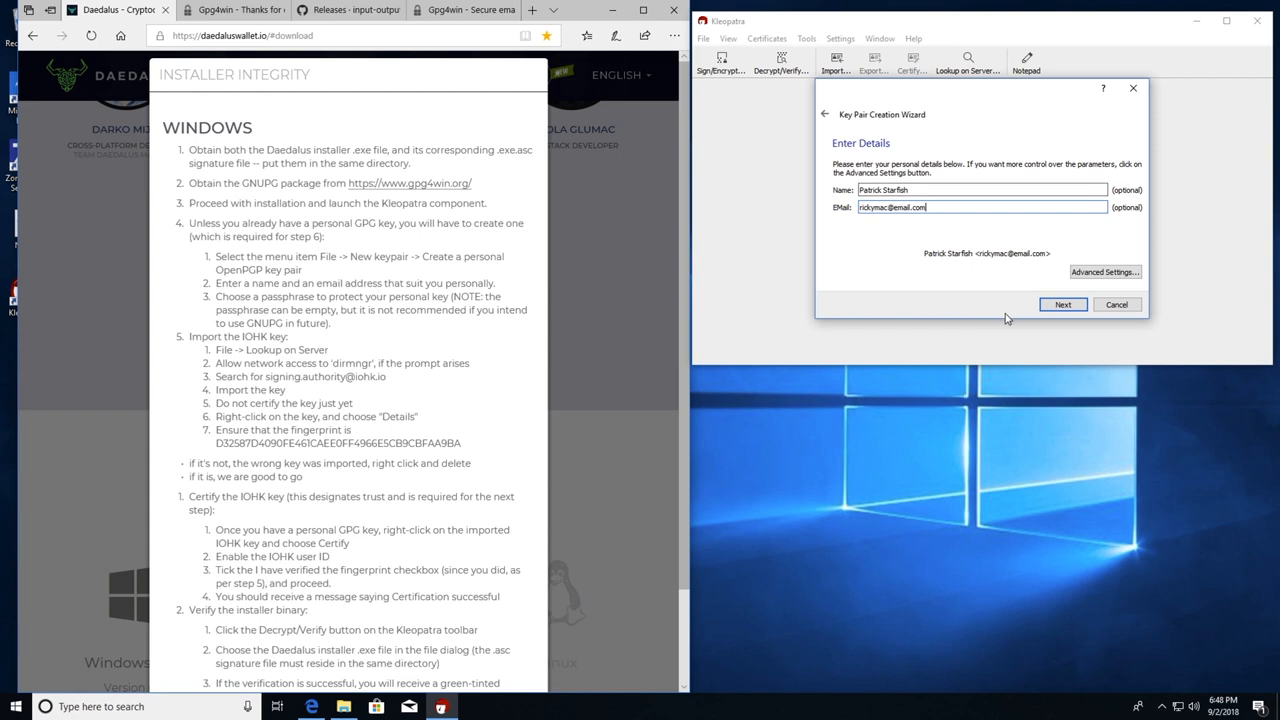
left_click(1062, 304)
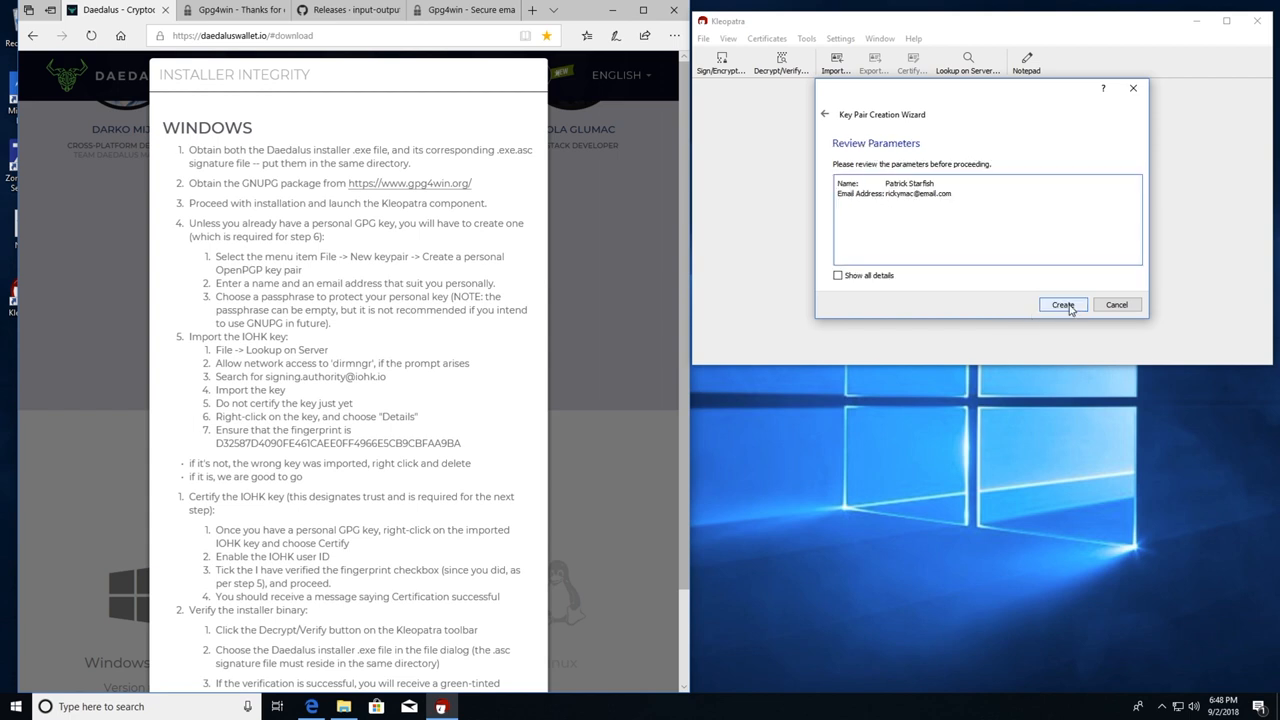
left_click(1062, 304)
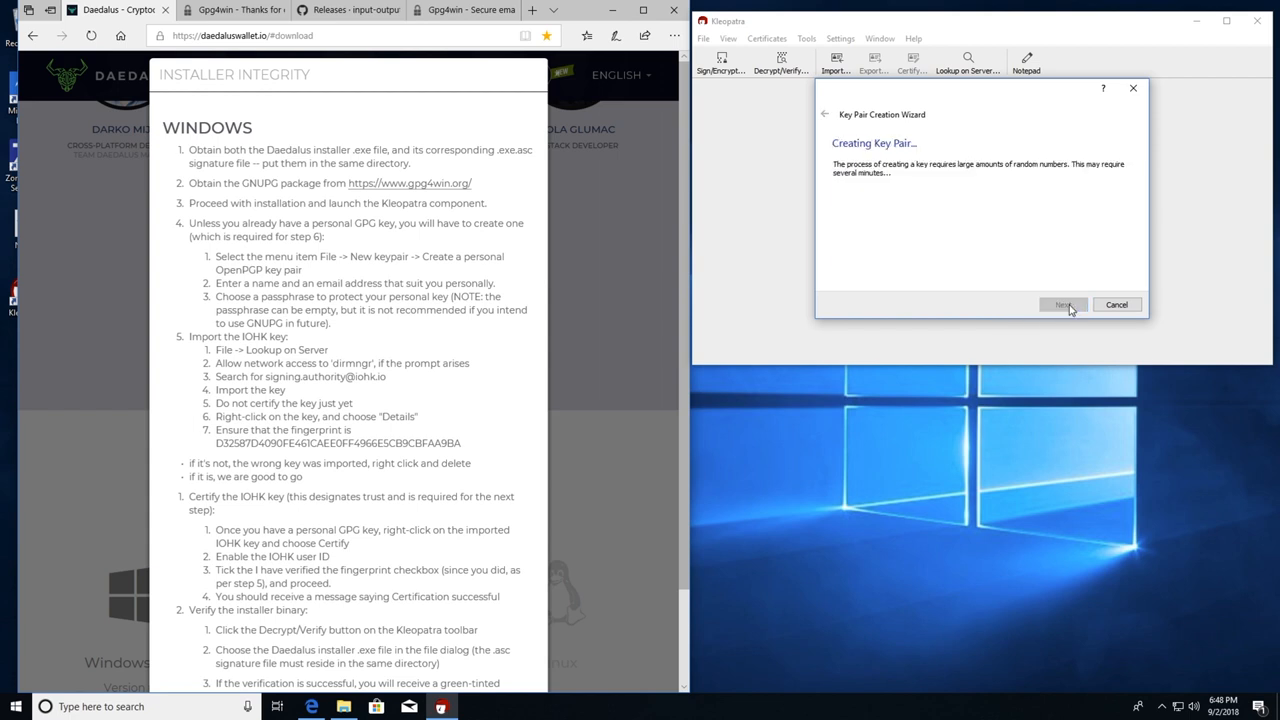
left_click(1062, 305)
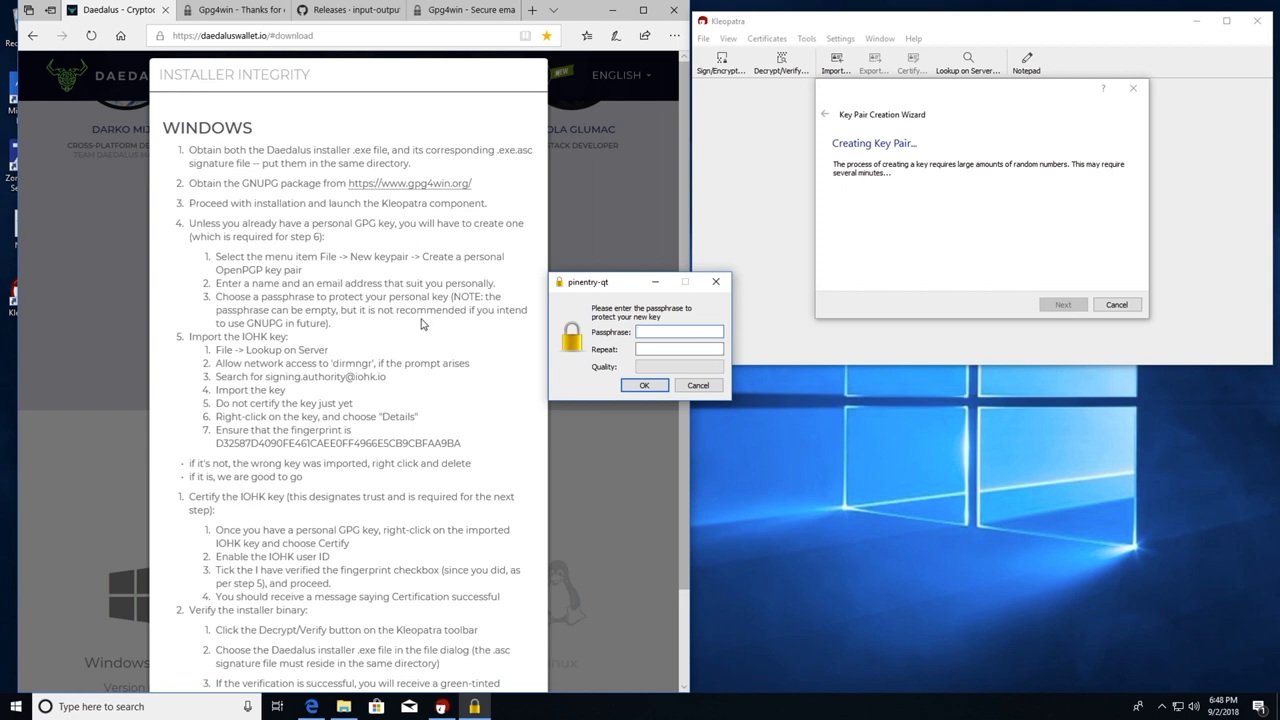
- Enter and confirm the passphrase 'password' for the new key pair
left_click(678, 331)
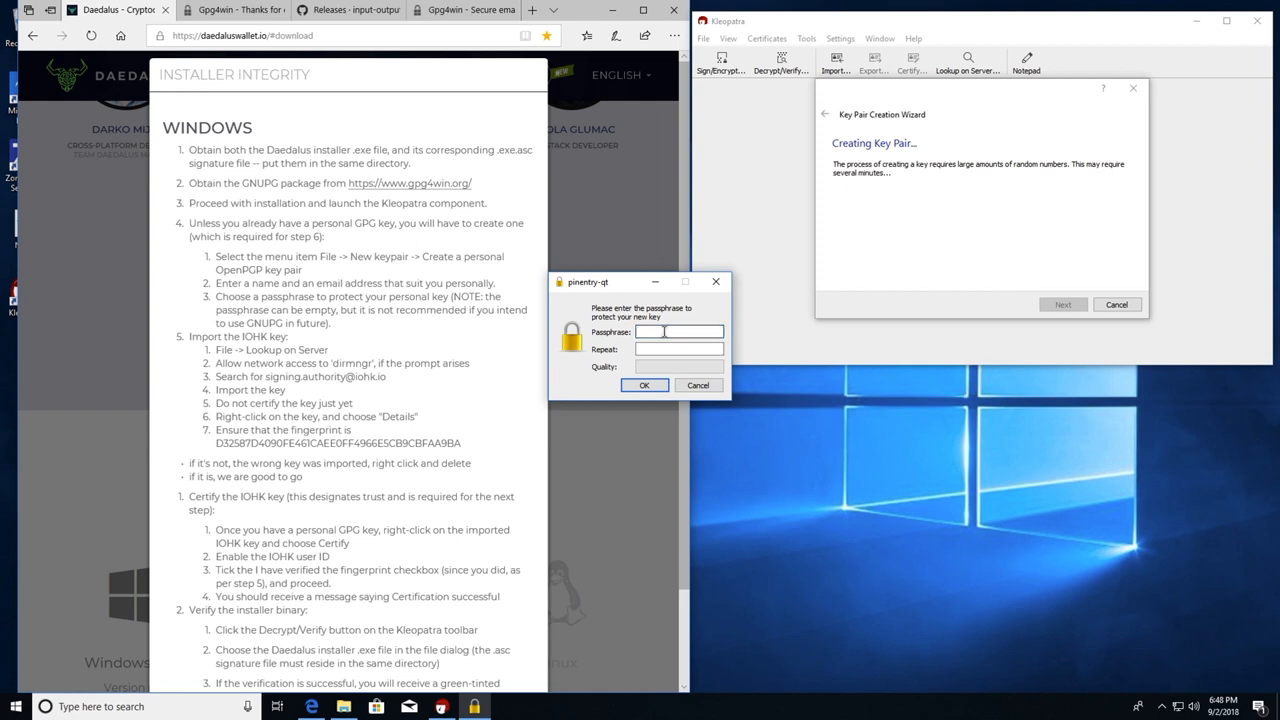
type("password")
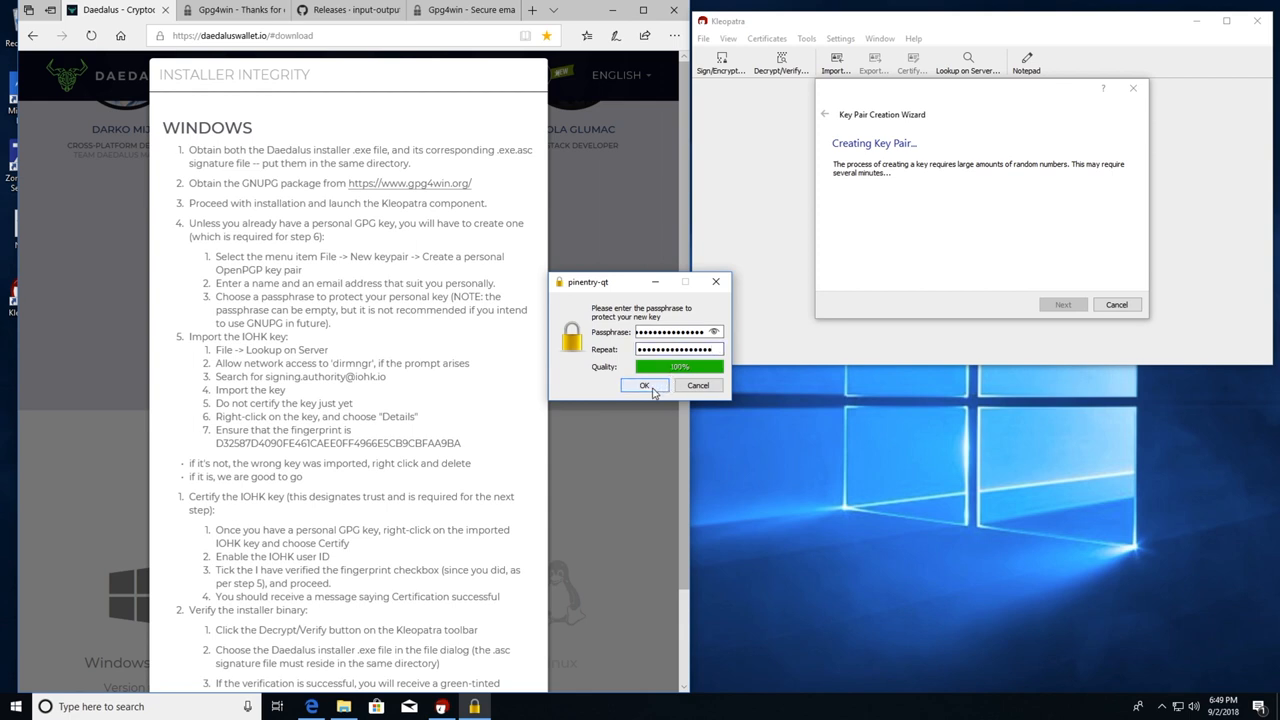
left_click(644, 386)
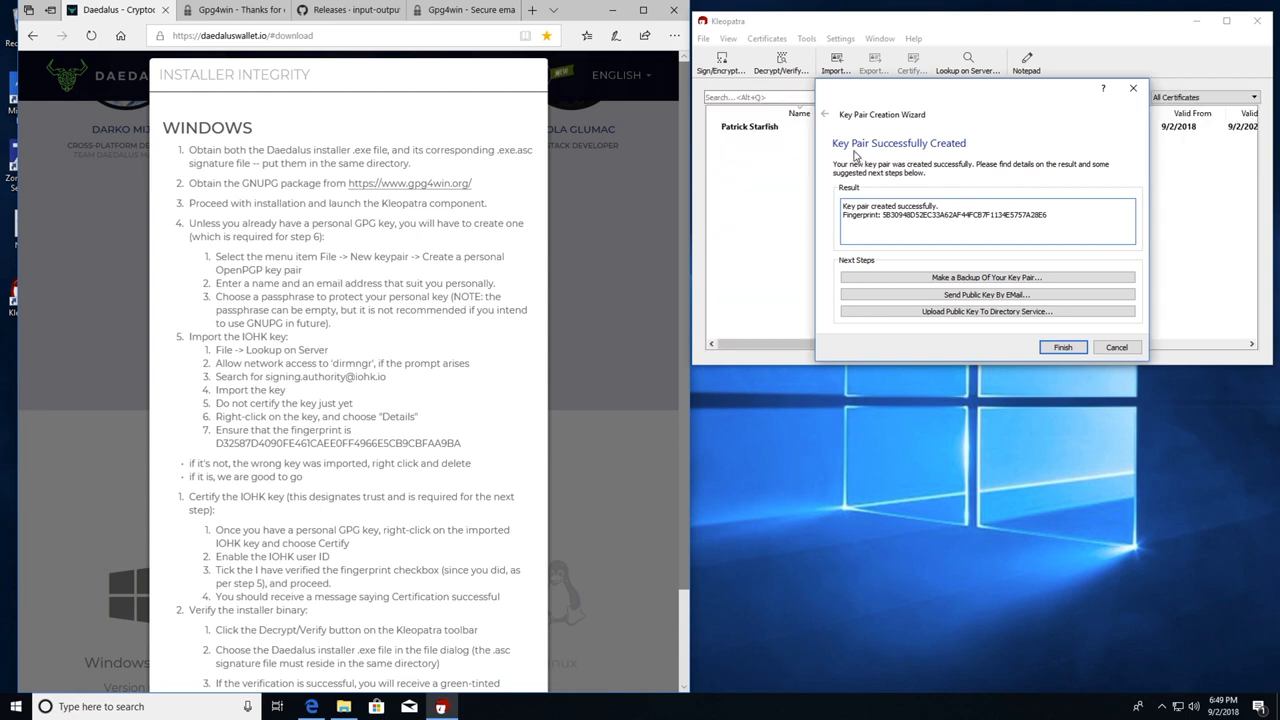
mouse_move(940, 167)
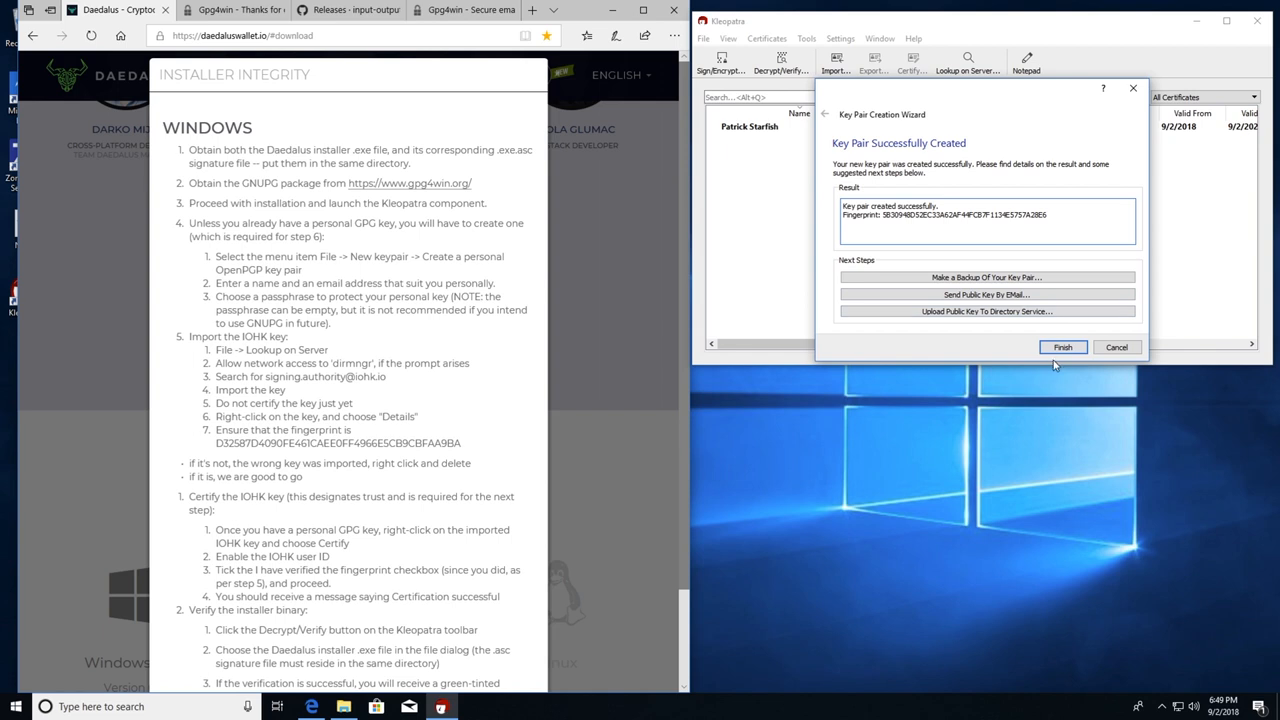
mouse_move(1038, 229)
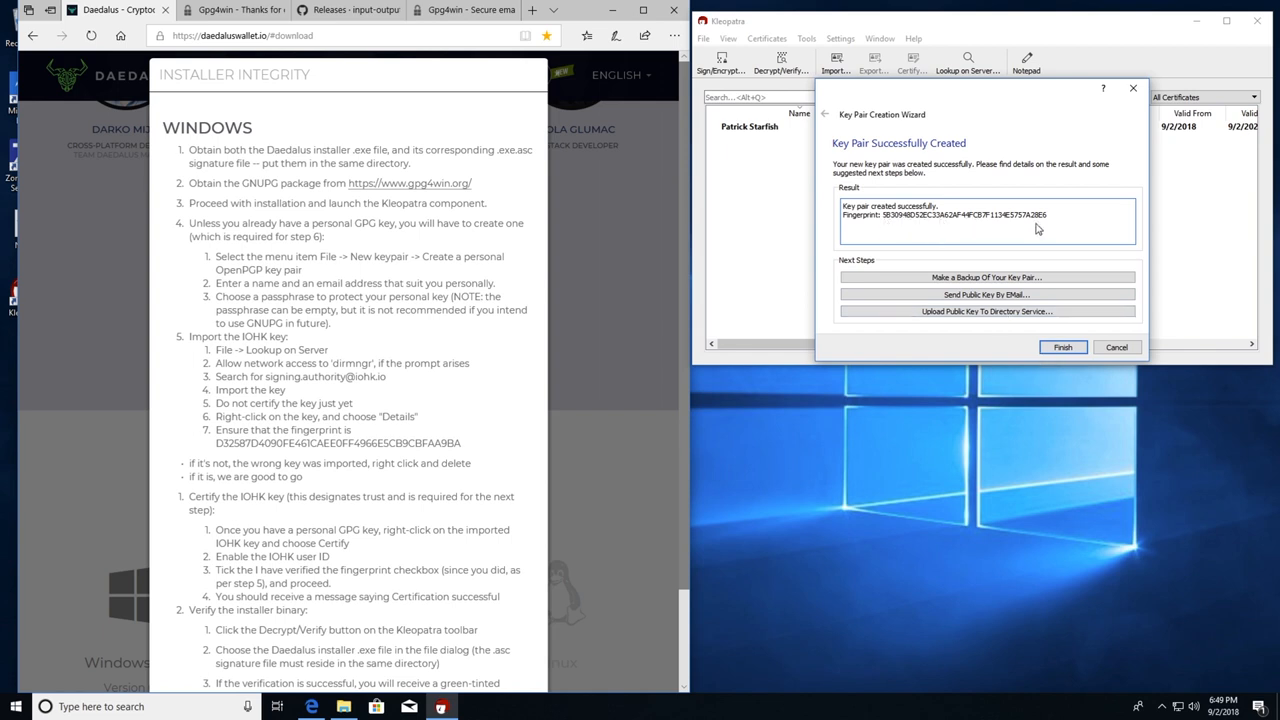
left_click(1062, 347)
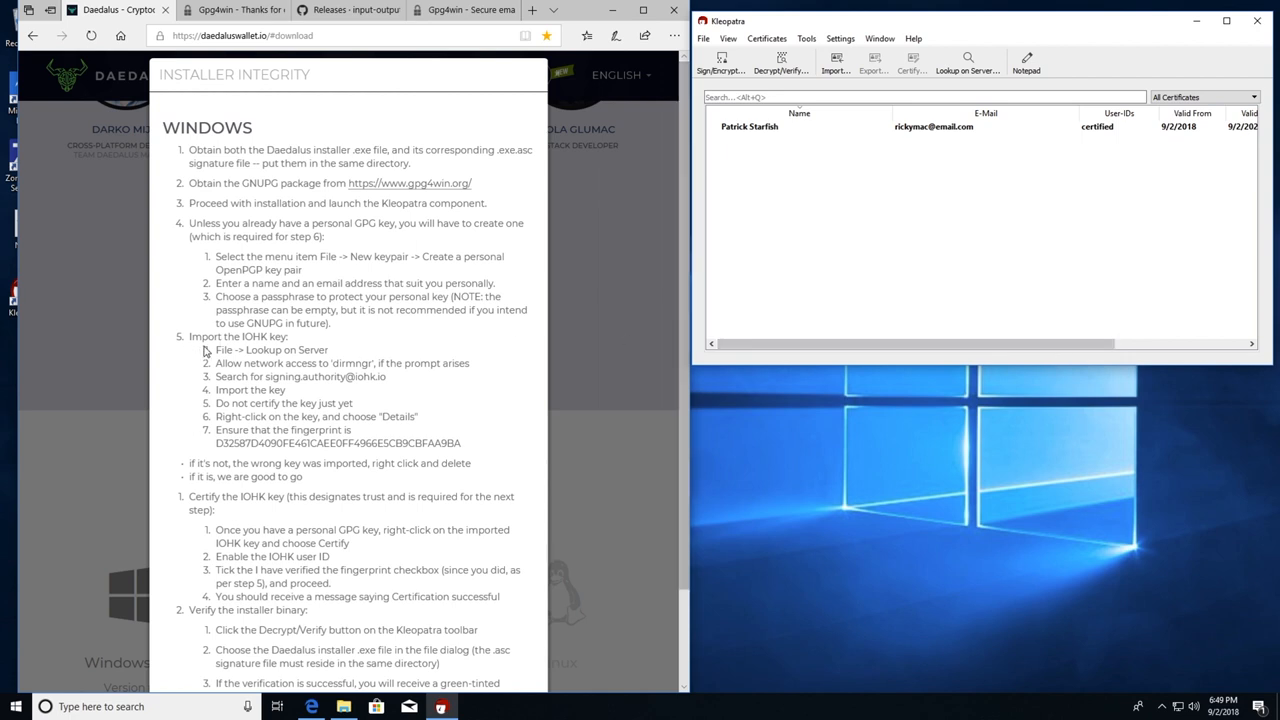
mouse_move(222, 357)
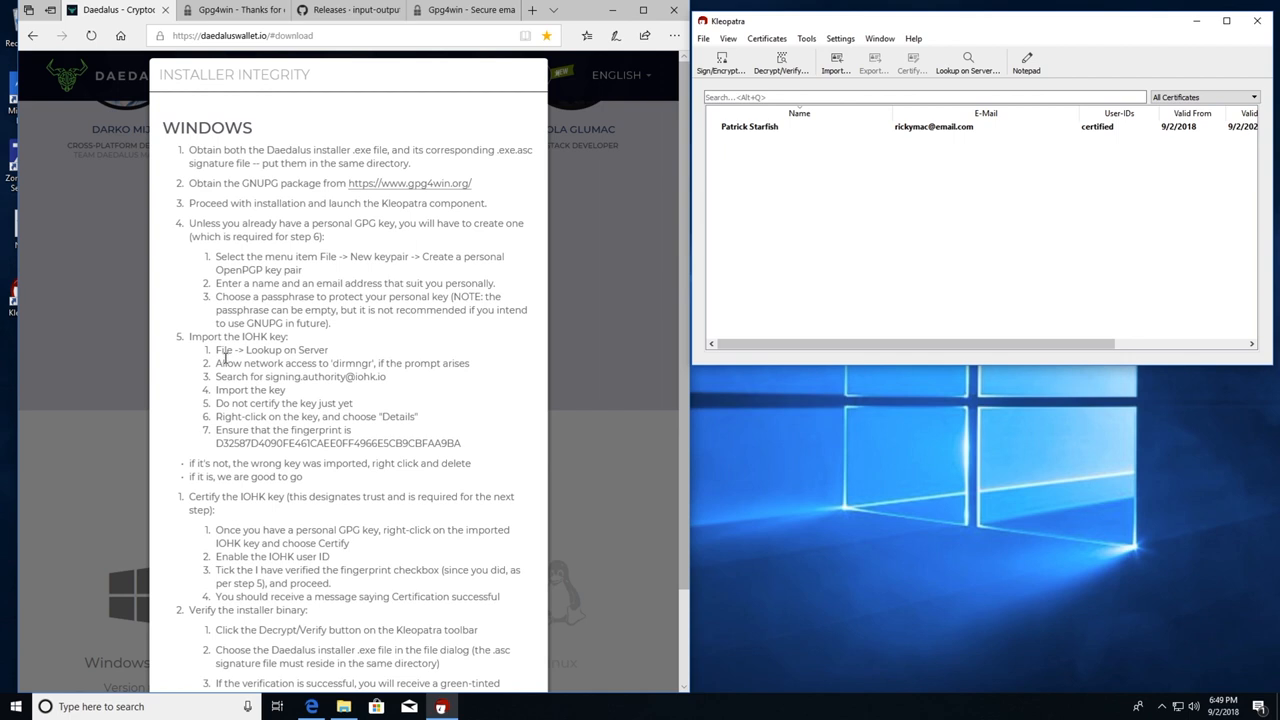
left_click(704, 38)
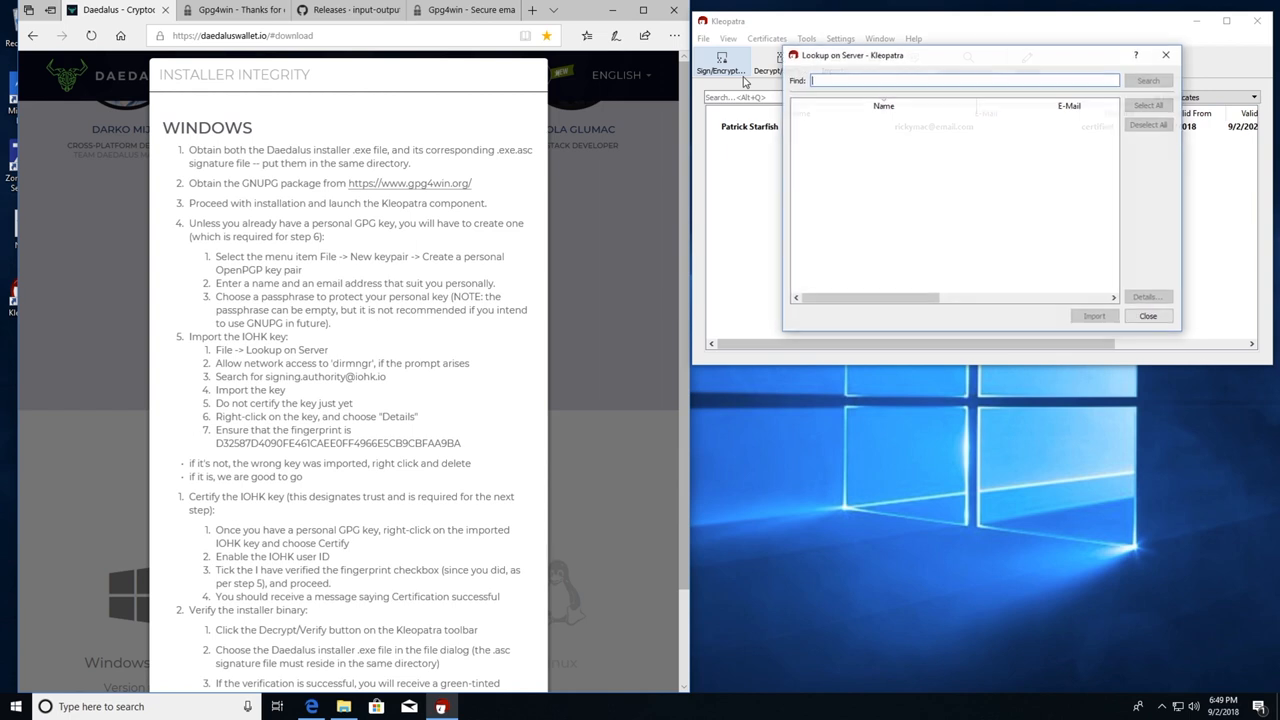
left_click_drag(467, 363, 215, 377)
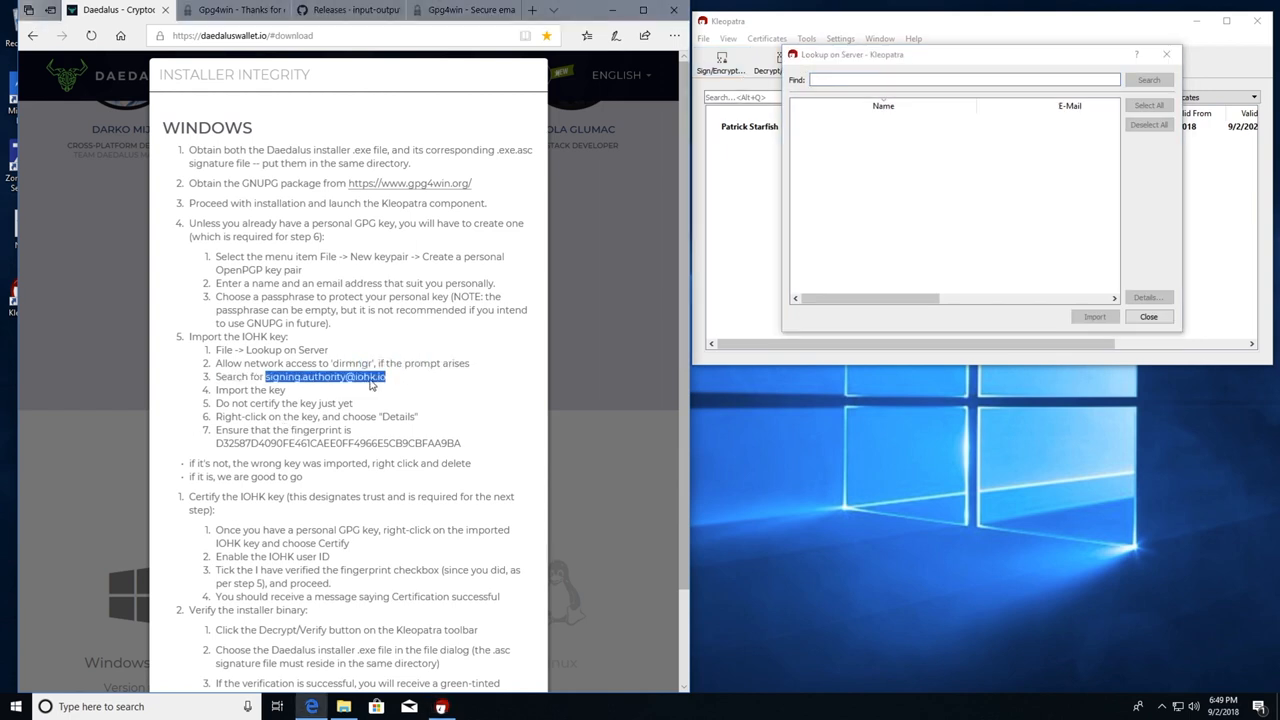
right_click(324, 376)
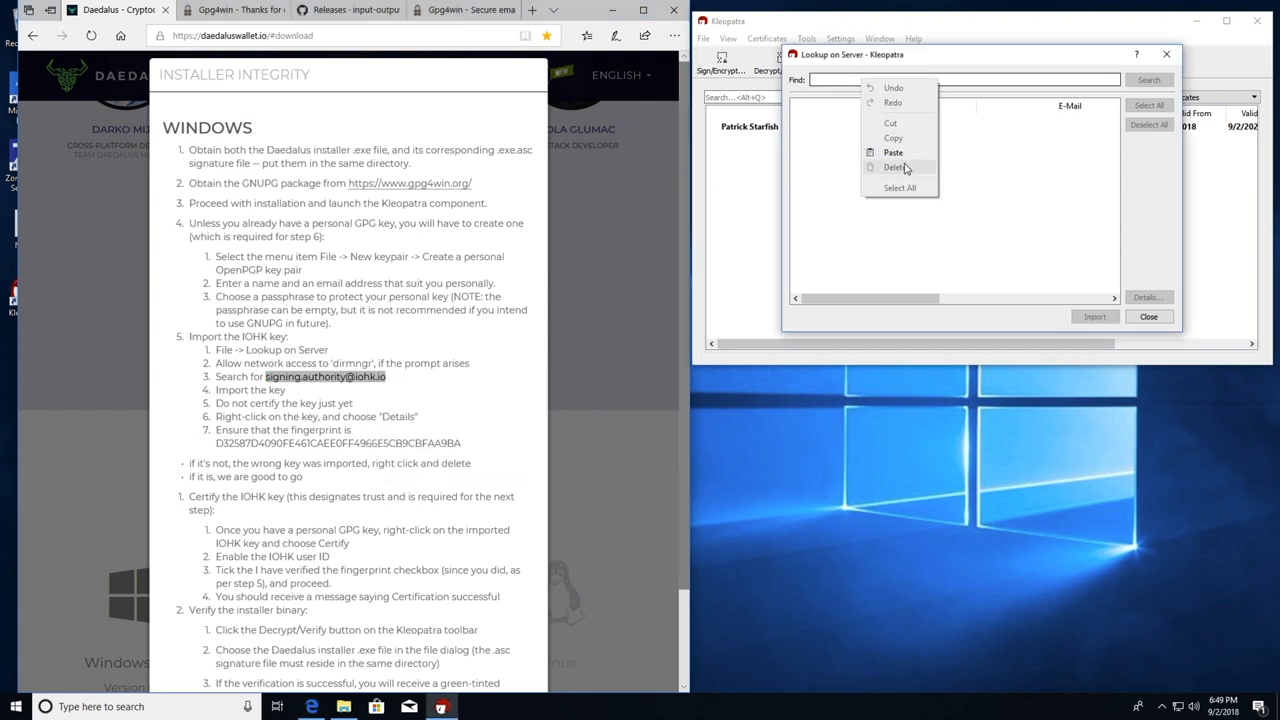
left_click(893, 152)
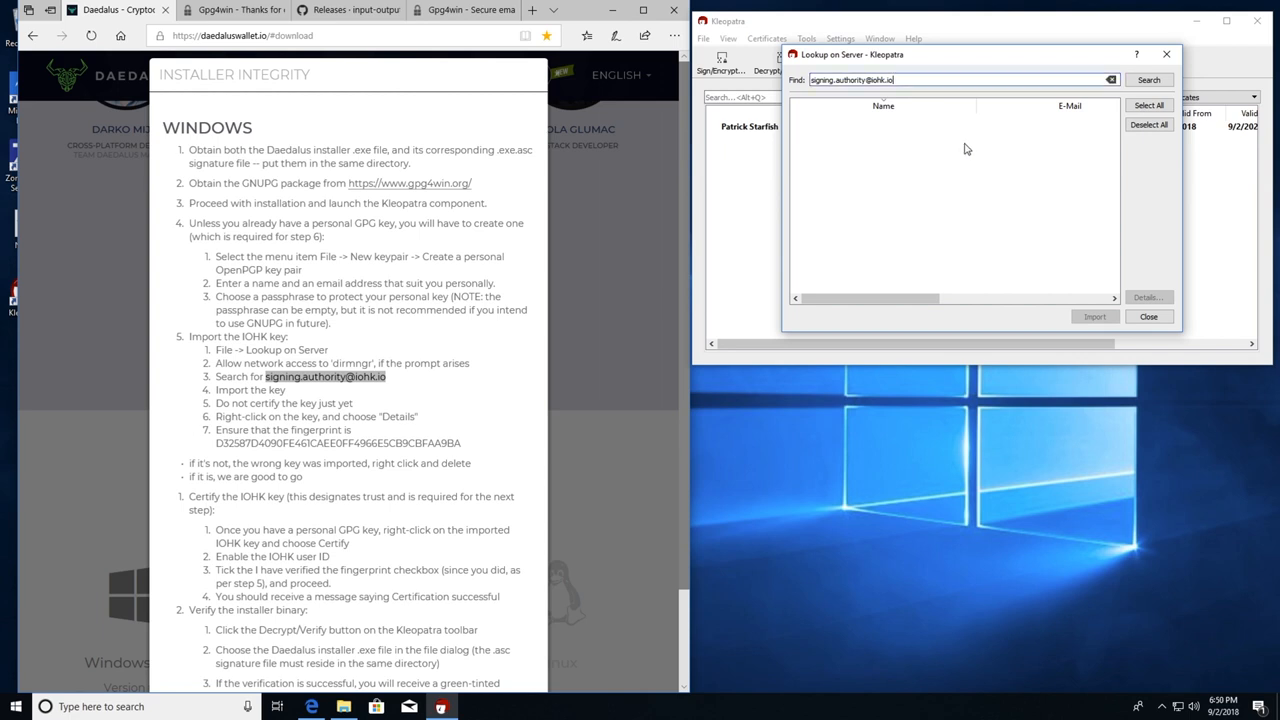
left_click(1148, 79)
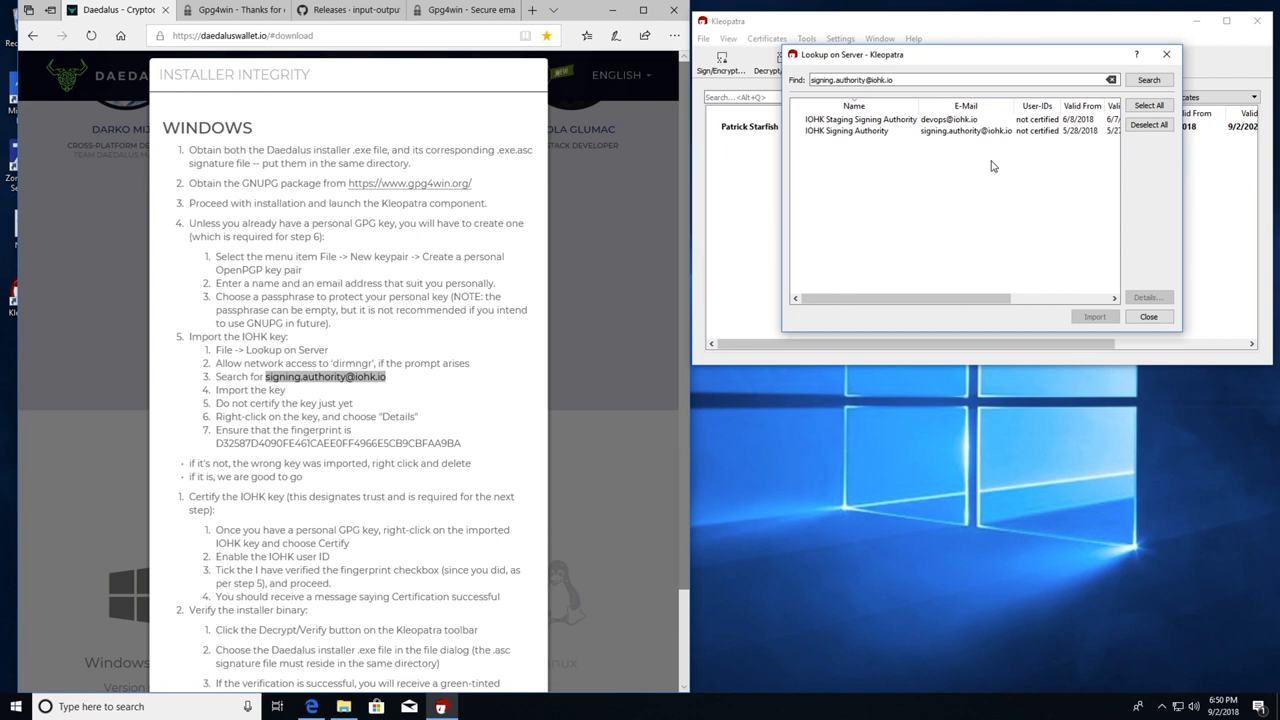
mouse_move(278, 408)
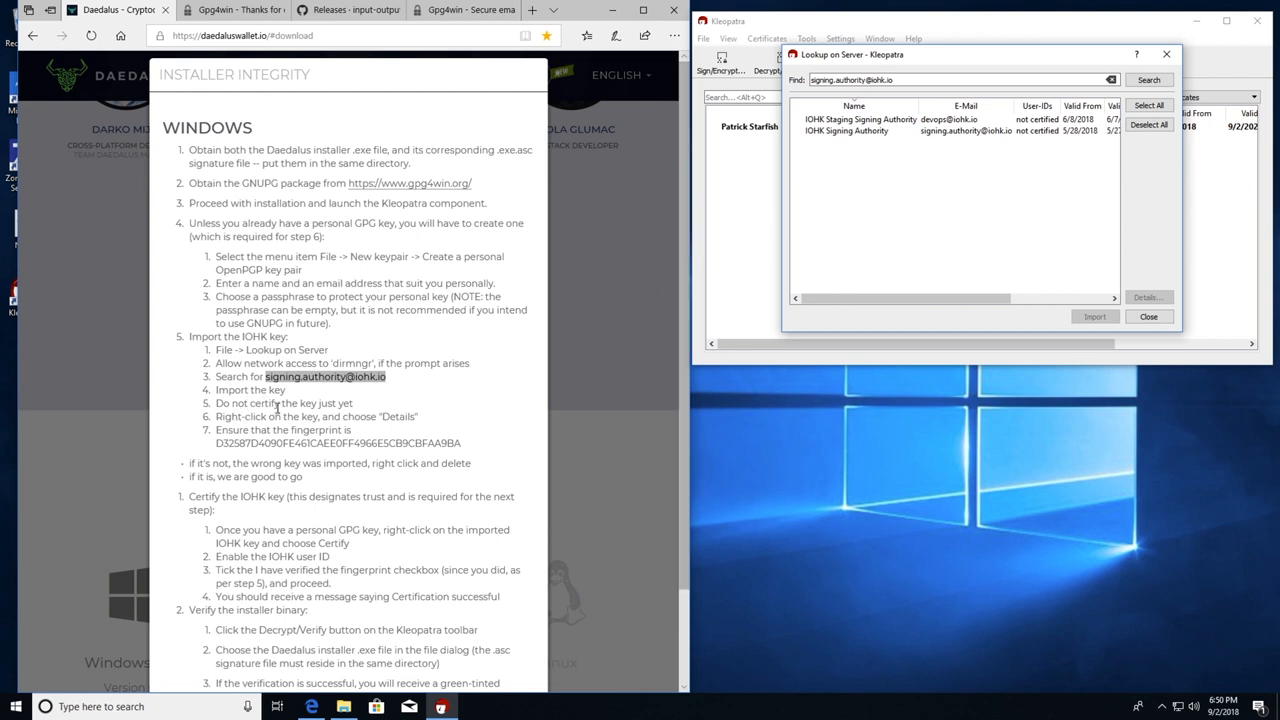
mouse_move(777, 230)
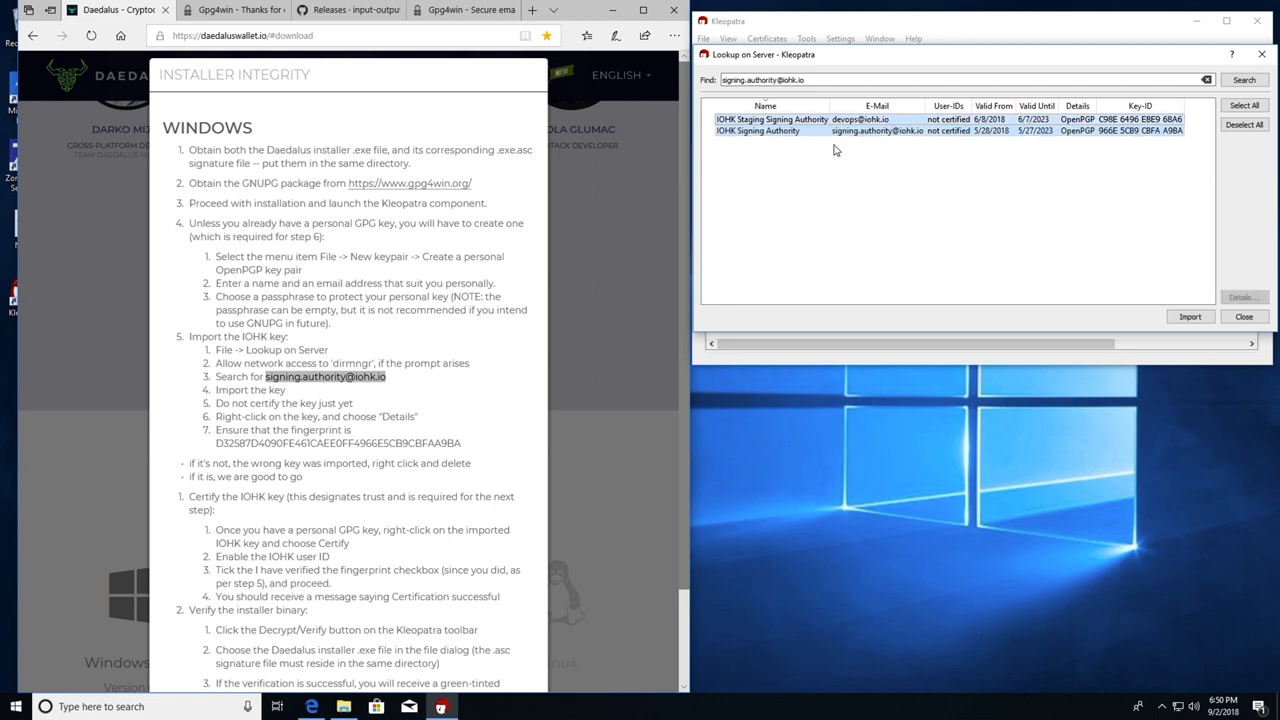
mouse_move(906, 144)
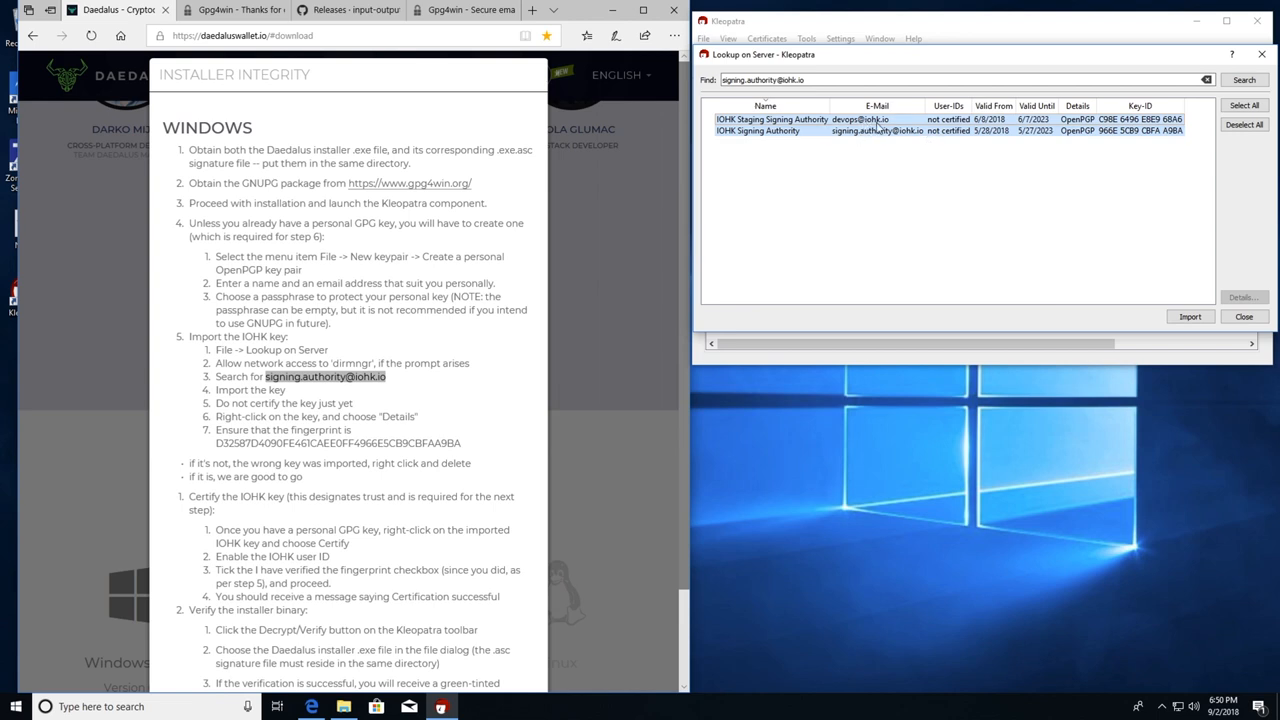
- Import both IOHK signing authority certificates and dismiss the import result
left_click(1189, 316)
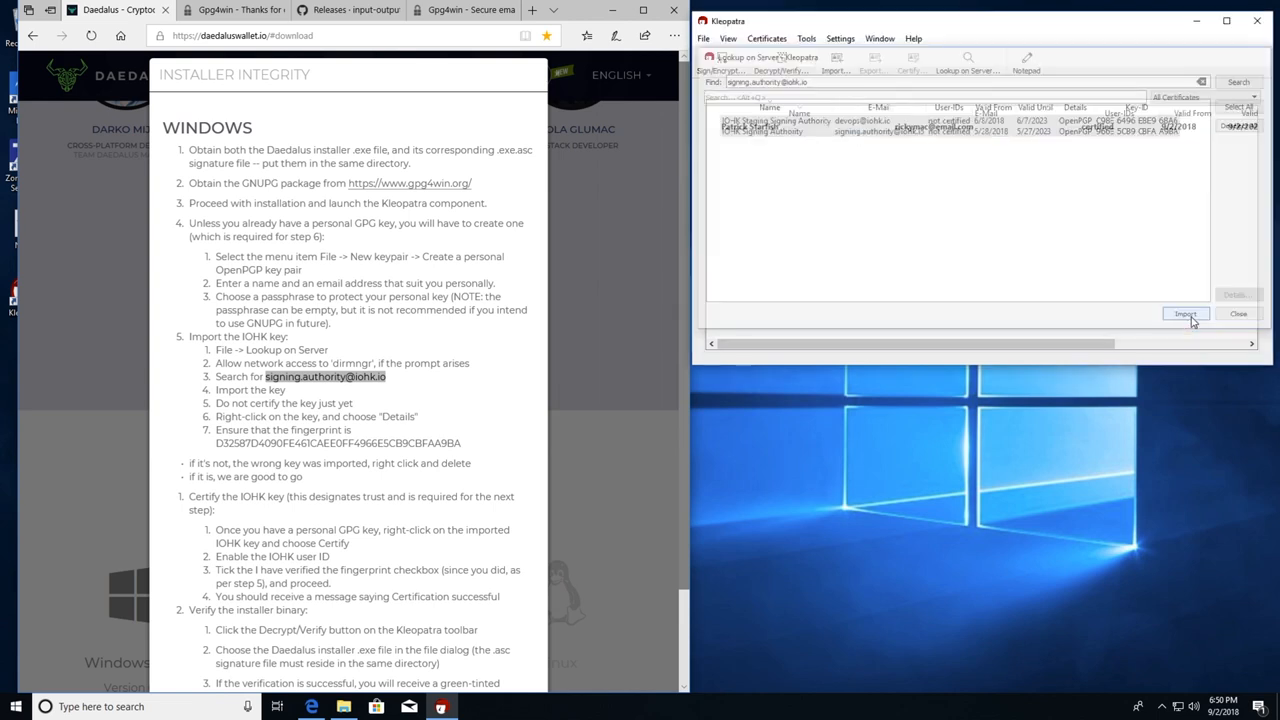
left_click(1185, 313)
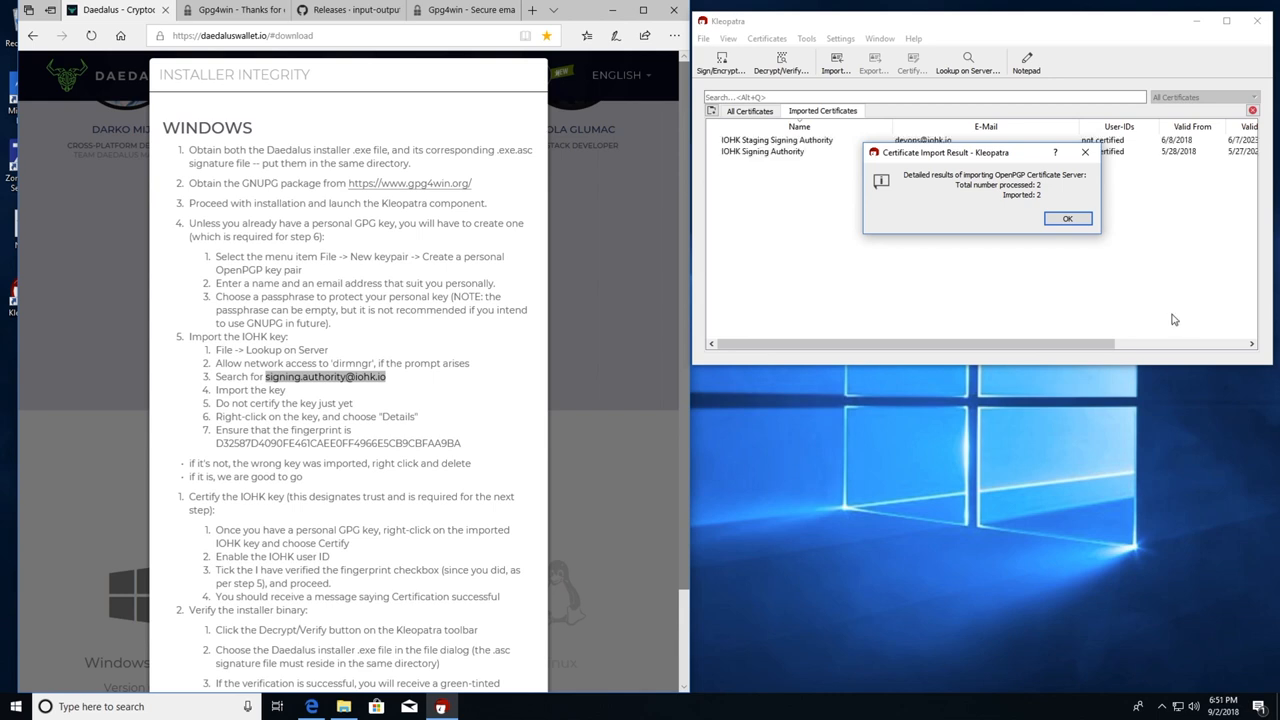
left_click(1066, 218)
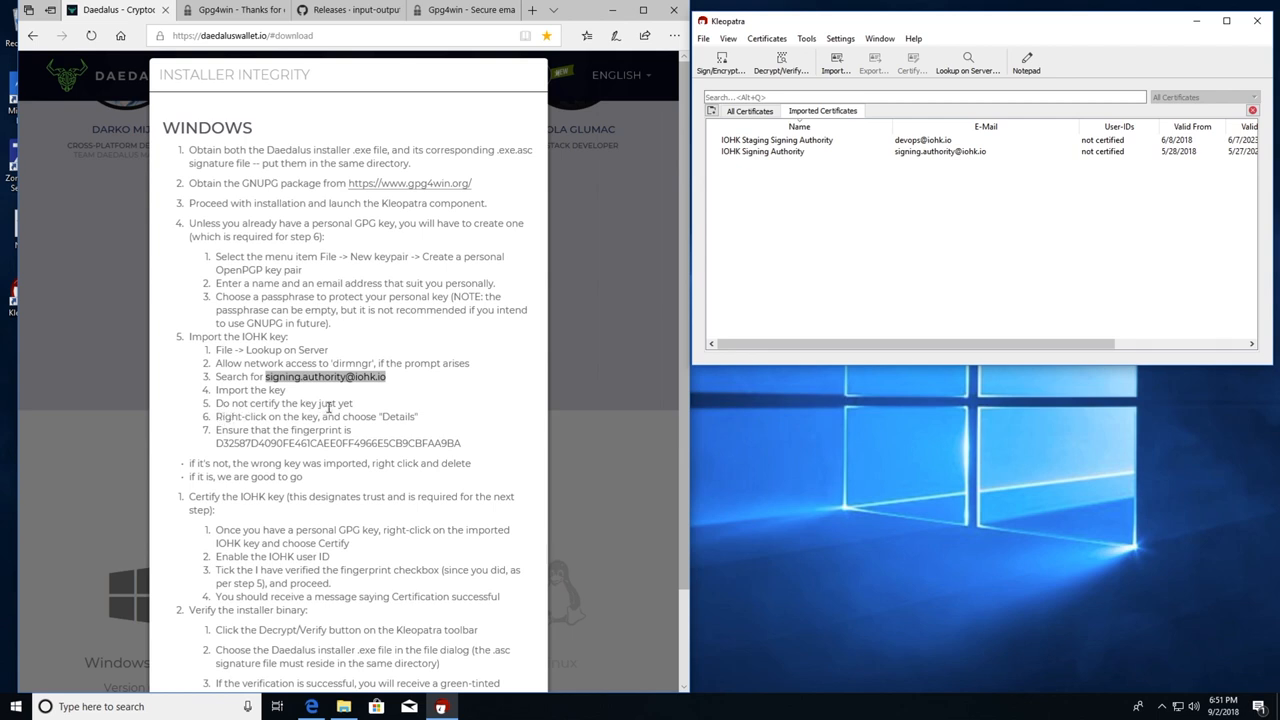
mouse_move(225, 425)
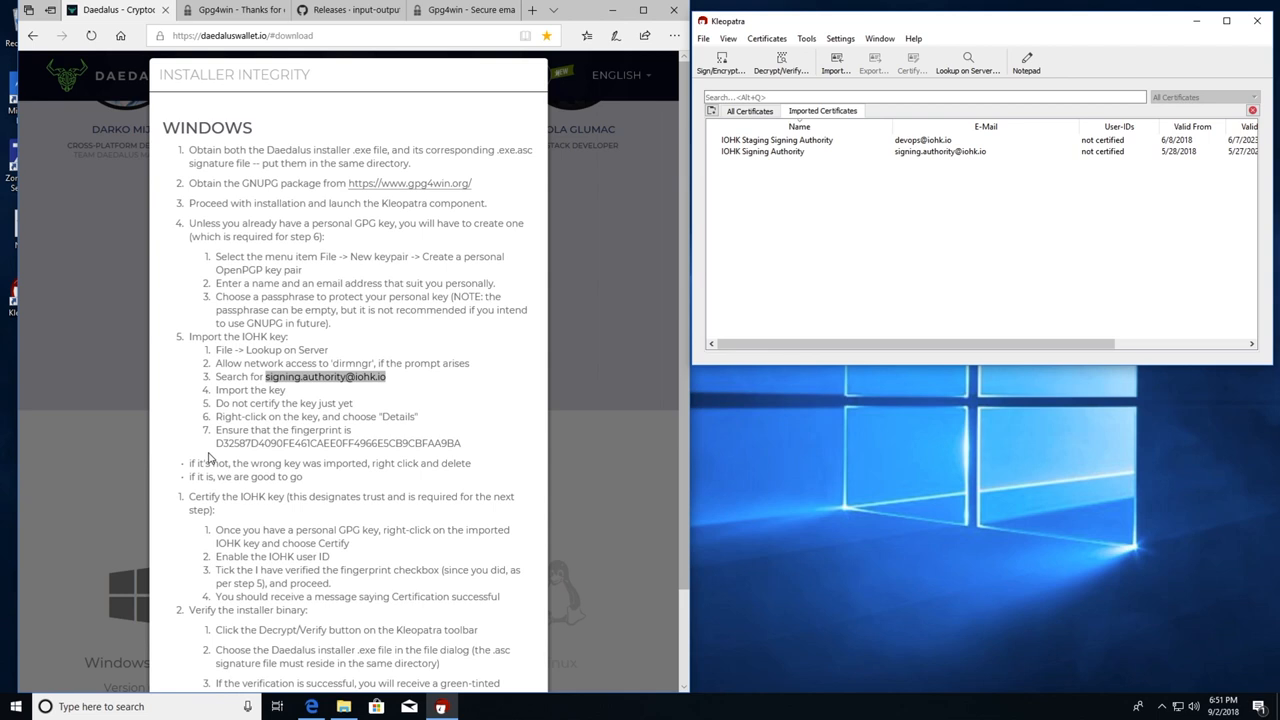
mouse_move(1108, 179)
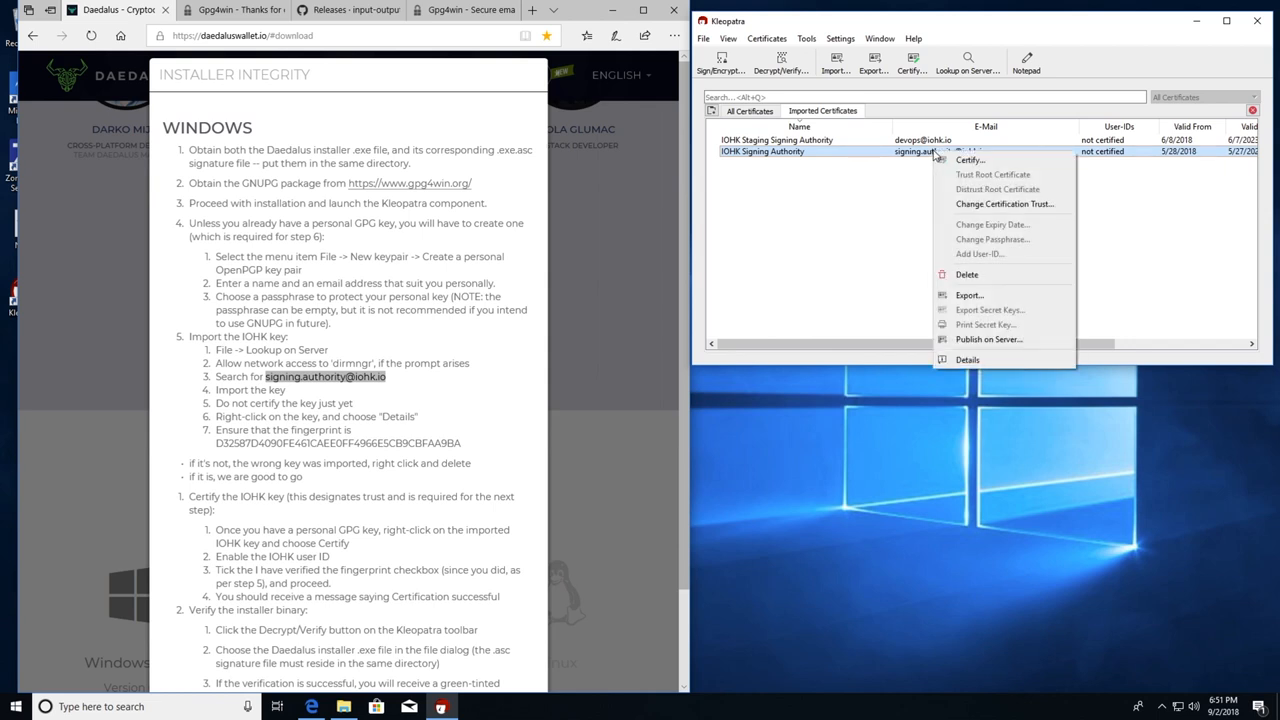
left_click(967, 359)
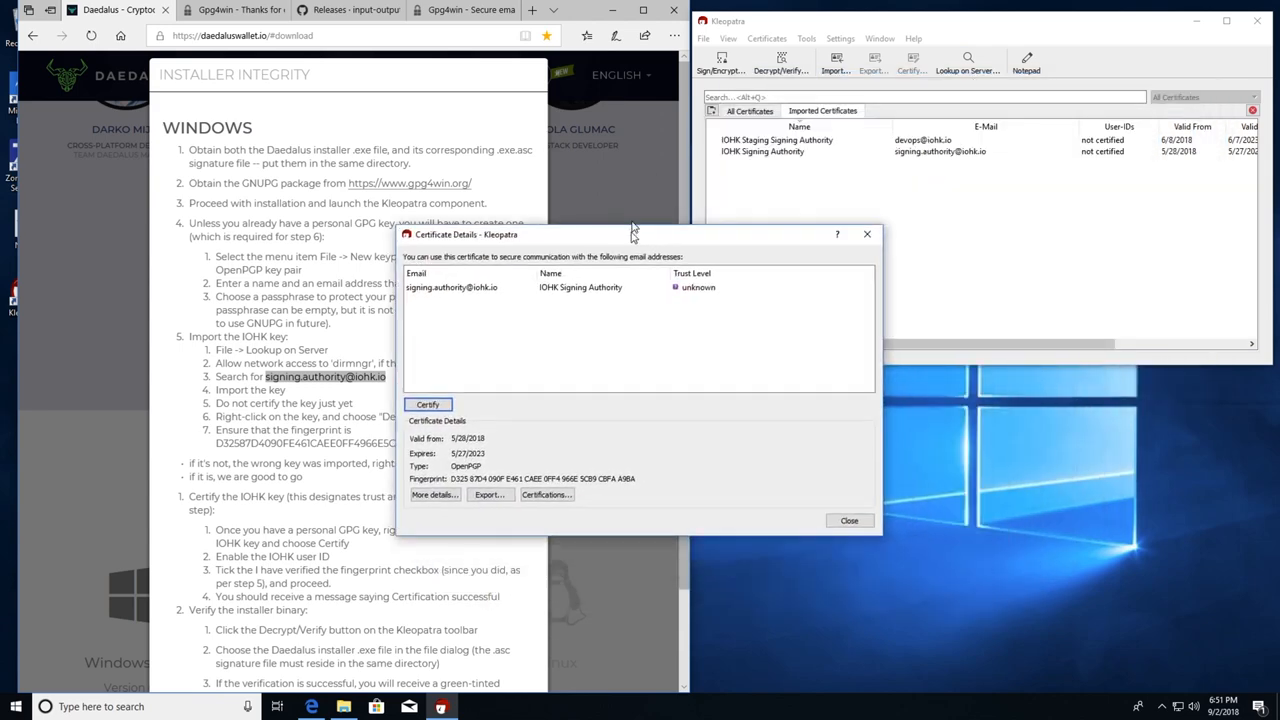
left_click_drag(632, 234, 705, 196)
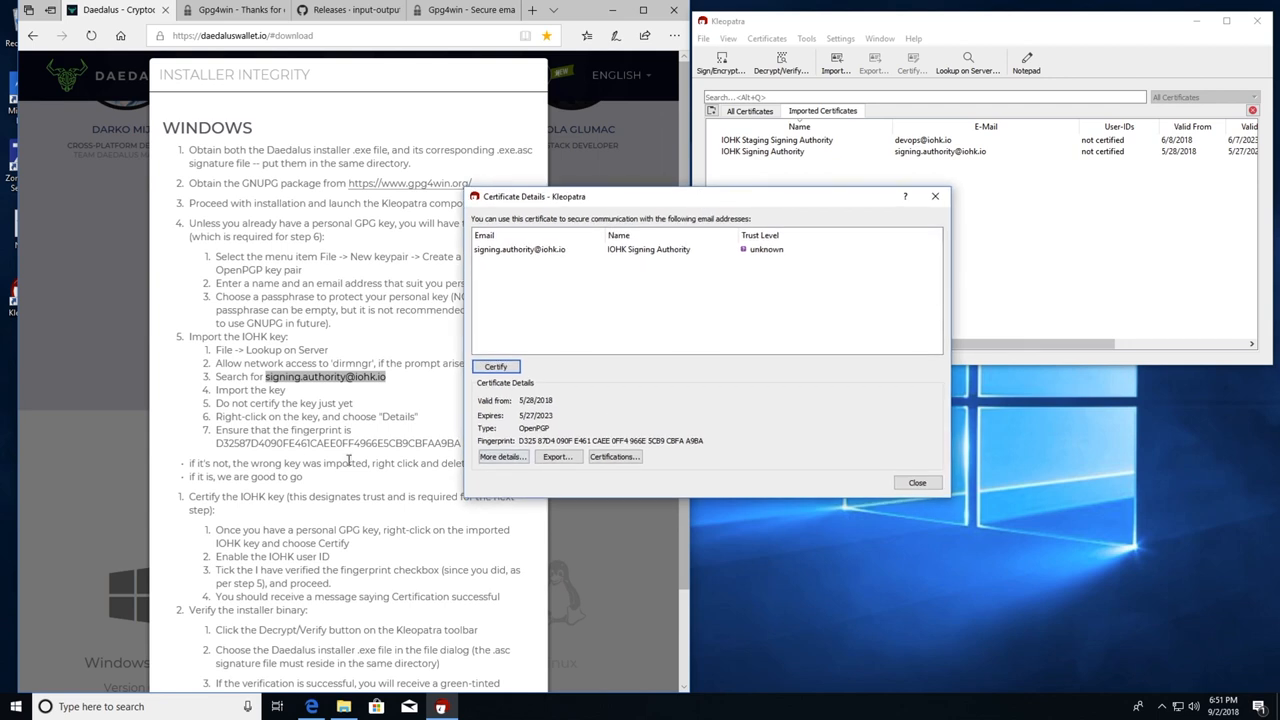
mouse_move(726, 455)
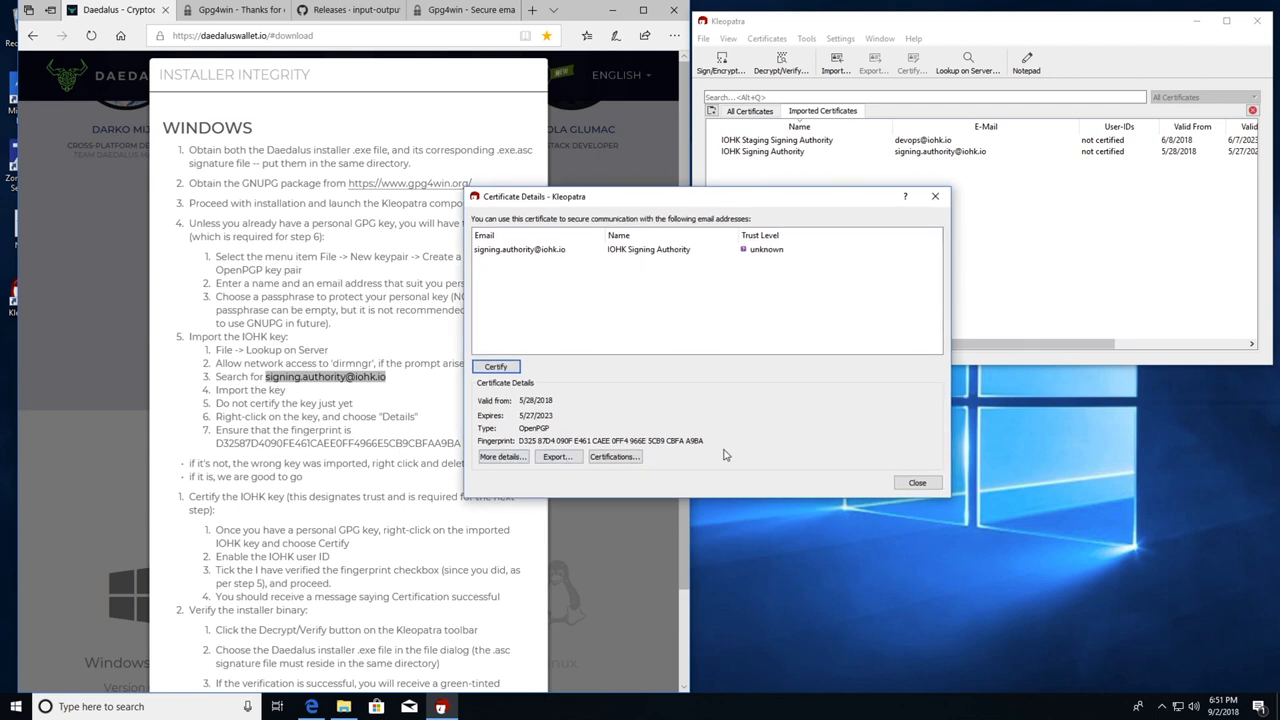
mouse_move(716, 455)
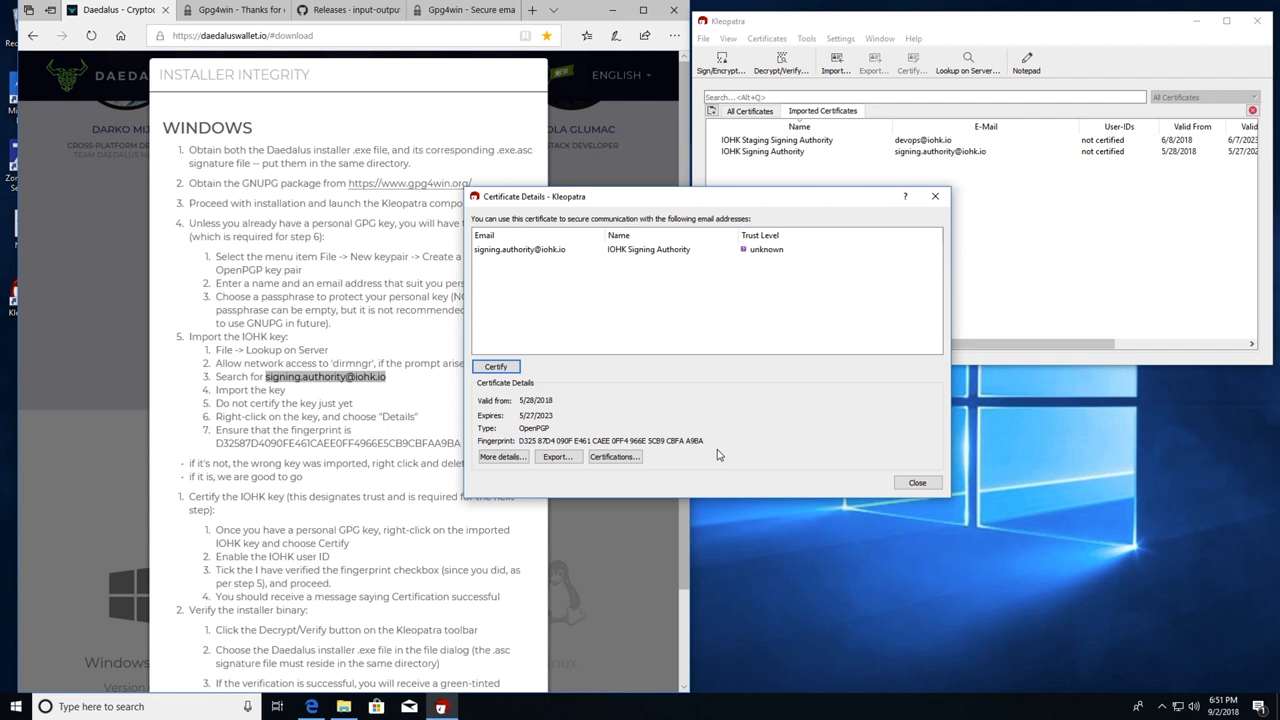
left_click(917, 482)
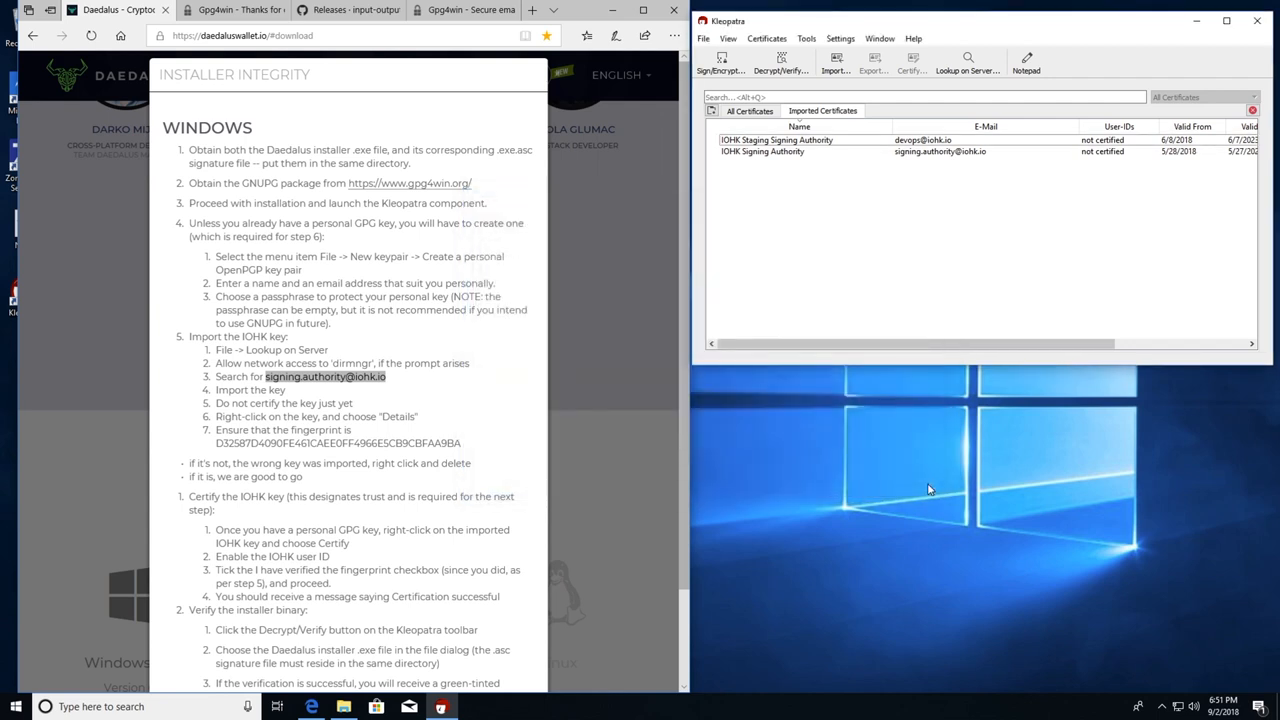
mouse_move(290, 489)
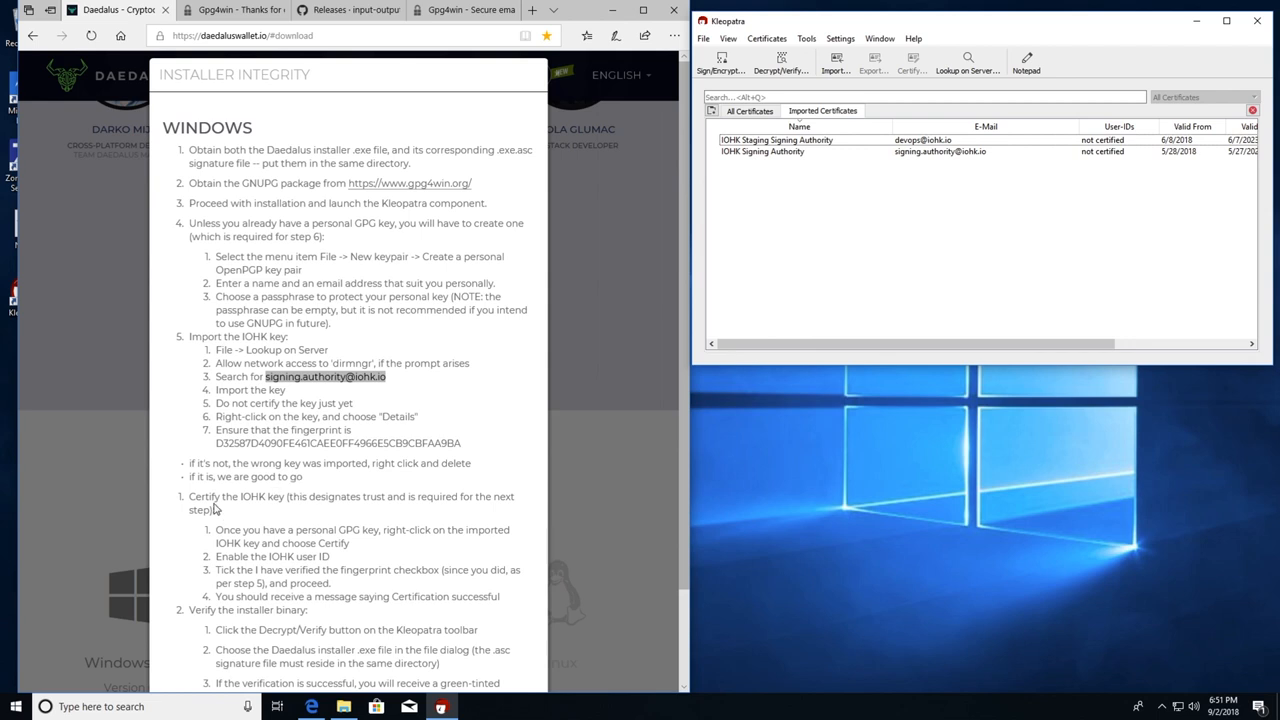
mouse_move(285, 502)
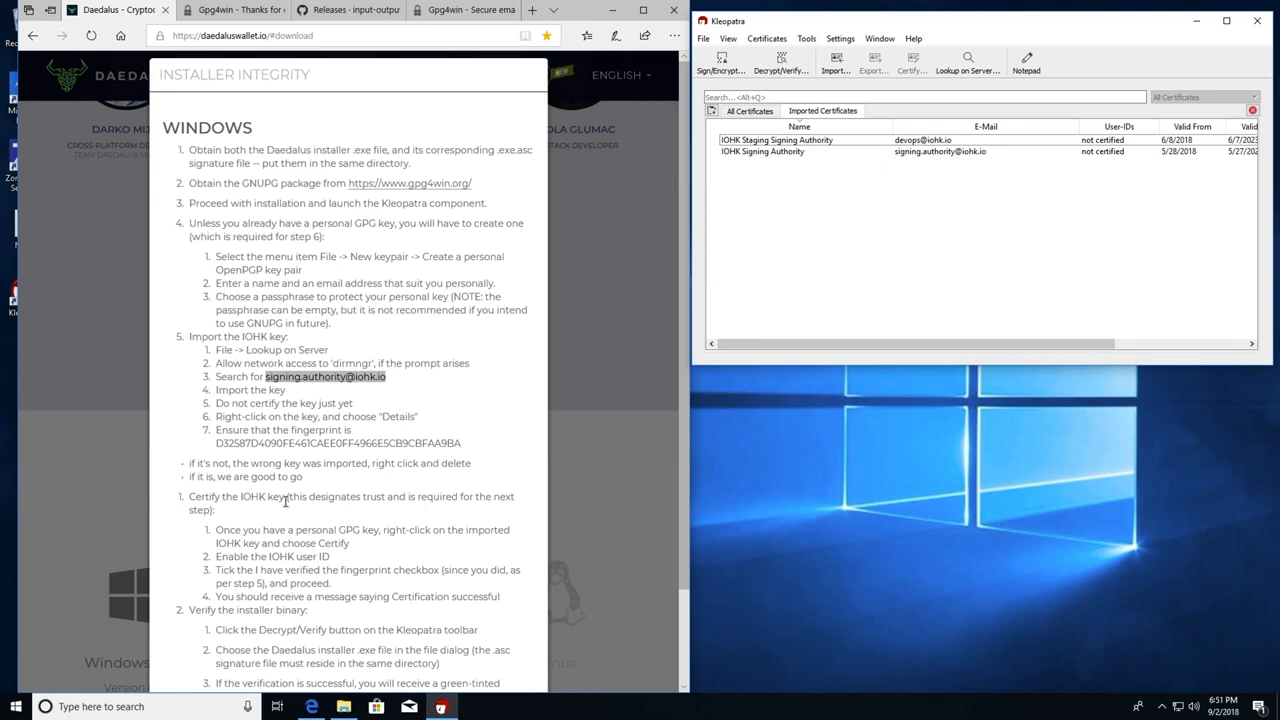
- Scroll the Installer Integrity overlay down to the Certify and Verify steps
scroll("down", 3)
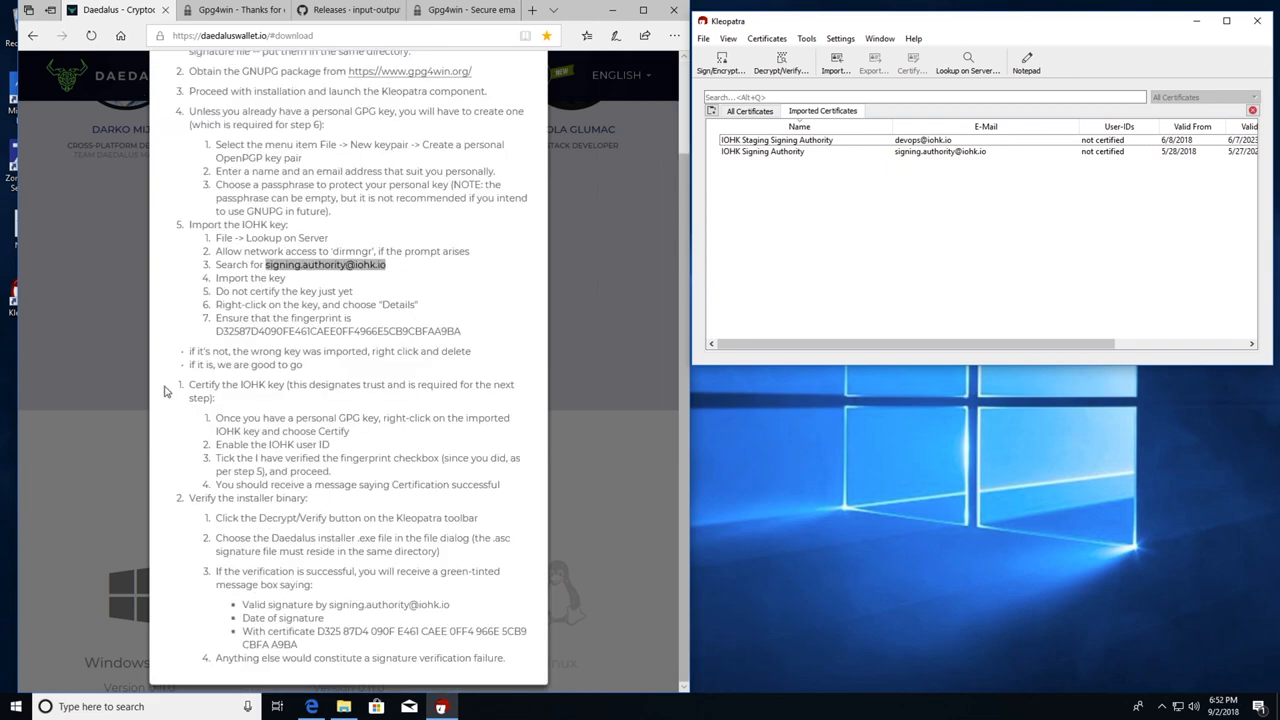
mouse_move(227, 427)
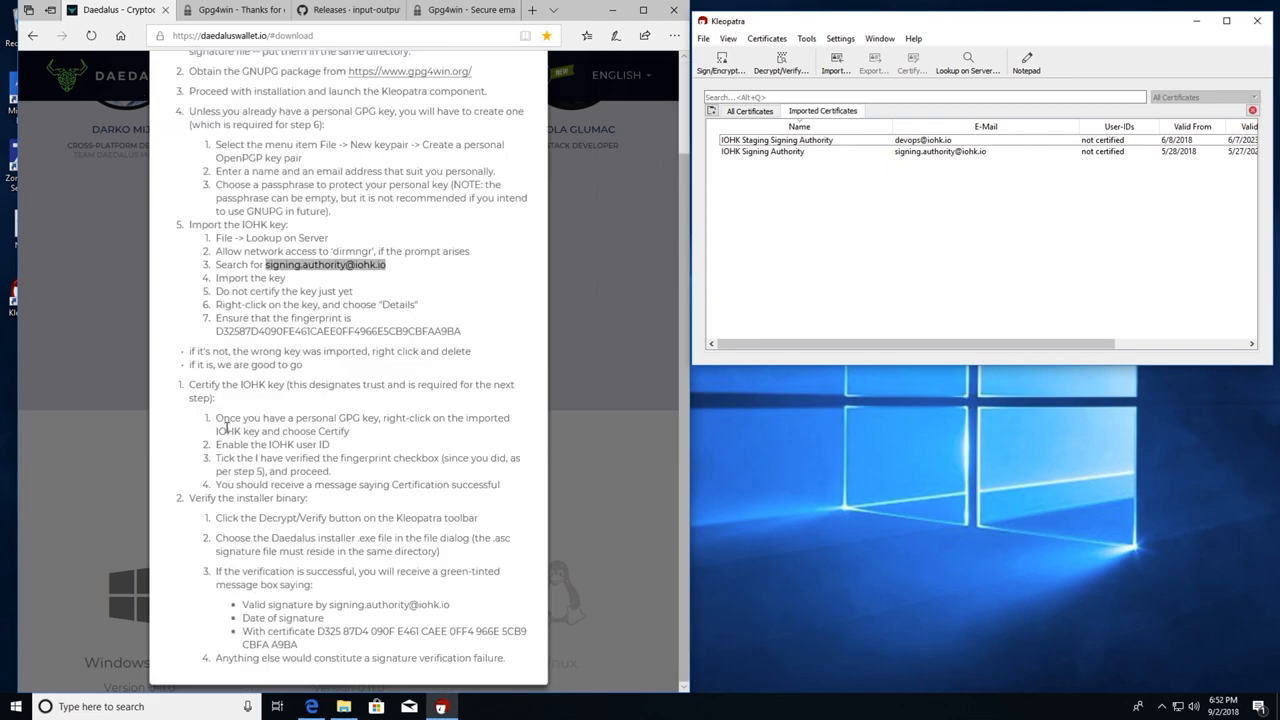
mouse_move(407, 432)
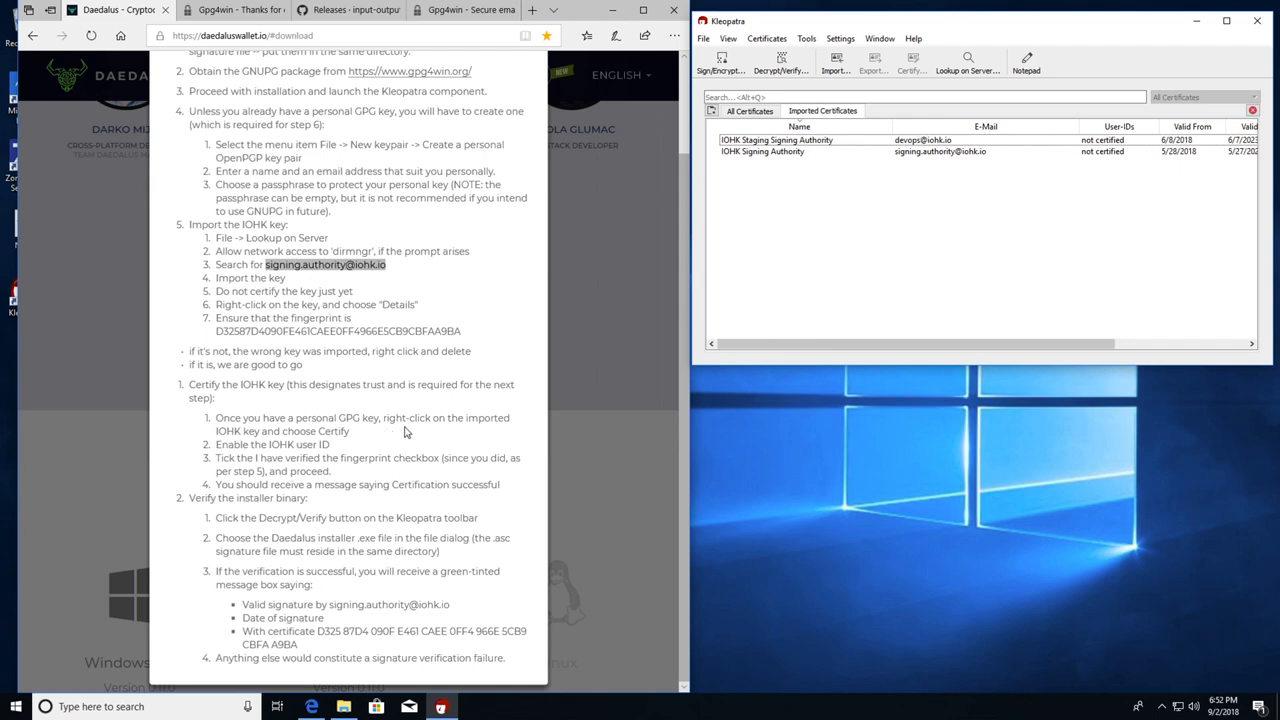
mouse_move(238, 443)
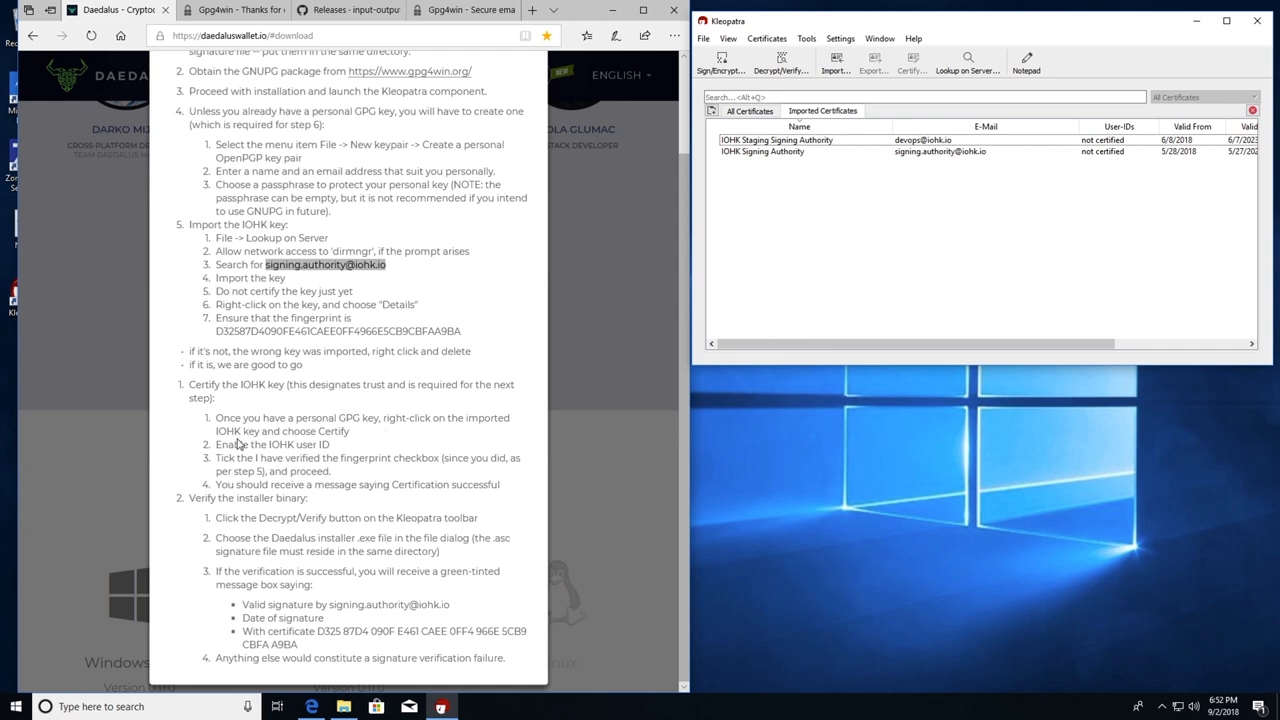
mouse_move(838, 228)
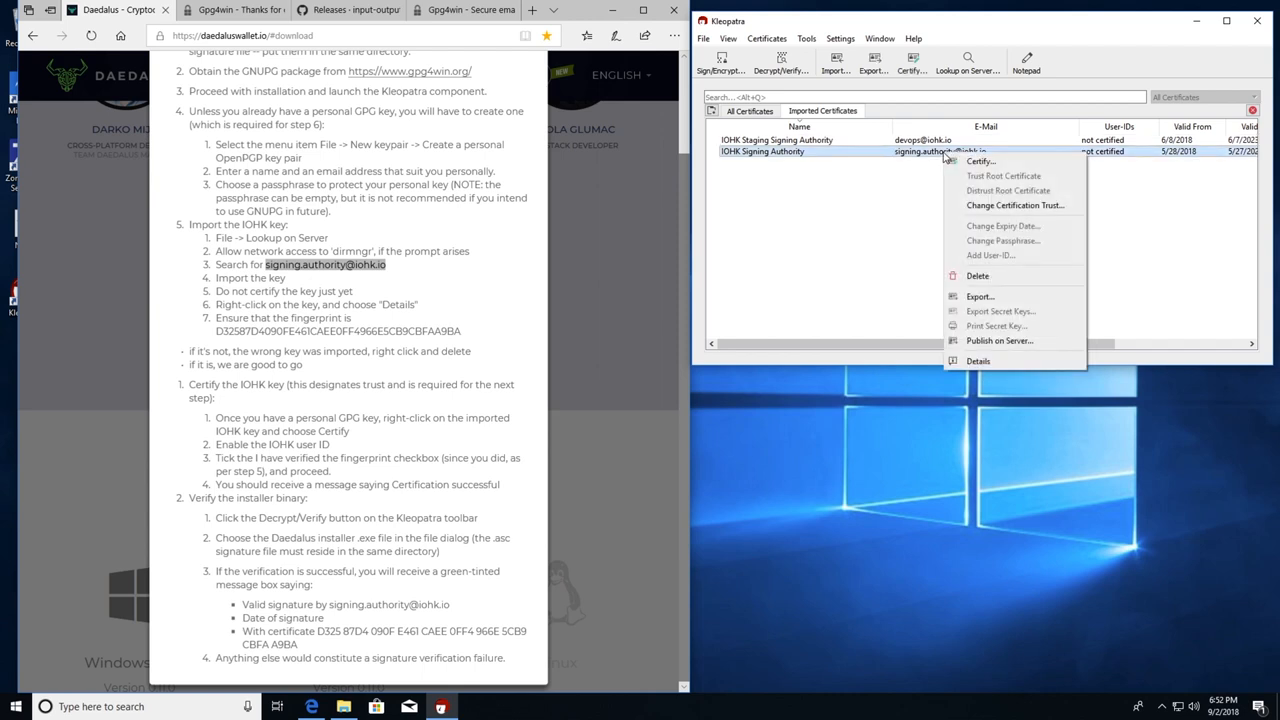
- Begin certifying IOHK Signing Authority, selecting its user ID and confirming the fingerprint is verified
left_click(980, 161)
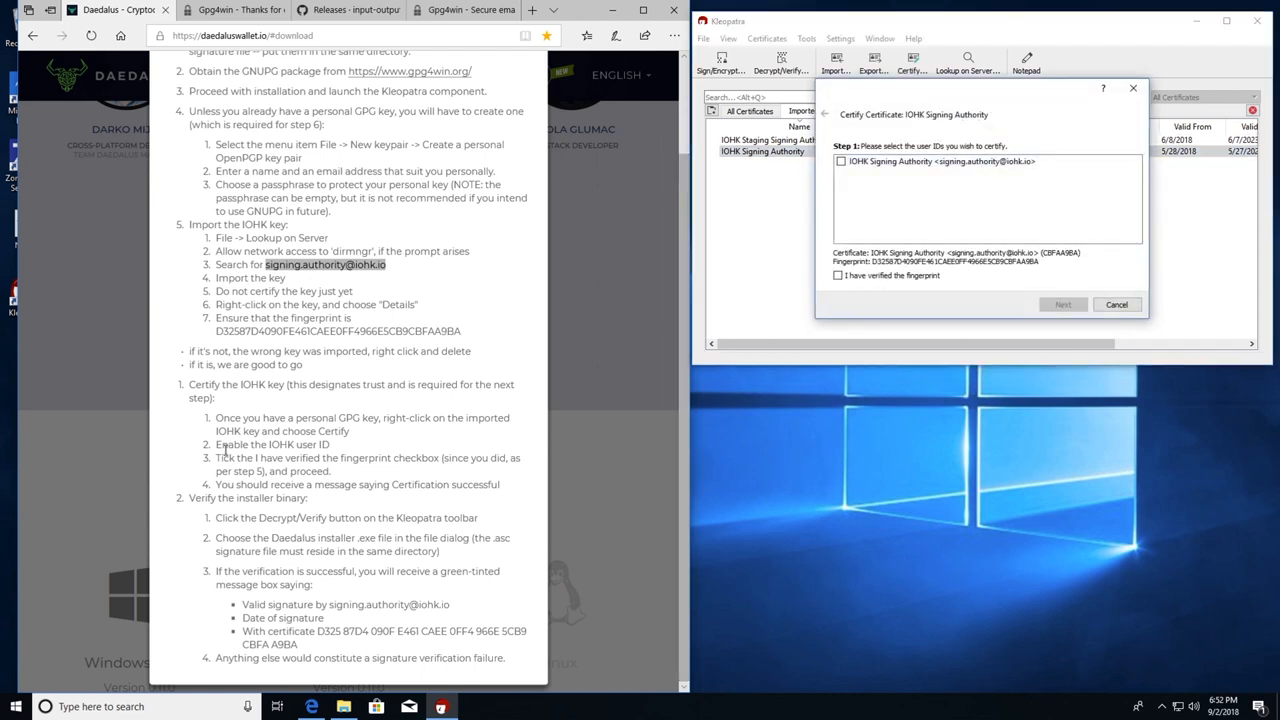
mouse_move(290, 456)
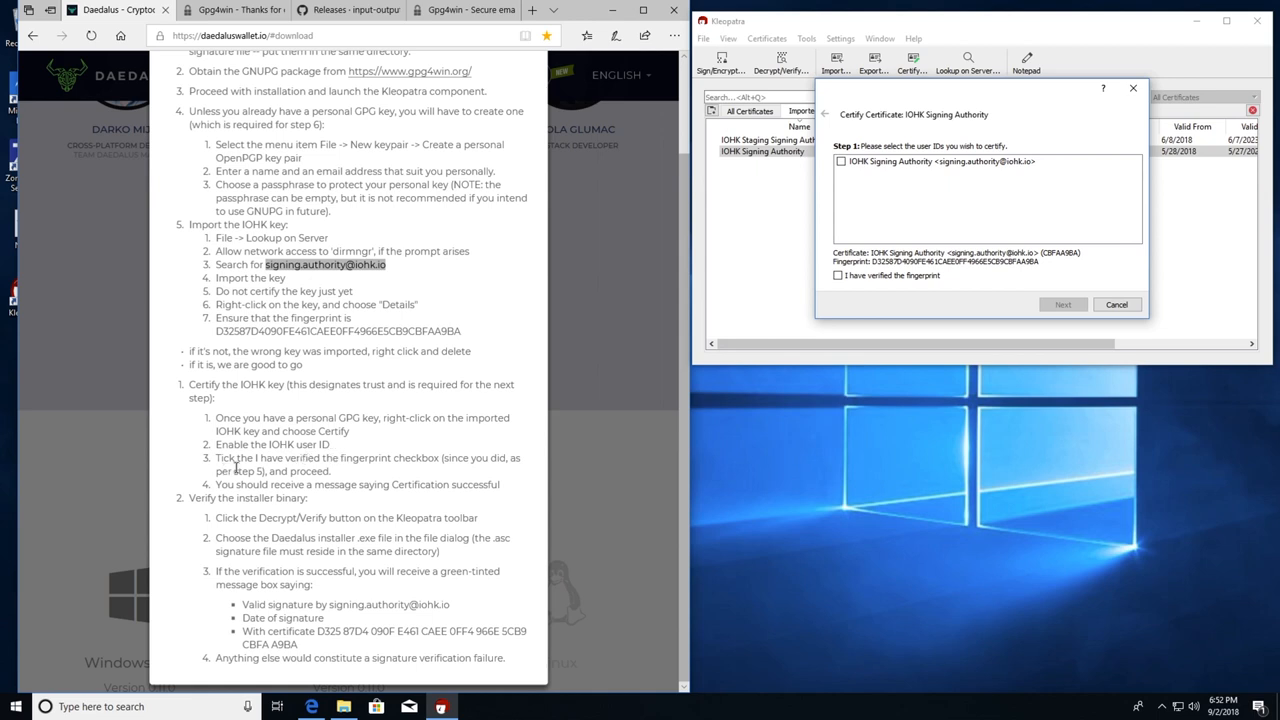
mouse_move(432, 468)
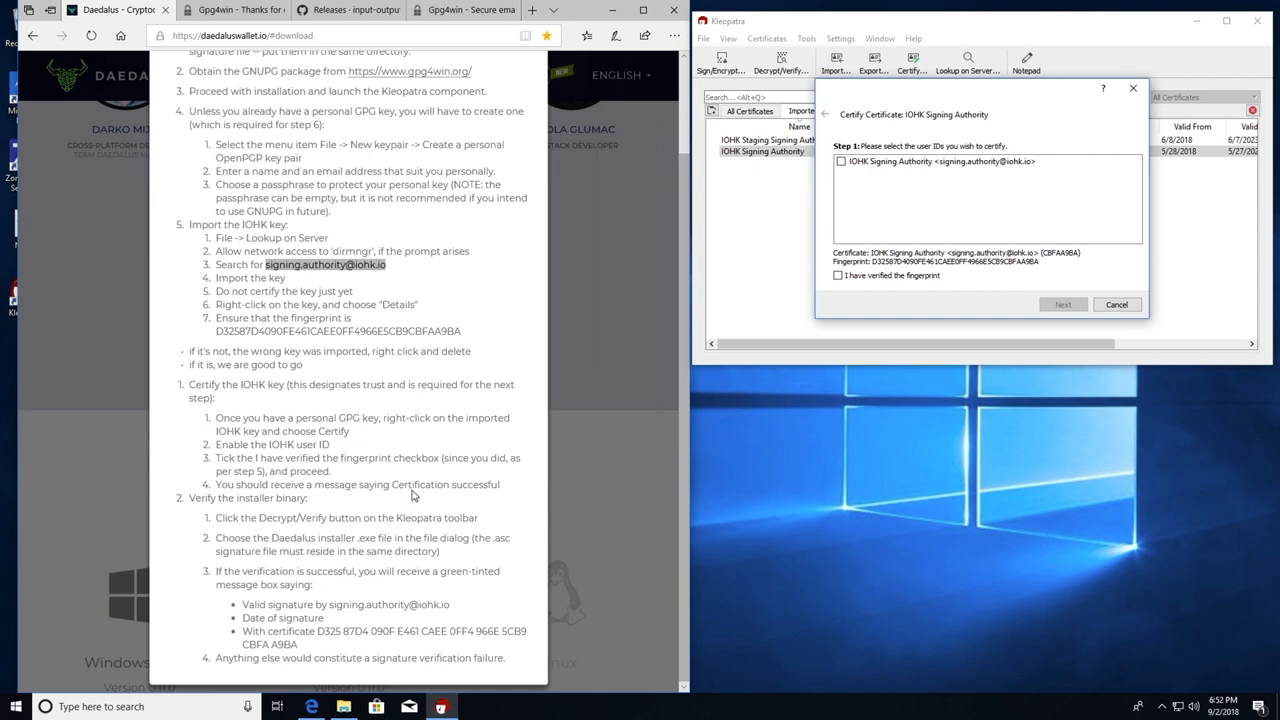
mouse_move(983, 231)
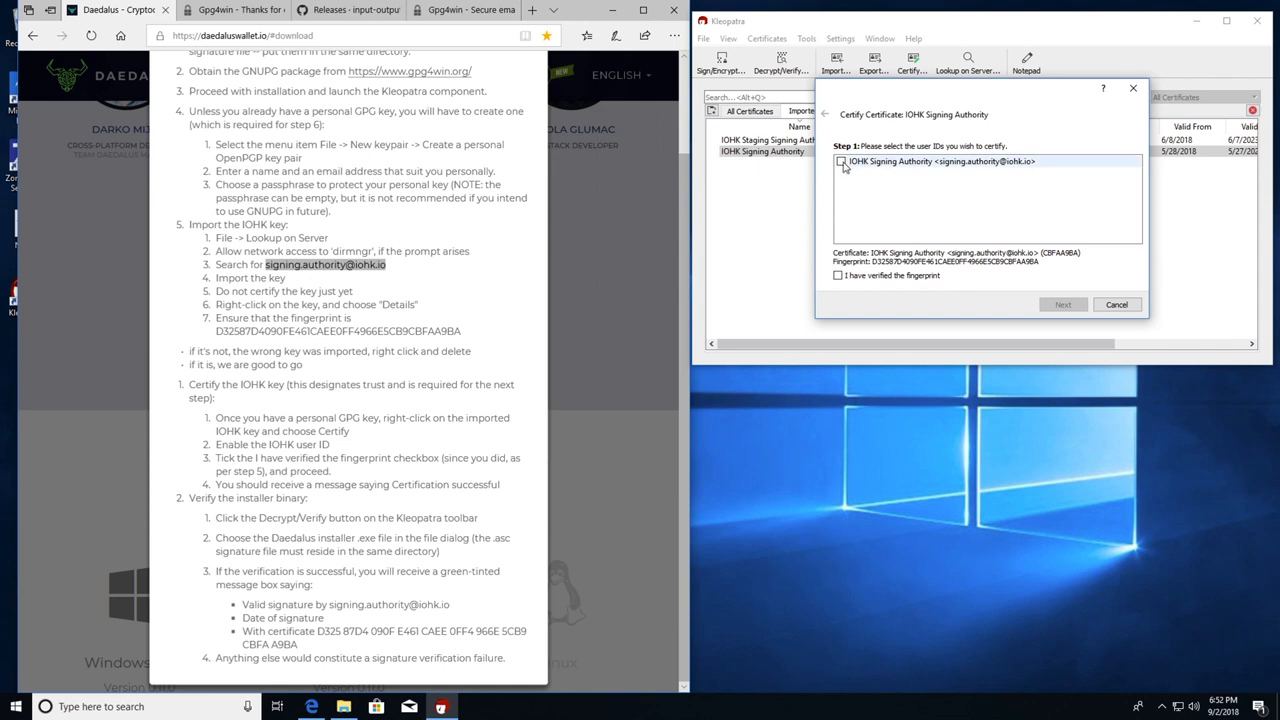
left_click(840, 161)
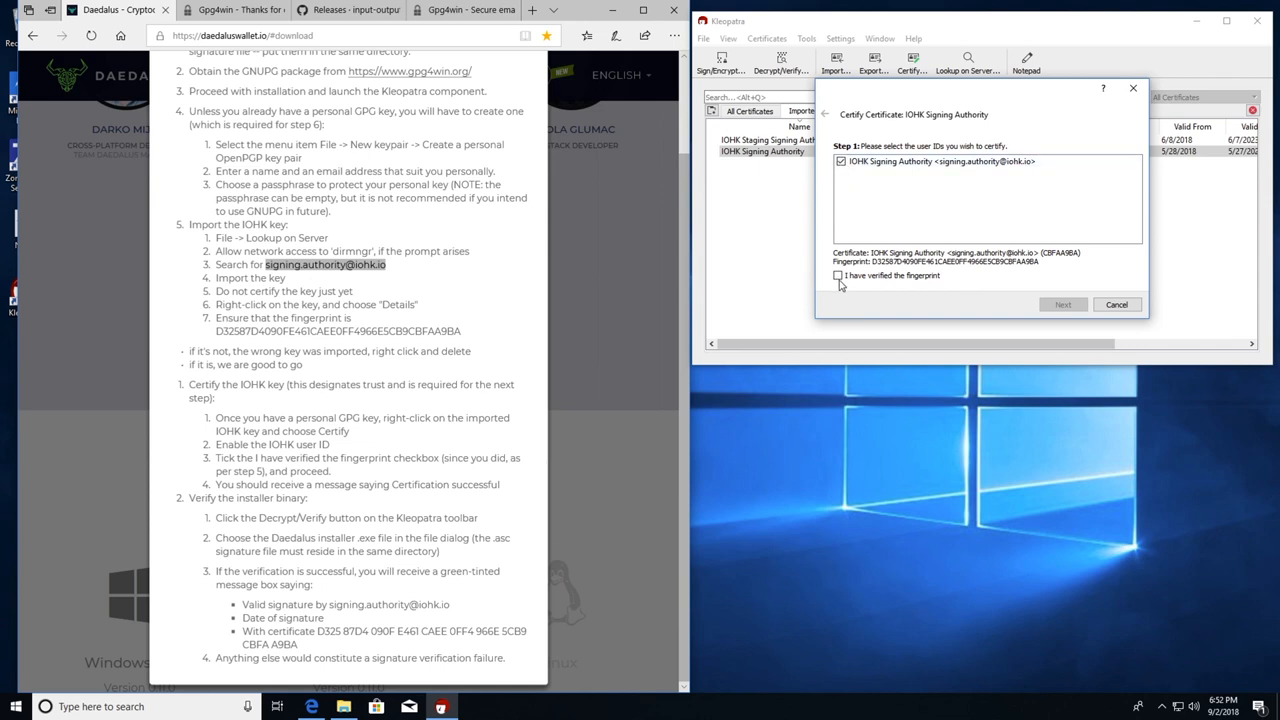
left_click(838, 275)
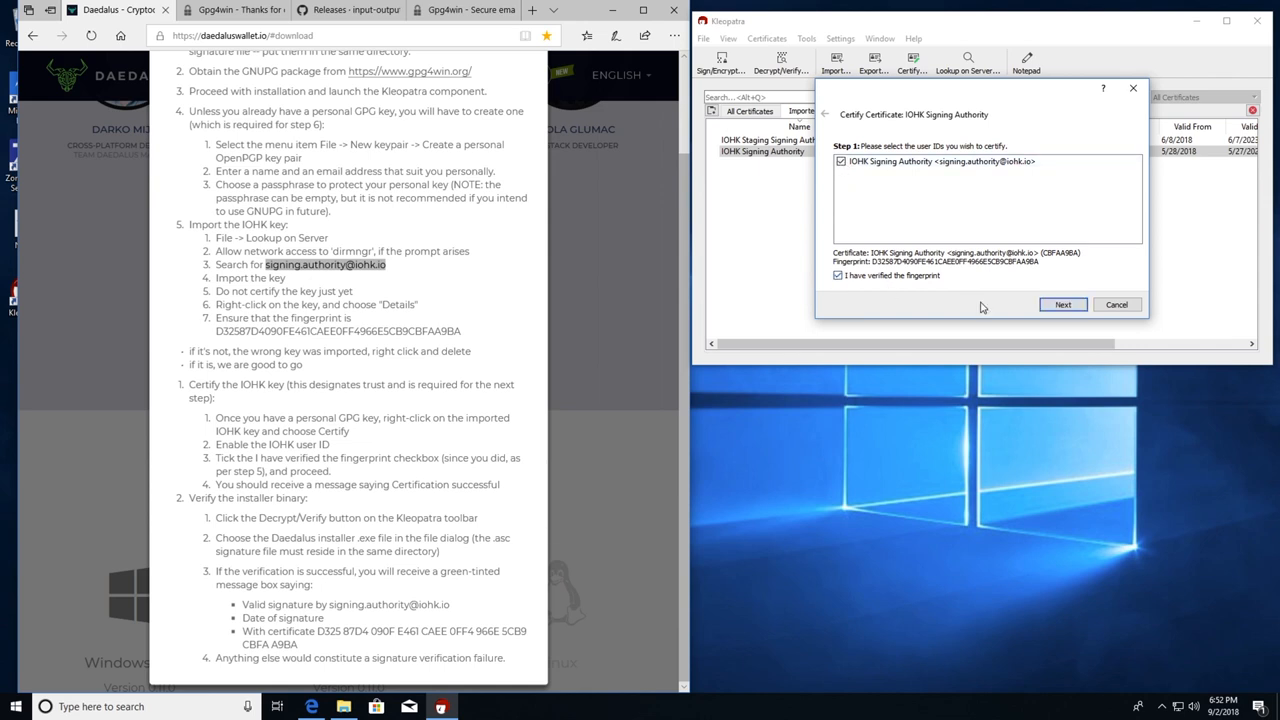
left_click(1062, 304)
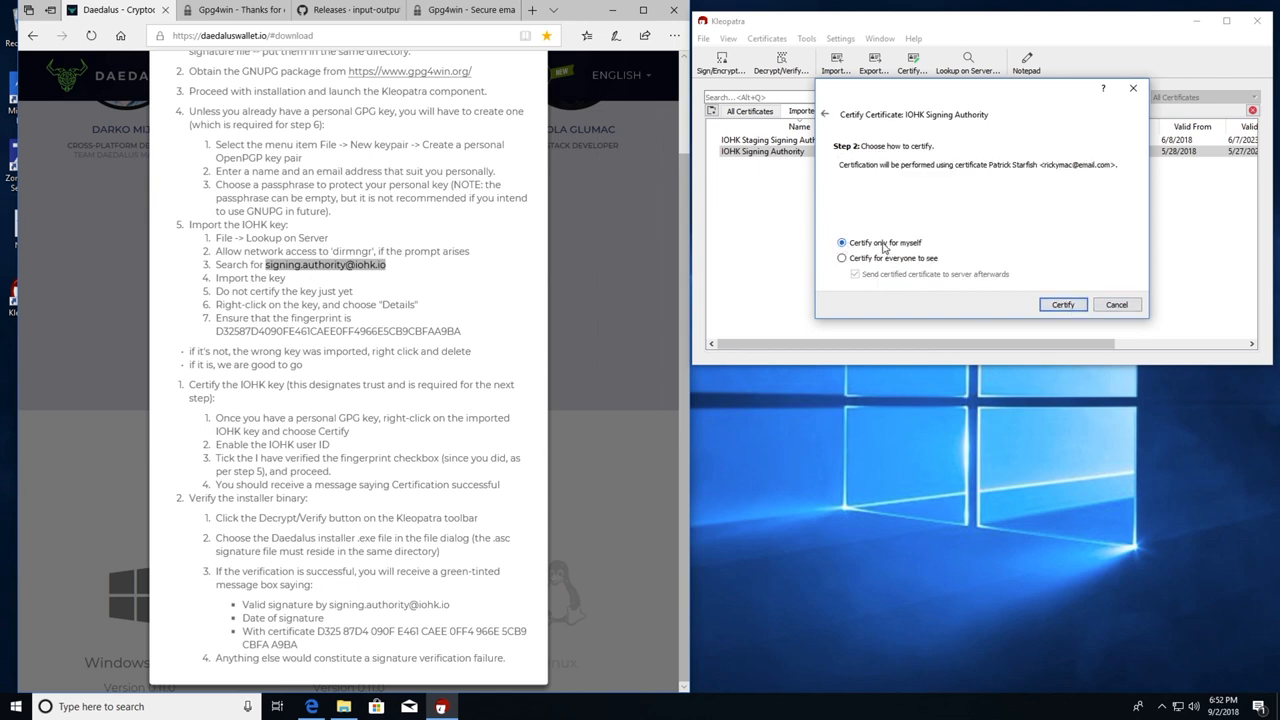
- Choose public certification with the key sent to the server, reaching the summary
left_click(842, 258)
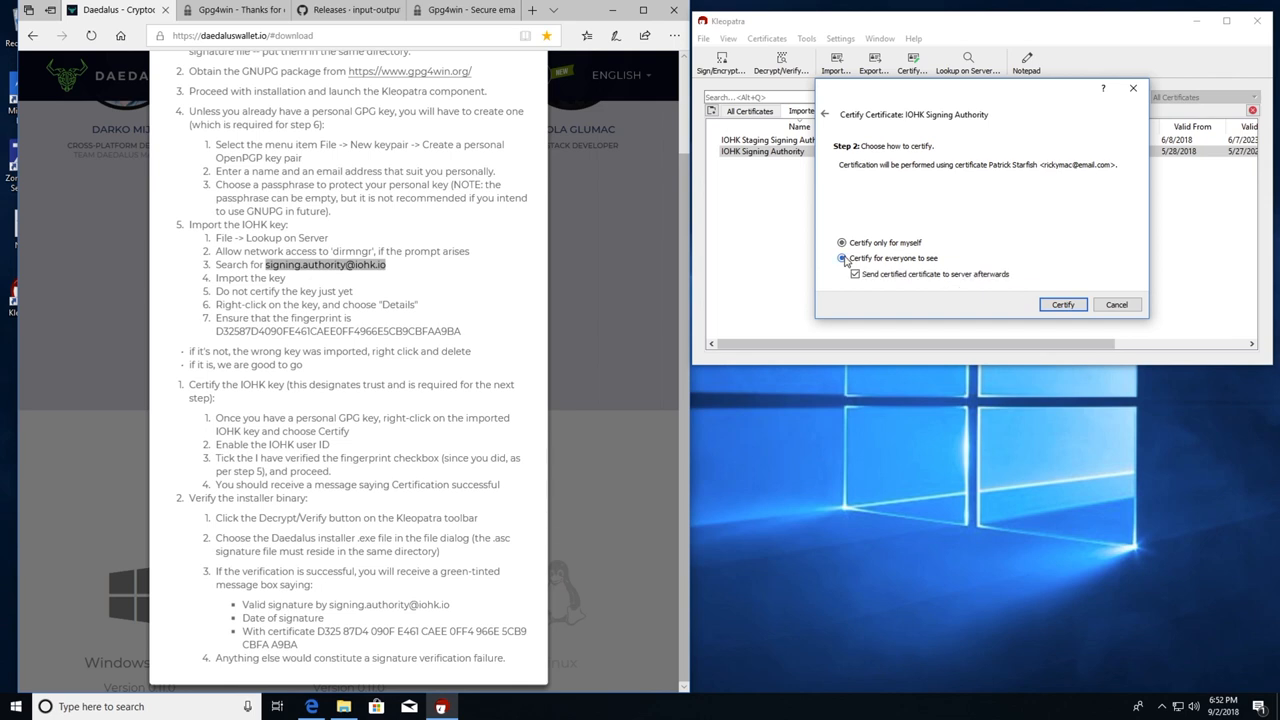
left_click(842, 258)
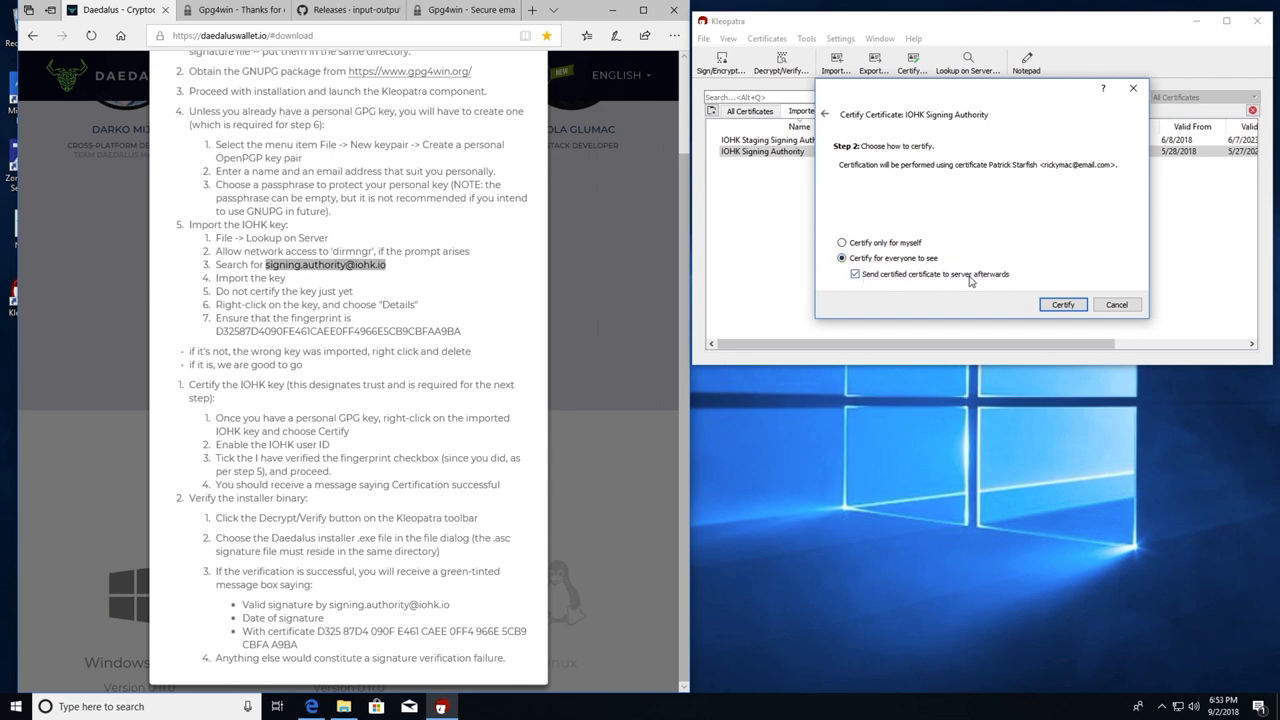
left_click(1062, 304)
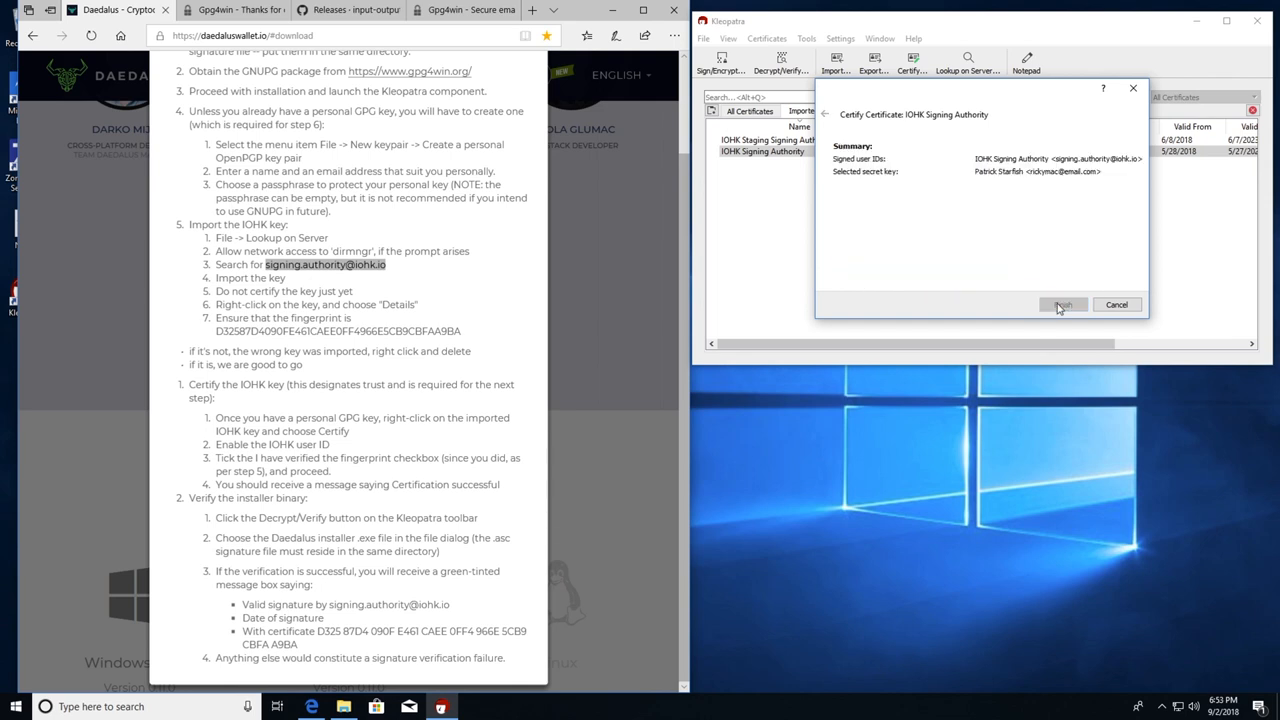
- Certify the IOHK key with the passphrase, export it to the server, and finish the wizard
left_click(1062, 304)
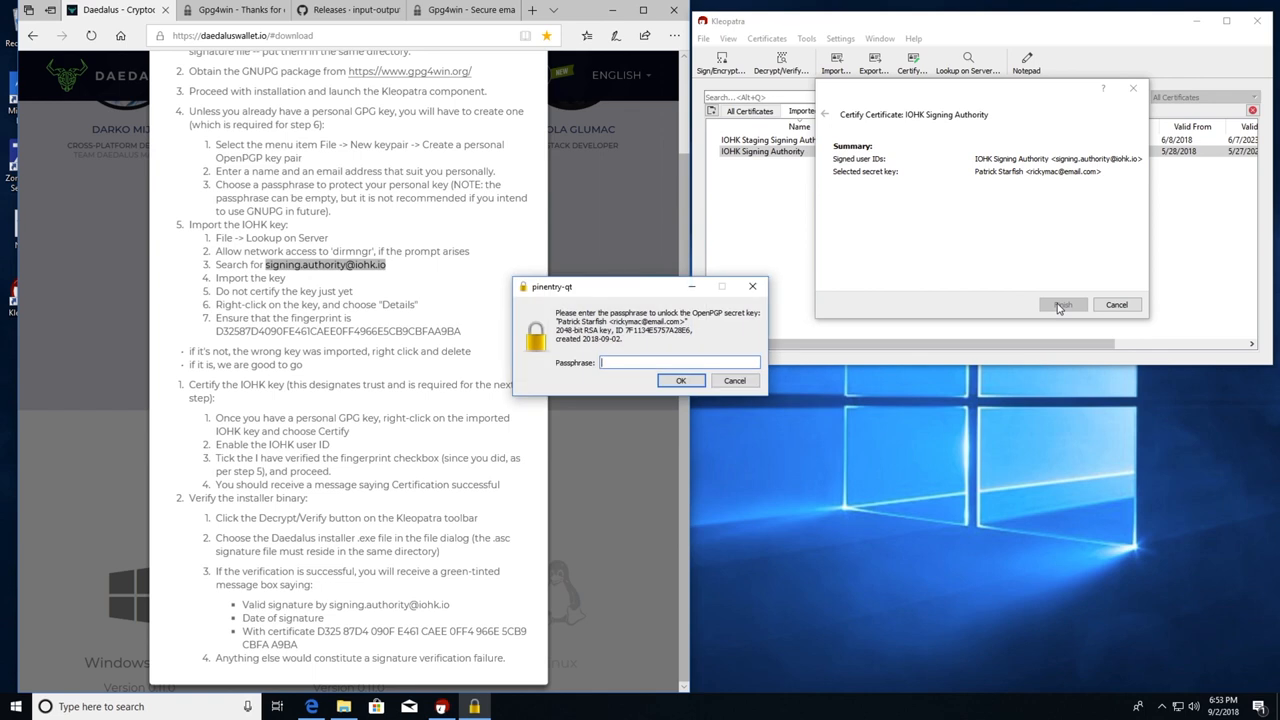
type("•")
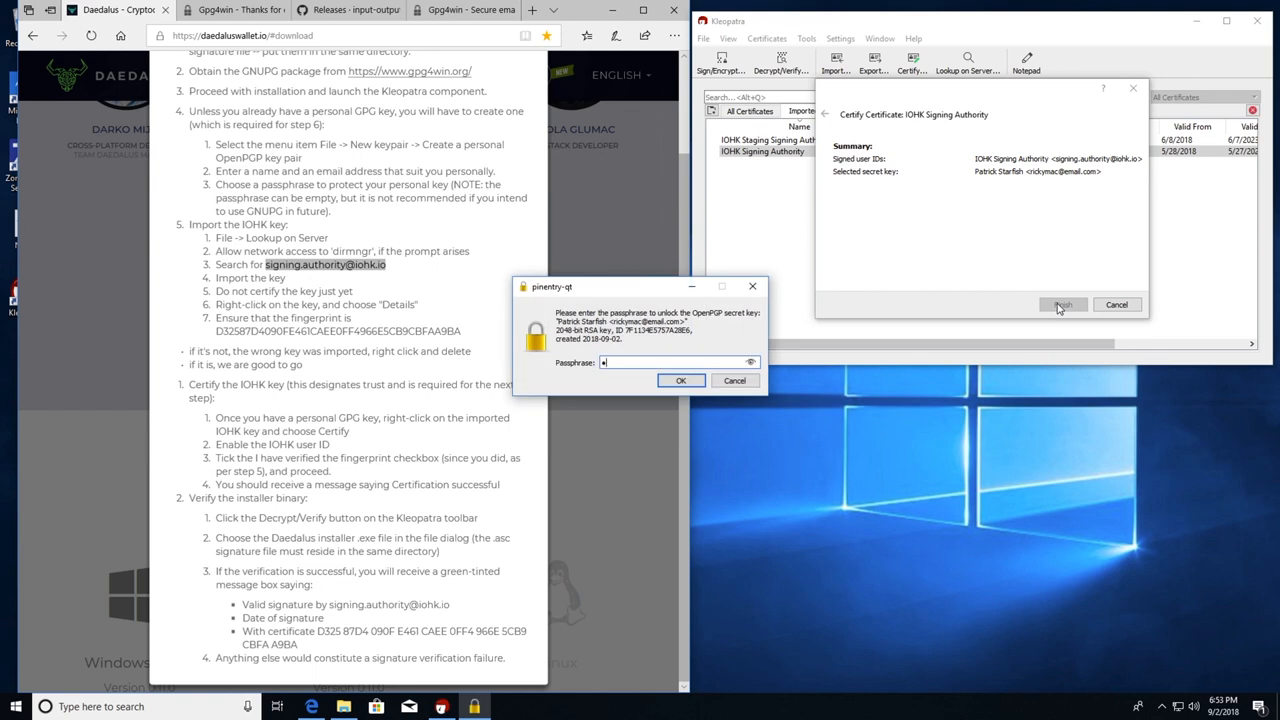
left_click(681, 380)
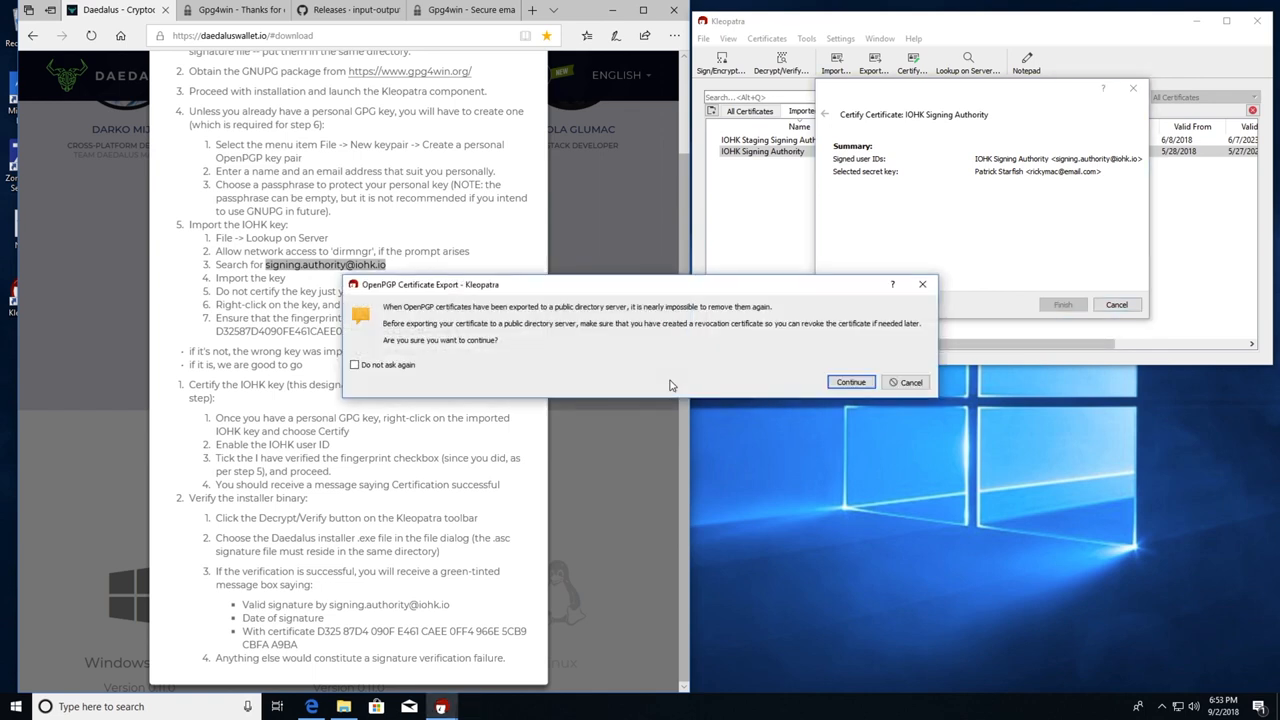
mouse_move(583, 318)
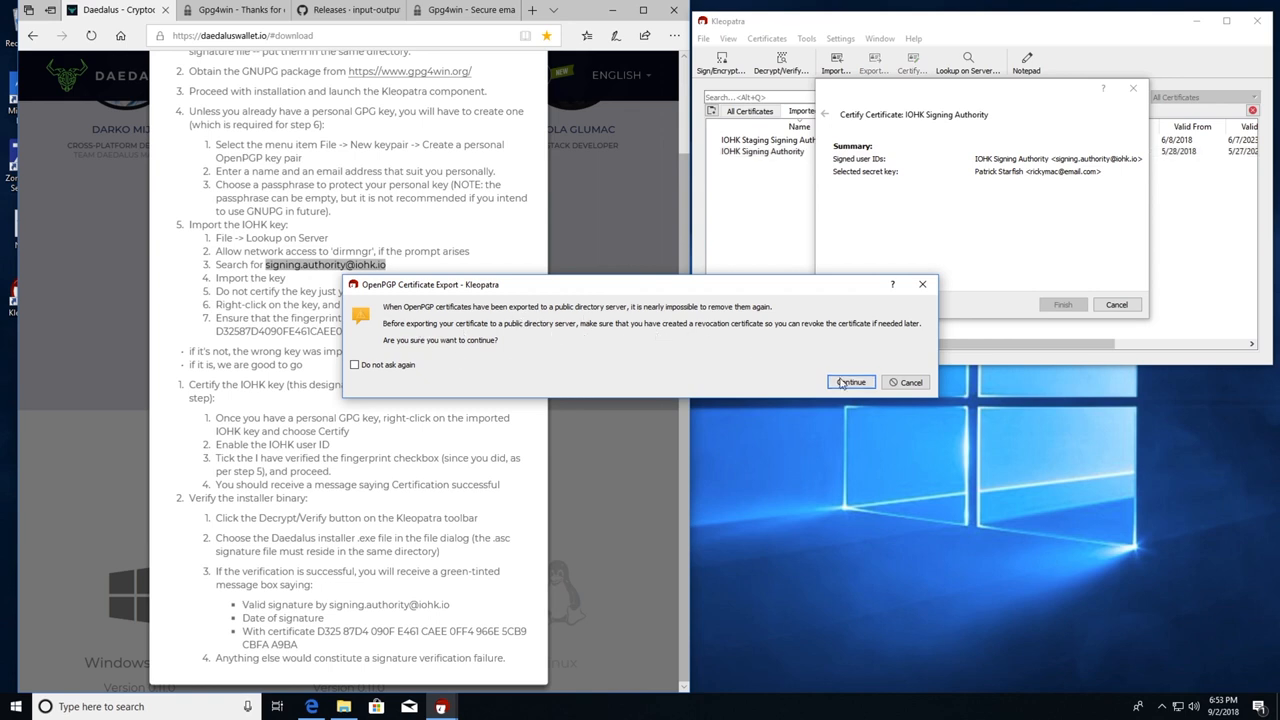
left_click(850, 382)
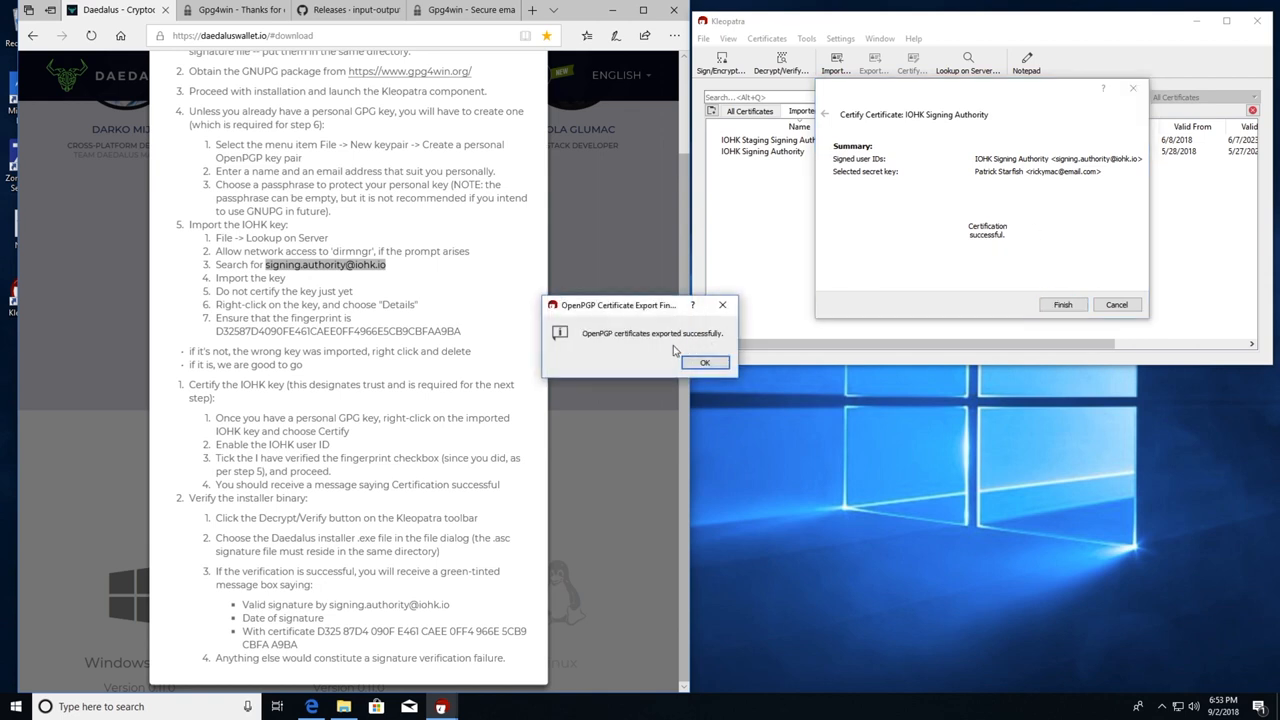
left_click(705, 362)
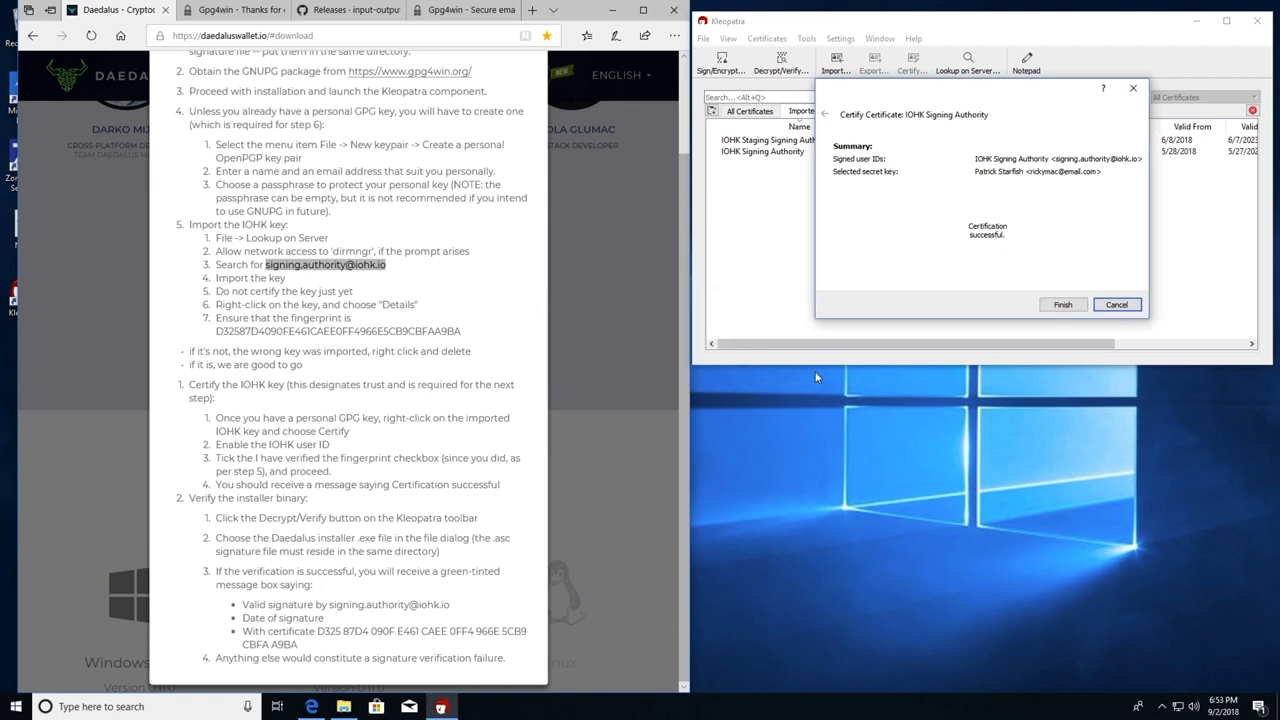
mouse_move(666, 382)
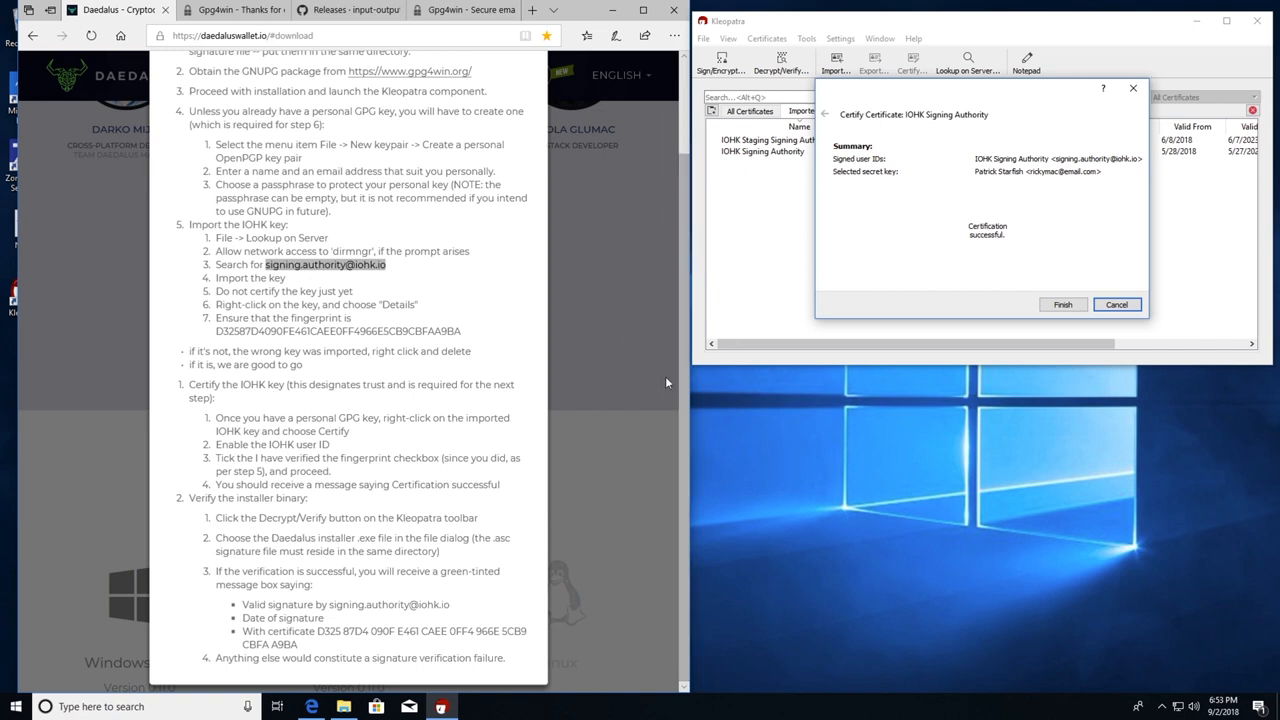
mouse_move(995, 257)
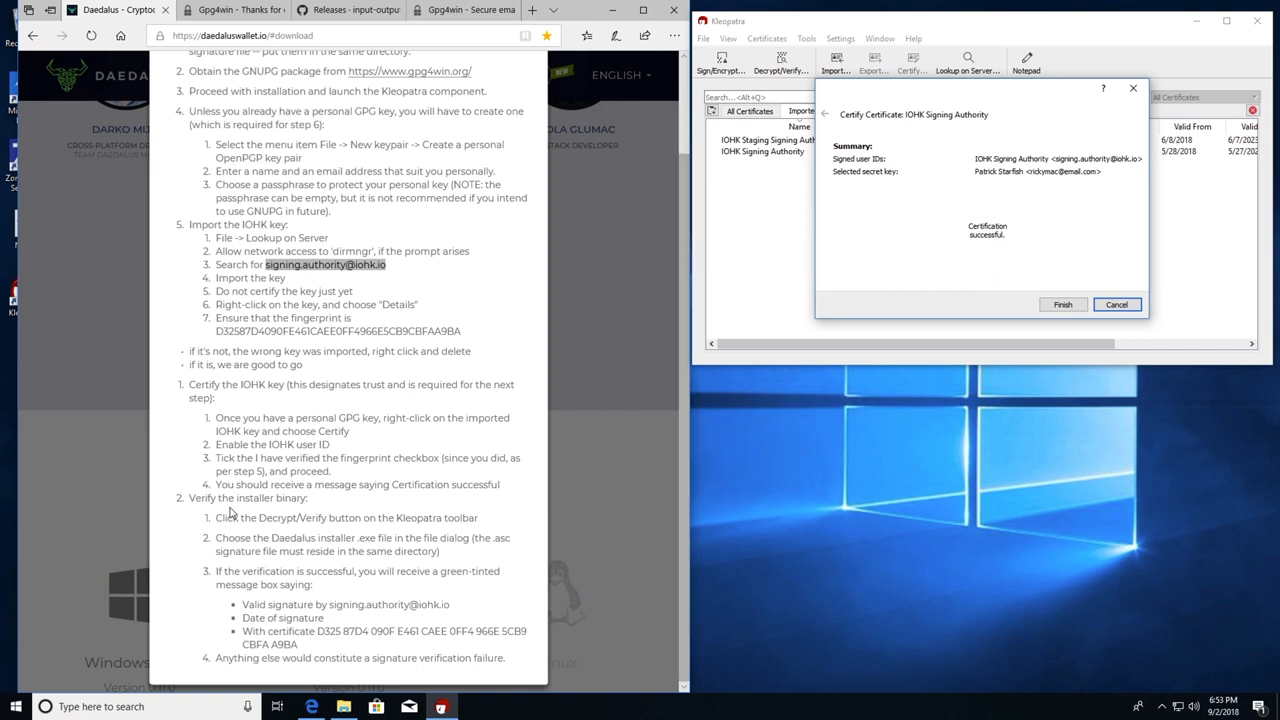
mouse_move(215, 487)
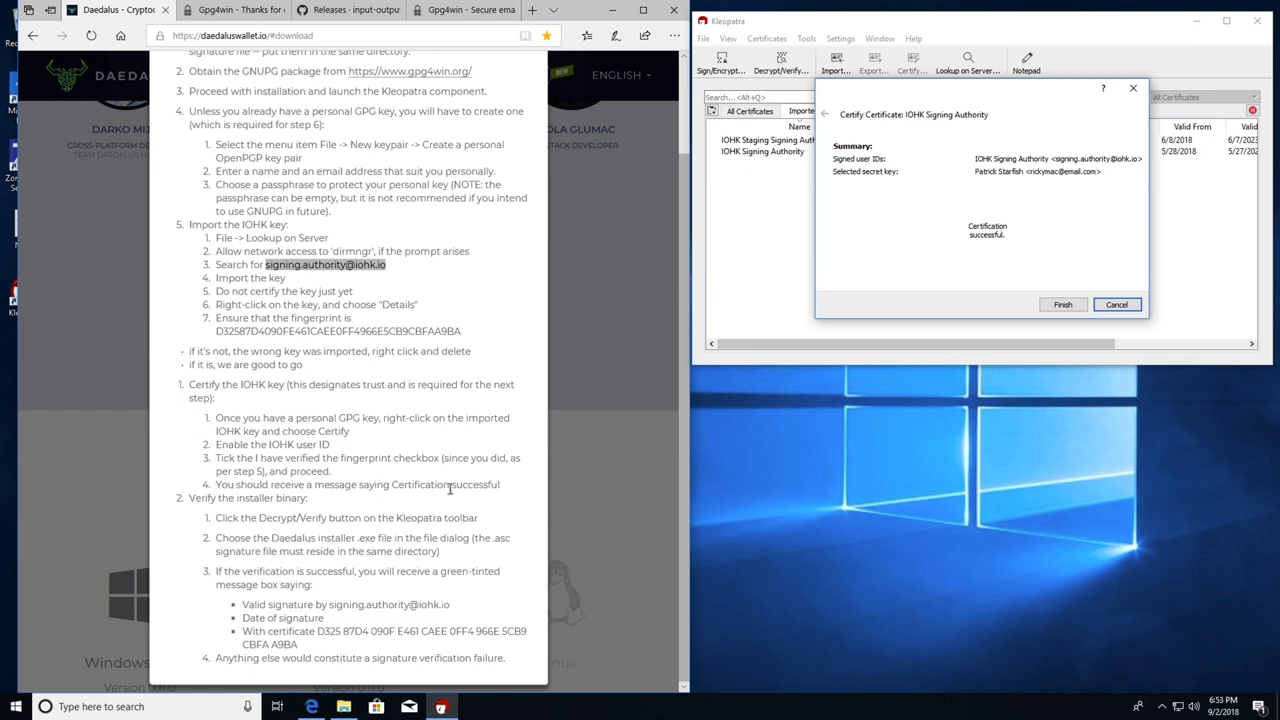
mouse_move(1037, 322)
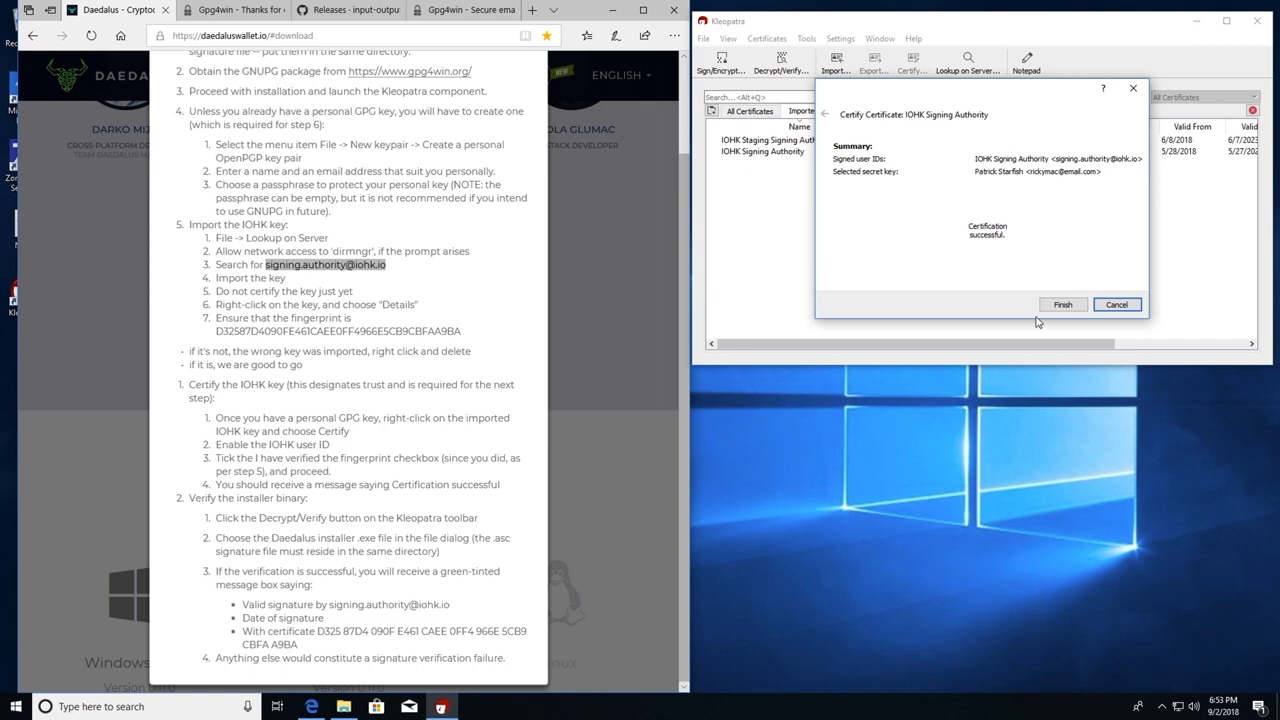
left_click(1062, 304)
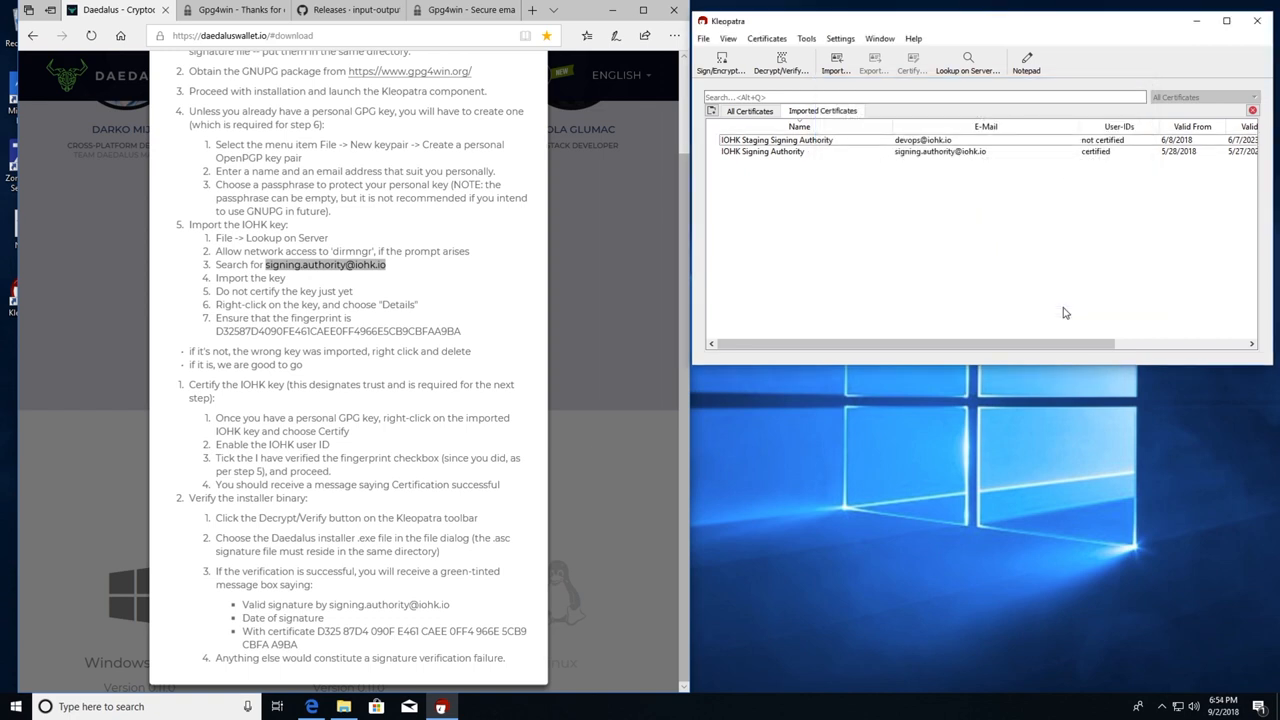
mouse_move(3, 660)
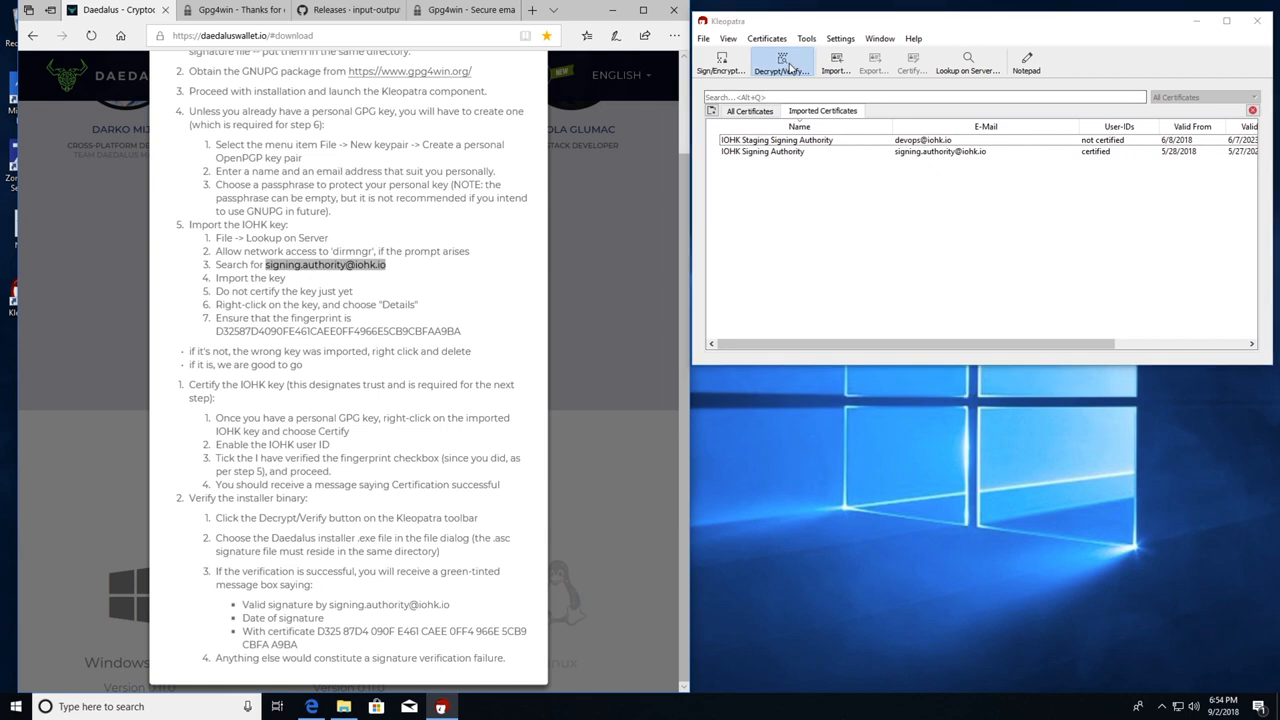
- Select the Daedalus 0.11.0 installer in Downloads for Decrypt/Verify
left_click(782, 62)
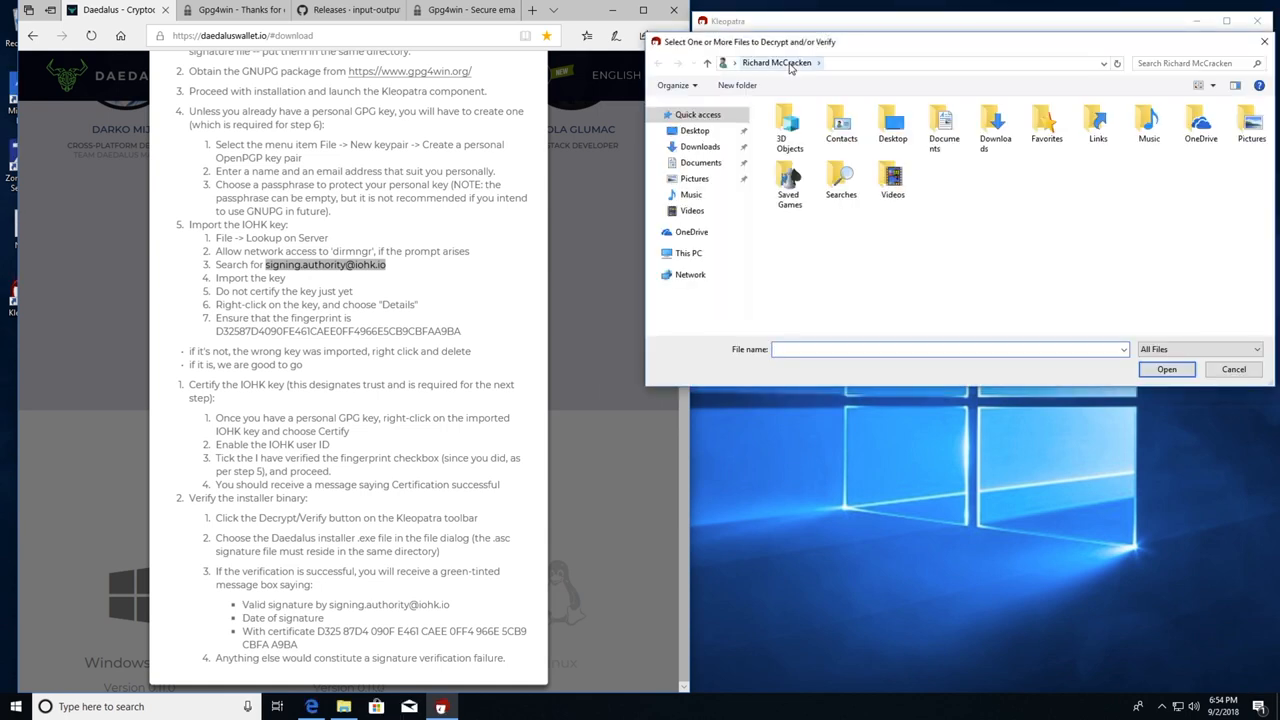
left_click(700, 147)
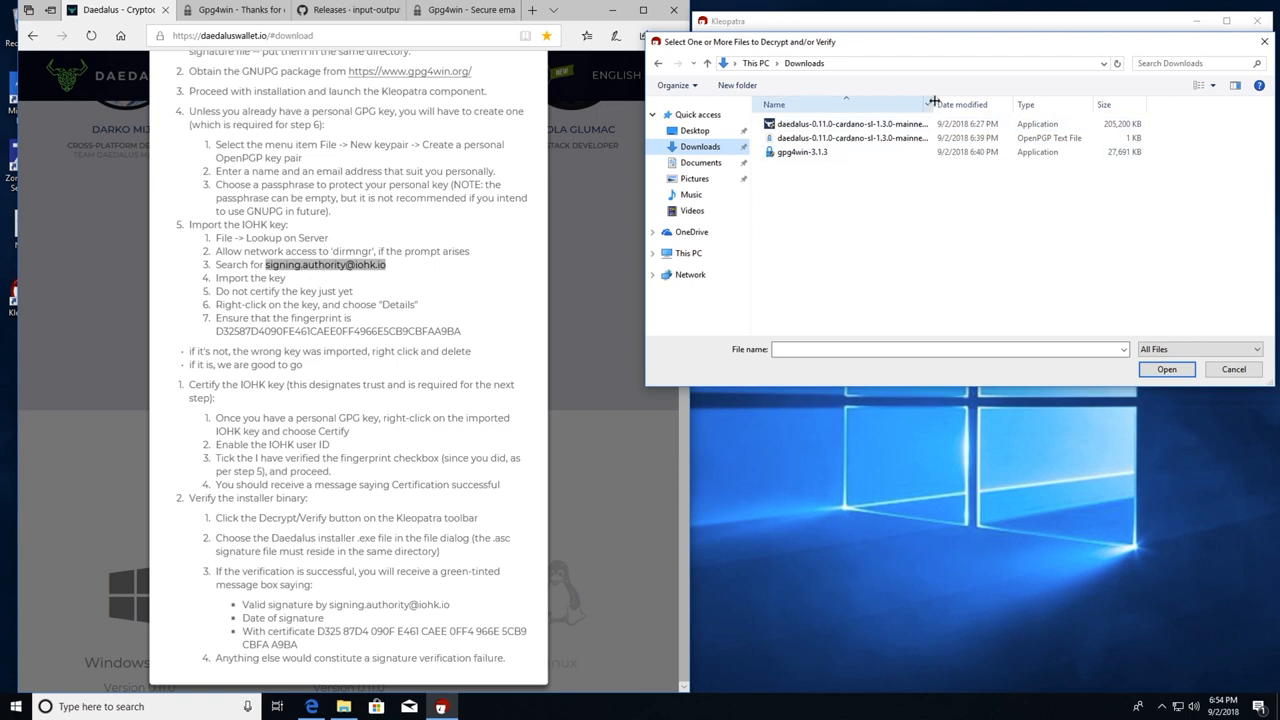
left_click(850, 123)
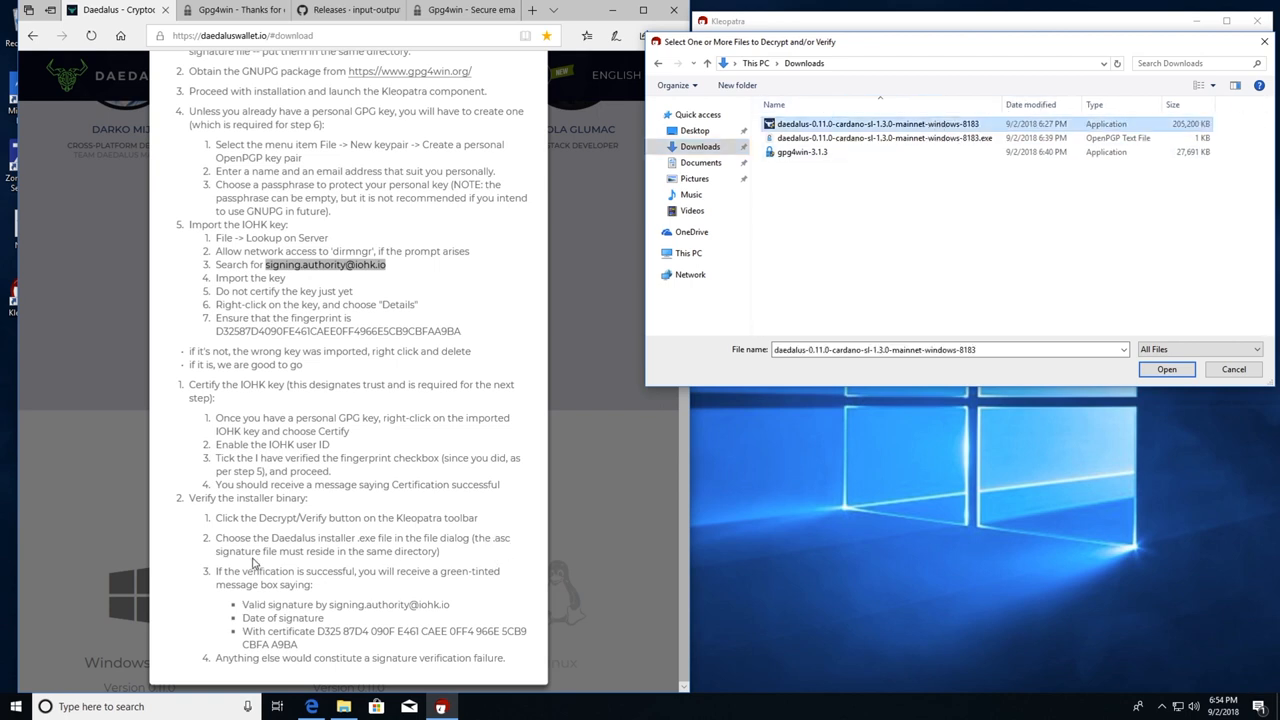
mouse_move(406, 568)
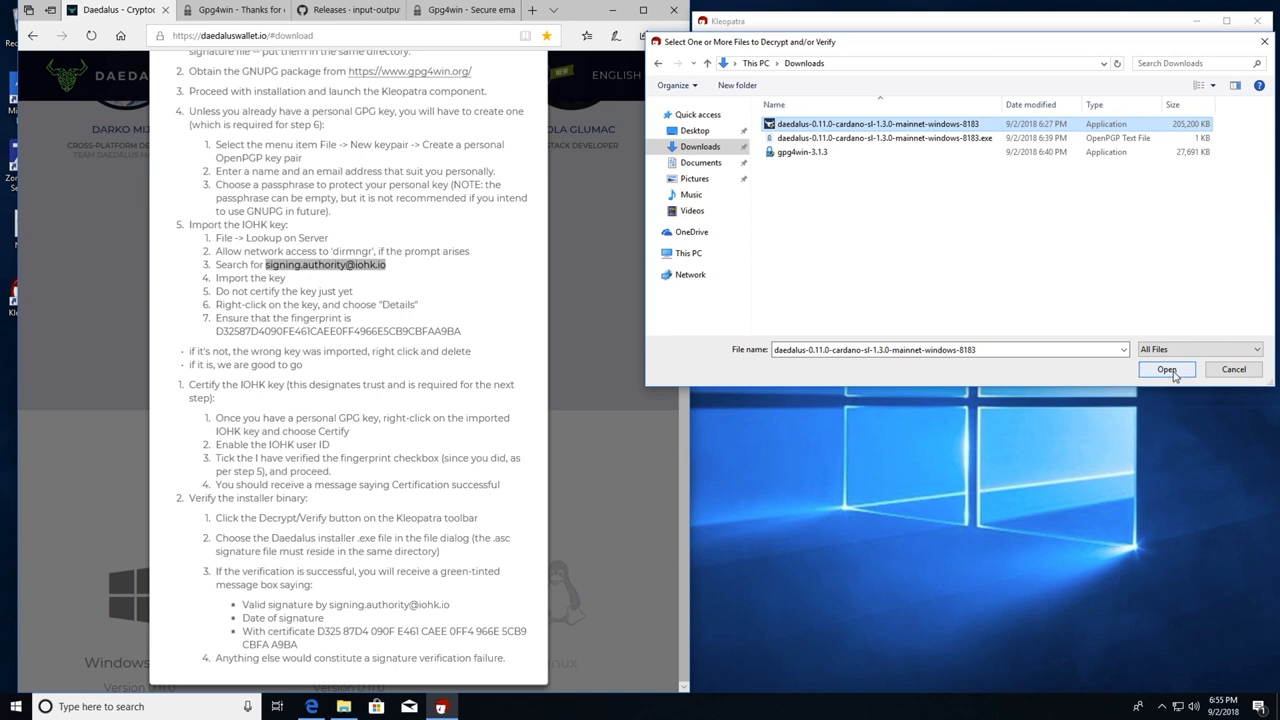
left_click(1166, 369)
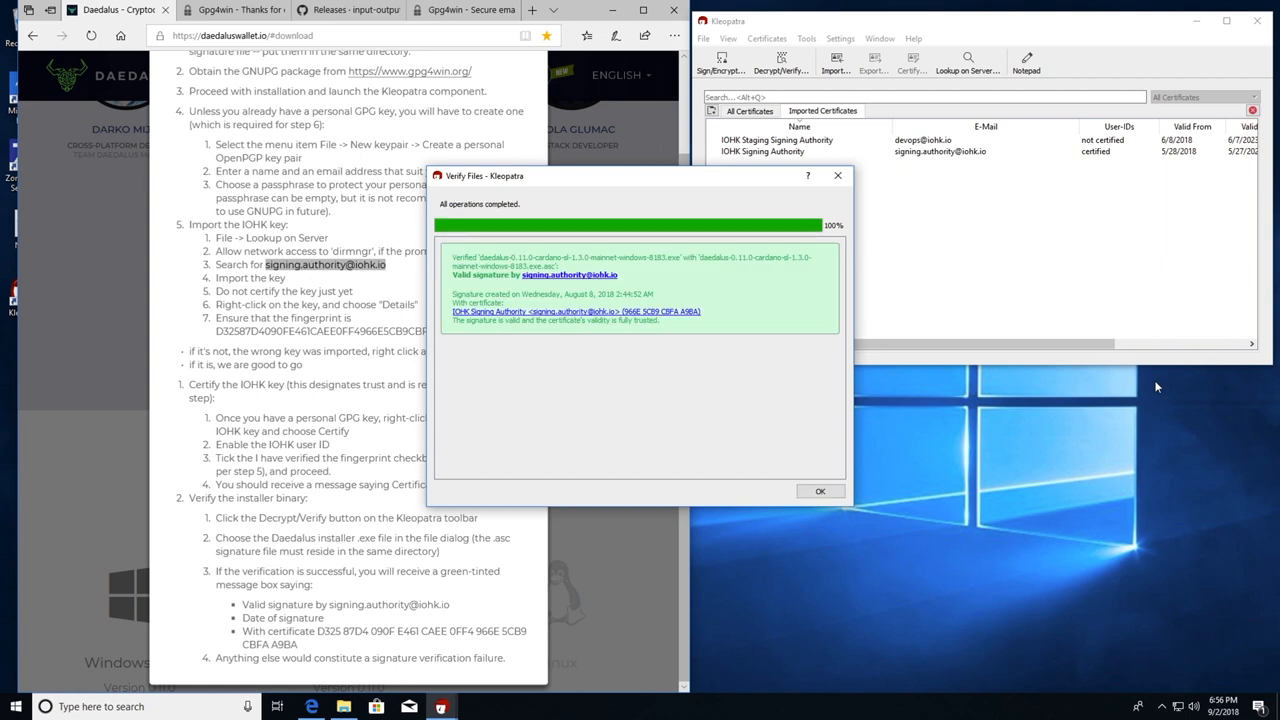
mouse_move(605, 390)
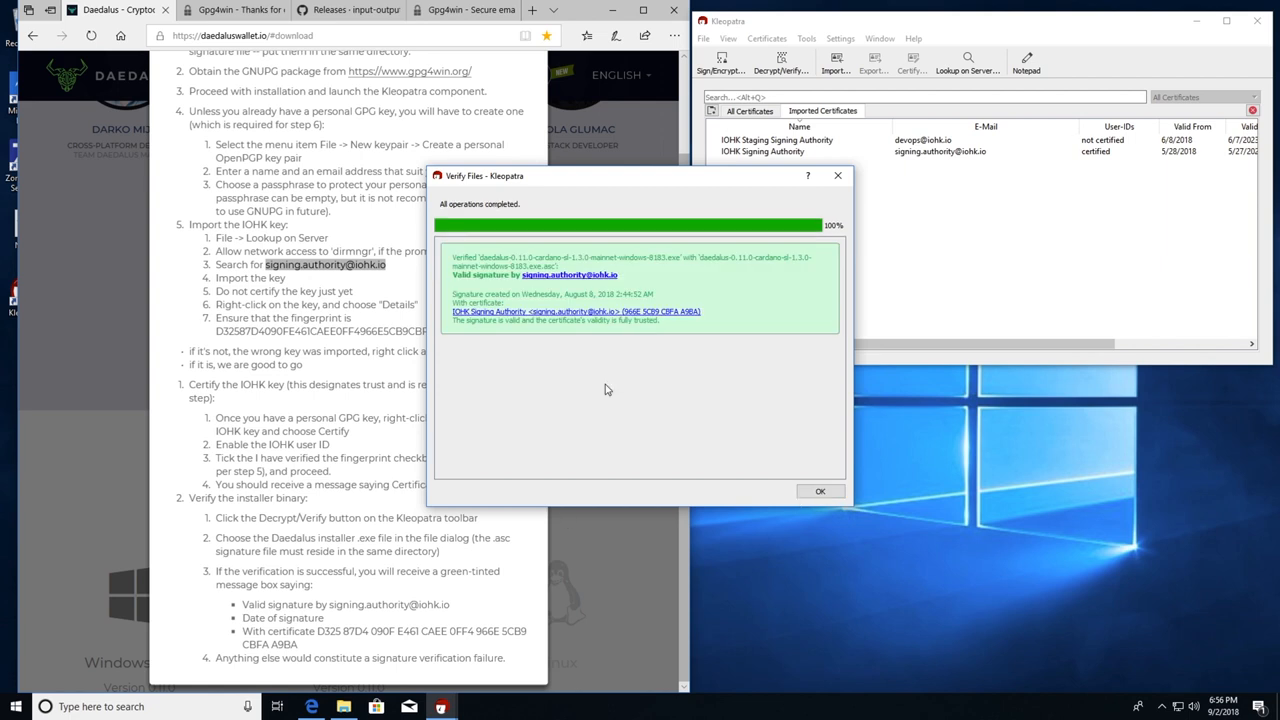
mouse_move(497, 290)
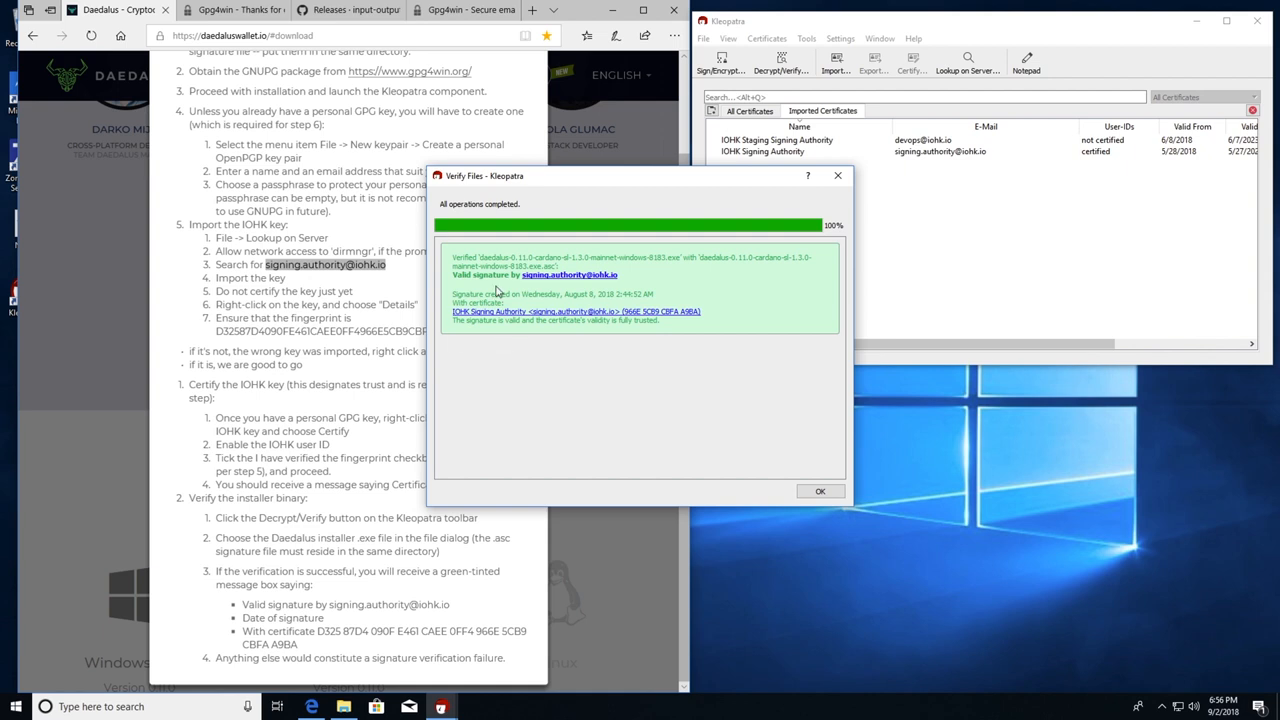
mouse_move(474, 324)
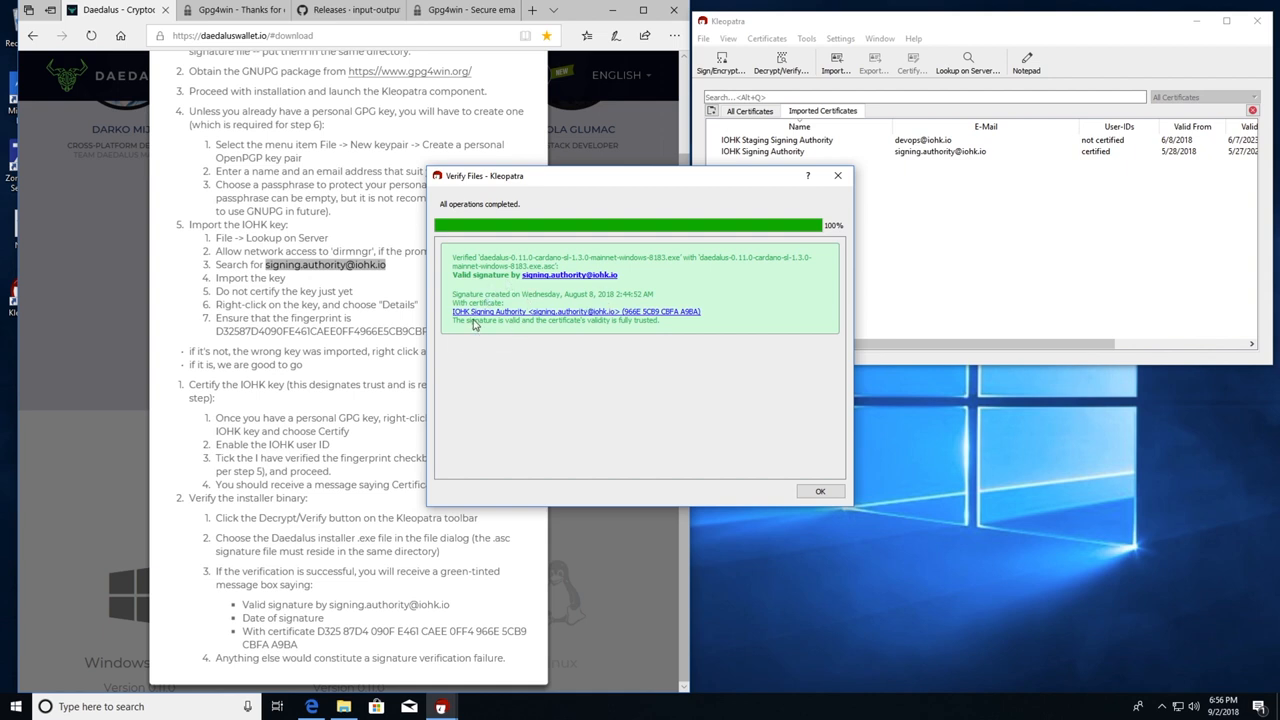
mouse_move(563, 323)
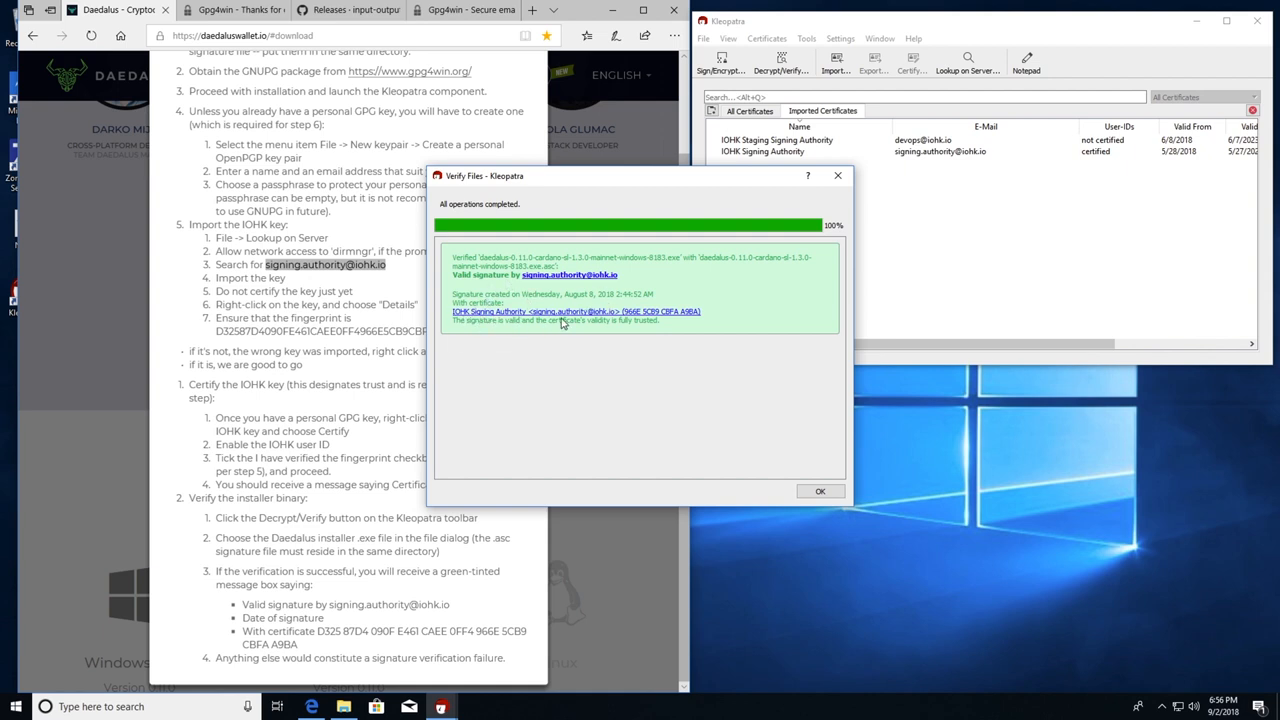
mouse_move(631, 323)
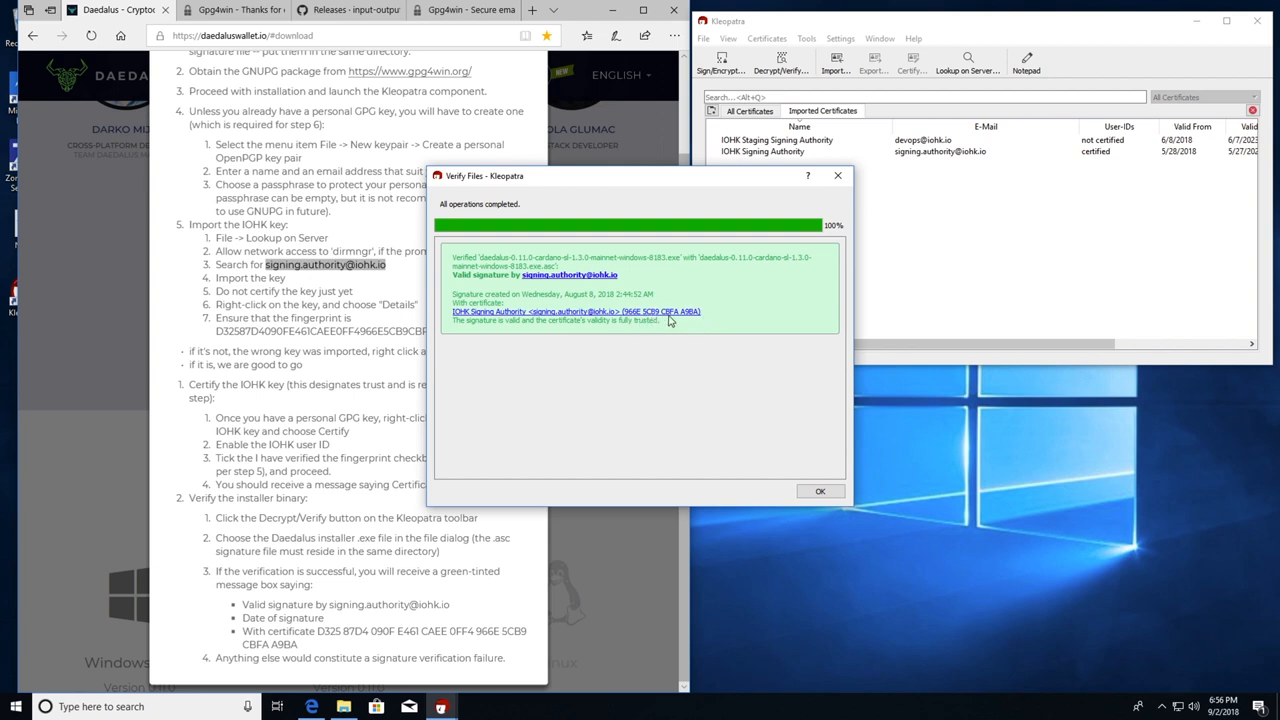
mouse_move(693, 322)
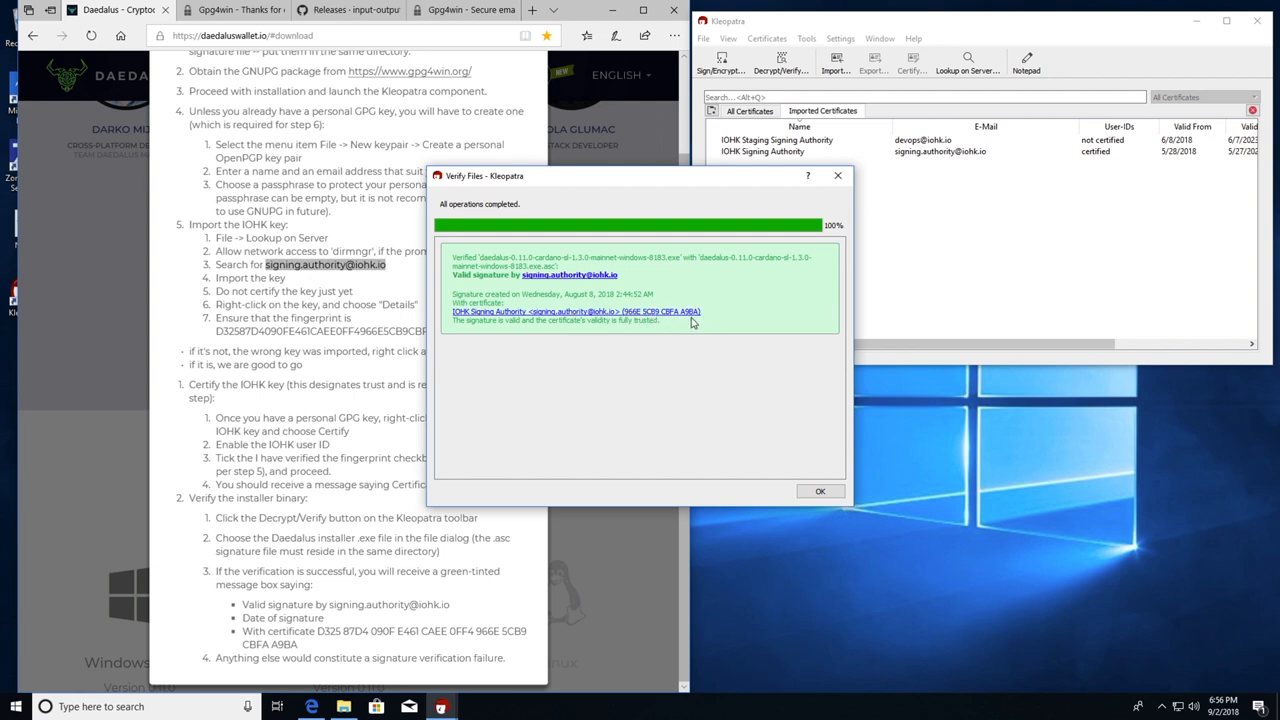
mouse_move(645, 323)
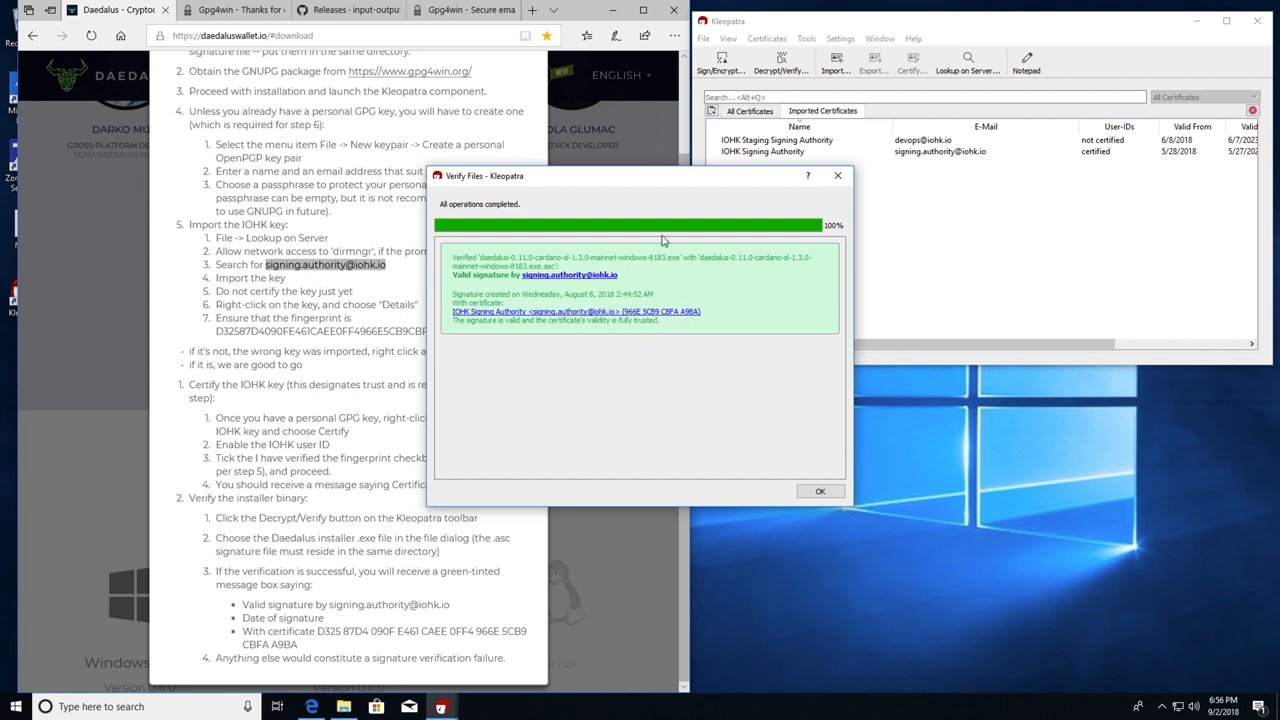
mouse_move(627, 375)
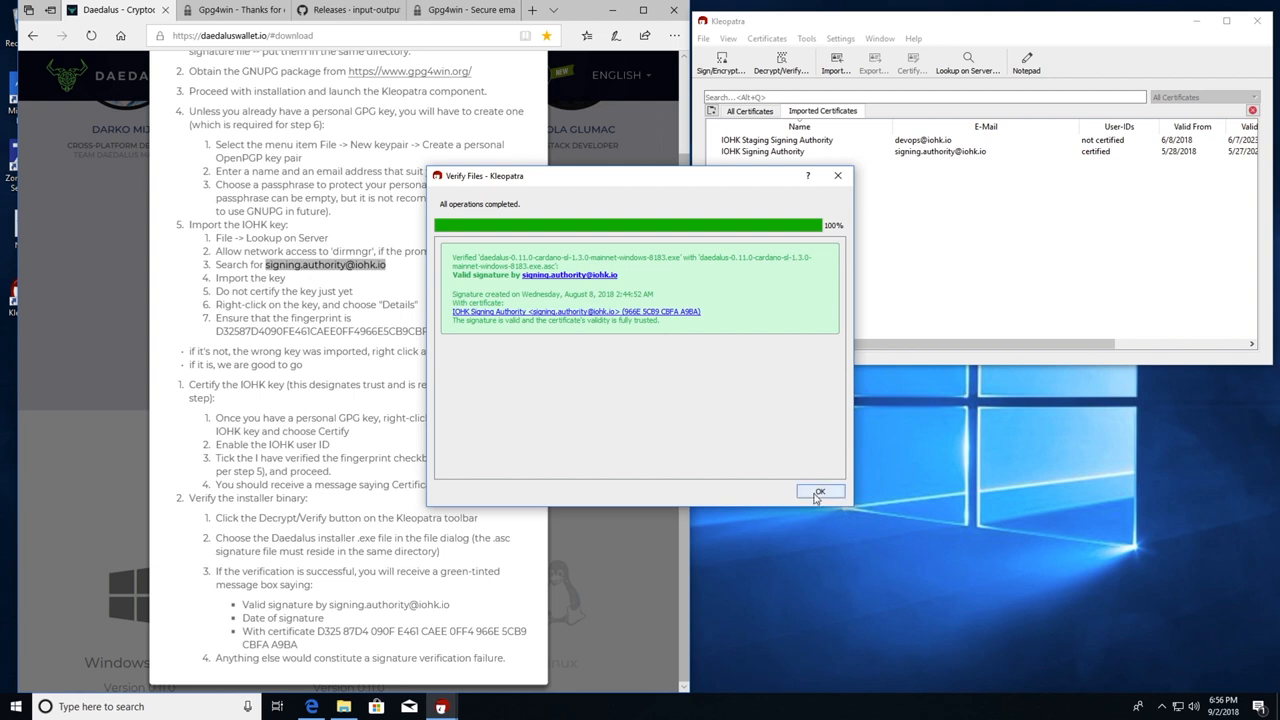
left_click(819, 491)
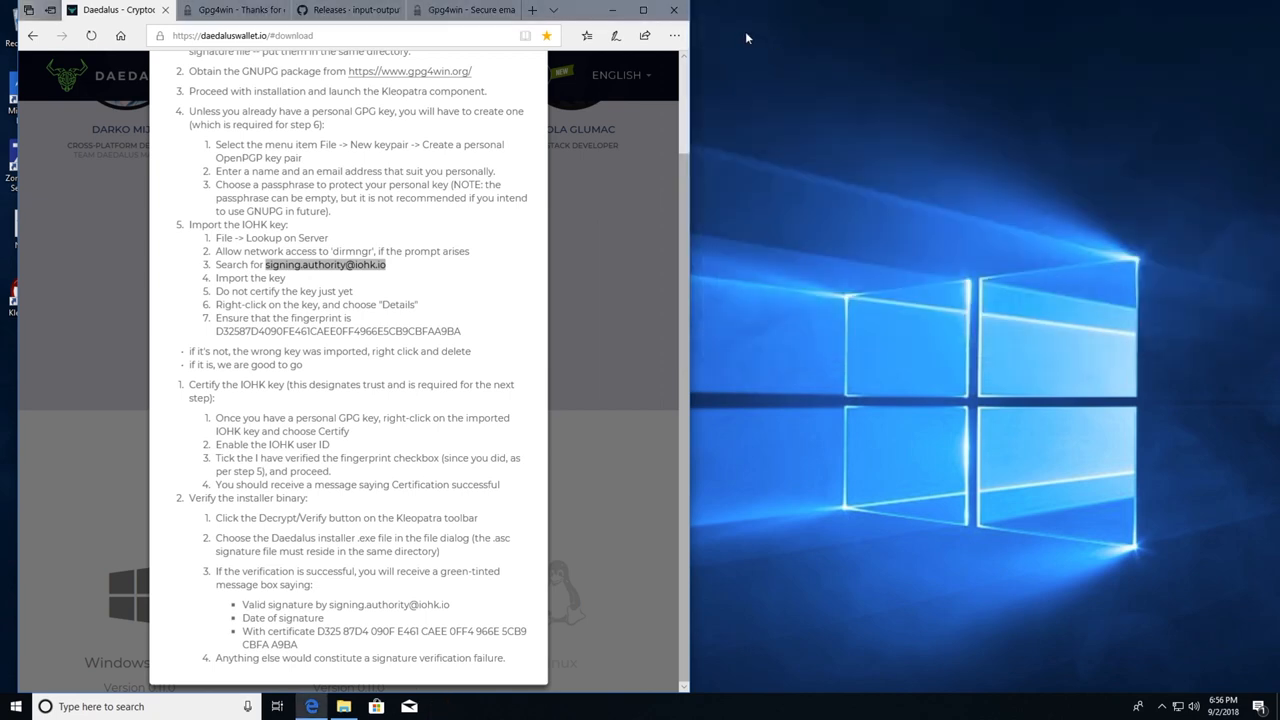
- Close Edge along with all its open tabs
left_click(673, 10)
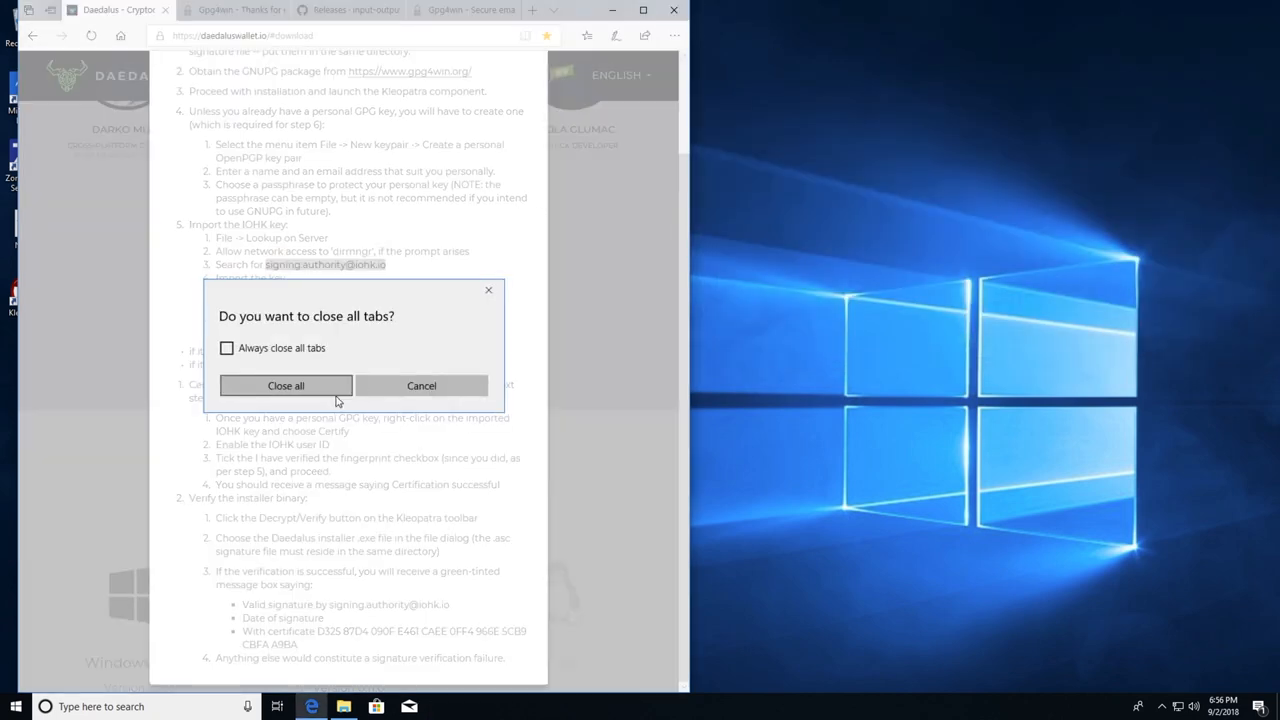
left_click(285, 385)
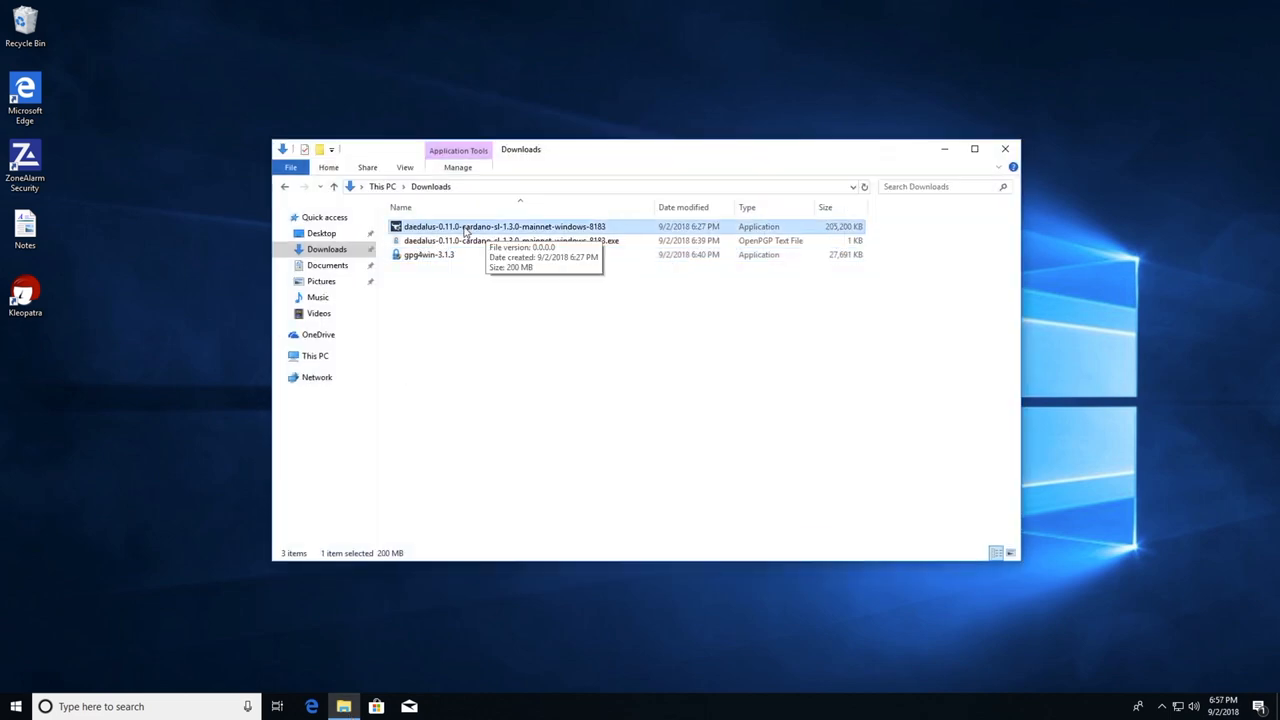
mouse_move(575, 237)
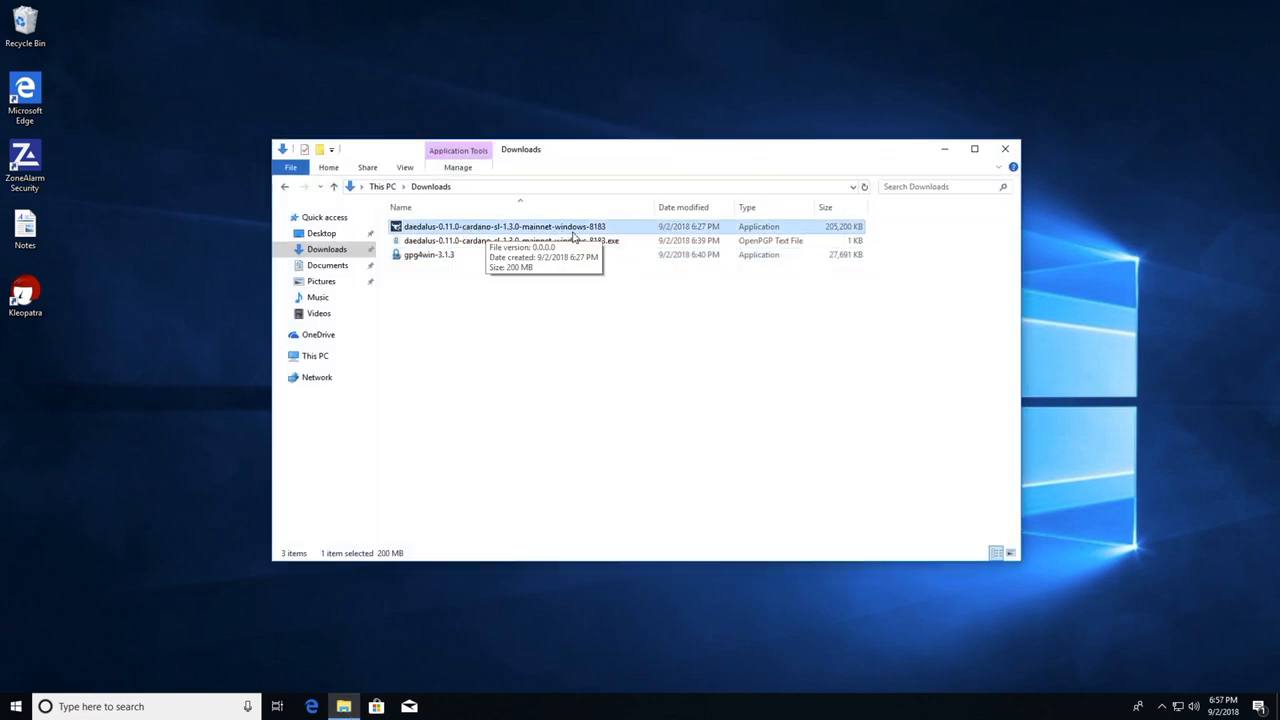
mouse_move(615, 245)
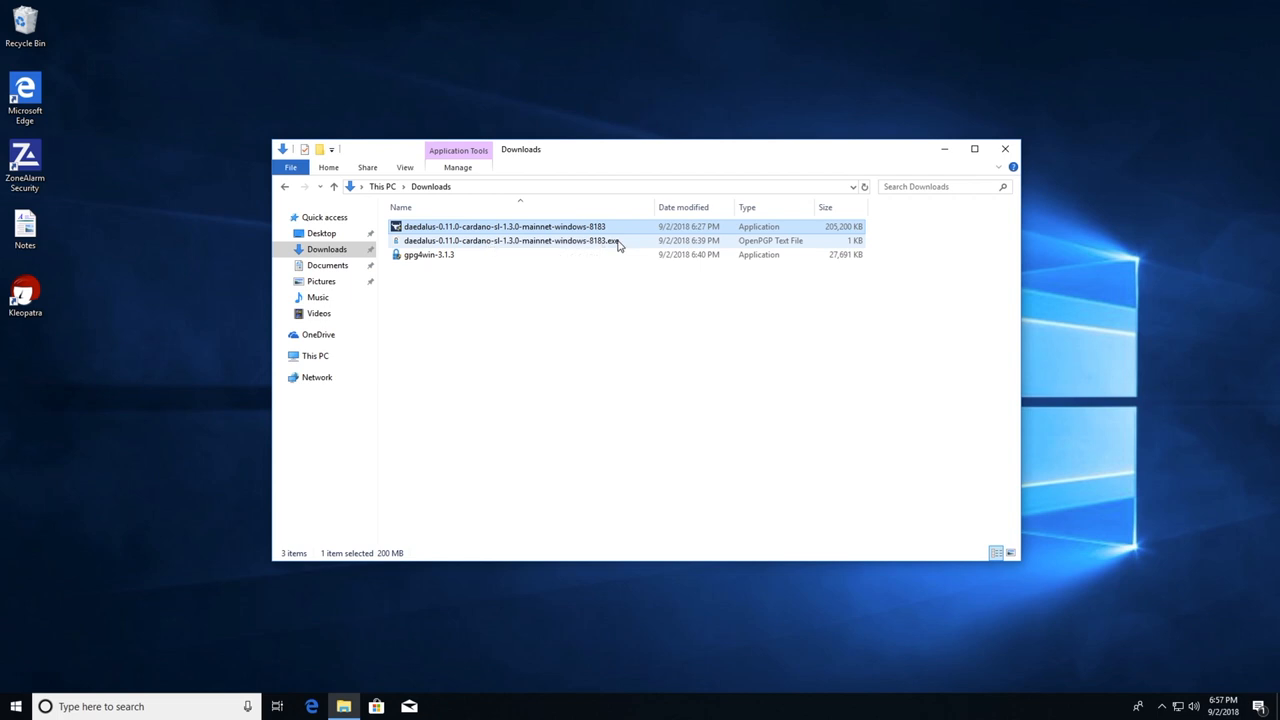
mouse_move(617, 240)
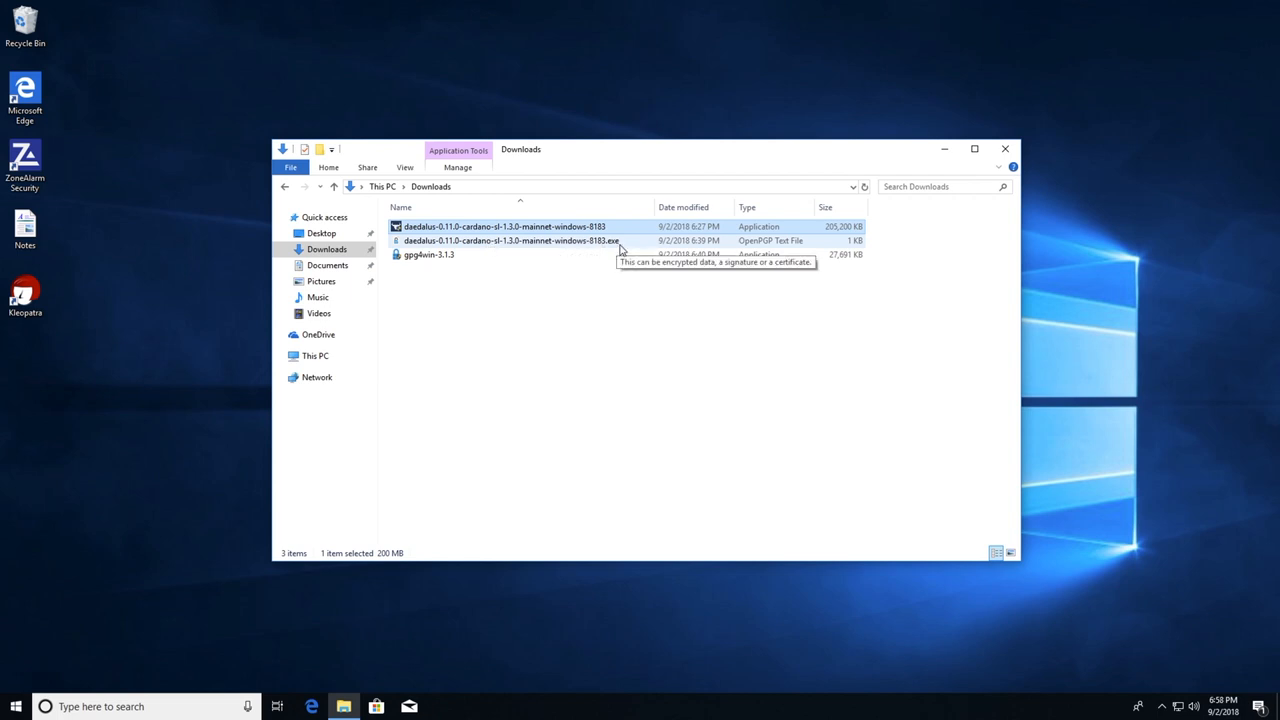
mouse_move(612, 250)
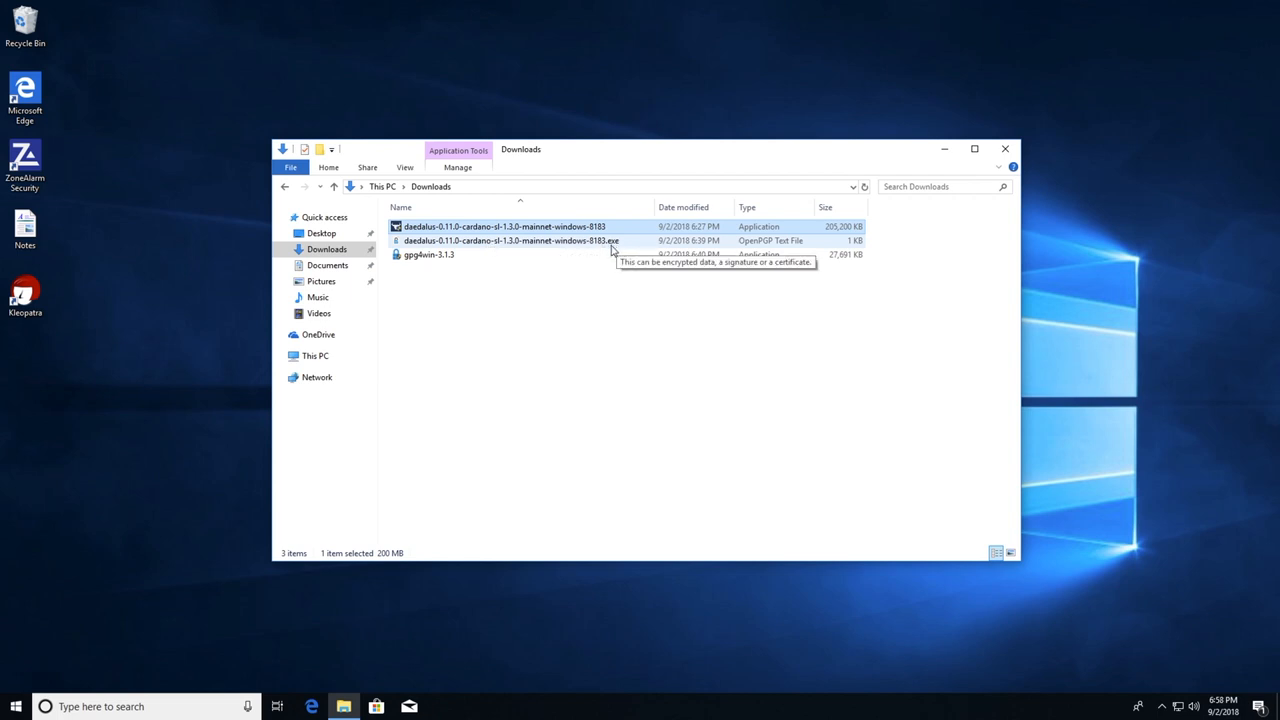
mouse_move(778, 254)
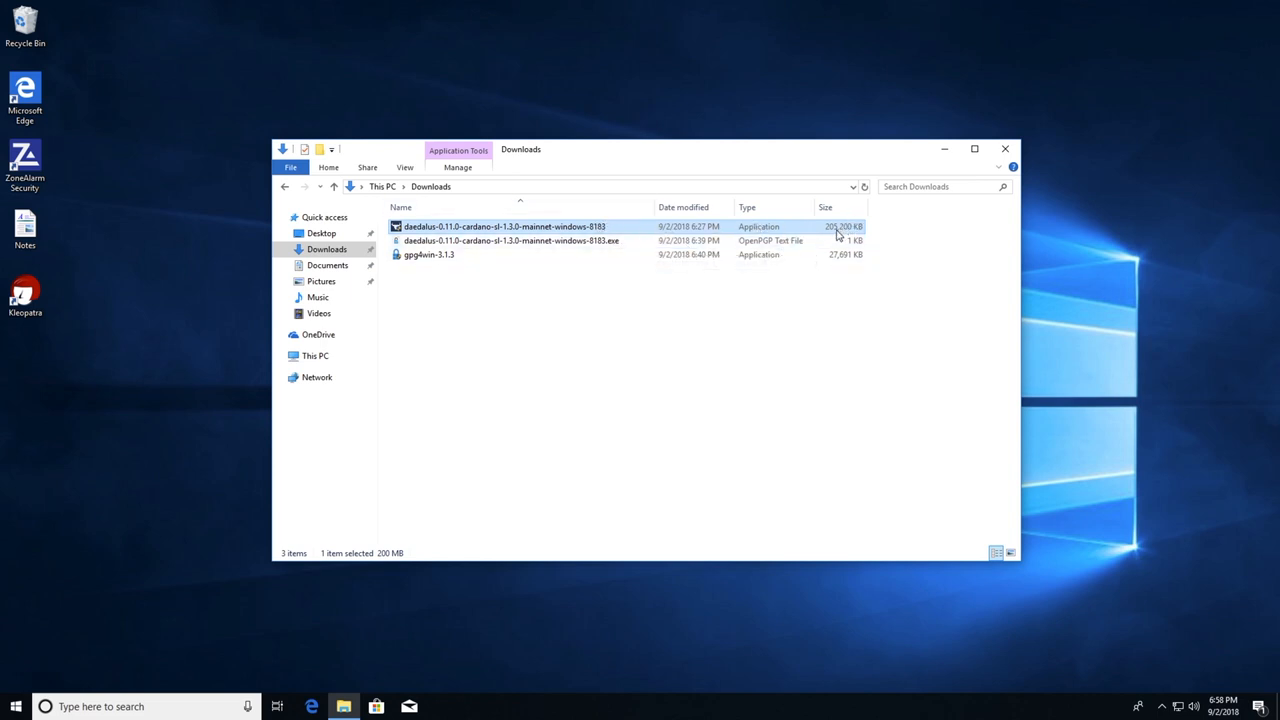
mouse_move(580, 218)
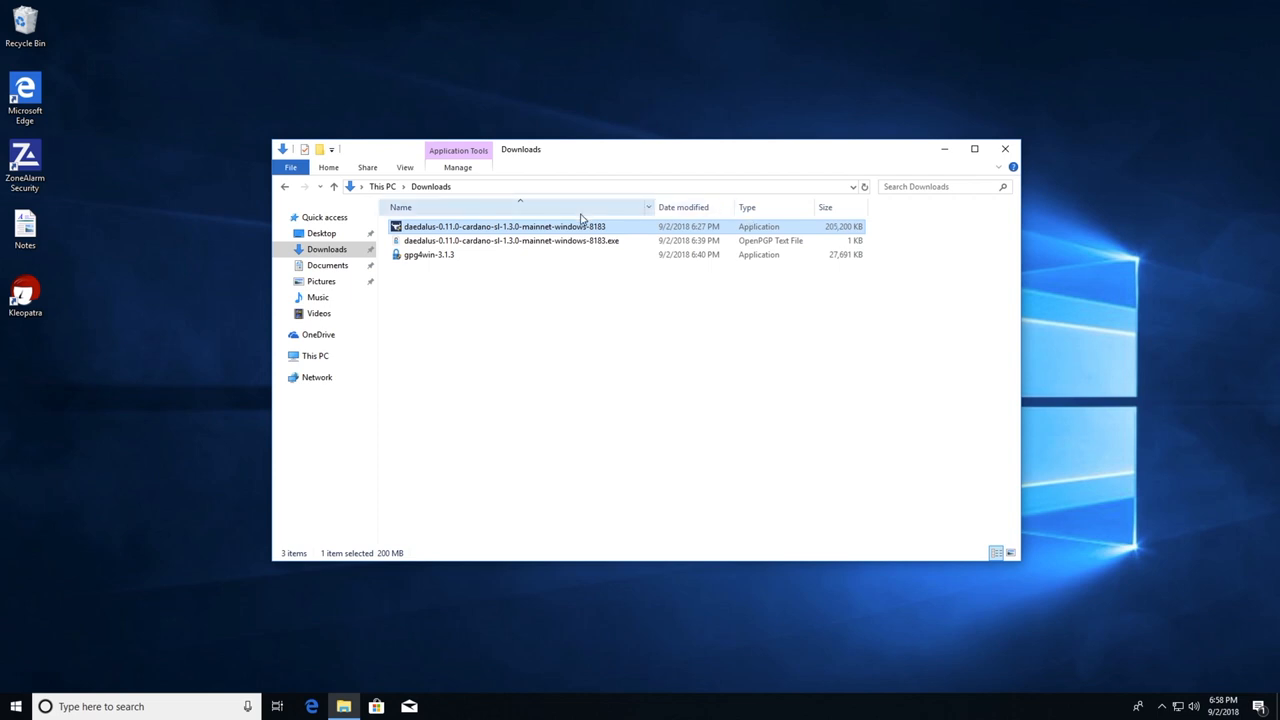
mouse_move(515, 227)
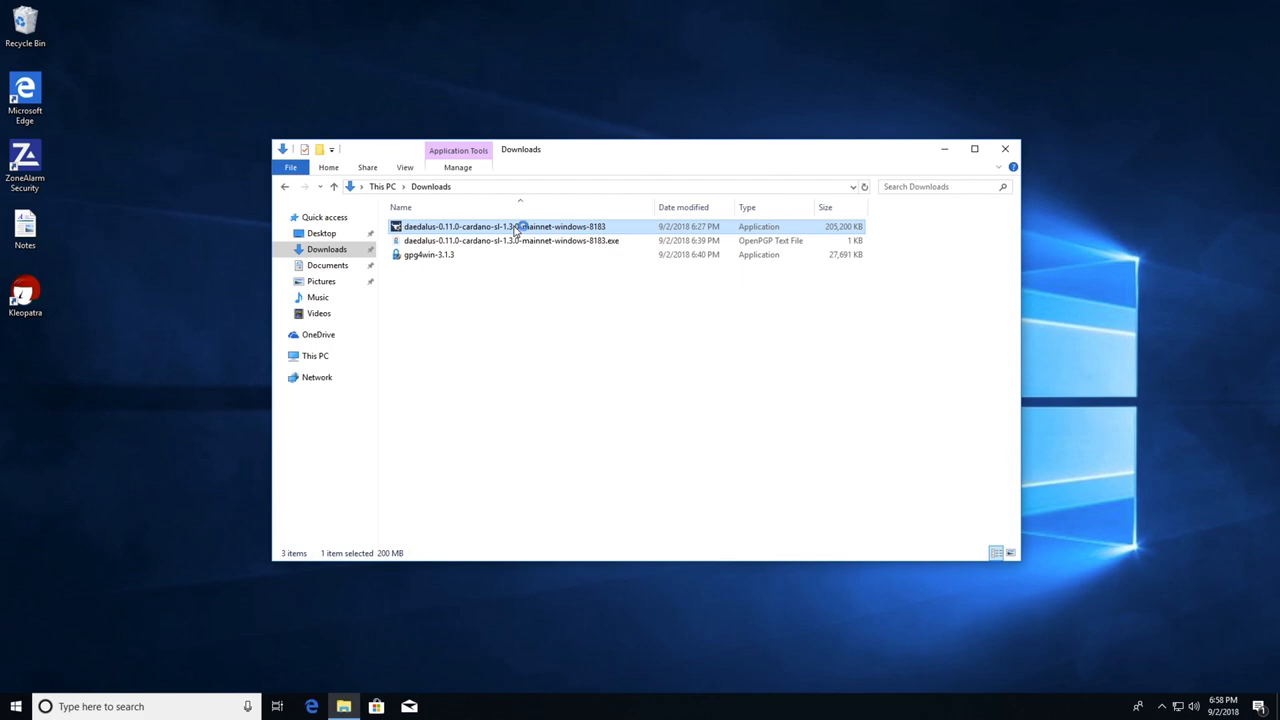
- Run the Daedalus 0.11.0 installer, close setup when done, and approve cardano-launcher's admin prompt
double_click(504, 226)
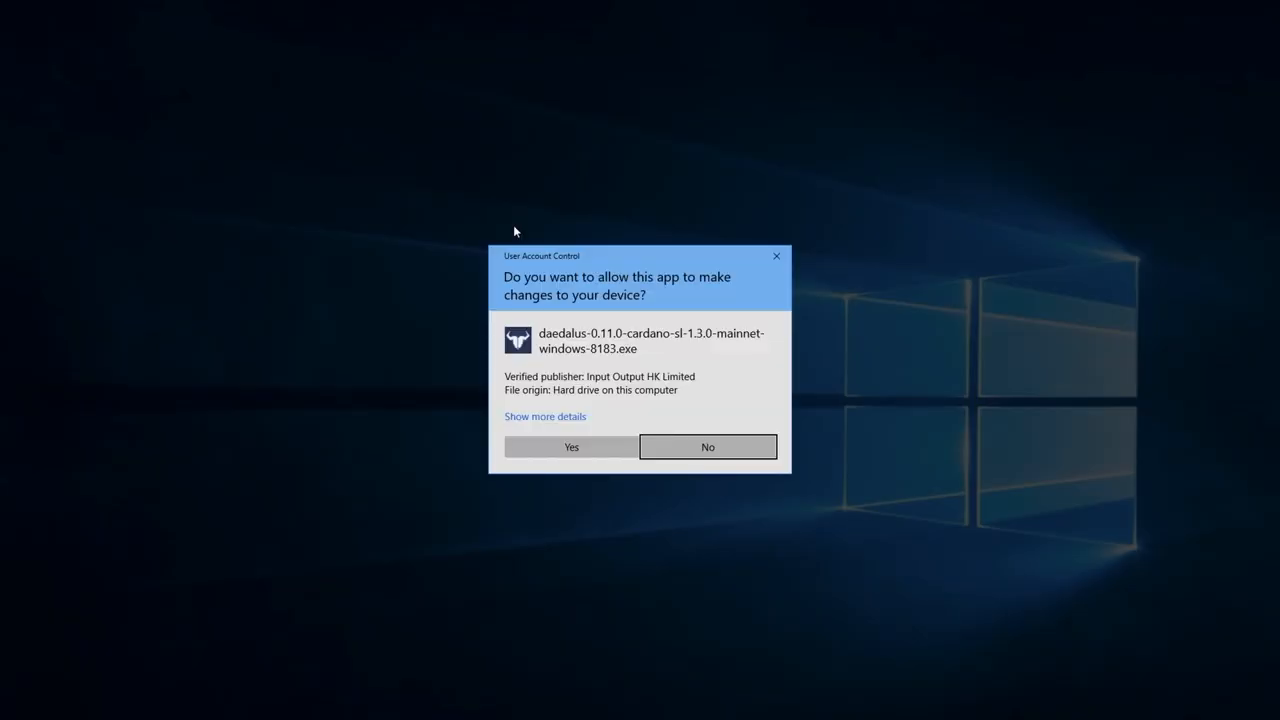
mouse_move(555, 381)
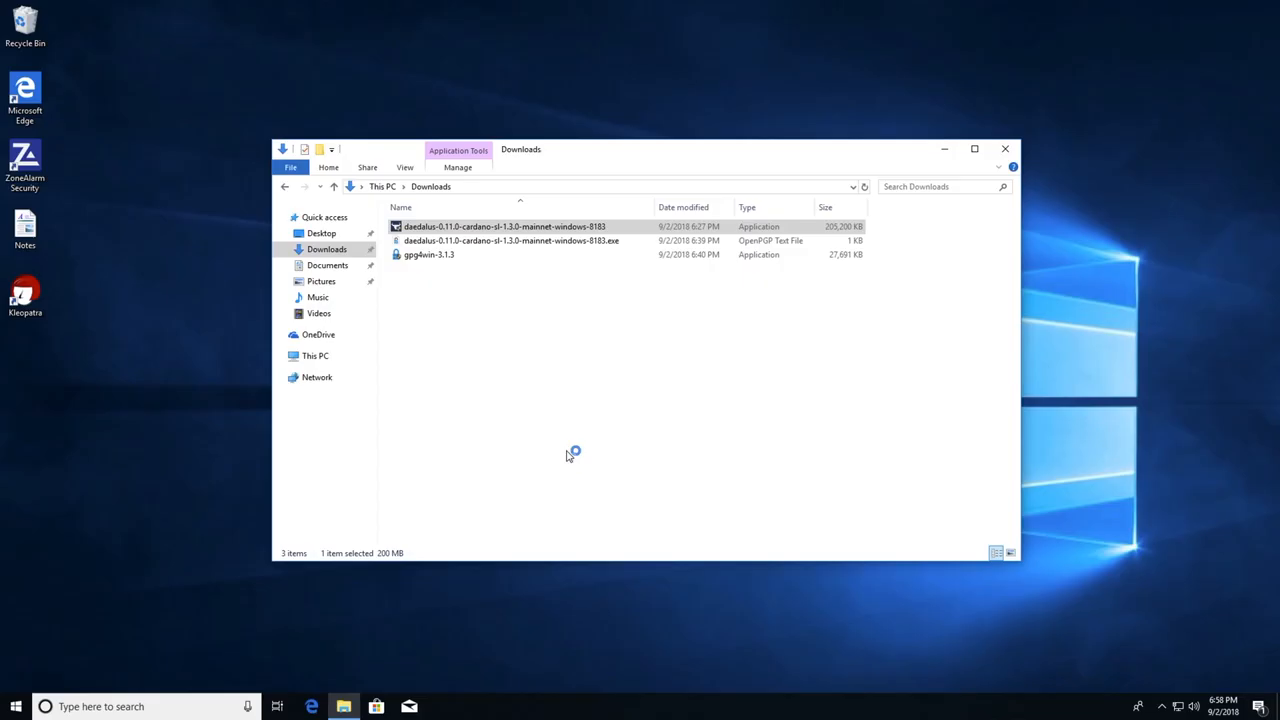
double_click(504, 226)
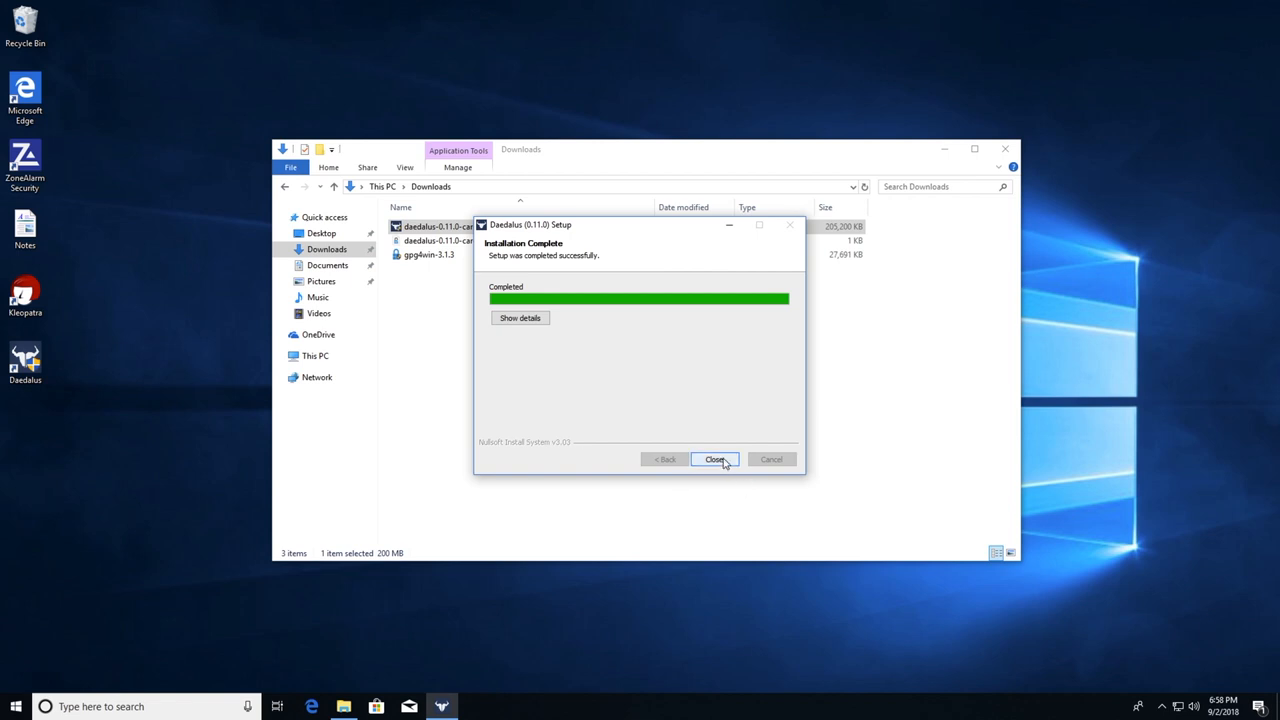
left_click(714, 459)
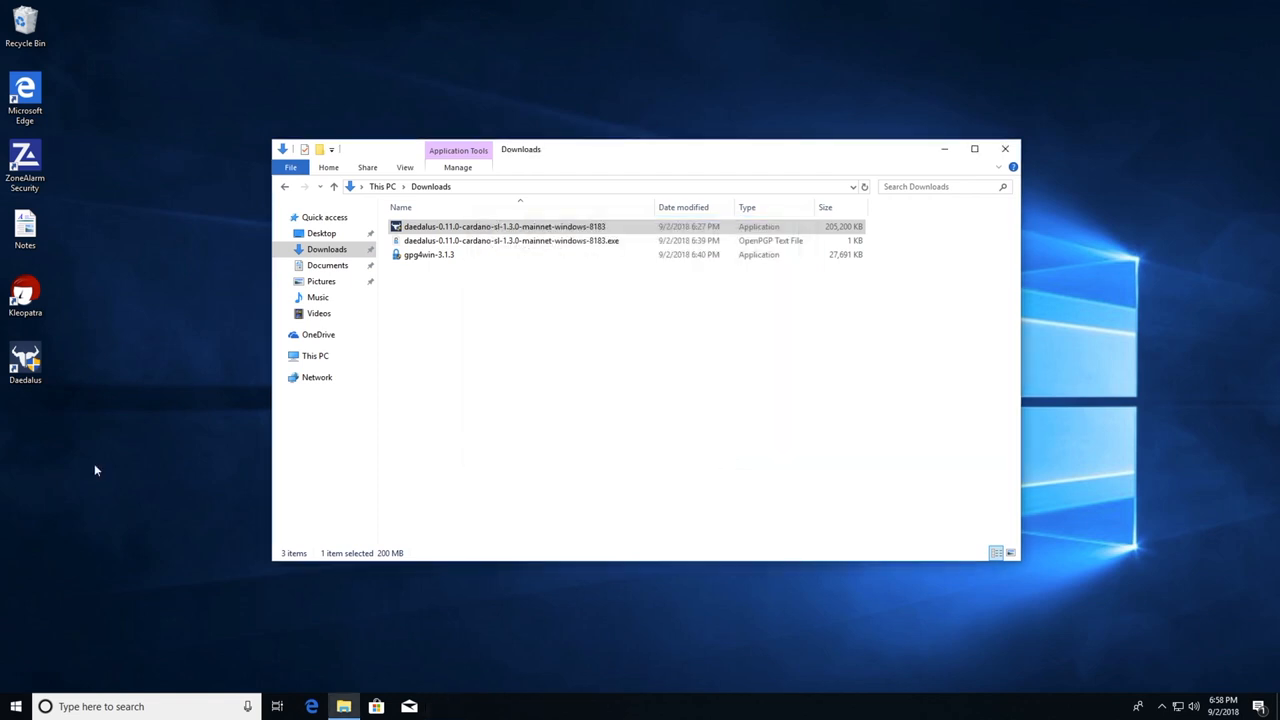
mouse_move(80, 357)
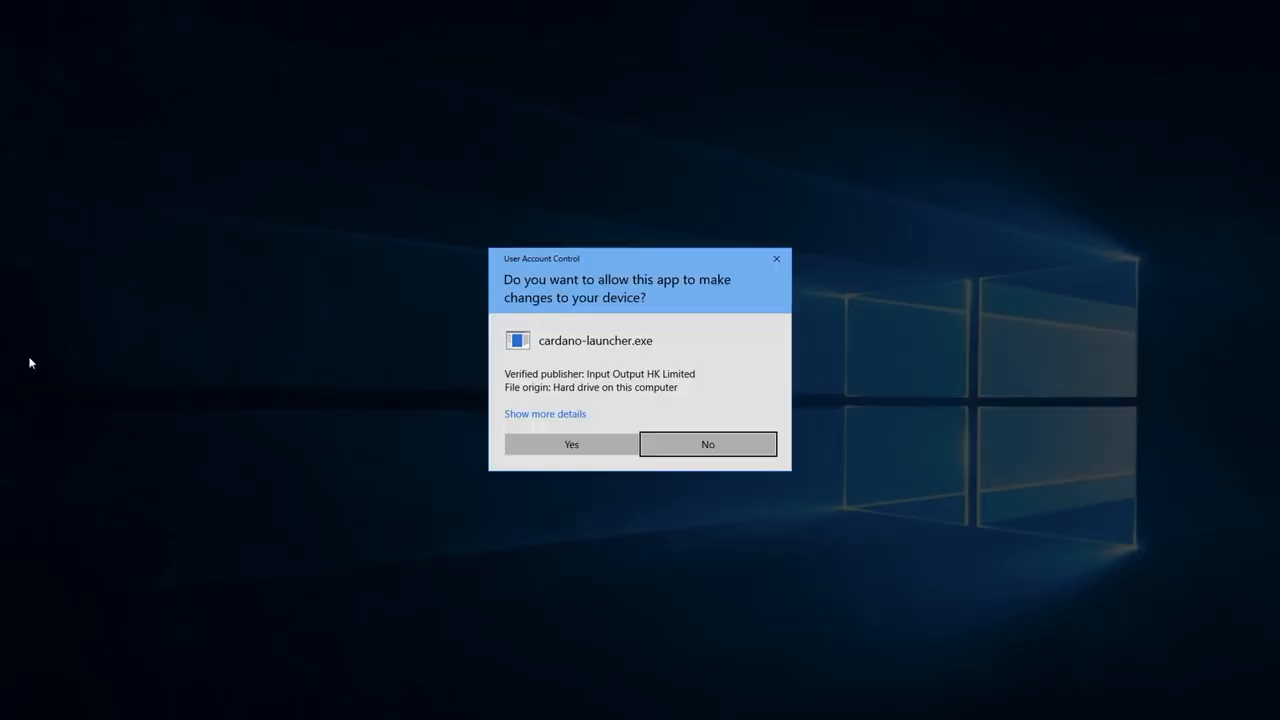
mouse_move(571, 444)
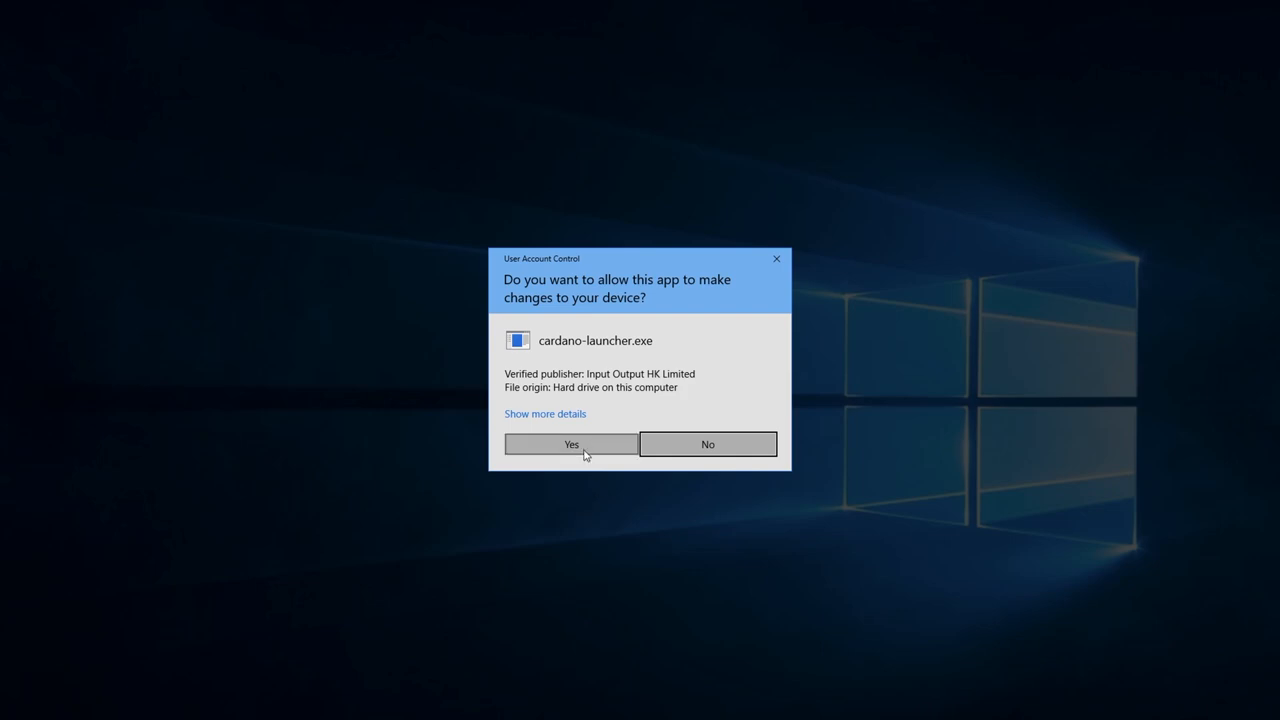
left_click(570, 443)
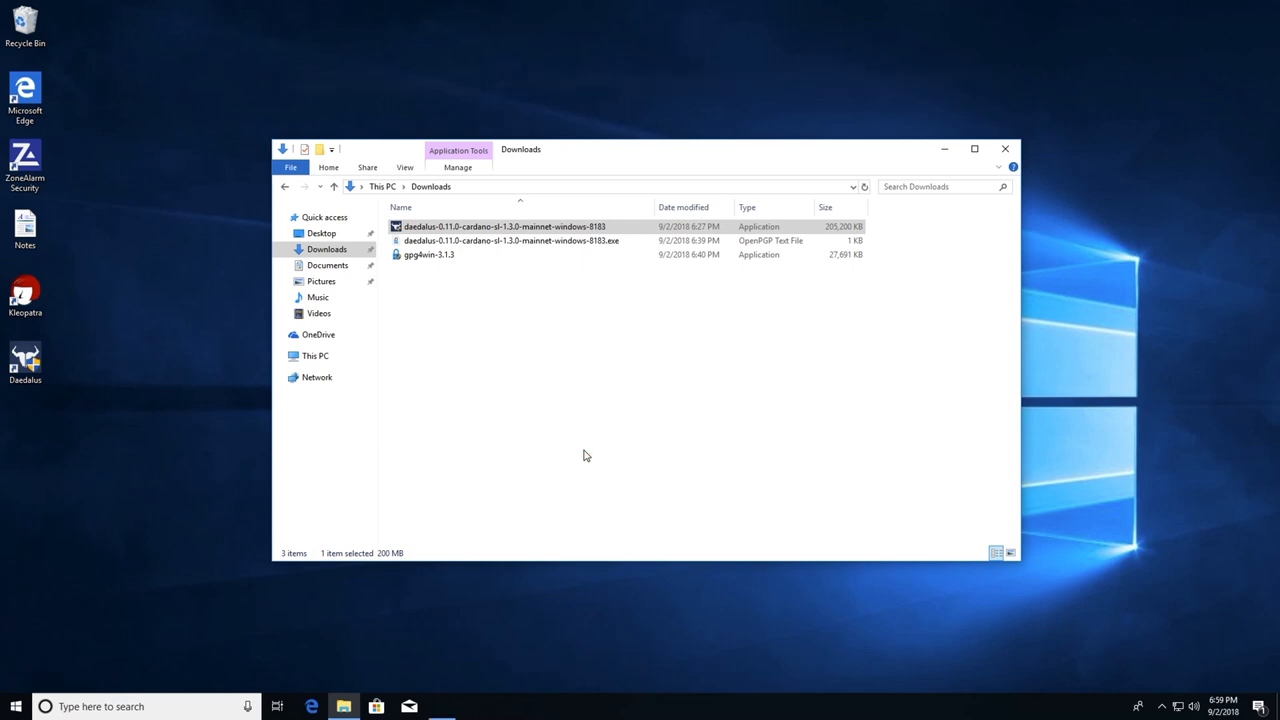
- Launch Daedalus, start creating a wallet, and enter its name and spending password
double_click(504, 226)
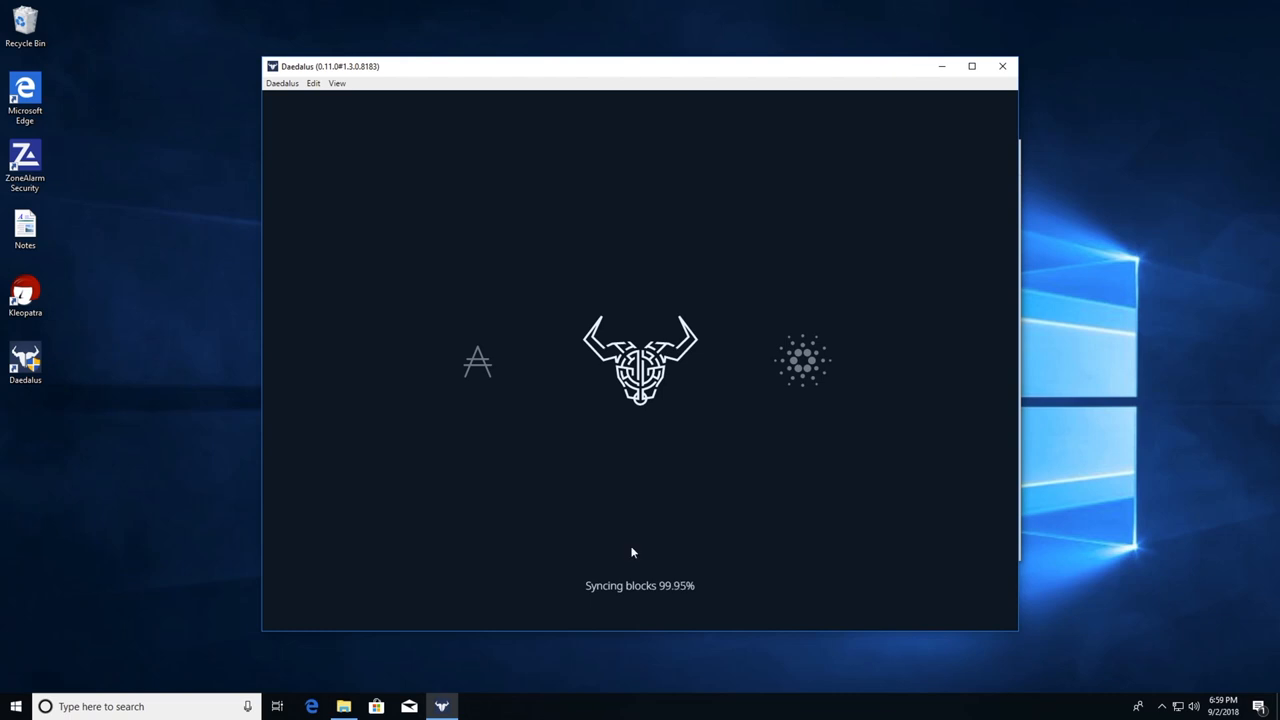
mouse_move(960, 282)
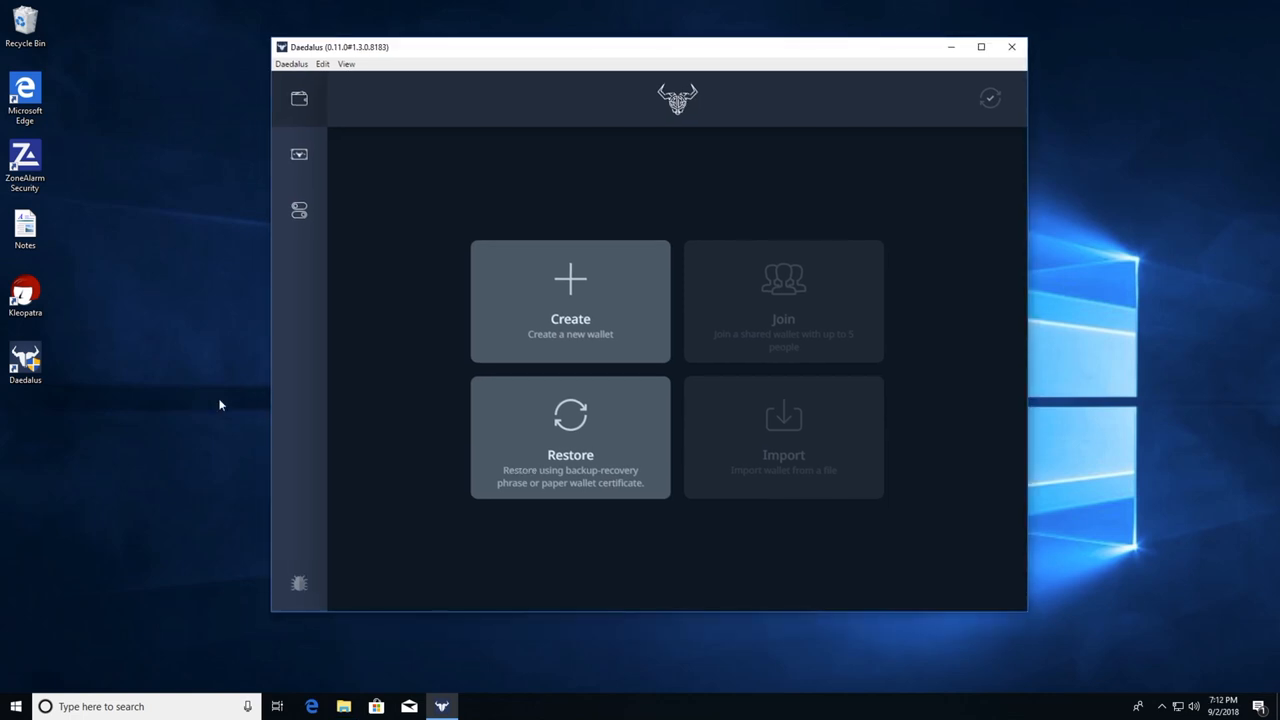
mouse_move(575, 297)
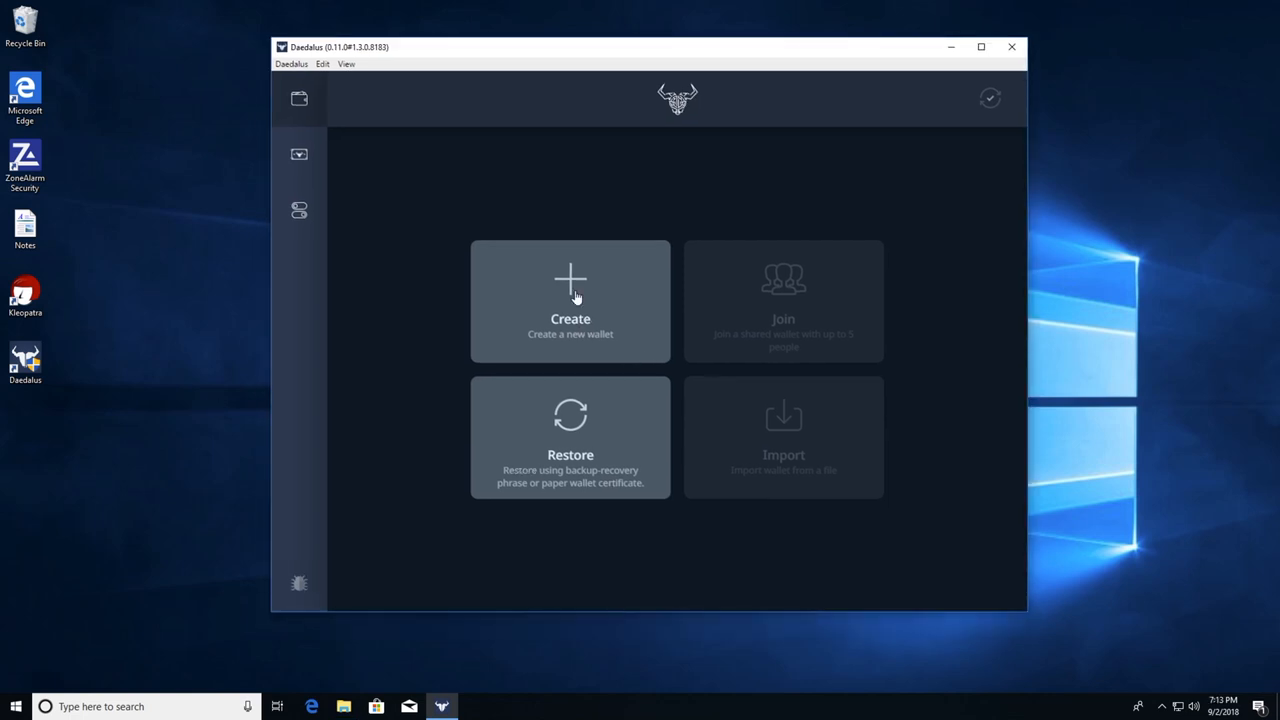
left_click(570, 301)
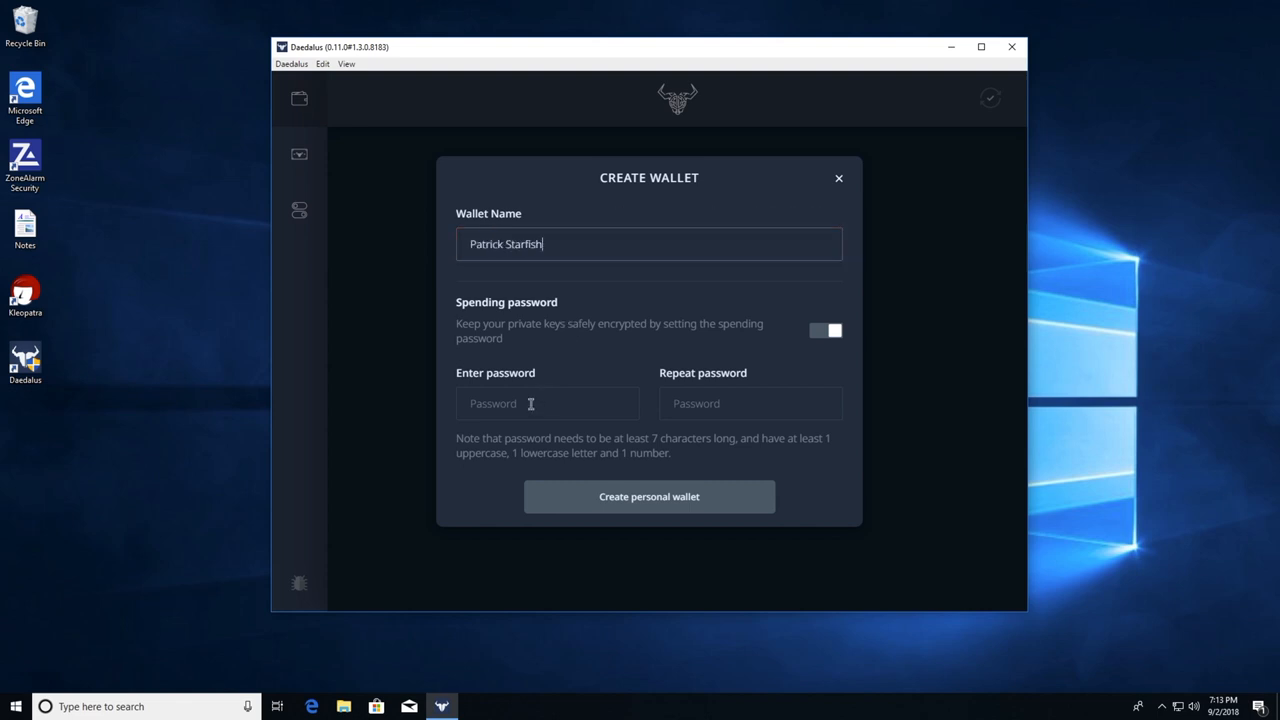
left_click(547, 403)
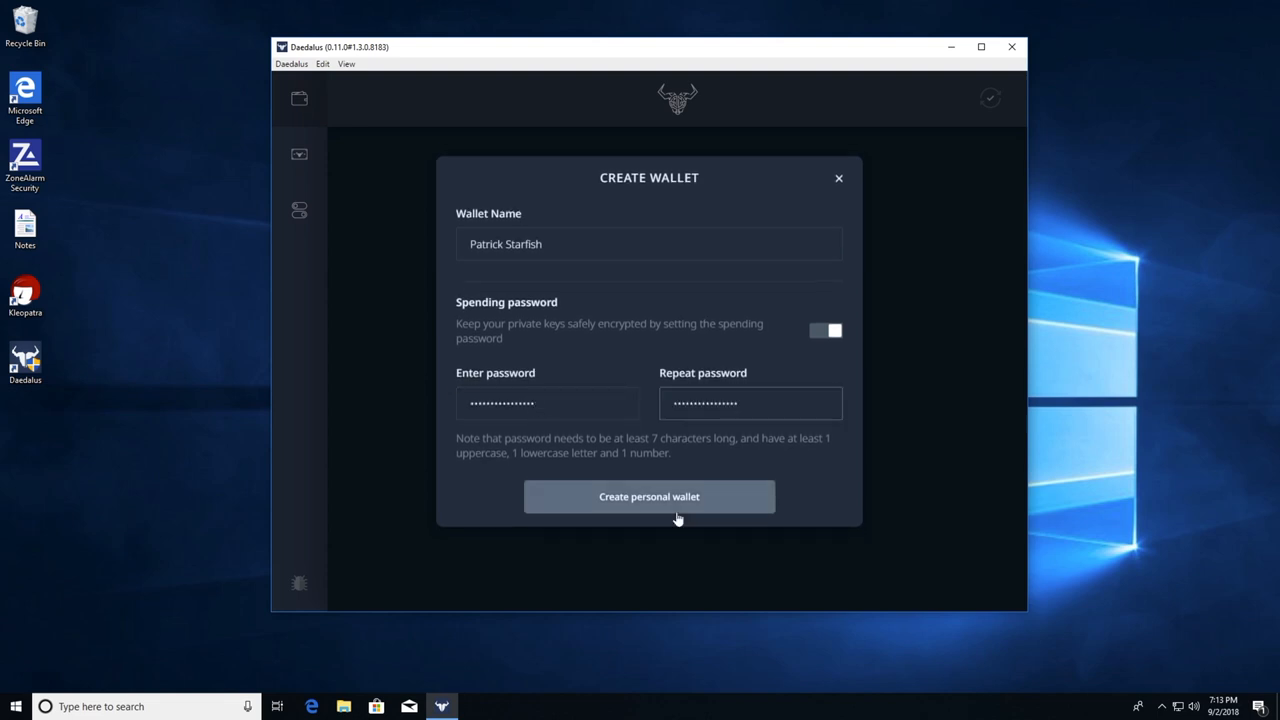
- Create the personal wallet and tick 'Please make sure nobody looks into your screen'
left_click(648, 496)
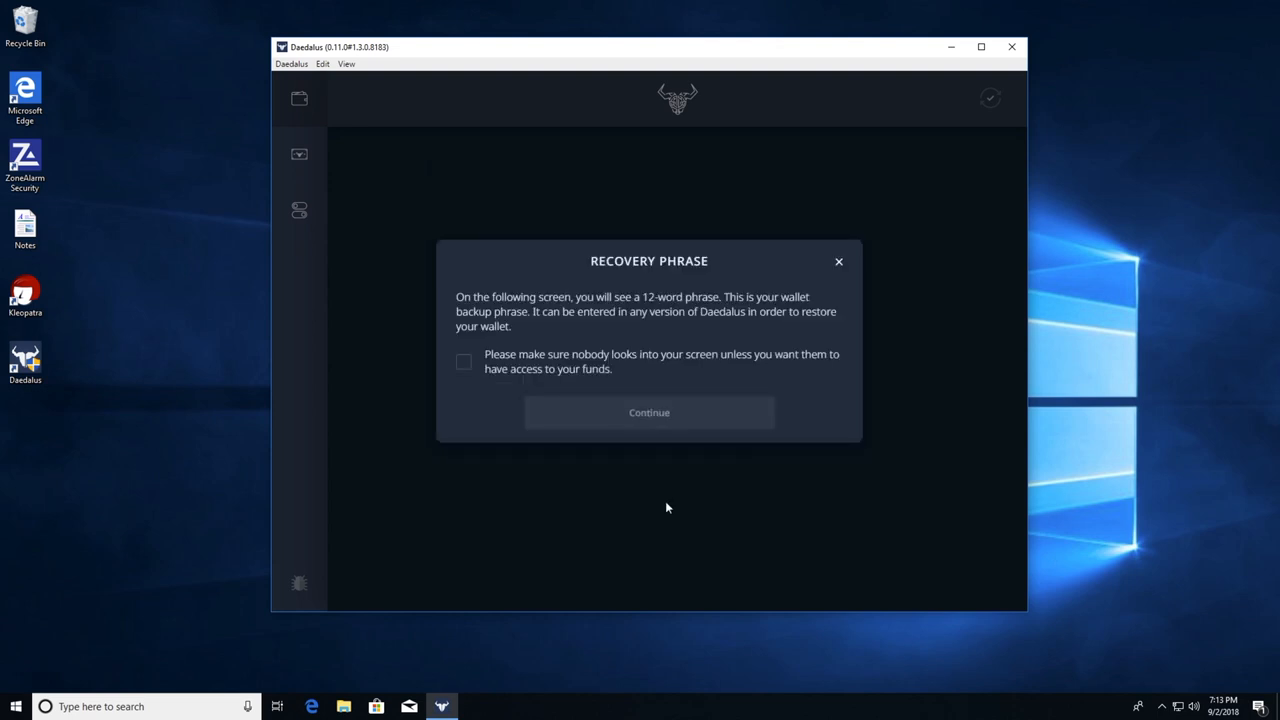
mouse_move(683, 310)
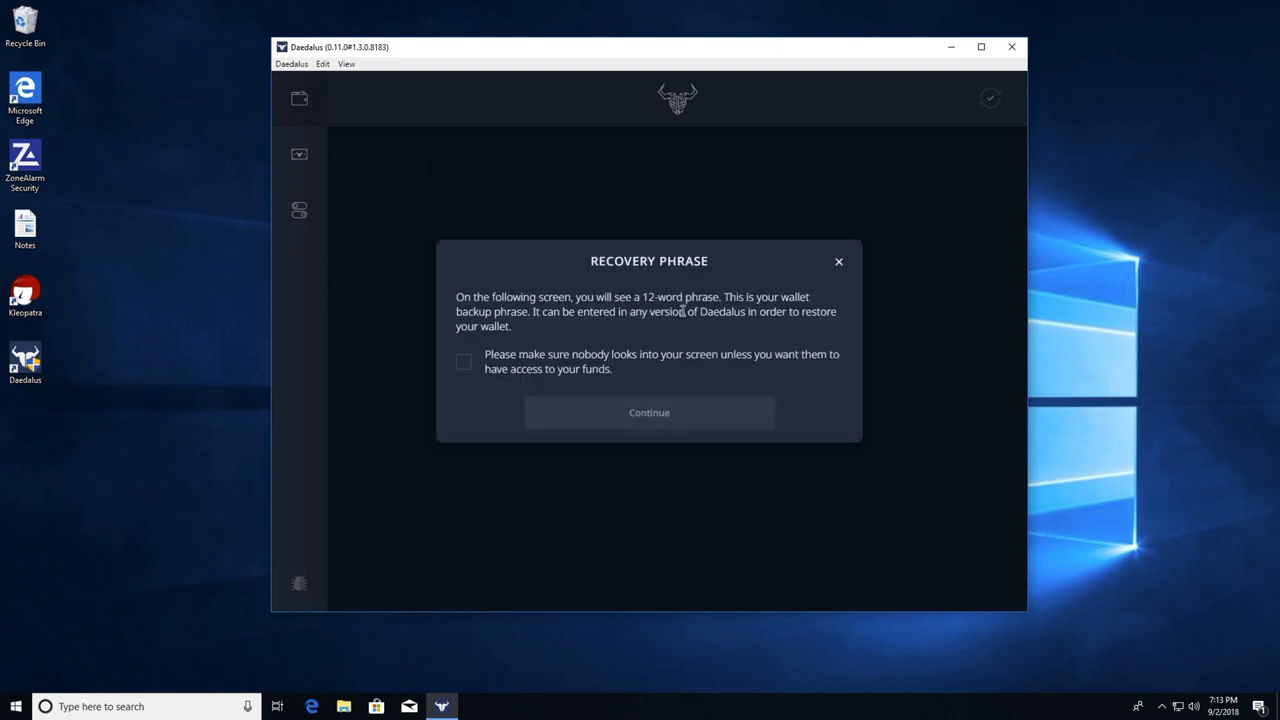
mouse_move(507, 318)
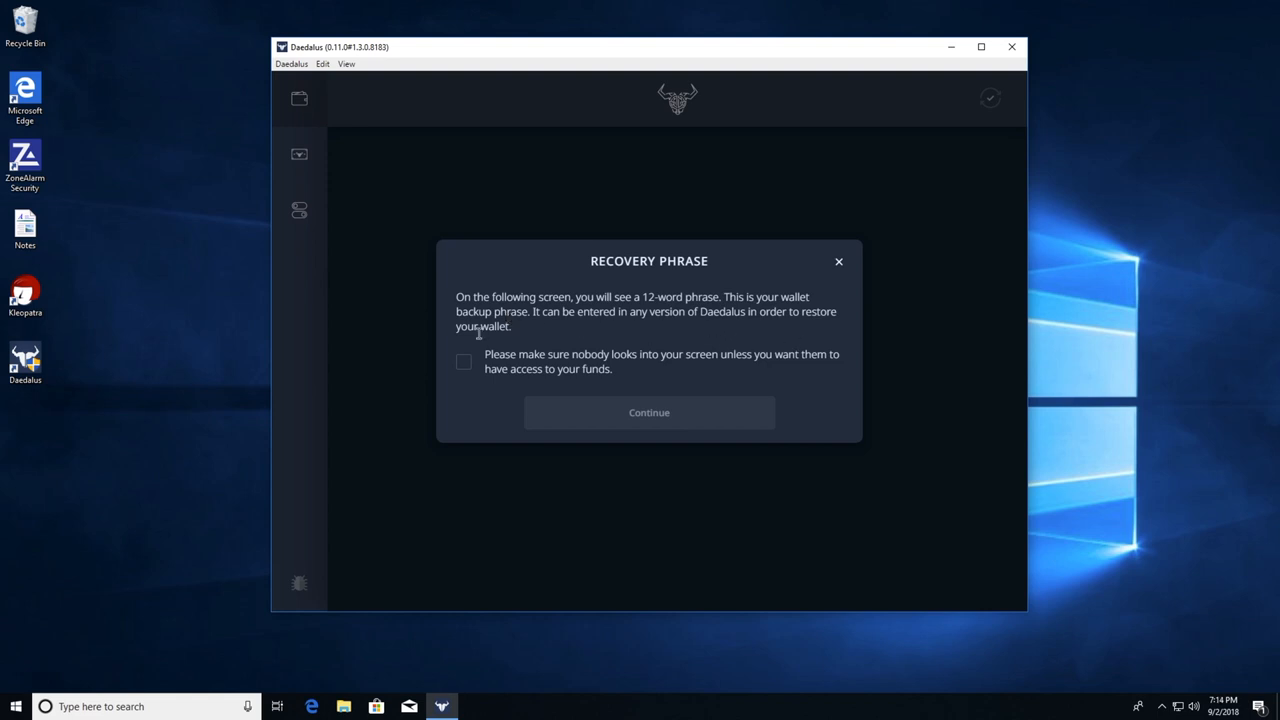
mouse_move(643, 372)
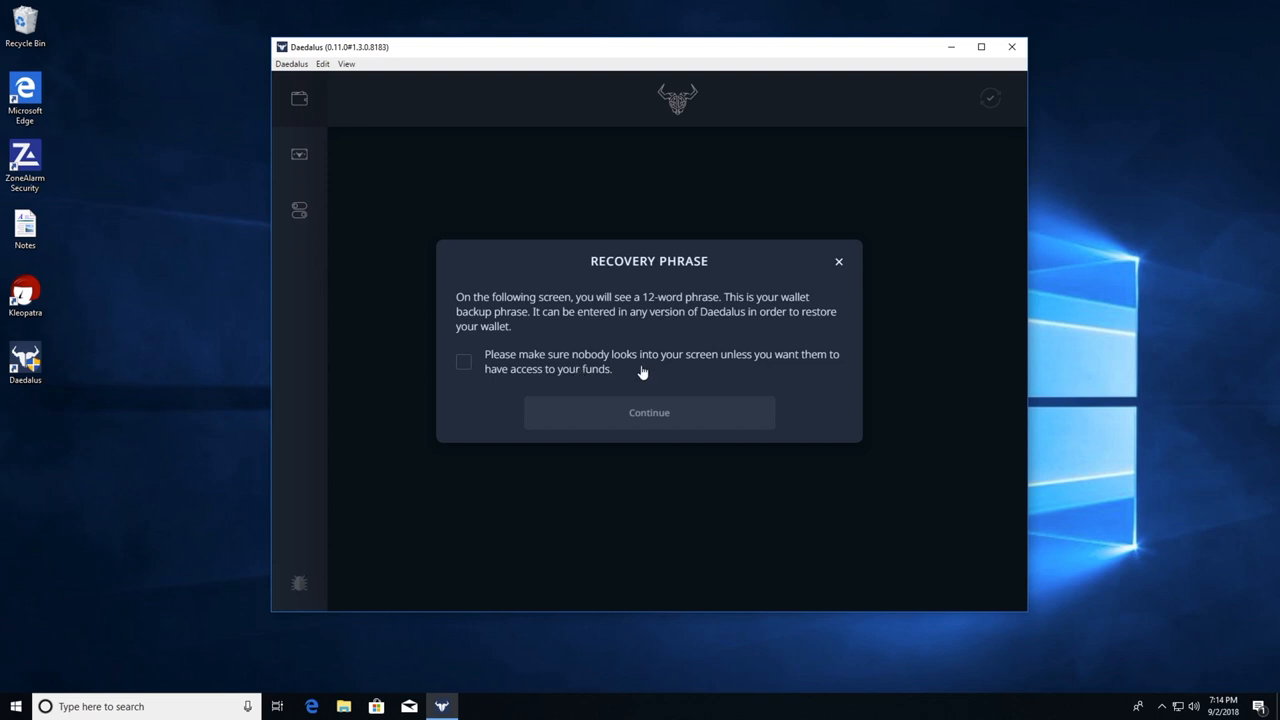
mouse_move(676, 369)
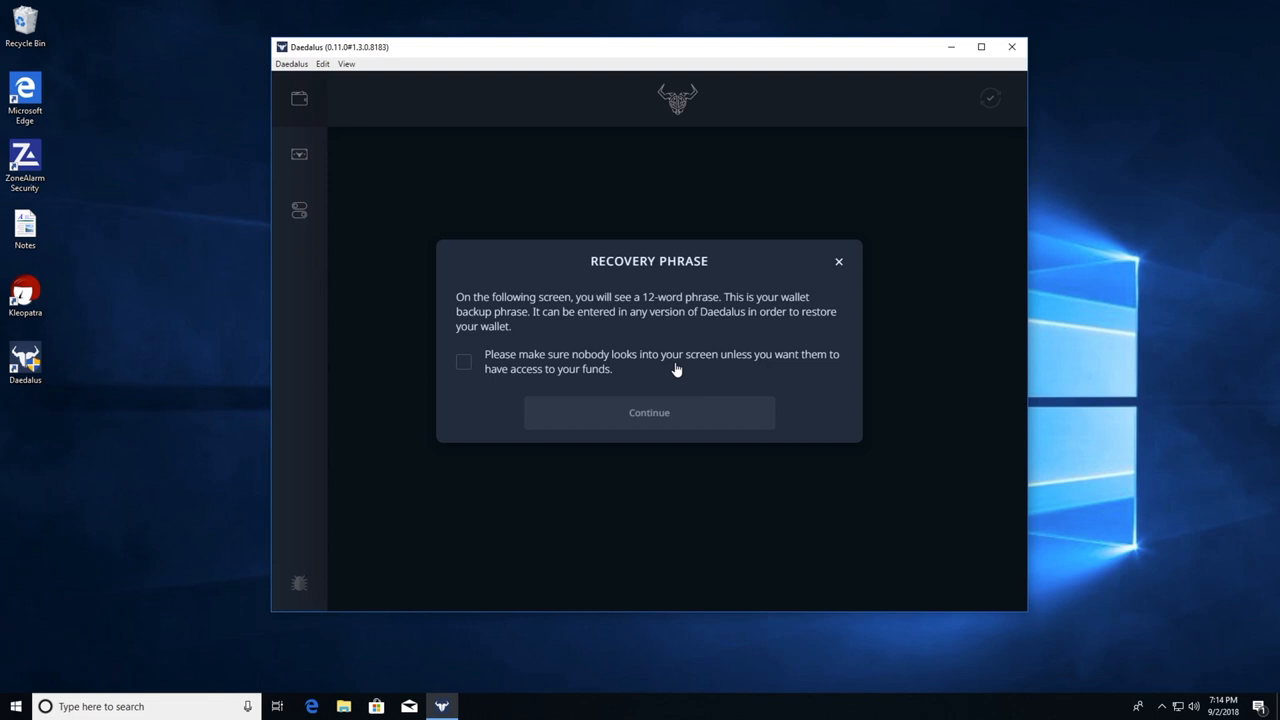
left_click(463, 362)
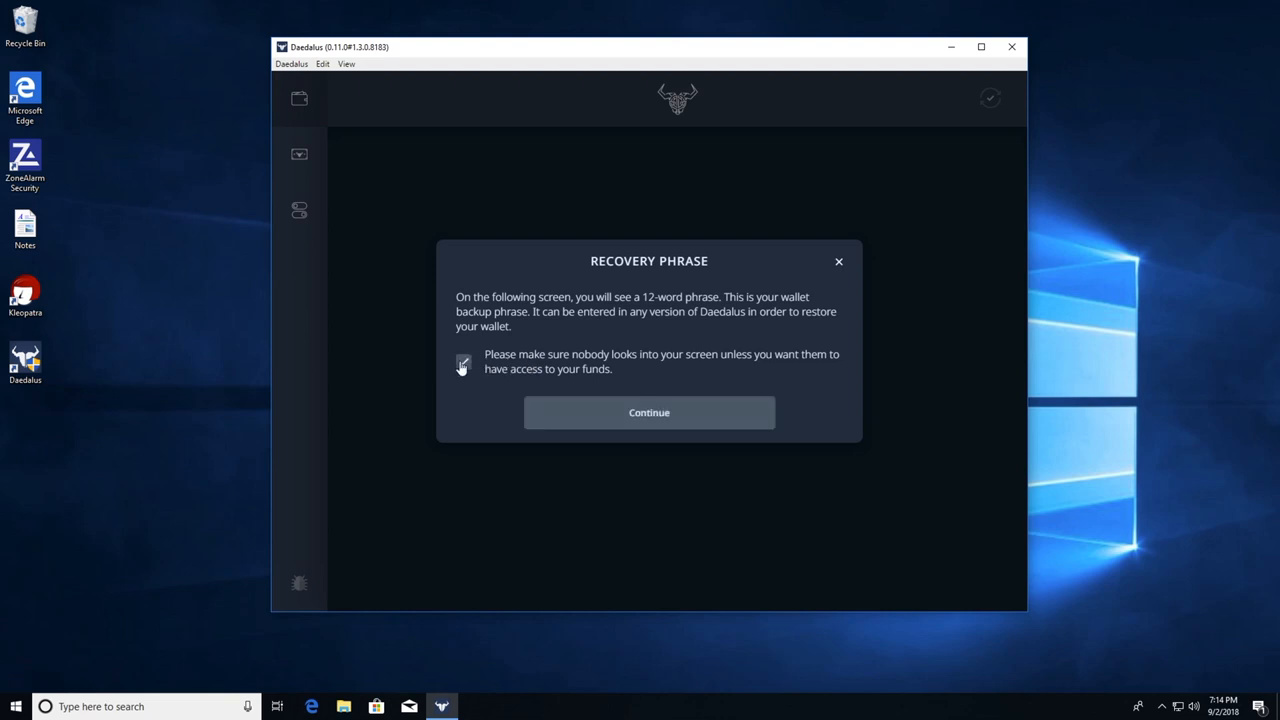
- Continue past the Recovery Phrase notice to display the 12-word backup phrase
left_click(649, 412)
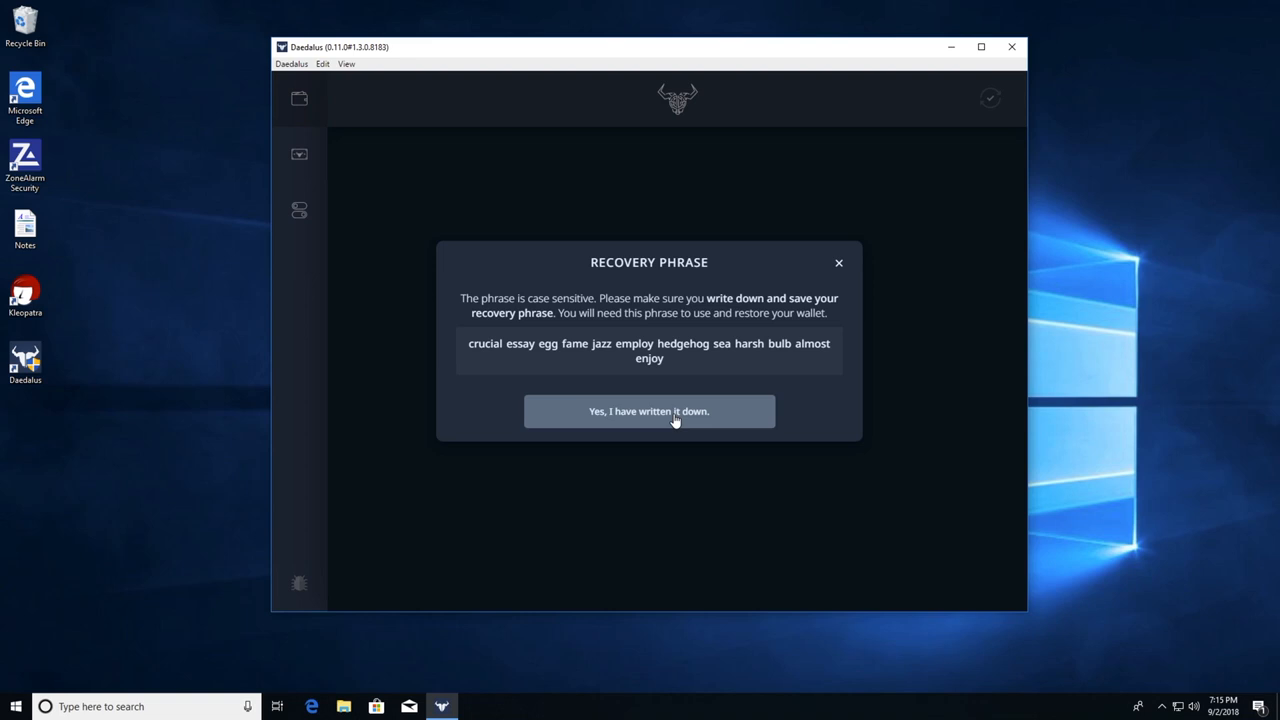
- Confirm the phrase is written down and begin re-entering it with 'crucial'
left_click(649, 411)
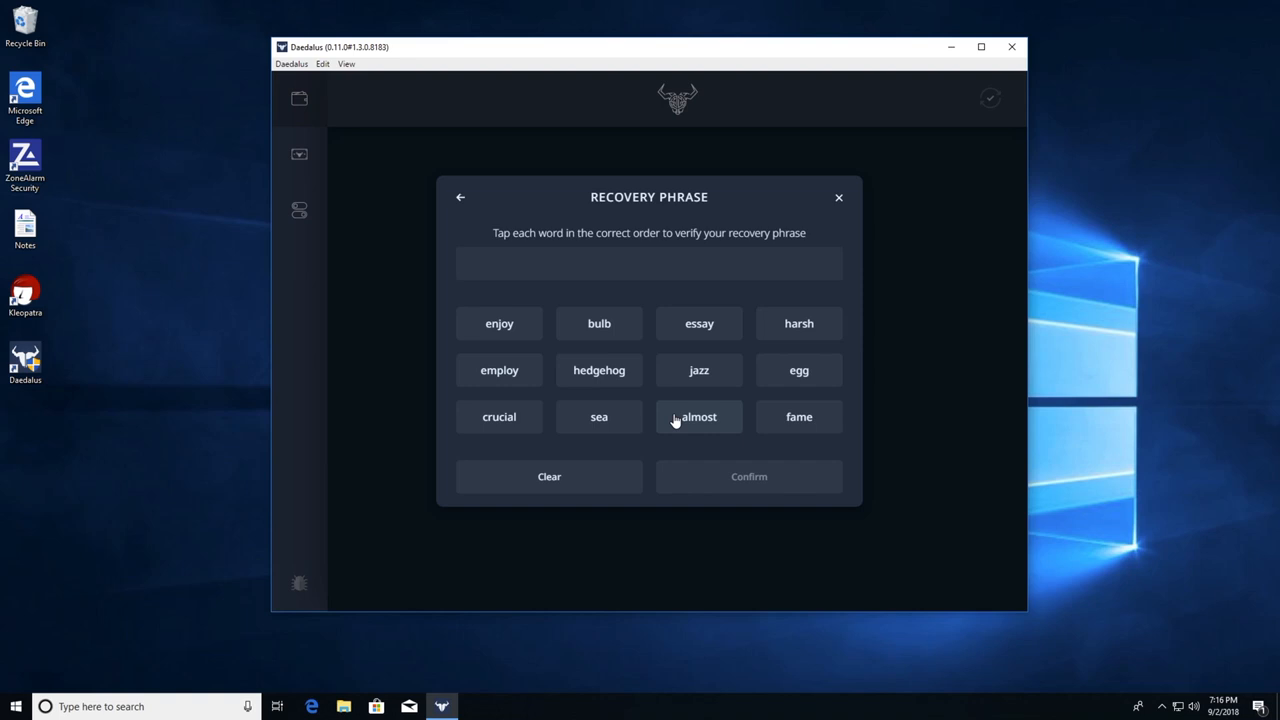
mouse_move(499, 417)
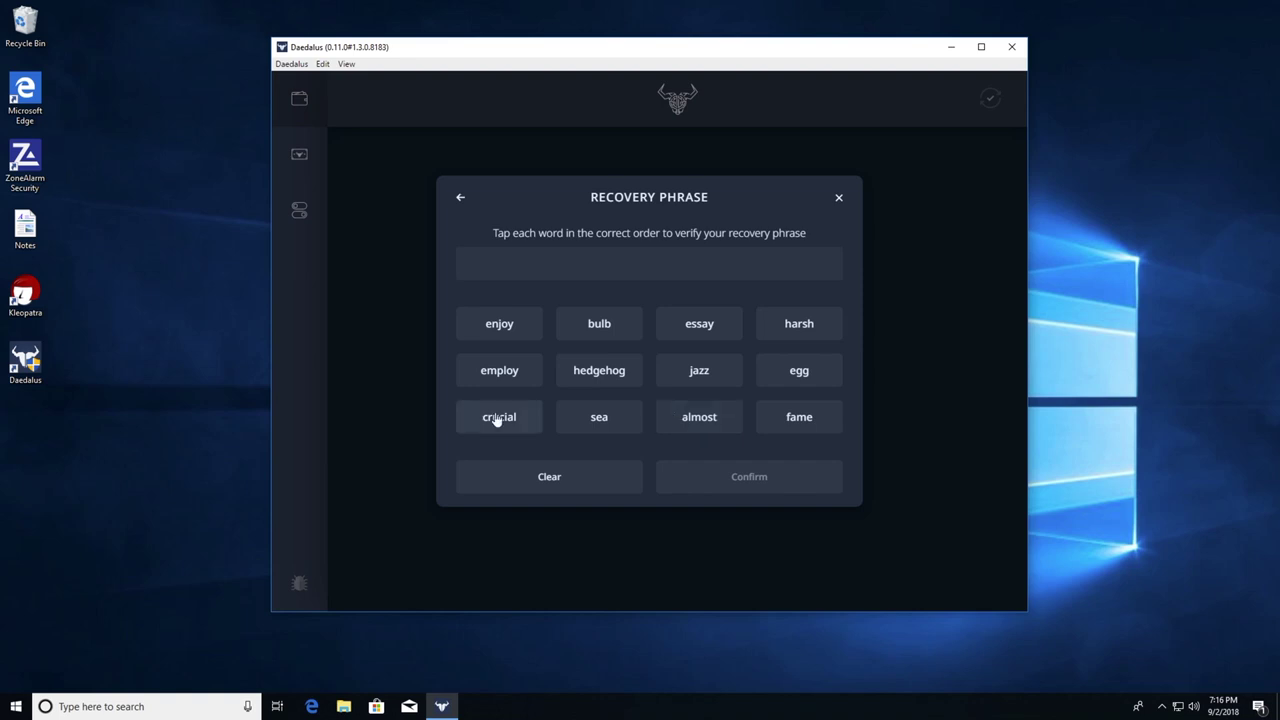
left_click(499, 417)
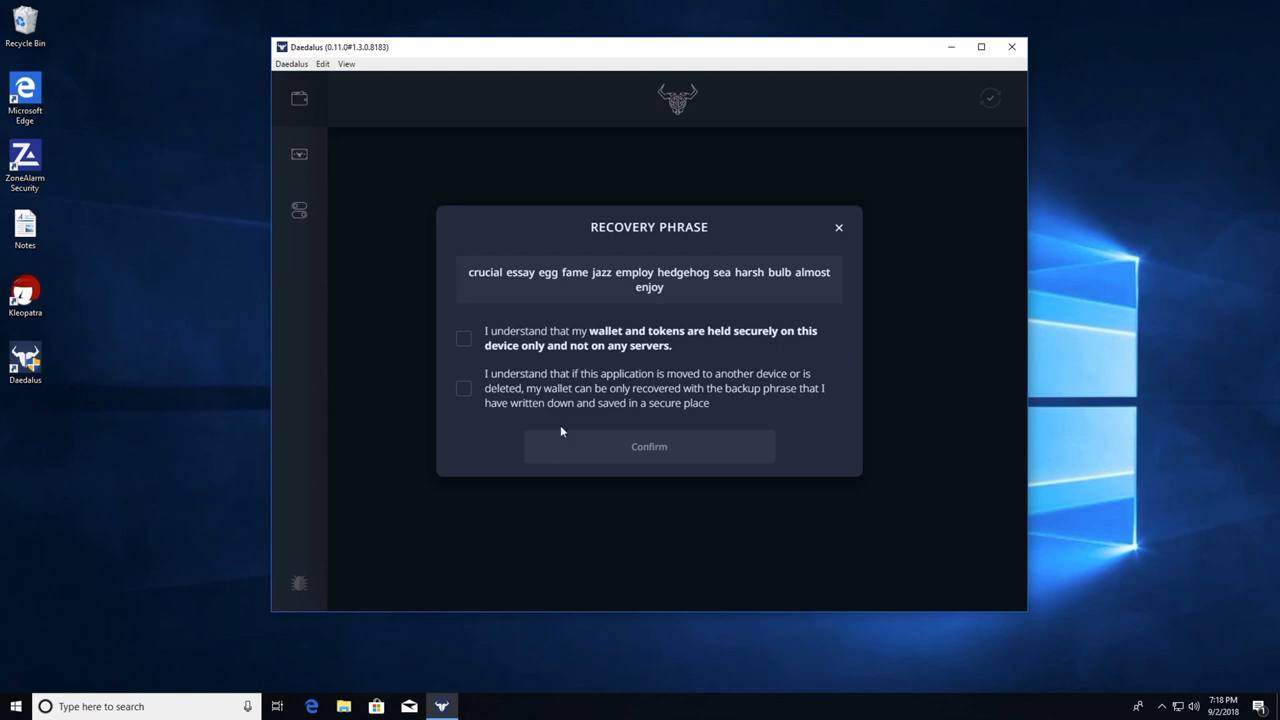
mouse_move(725, 238)
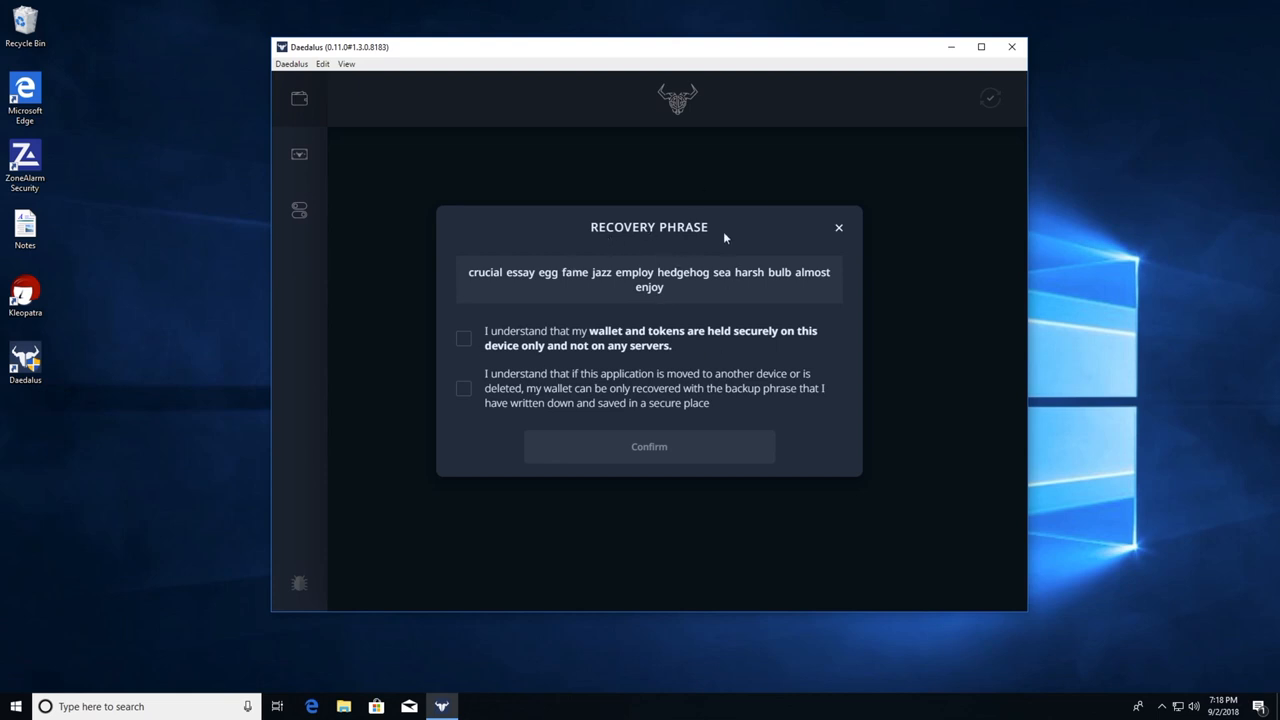
mouse_move(709, 306)
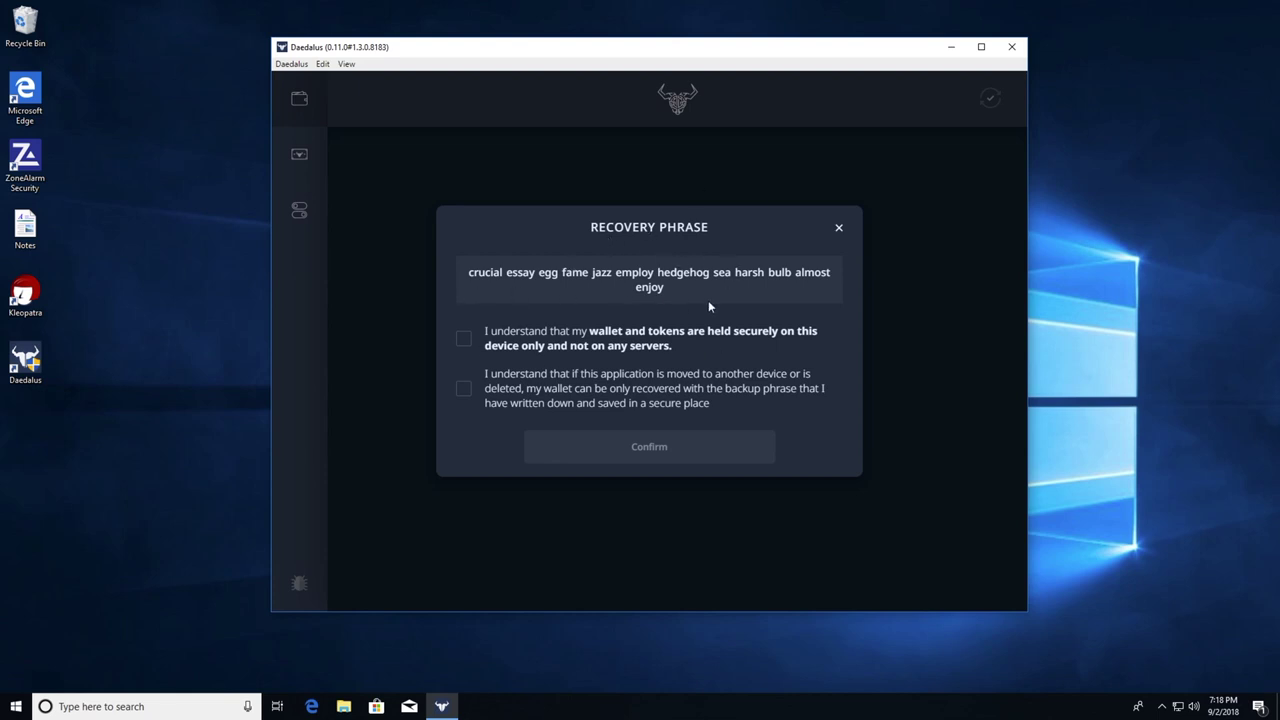
mouse_move(663, 301)
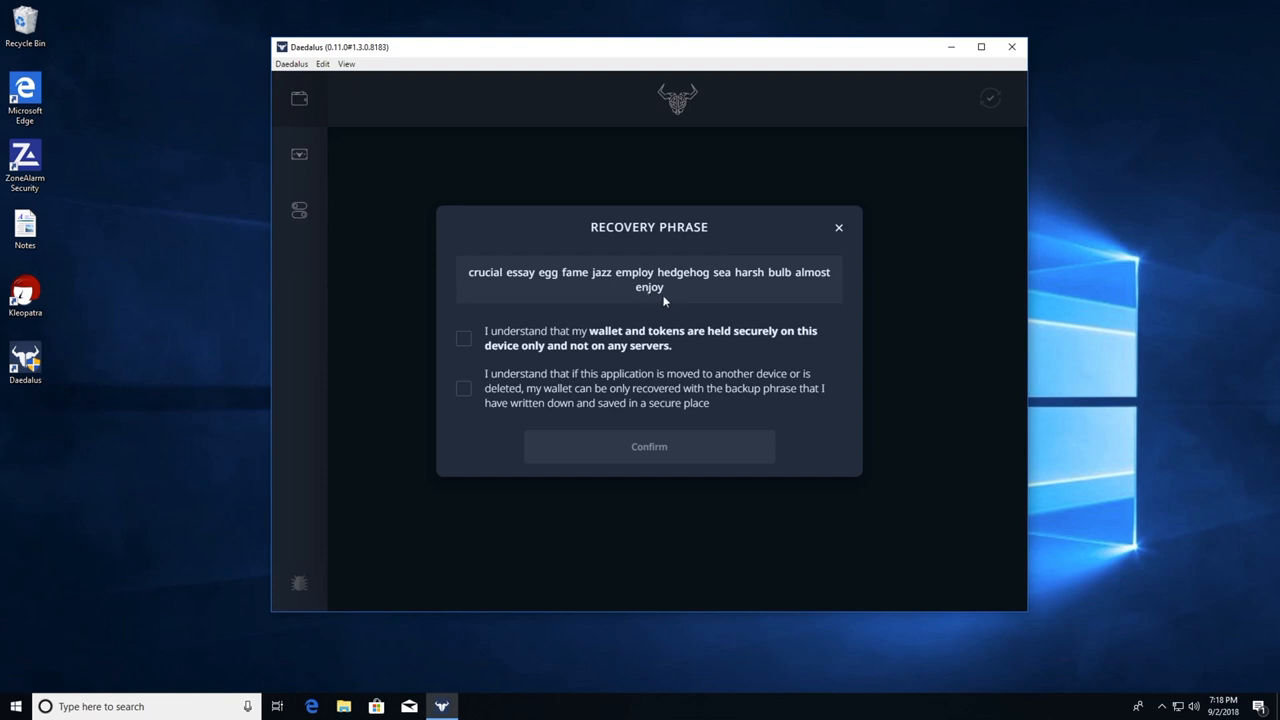
mouse_move(641, 293)
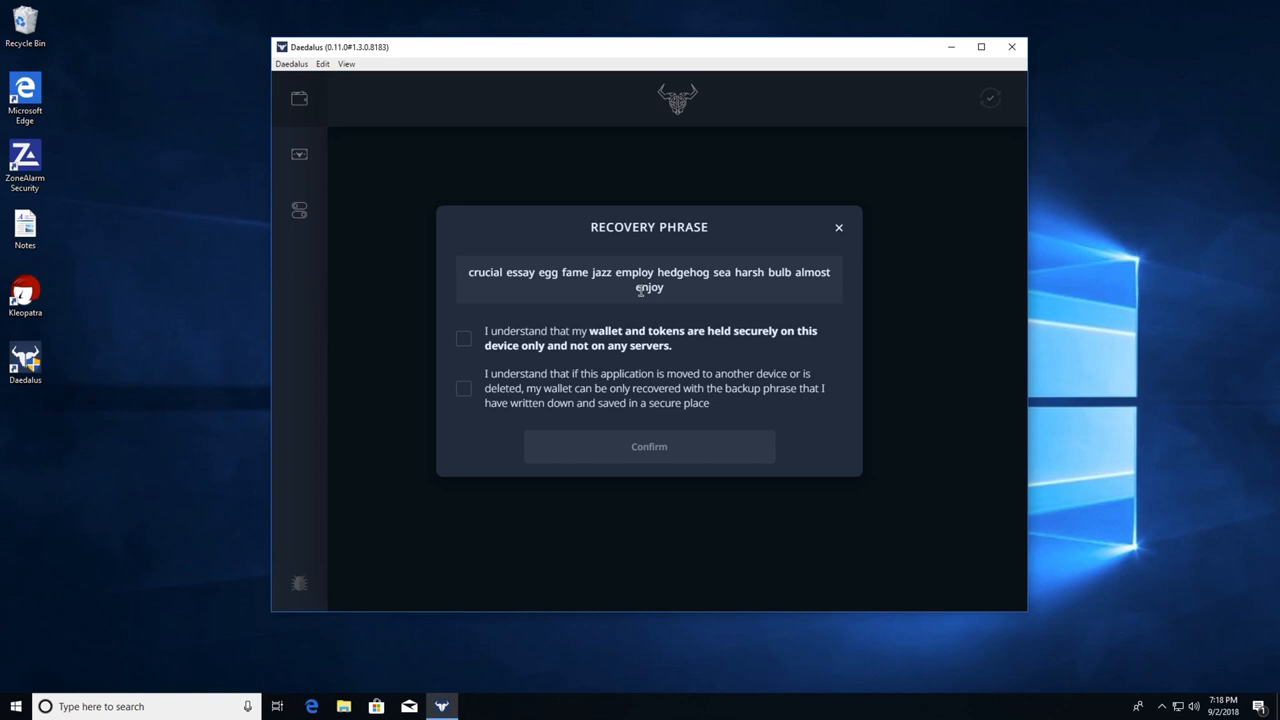
mouse_move(560, 356)
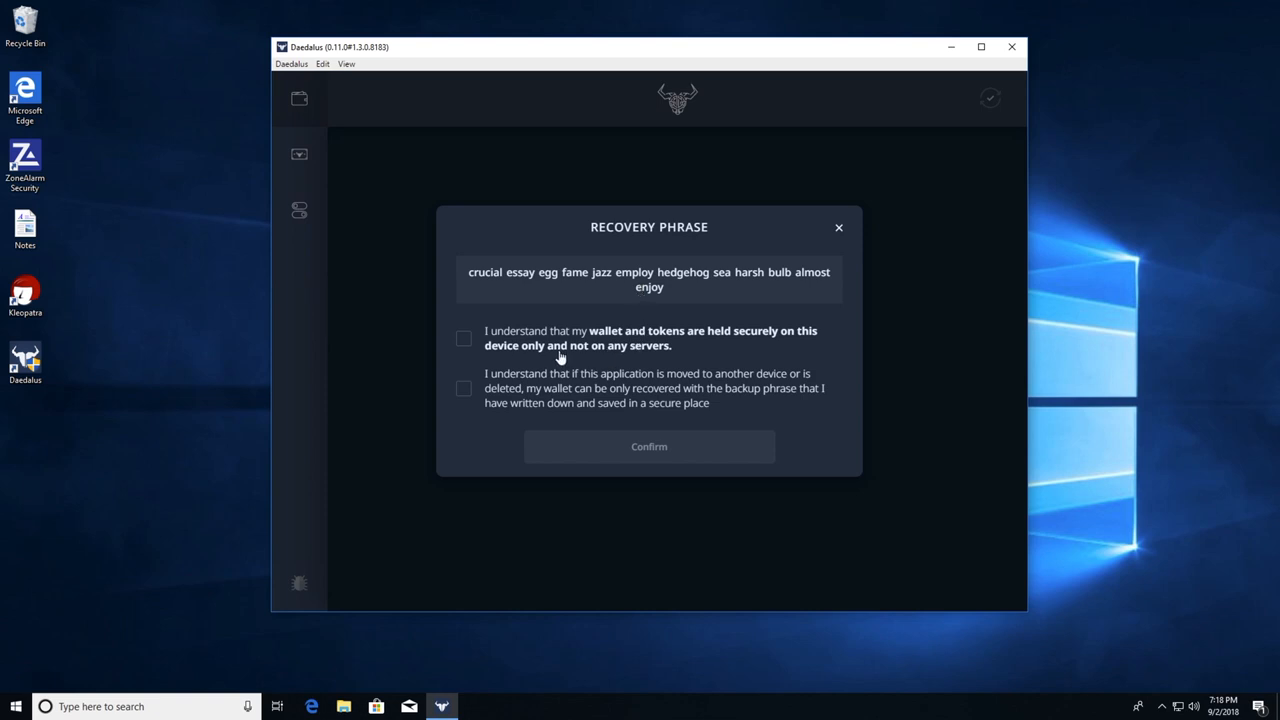
mouse_move(687, 247)
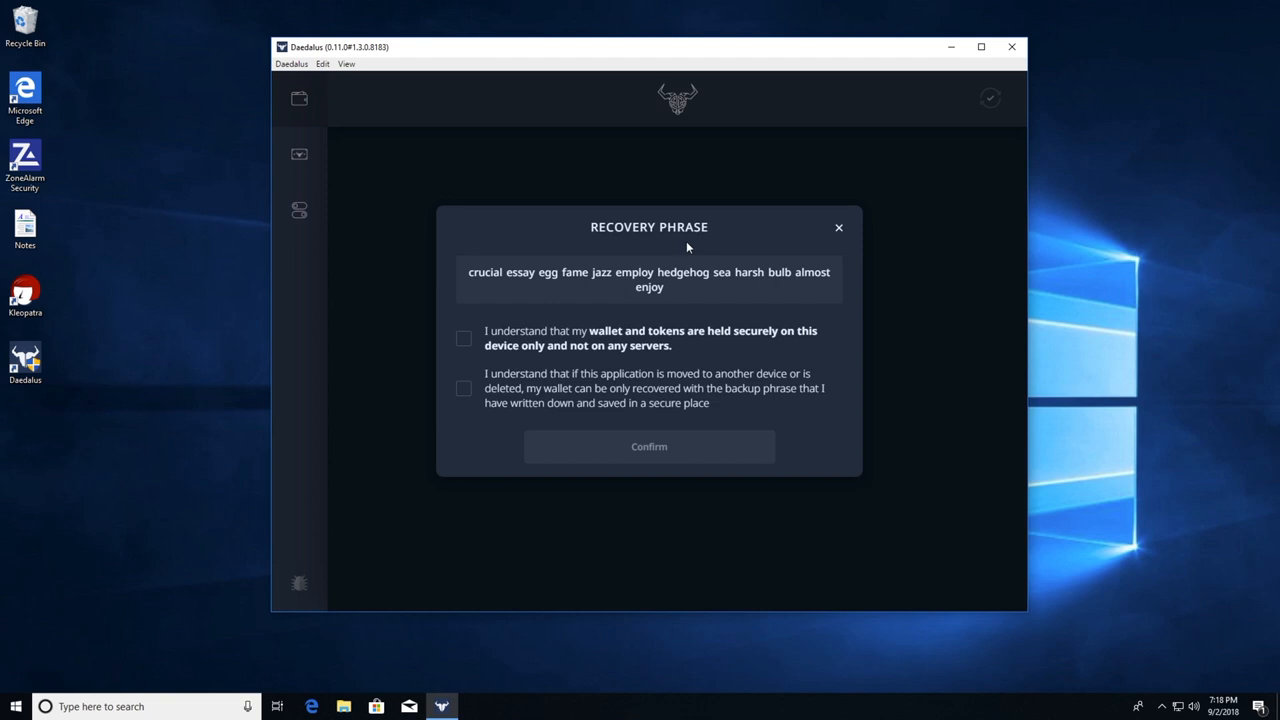
mouse_move(591, 350)
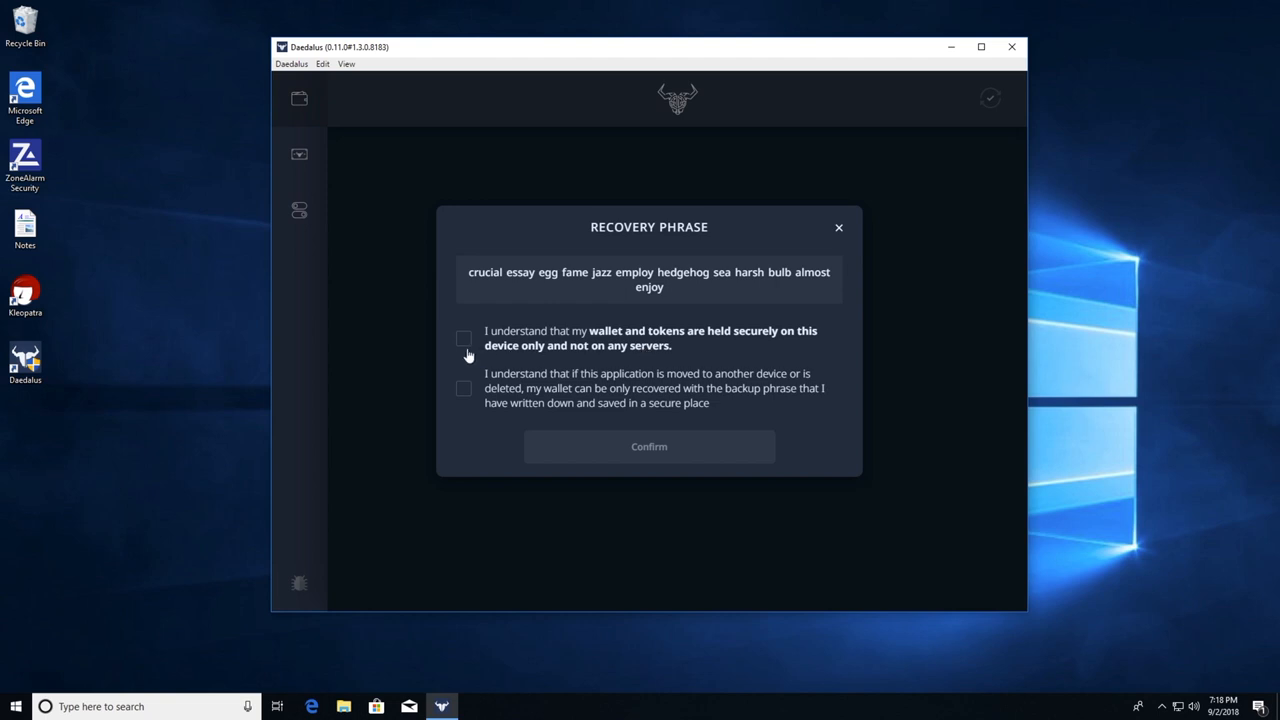
- Acknowledge device-only funds and backup-phrase recovery, then confirm to create the wallet
left_click(463, 338)
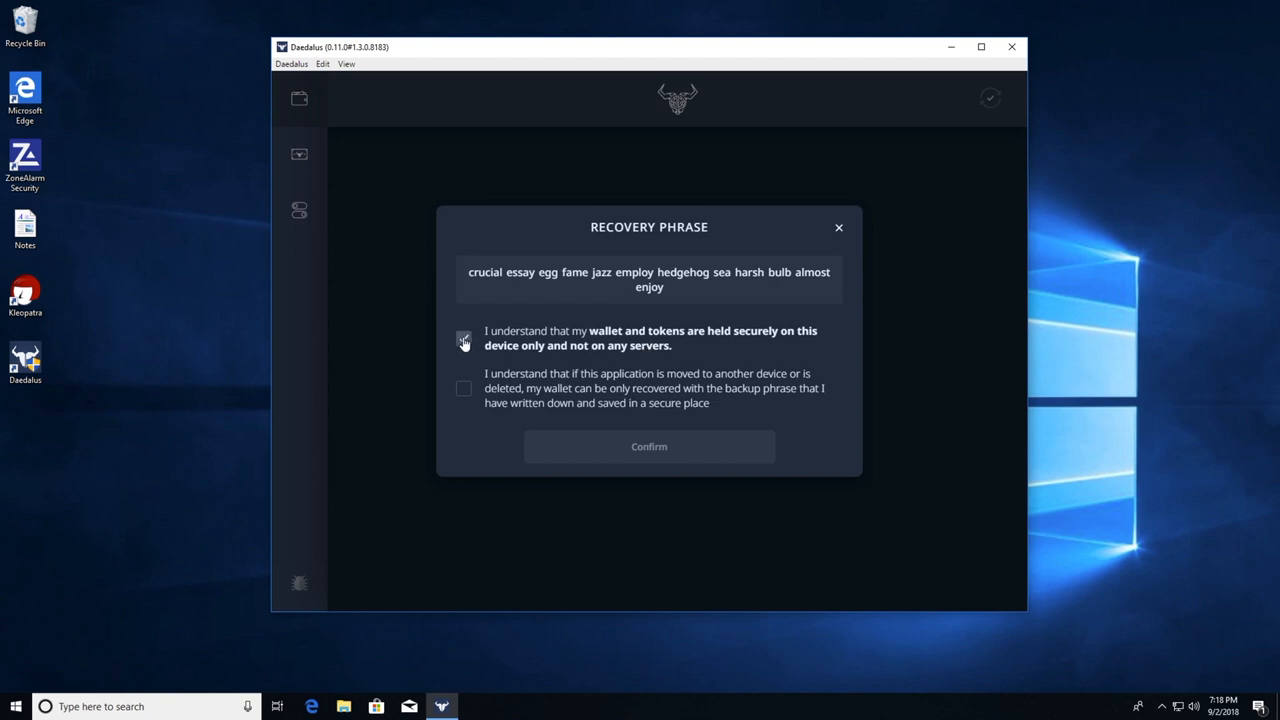
left_click(463, 338)
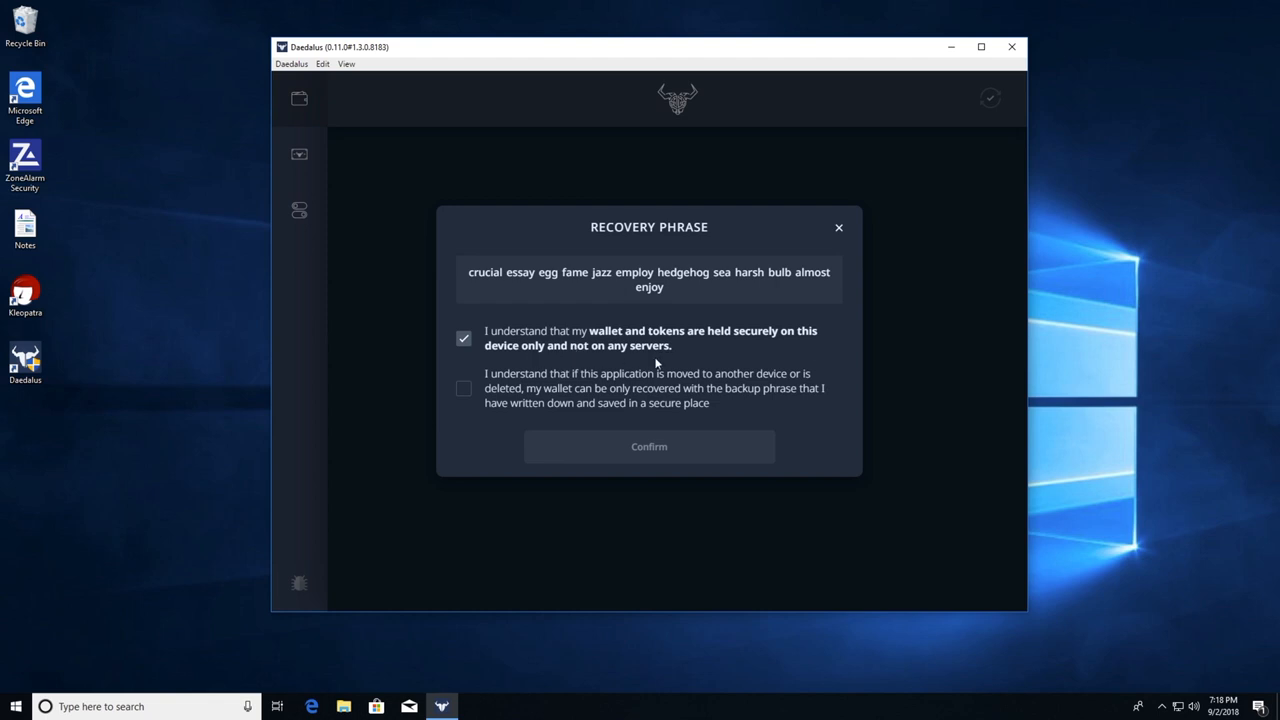
mouse_move(617, 342)
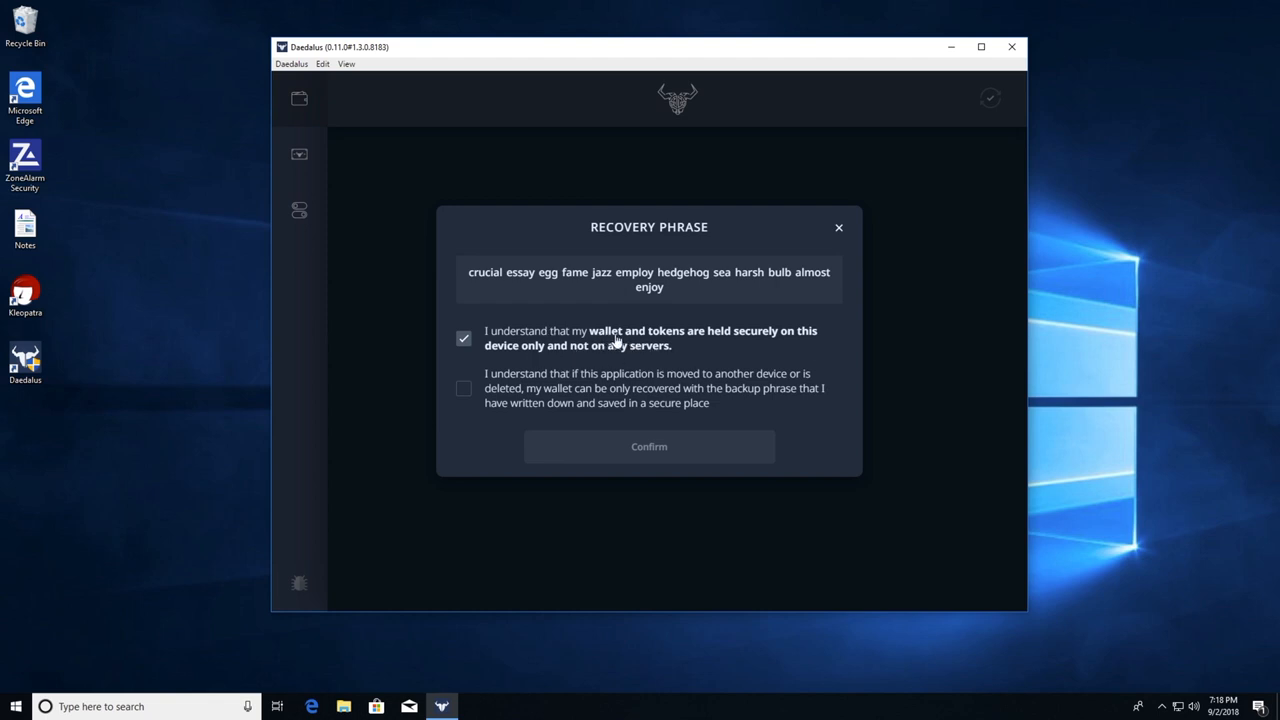
mouse_move(757, 346)
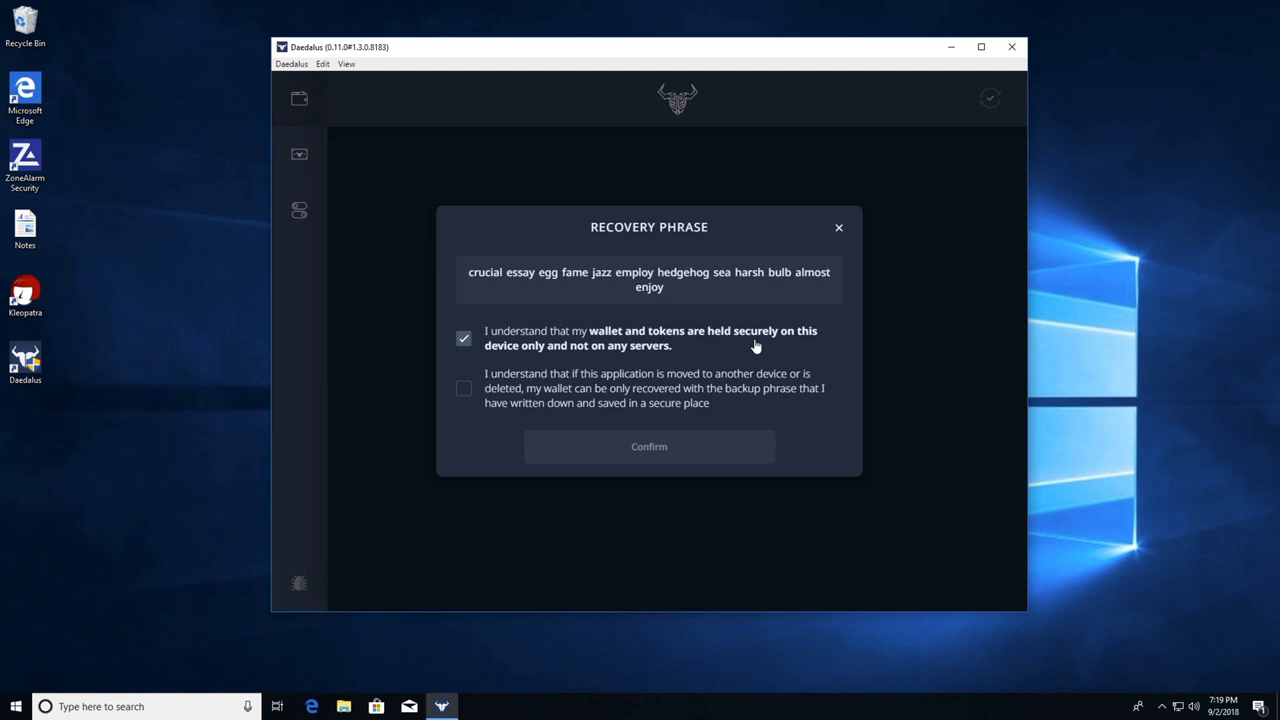
mouse_move(681, 340)
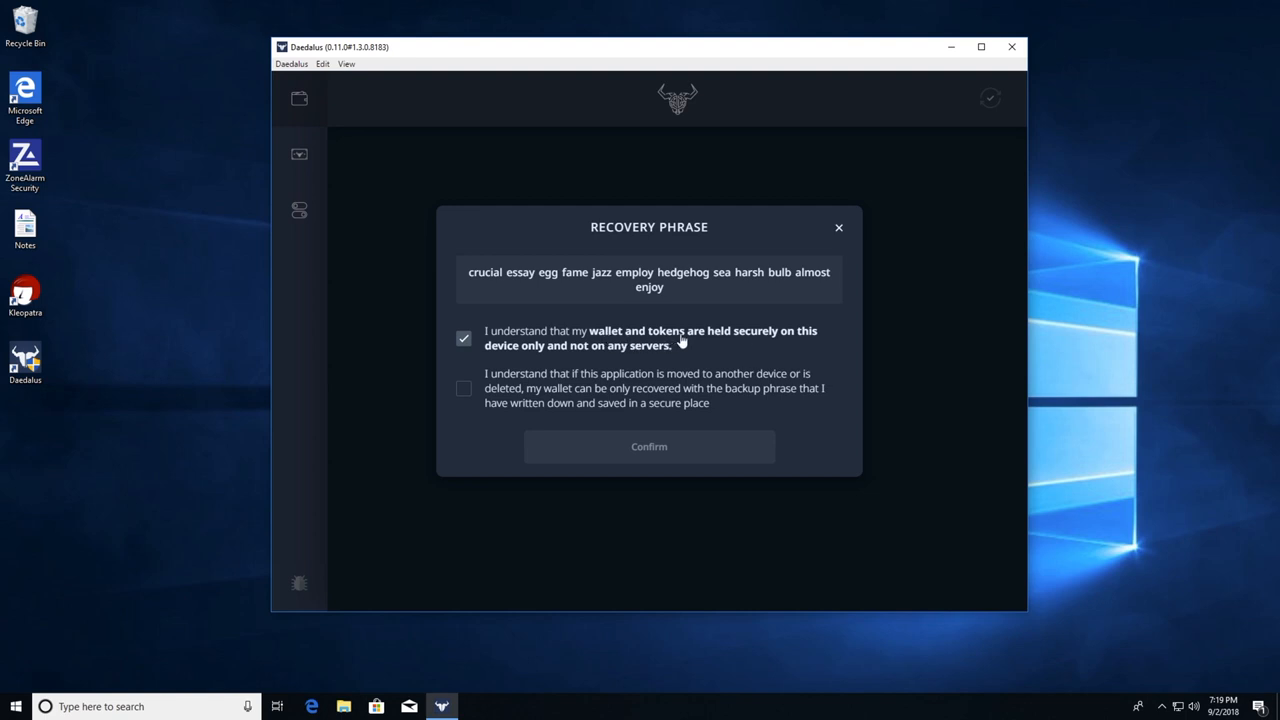
mouse_move(477, 388)
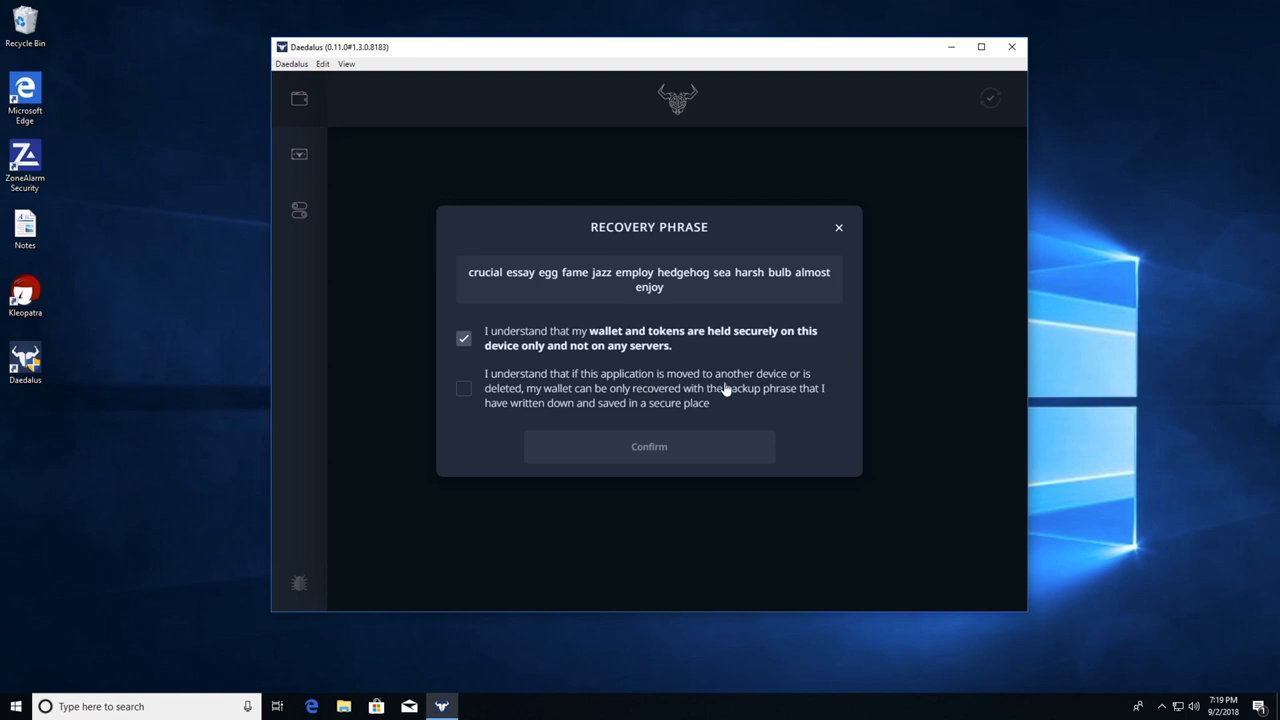
mouse_move(530, 398)
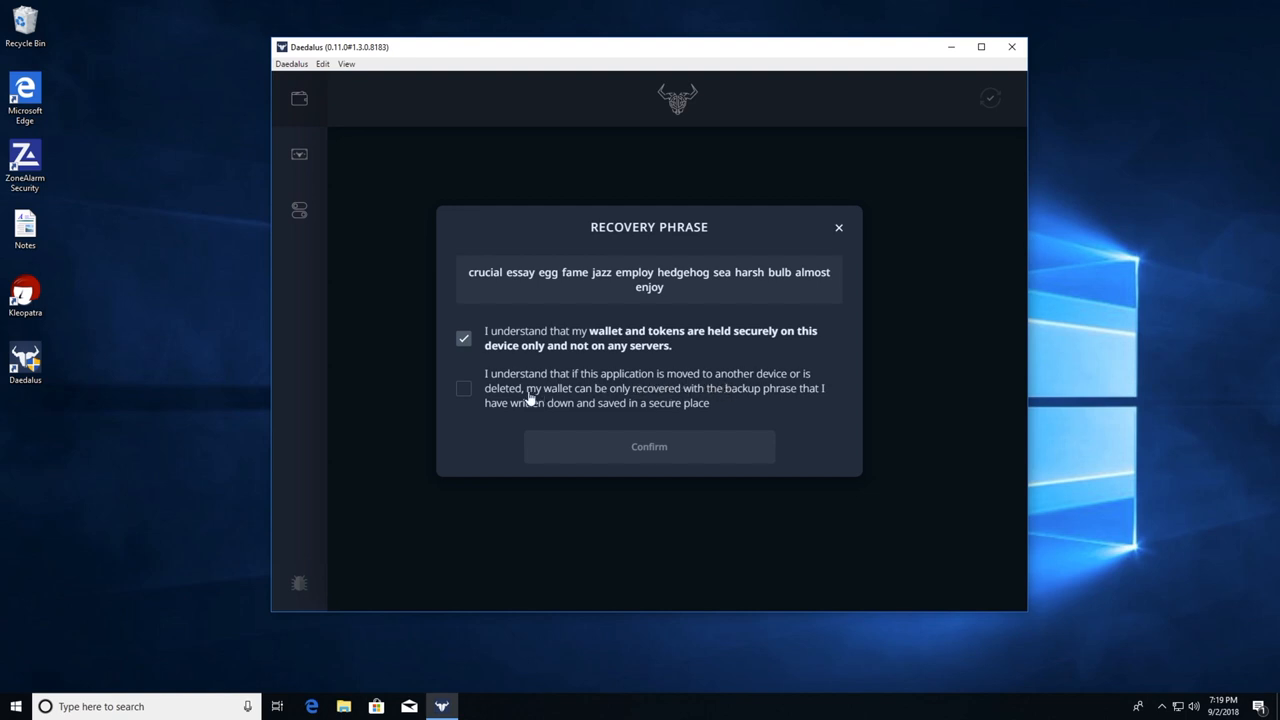
mouse_move(713, 398)
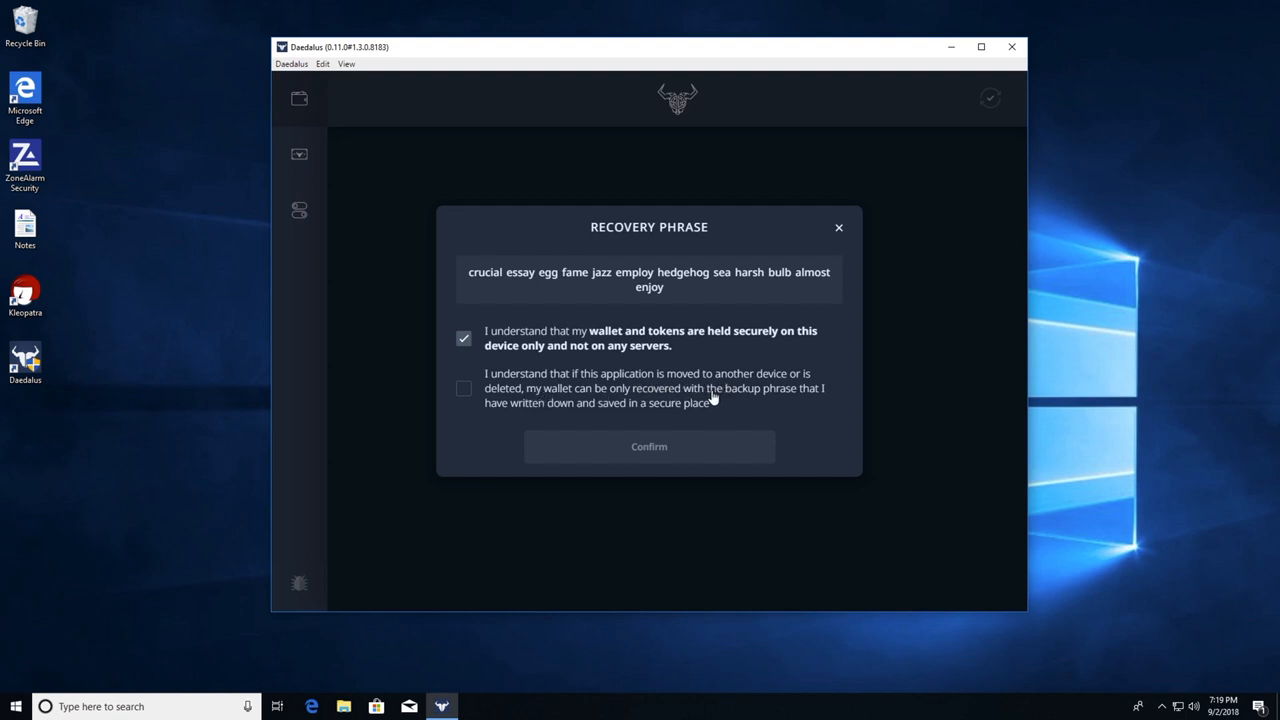
mouse_move(479, 416)
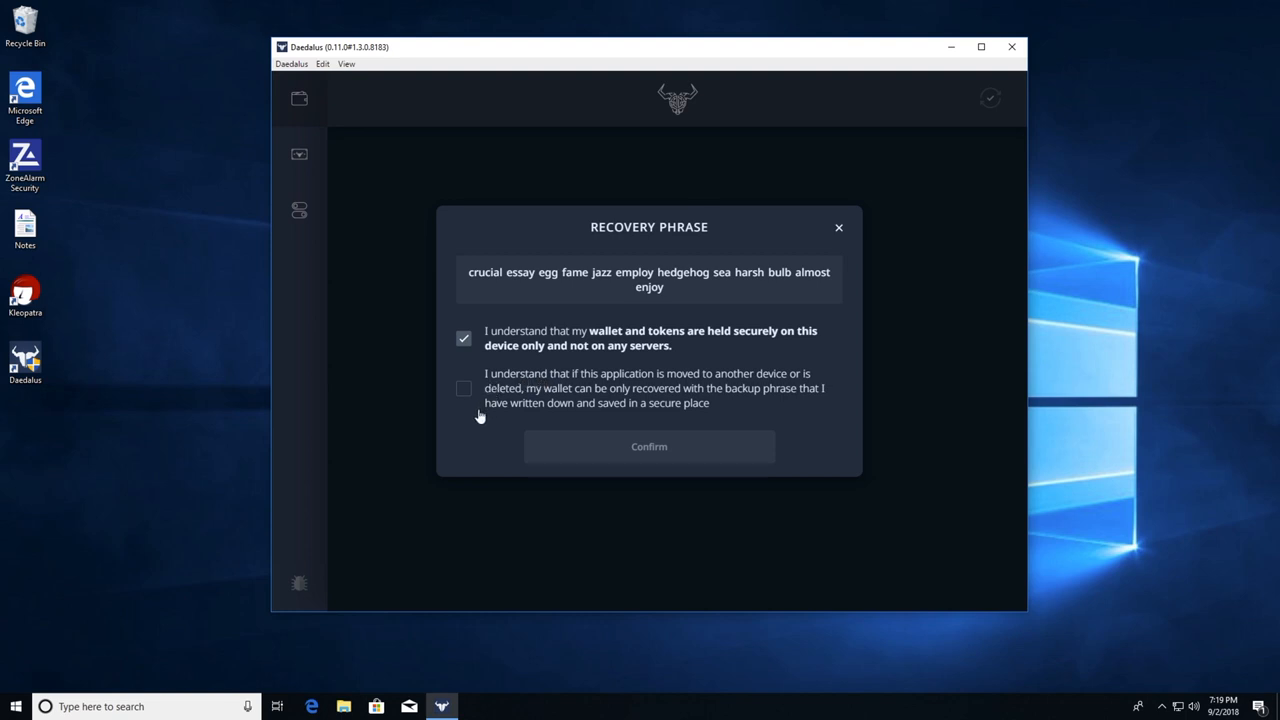
left_click(463, 388)
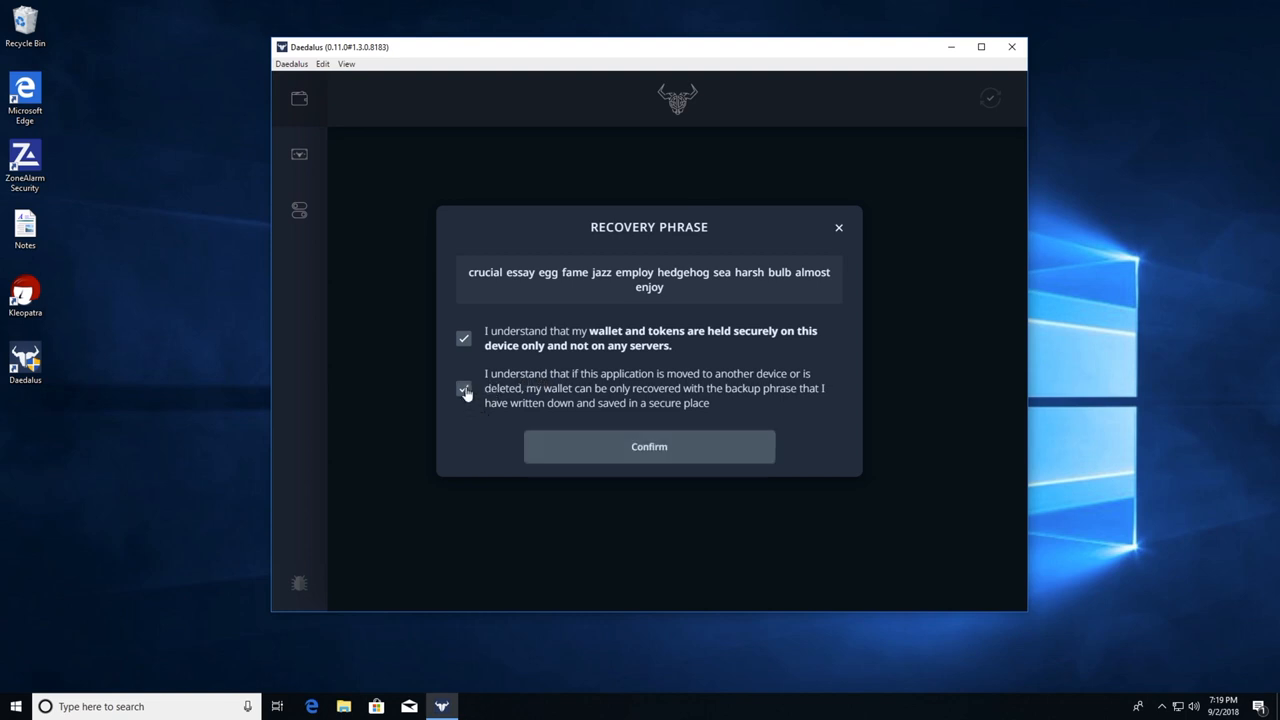
left_click(463, 389)
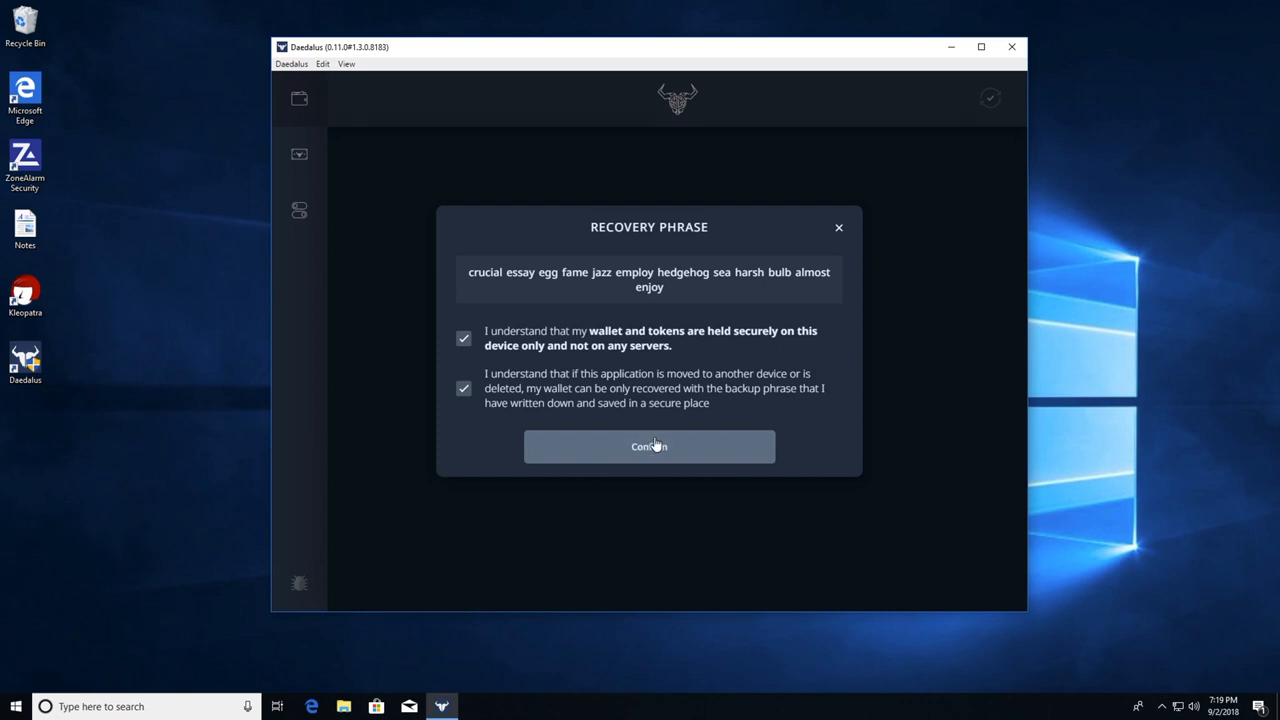
left_click(649, 446)
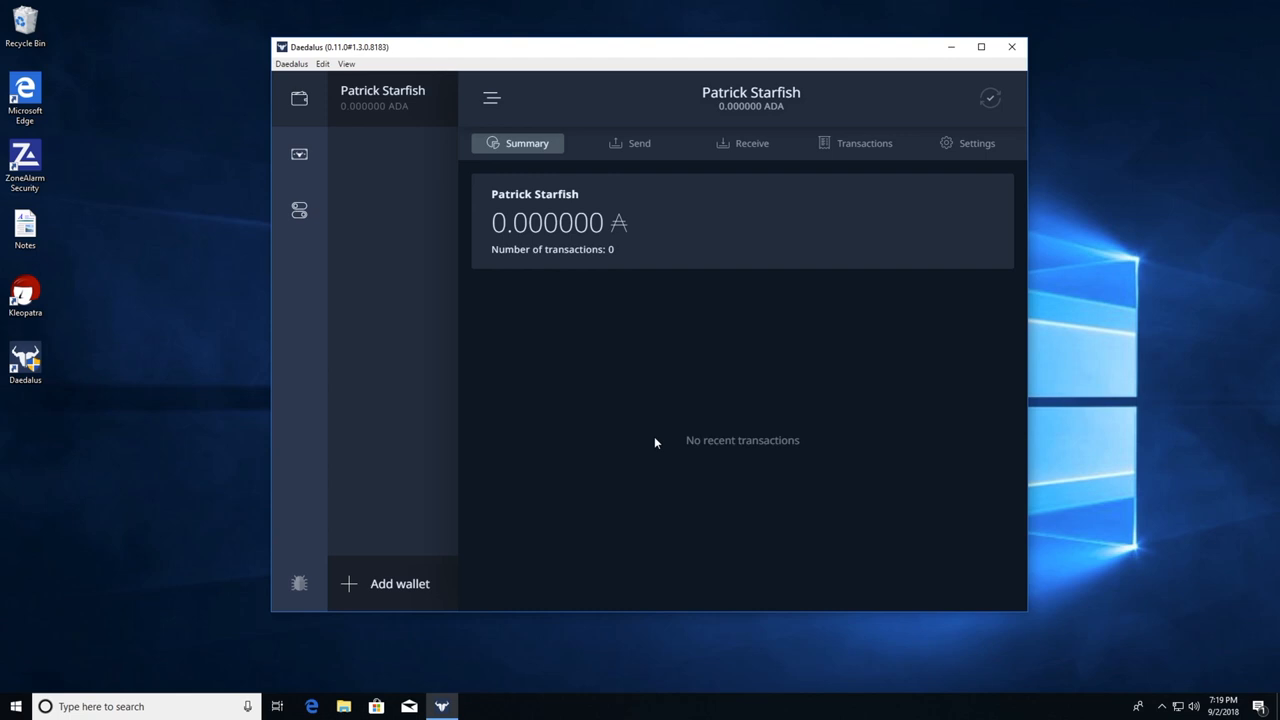
mouse_move(987, 488)
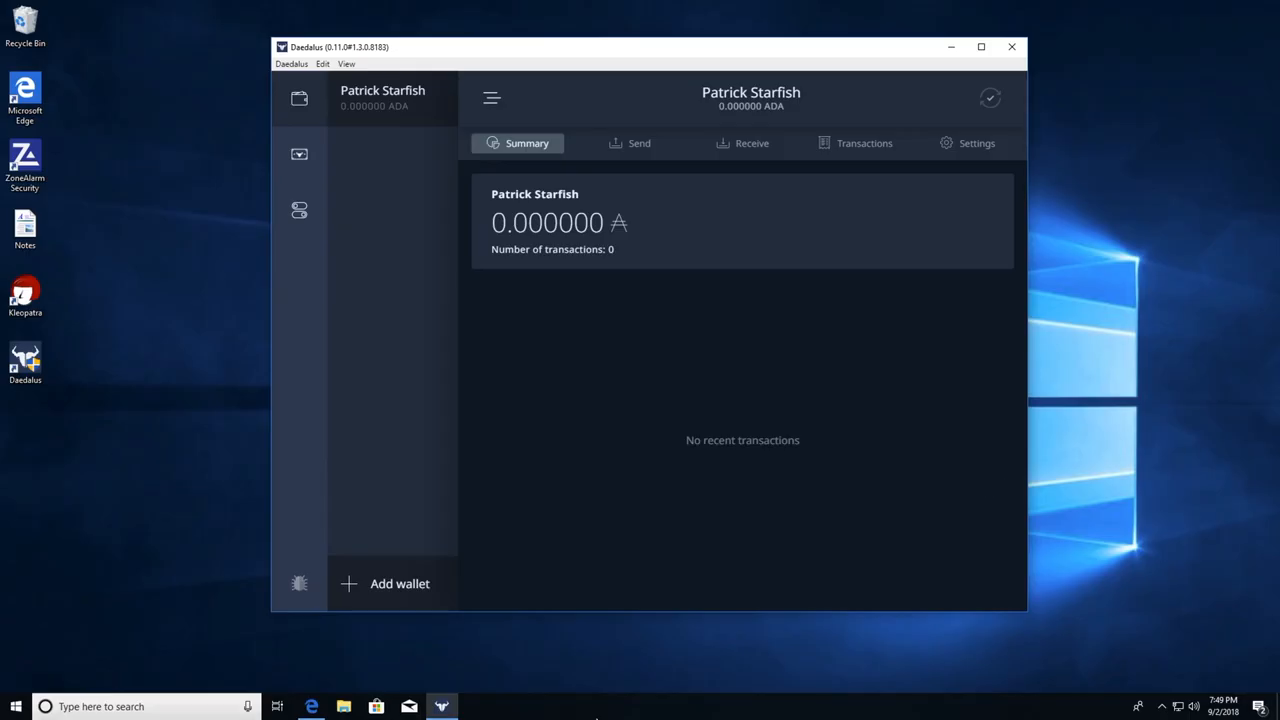
mouse_move(411, 658)
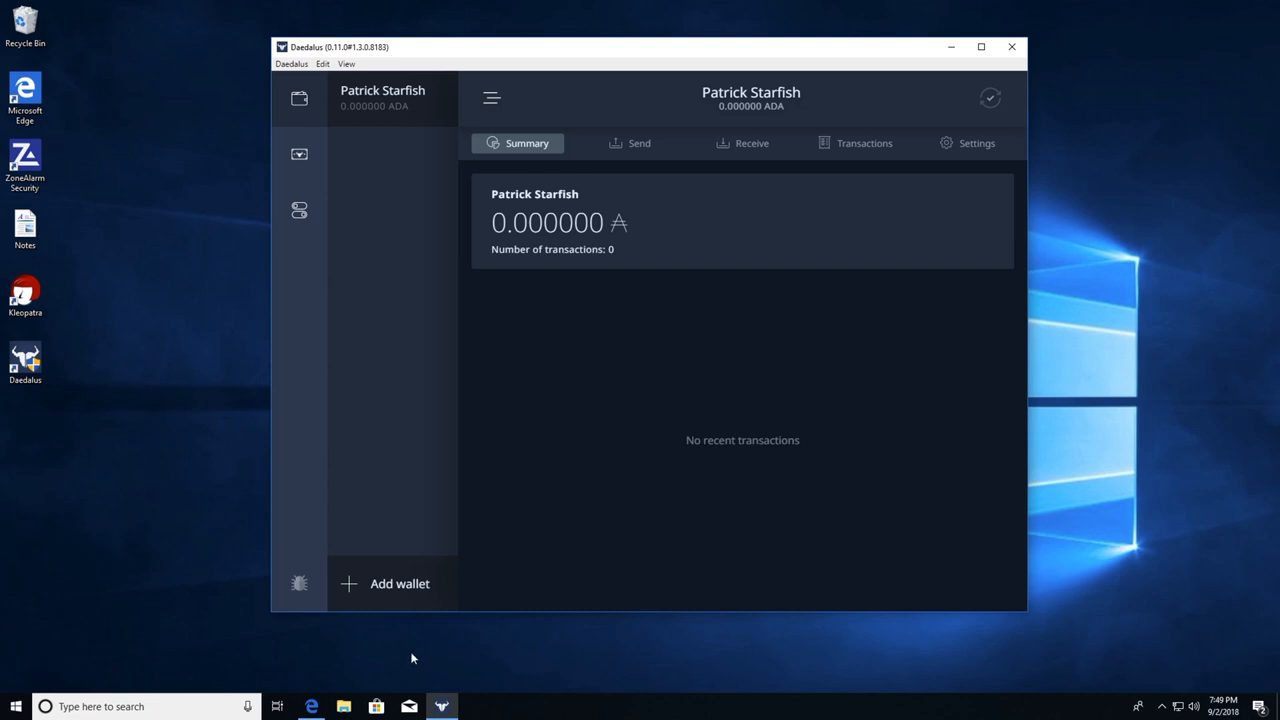
- Open File Explorer from the taskbar over the zero-balance Daedalus wallet
left_click(343, 706)
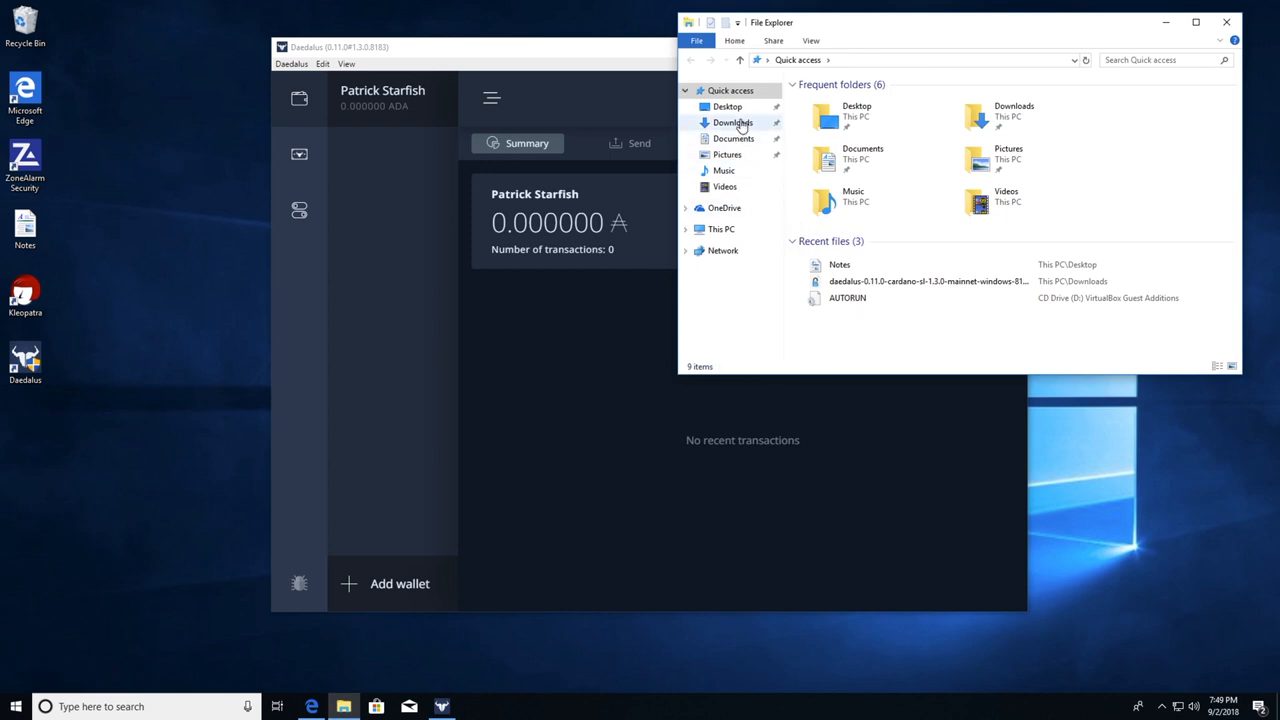
- Run gpg4win-3.1.3 from the Downloads folder, raising the User Account Control prompt
left_click(733, 122)
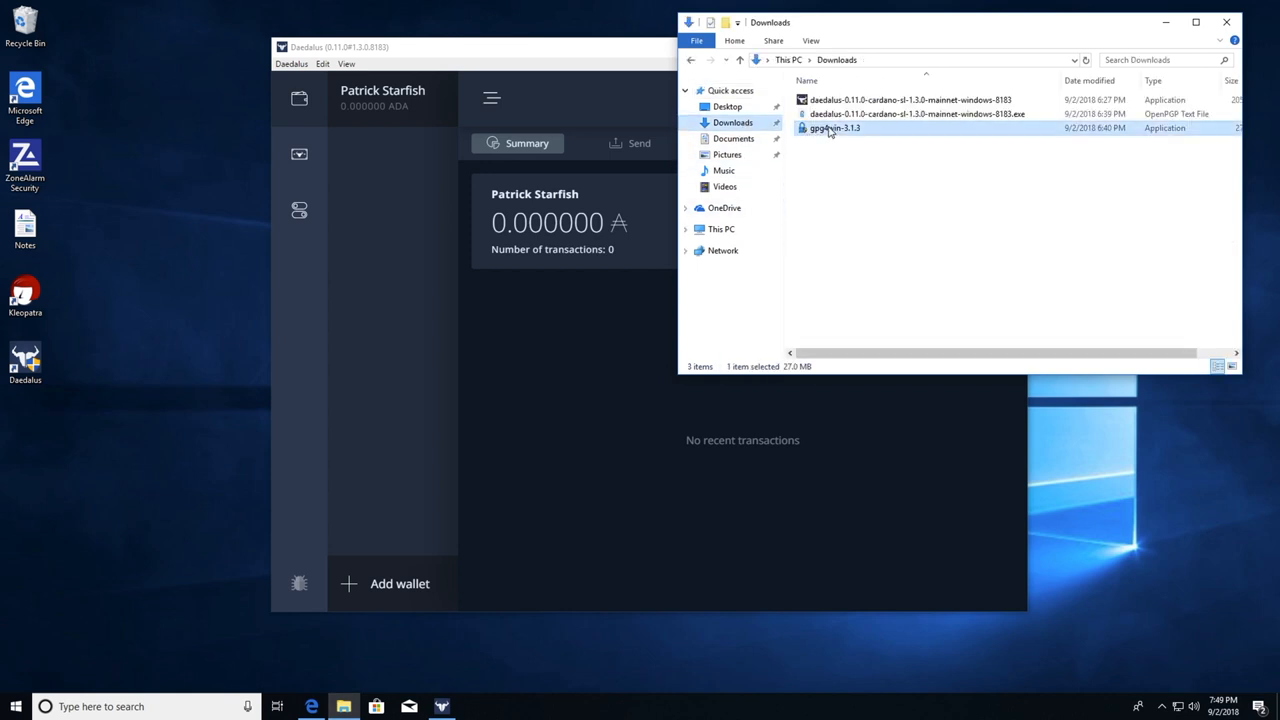
left_click(835, 128)
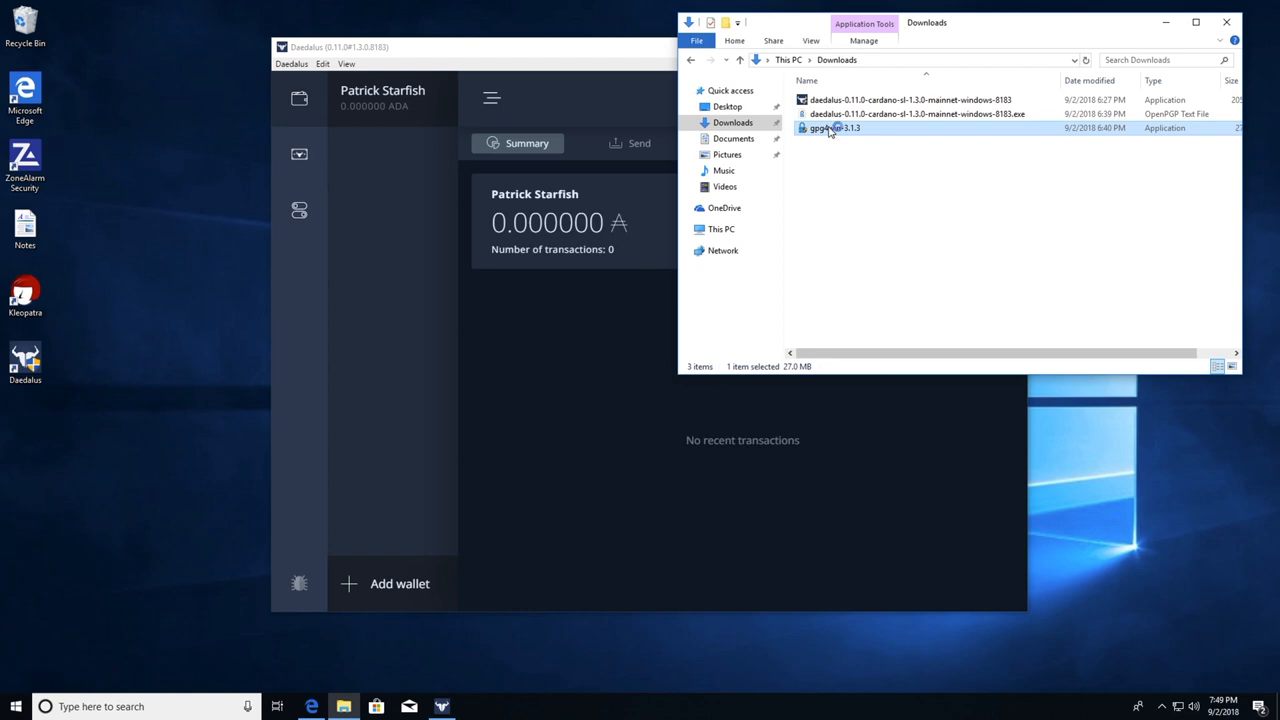
double_click(834, 128)
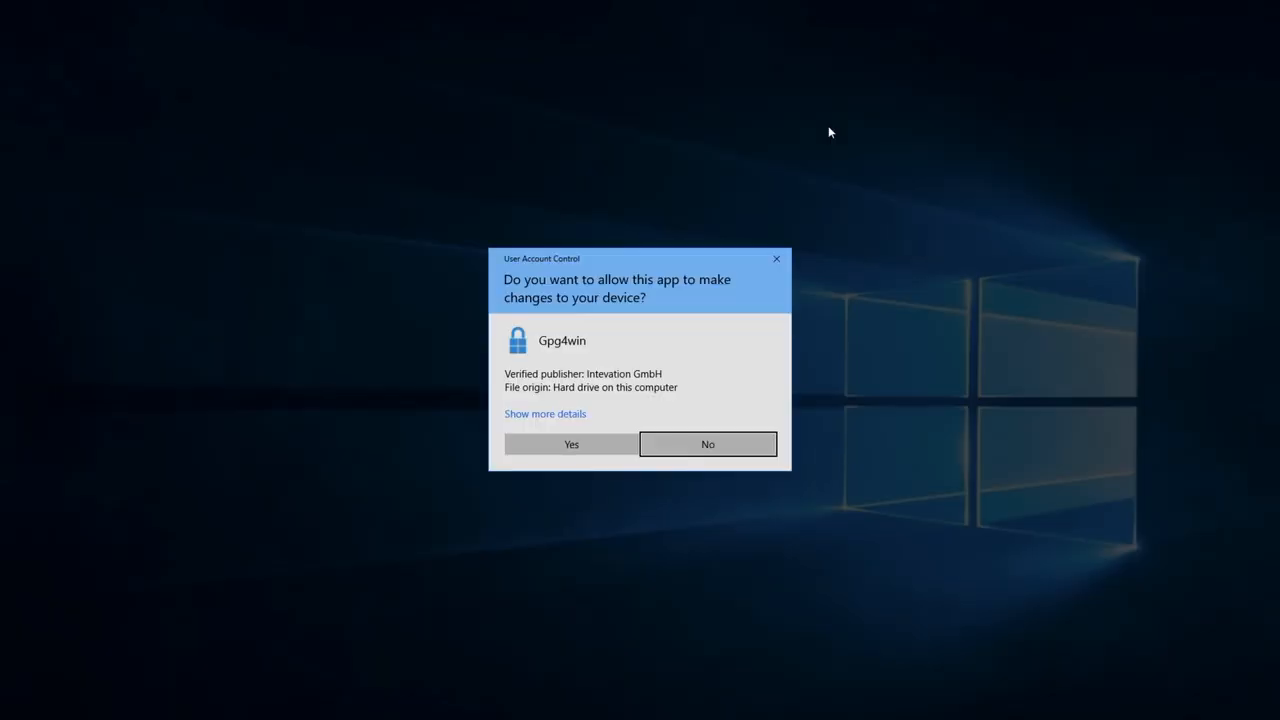
mouse_move(558, 420)
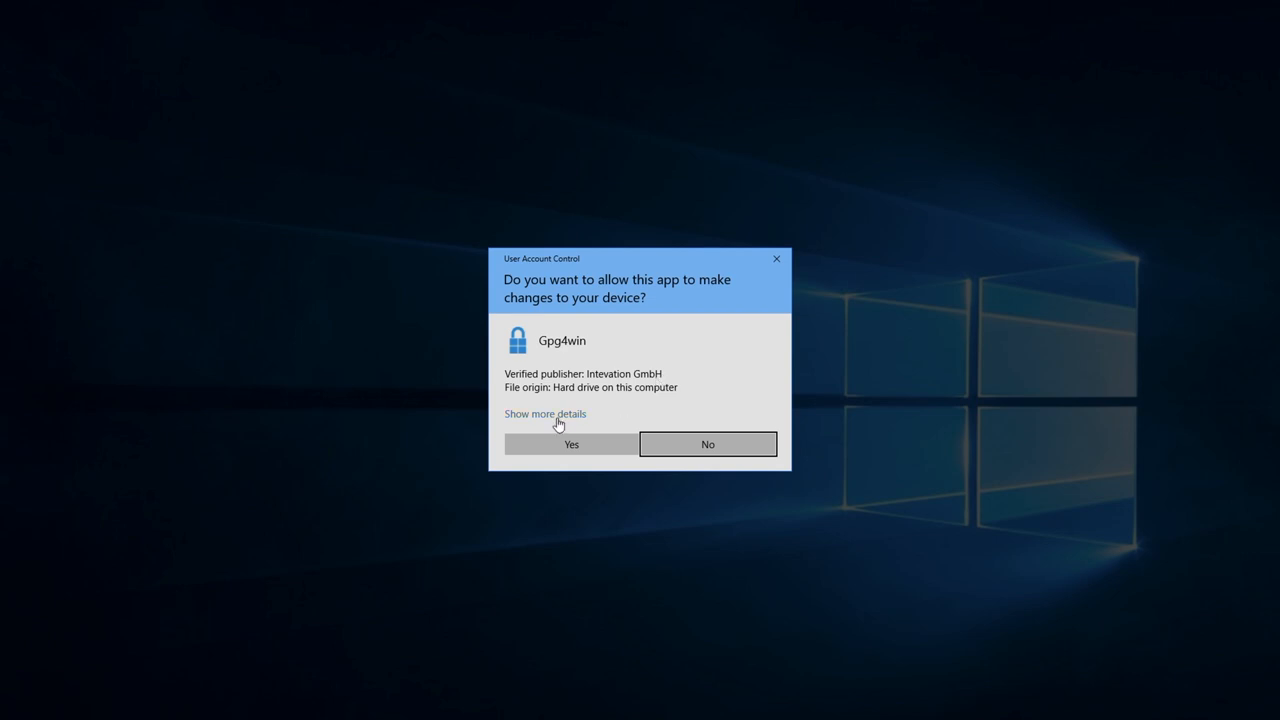
- Expand the UAC details and view Intevation GmbH's certification path, reported OK
left_click(545, 413)
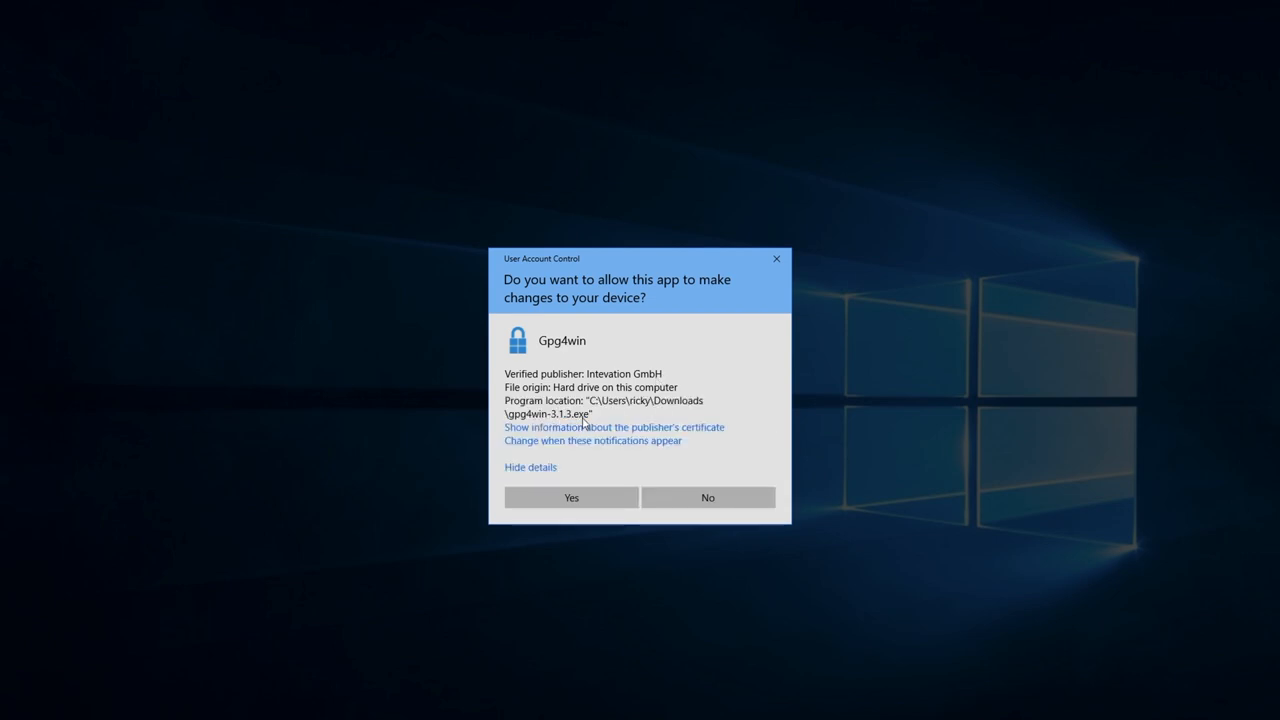
left_click(614, 427)
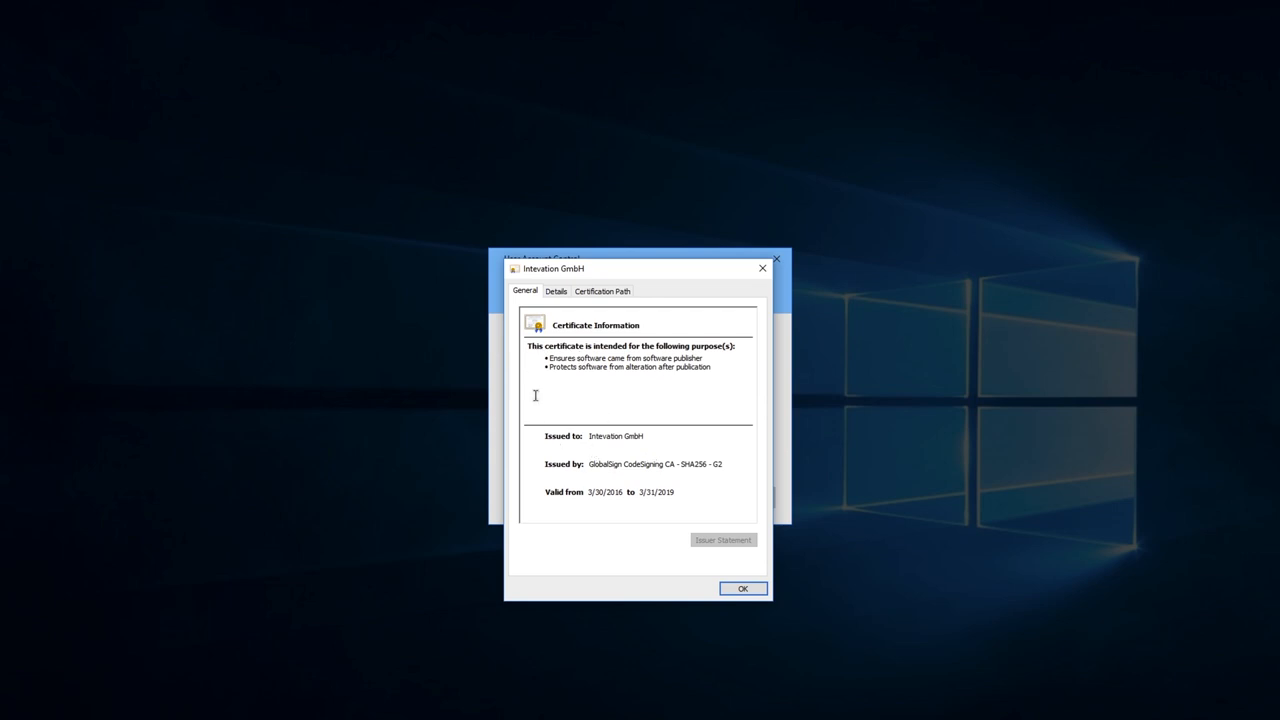
mouse_move(635, 498)
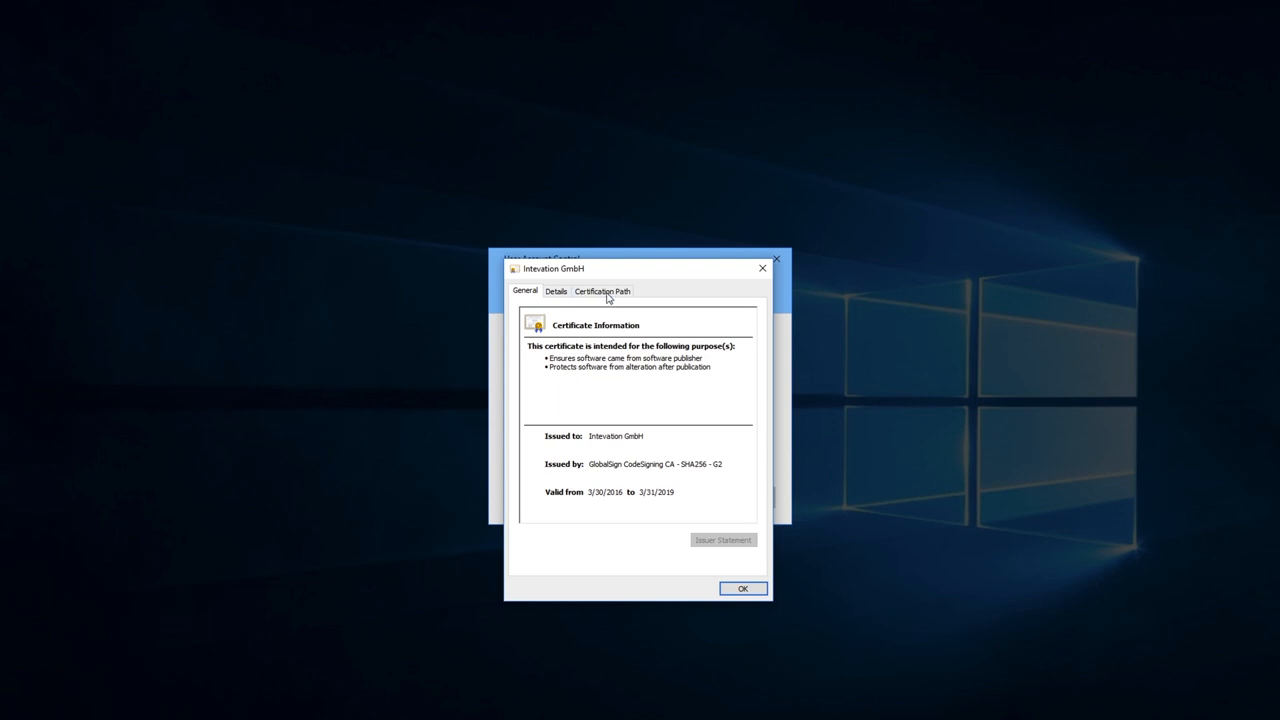
left_click(602, 291)
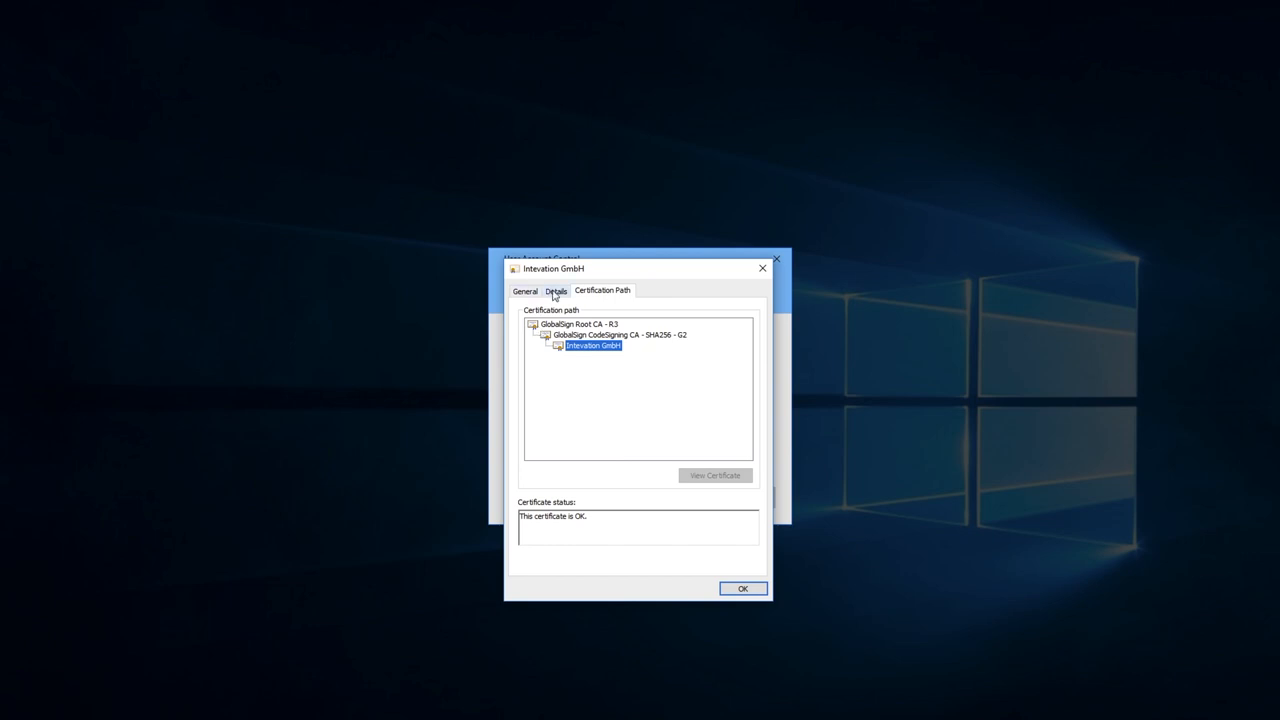
- Inspect the certificate's full Thumbprint on the Details tab, then close the certificate
left_click(556, 291)
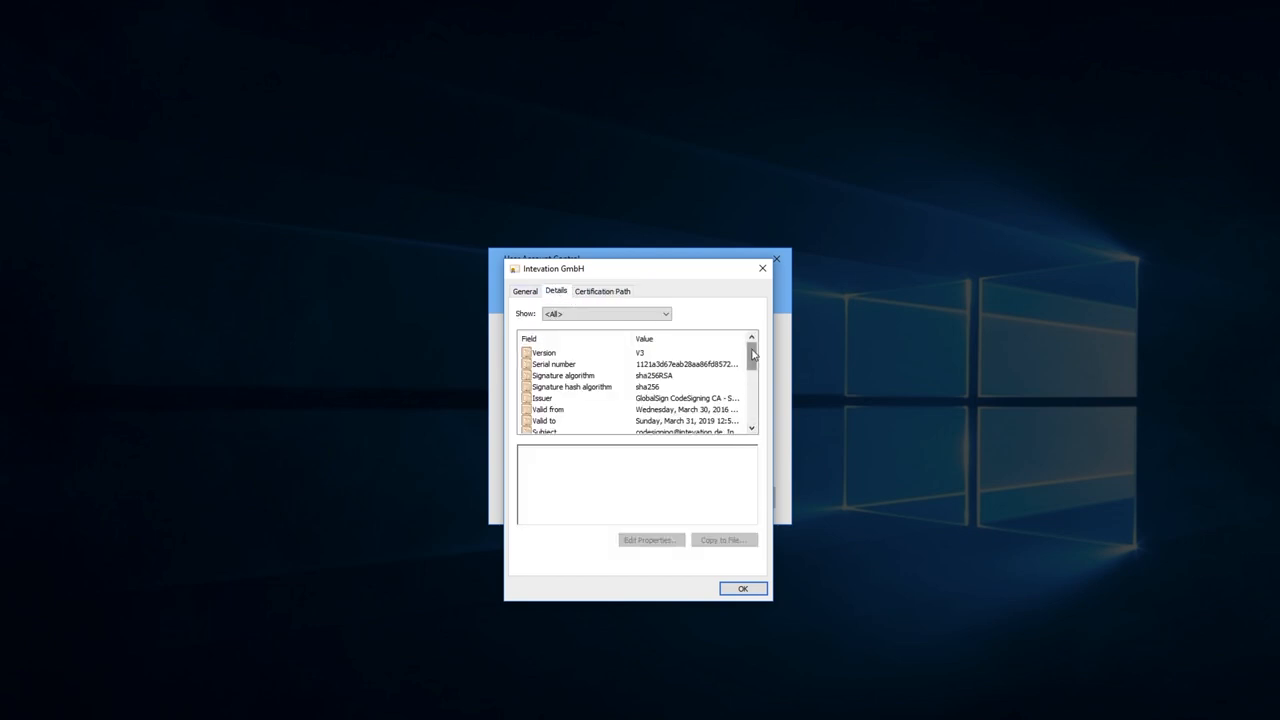
scroll("down", 3)
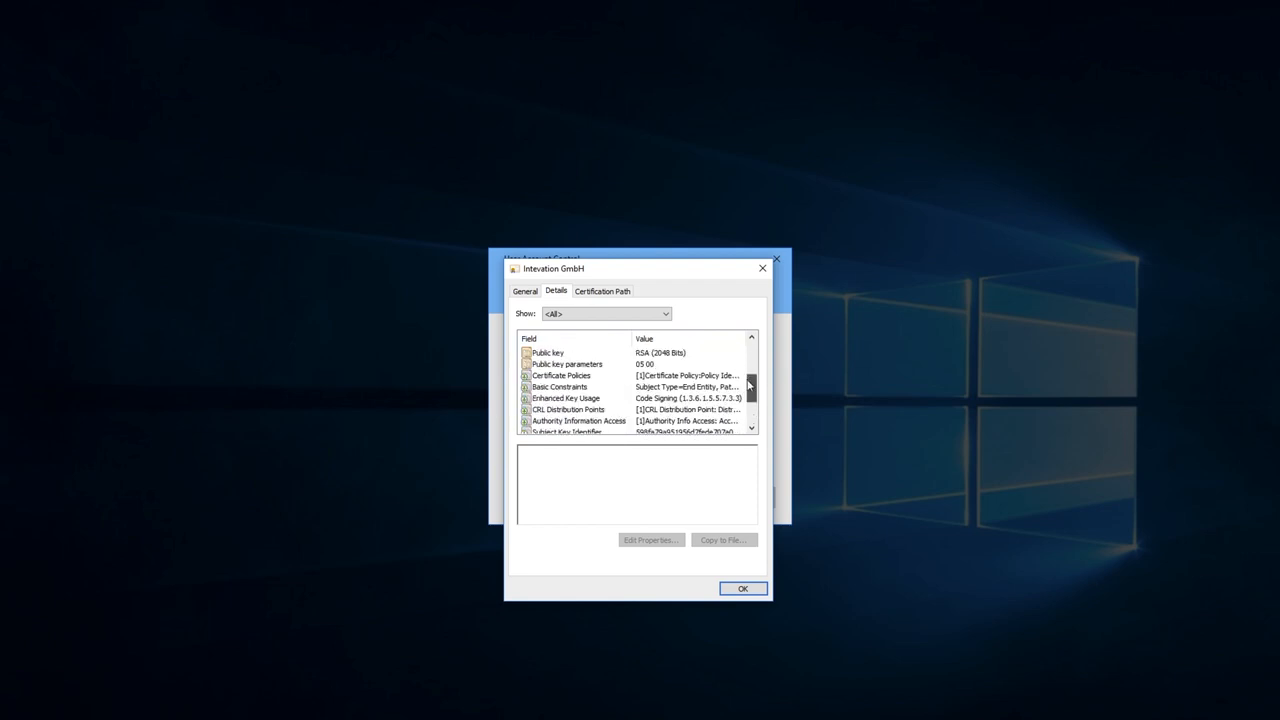
scroll("down", 3)
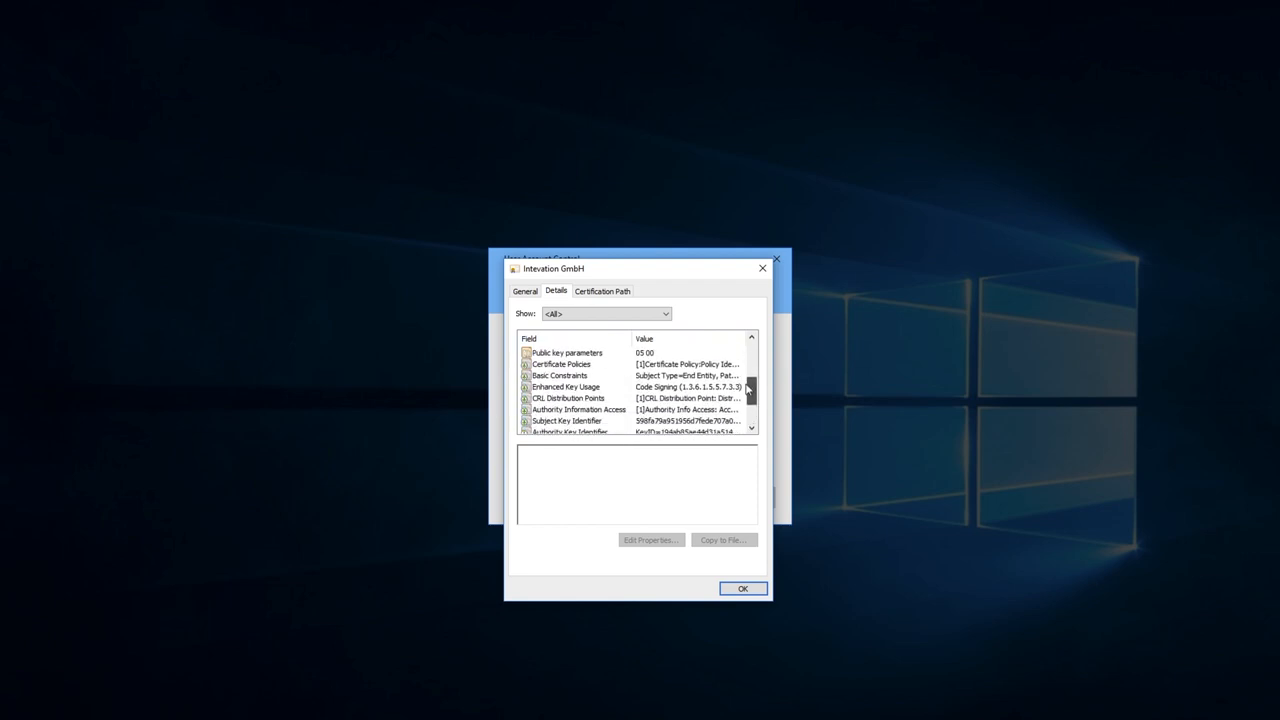
scroll("down", 3)
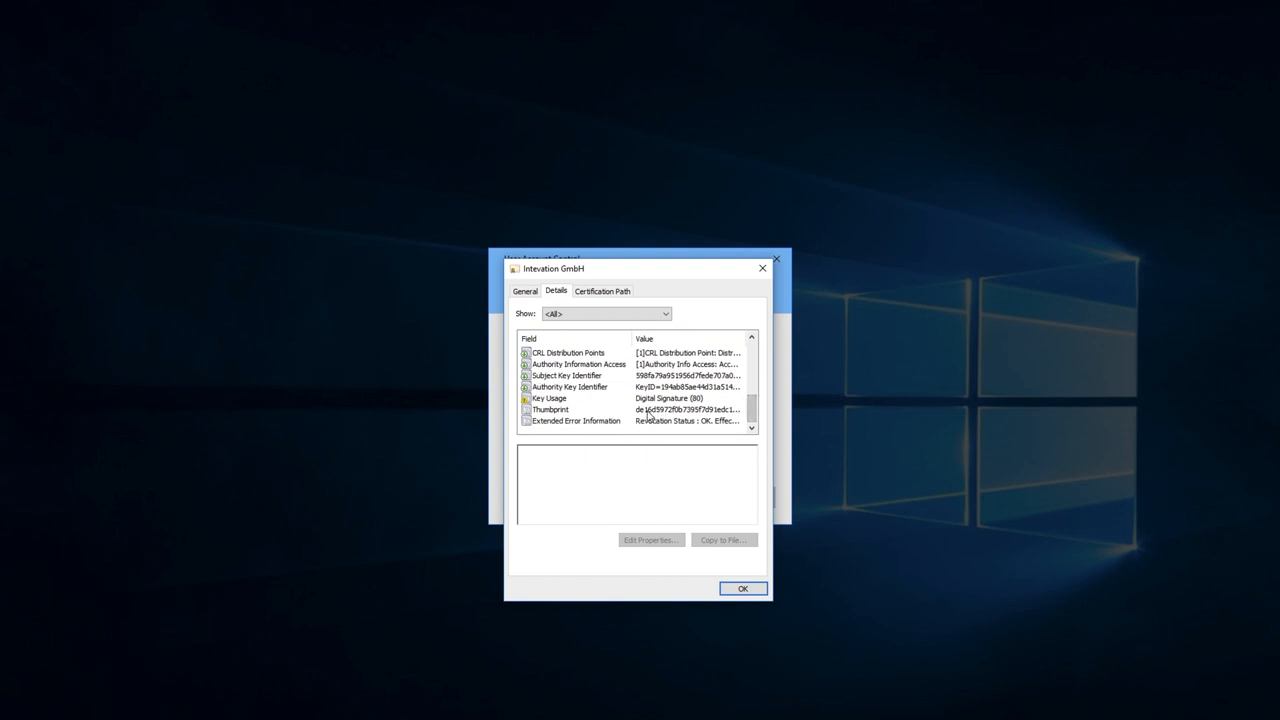
left_click(549, 409)
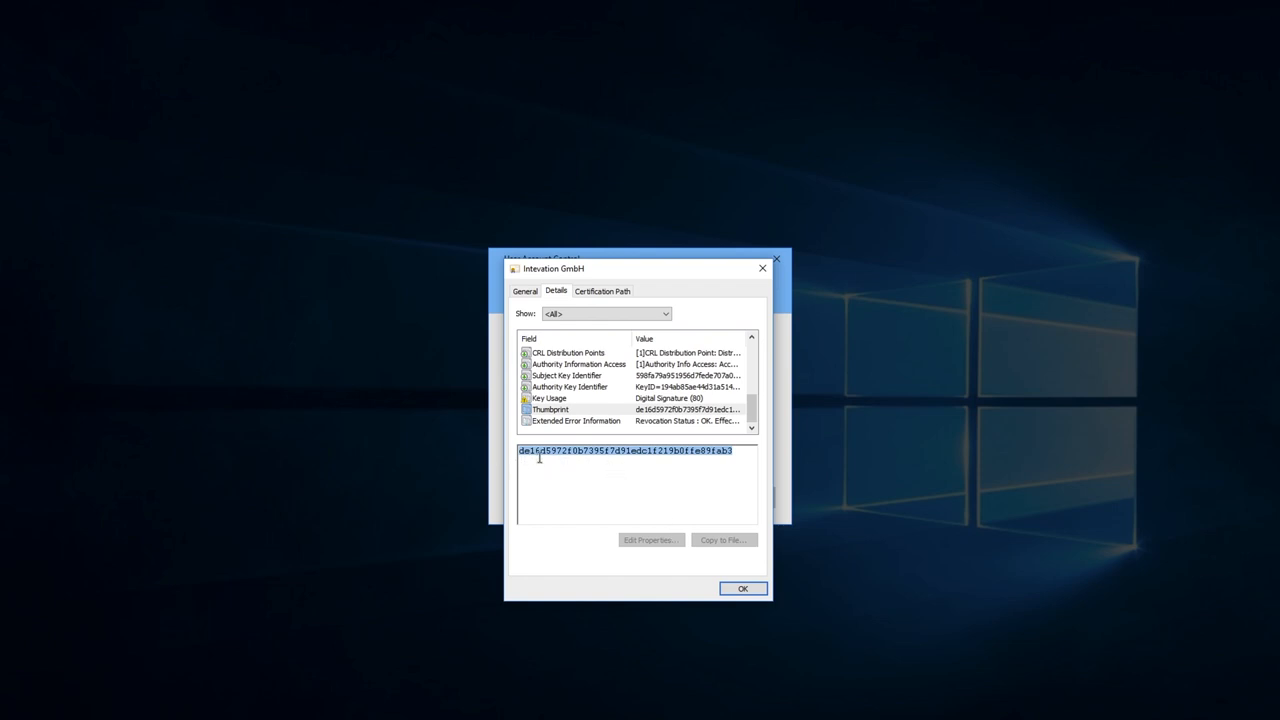
mouse_move(692, 460)
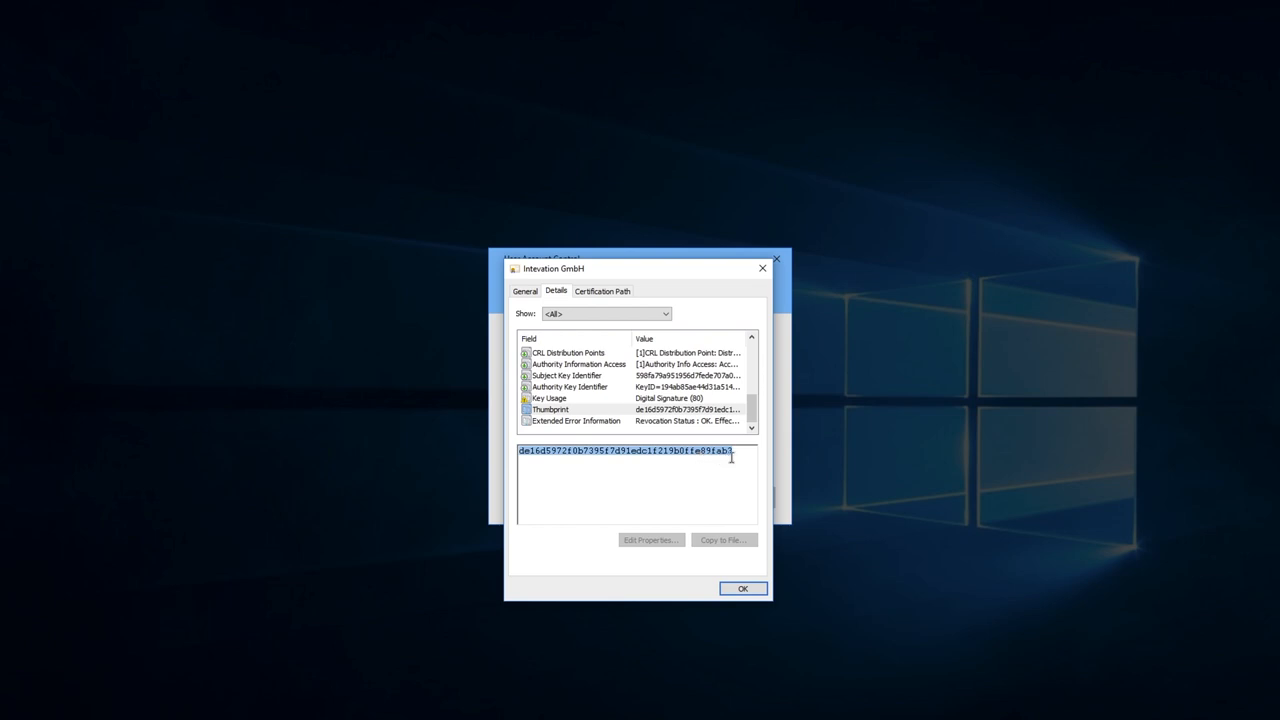
mouse_move(566, 471)
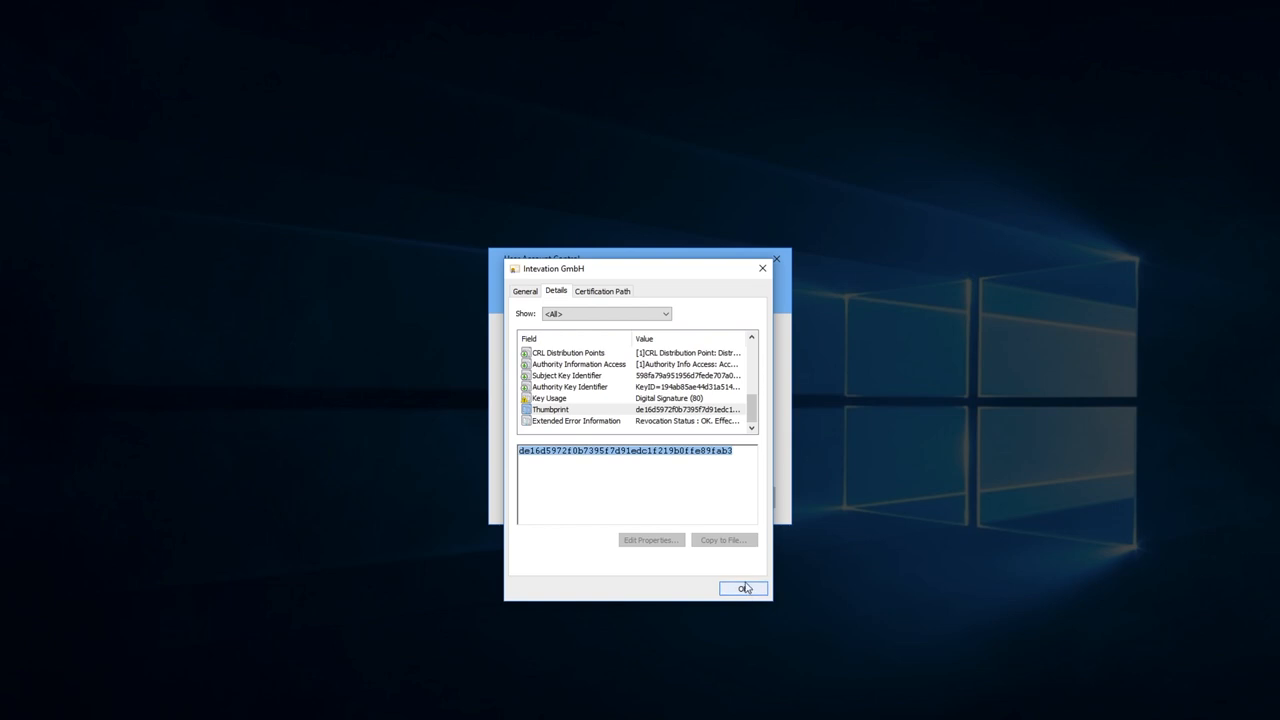
left_click(743, 588)
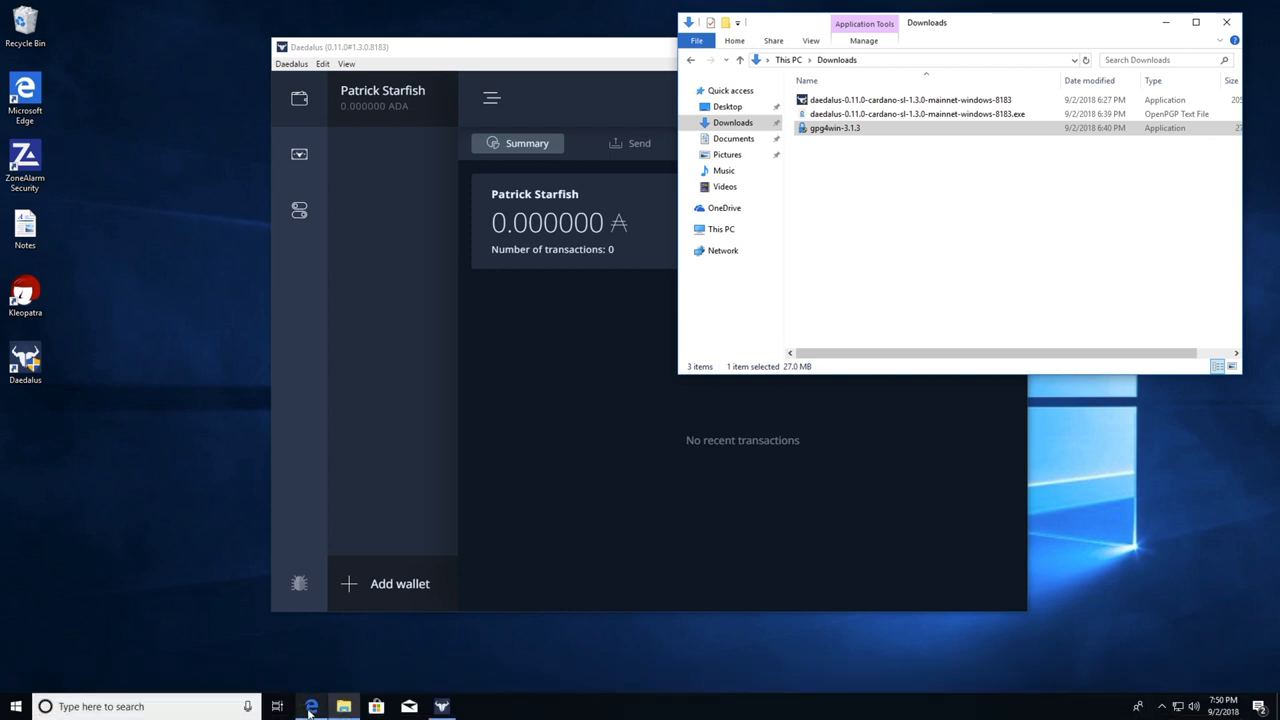
- Open Gpg4win's Check integrity page in Edge
left_click(311, 706)
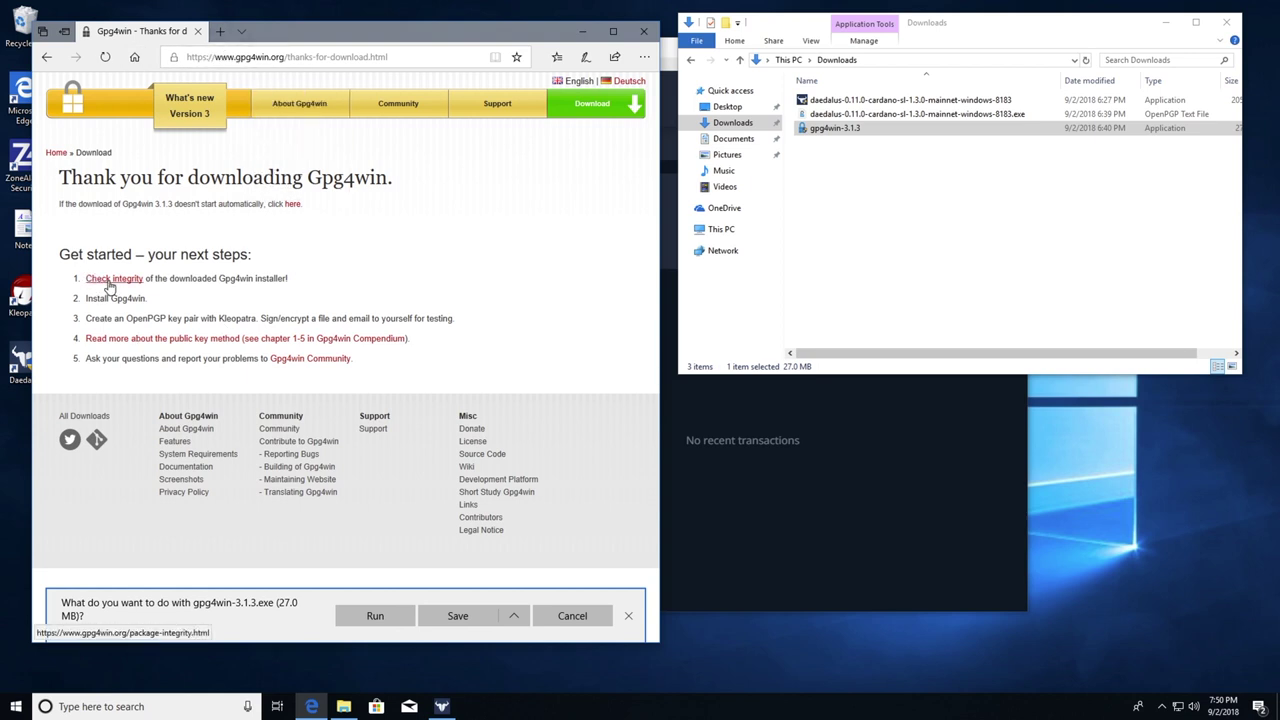
left_click(113, 278)
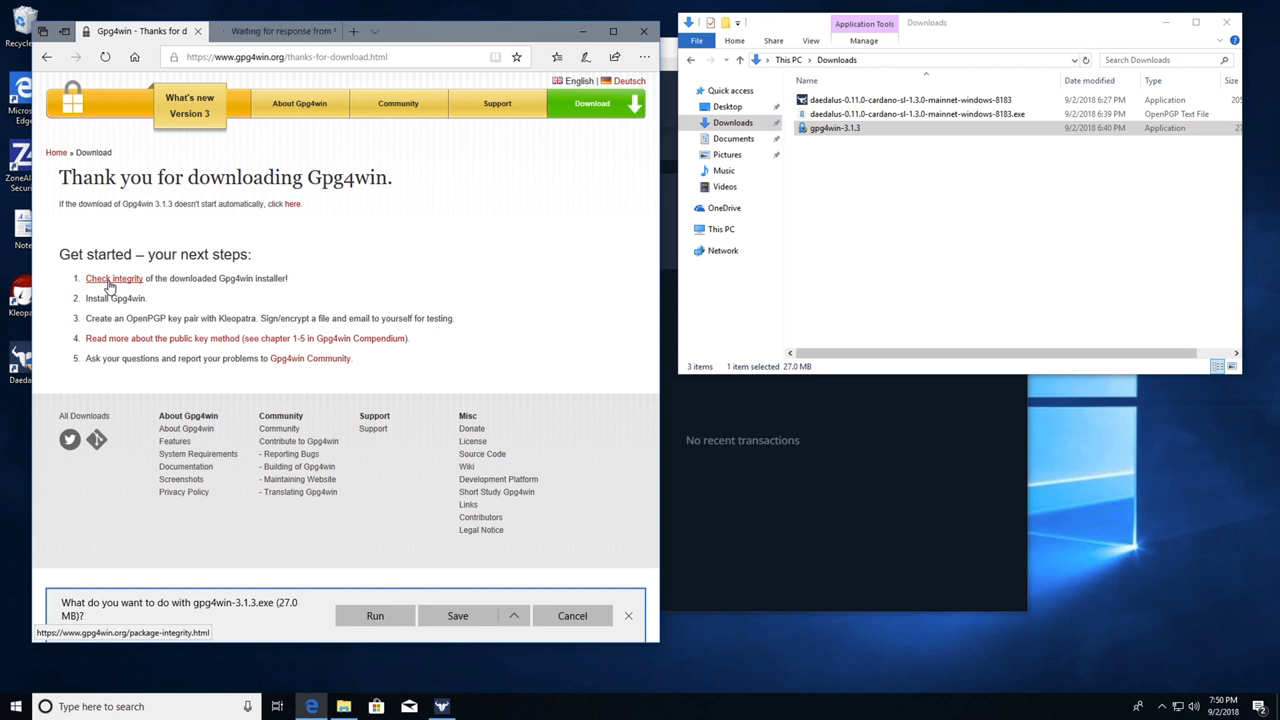
left_click(114, 278)
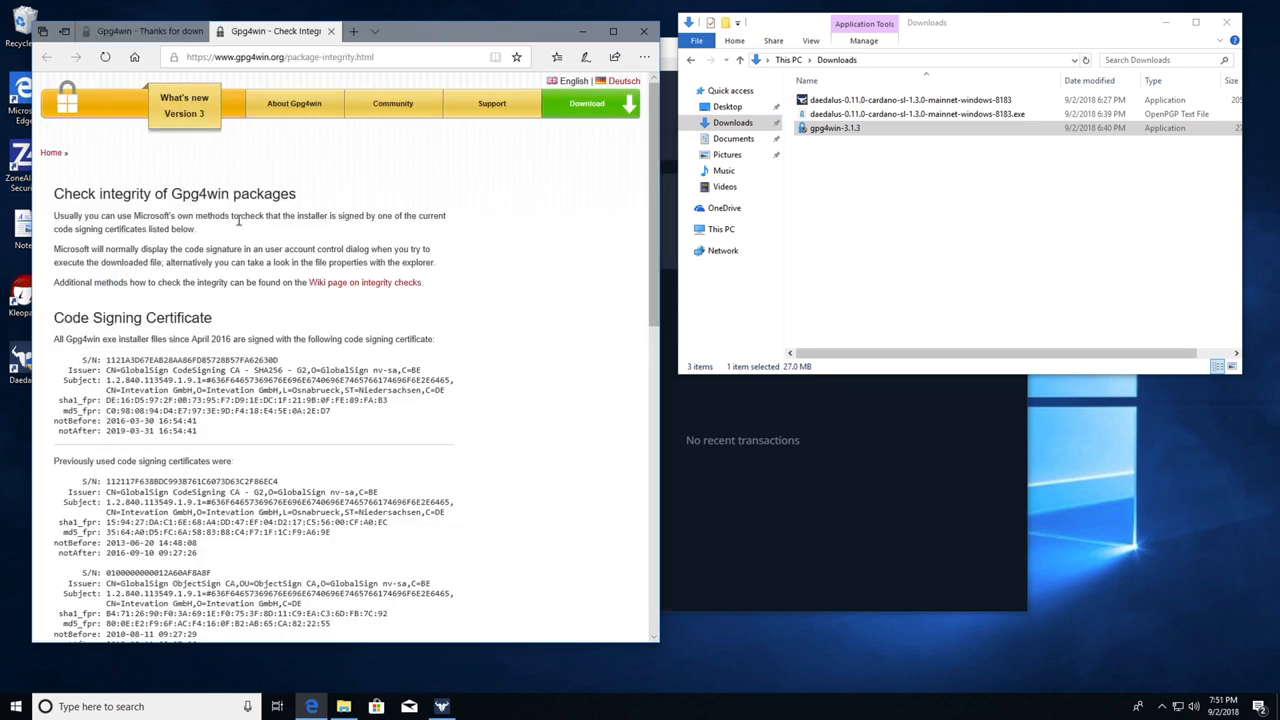
mouse_move(320, 263)
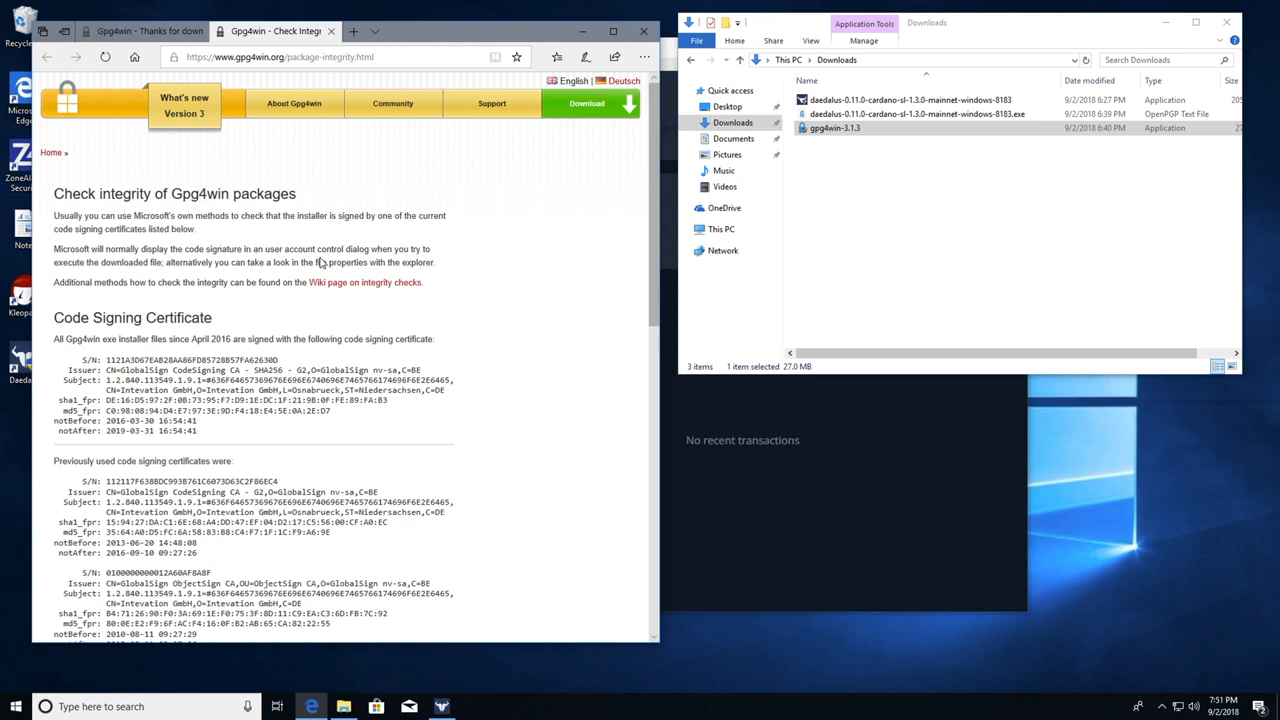
- Highlight the code-signing certificate's sha1 fingerprint, then return to the Downloads folder
scroll("down", 3)
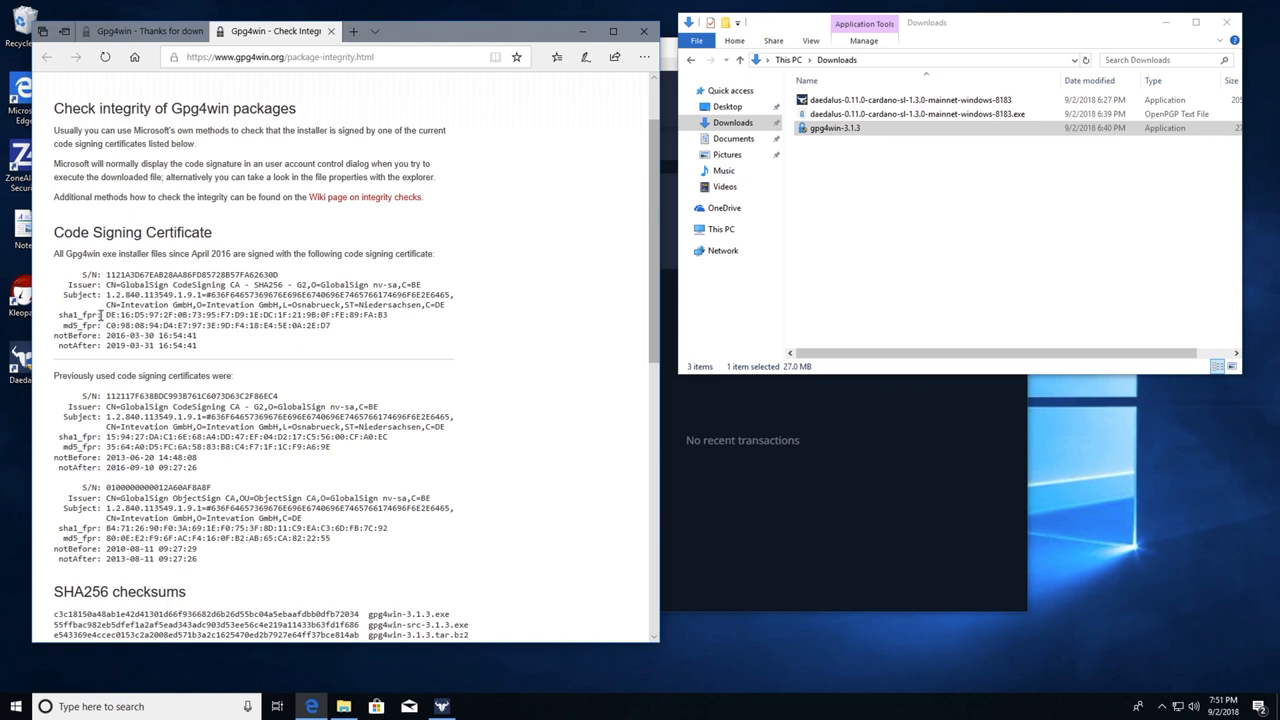
double_click(130, 315)
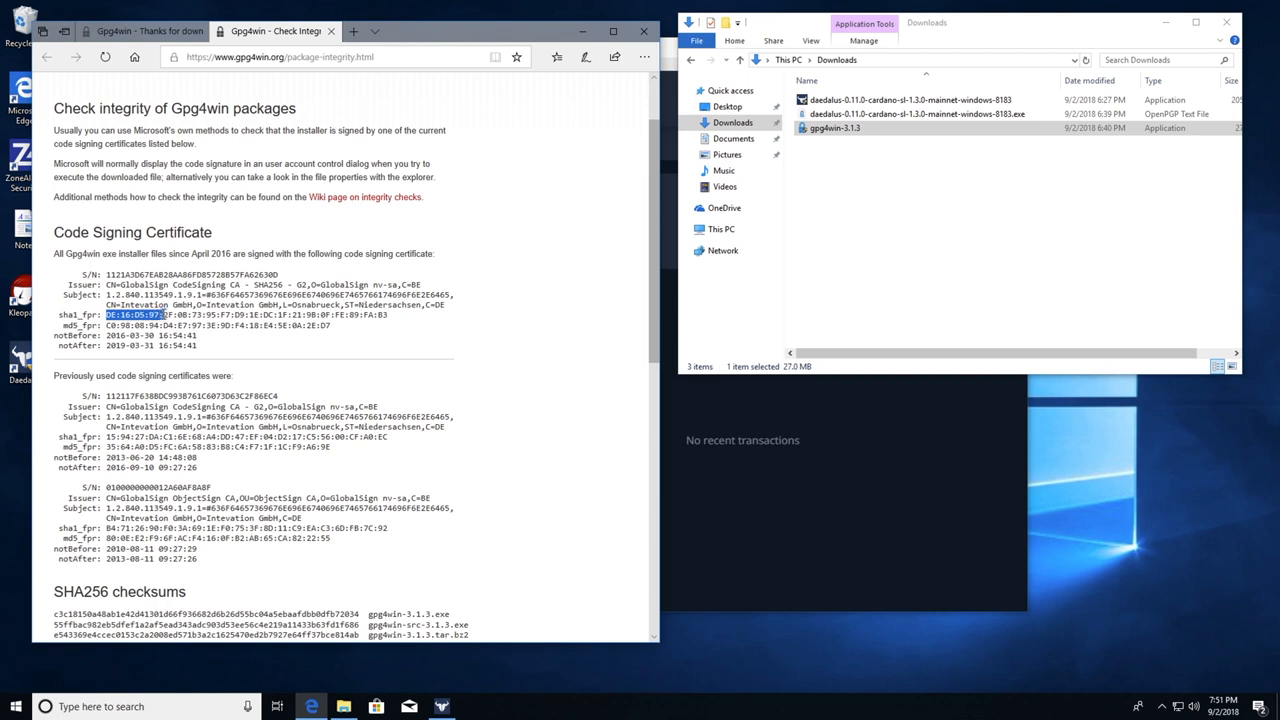
left_click_drag(108, 314, 305, 325)
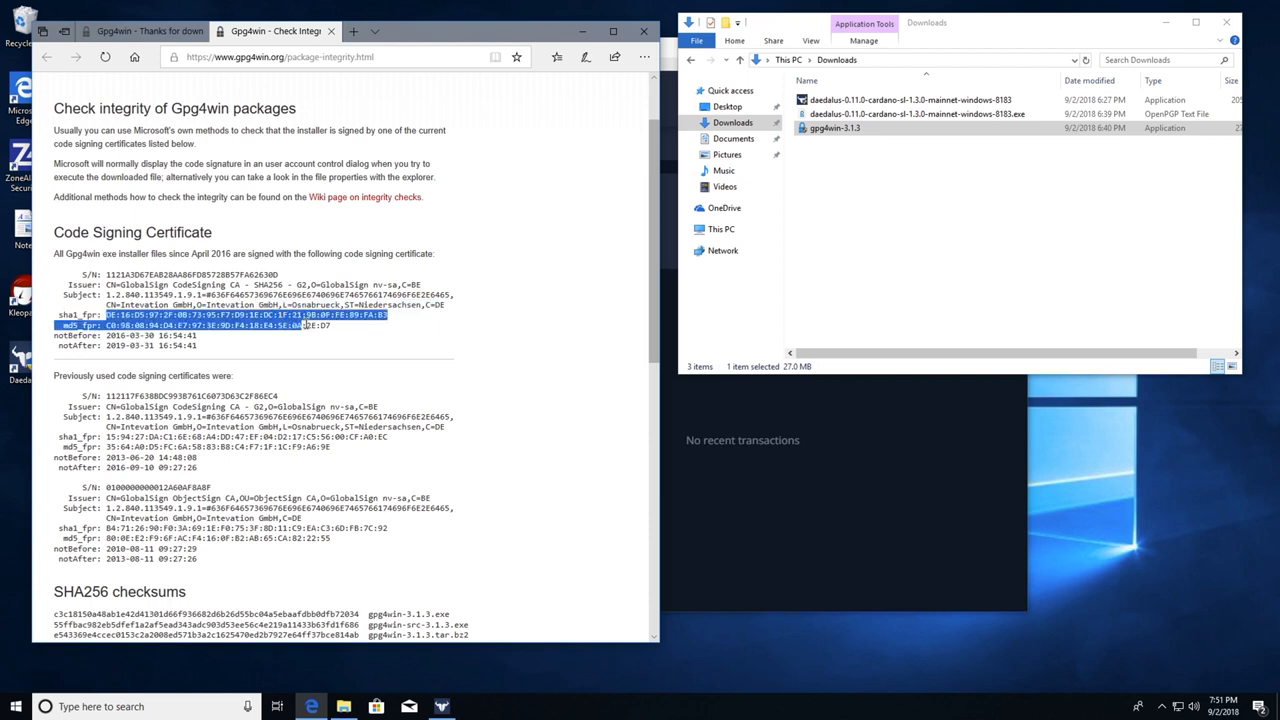
left_click(390, 318)
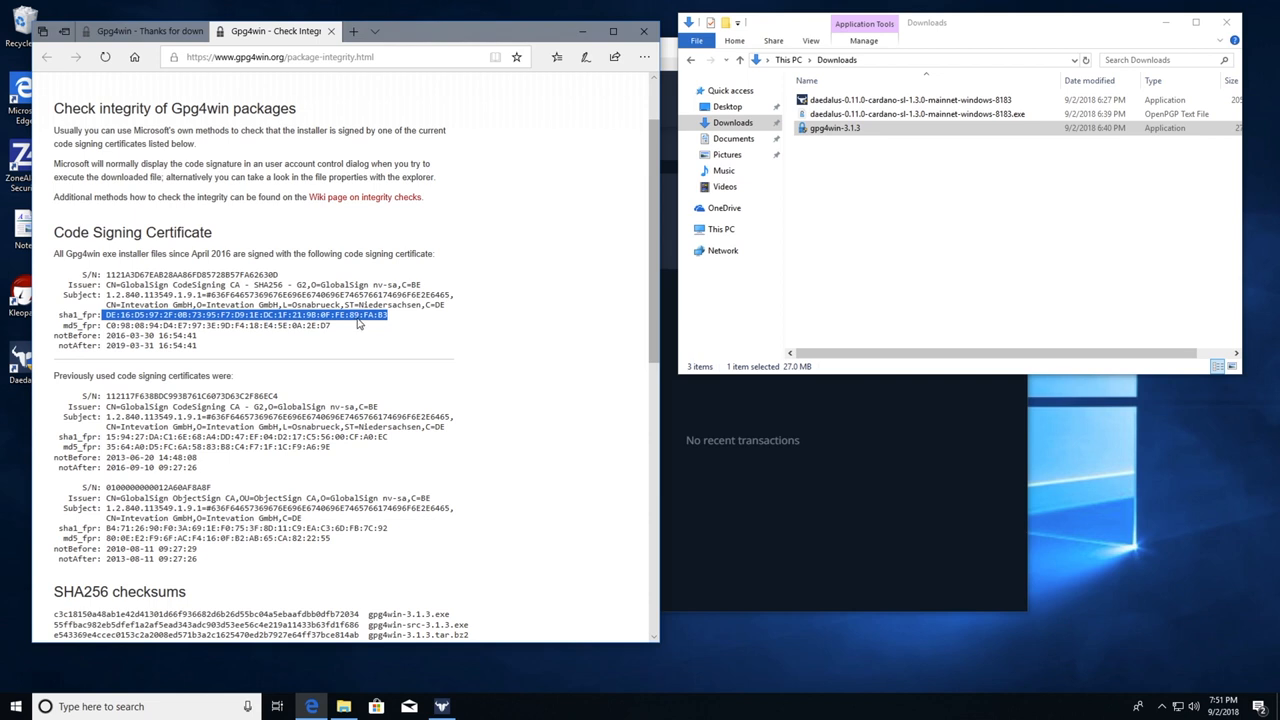
mouse_move(384, 324)
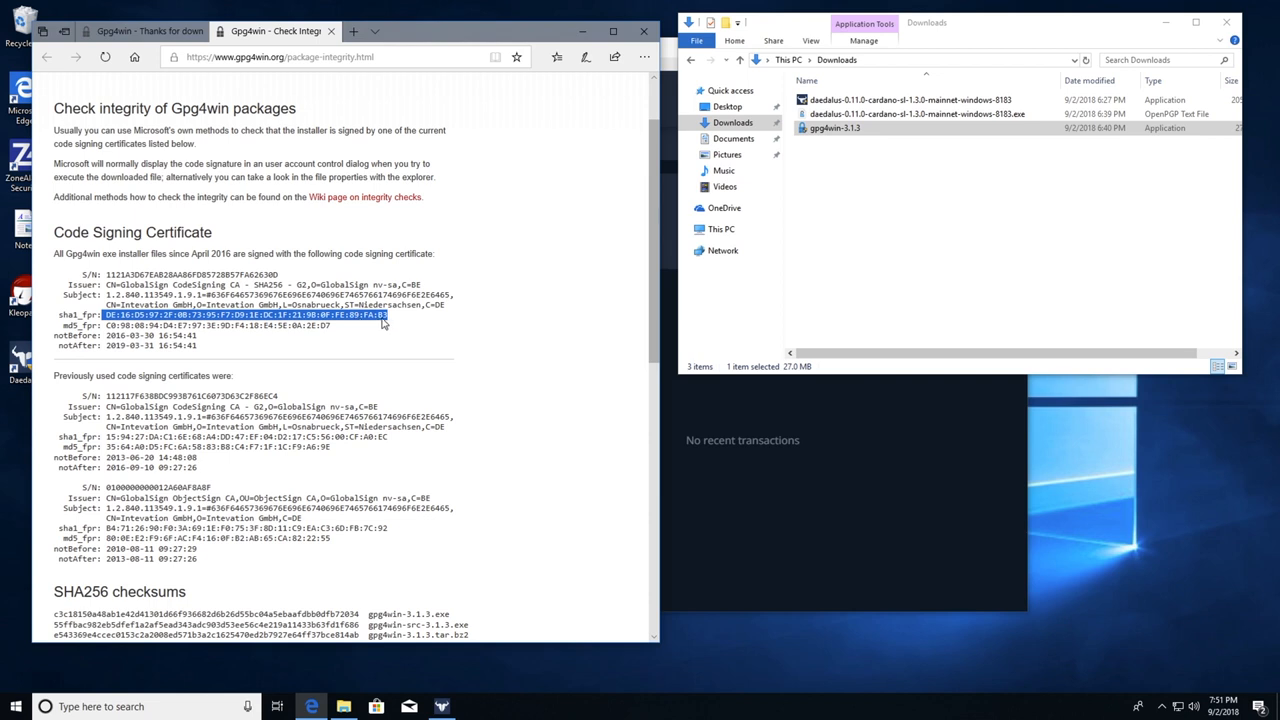
left_click(835, 128)
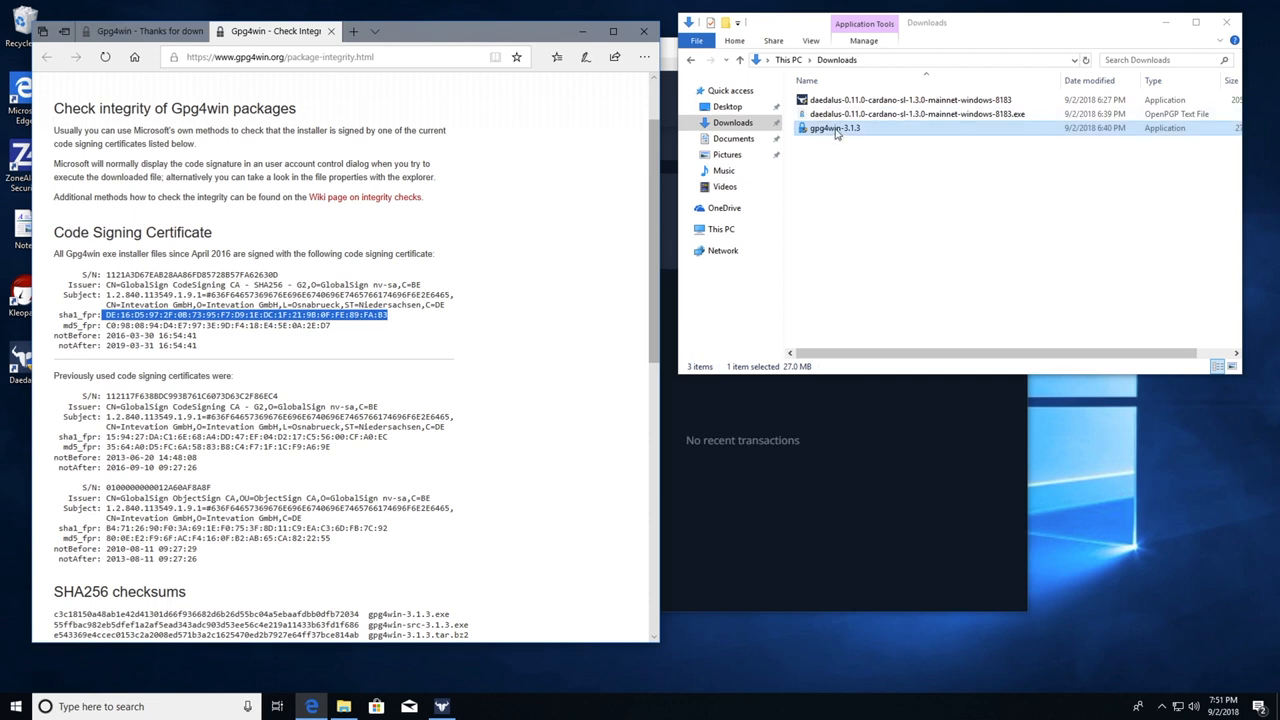
- Relaunch gpg4win-3.1.3 and display its certificate thumbprint de16d5972f…fe89fab3
right_click(834, 128)
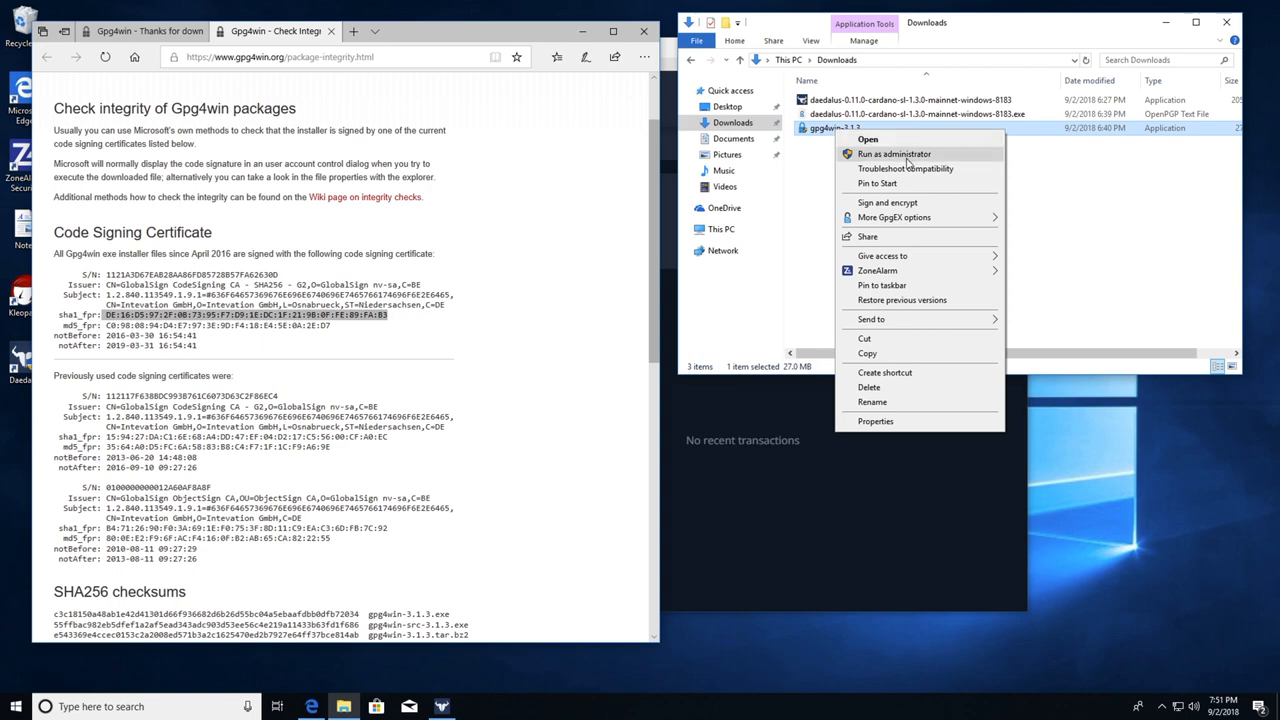
left_click(833, 128)
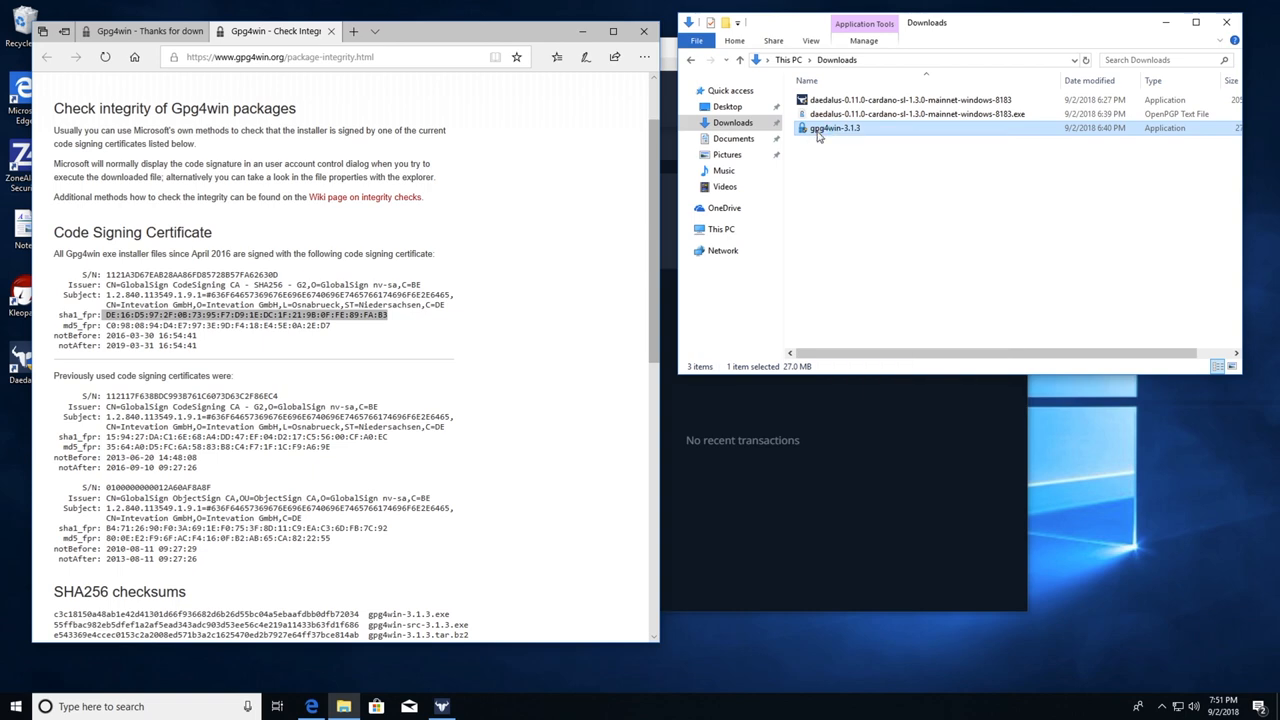
double_click(834, 127)
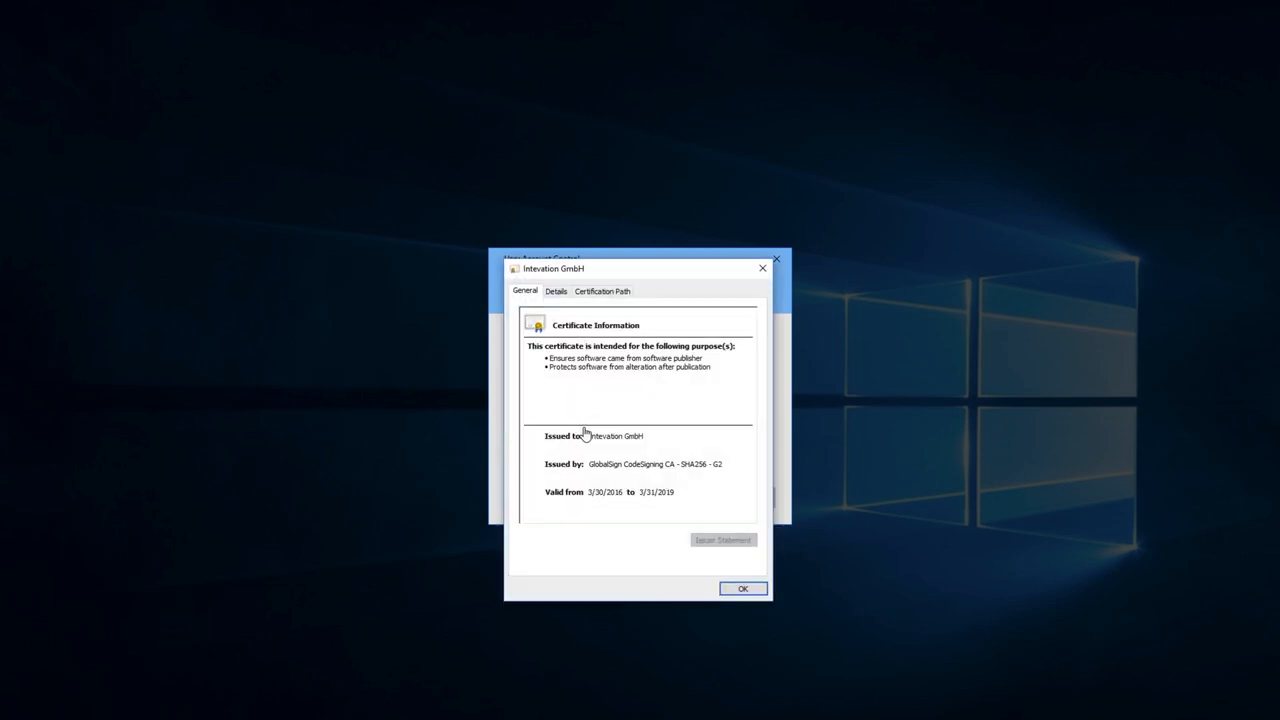
left_click(556, 291)
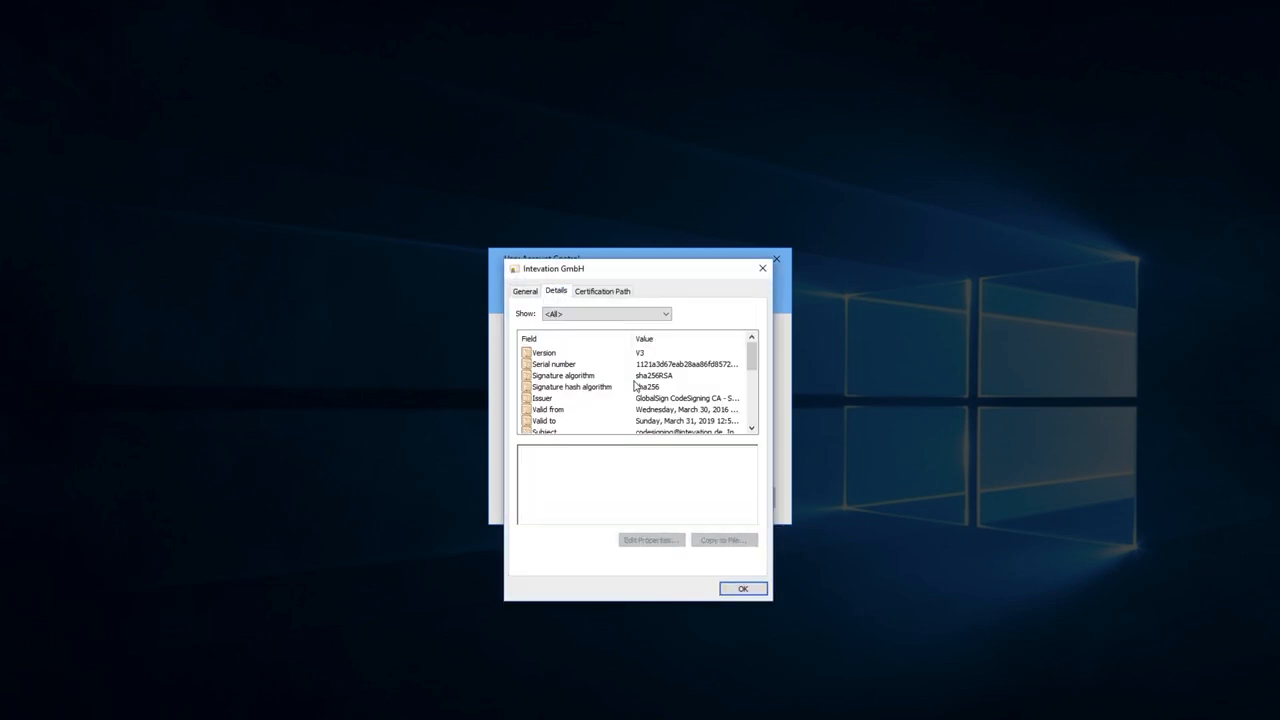
scroll("down", 3)
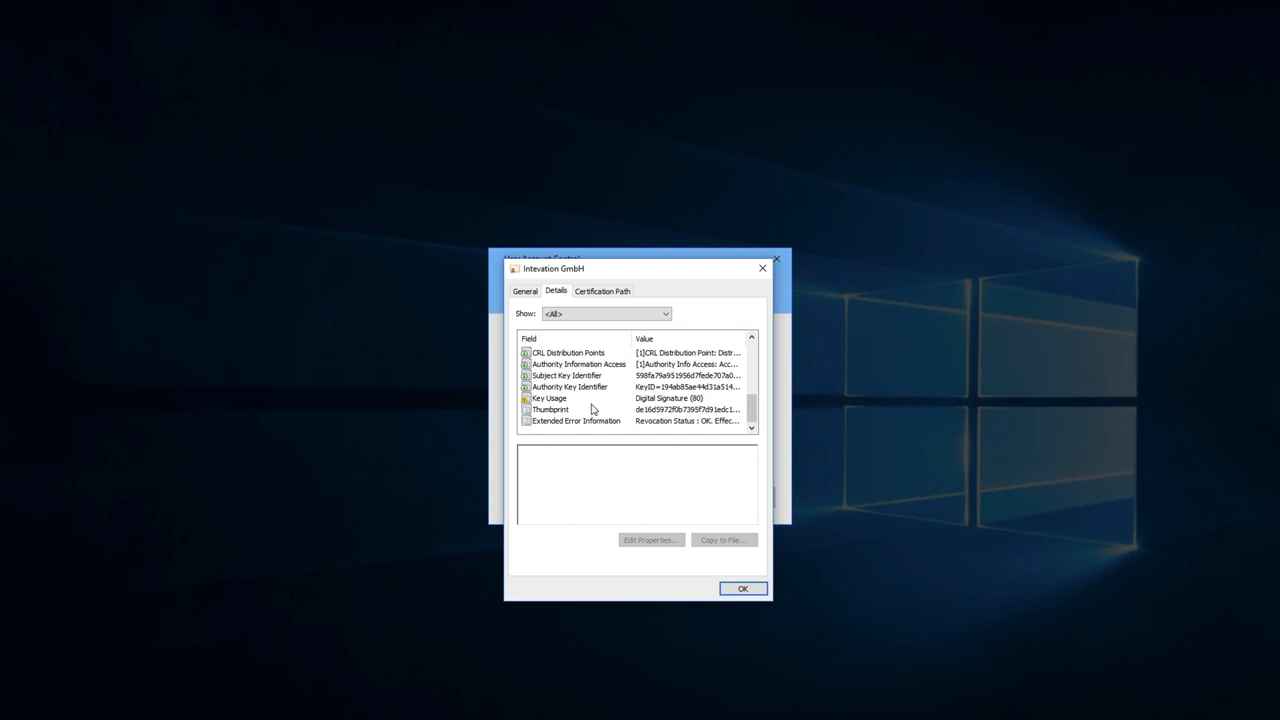
left_click(549, 409)
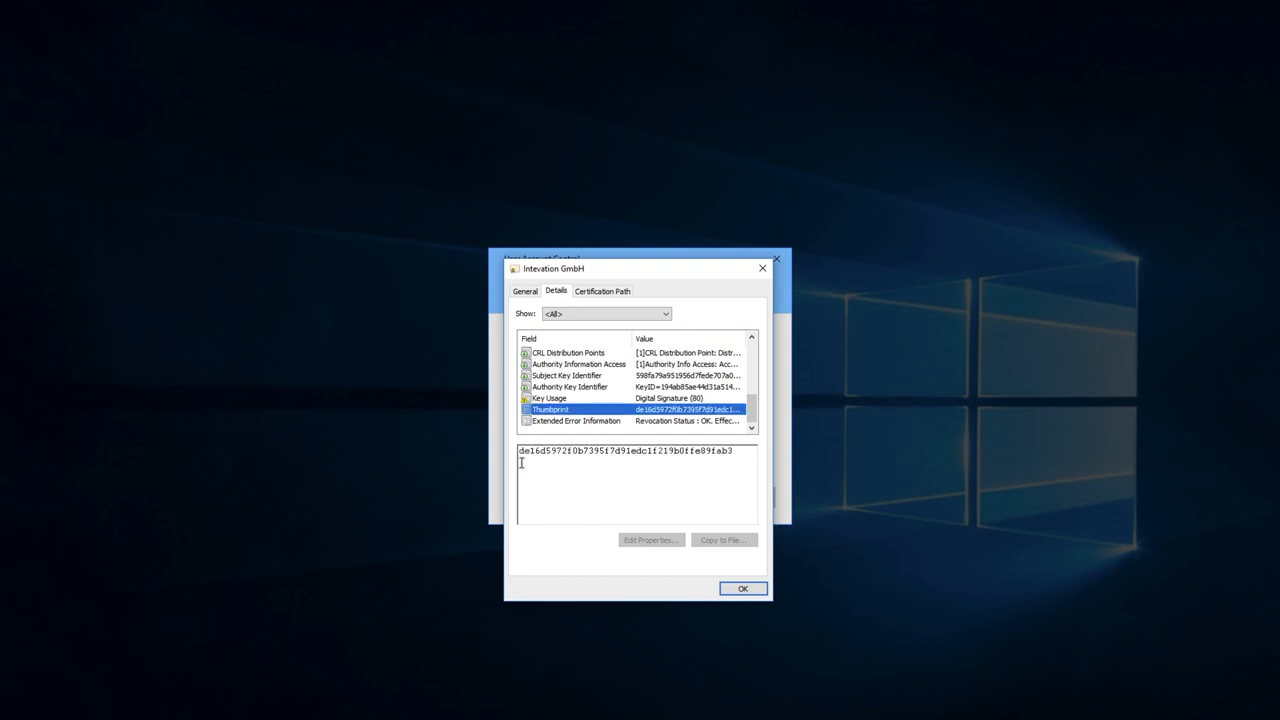
mouse_move(700, 463)
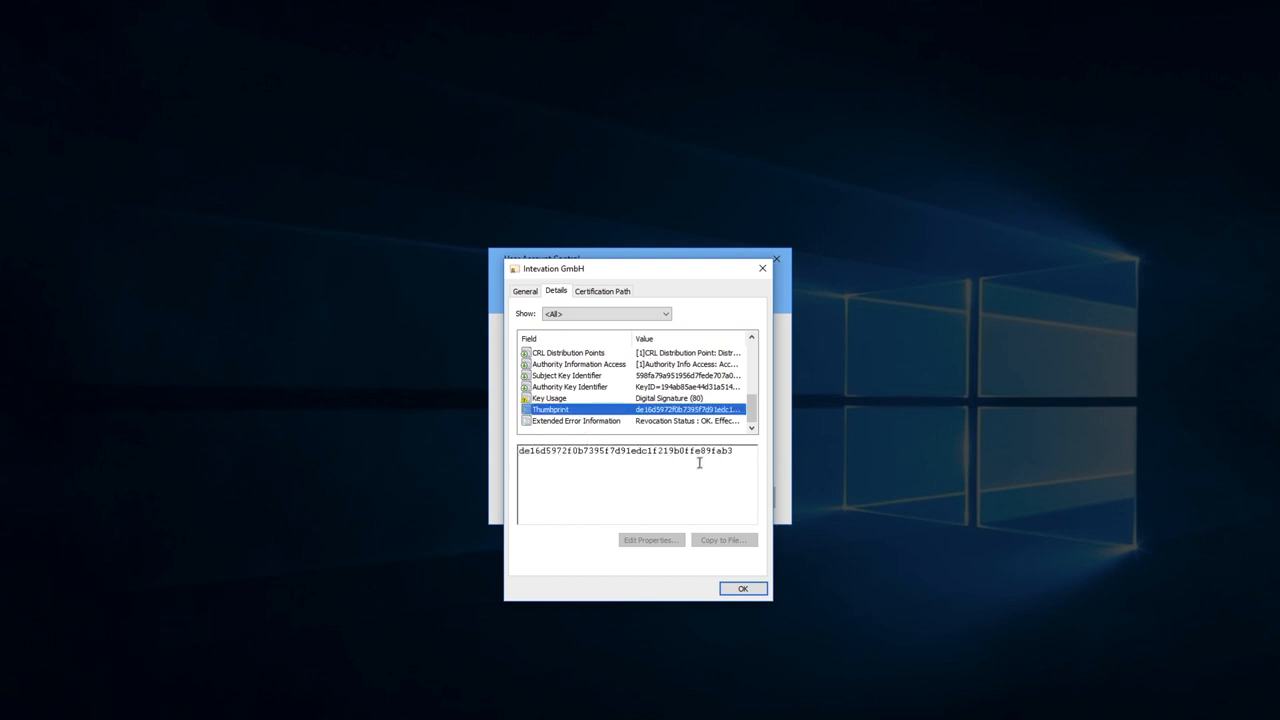